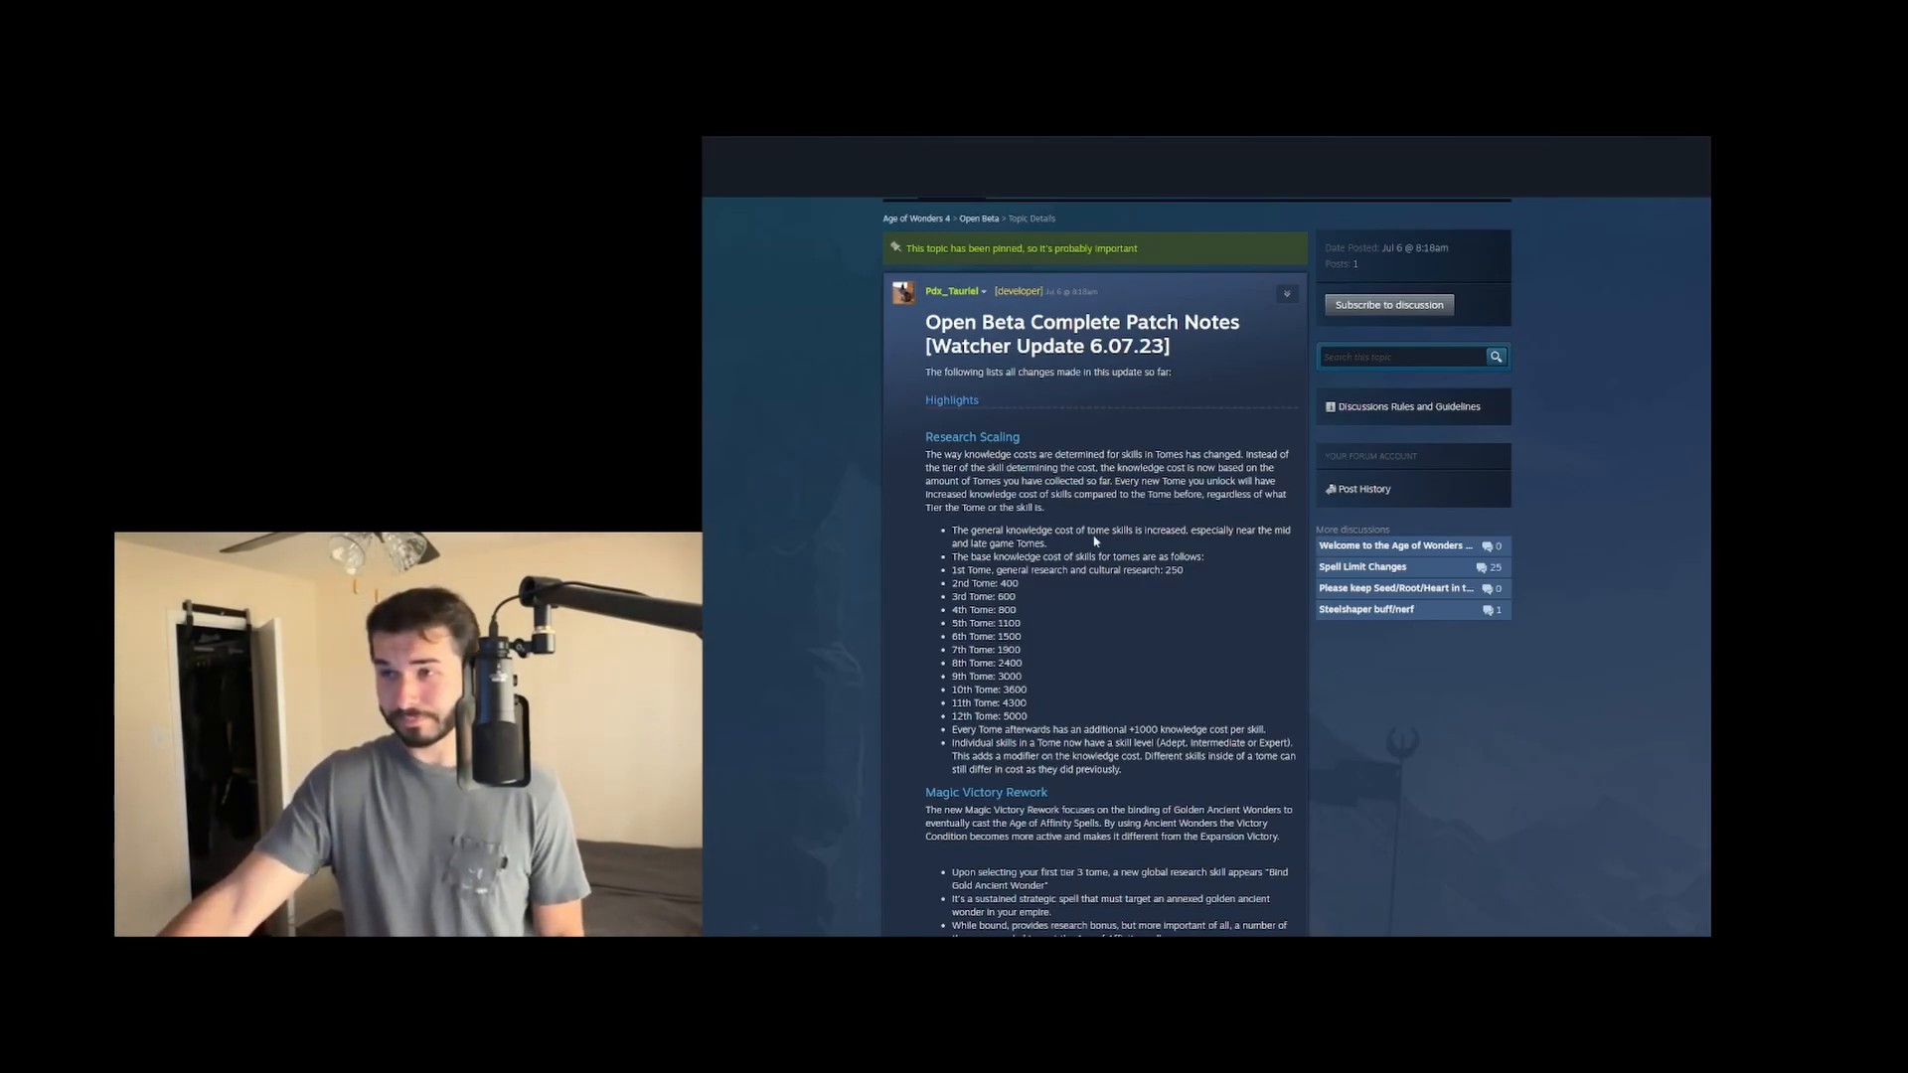
{"action": "mouse_move", "coordinate": [1062, 556]}
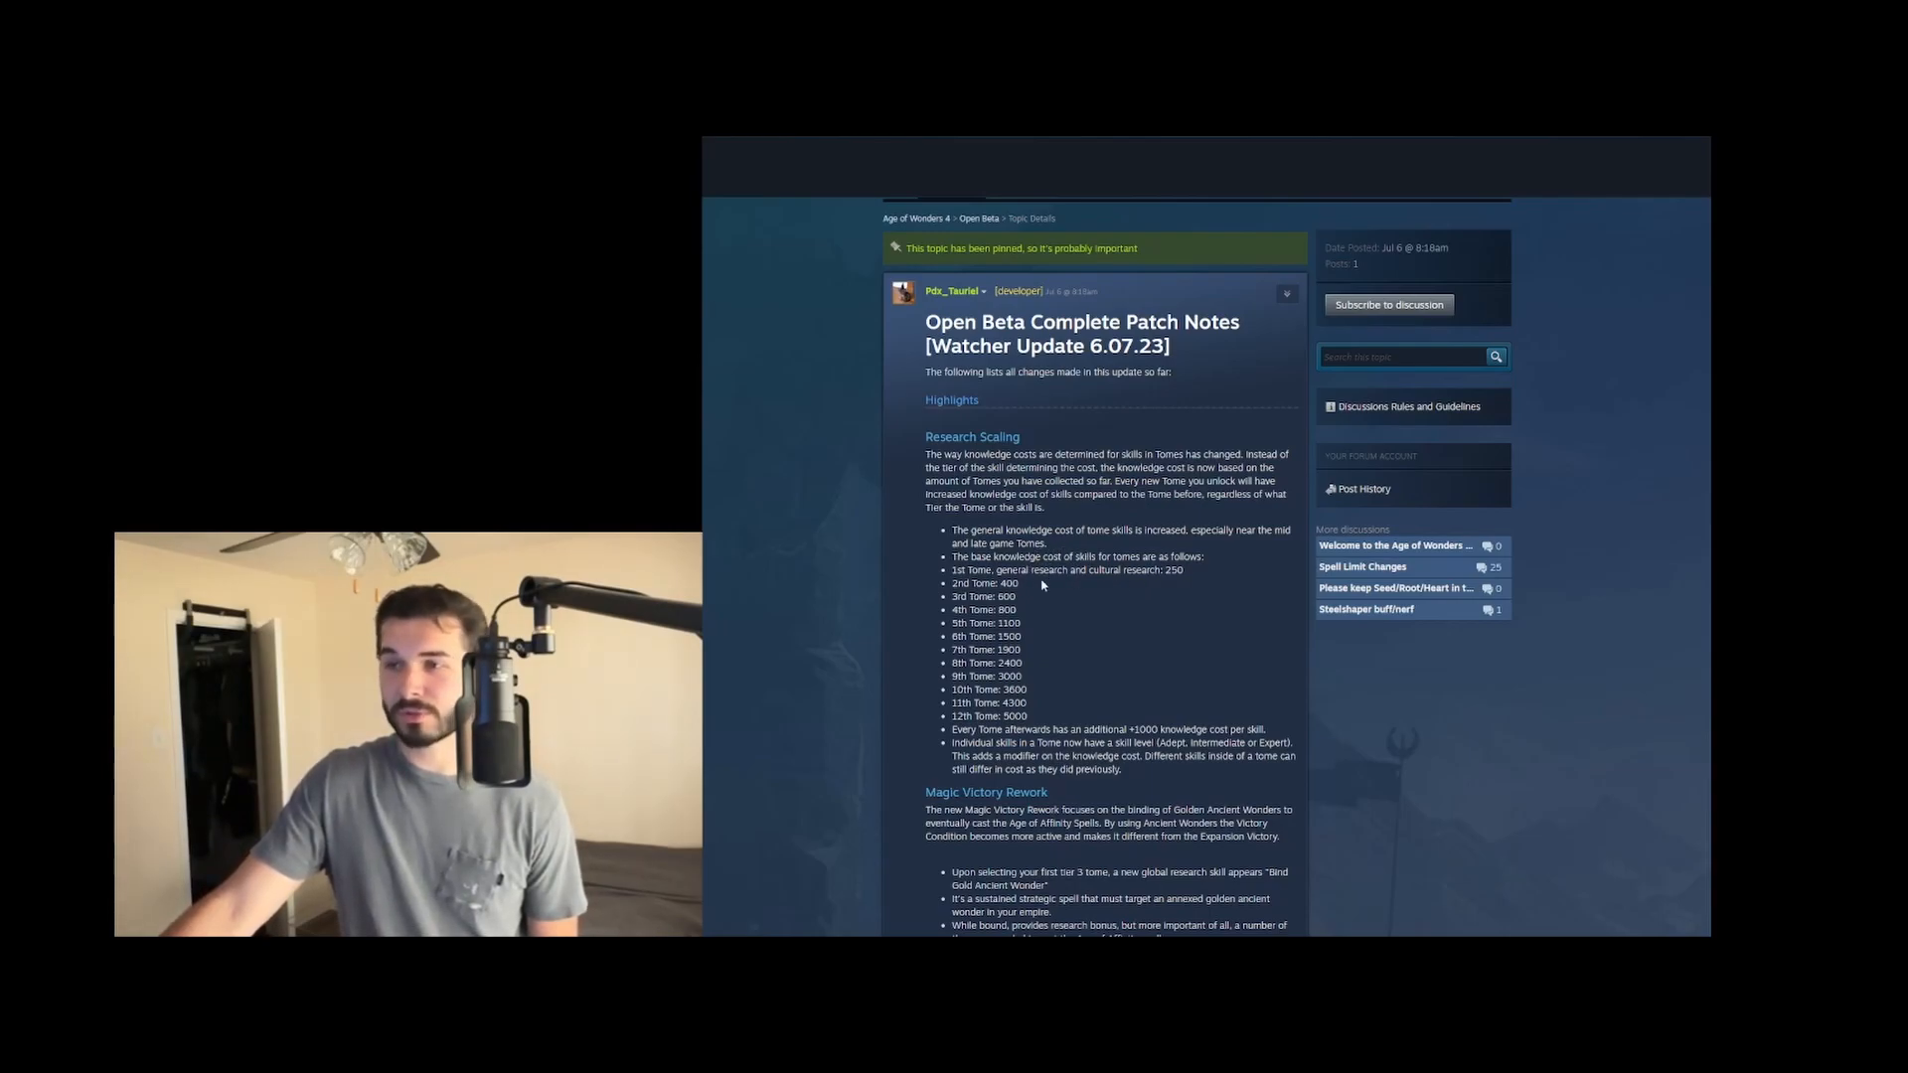
{"action": "mouse_move", "coordinate": [1021, 604]}
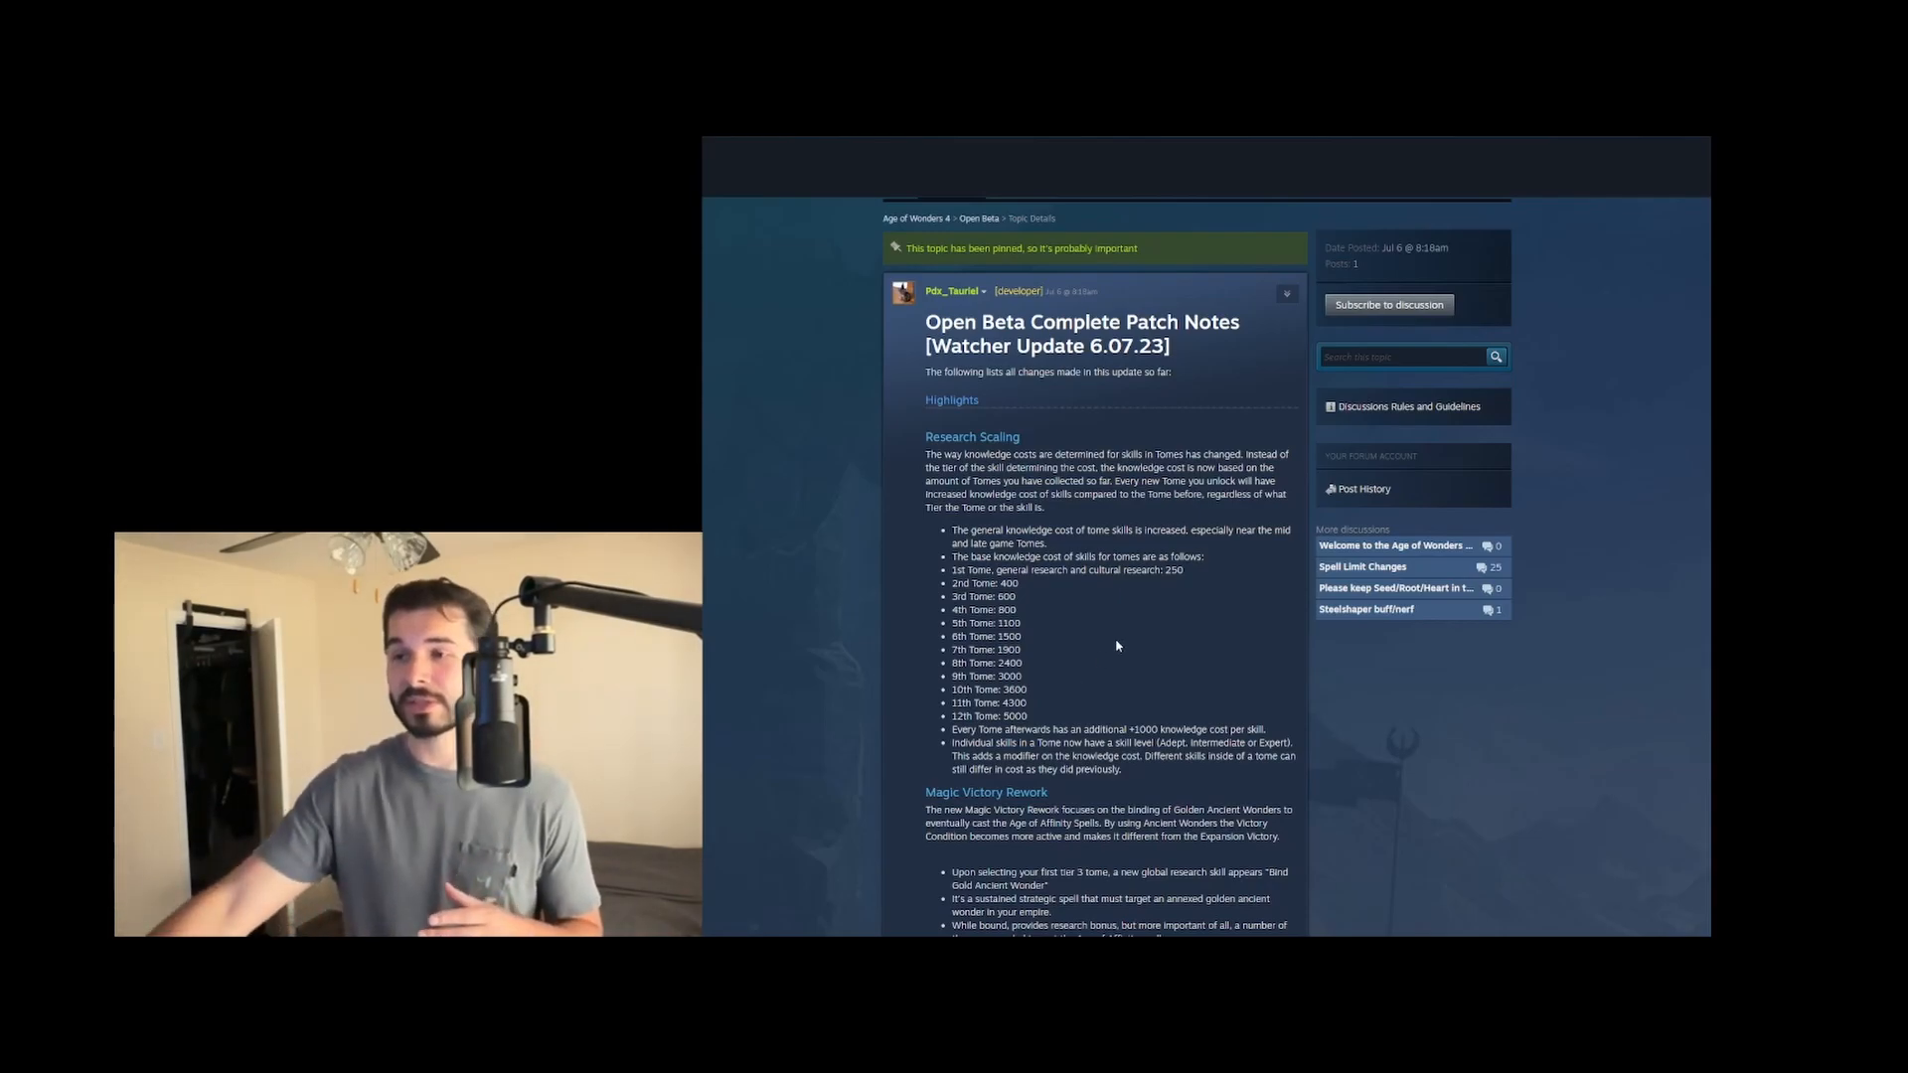
{"action": "mouse_move", "coordinate": [1173, 652]}
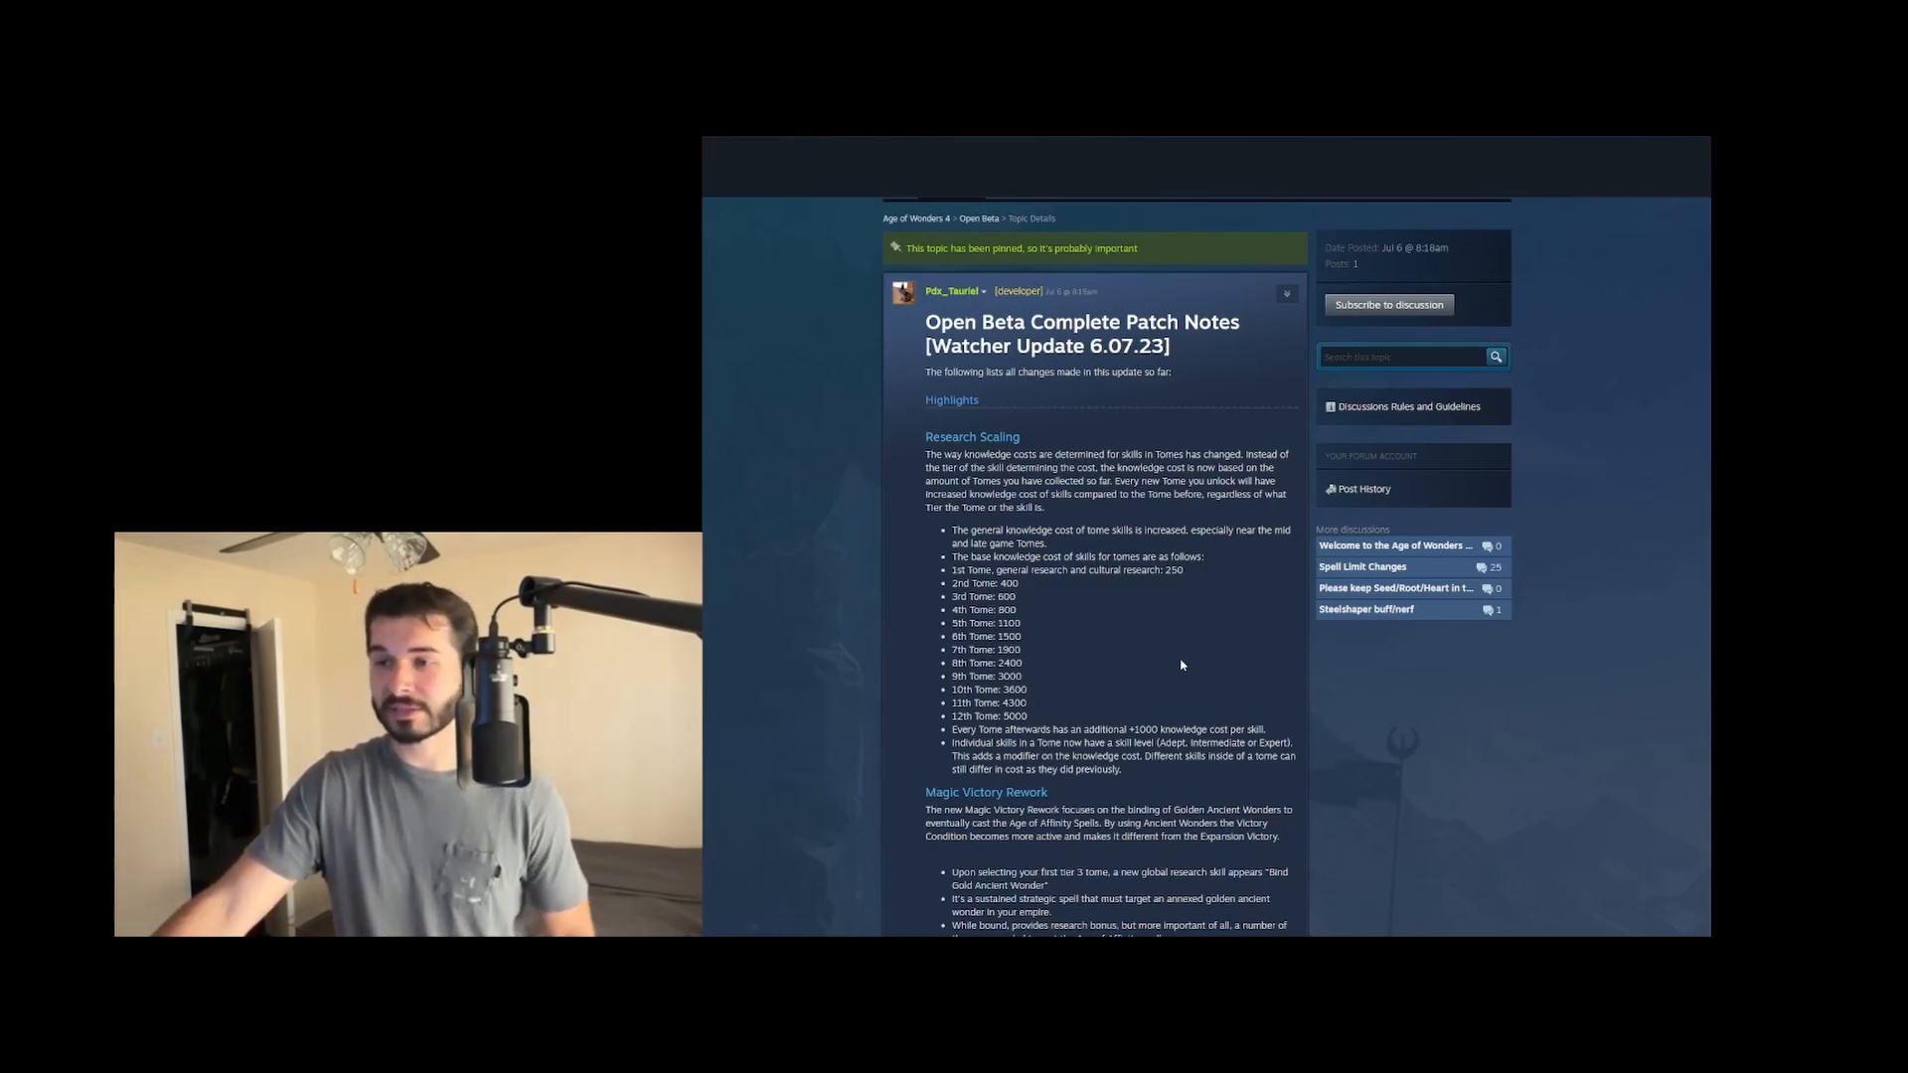
Scroll down to the full Magic Victory Rework list and the Summon & Casting Changes section
{"action": "scroll", "scroll_direction": "down", "scroll_amount": 3}
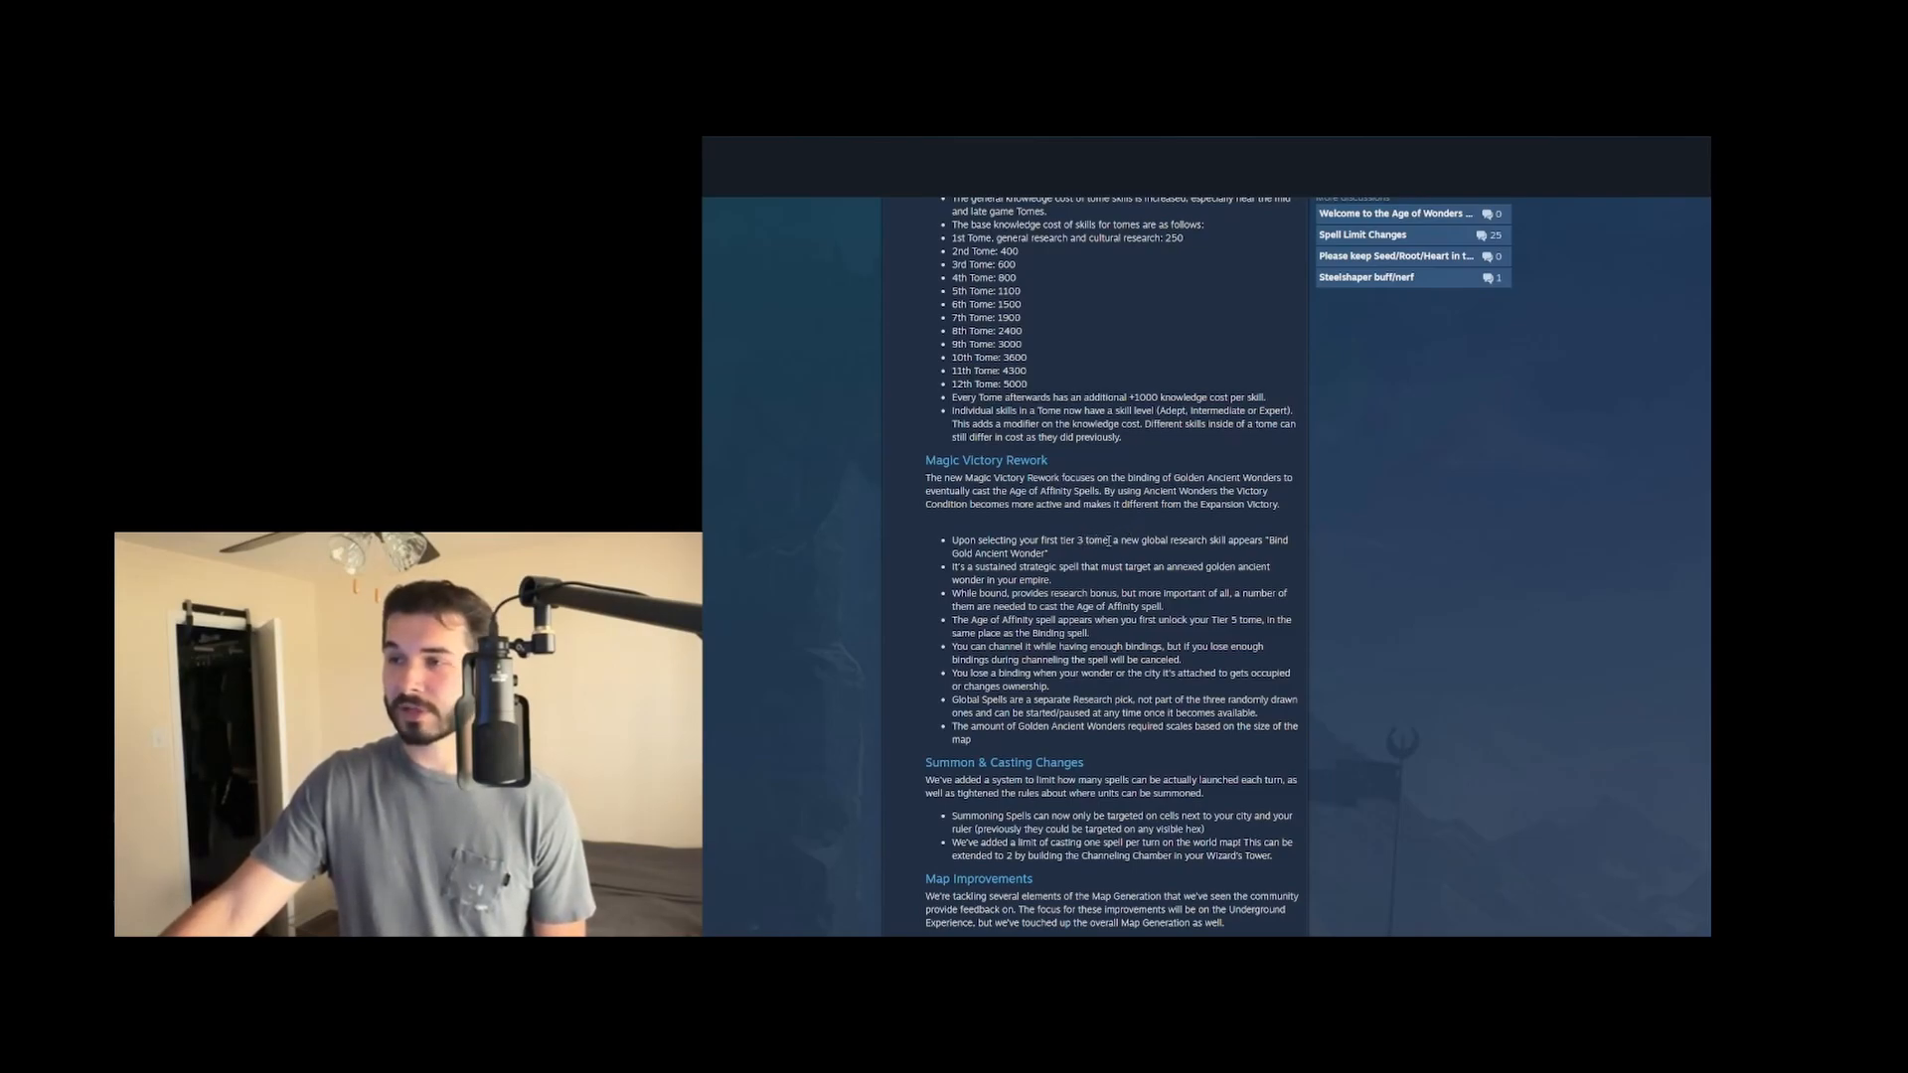
{"action": "mouse_move", "coordinate": [1303, 556]}
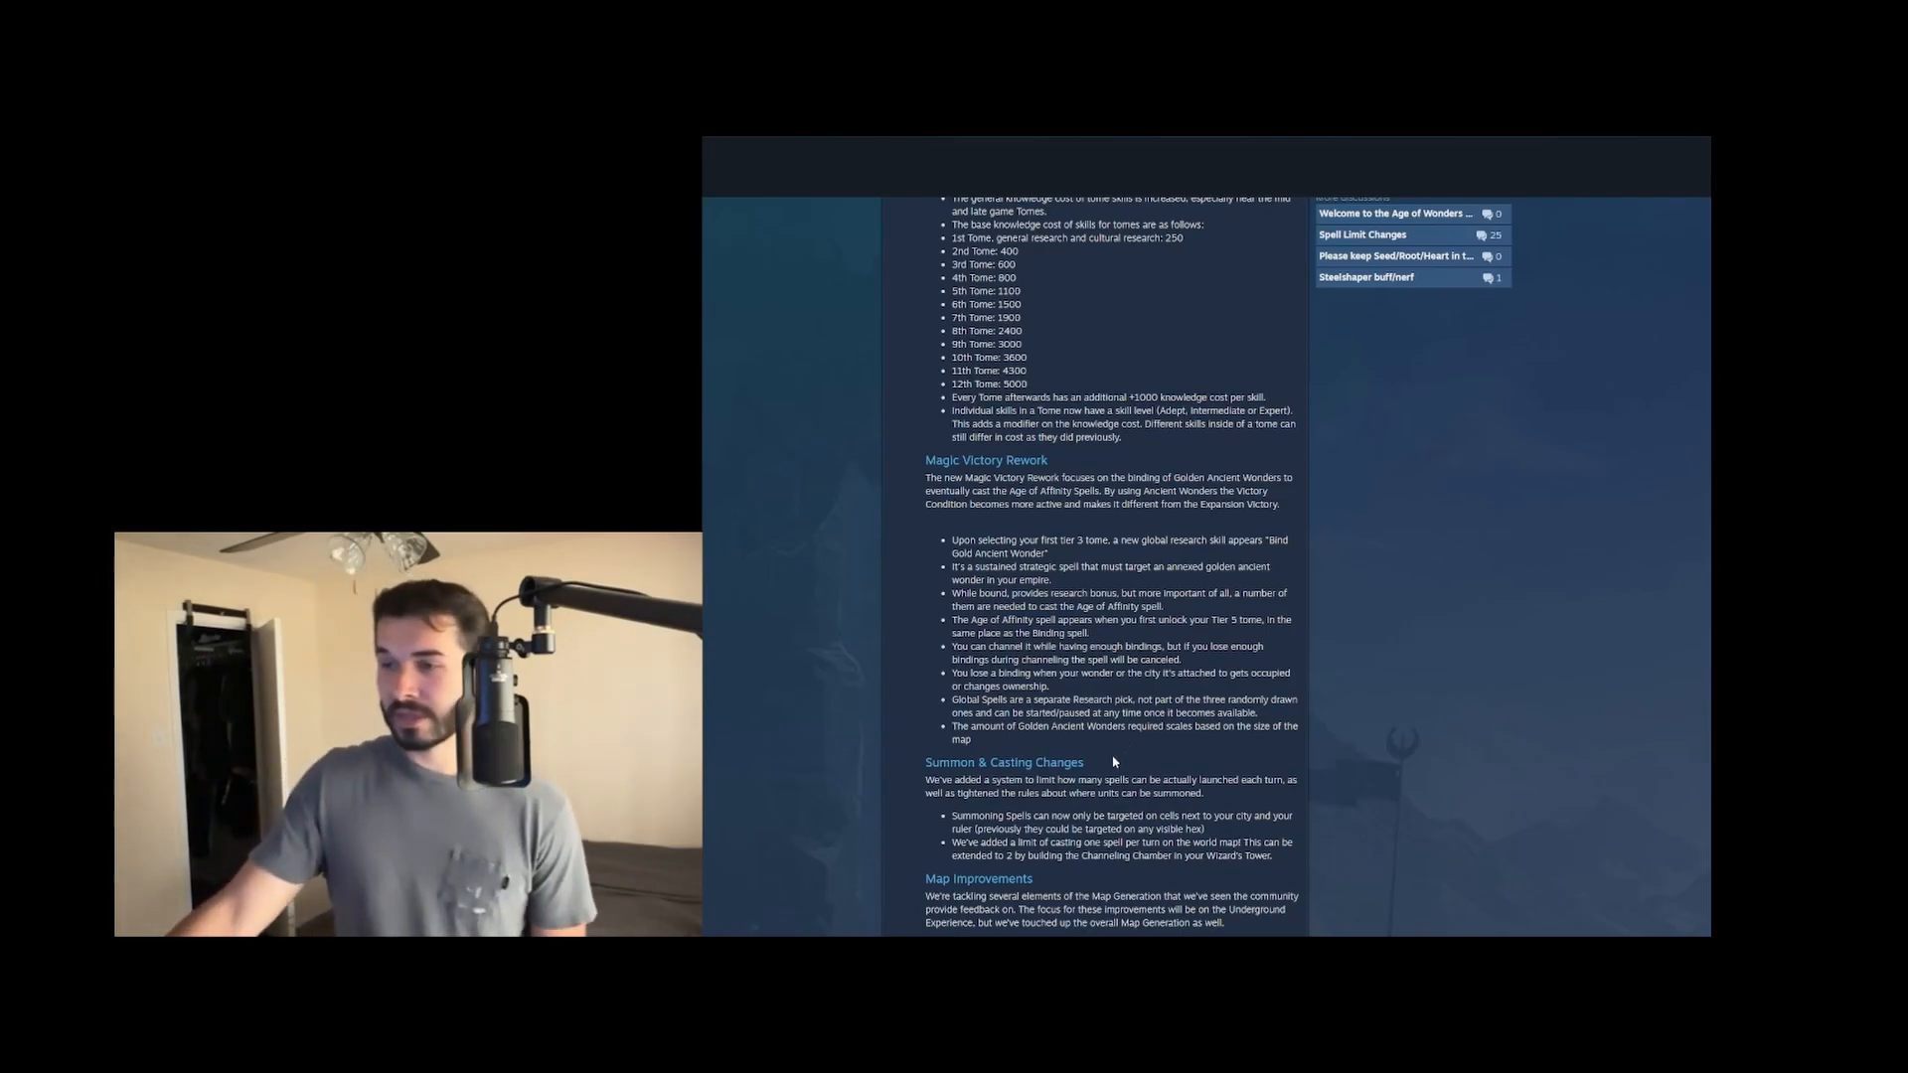
Scroll down to the first Reworked Map Generation bullets under Map Improvements
{"action": "scroll", "scroll_direction": "down", "scroll_amount": 3}
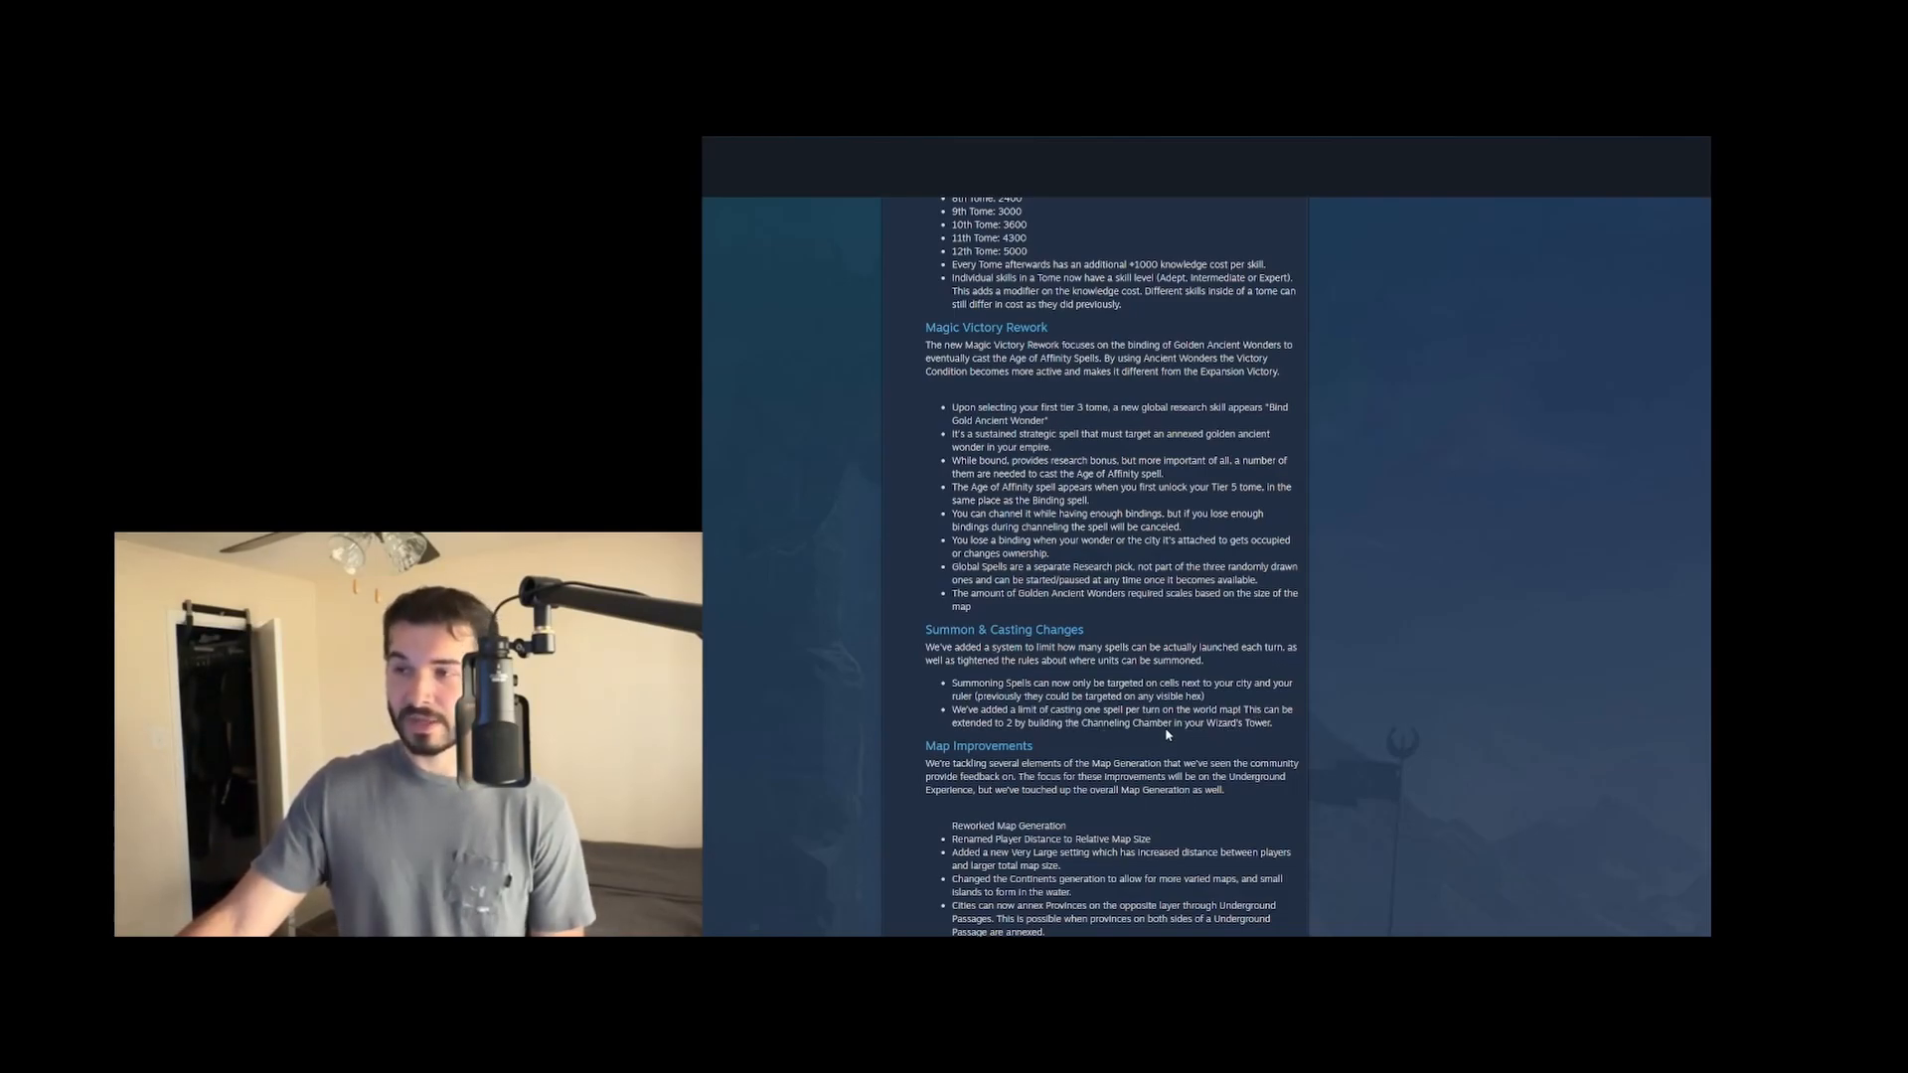
{"action": "double_click", "coordinate": [1125, 723]}
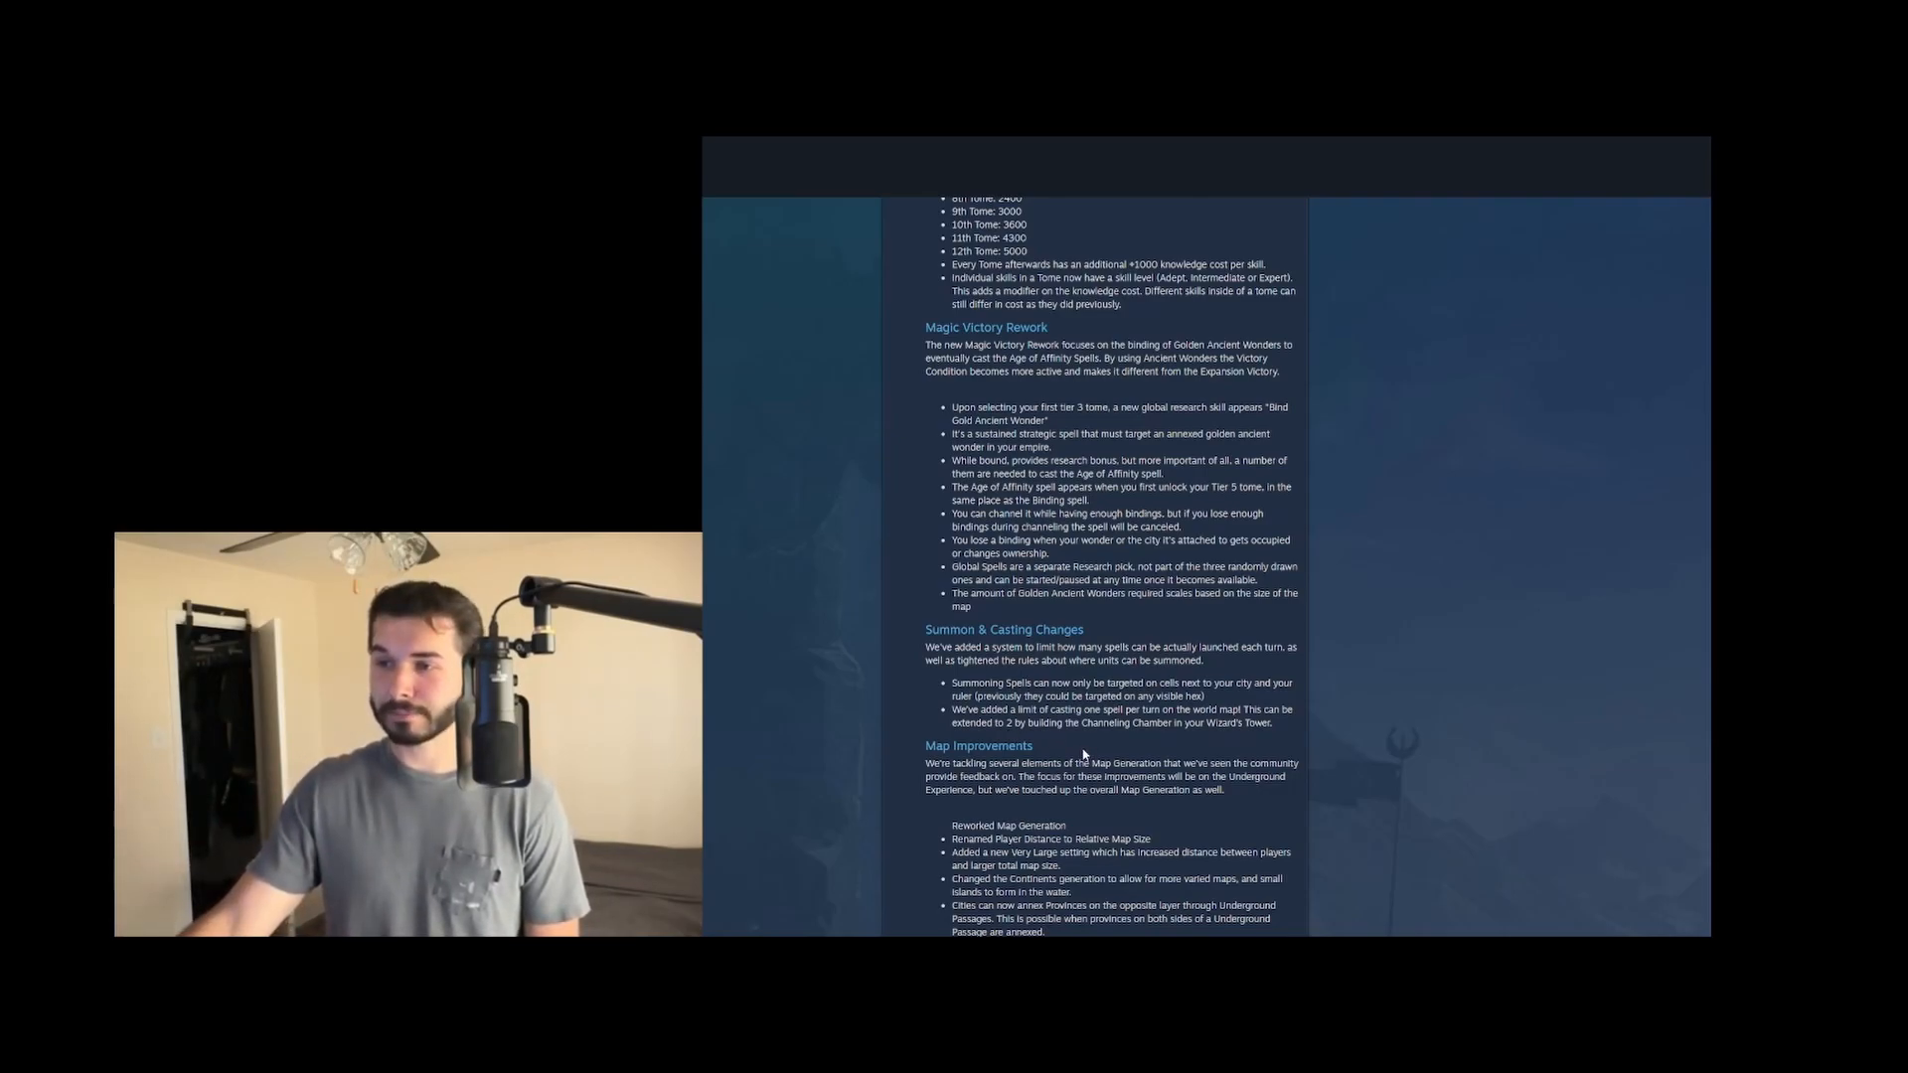
Scroll down to the end of the Reworked Map Generation list and the AI Rebalance heading
{"action": "scroll", "scroll_direction": "down", "scroll_amount": 3}
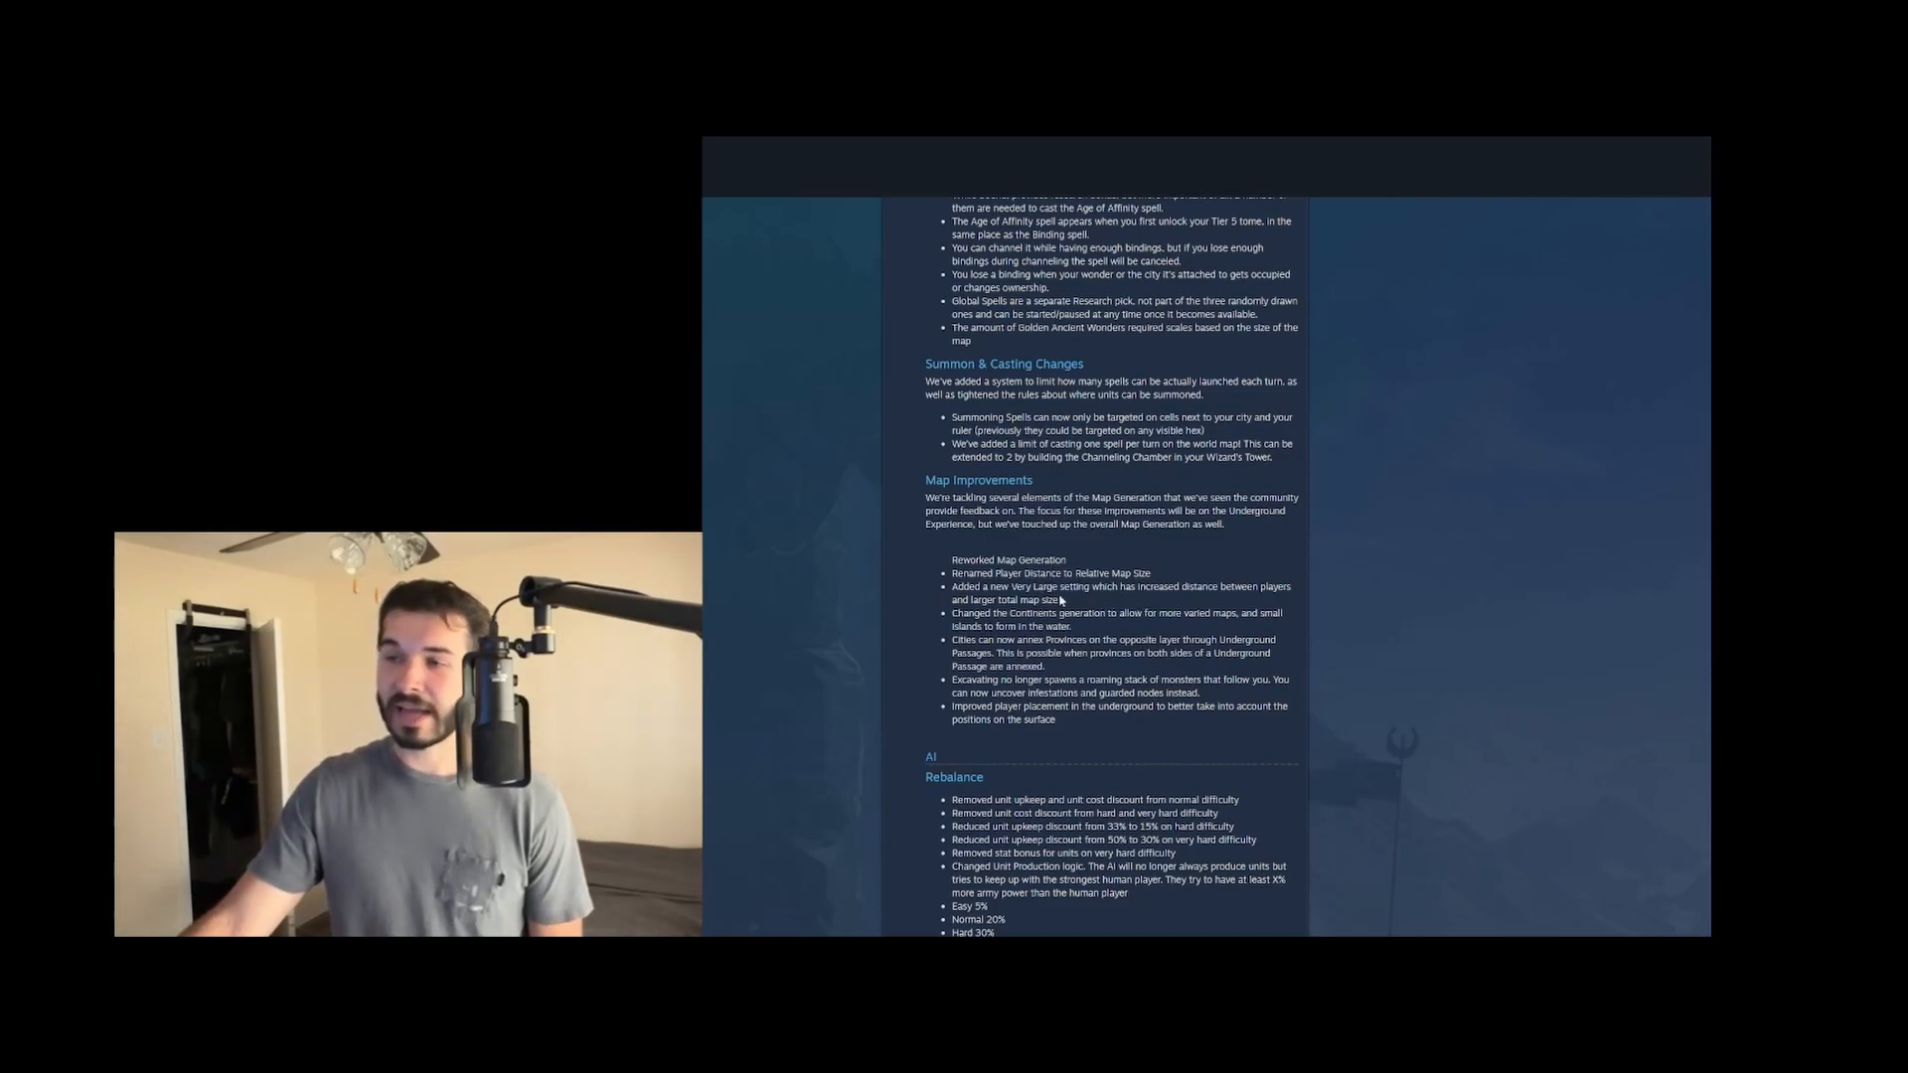
{"action": "mouse_move", "coordinate": [1107, 604]}
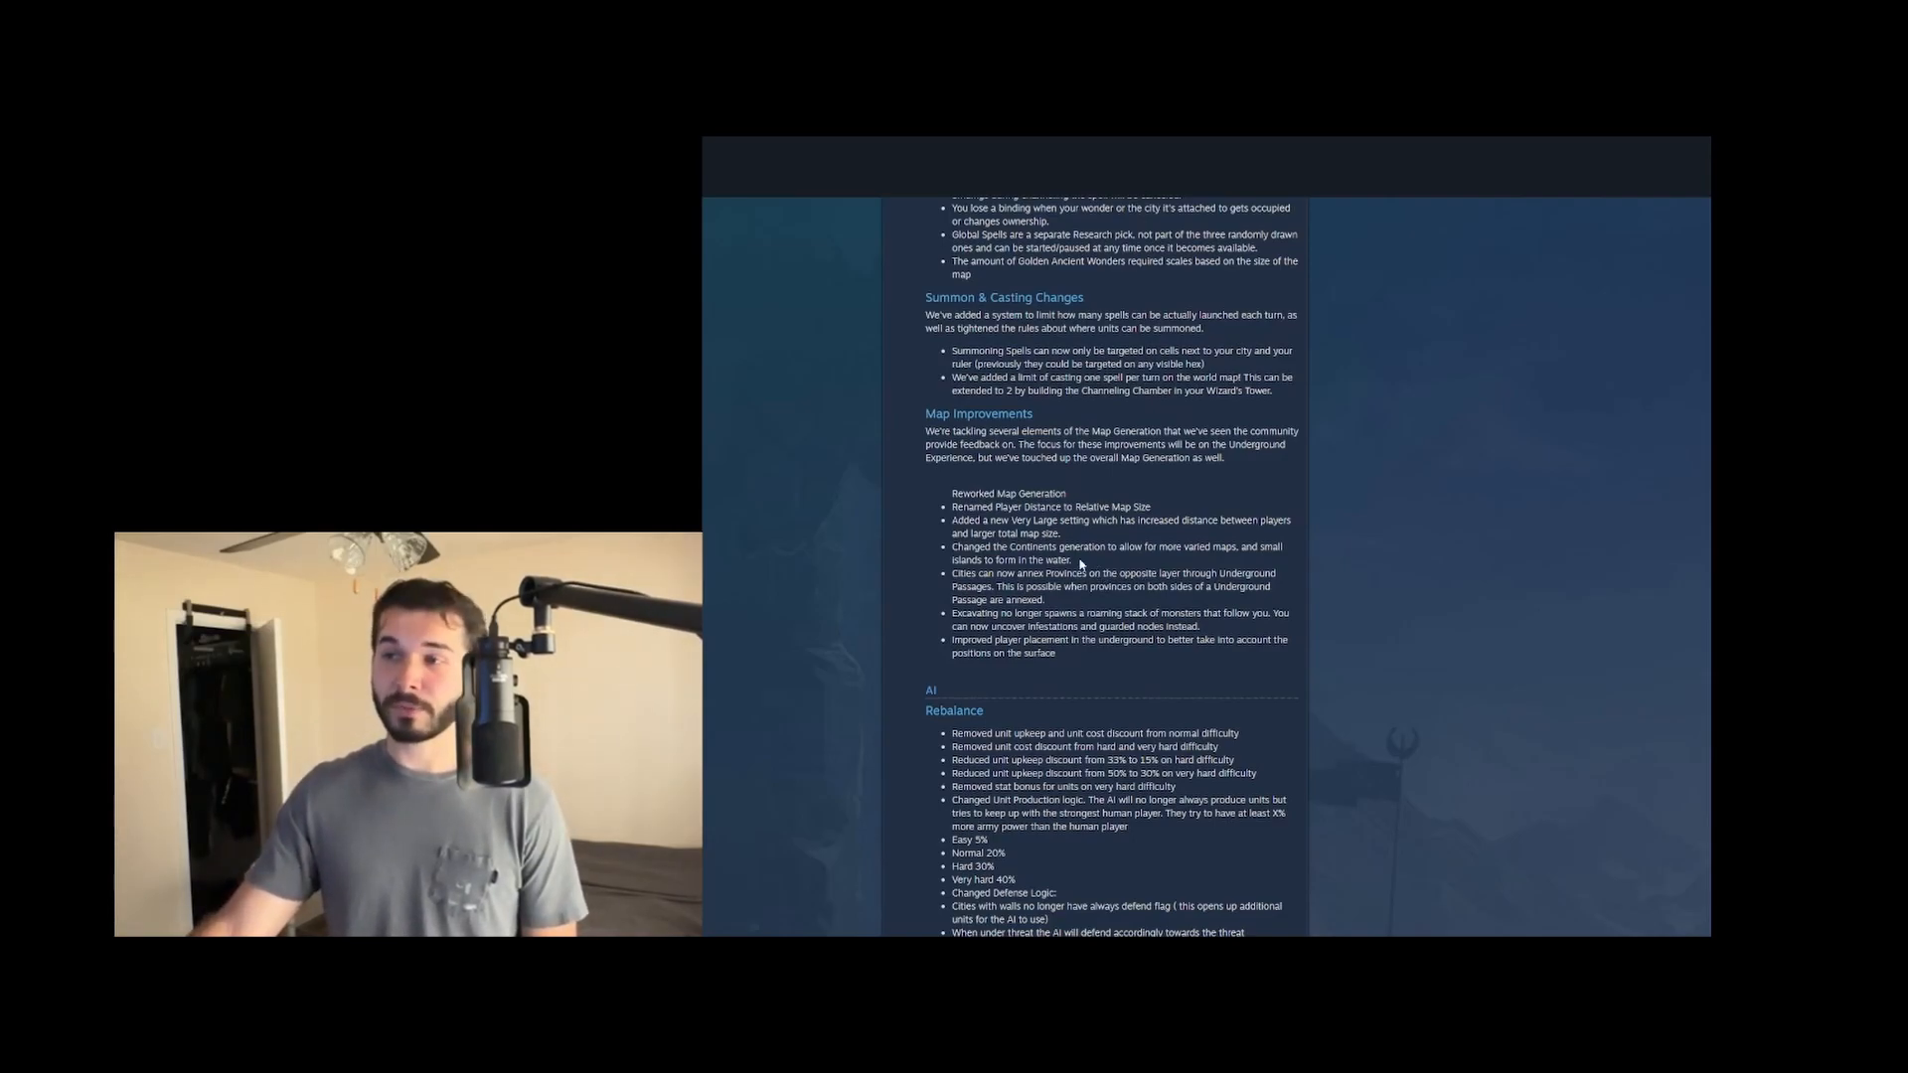
{"action": "mouse_move", "coordinate": [1131, 596]}
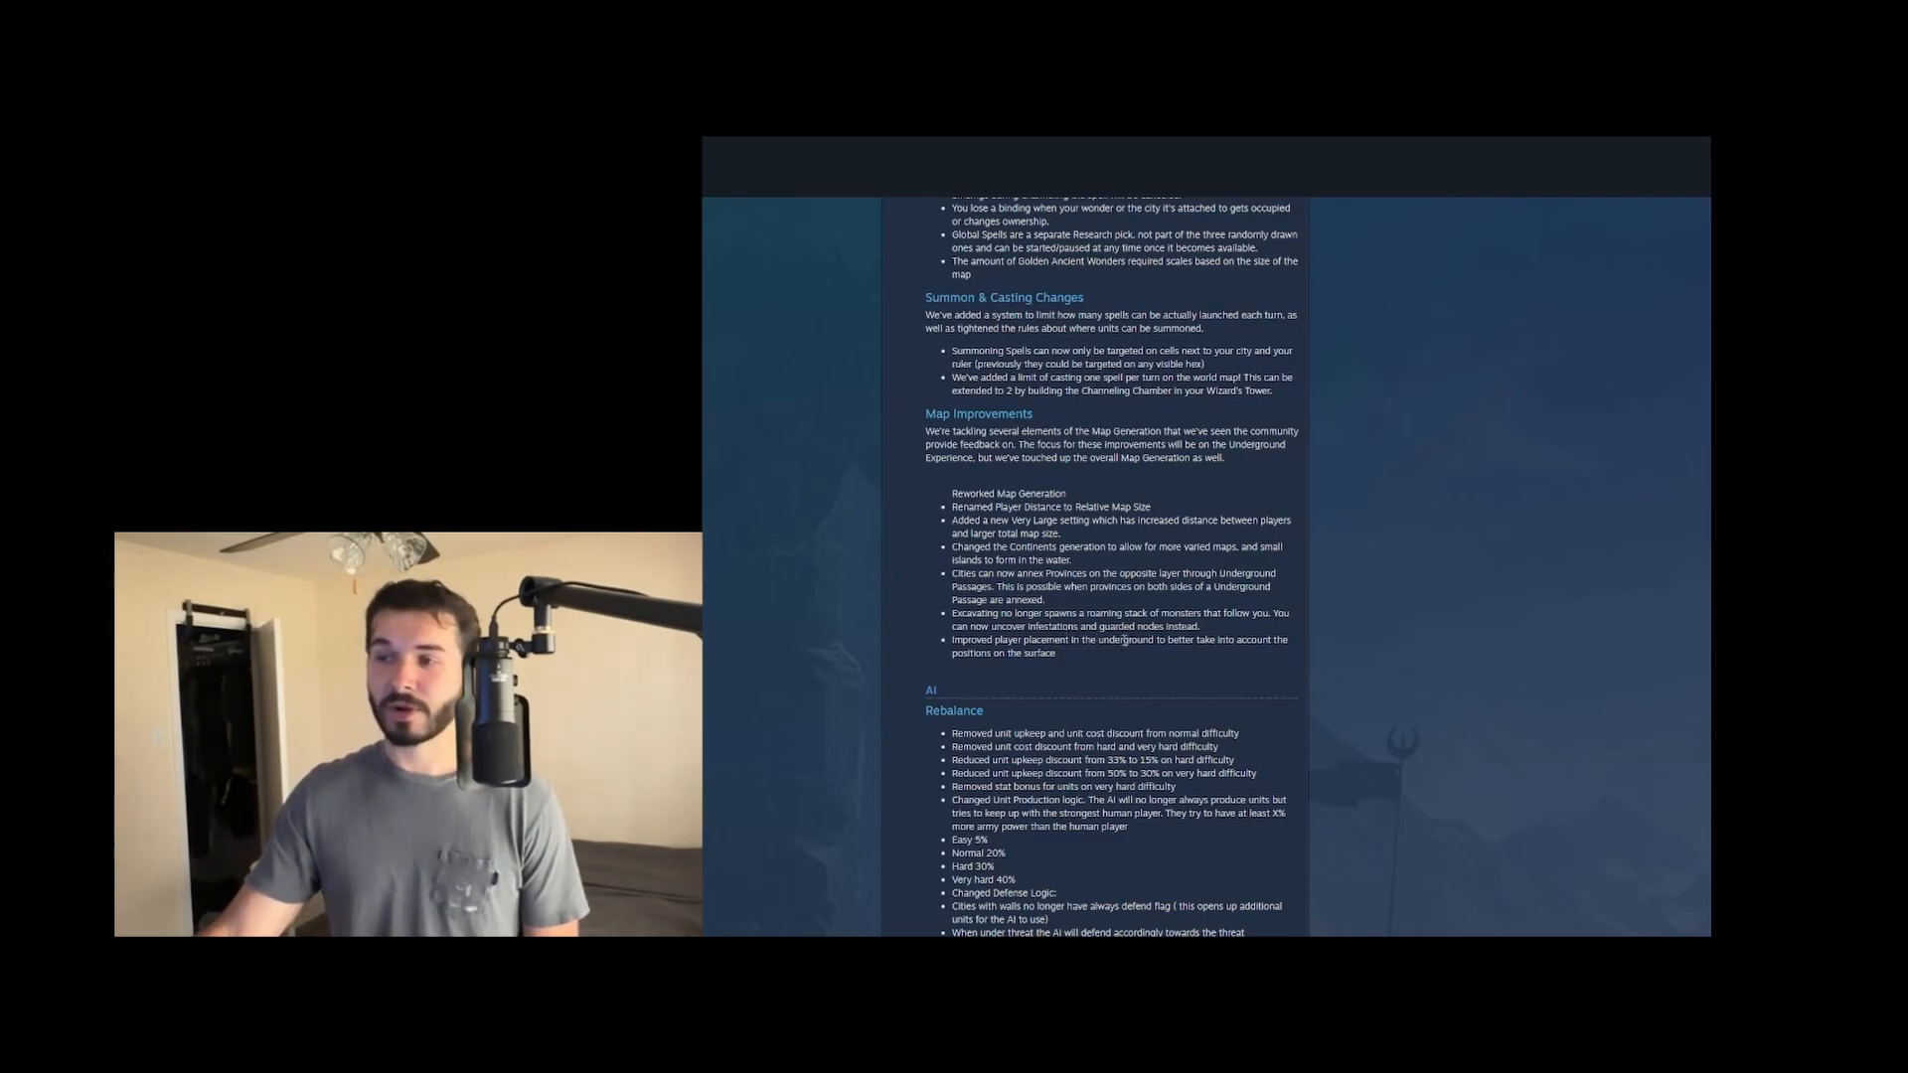
{"action": "mouse_move", "coordinate": [1206, 681]}
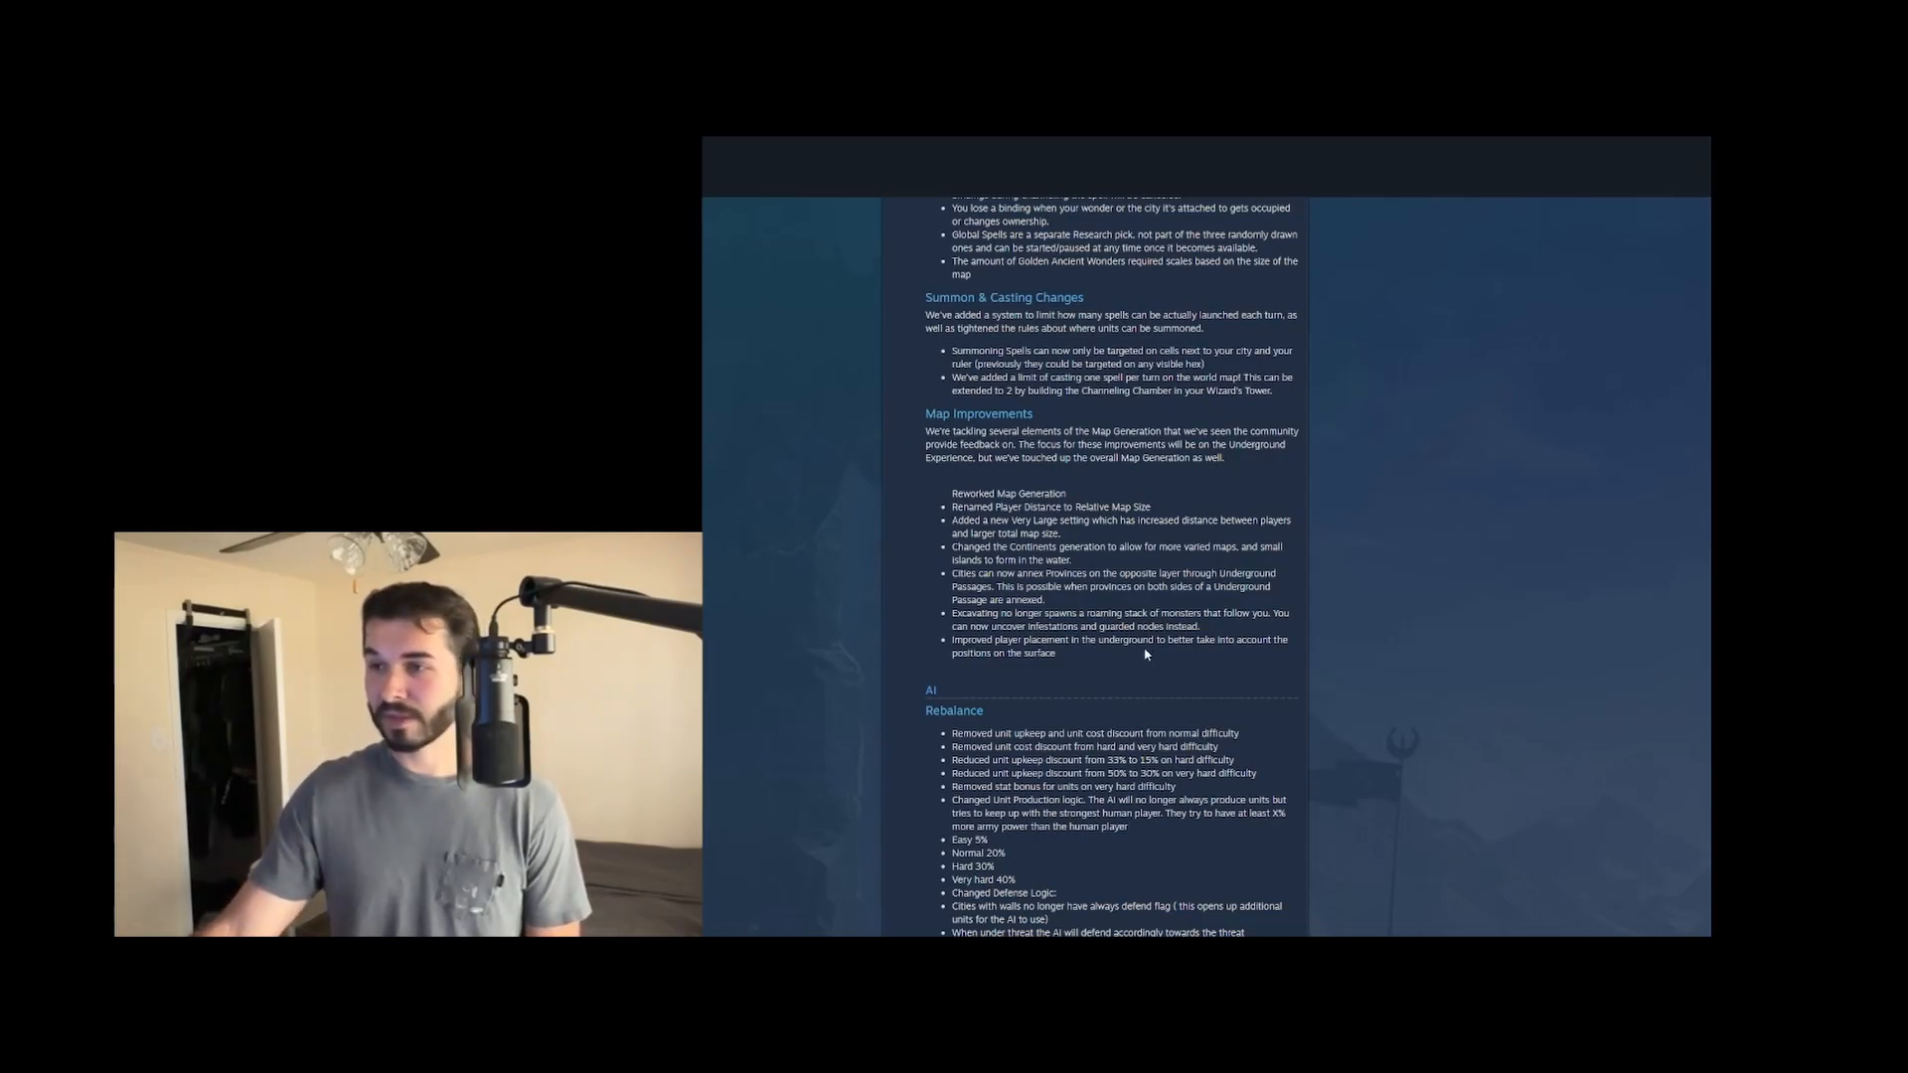
{"action": "mouse_move", "coordinate": [1156, 646]}
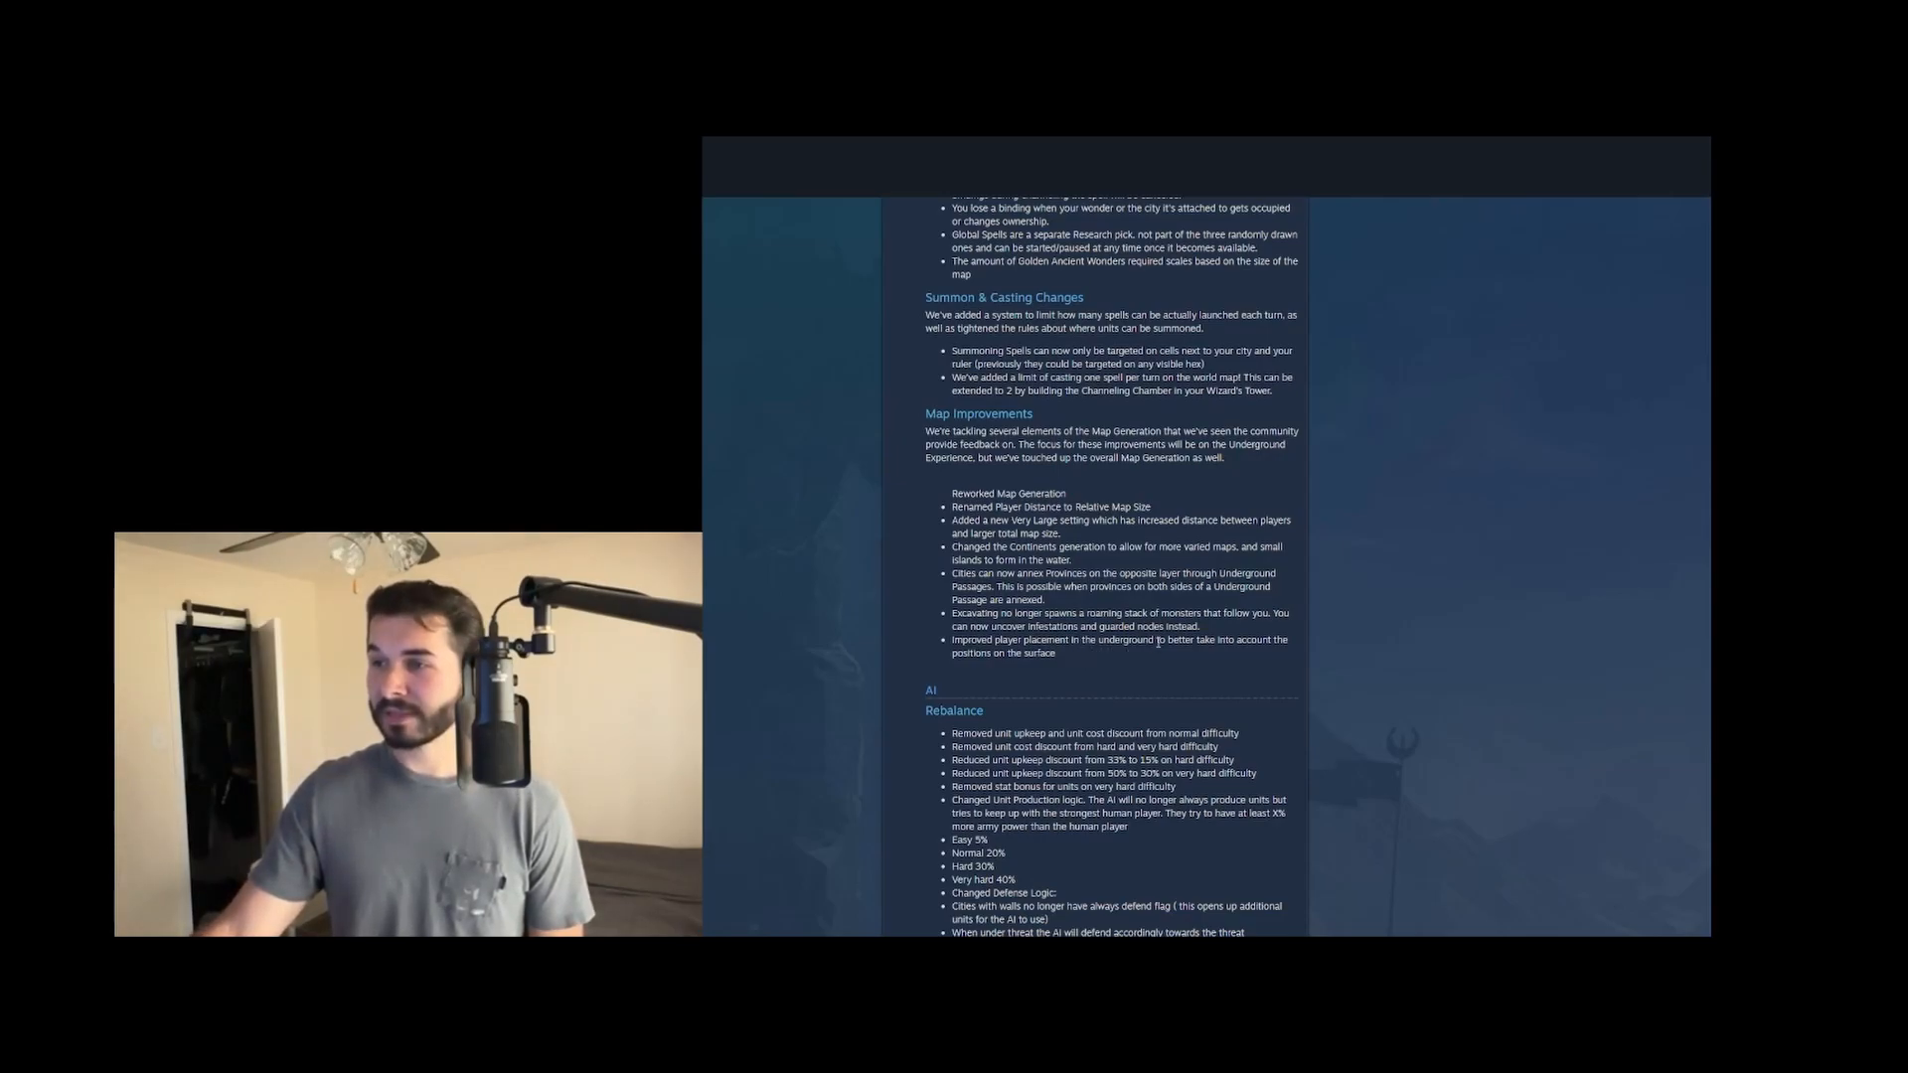
{"action": "mouse_move", "coordinate": [1069, 658]}
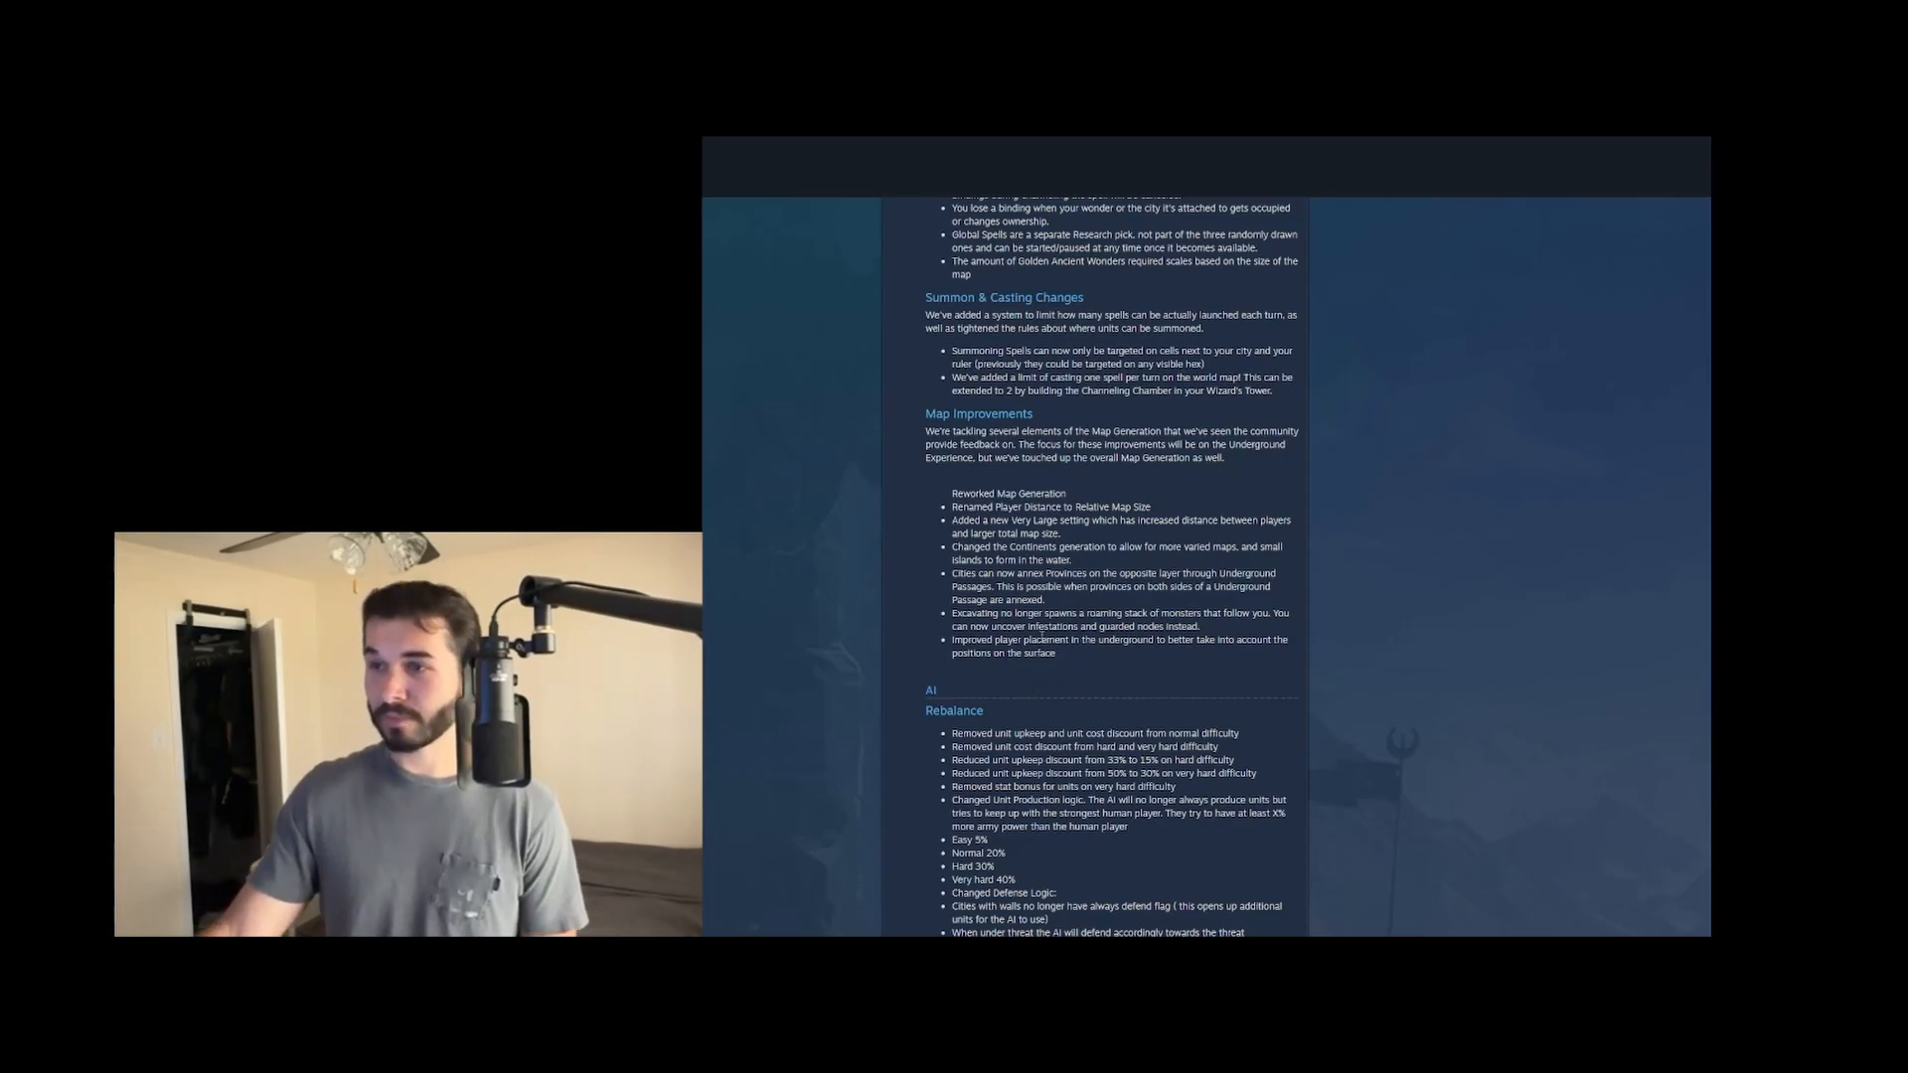
{"action": "mouse_move", "coordinate": [1081, 652]}
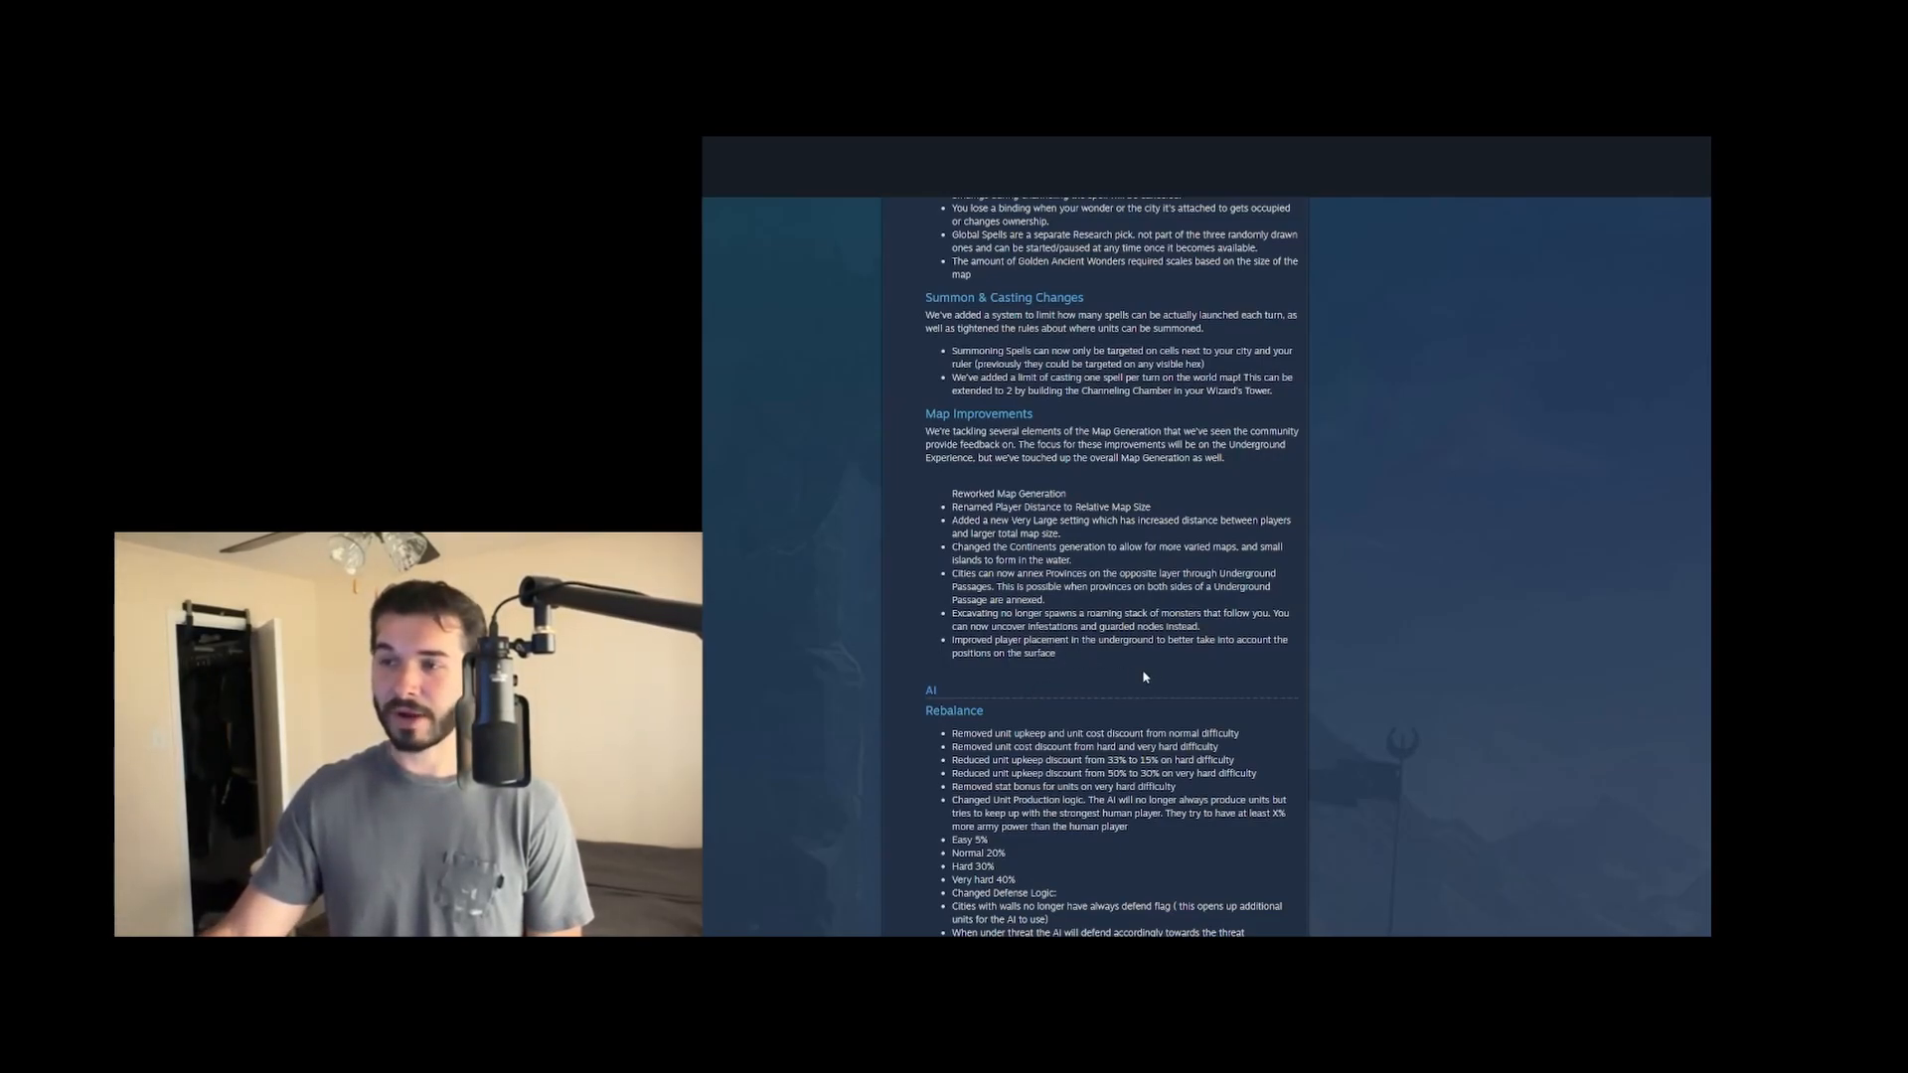
{"action": "mouse_move", "coordinate": [1113, 680]}
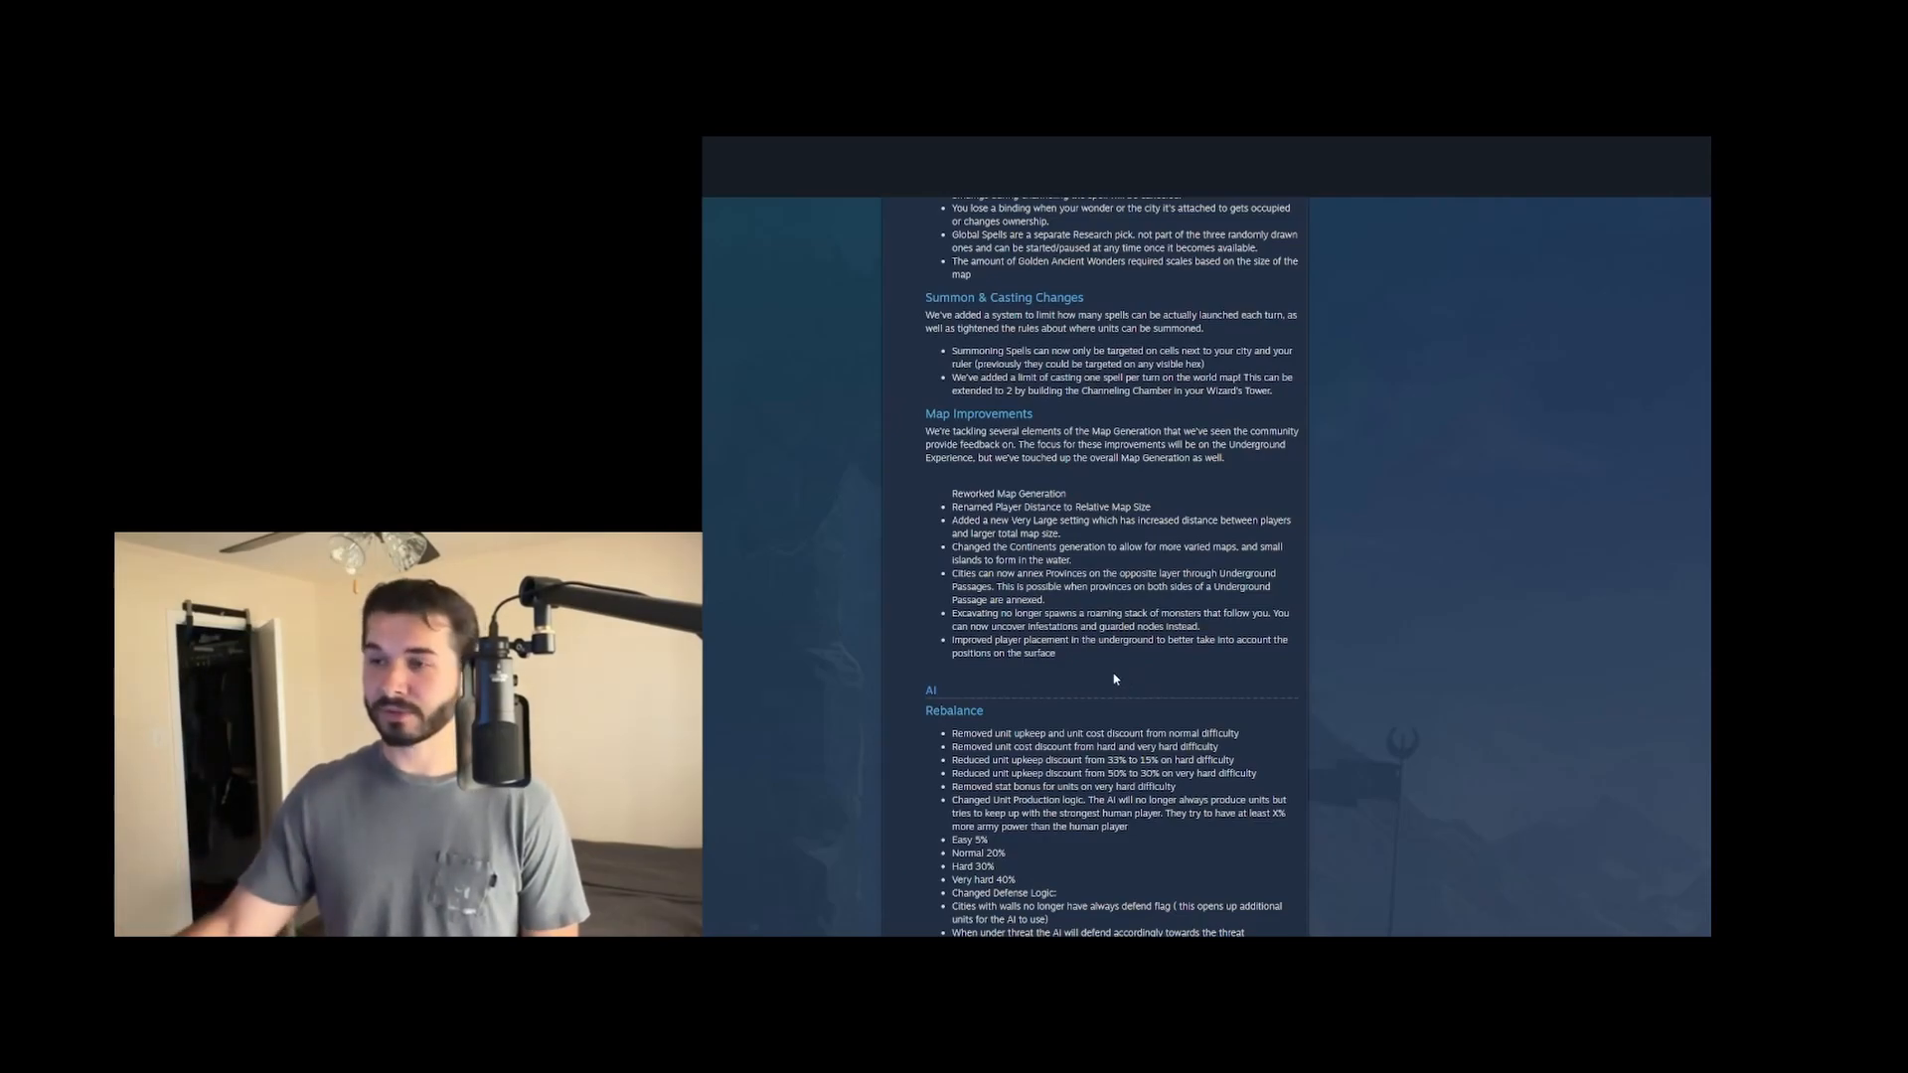
Scroll through the whole AI Rebalance list, marking a line while reading, until Environment art appears
{"action": "scroll", "scroll_direction": "down", "scroll_amount": 3}
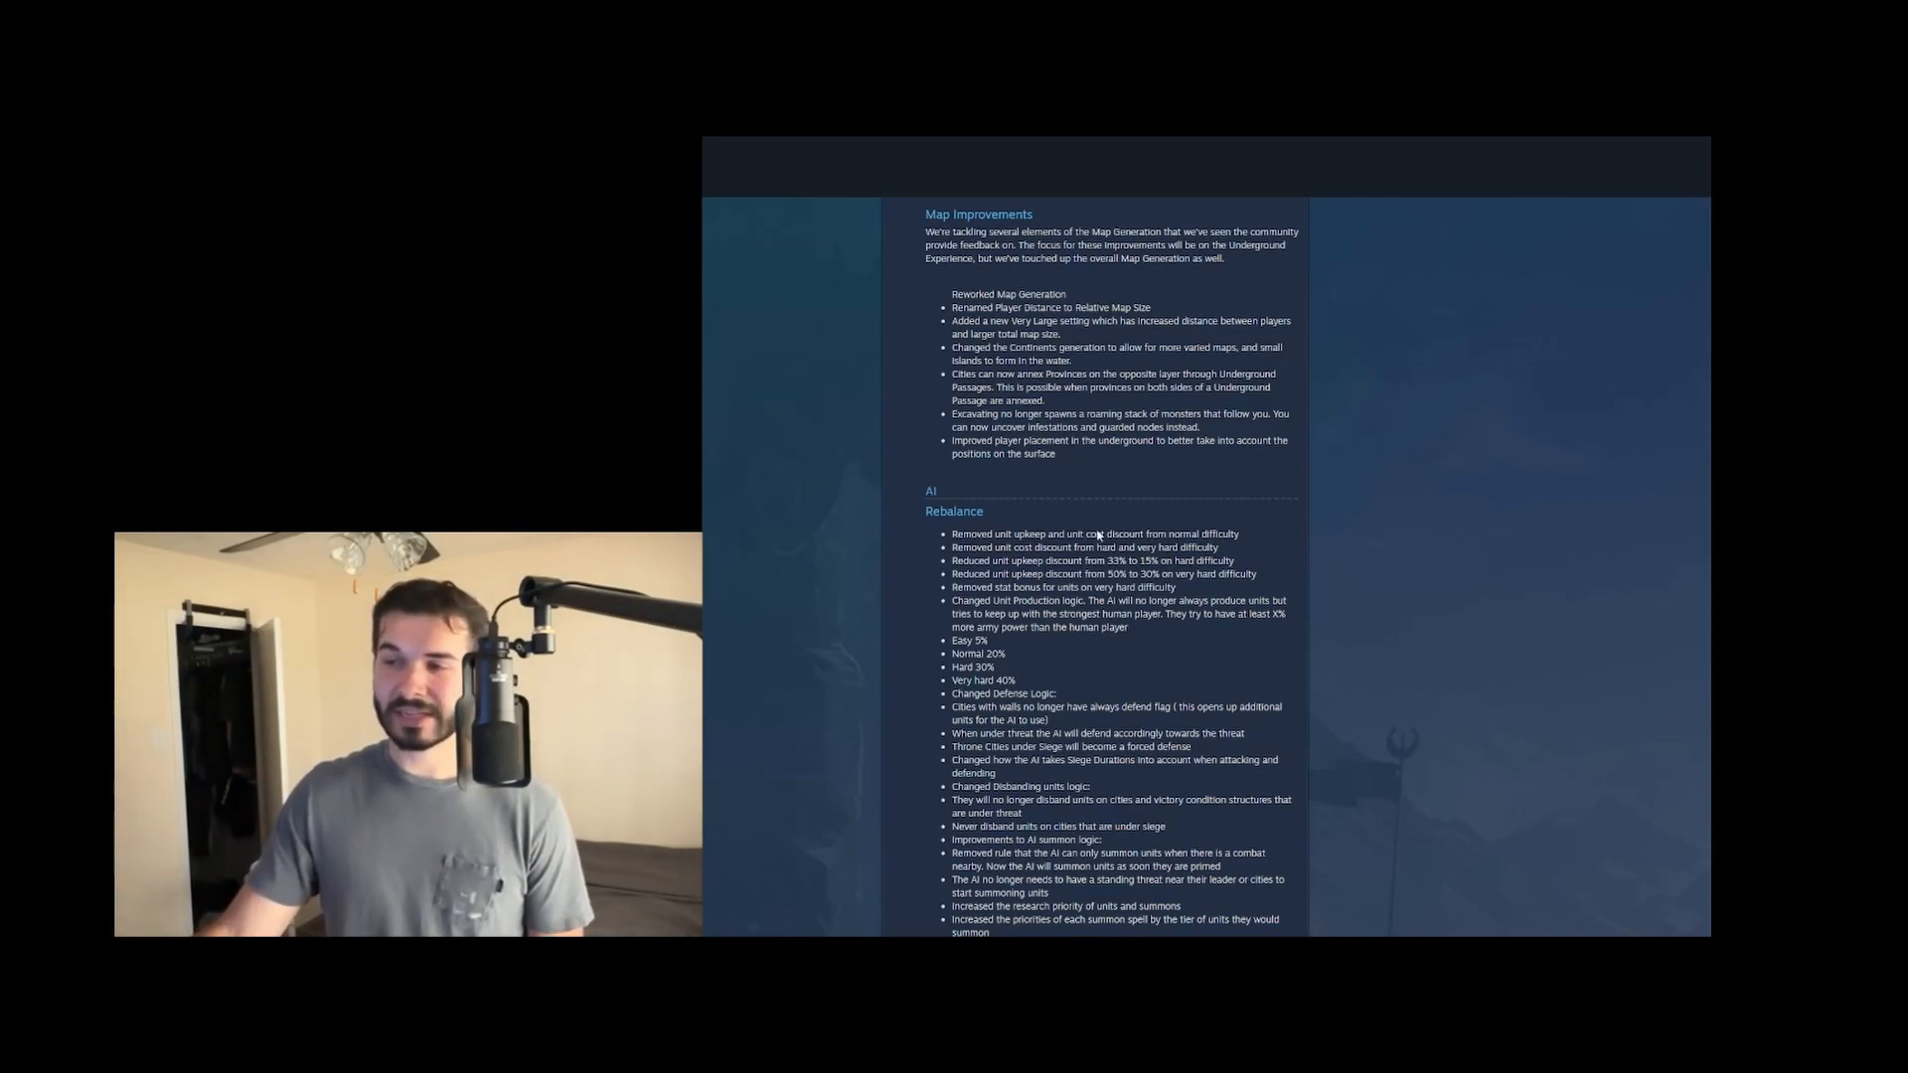
{"action": "scroll", "scroll_direction": "down", "scroll_amount": 3}
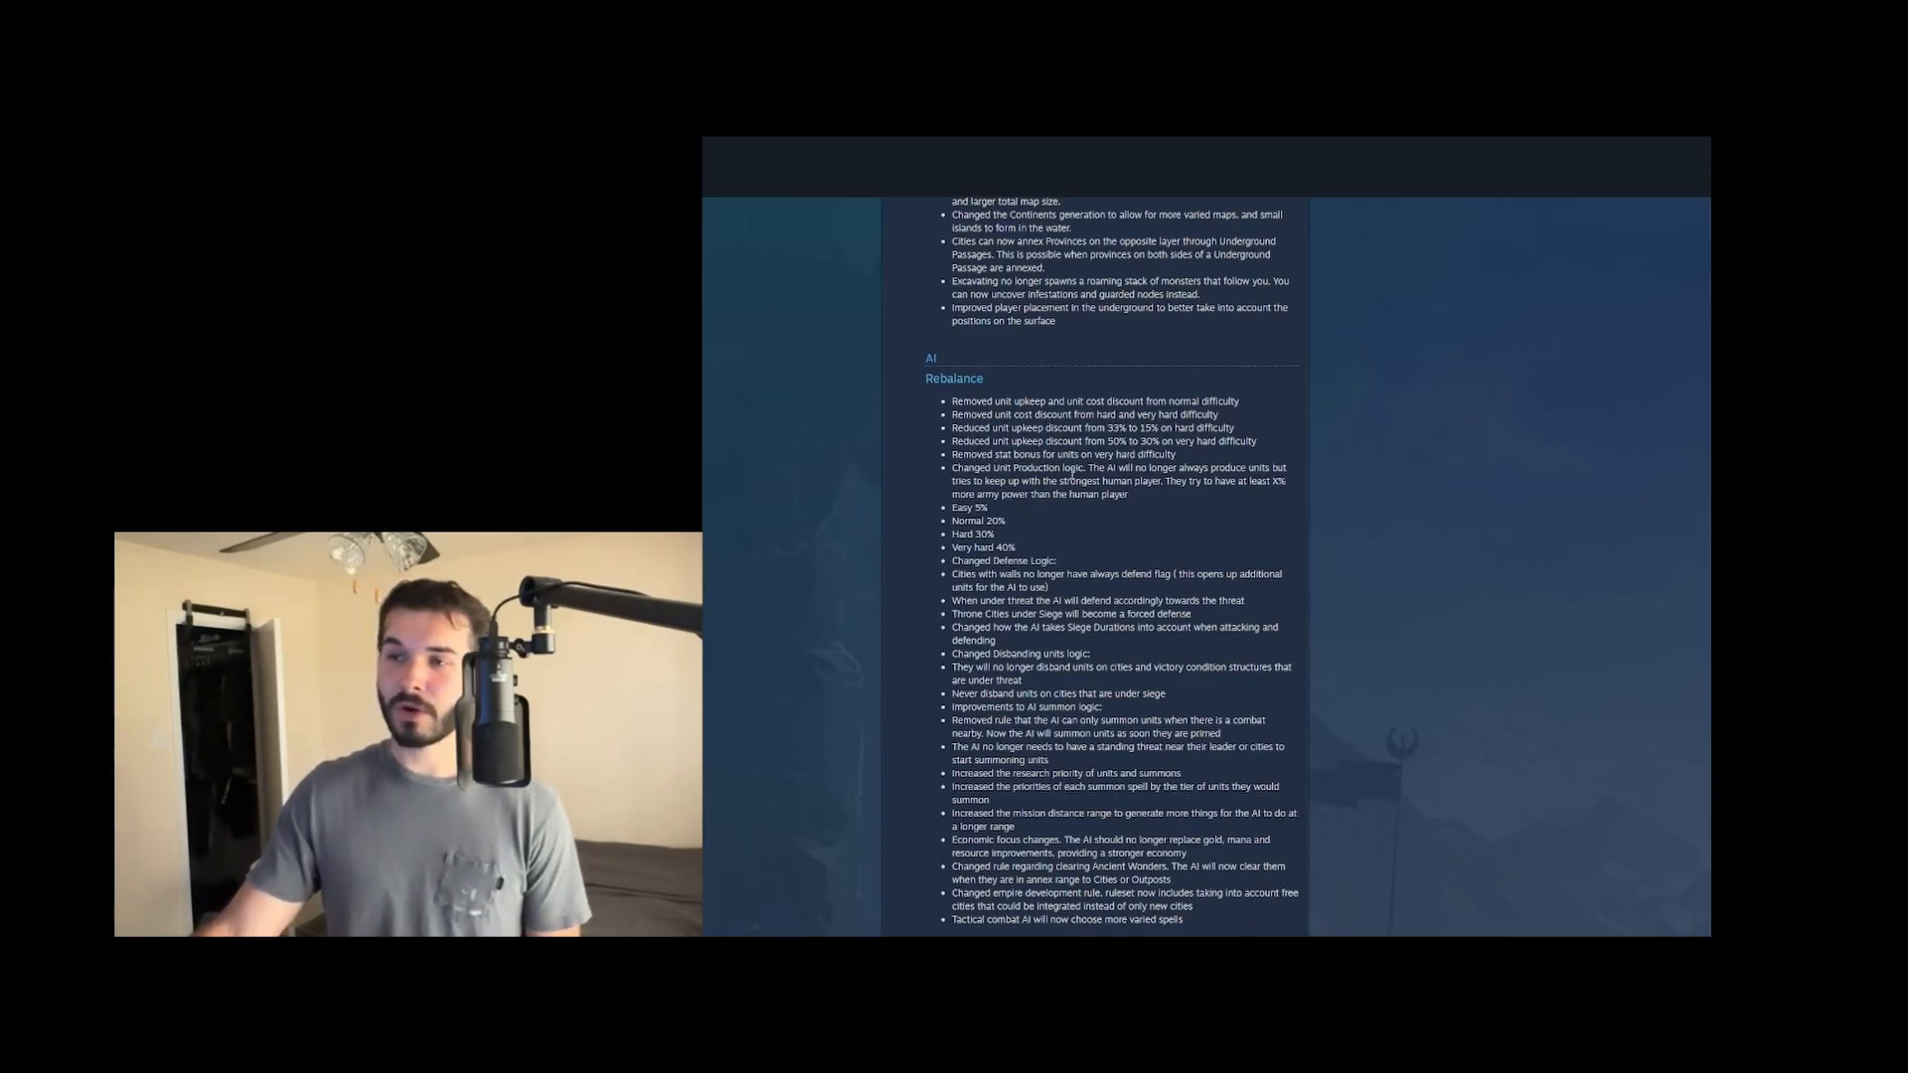
{"action": "mouse_move", "coordinate": [1113, 535]}
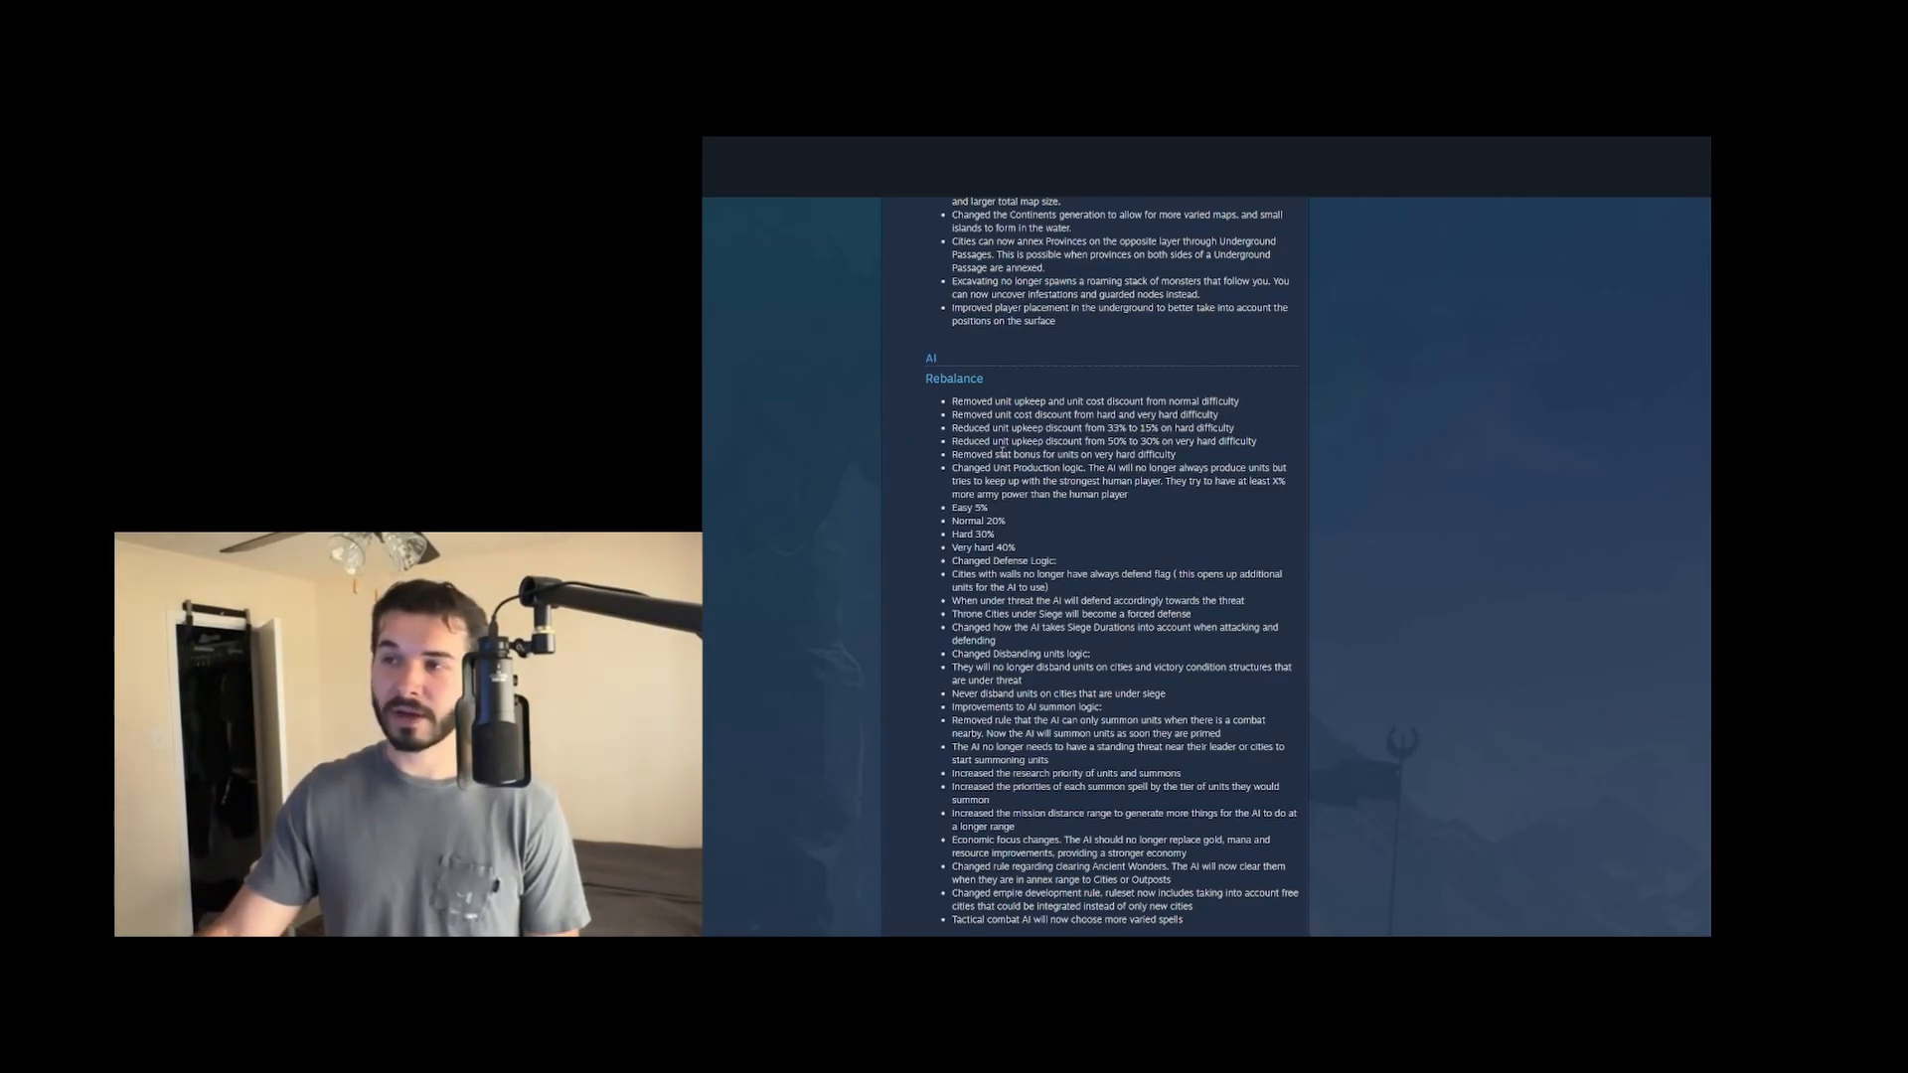
{"action": "left_click_drag", "start_coordinate": [994, 453], "coordinate": [1131, 453]}
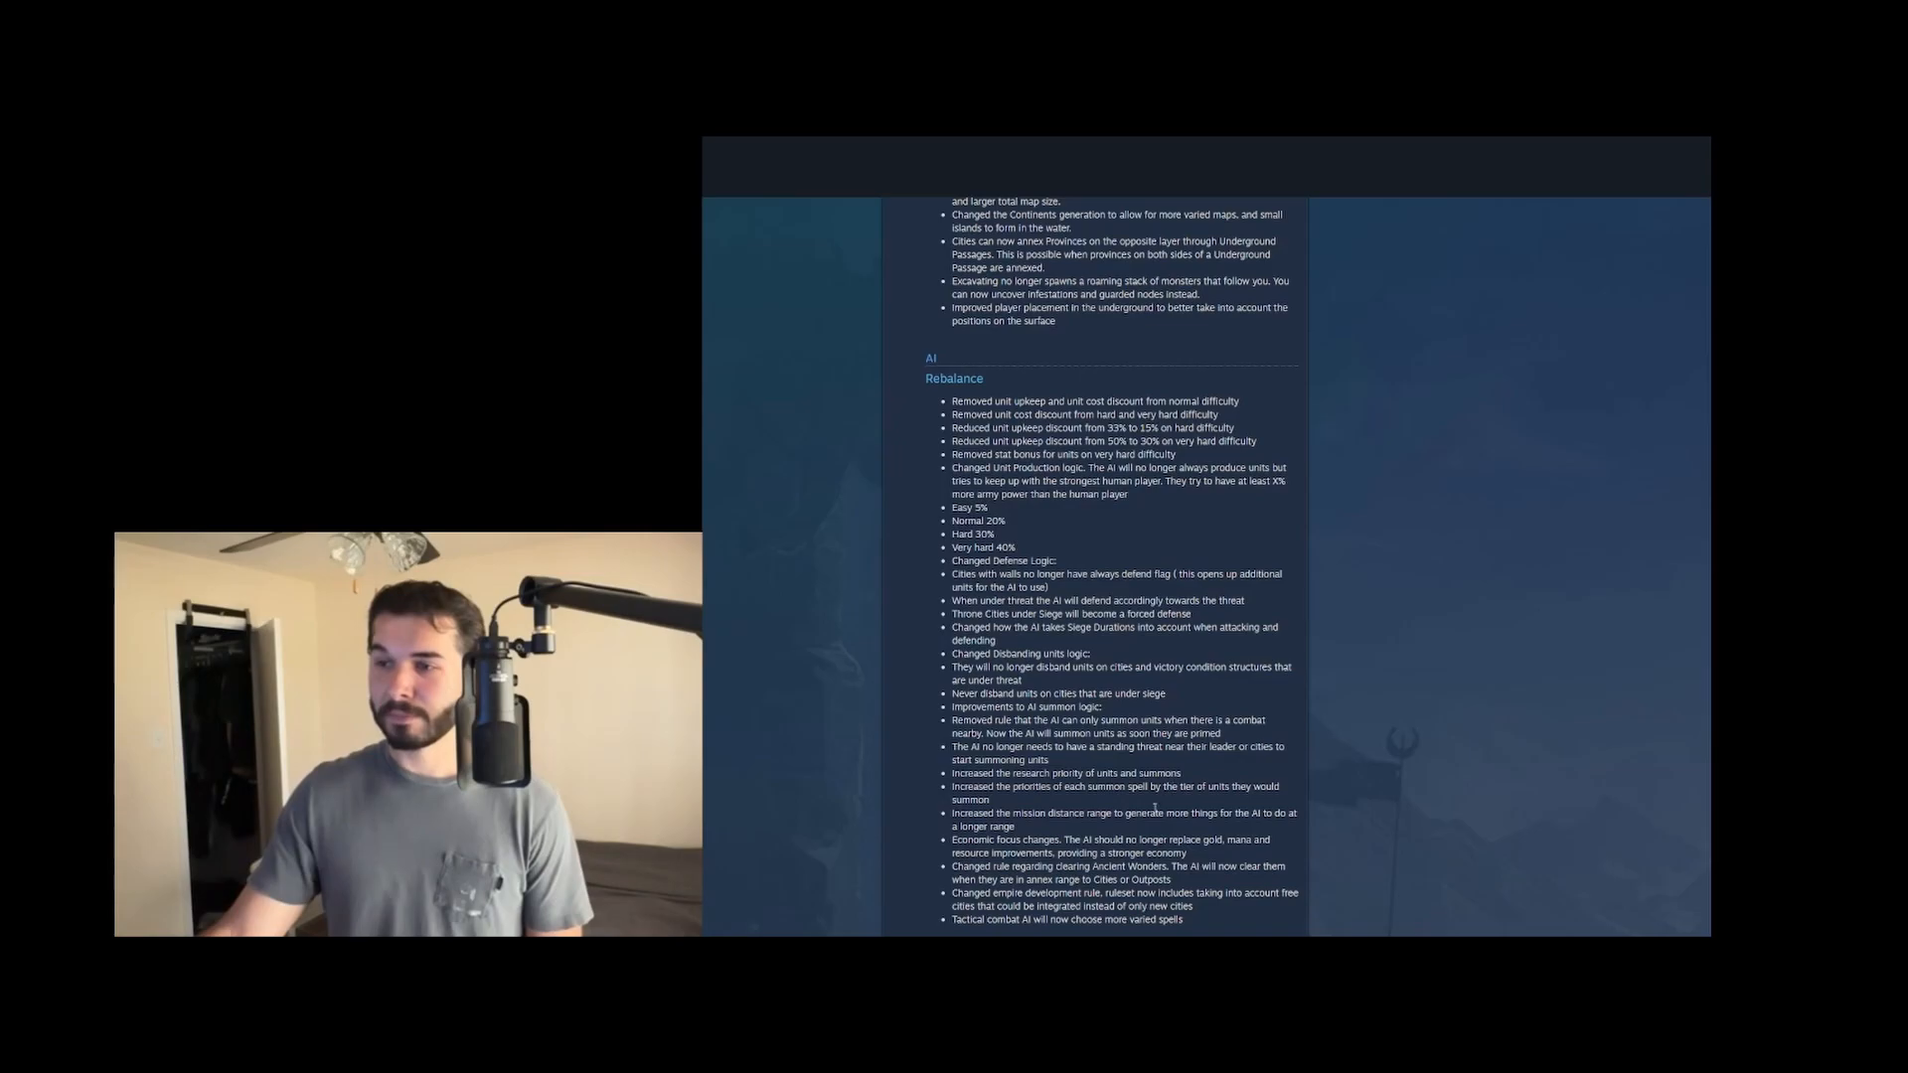
{"action": "scroll", "scroll_direction": "down", "scroll_amount": 3}
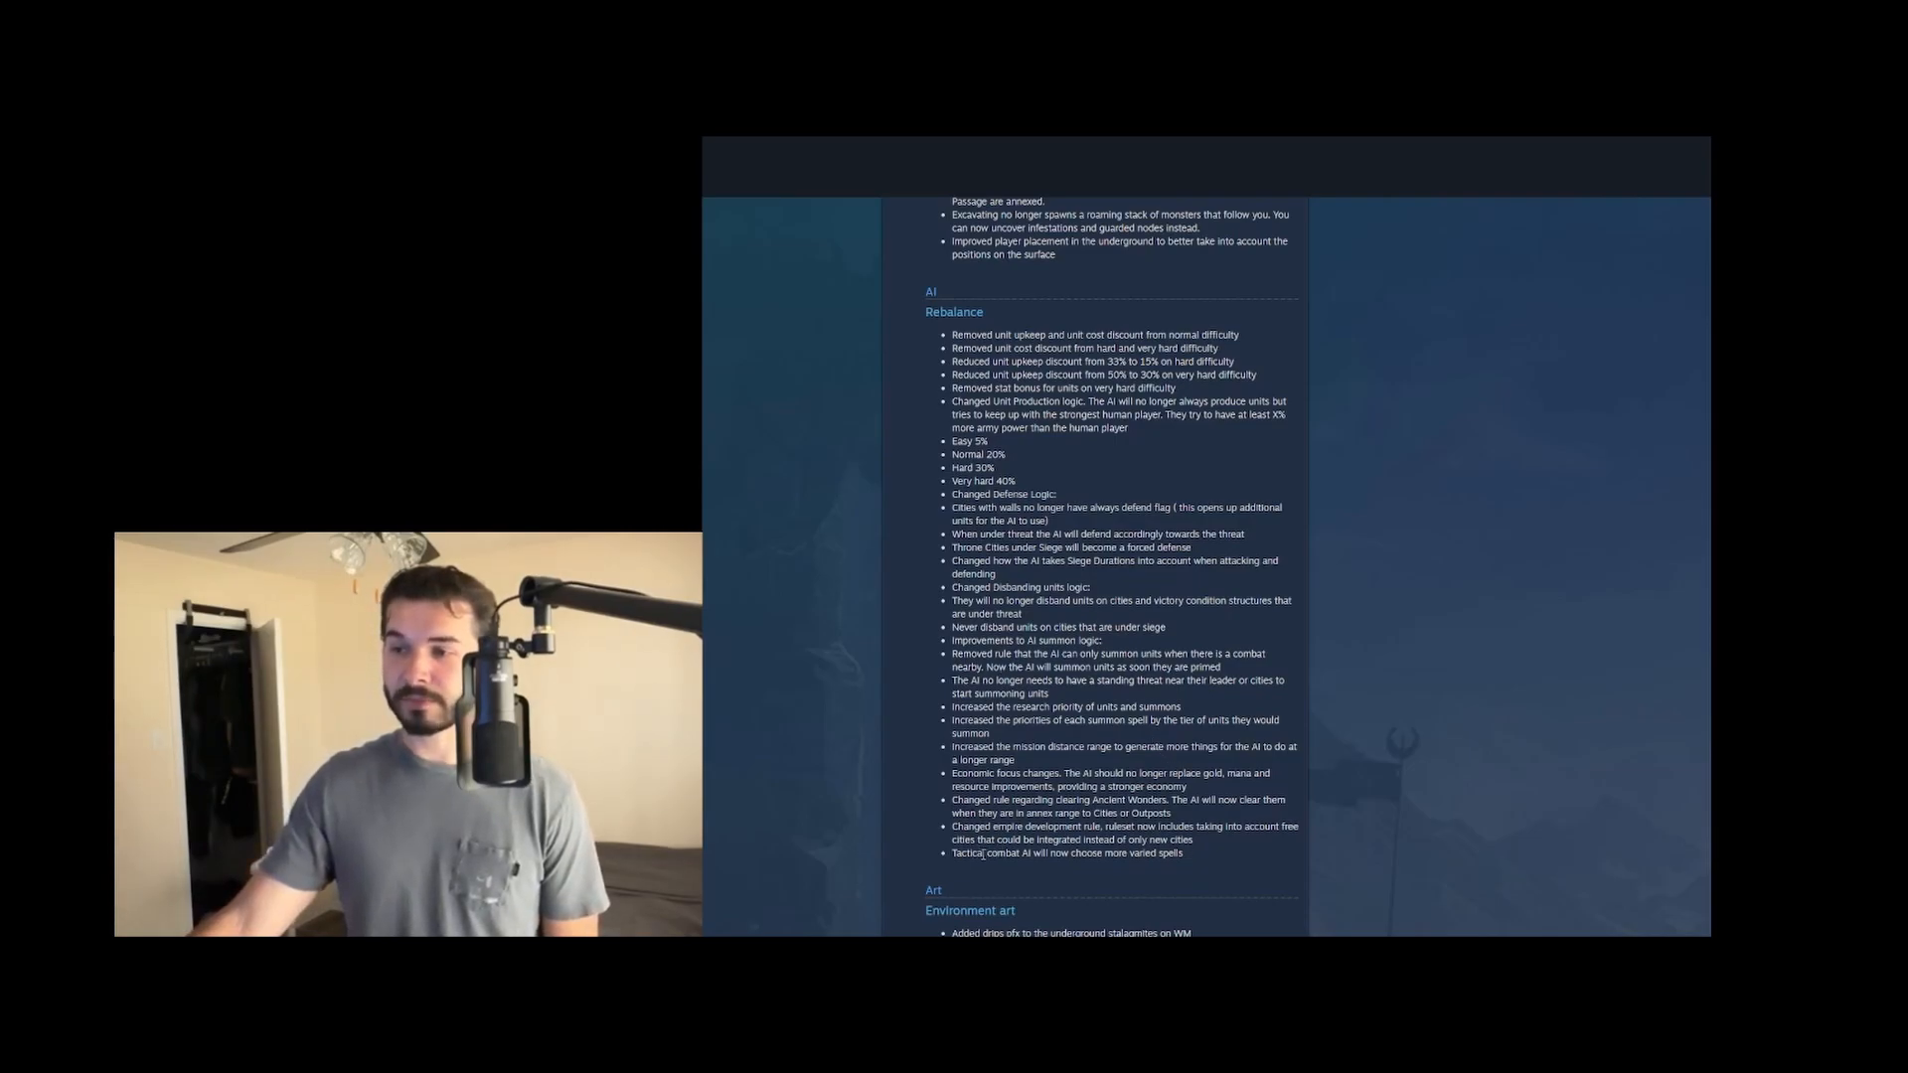
Highlight the last AI Rebalance bullet about tactical combat AI choosing more varied spells
{"action": "left_click_drag", "start_coordinate": [983, 853], "coordinate": [1124, 852]}
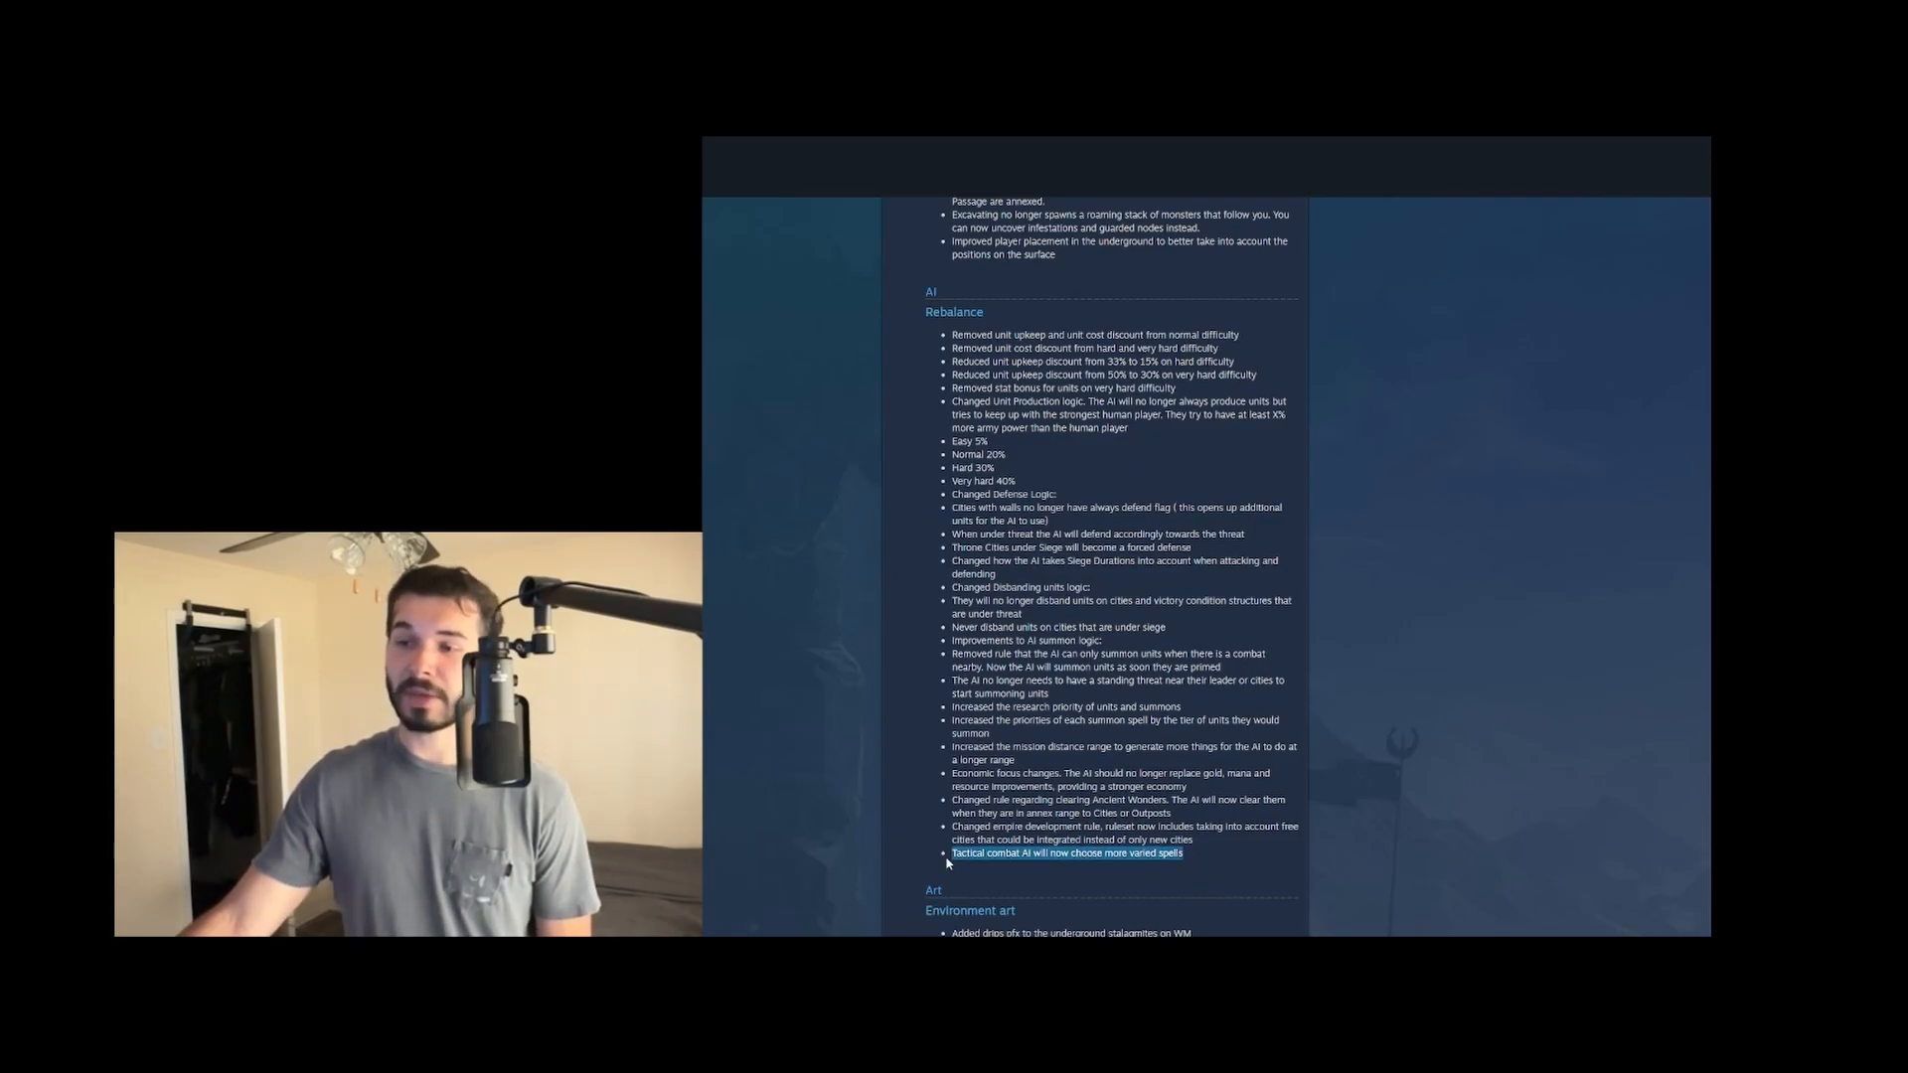
Scroll down past Art and Unit Art to the Combat and Buffs/Debuffs sections
{"action": "scroll", "scroll_direction": "down", "scroll_amount": 3}
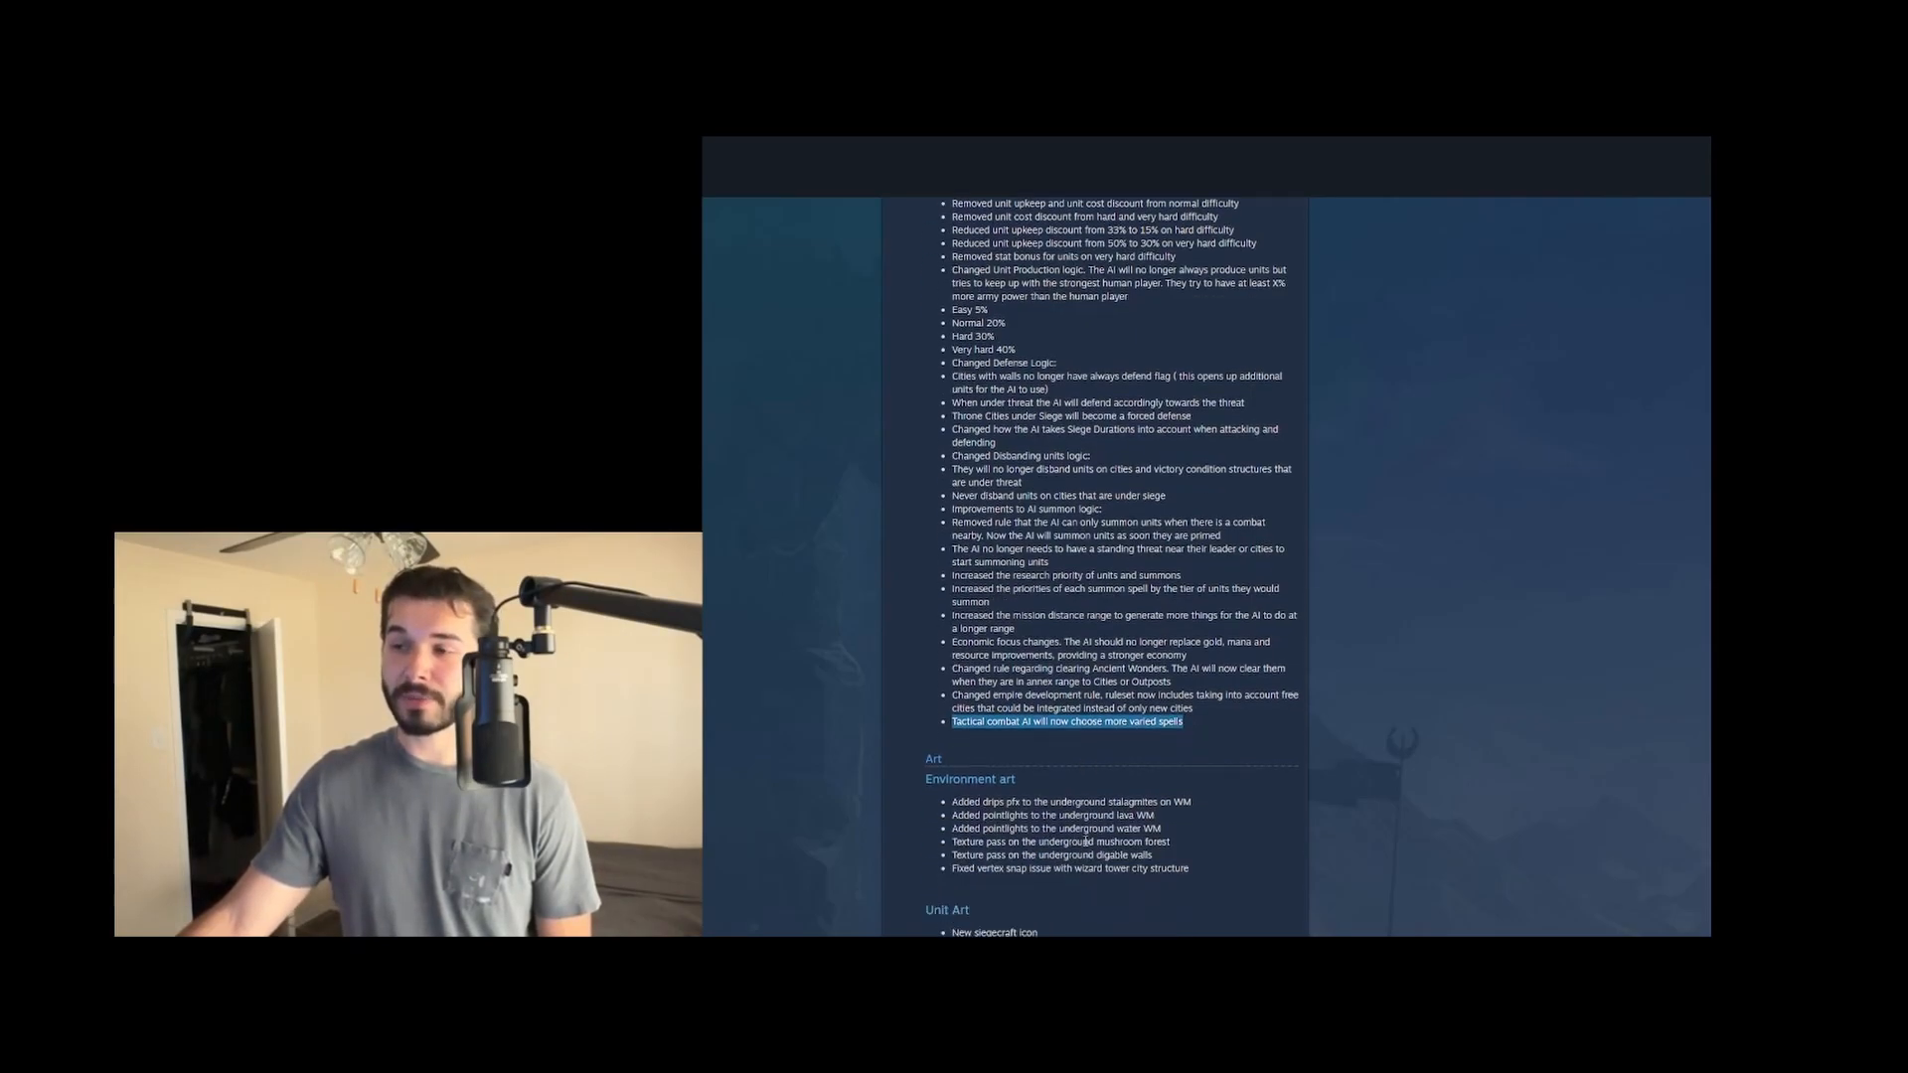
{"action": "scroll", "scroll_direction": "down", "scroll_amount": 3}
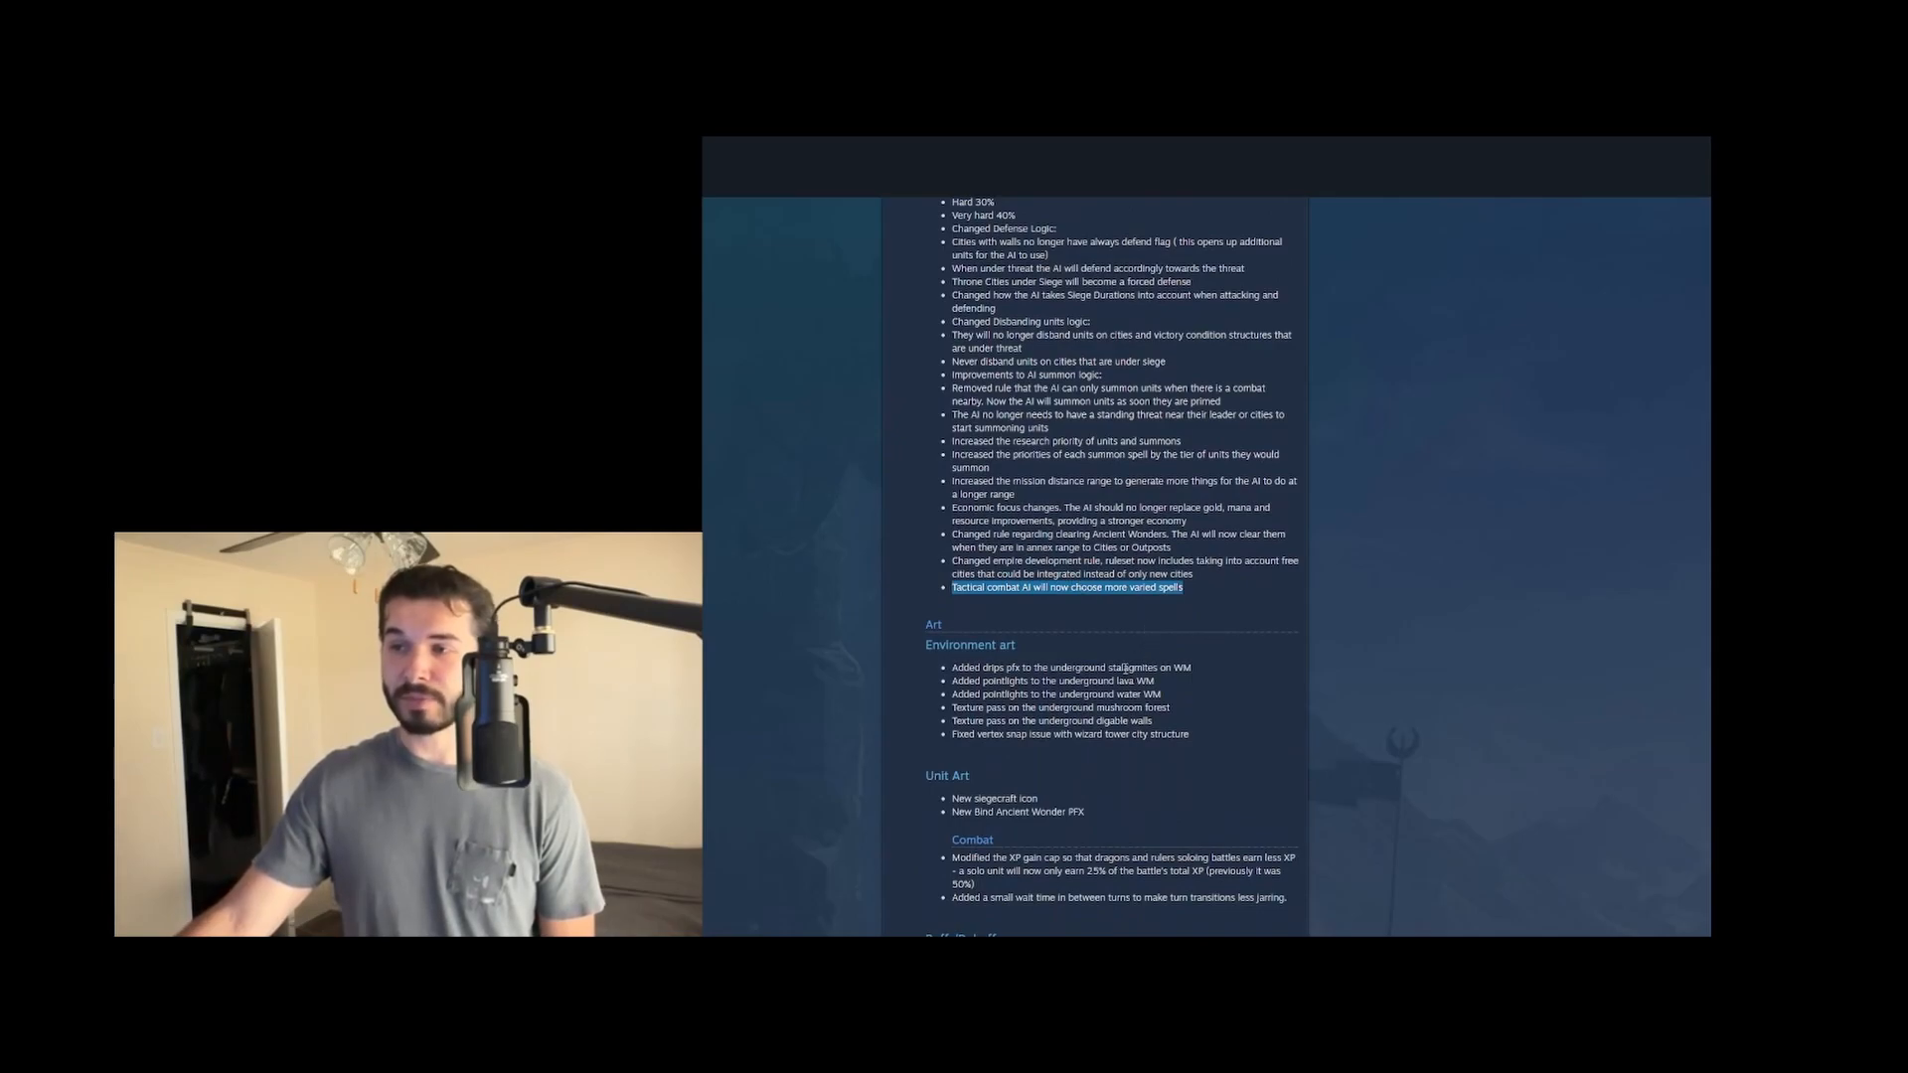
{"action": "scroll", "scroll_direction": "down", "scroll_amount": 3}
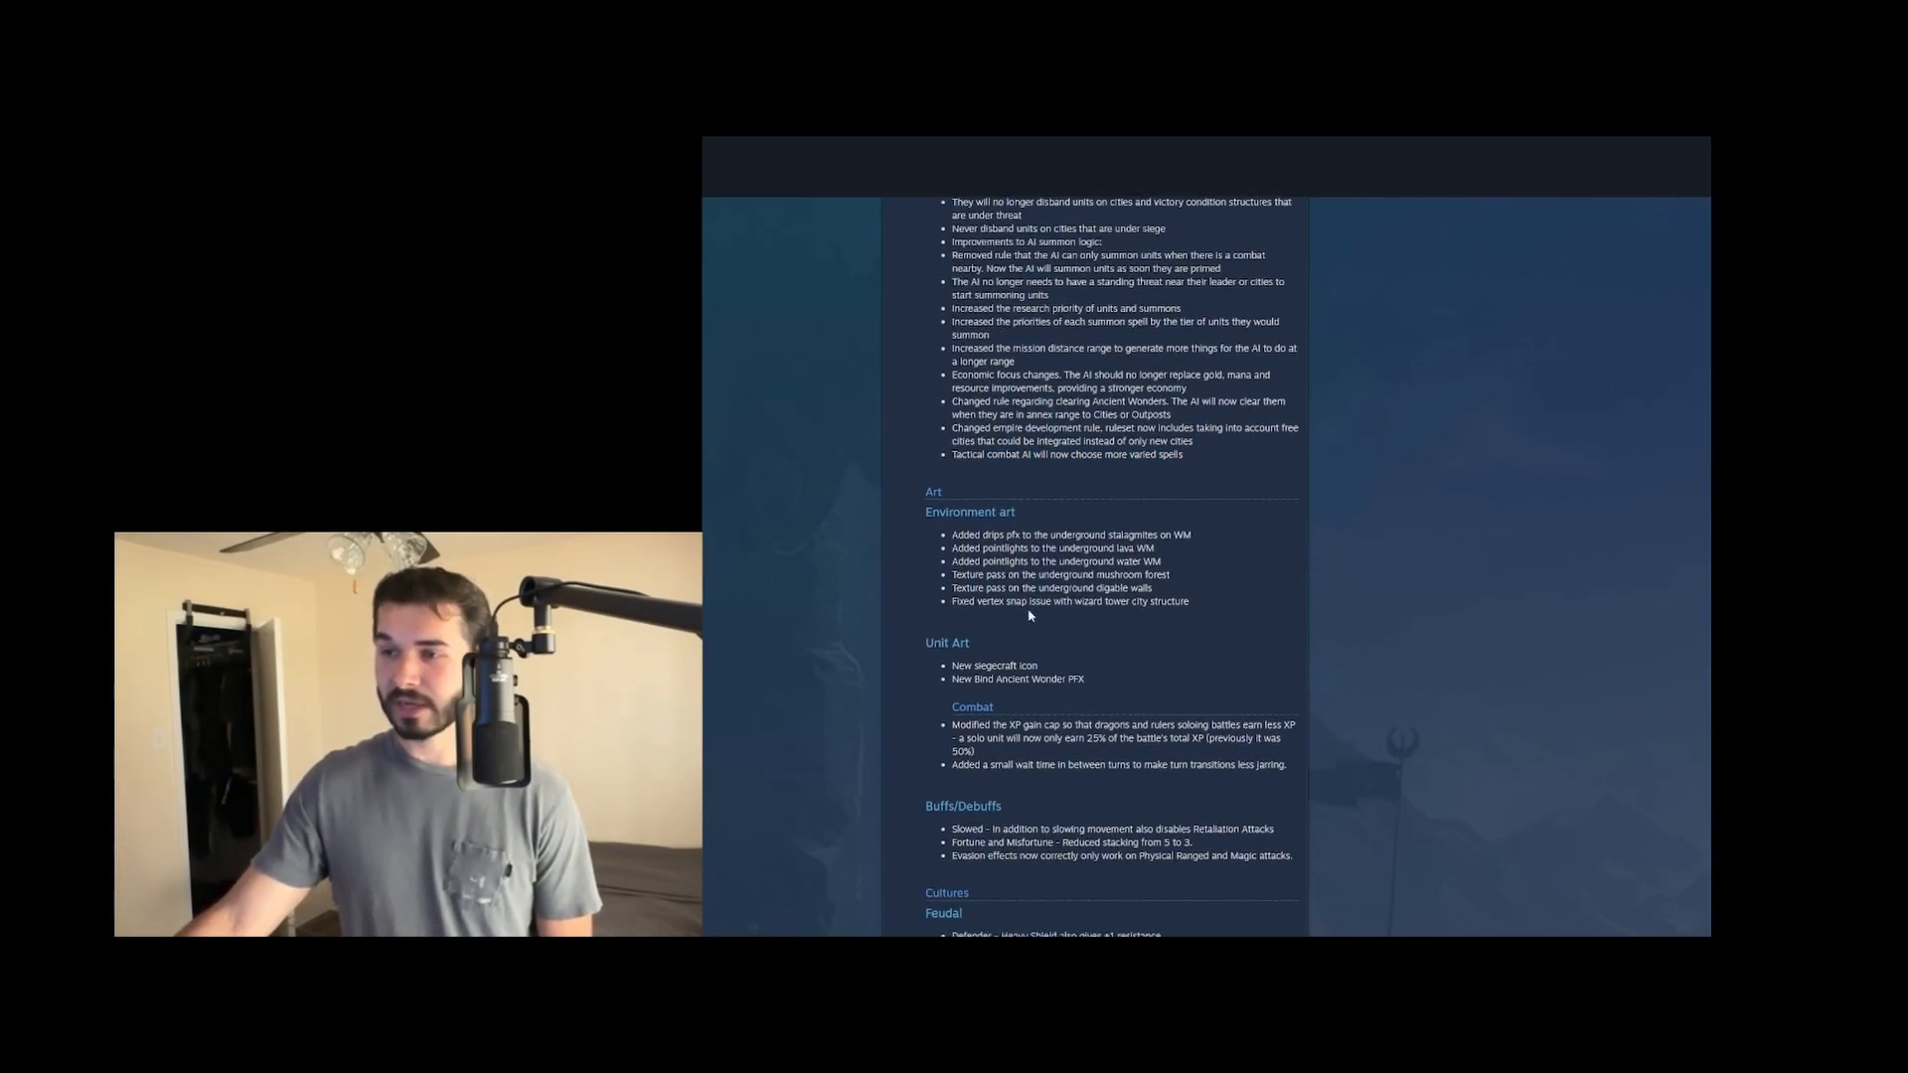
{"action": "scroll", "scroll_direction": "down", "scroll_amount": 3}
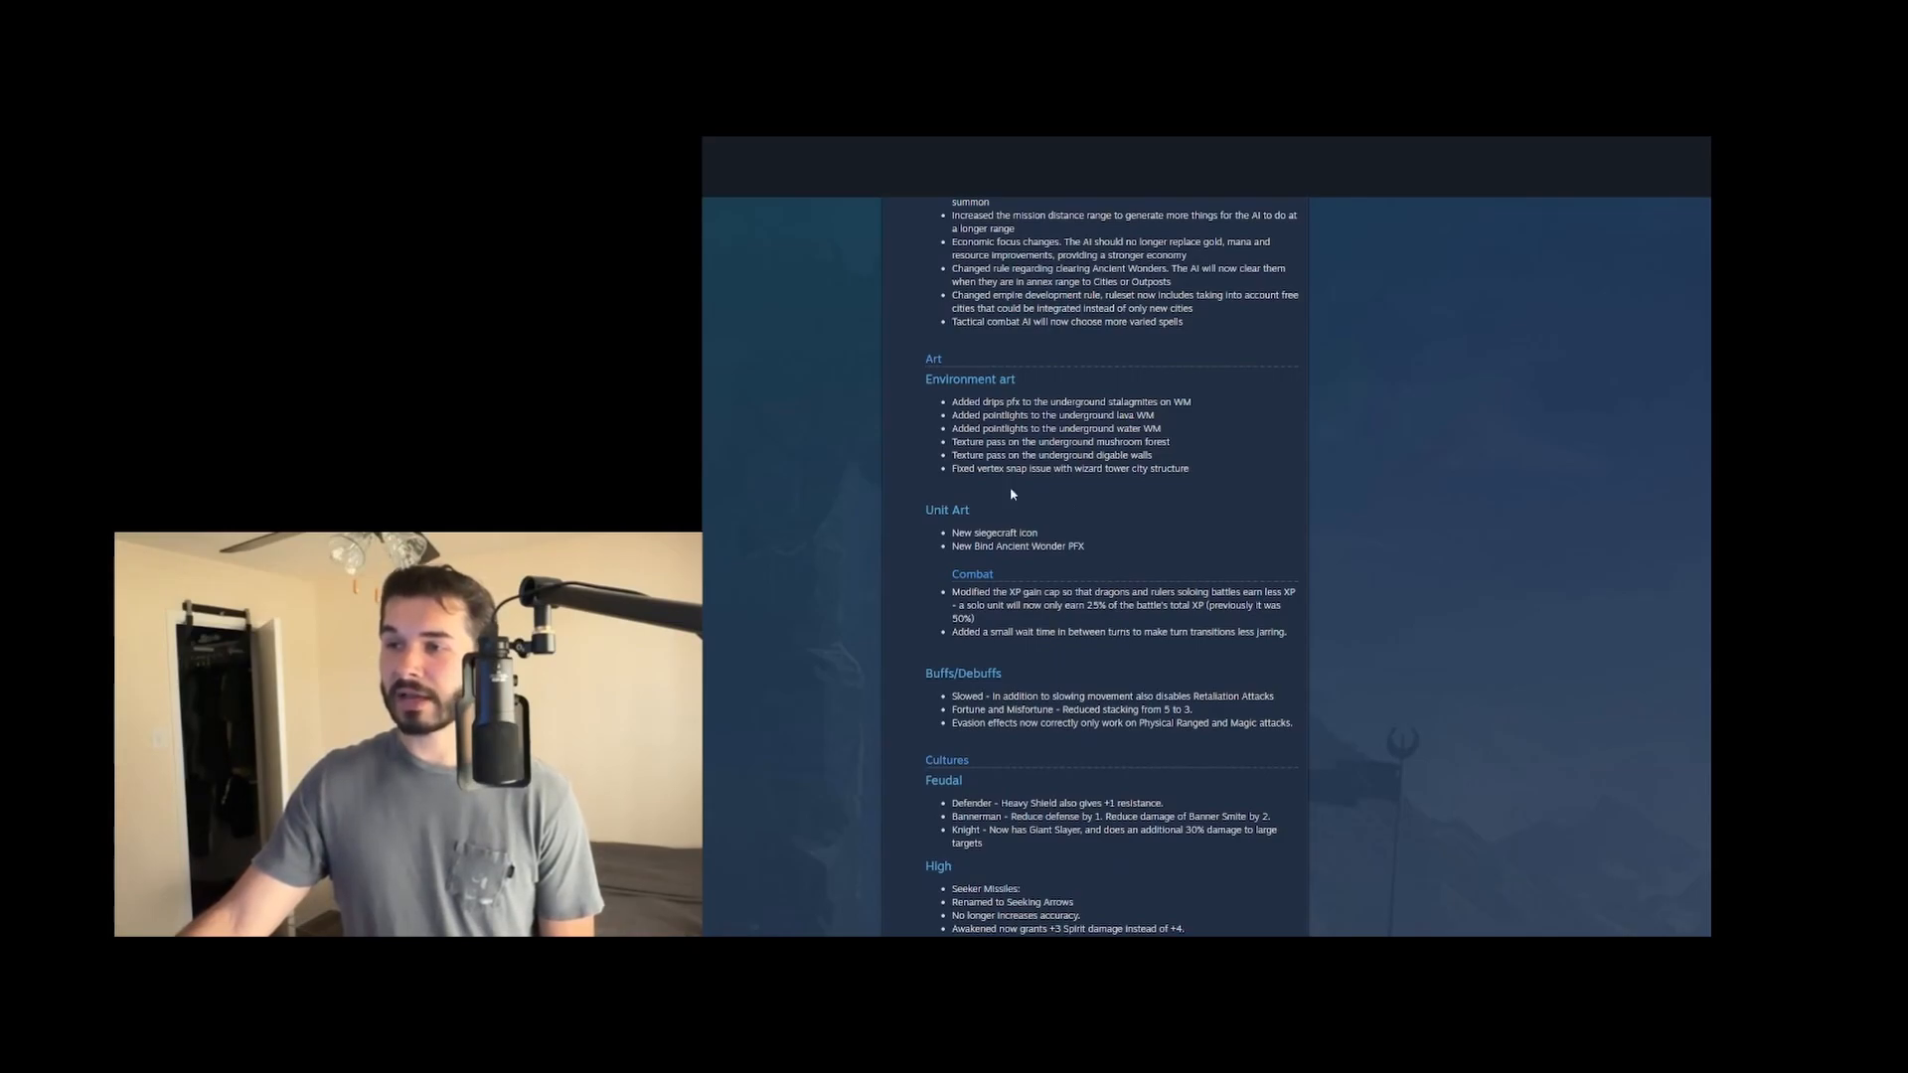
{"action": "mouse_move", "coordinate": [1040, 527]}
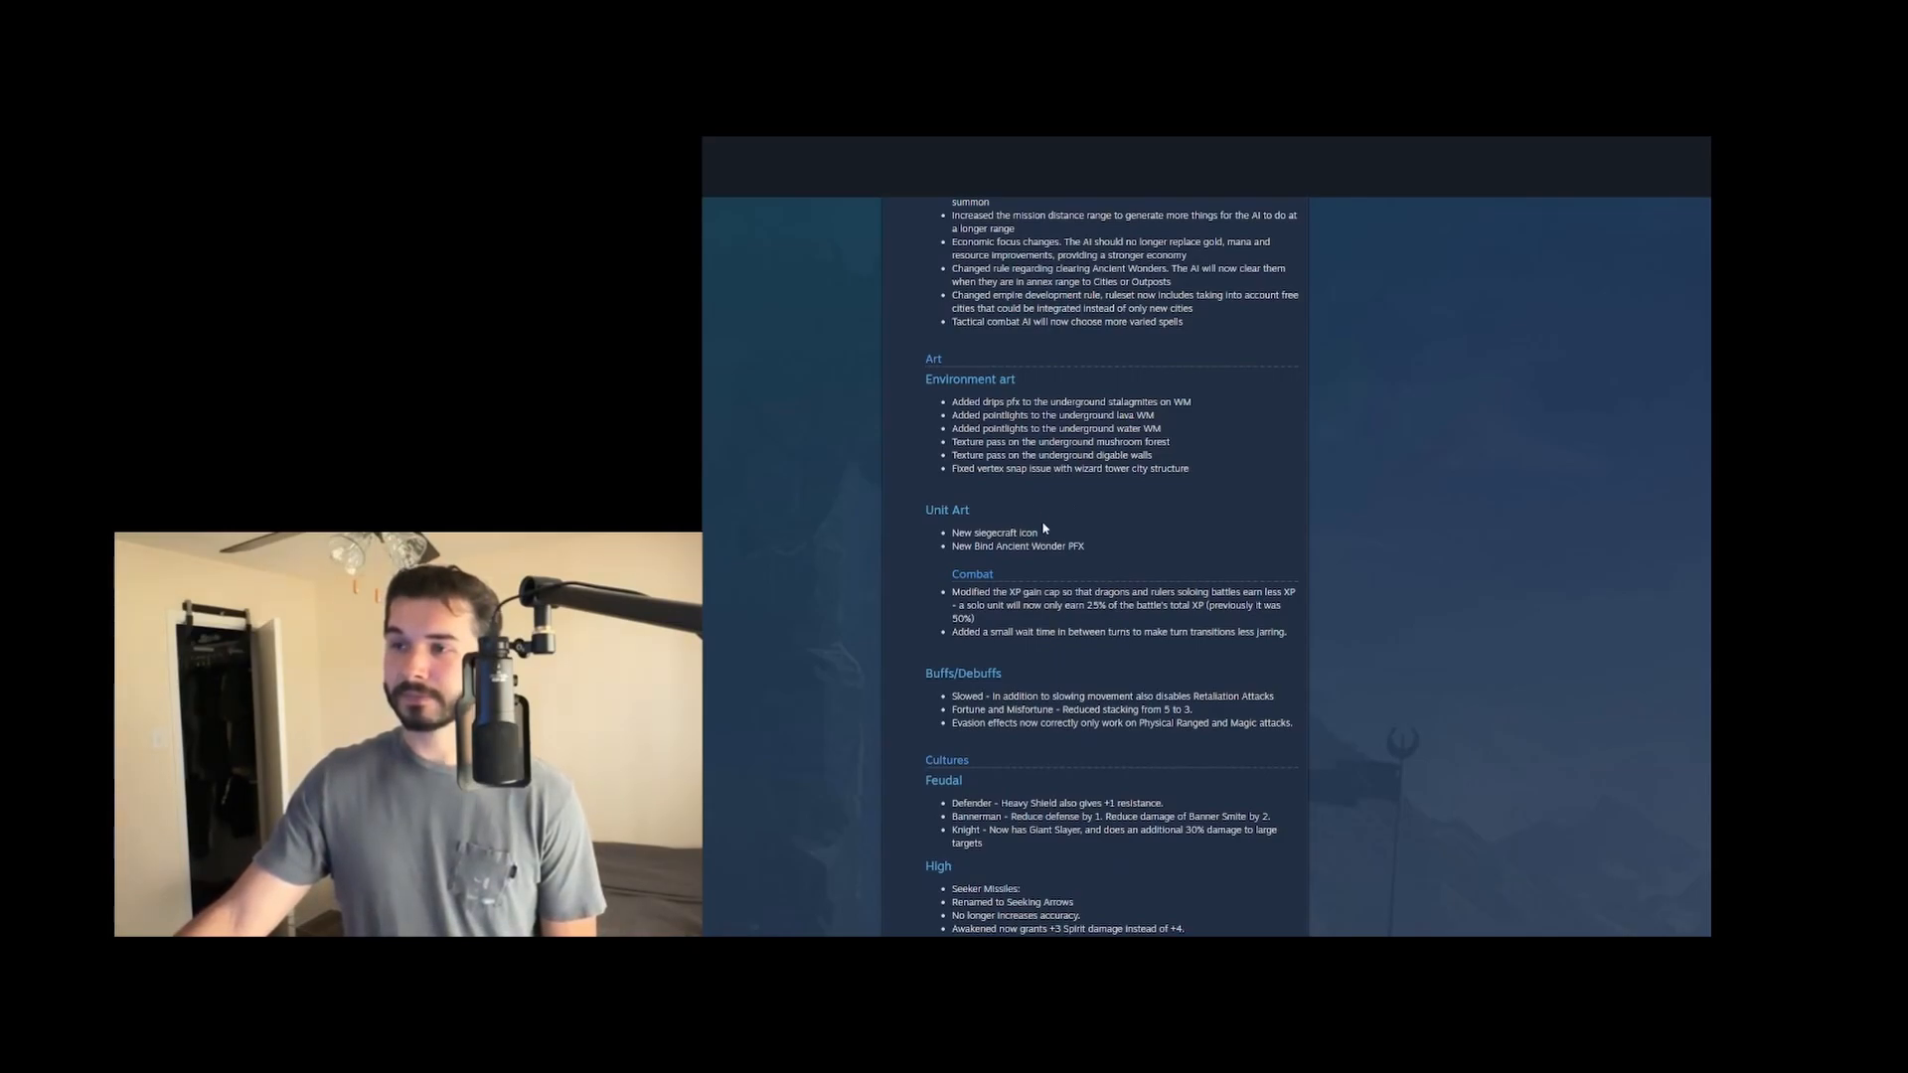
{"action": "mouse_move", "coordinate": [1127, 543]}
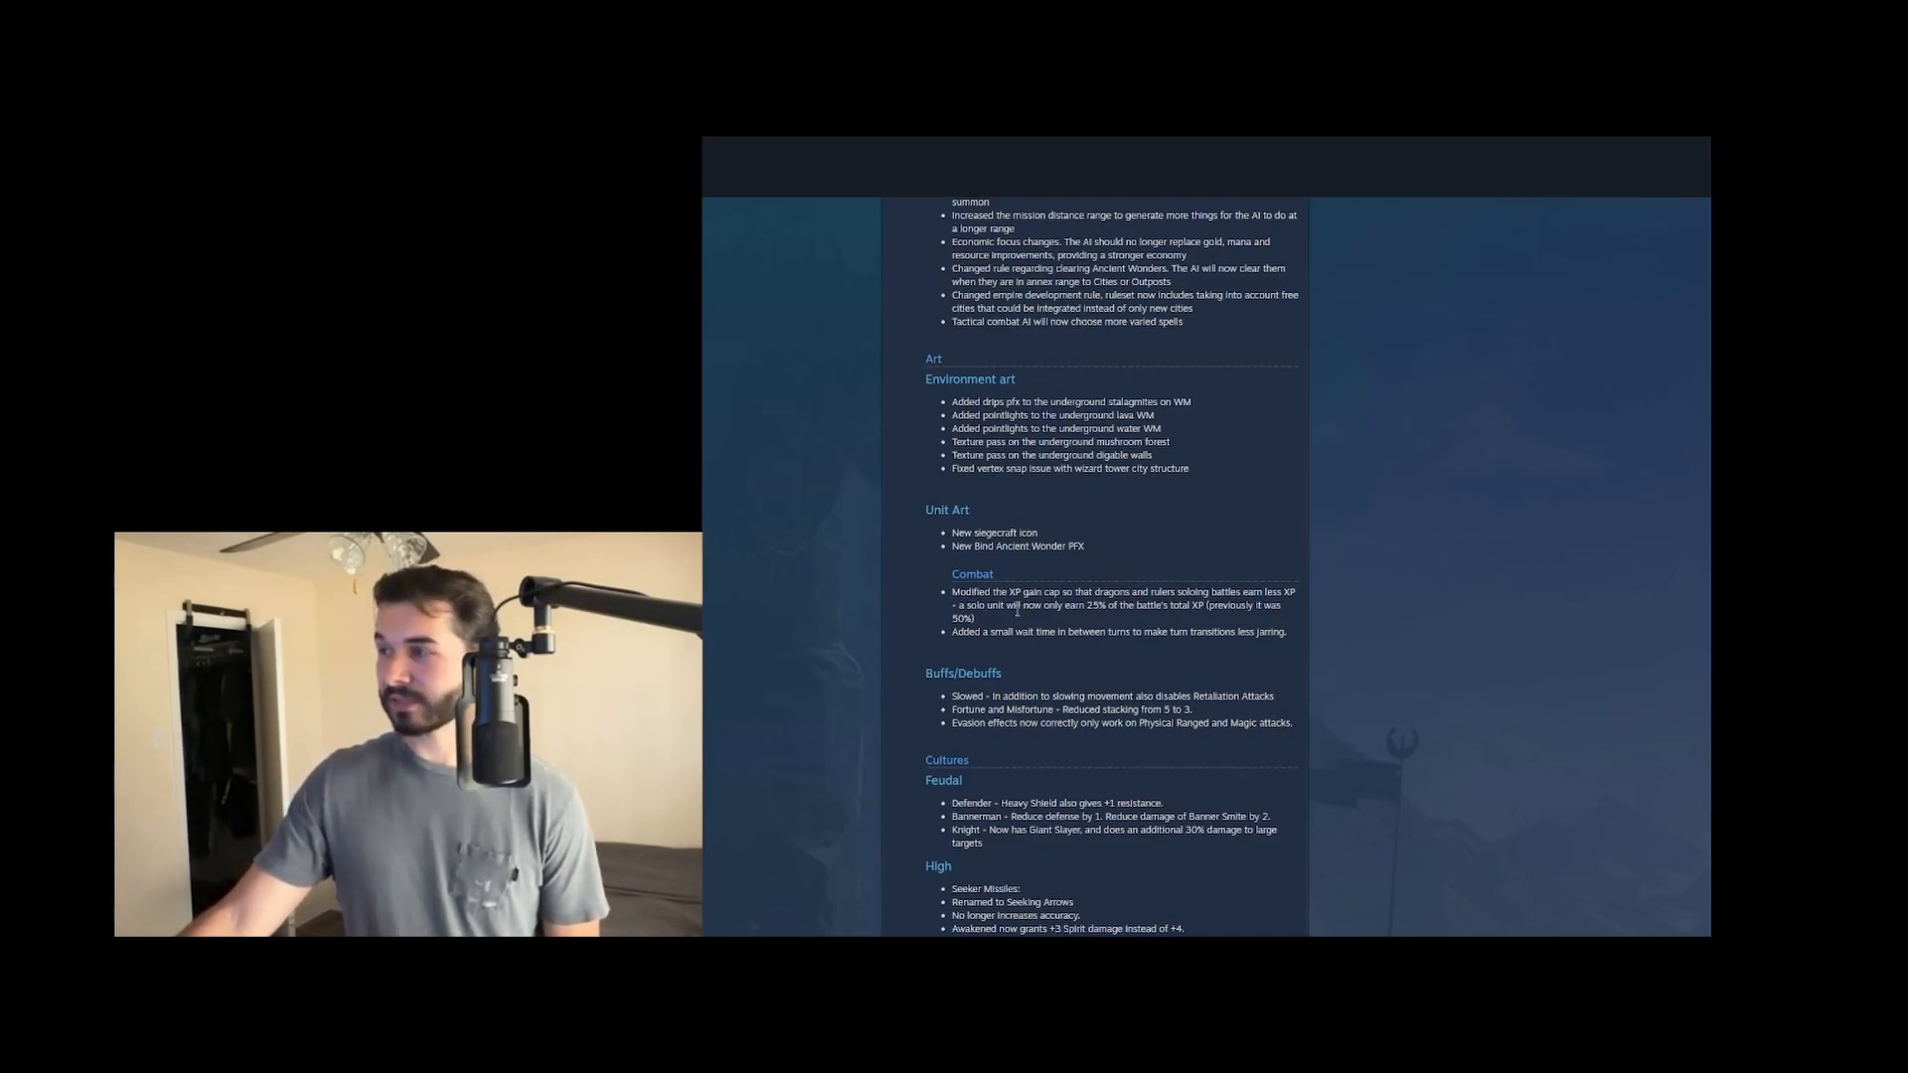
Read the Buffs/Debuffs notes, highlighting the first lines and the Slowed note, then clearing the selection
{"action": "scroll", "scroll_direction": "down", "scroll_amount": 3}
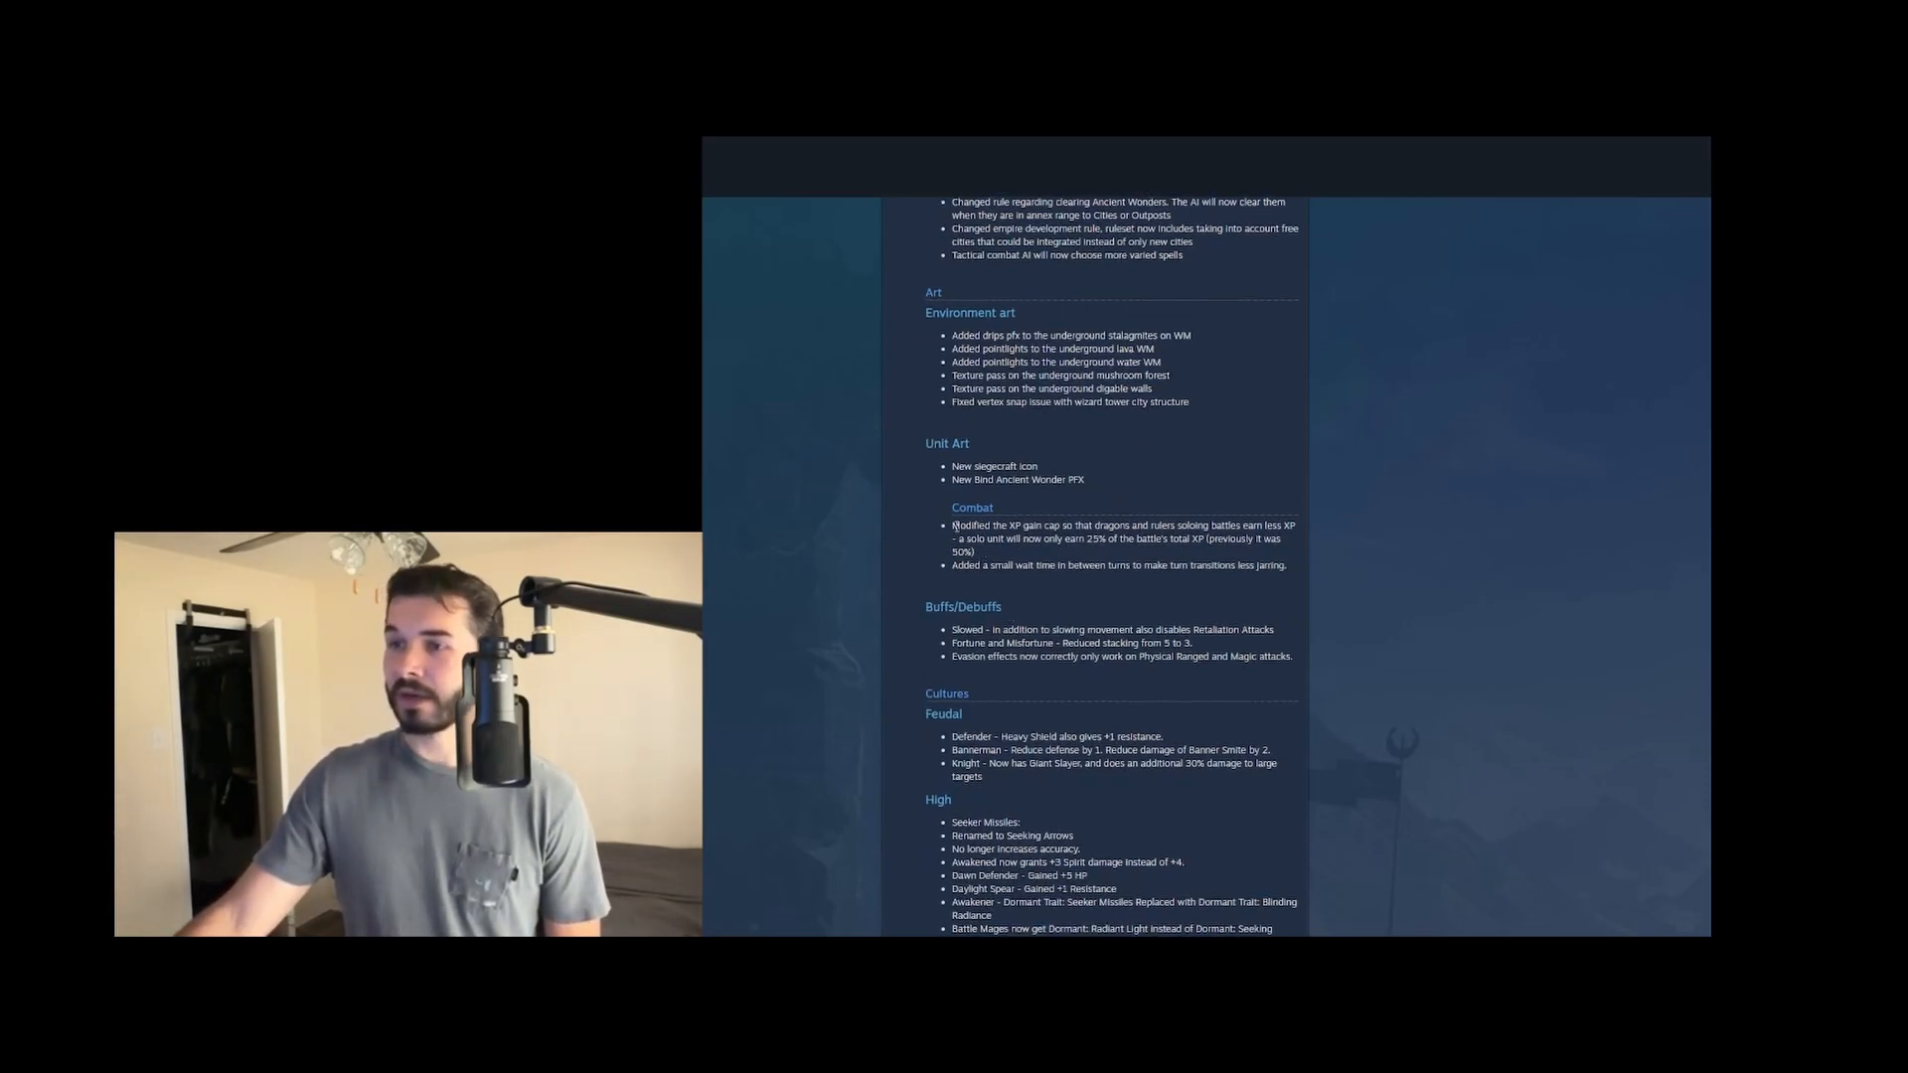
{"action": "left_click_drag", "start_coordinate": [952, 524], "coordinate": [1117, 539]}
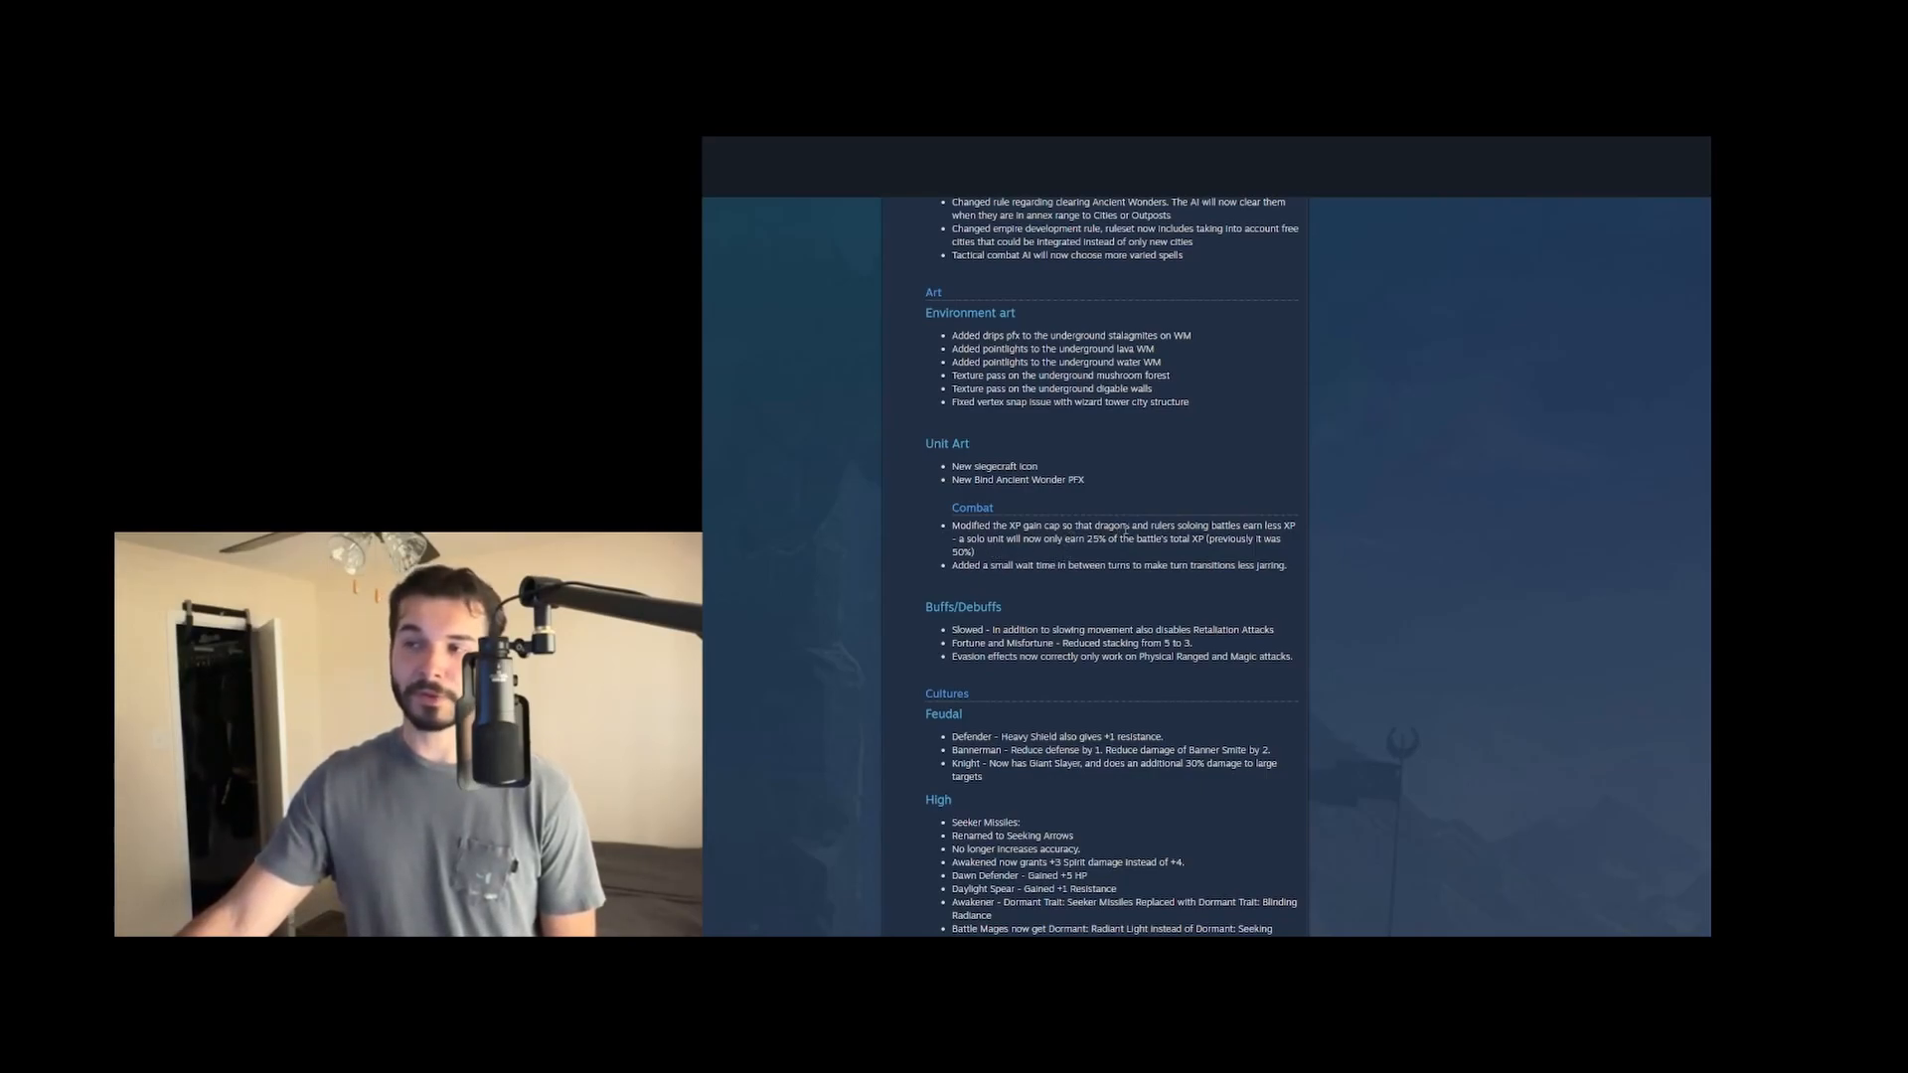
{"action": "double_click", "coordinate": [1109, 525]}
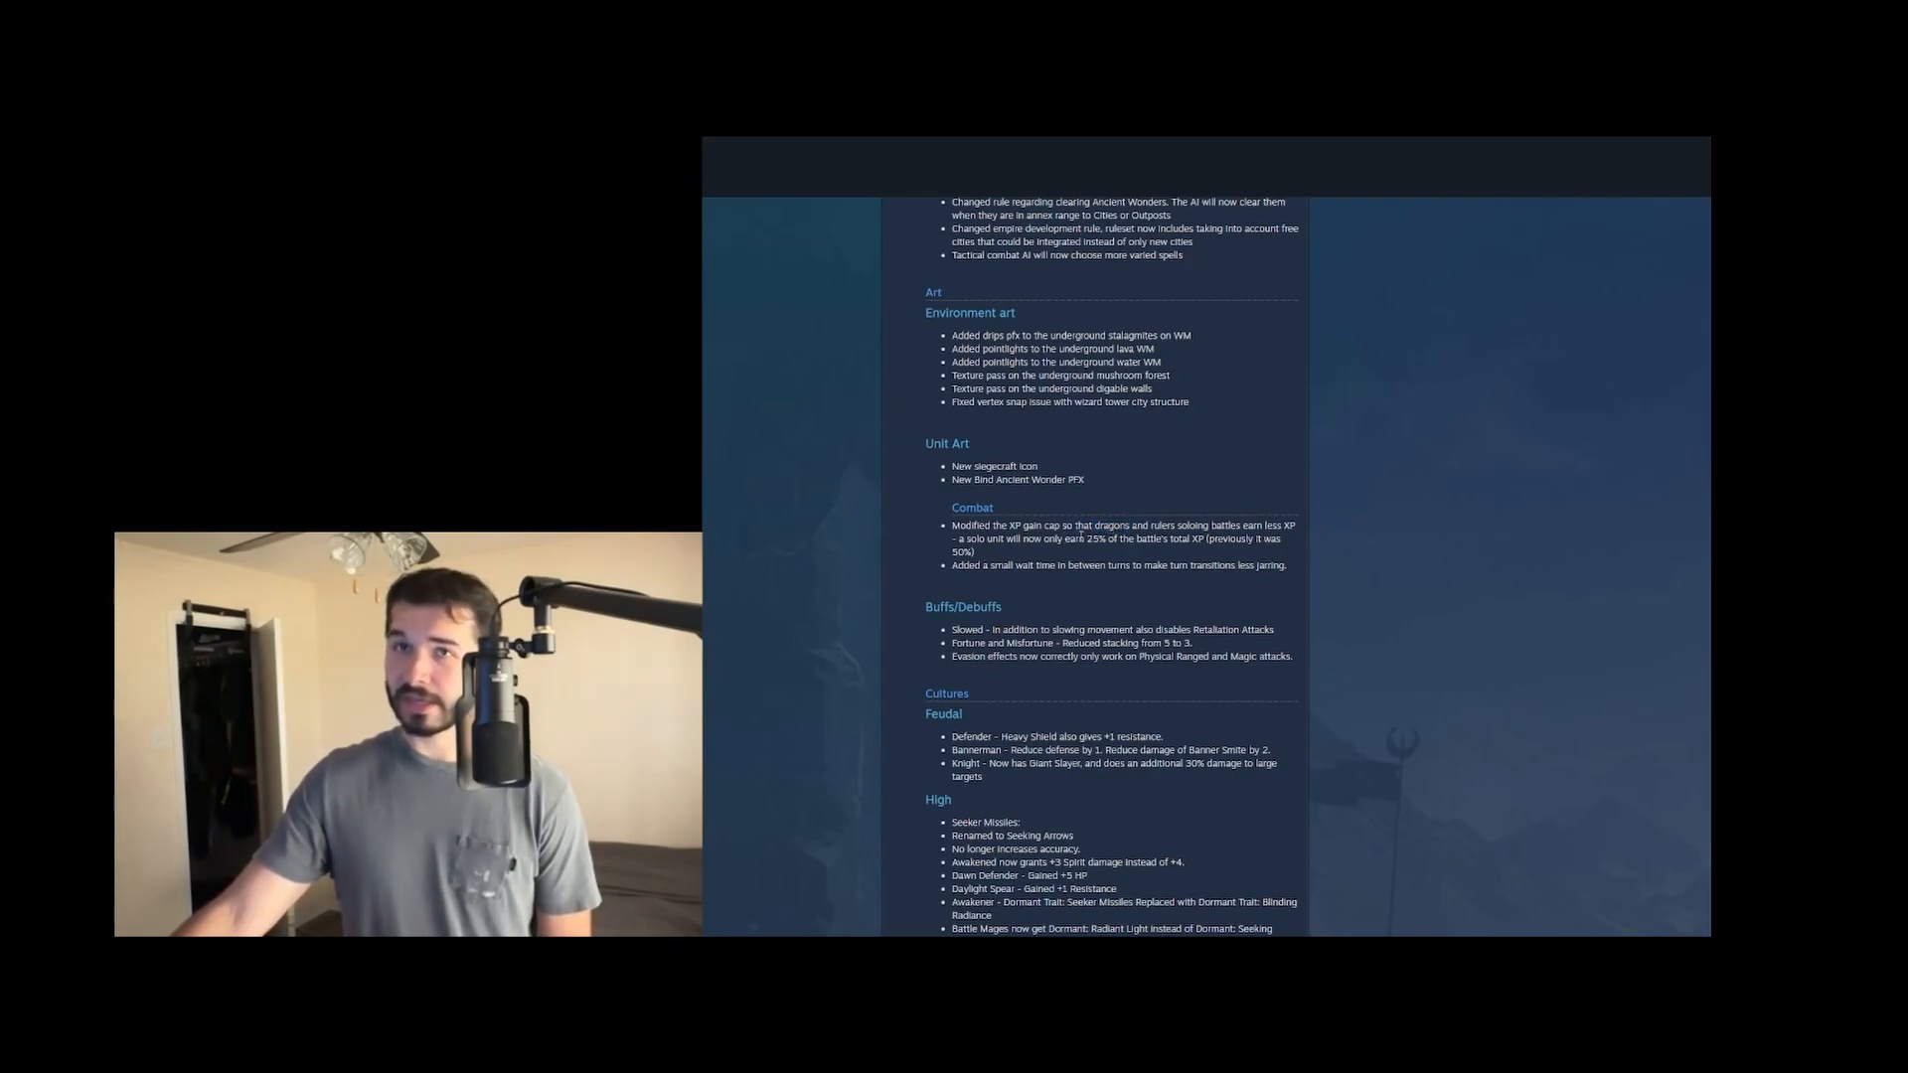
{"action": "double_click", "coordinate": [1109, 525]}
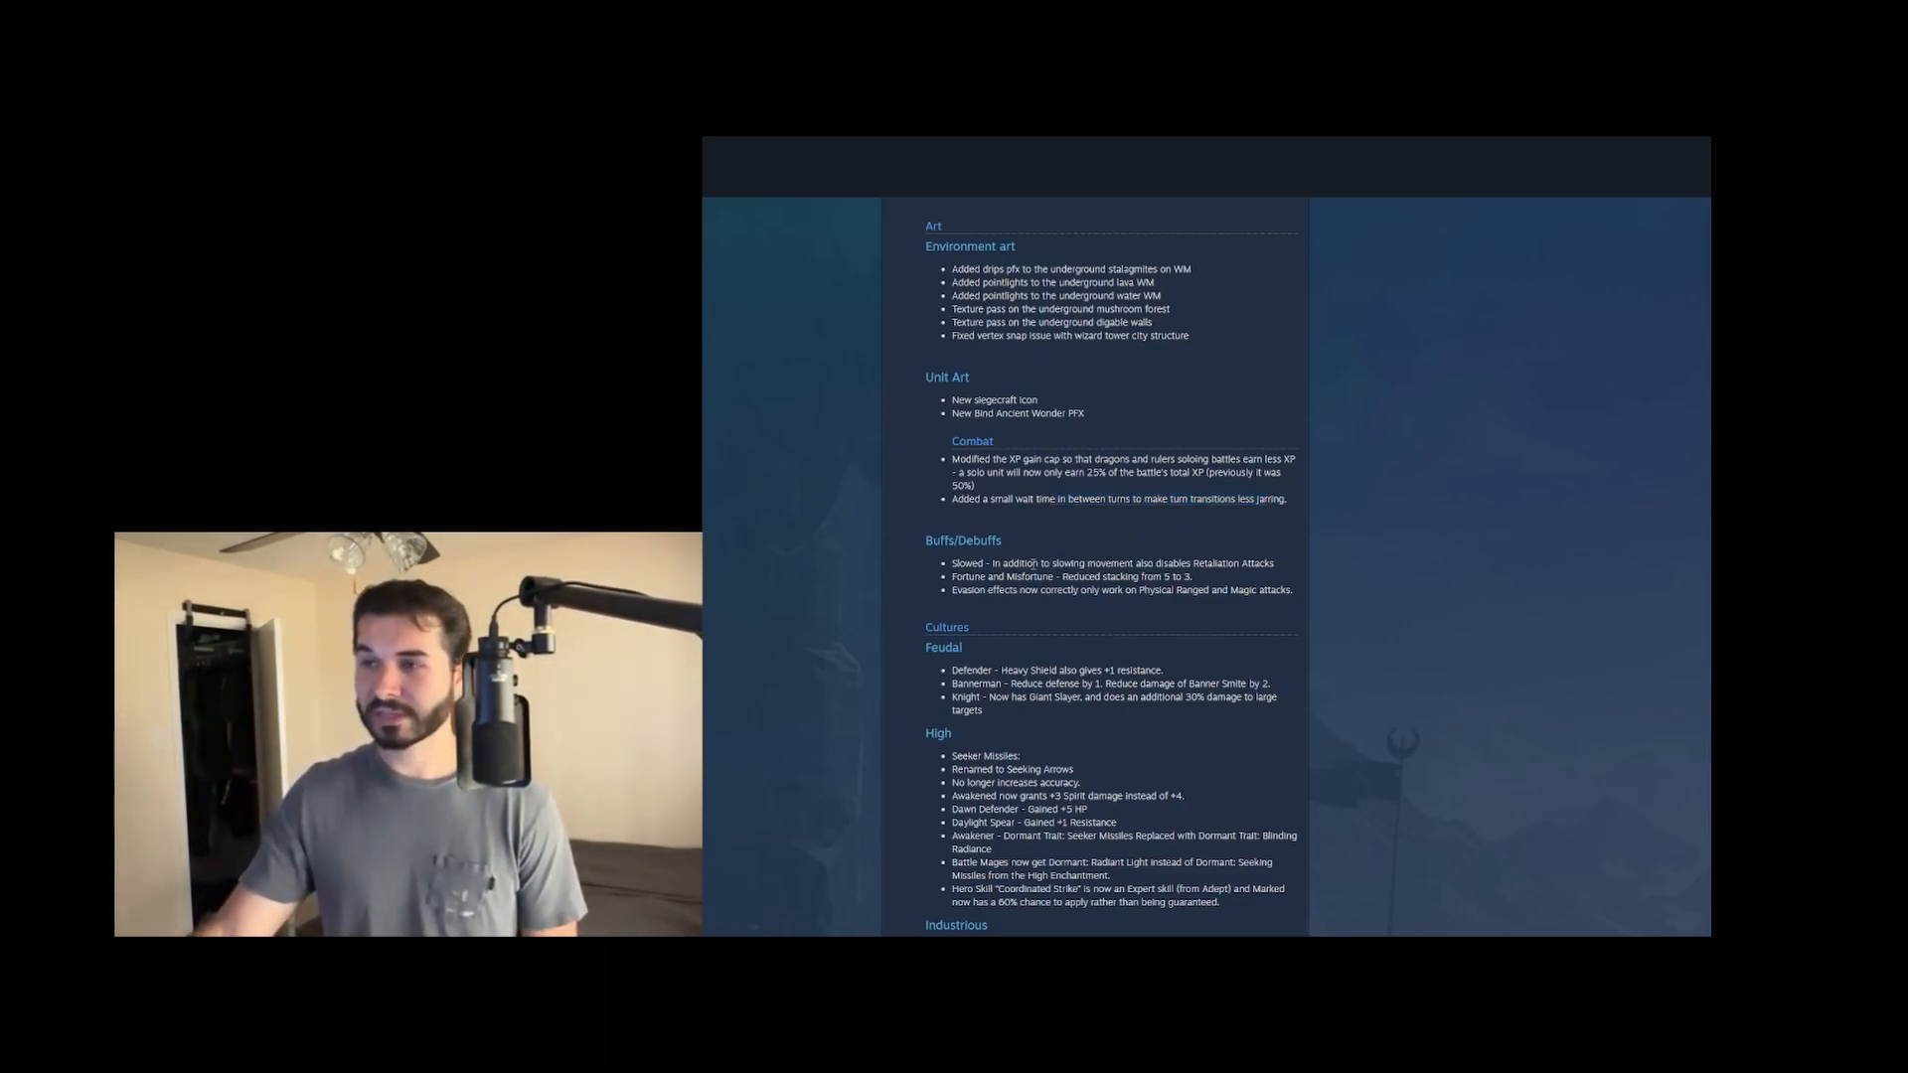
{"action": "left_click_drag", "start_coordinate": [952, 562], "coordinate": [1037, 576]}
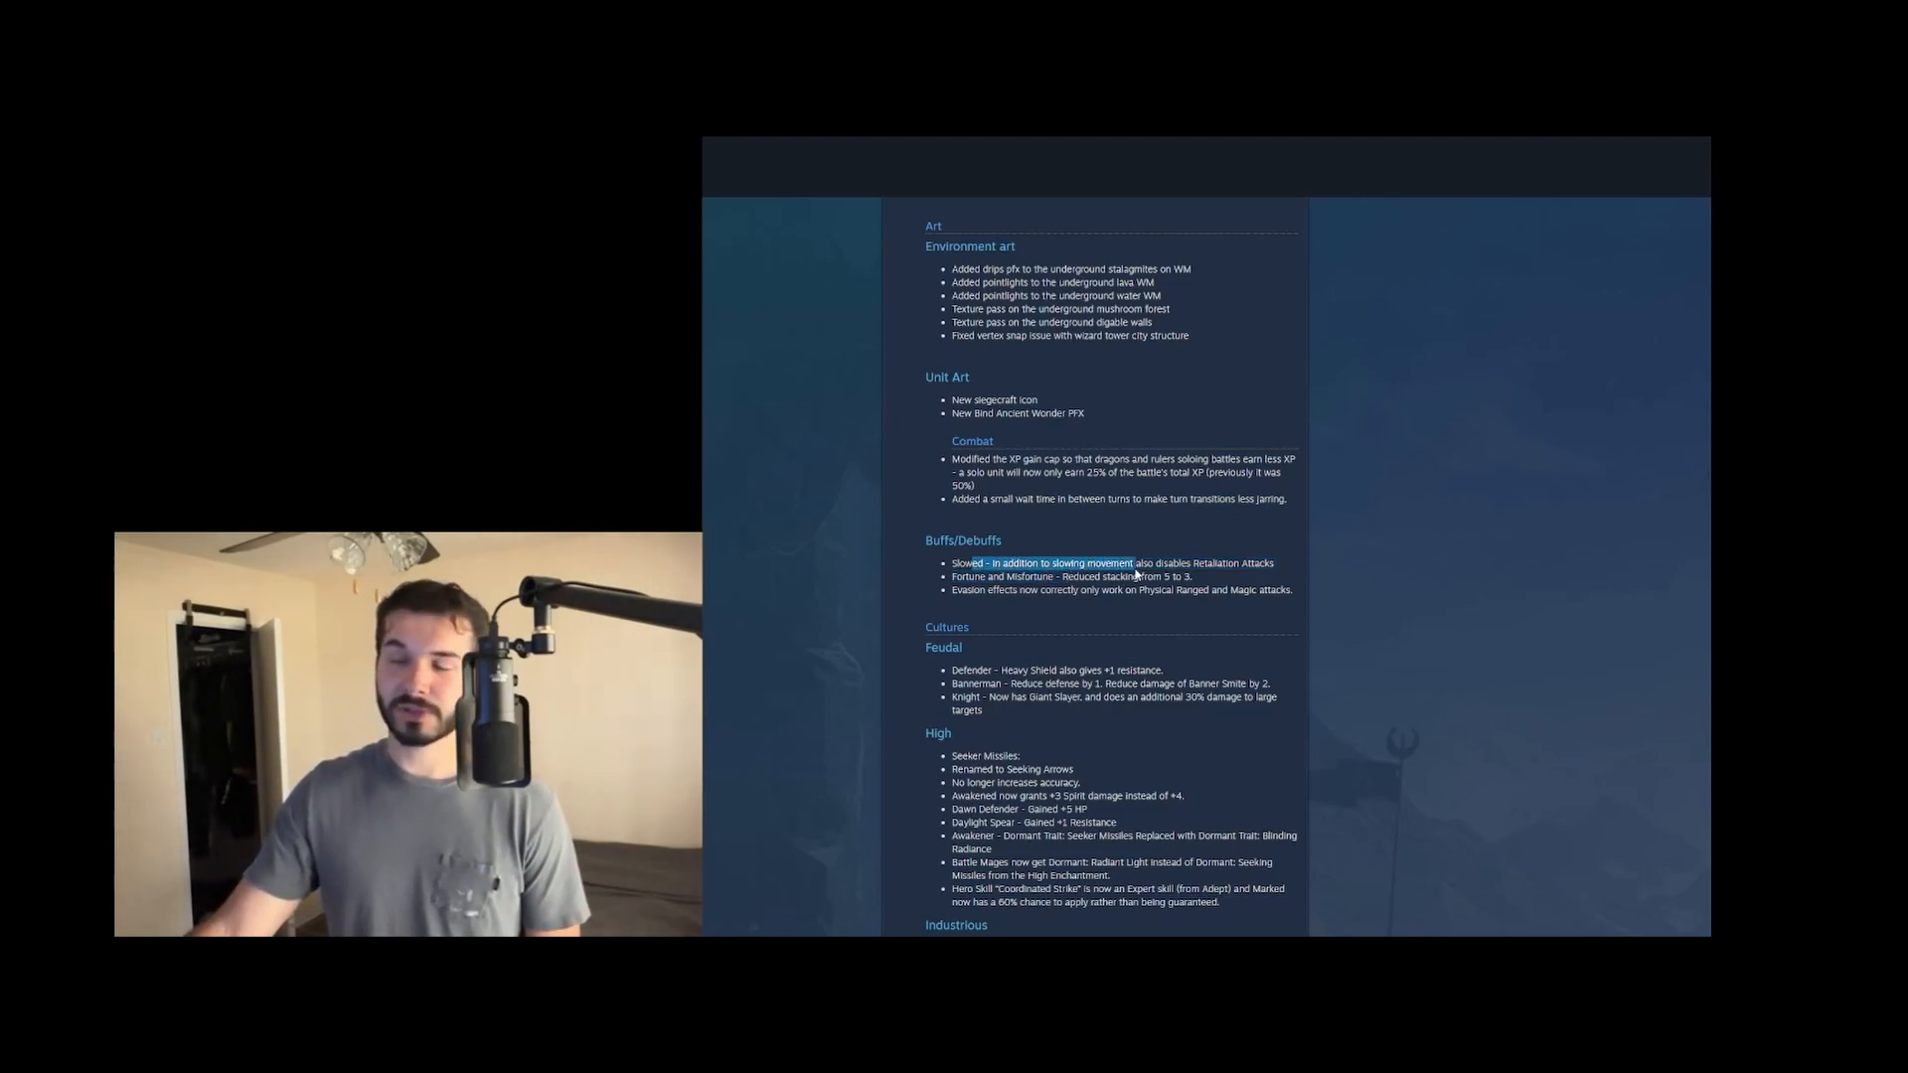
{"action": "left_click", "coordinate": [1217, 577]}
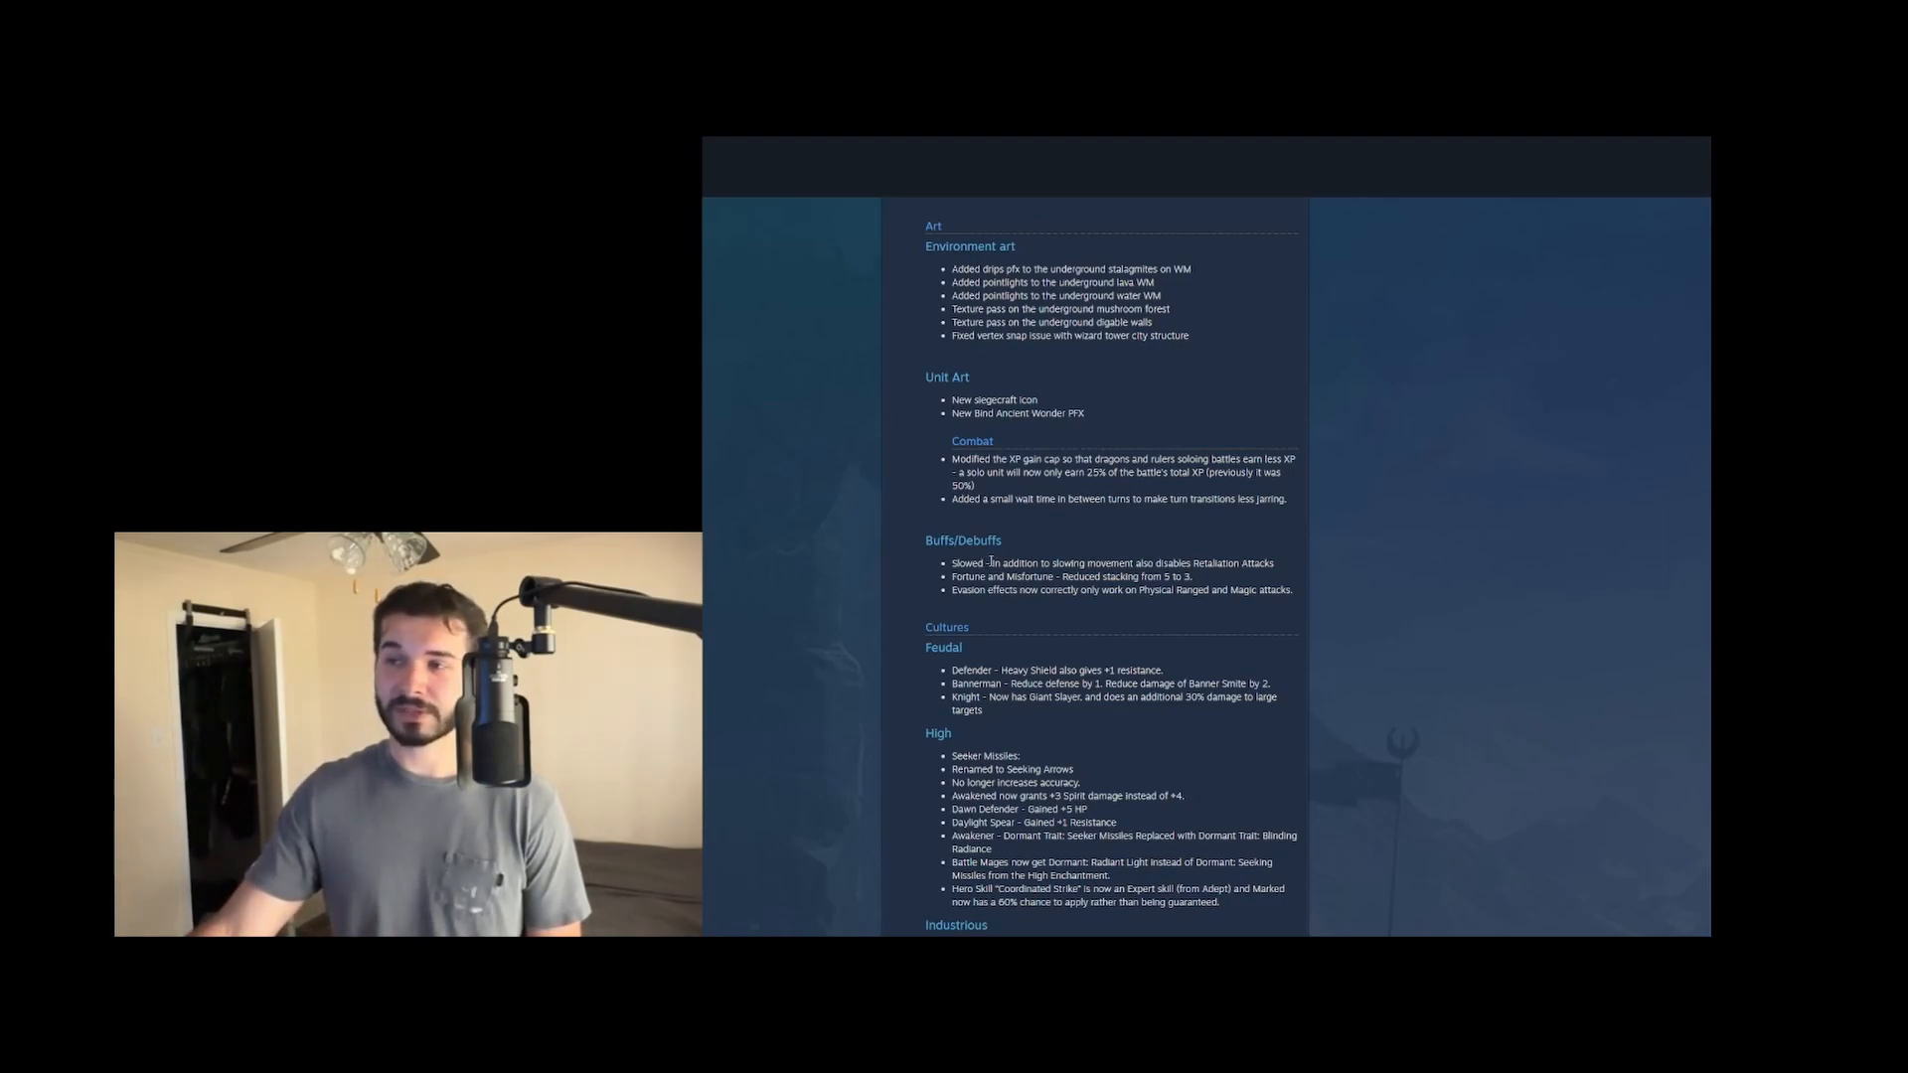
Highlight further Buffs/Debuffs lines word by word while reading down to the High culture changes
{"action": "left_click_drag", "start_coordinate": [952, 563], "coordinate": [1081, 563]}
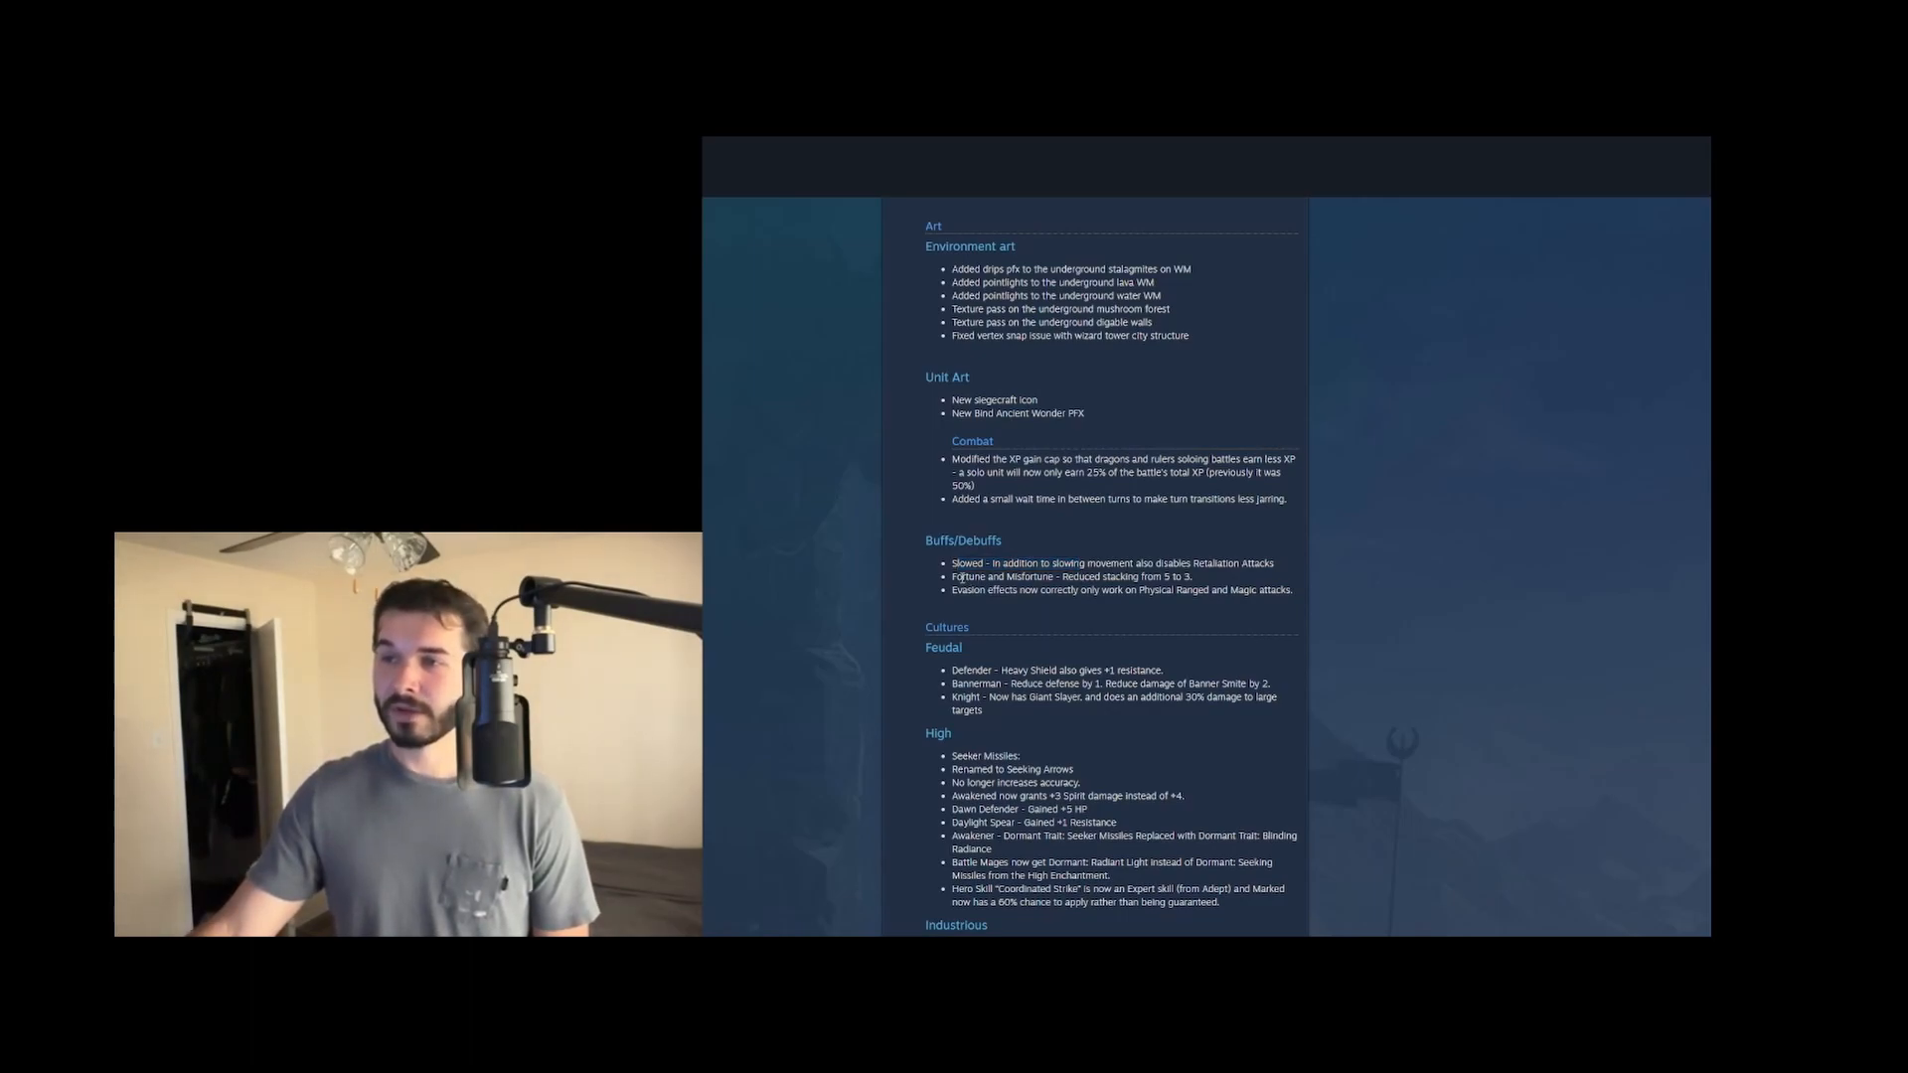
{"action": "left_click_drag", "start_coordinate": [952, 576], "coordinate": [1190, 577]}
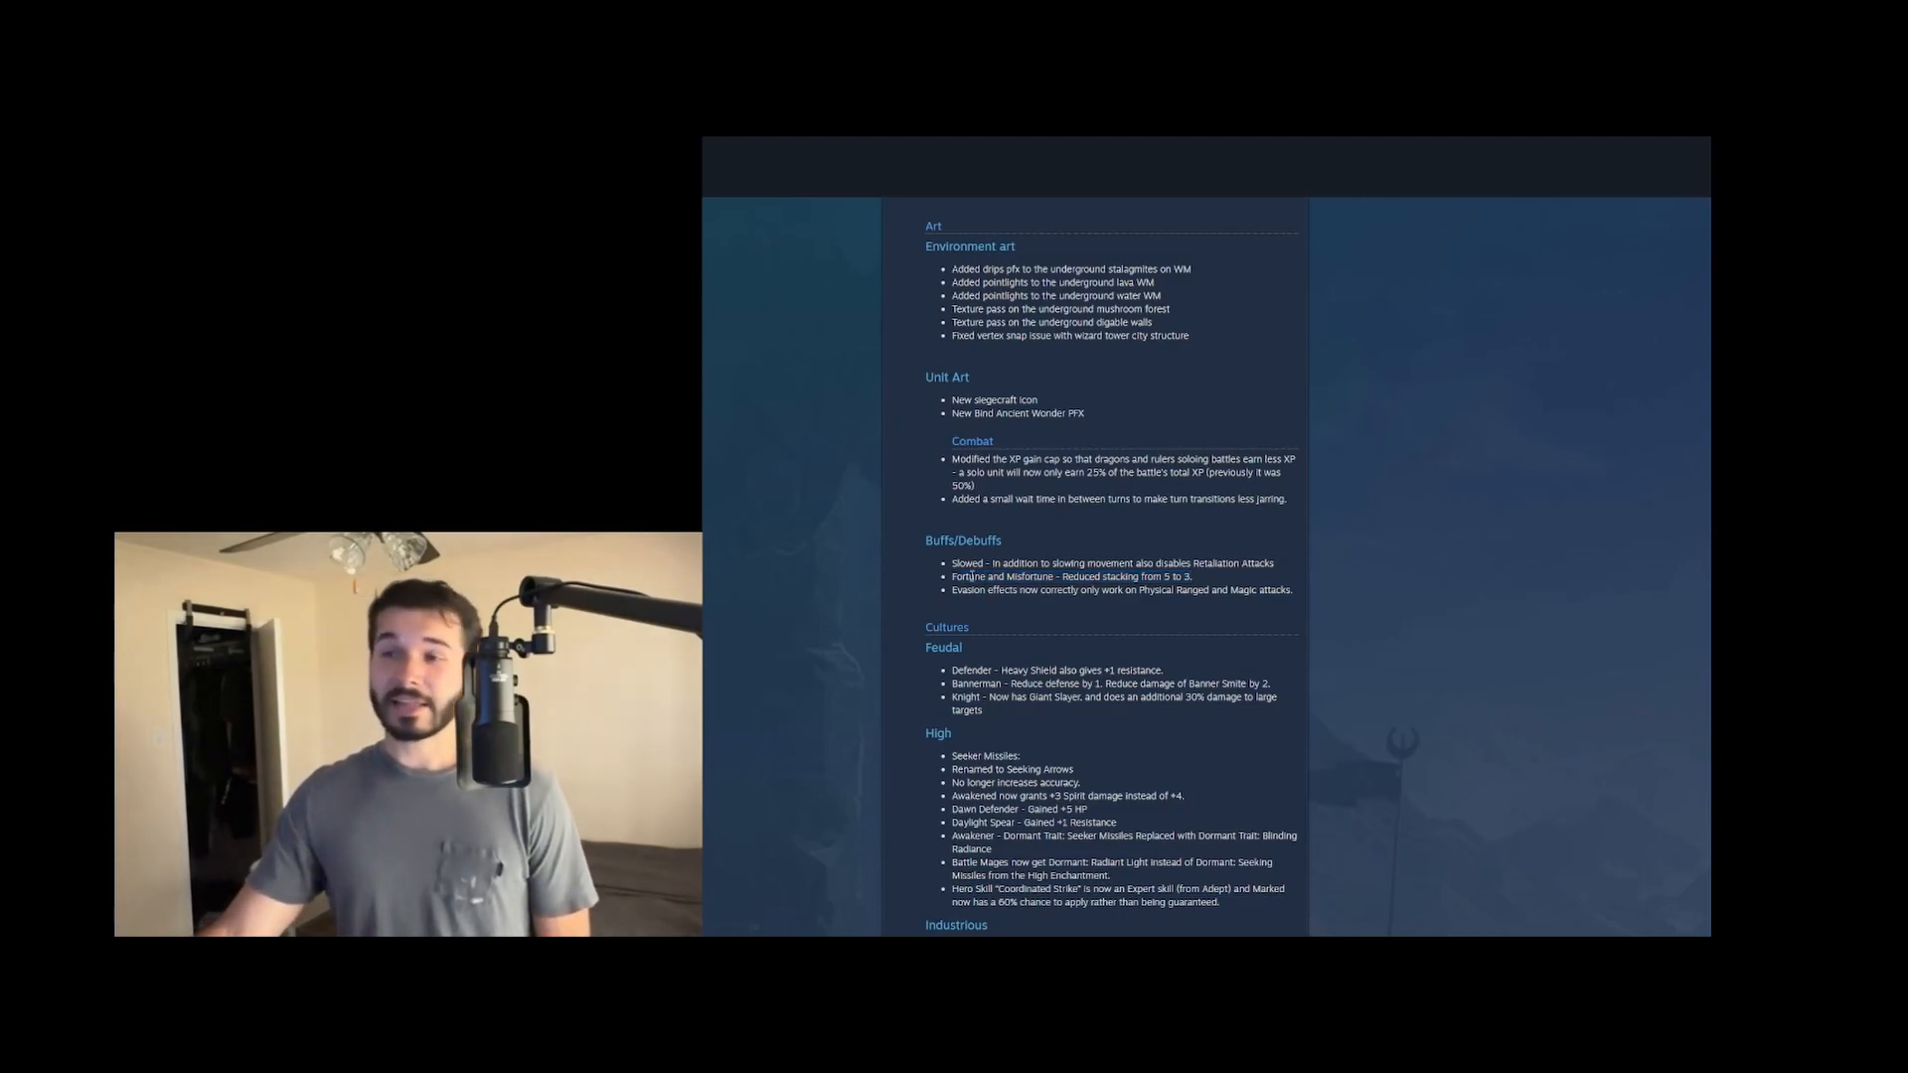
{"action": "double_click", "coordinate": [966, 576]}
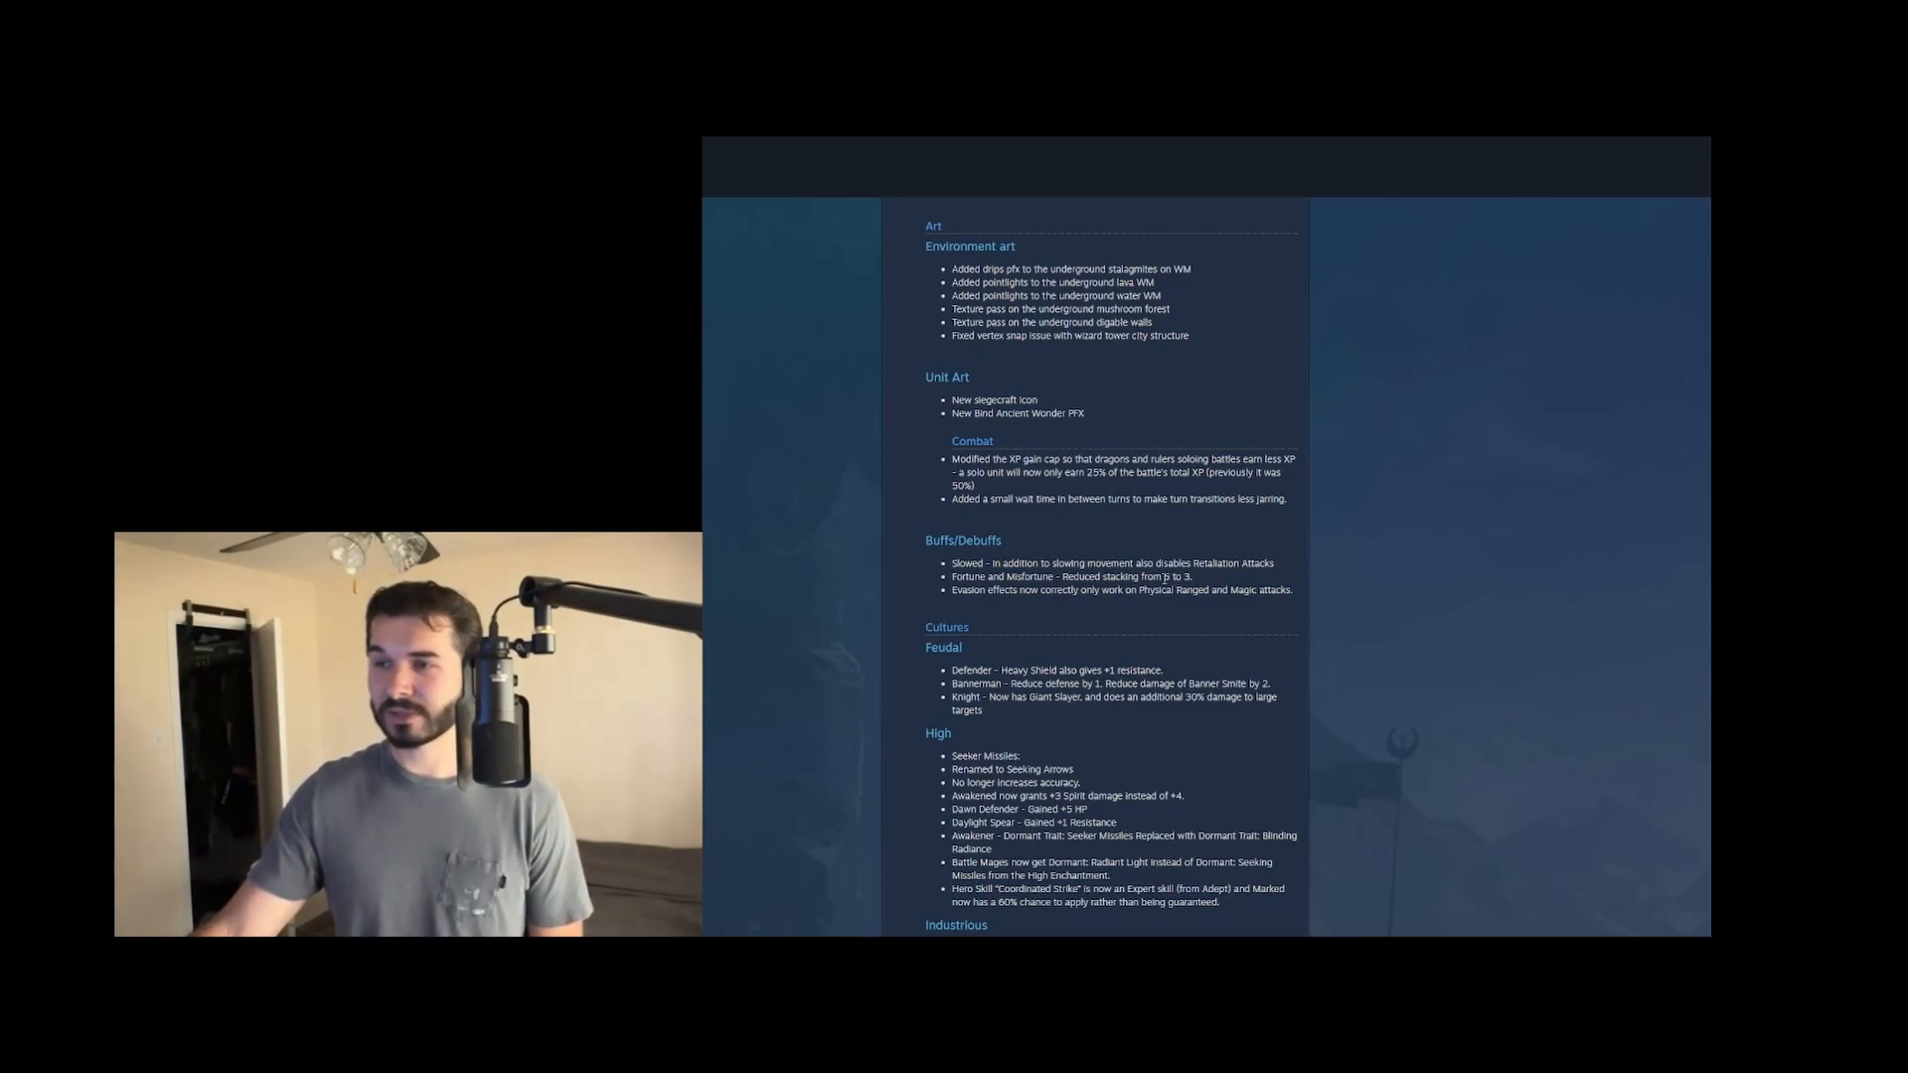
{"action": "left_click_drag", "start_coordinate": [1083, 576], "coordinate": [1159, 576]}
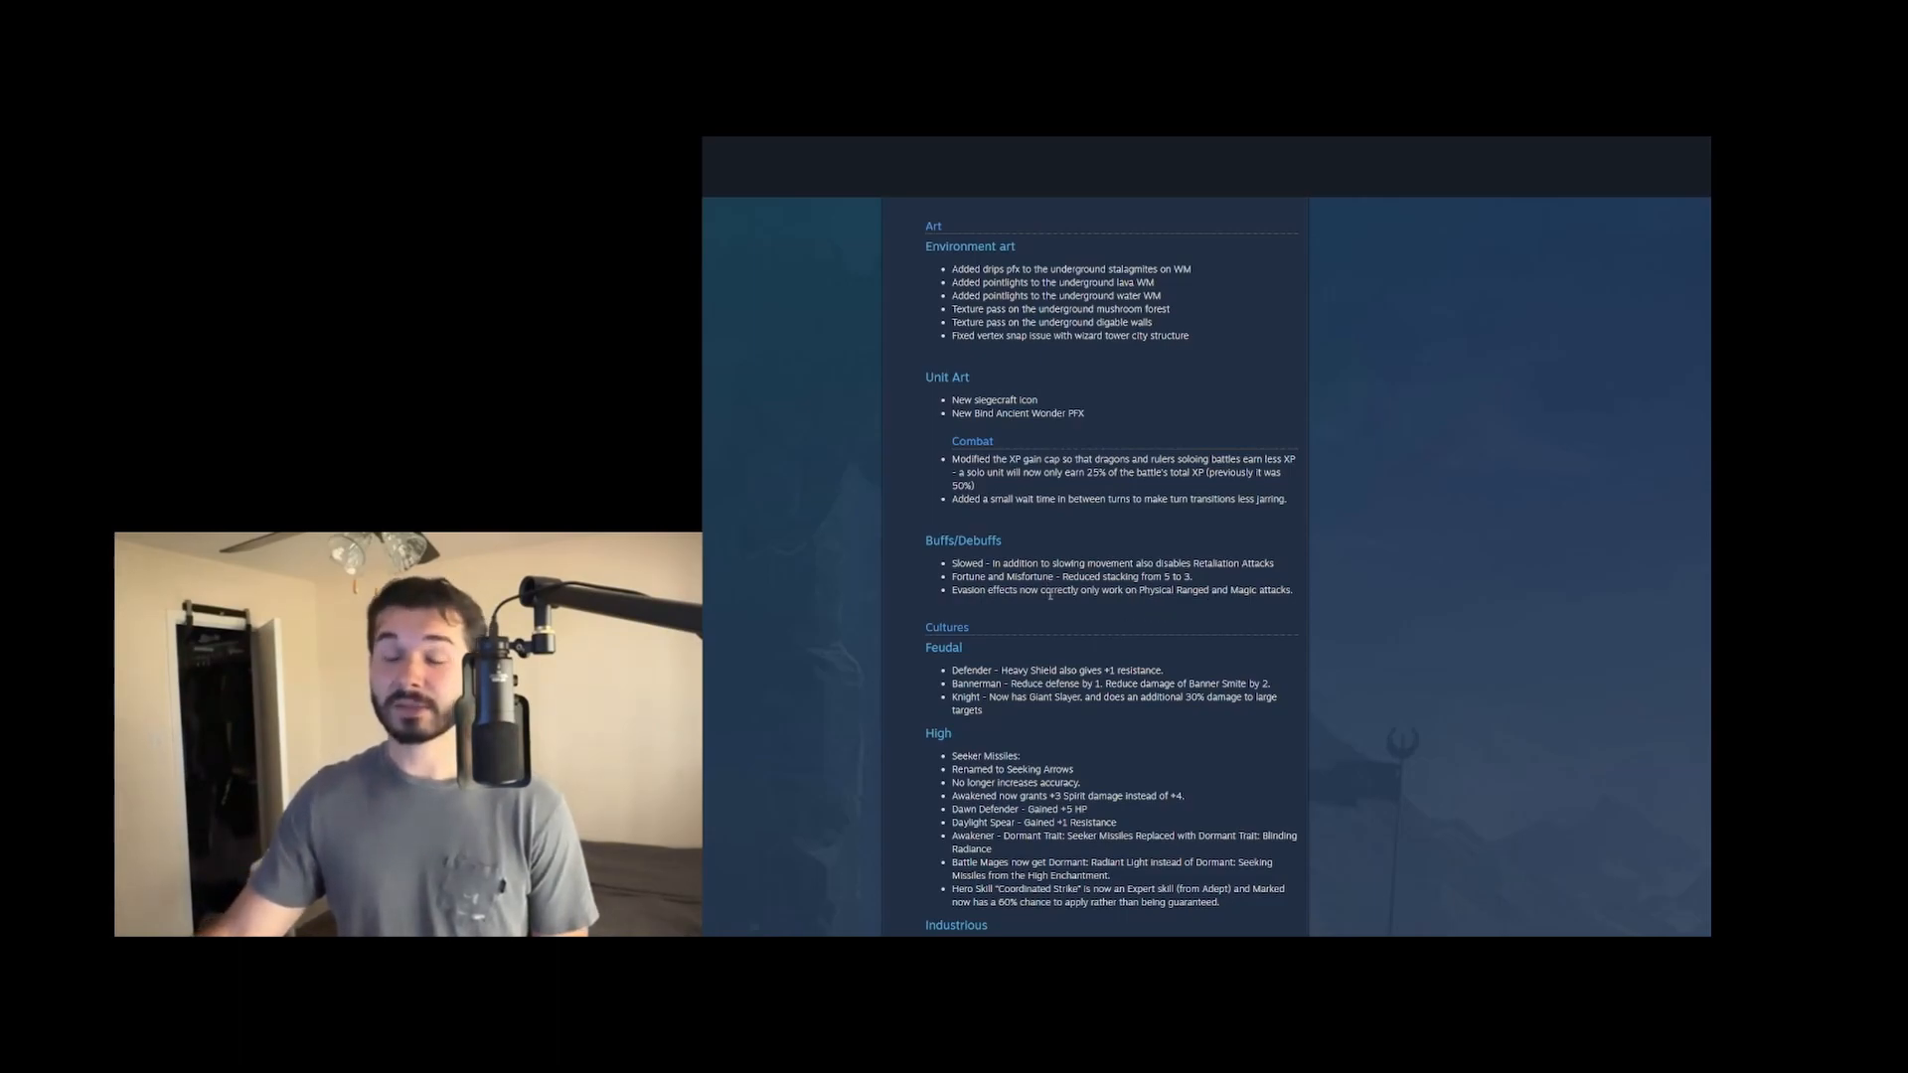
Scroll to the Cultures section and highlight the Defender Heavy Shield resistance change while reading
{"action": "scroll", "scroll_direction": "down", "scroll_amount": 3}
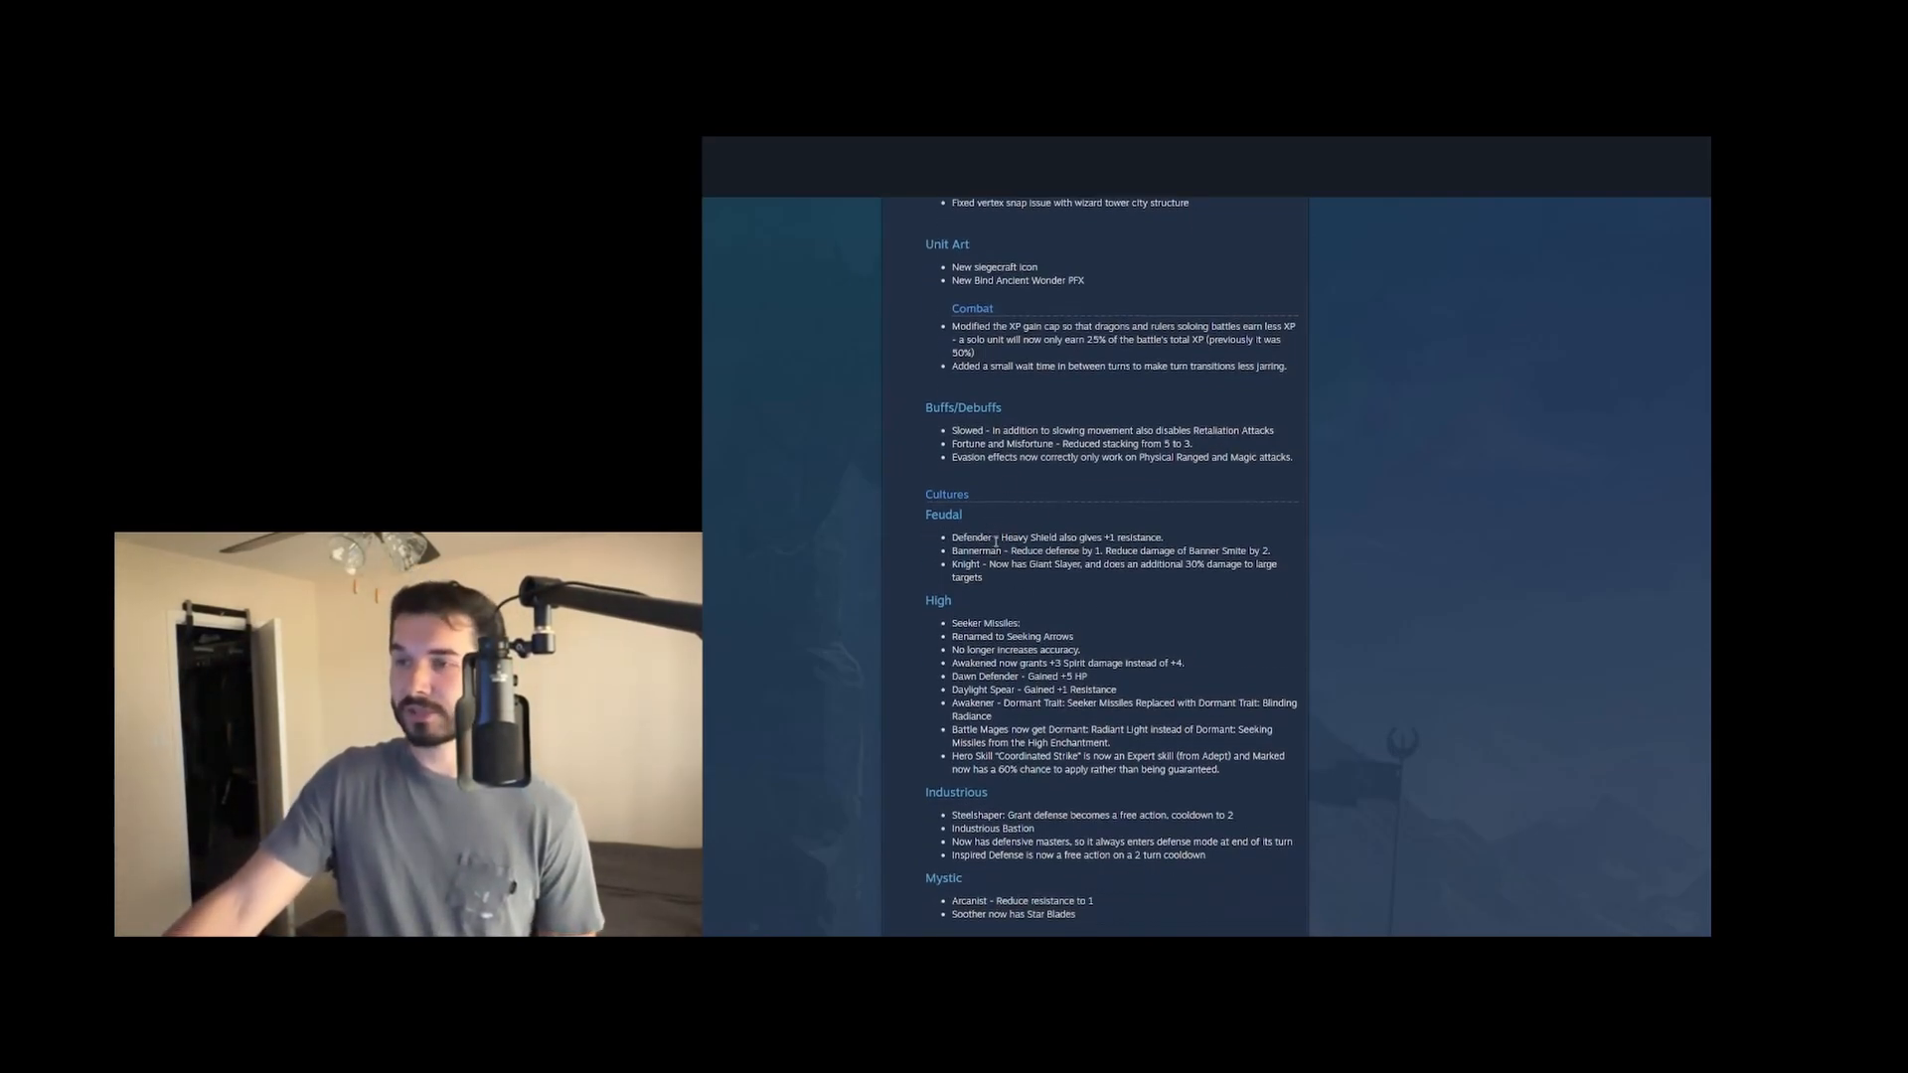
{"action": "scroll", "scroll_direction": "down", "scroll_amount": 3}
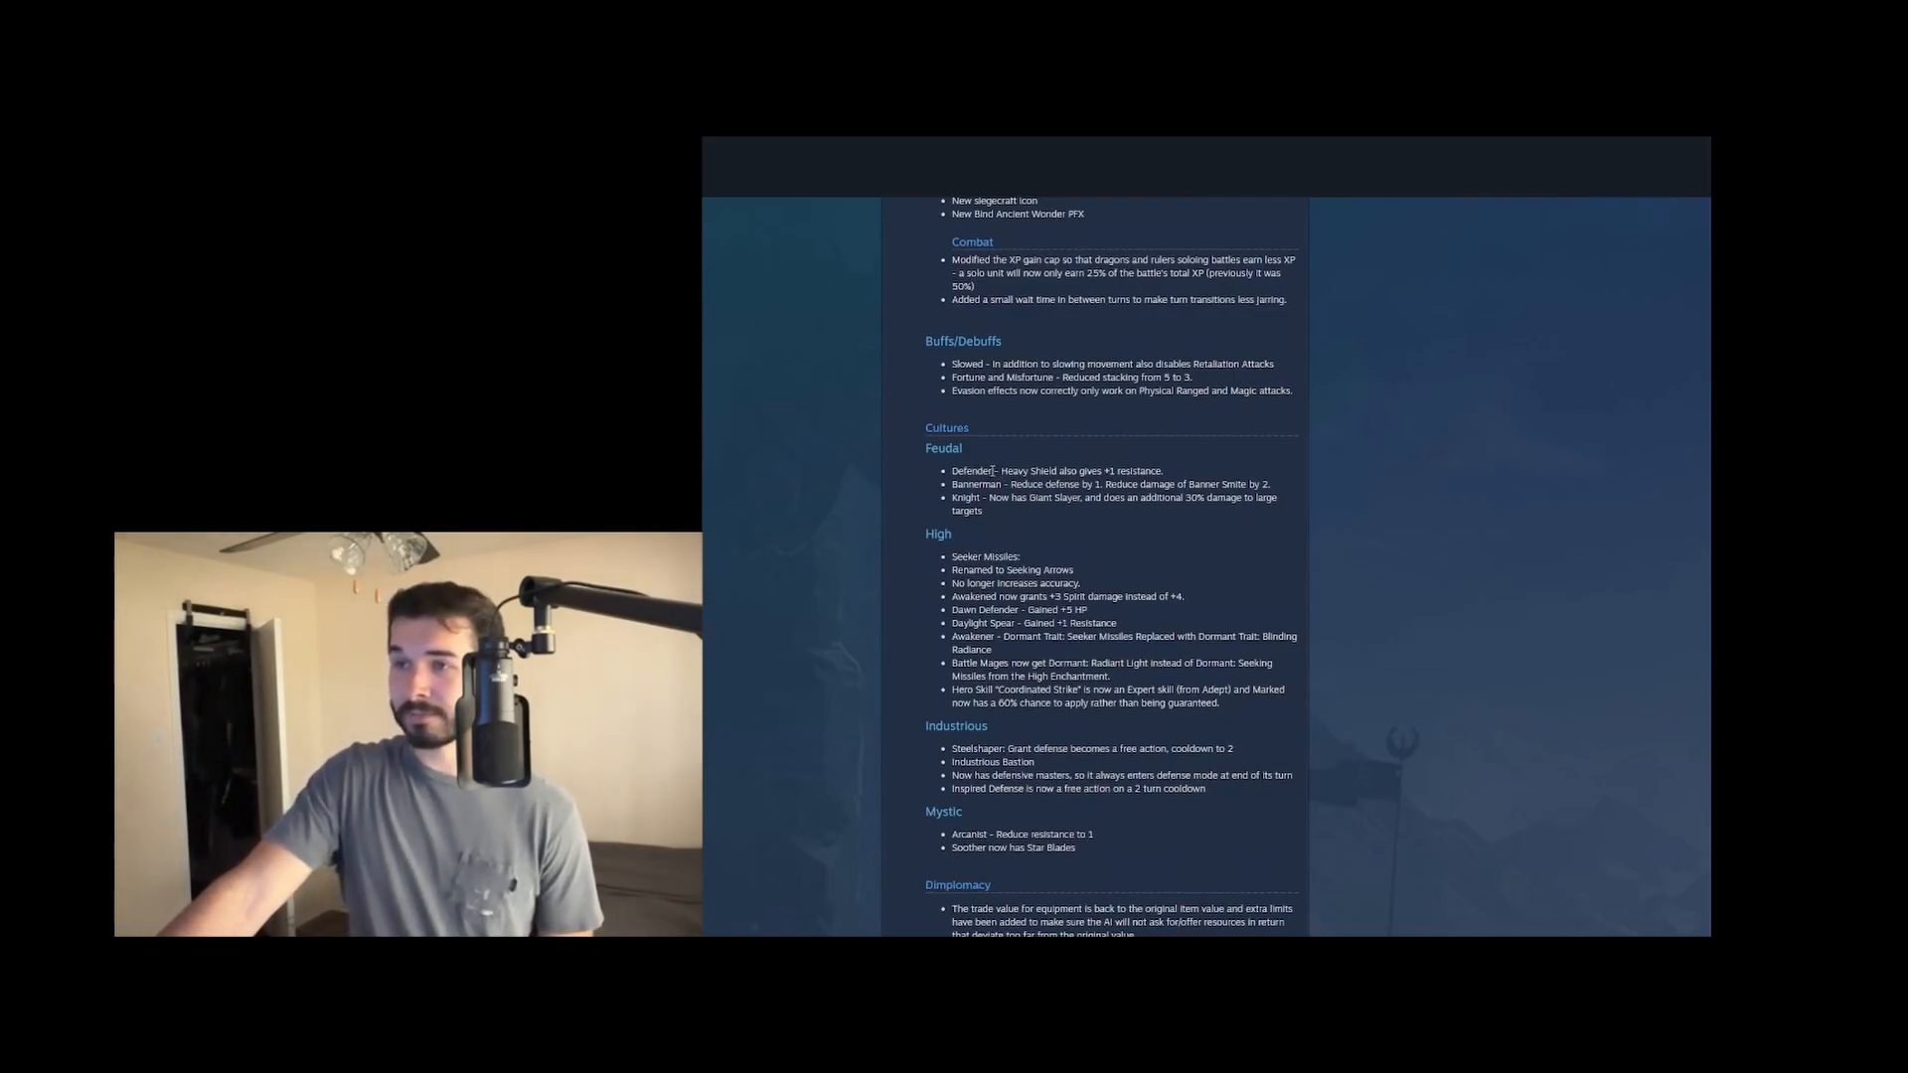
{"action": "left_click_drag", "start_coordinate": [1002, 471], "coordinate": [1159, 471]}
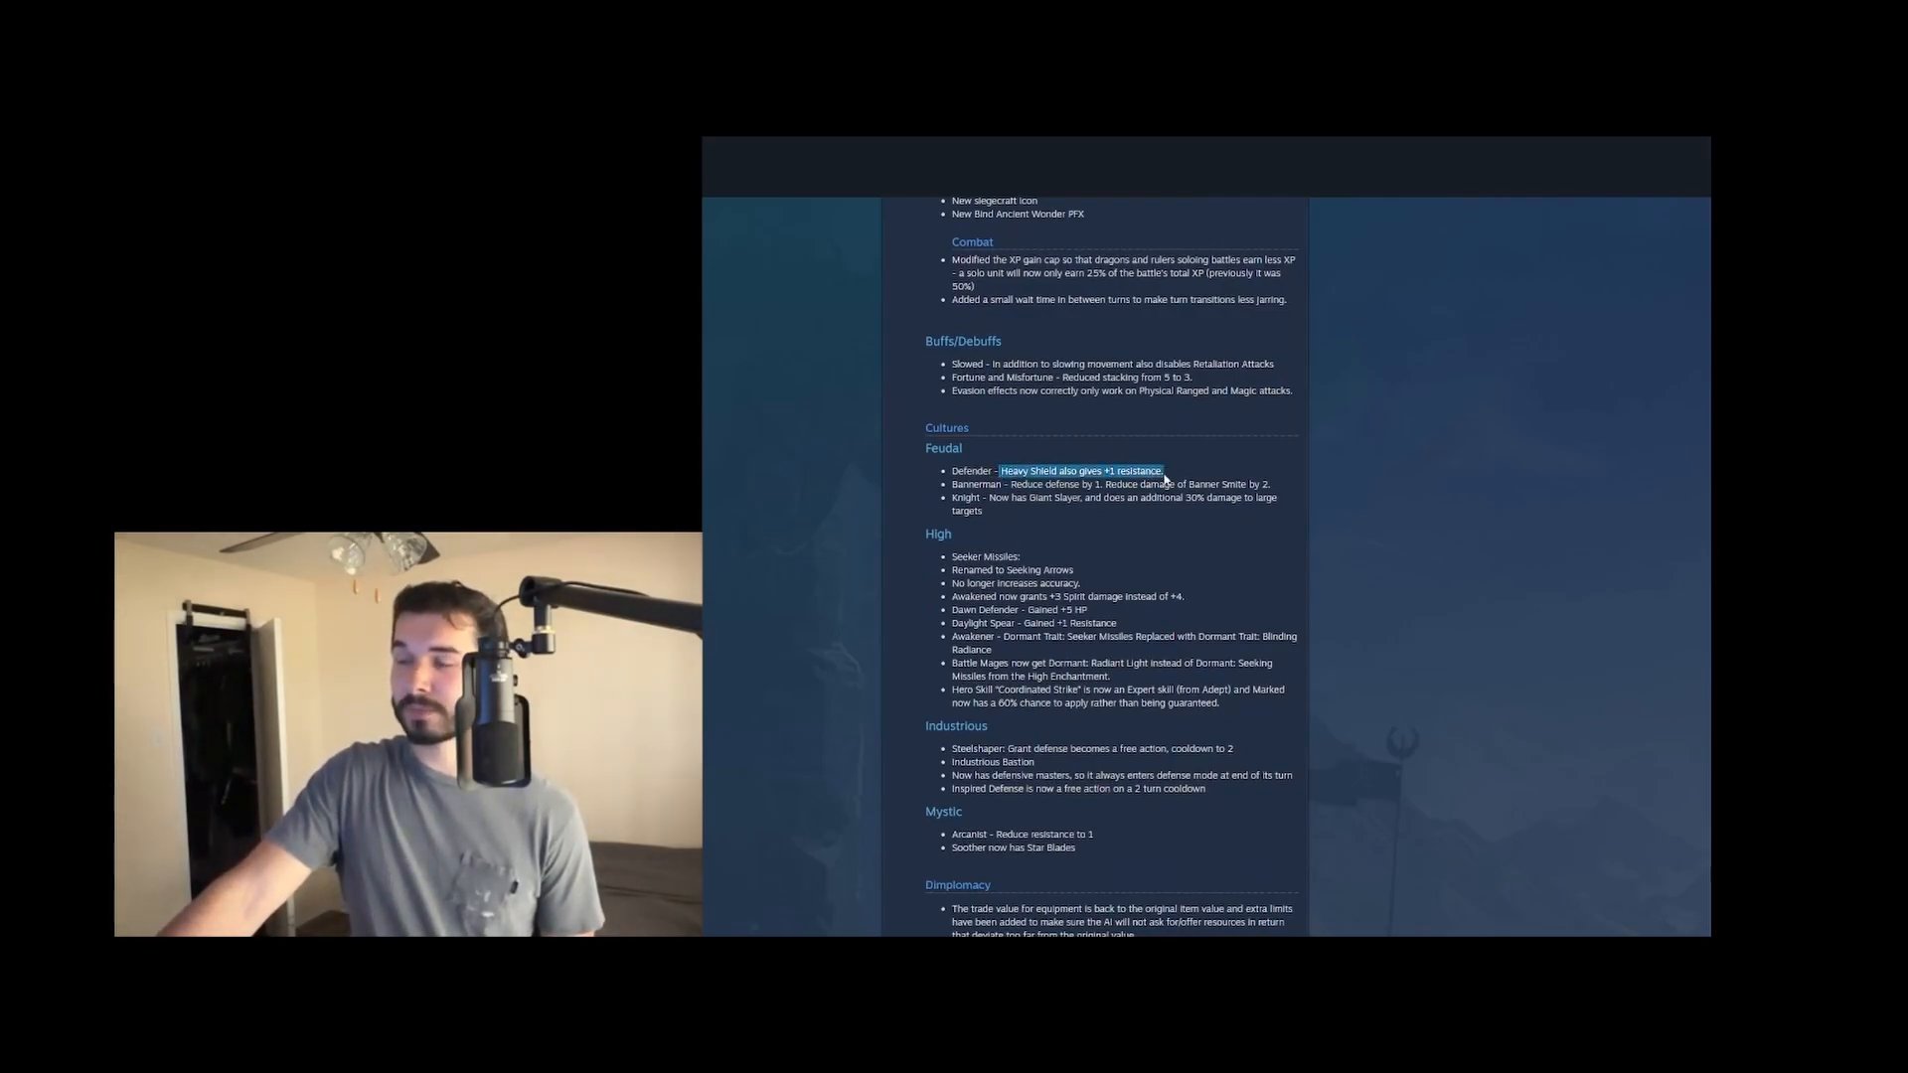
{"action": "left_click", "coordinate": [1079, 471]}
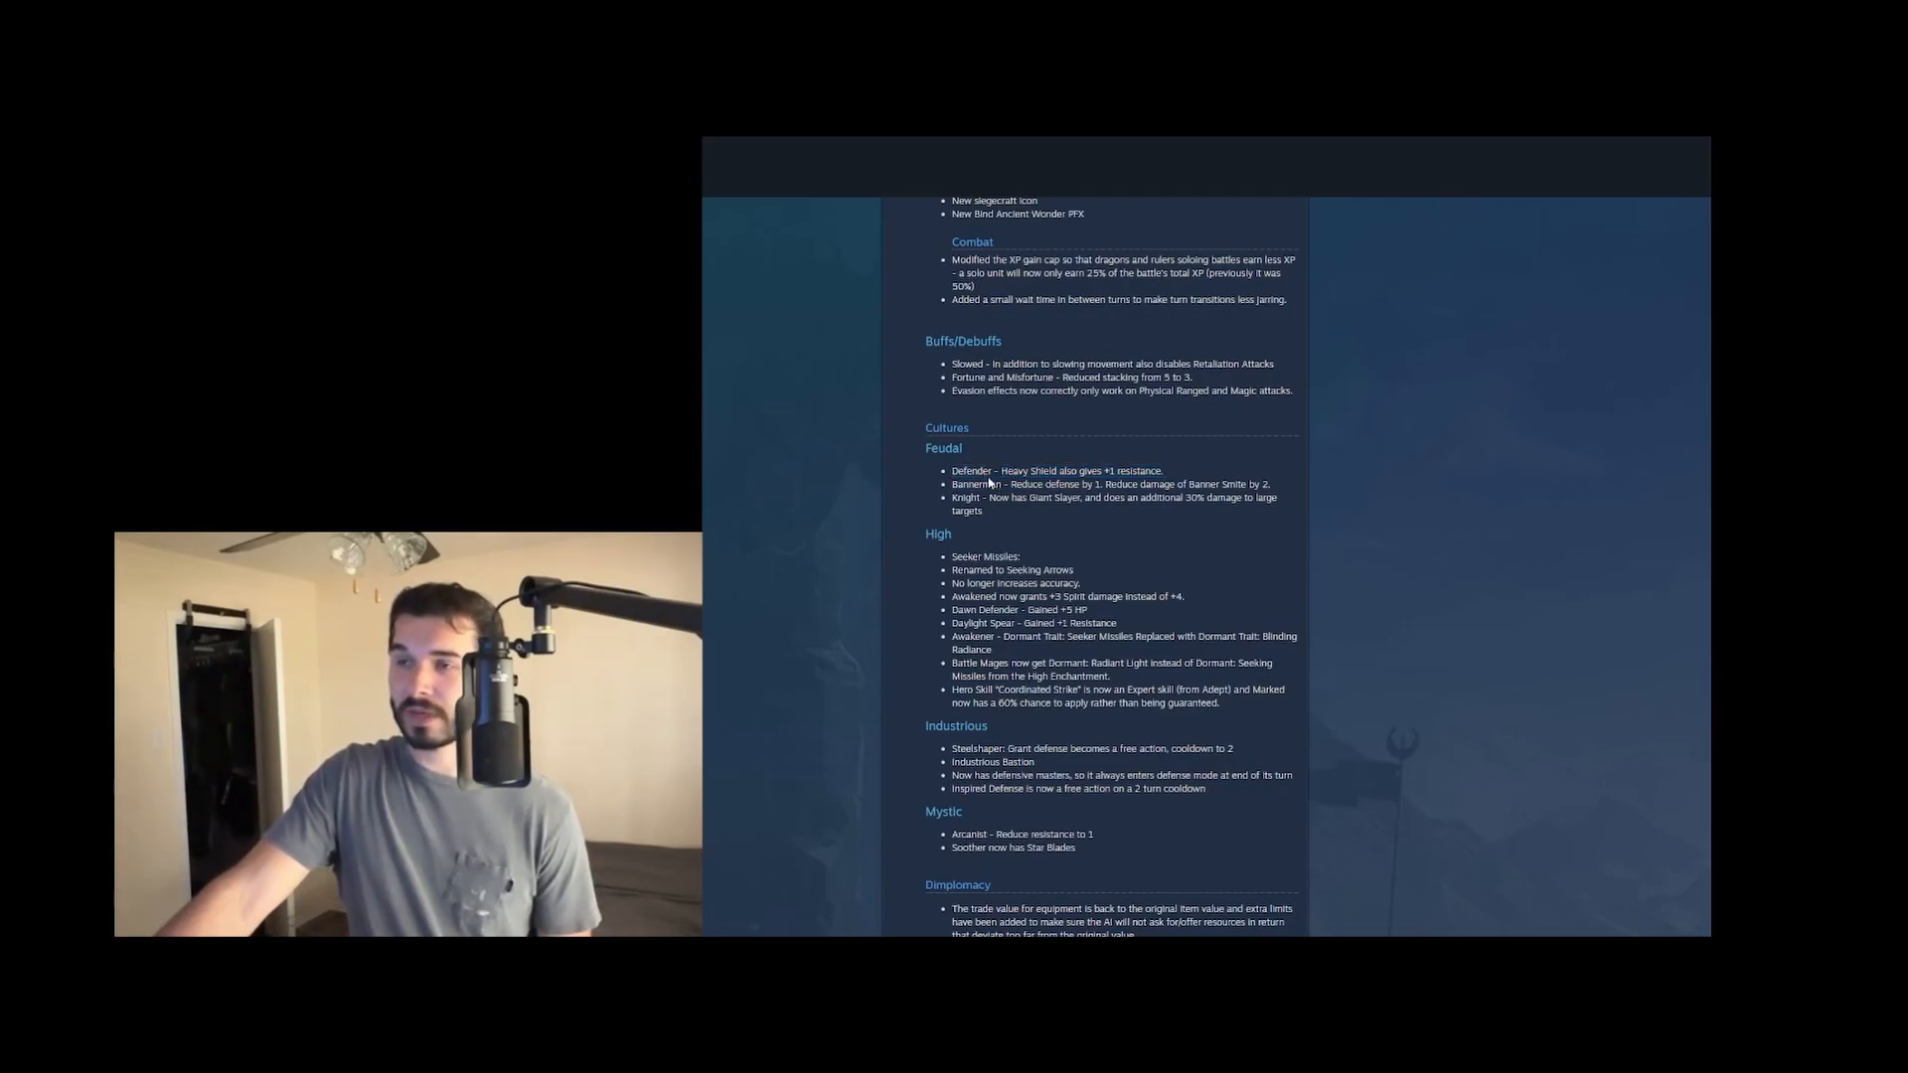
{"action": "double_click", "coordinate": [972, 471]}
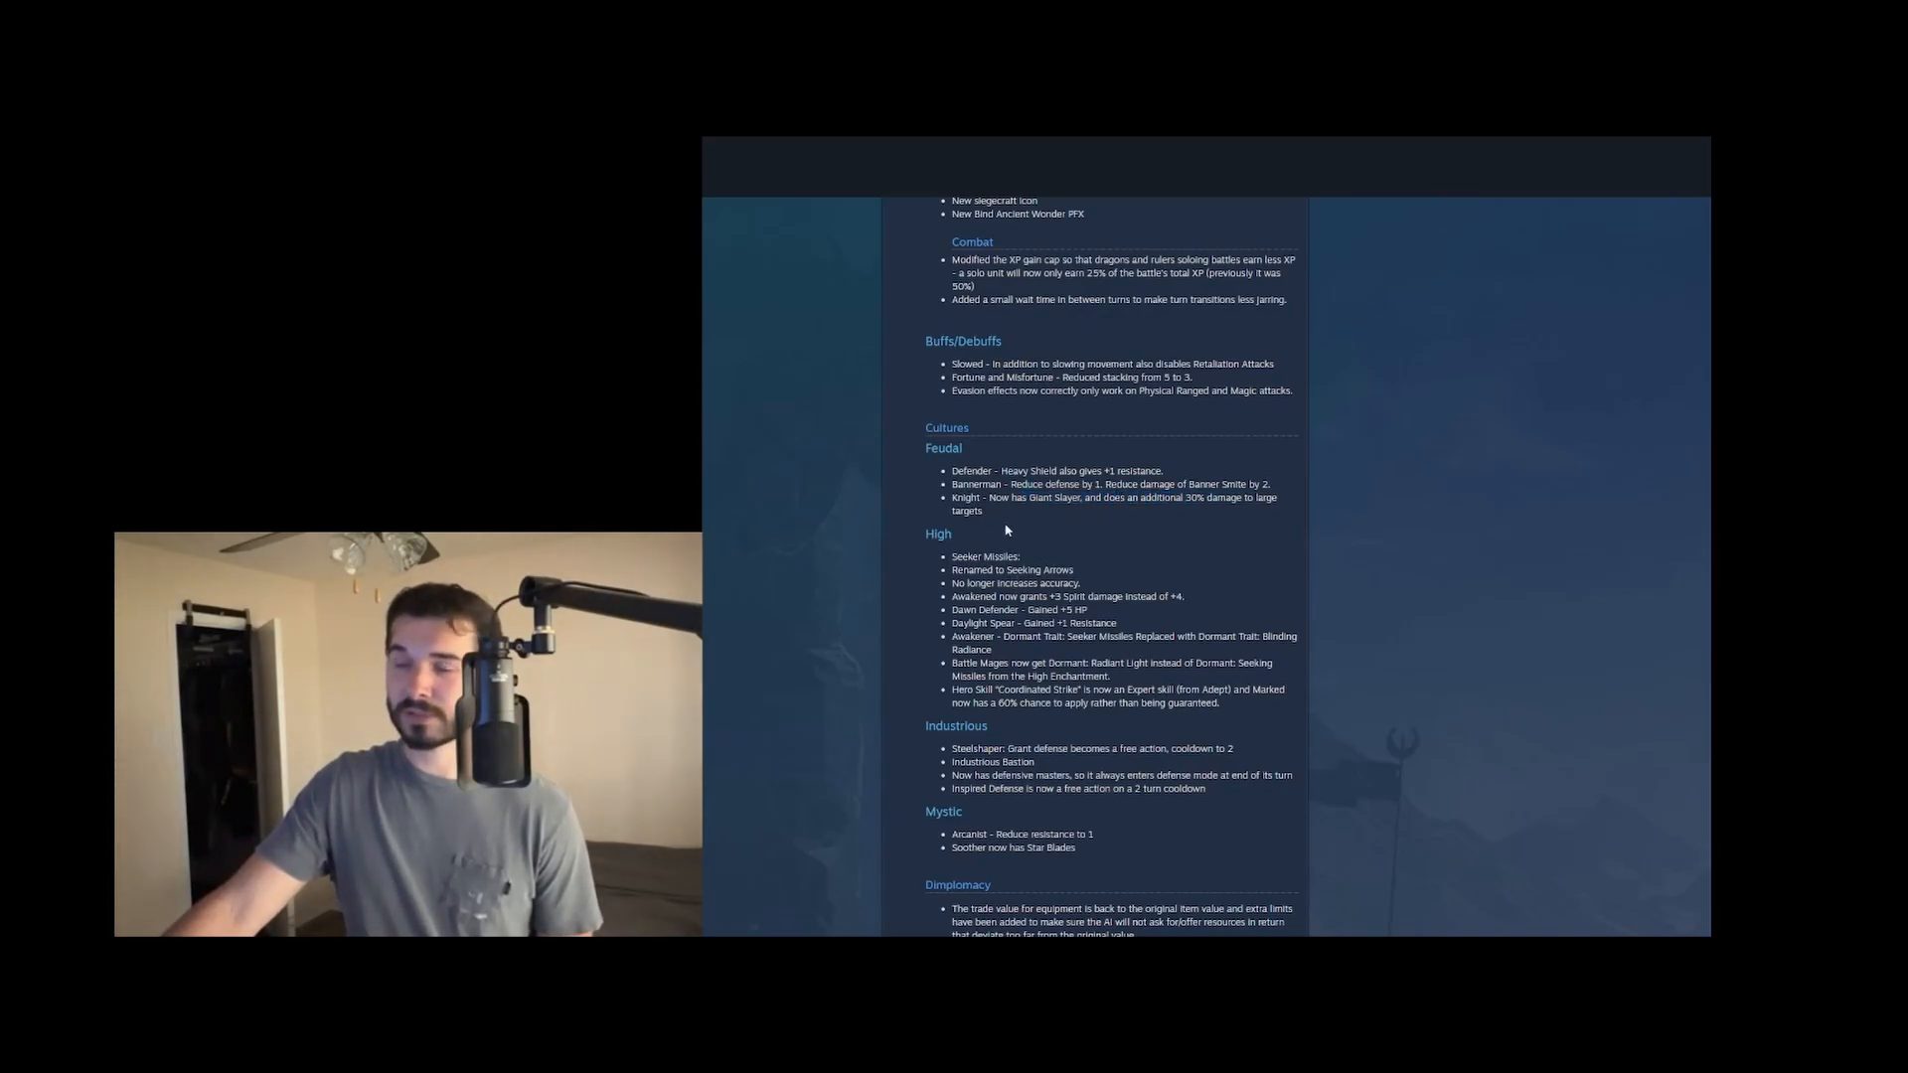
Scroll into the Diplomacy notes and highlight the whole Hero Skill Coordinated Strike Expert line
{"action": "scroll", "scroll_direction": "down", "scroll_amount": 3}
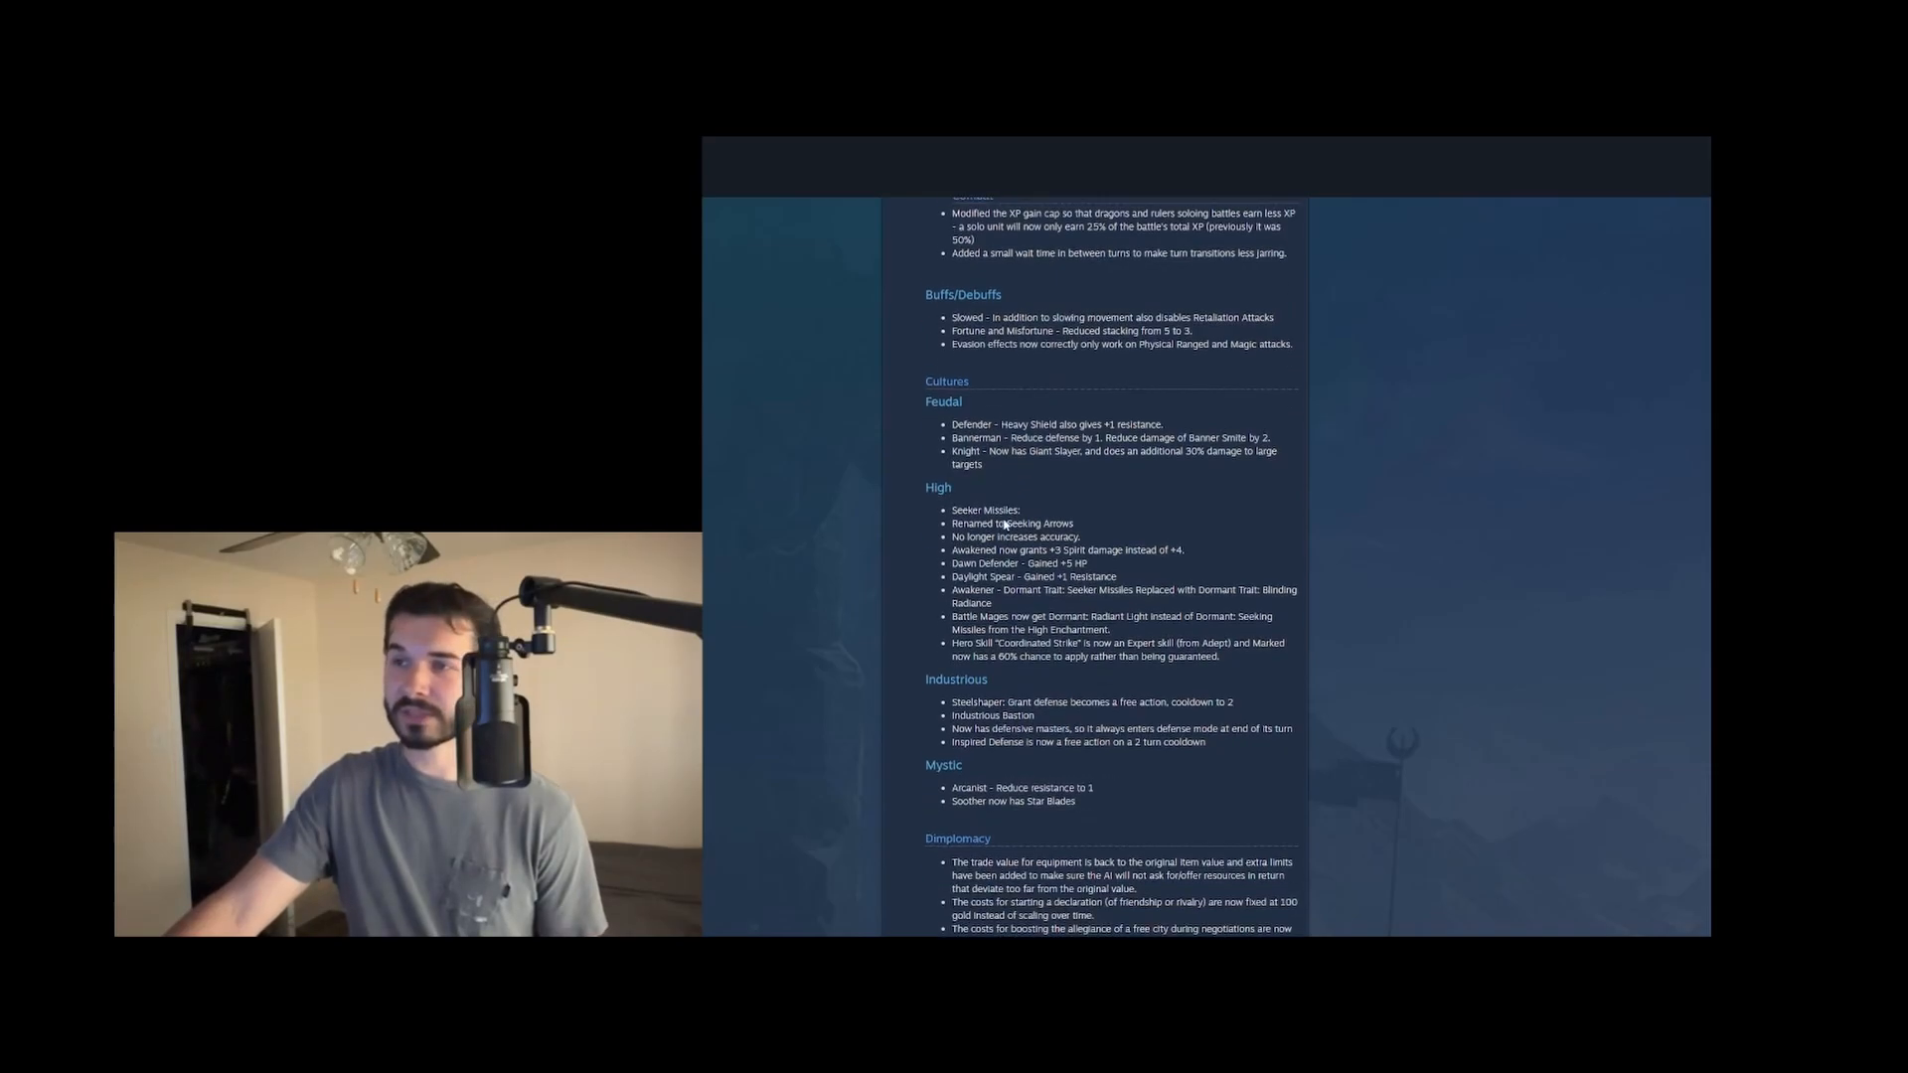
{"action": "scroll", "scroll_direction": "down", "scroll_amount": 3}
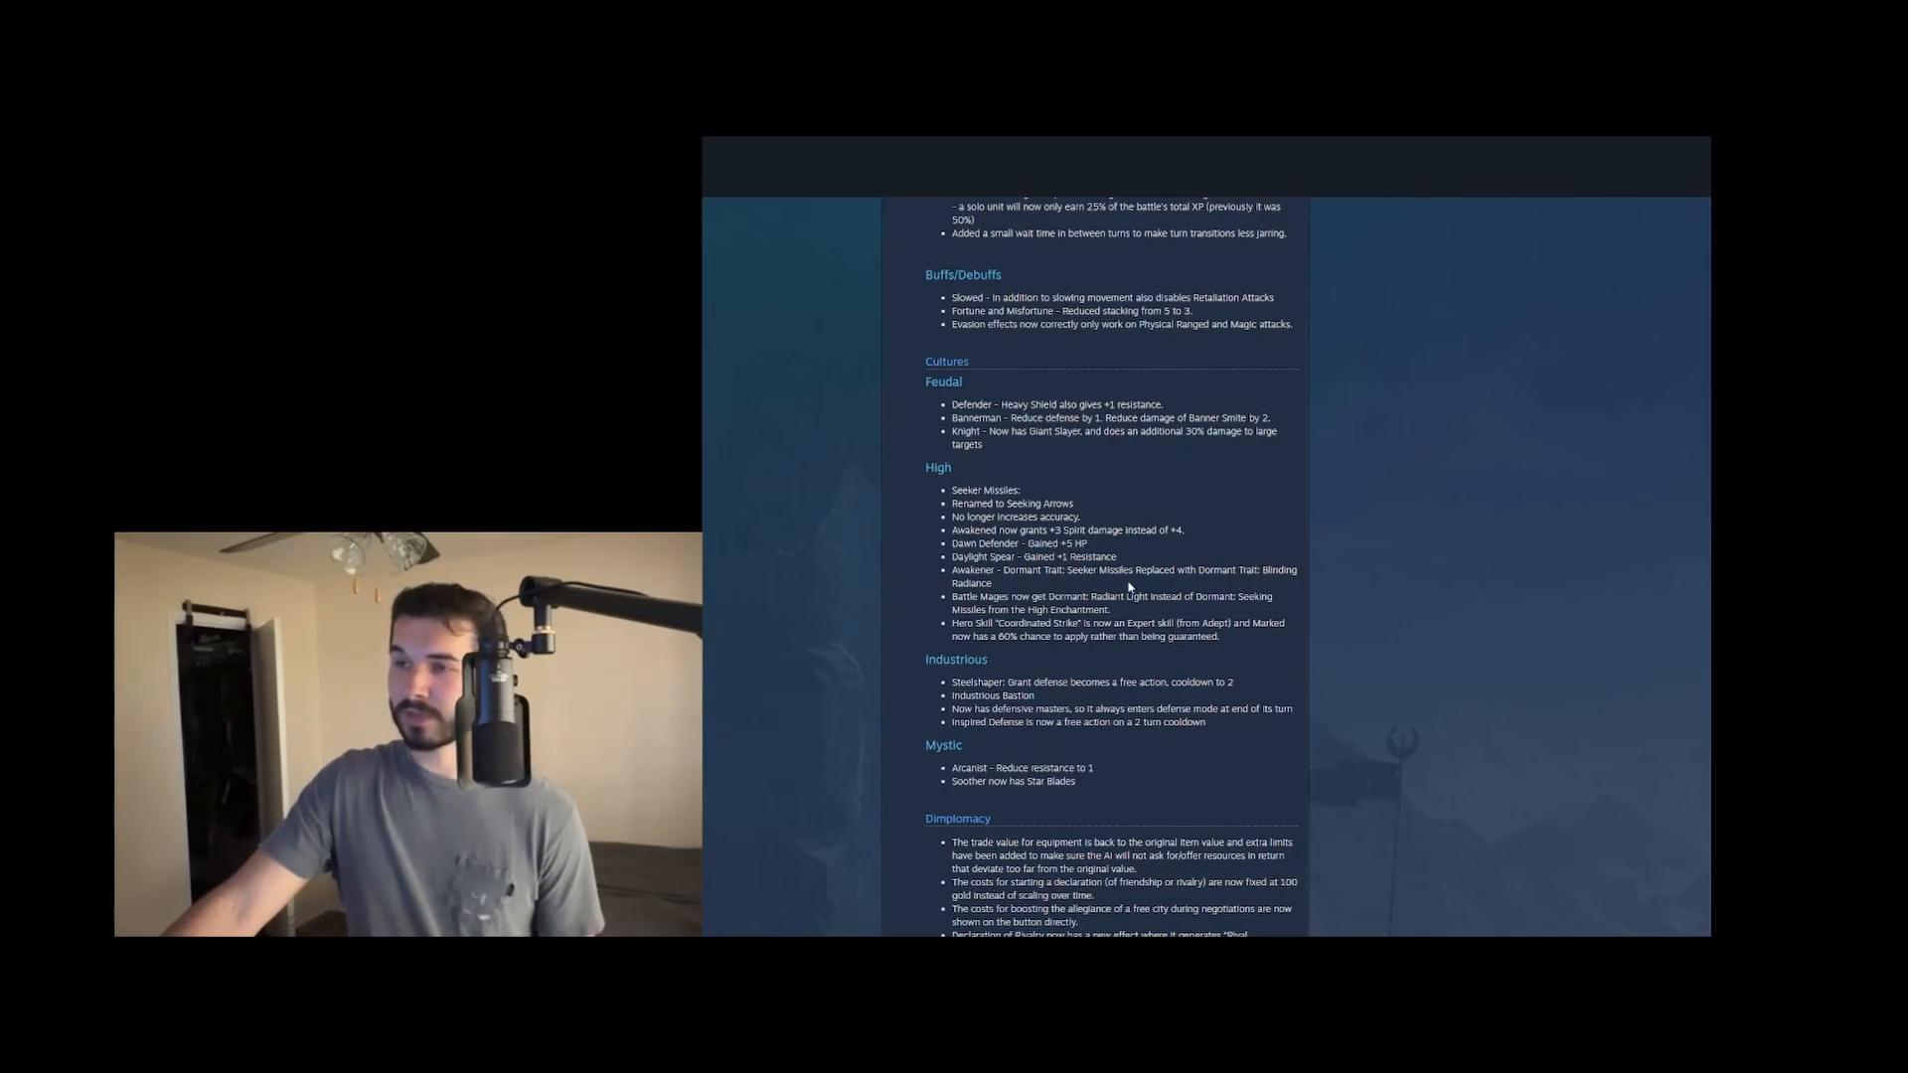
{"action": "mouse_move", "coordinate": [1039, 588]}
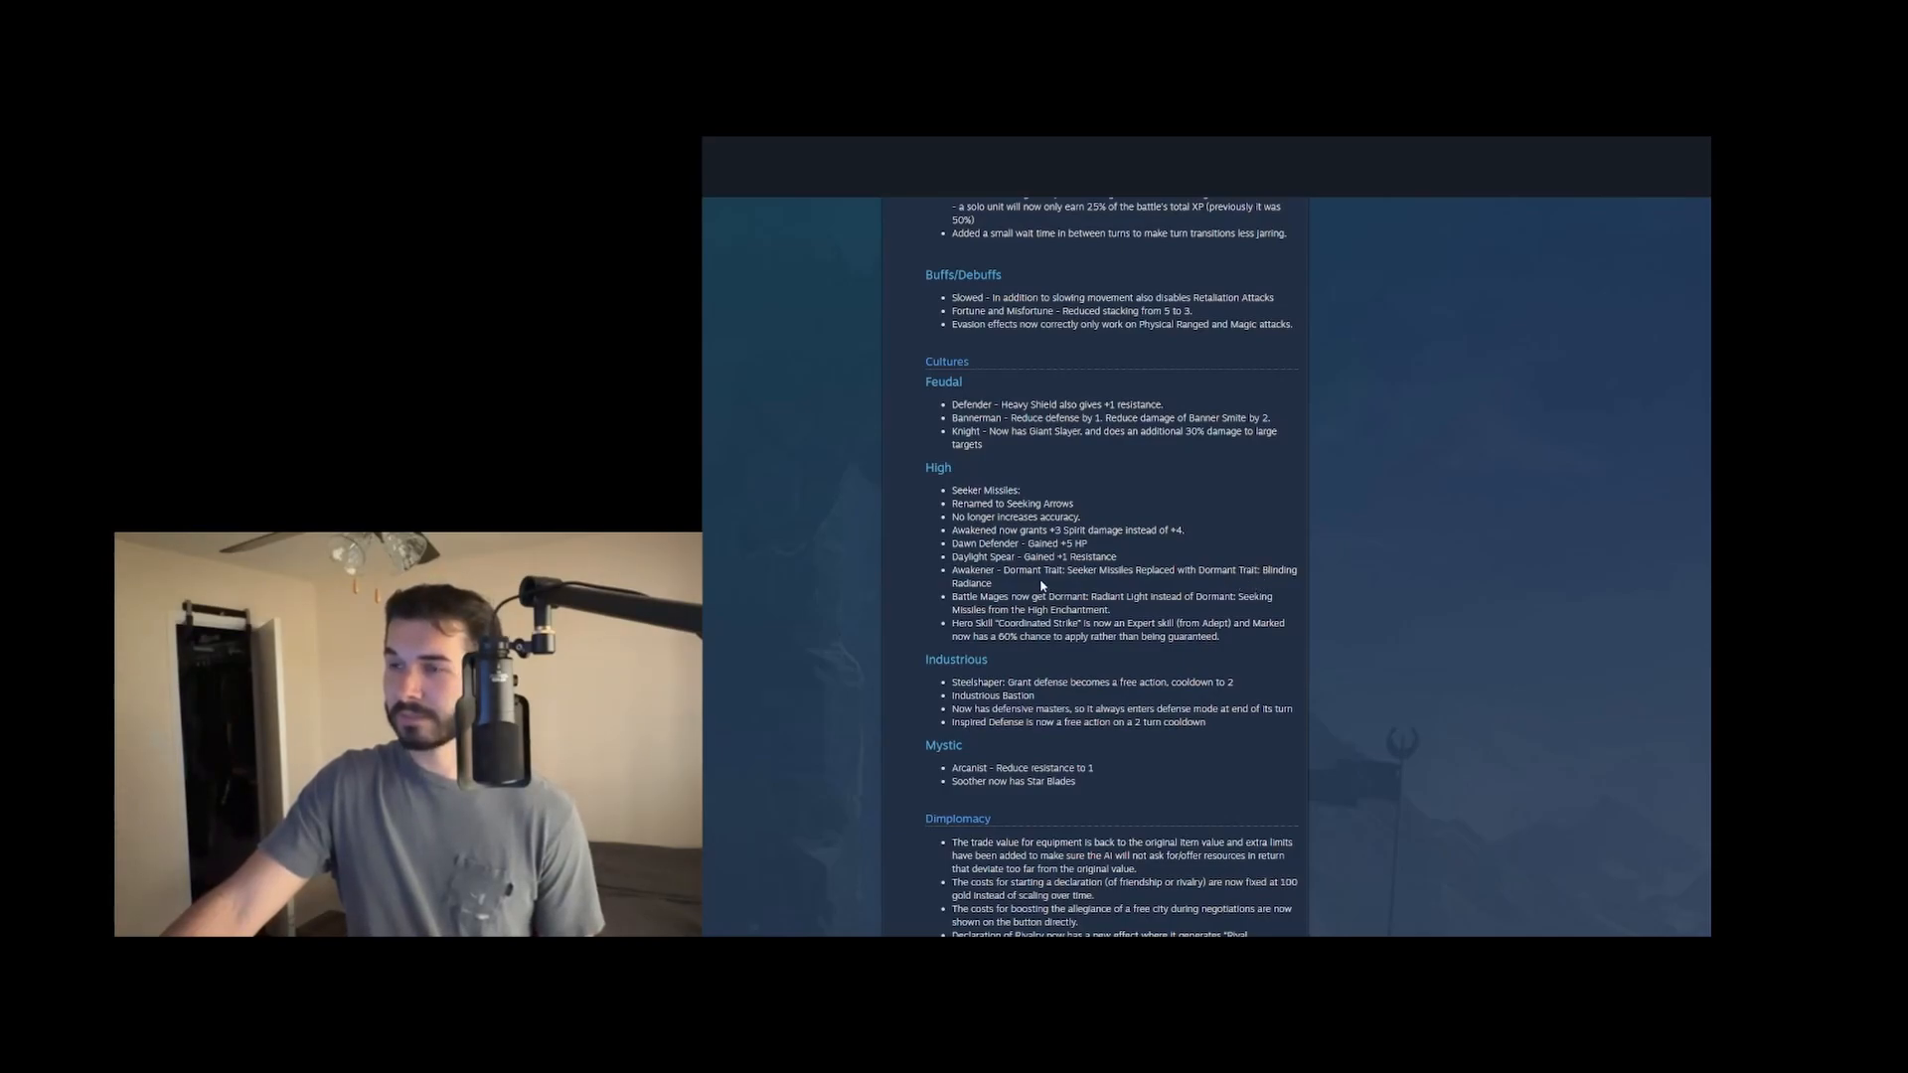
{"action": "scroll", "scroll_direction": "down", "scroll_amount": 3}
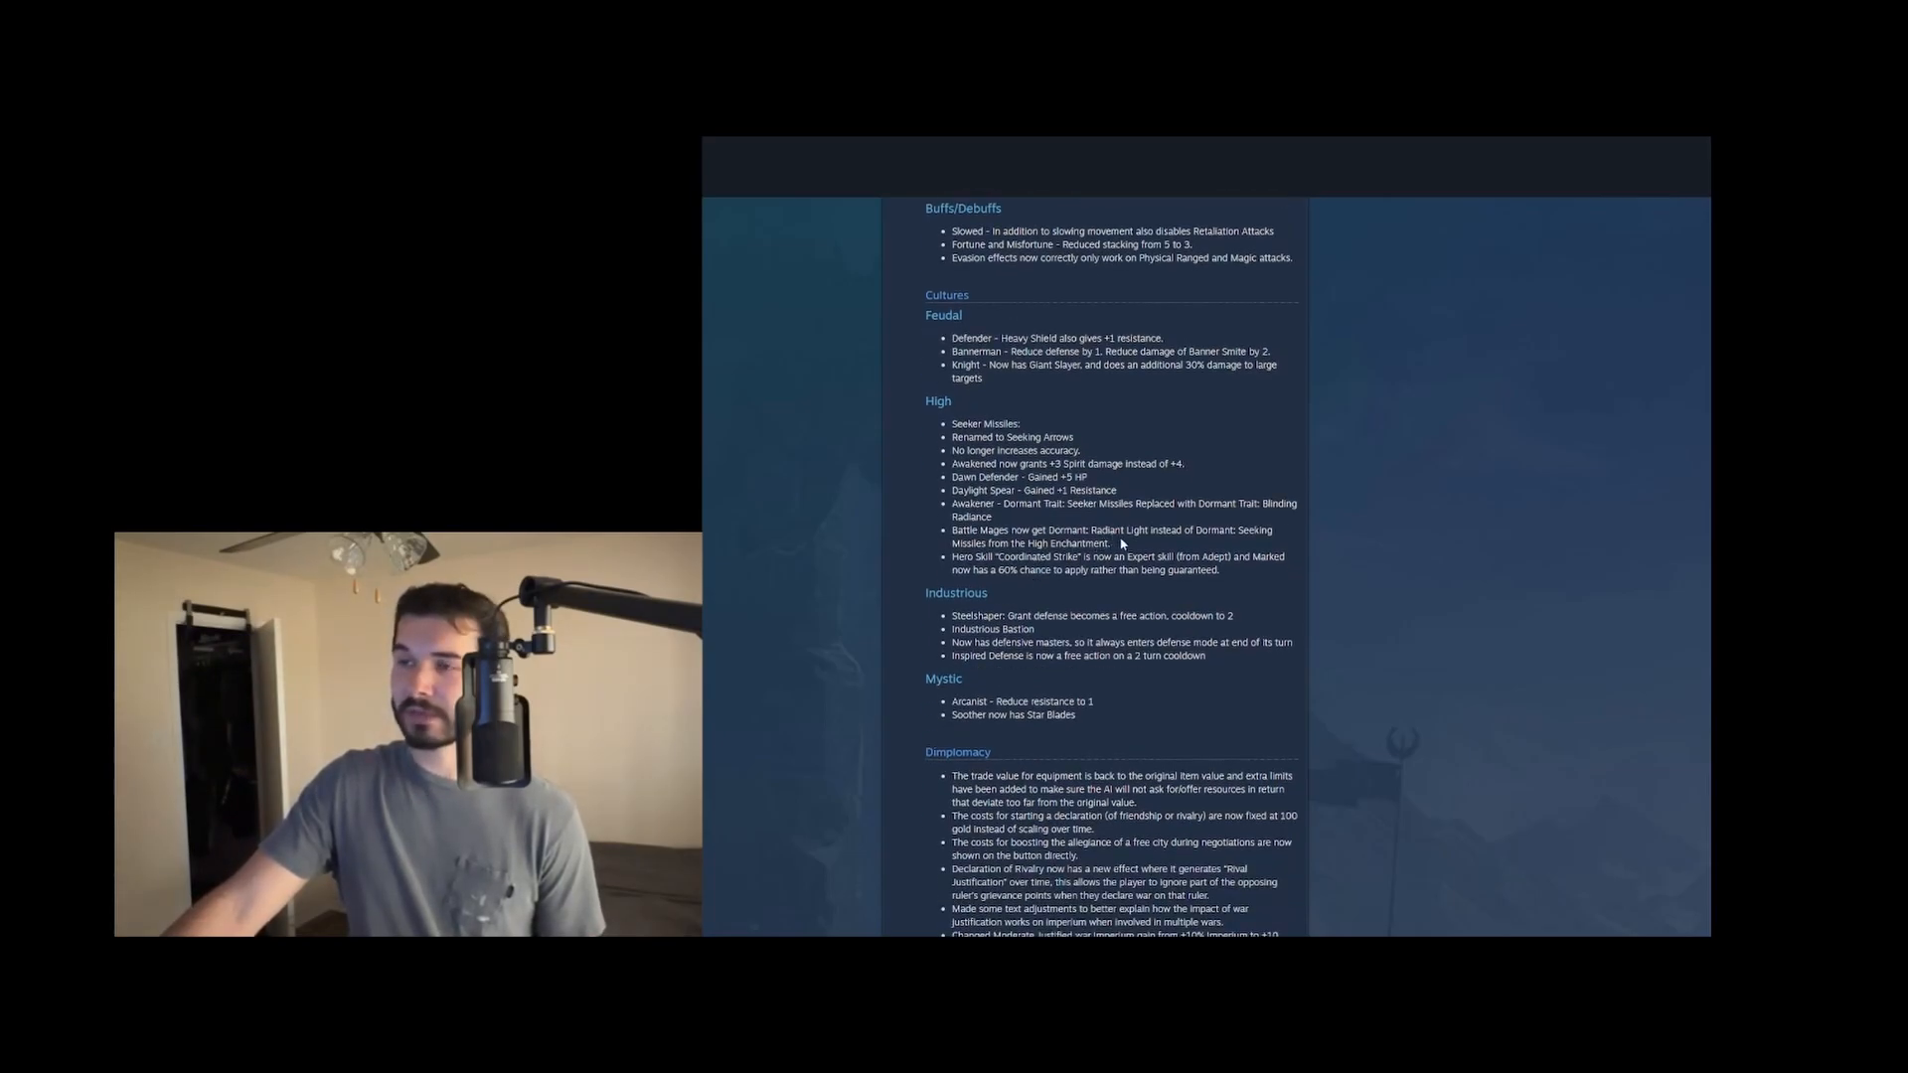
{"action": "mouse_move", "coordinate": [1147, 546]}
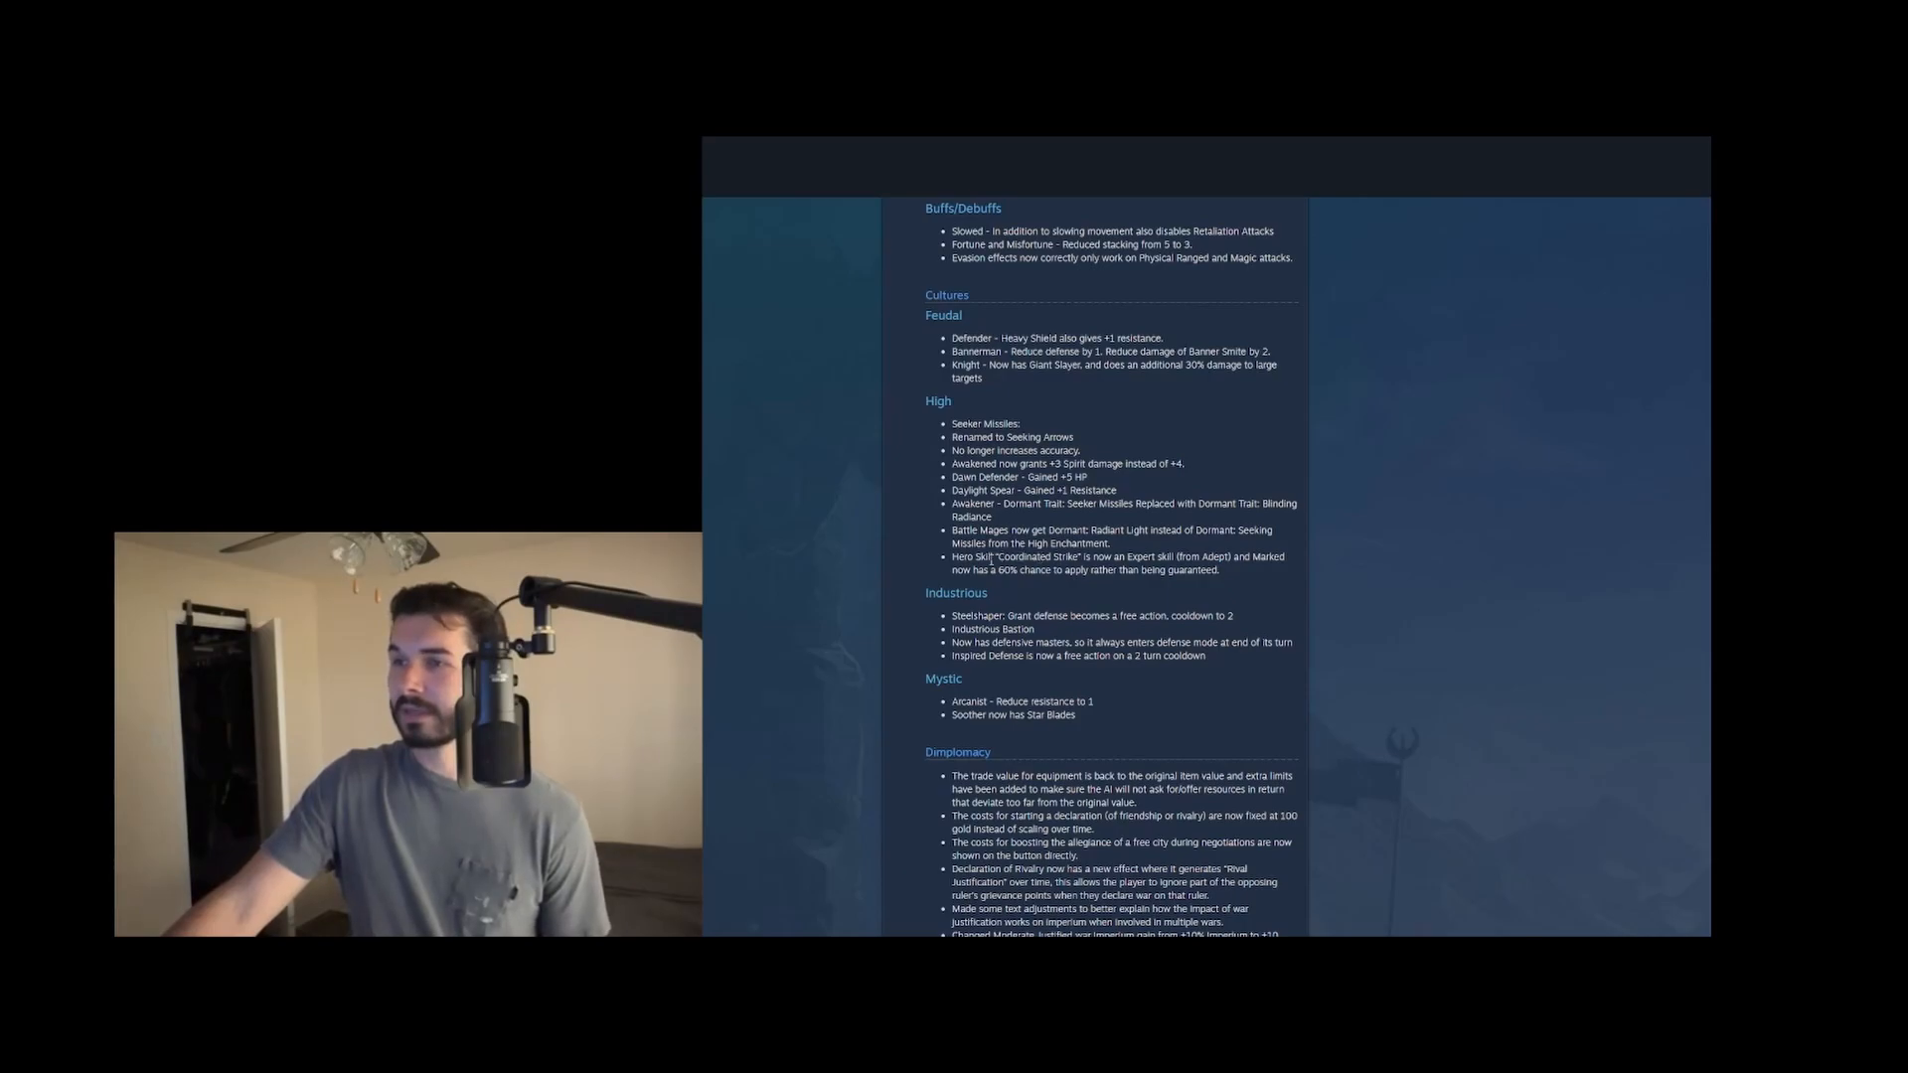
{"action": "left_click_drag", "start_coordinate": [952, 557], "coordinate": [1123, 556]}
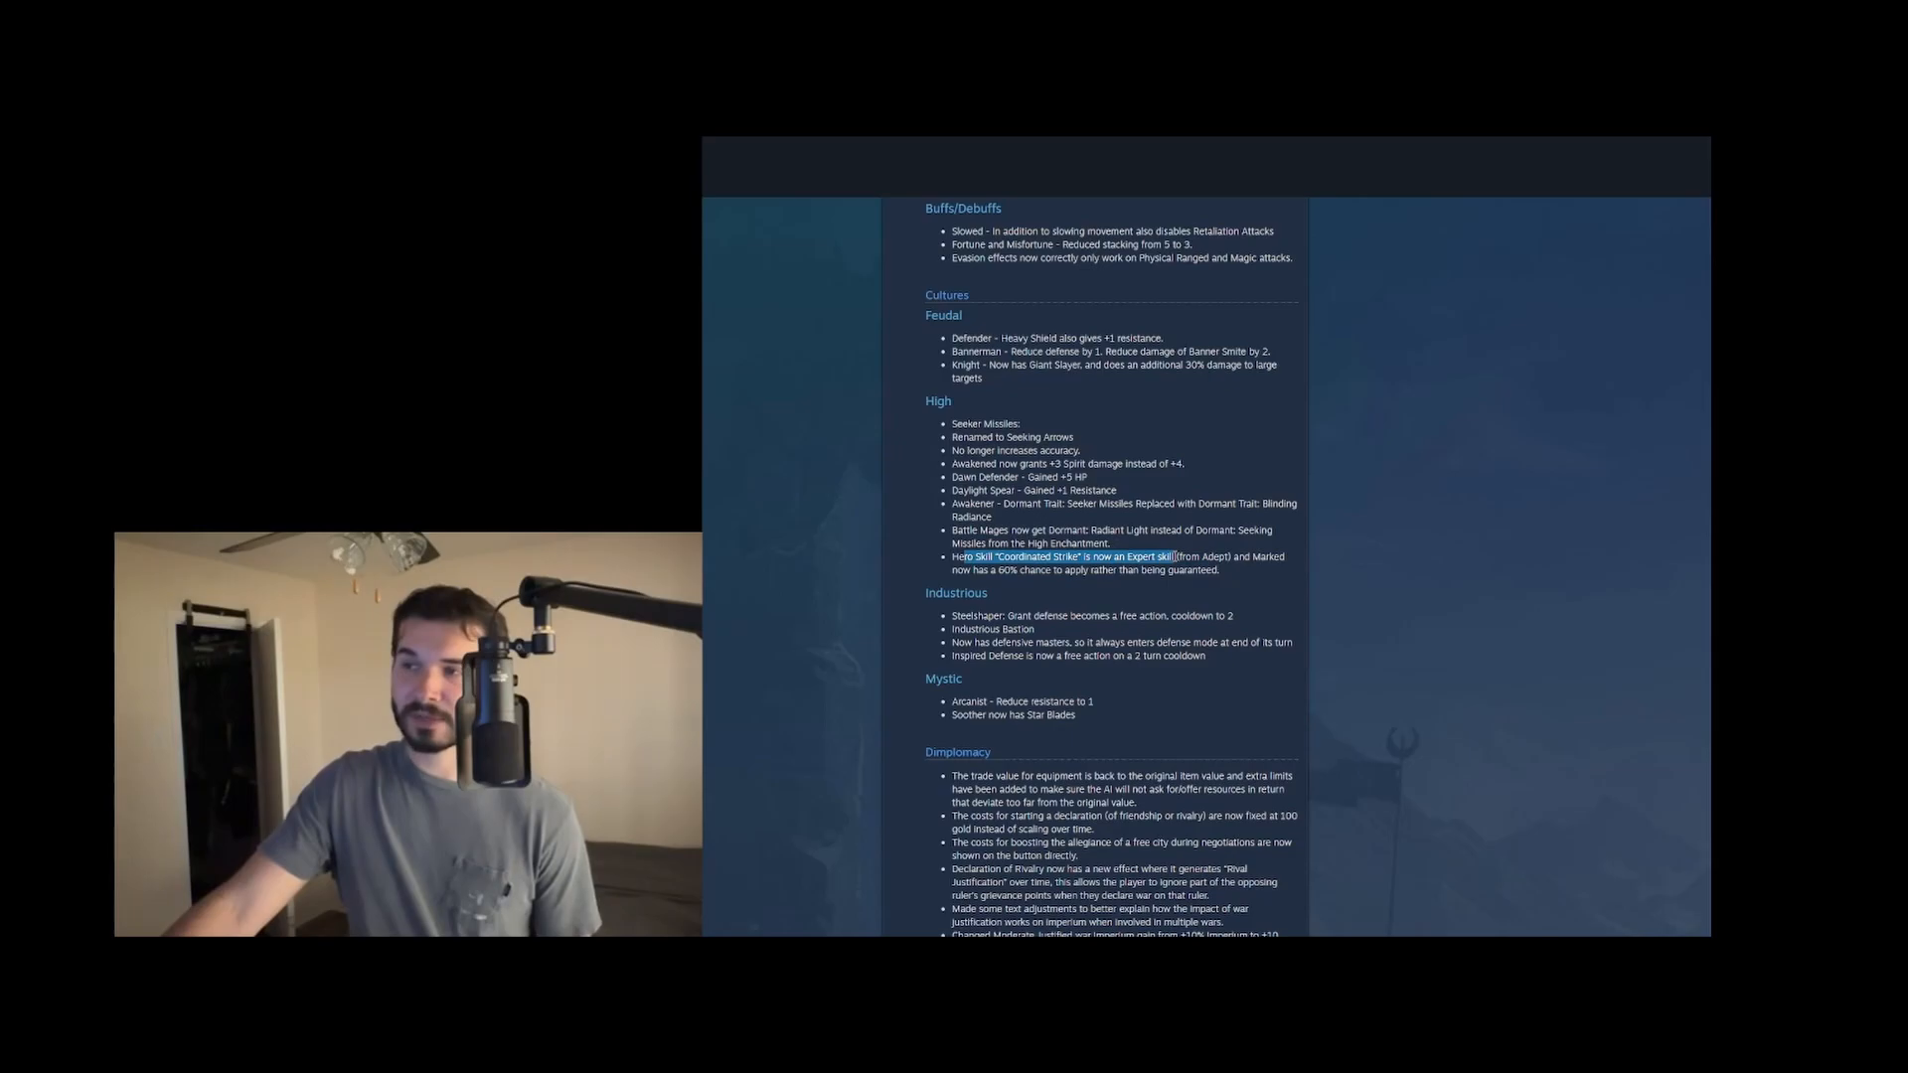
{"action": "left_click_drag", "start_coordinate": [1163, 557], "coordinate": [1218, 570]}
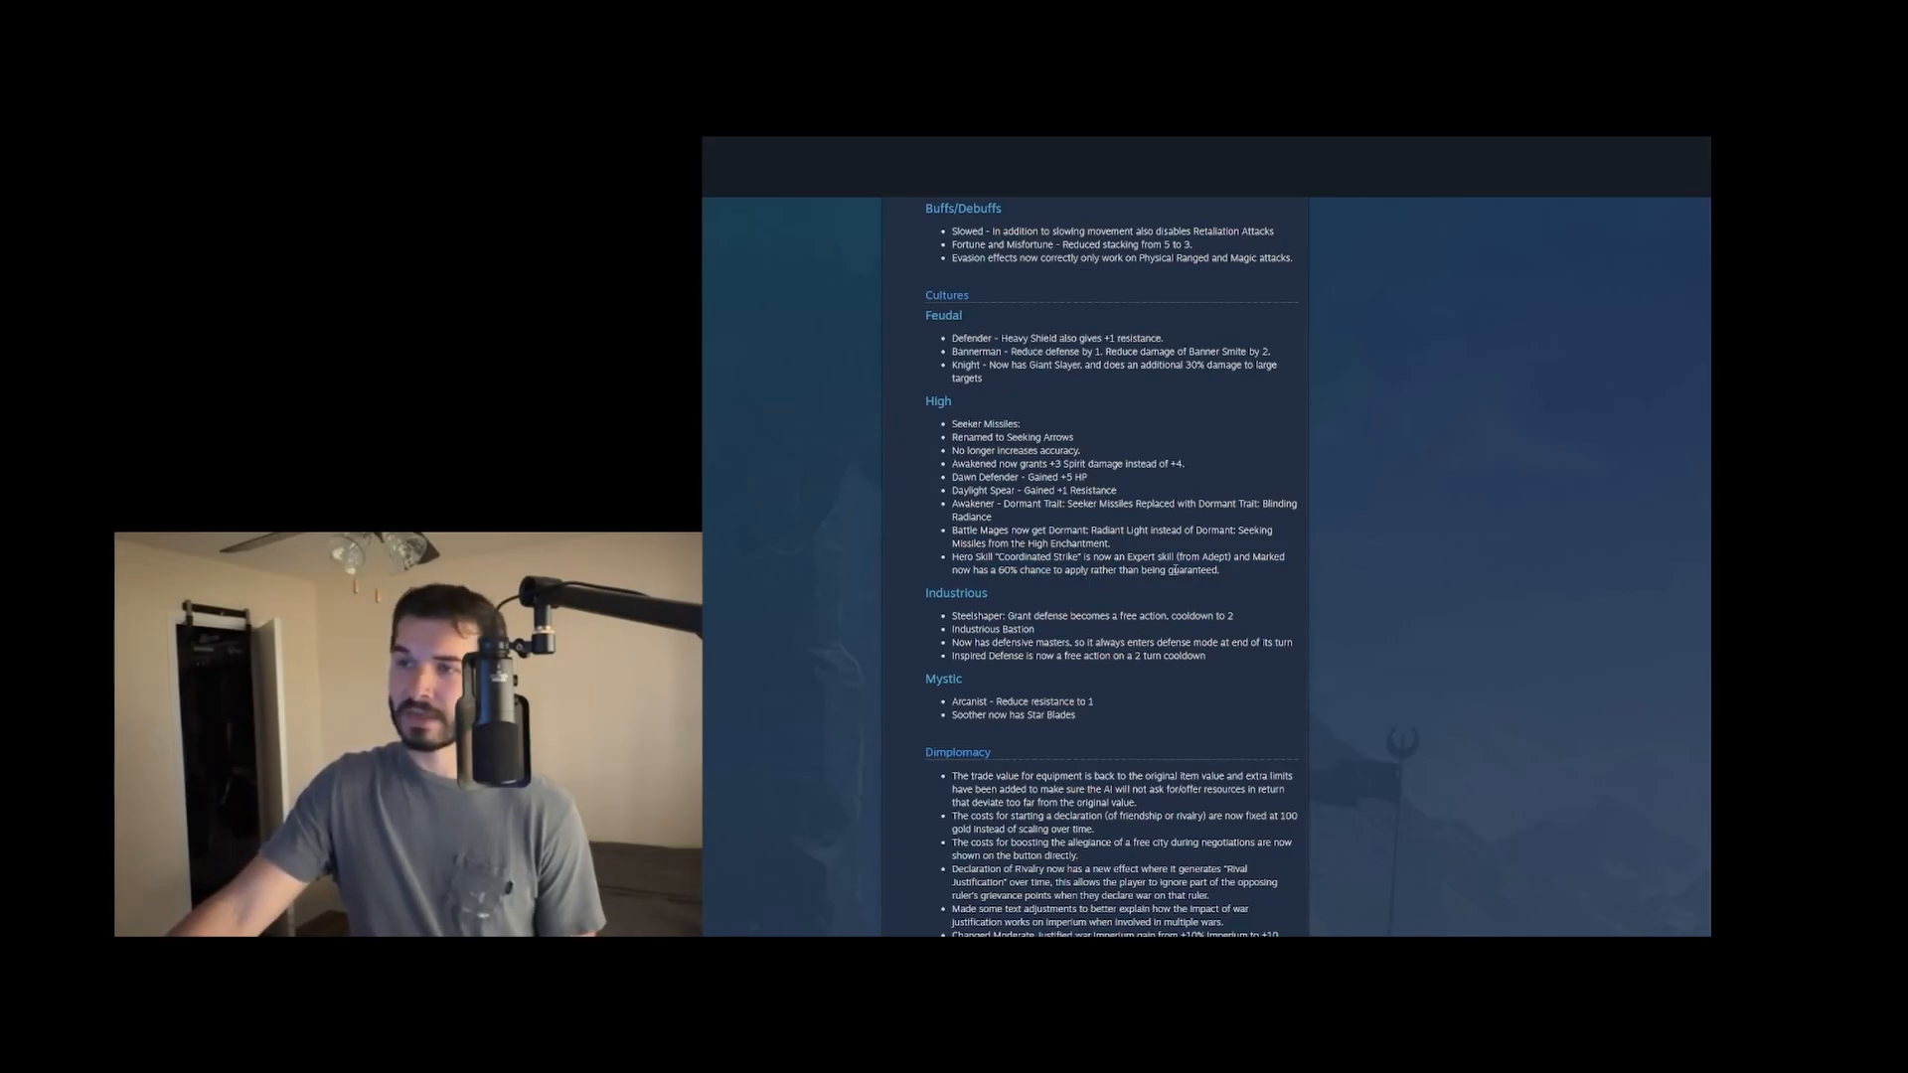
{"action": "left_click_drag", "start_coordinate": [956, 556], "coordinate": [1216, 571]}
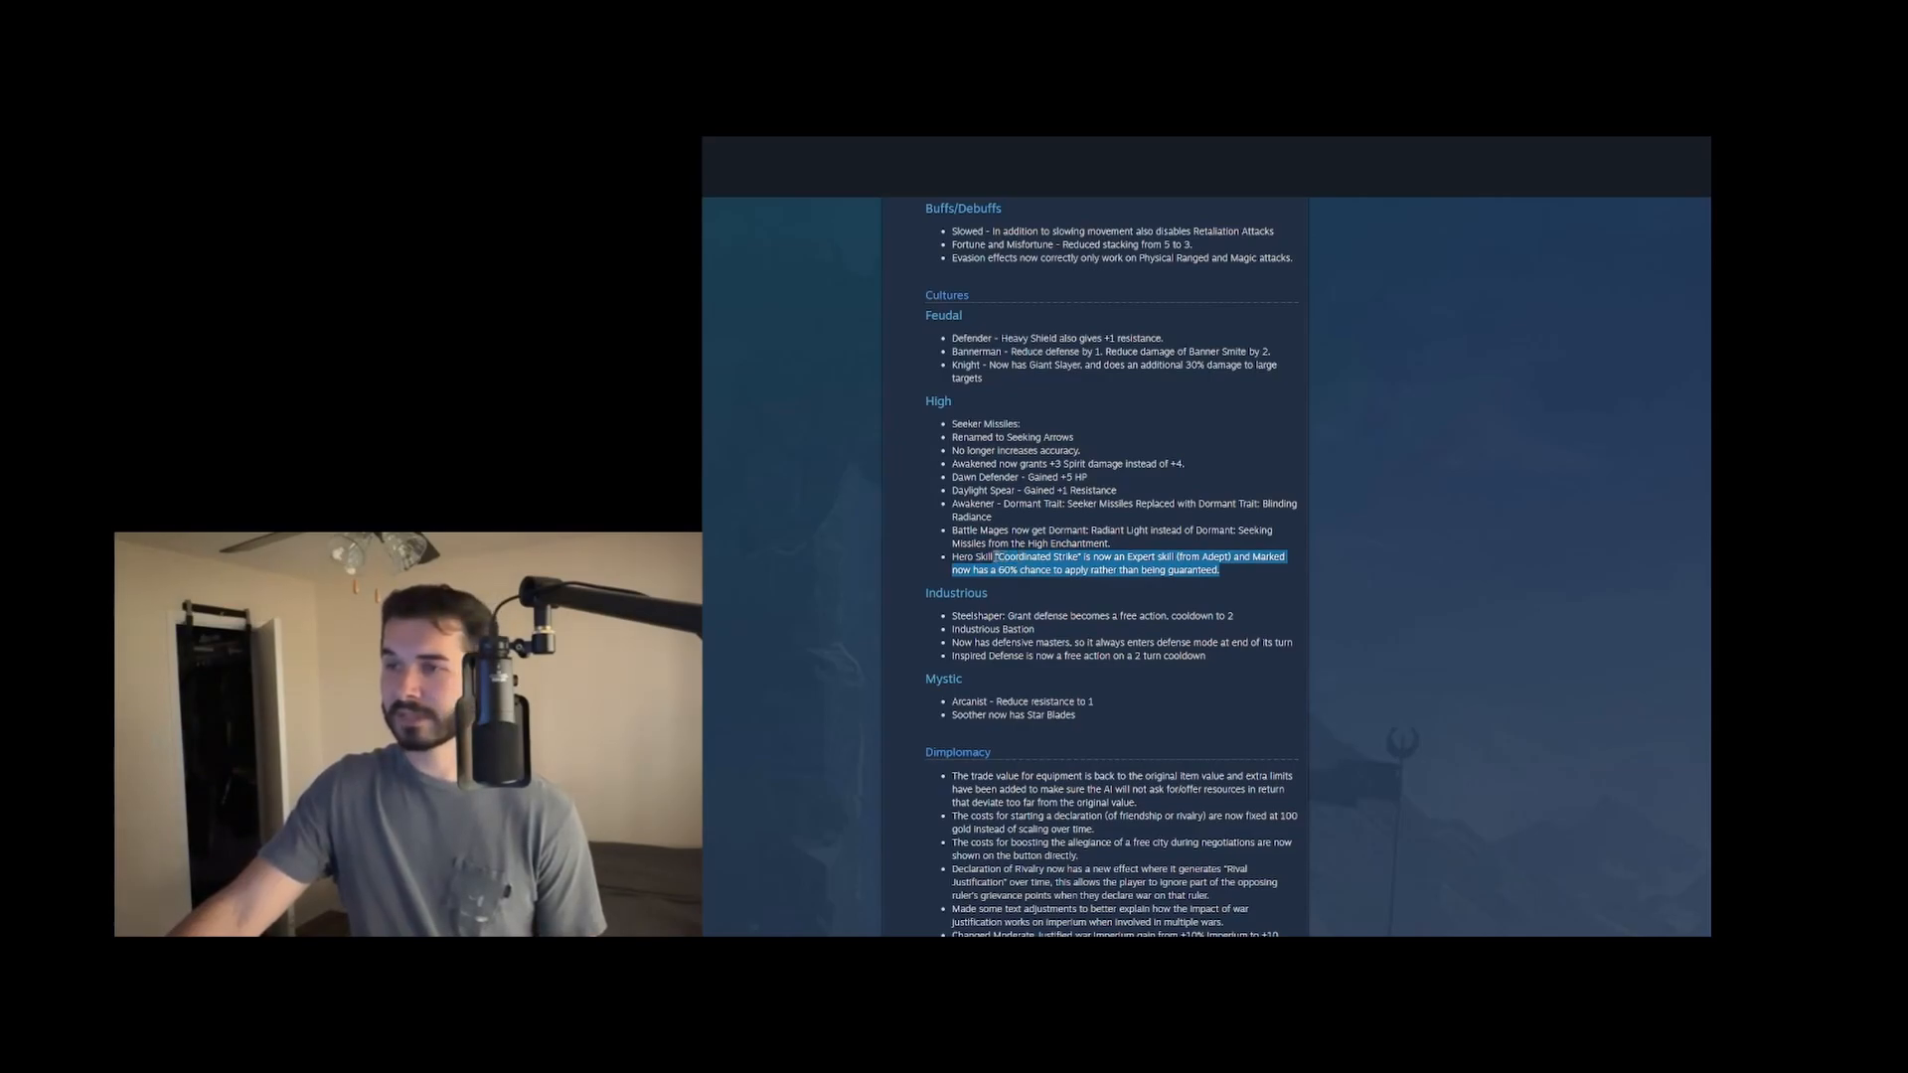
Scroll further into Diplomacy to the Imperium gain changes, marking lines while reading
{"action": "scroll", "scroll_direction": "down", "scroll_amount": 3}
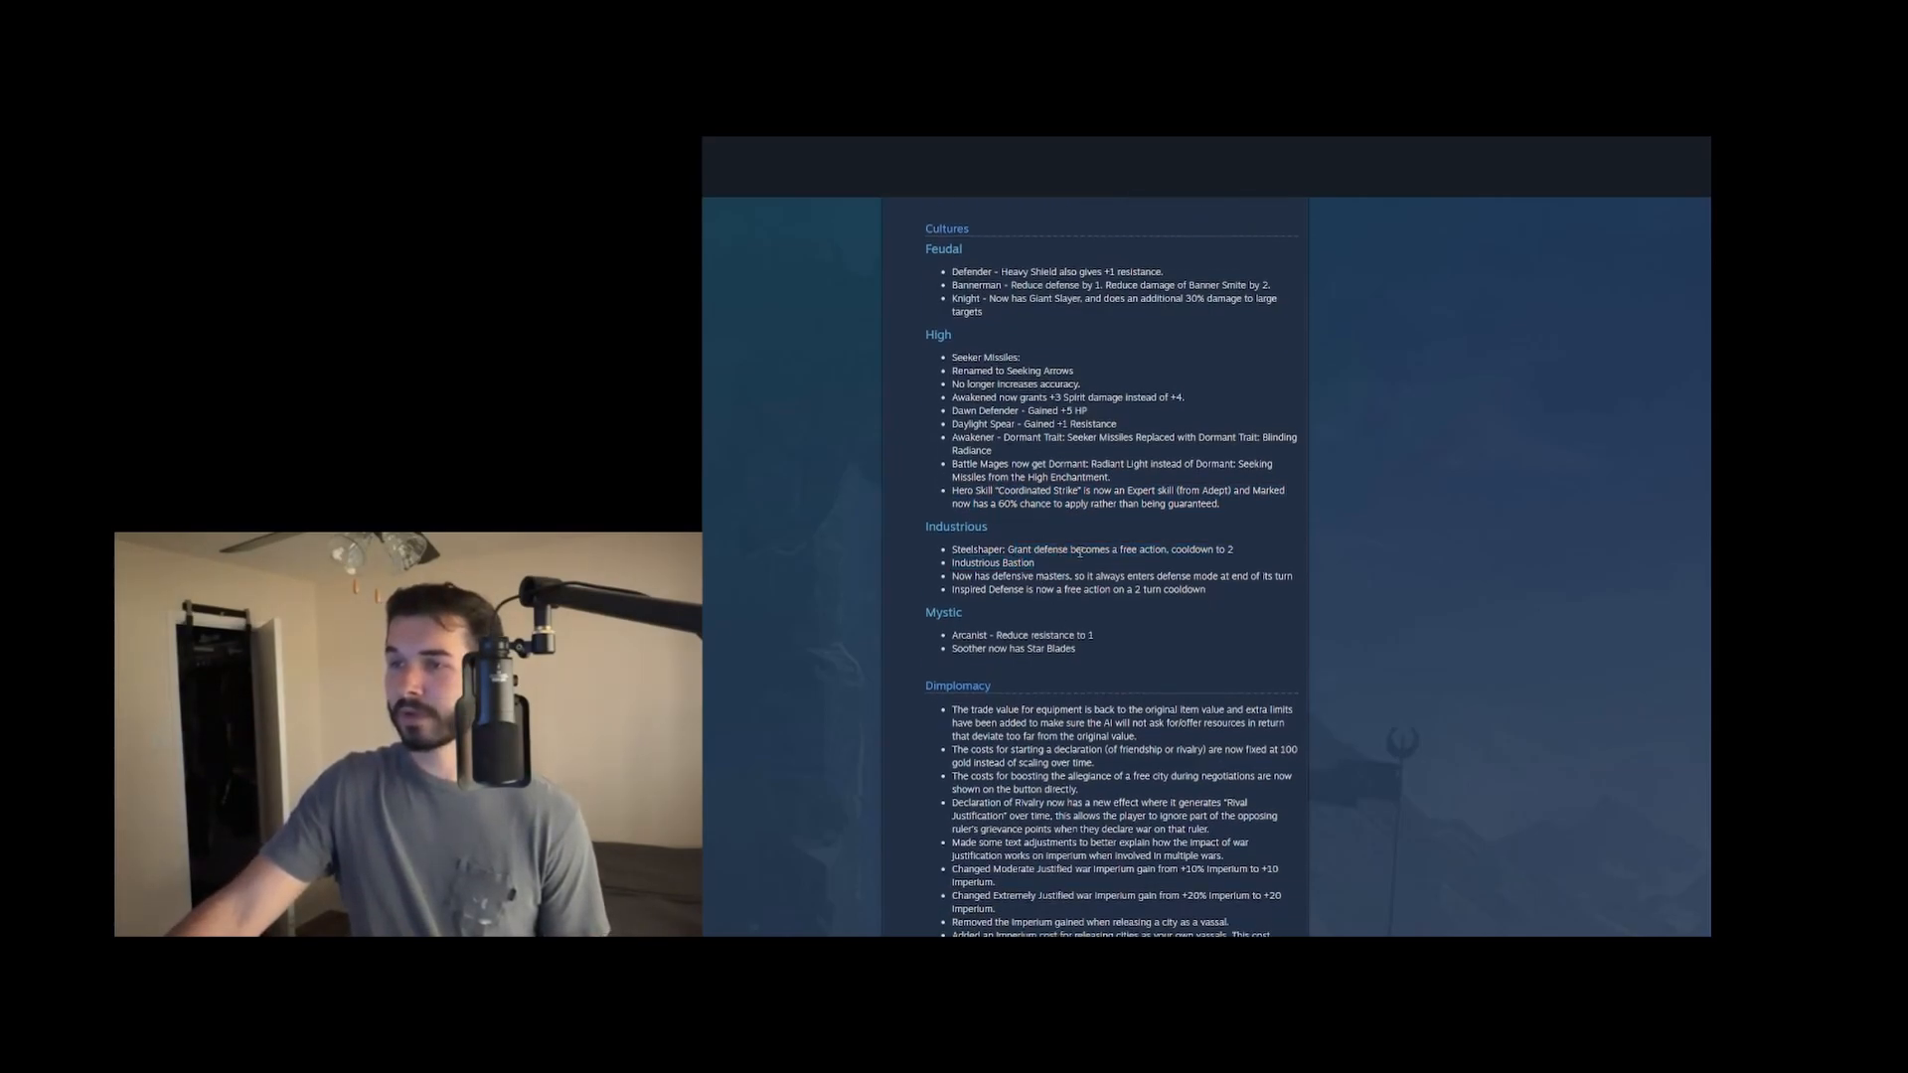
{"action": "left_click_drag", "start_coordinate": [1069, 548], "coordinate": [1206, 548]}
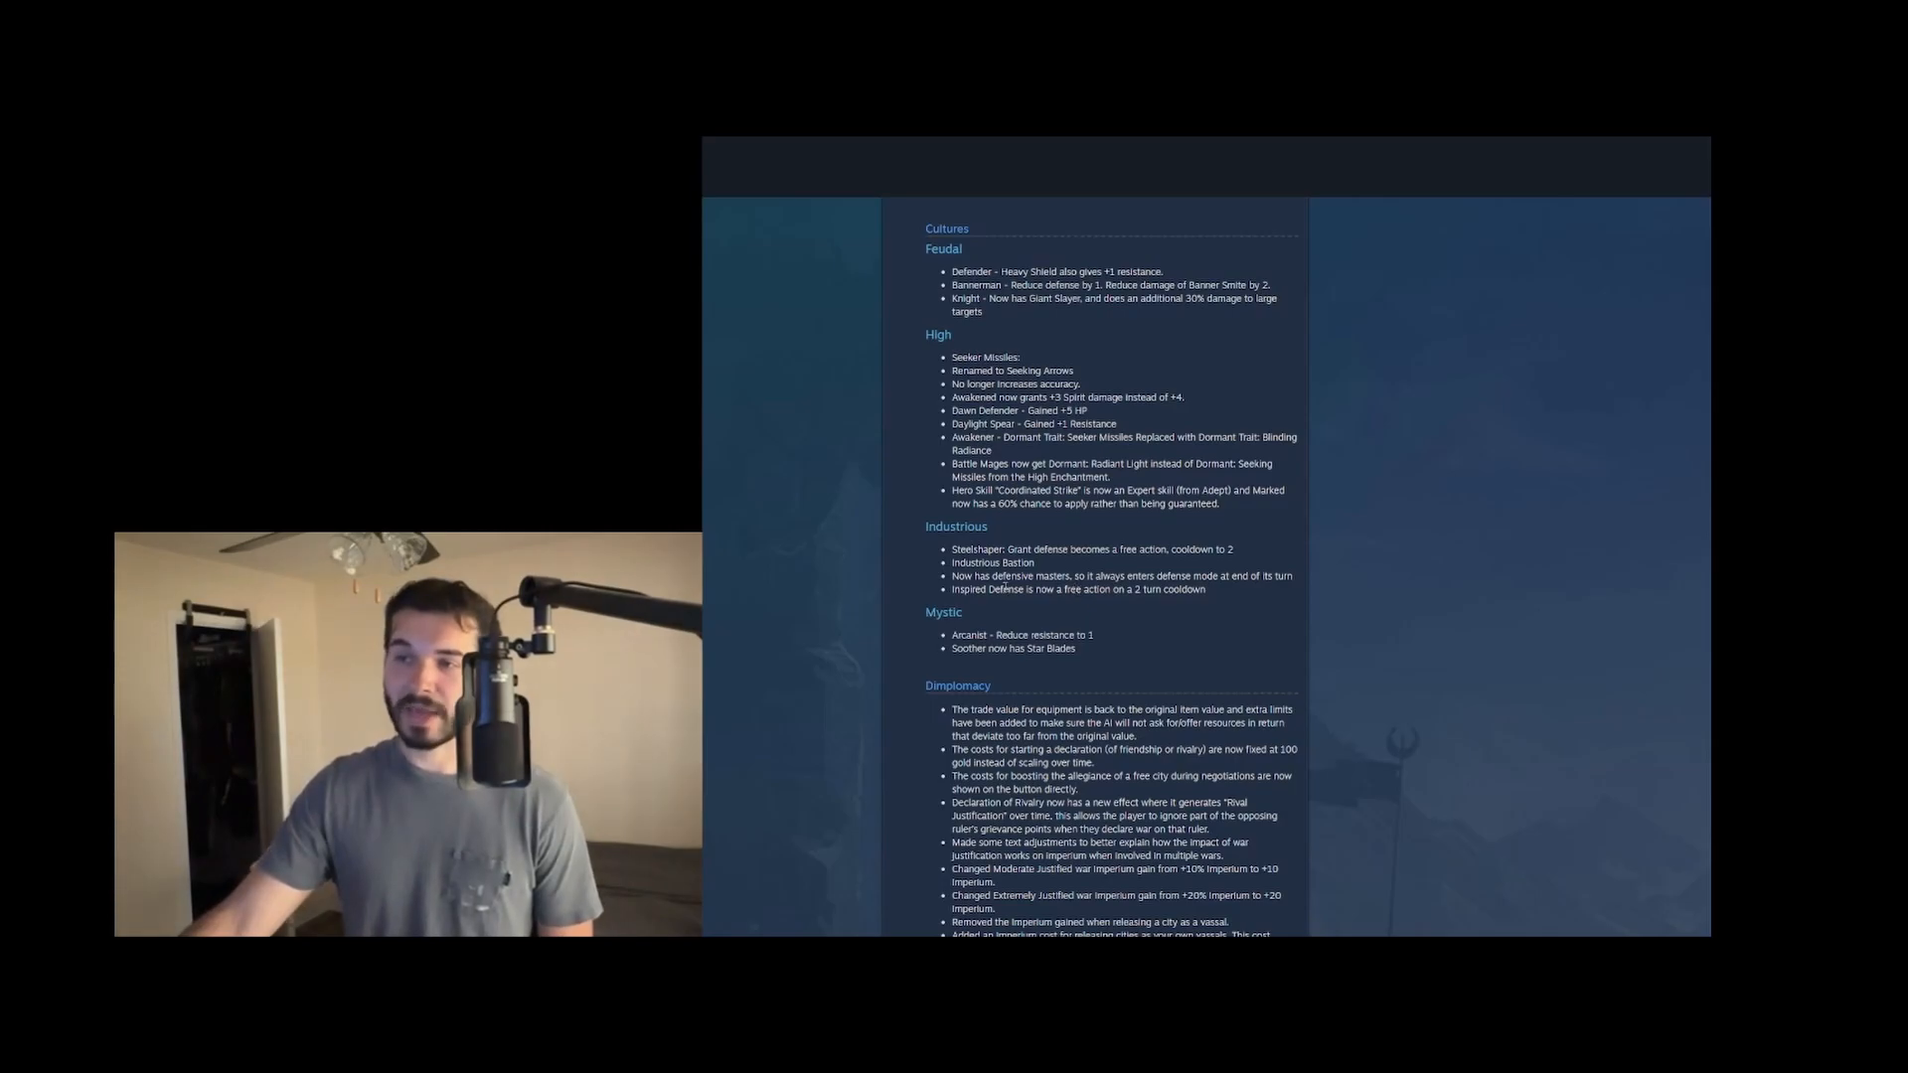
{"action": "double_click", "coordinate": [985, 590]}
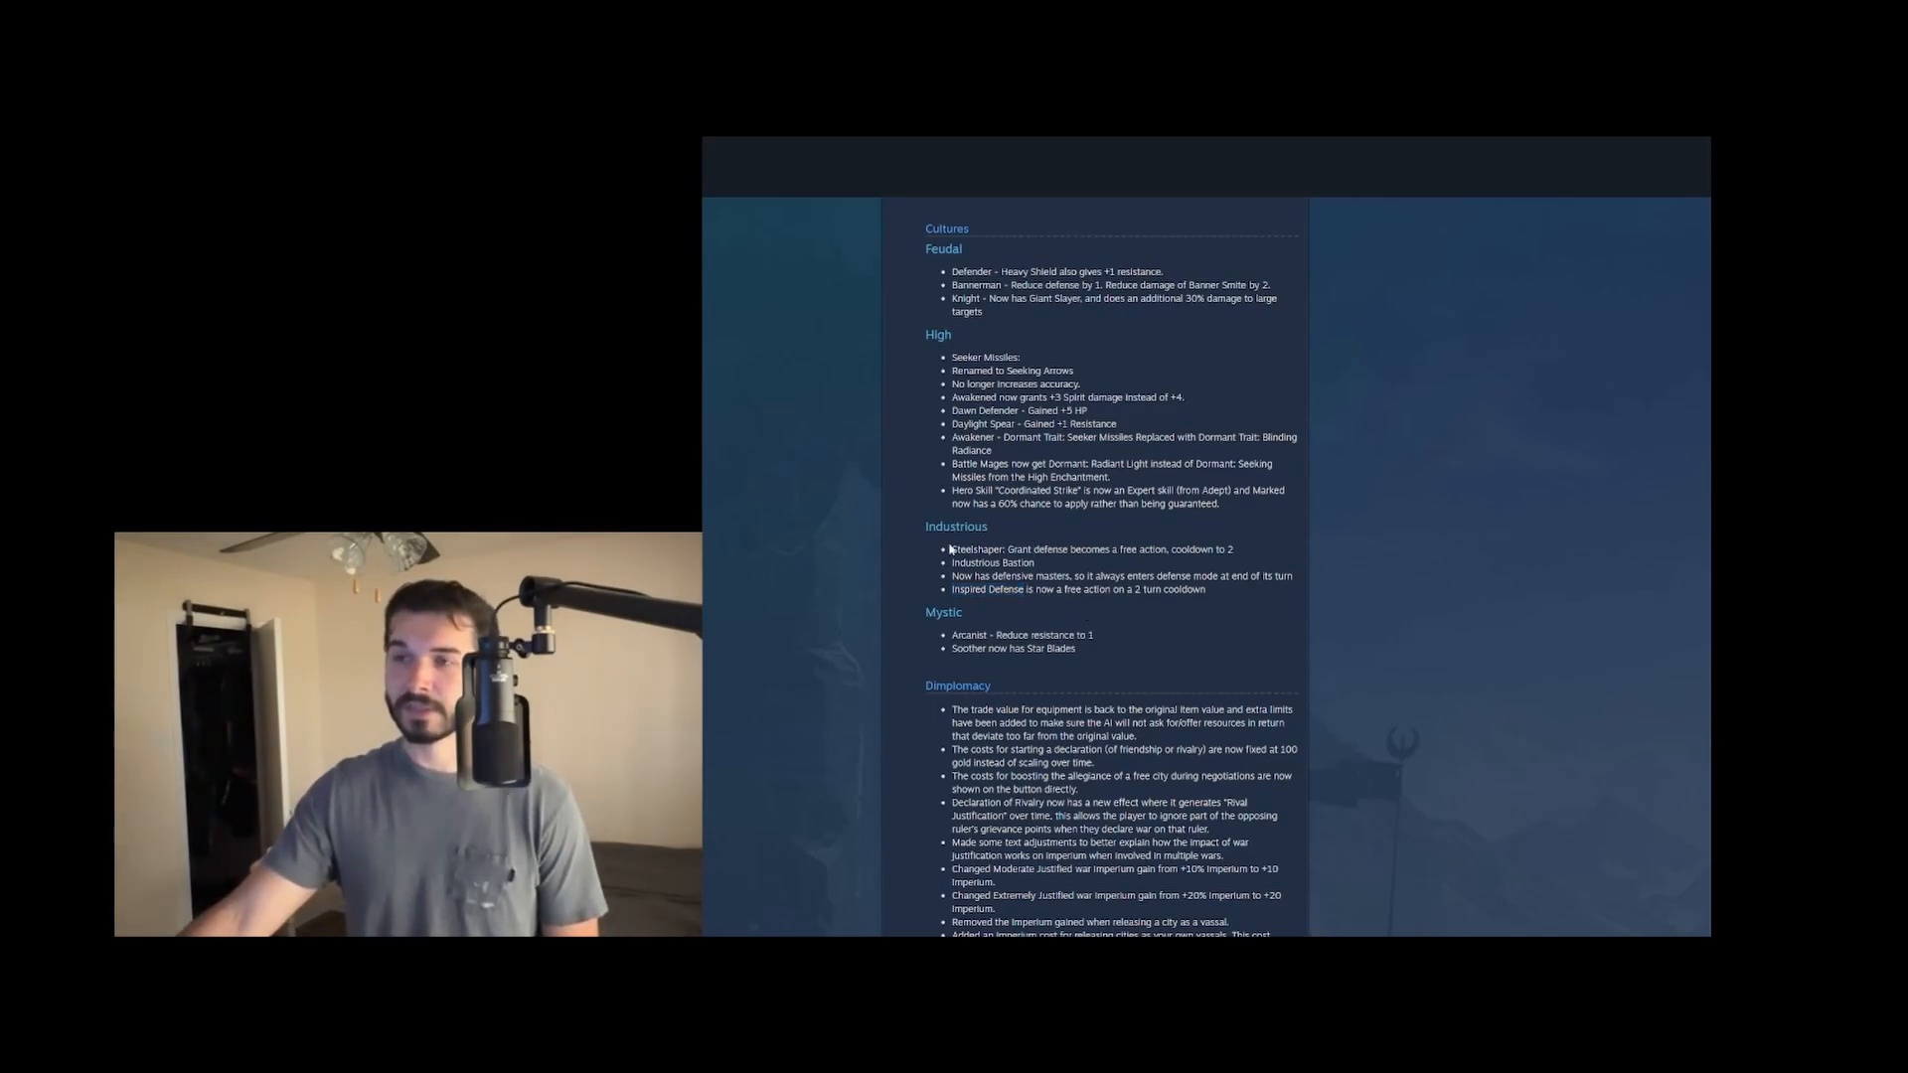
Read down through the Mystic changes, marking the Soother Star Blades line along the way
{"action": "scroll", "scroll_direction": "down", "scroll_amount": 3}
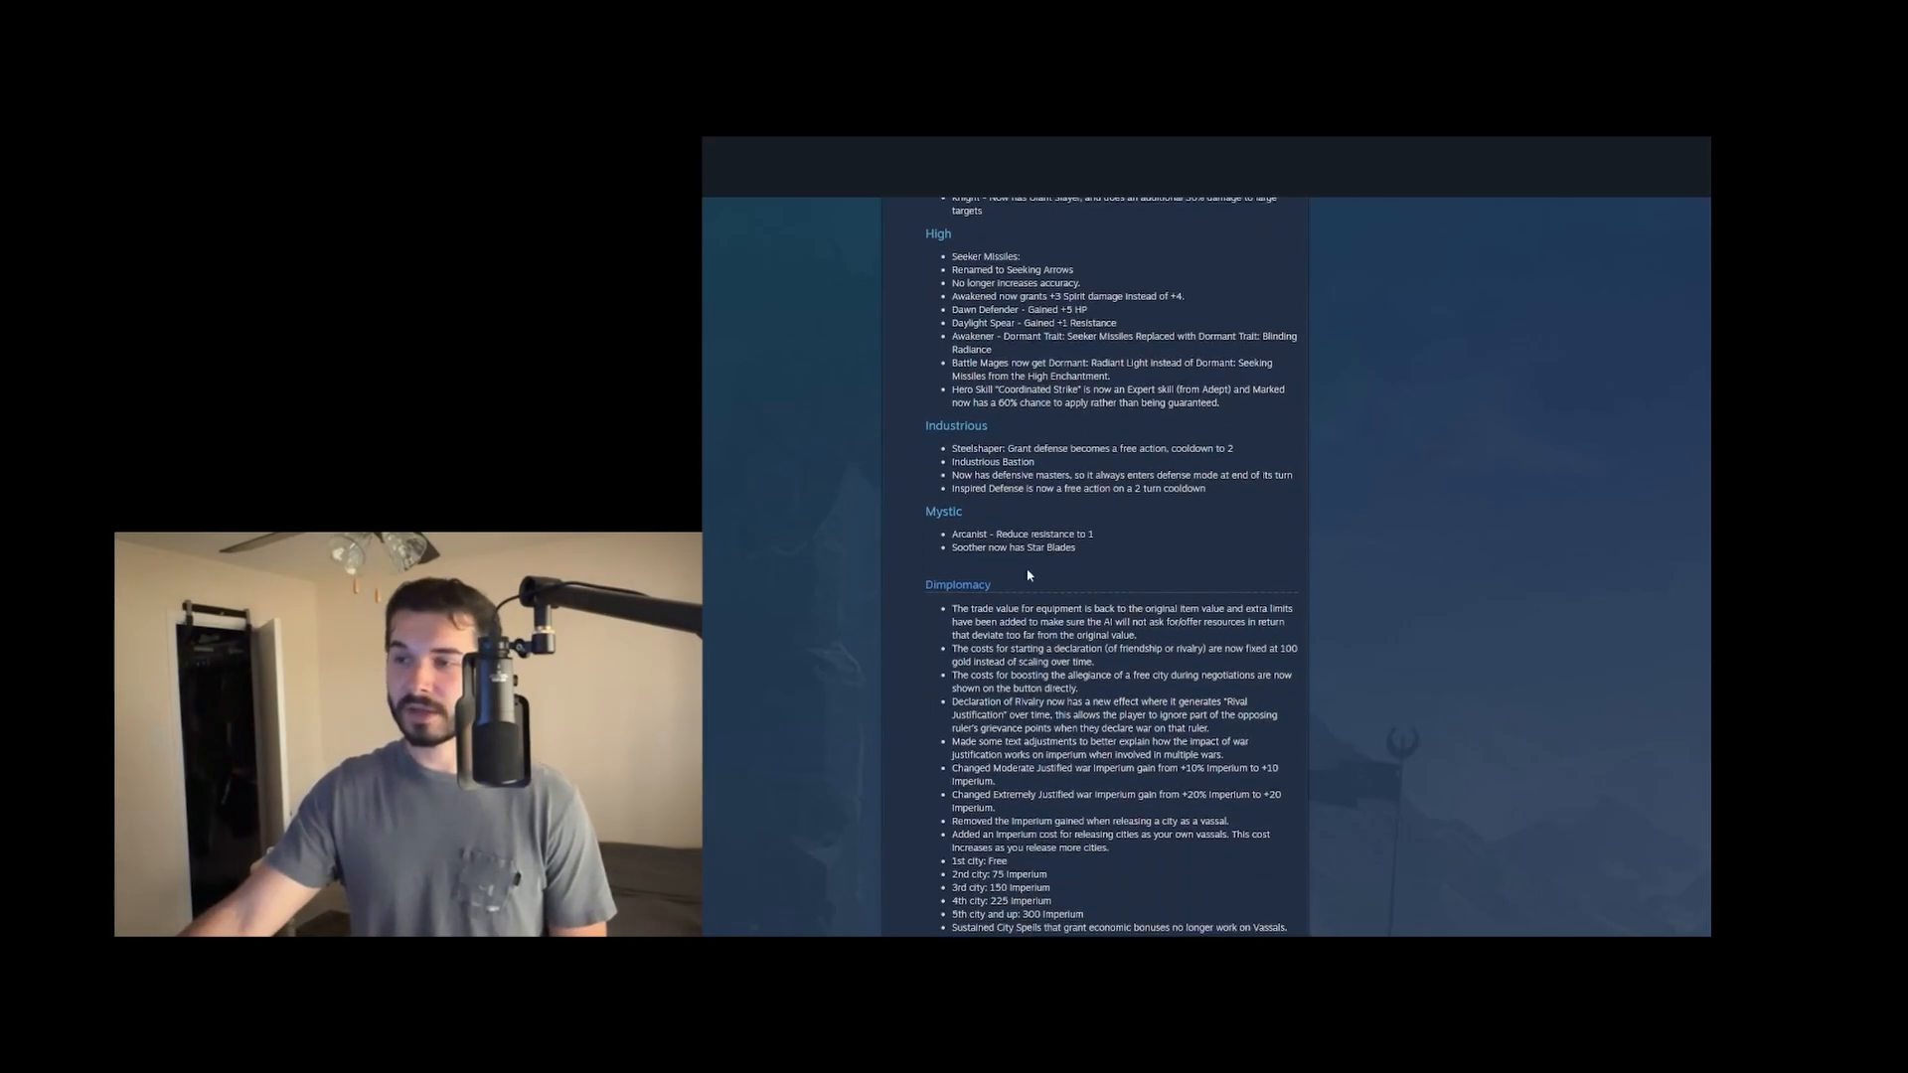
{"action": "scroll", "scroll_direction": "down", "scroll_amount": 3}
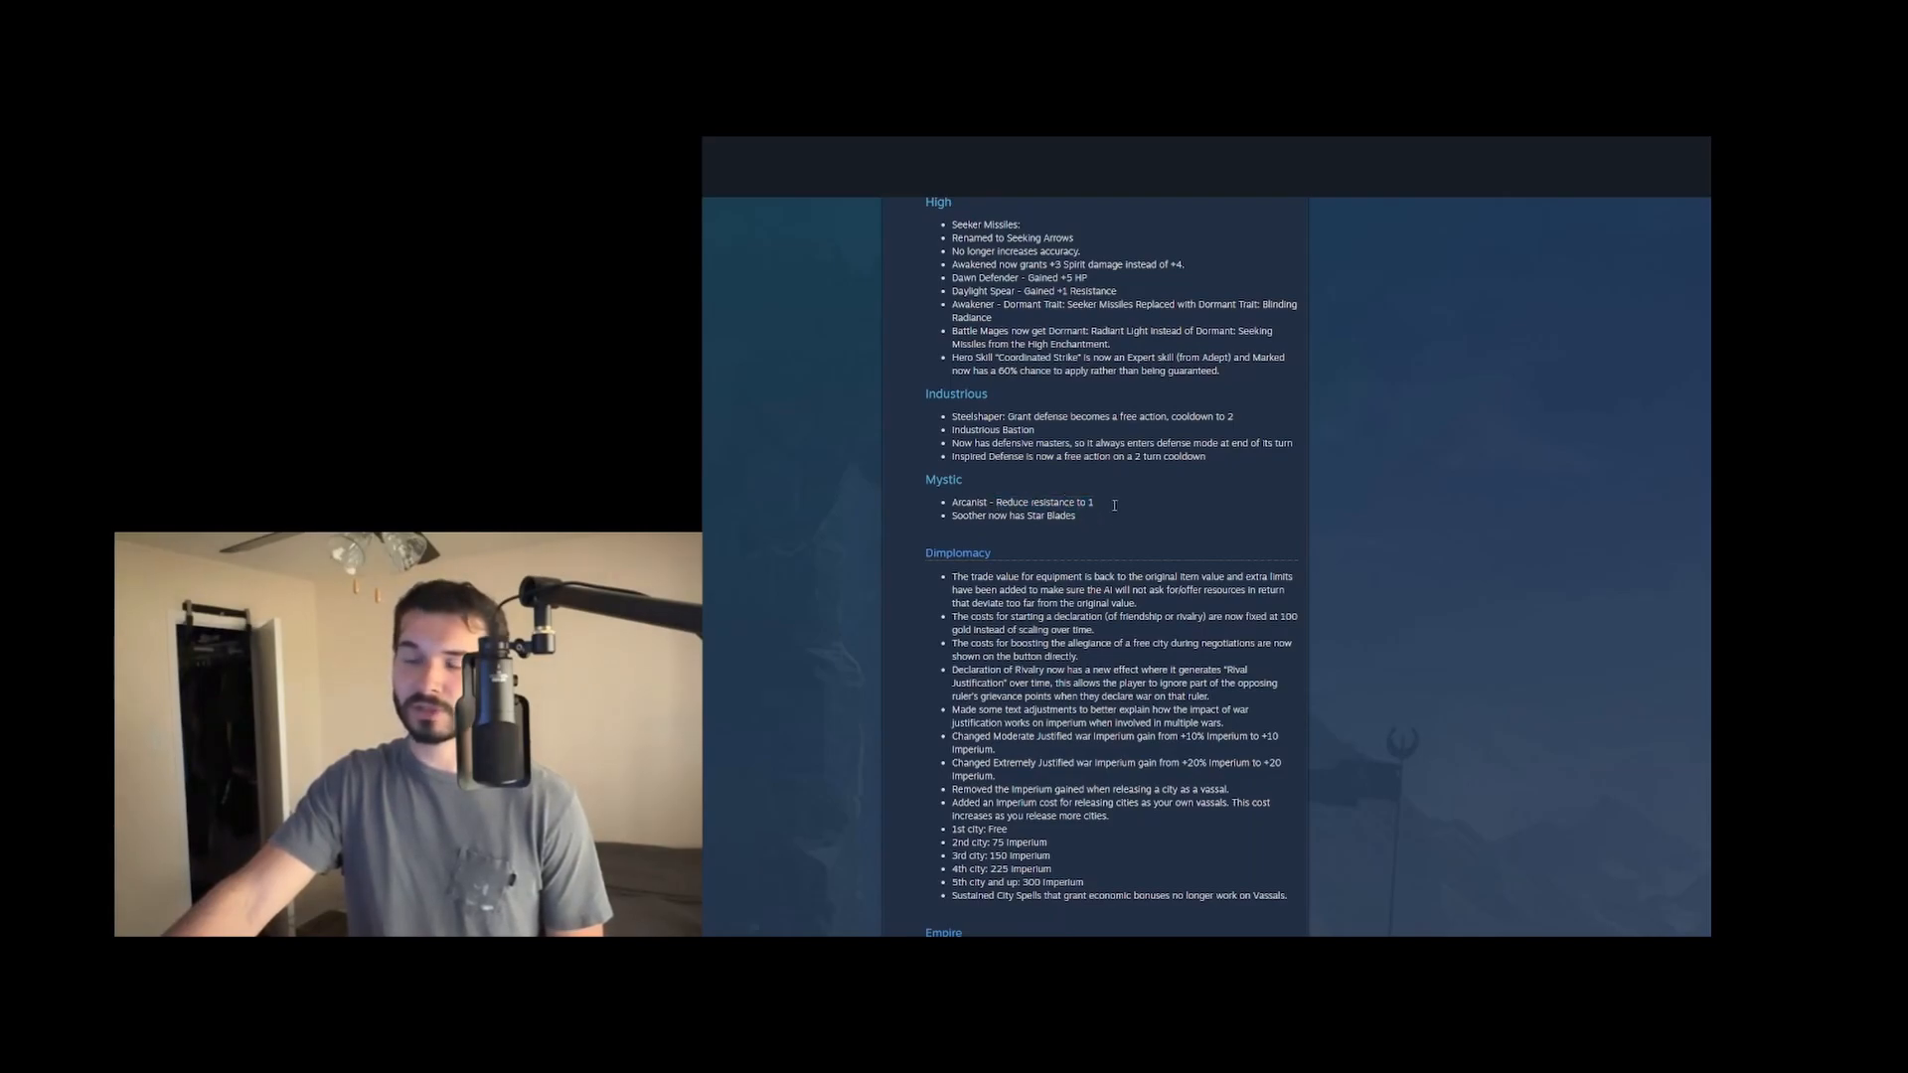
{"action": "left_click_drag", "start_coordinate": [990, 515], "coordinate": [1075, 515]}
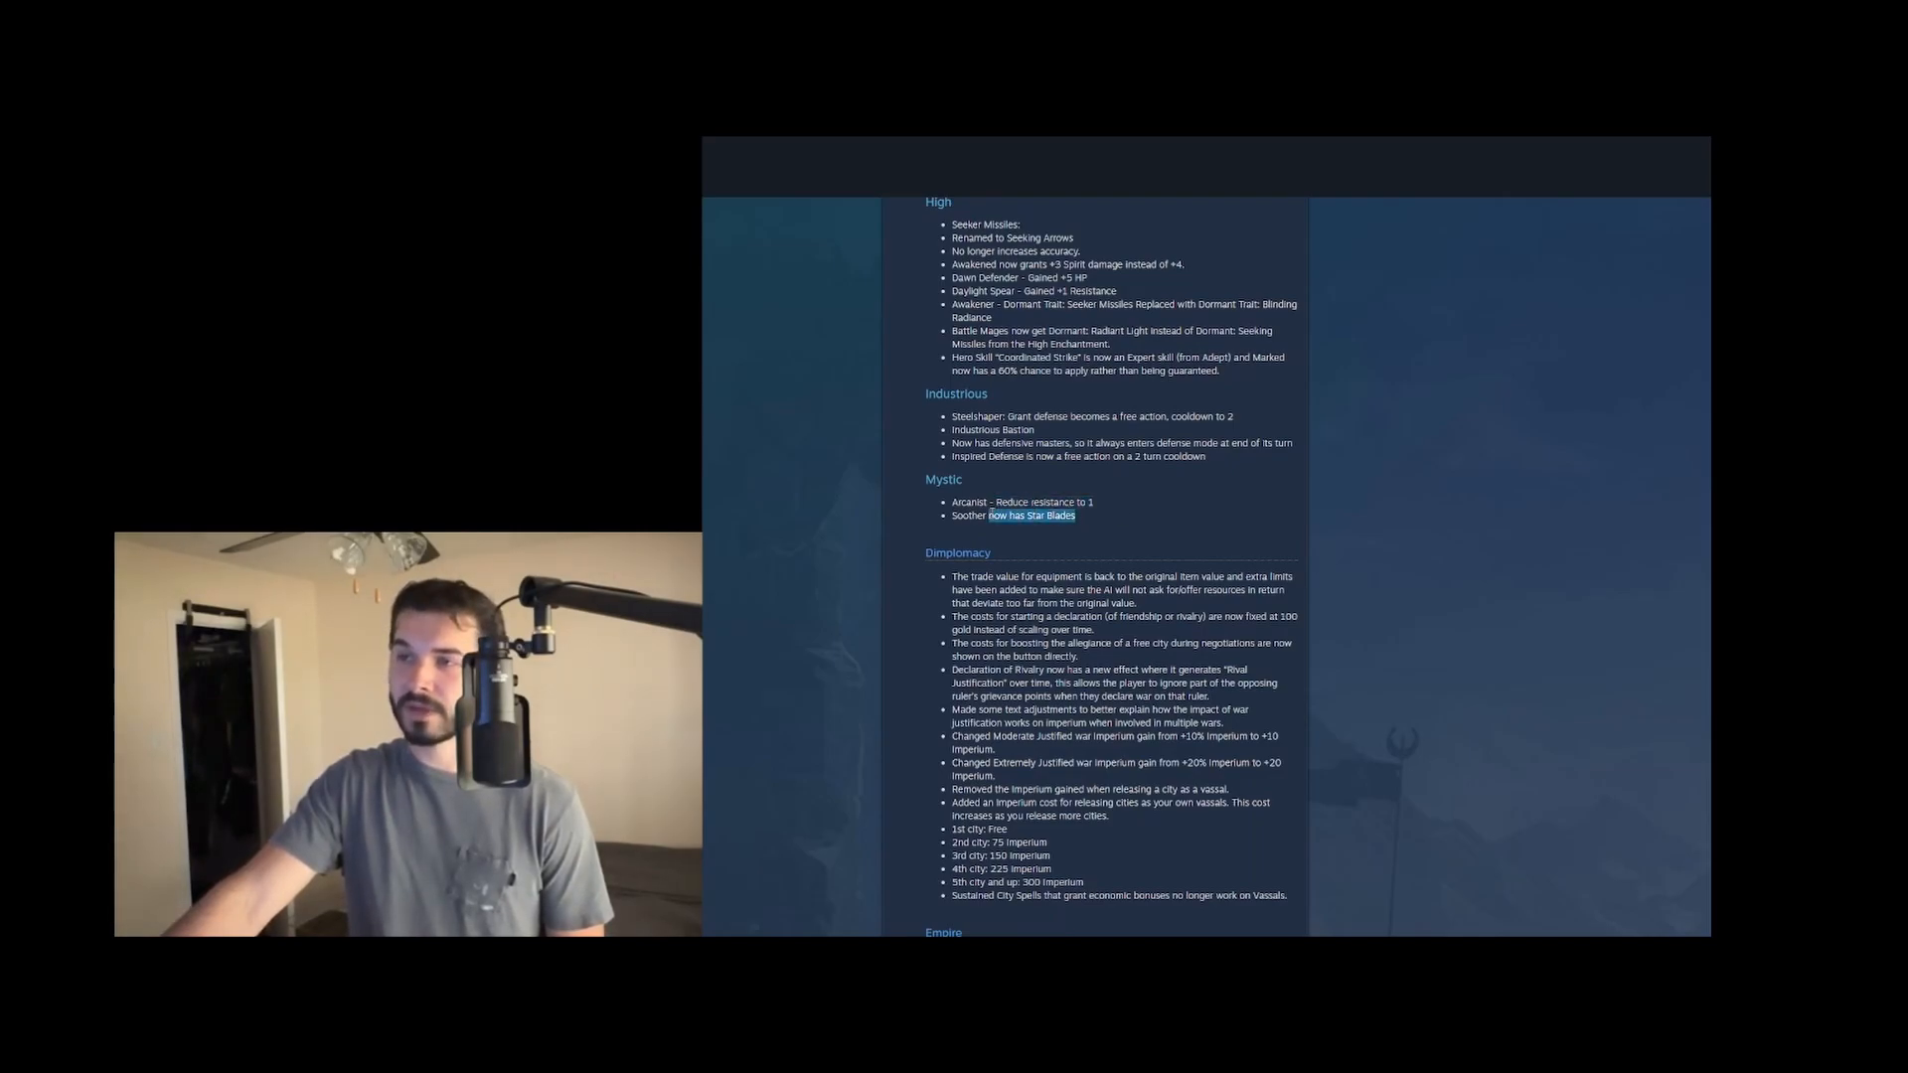
{"action": "left_click", "coordinate": [1053, 539]}
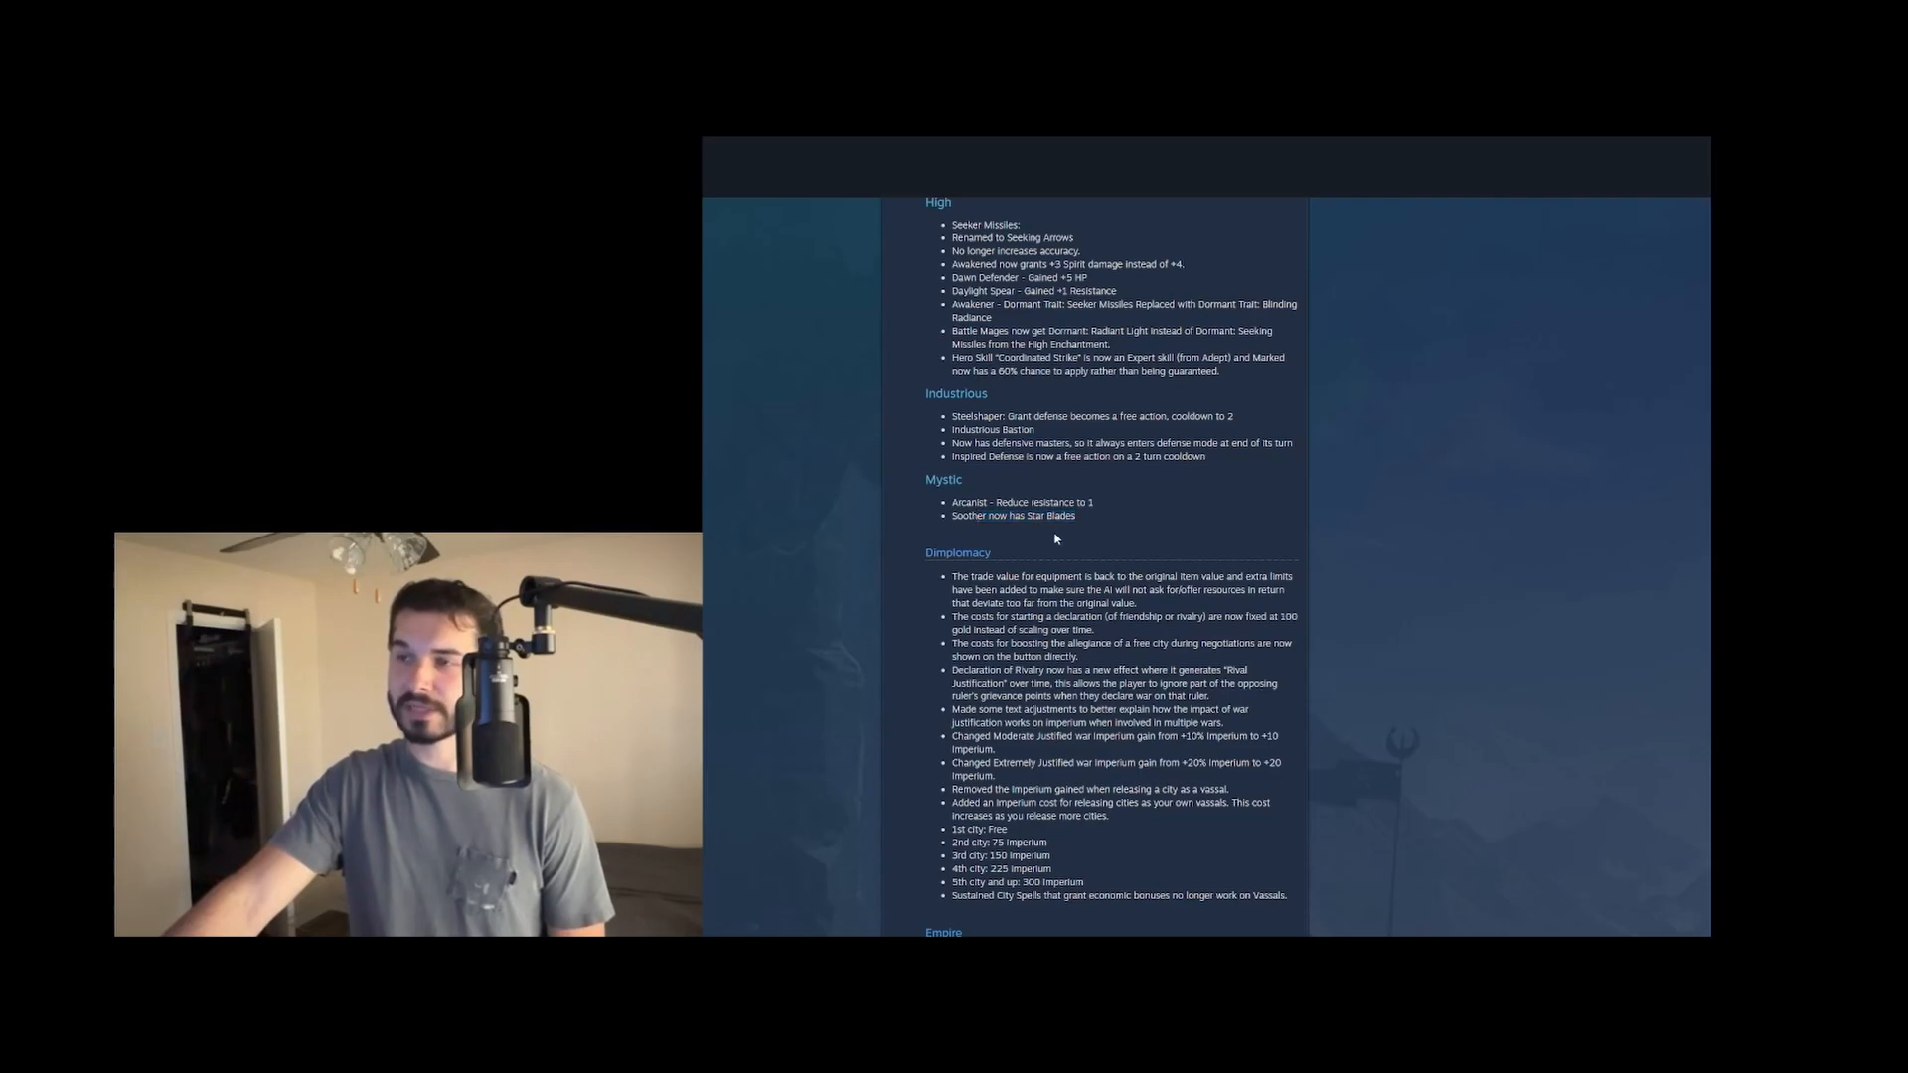
{"action": "mouse_move", "coordinate": [1059, 543]}
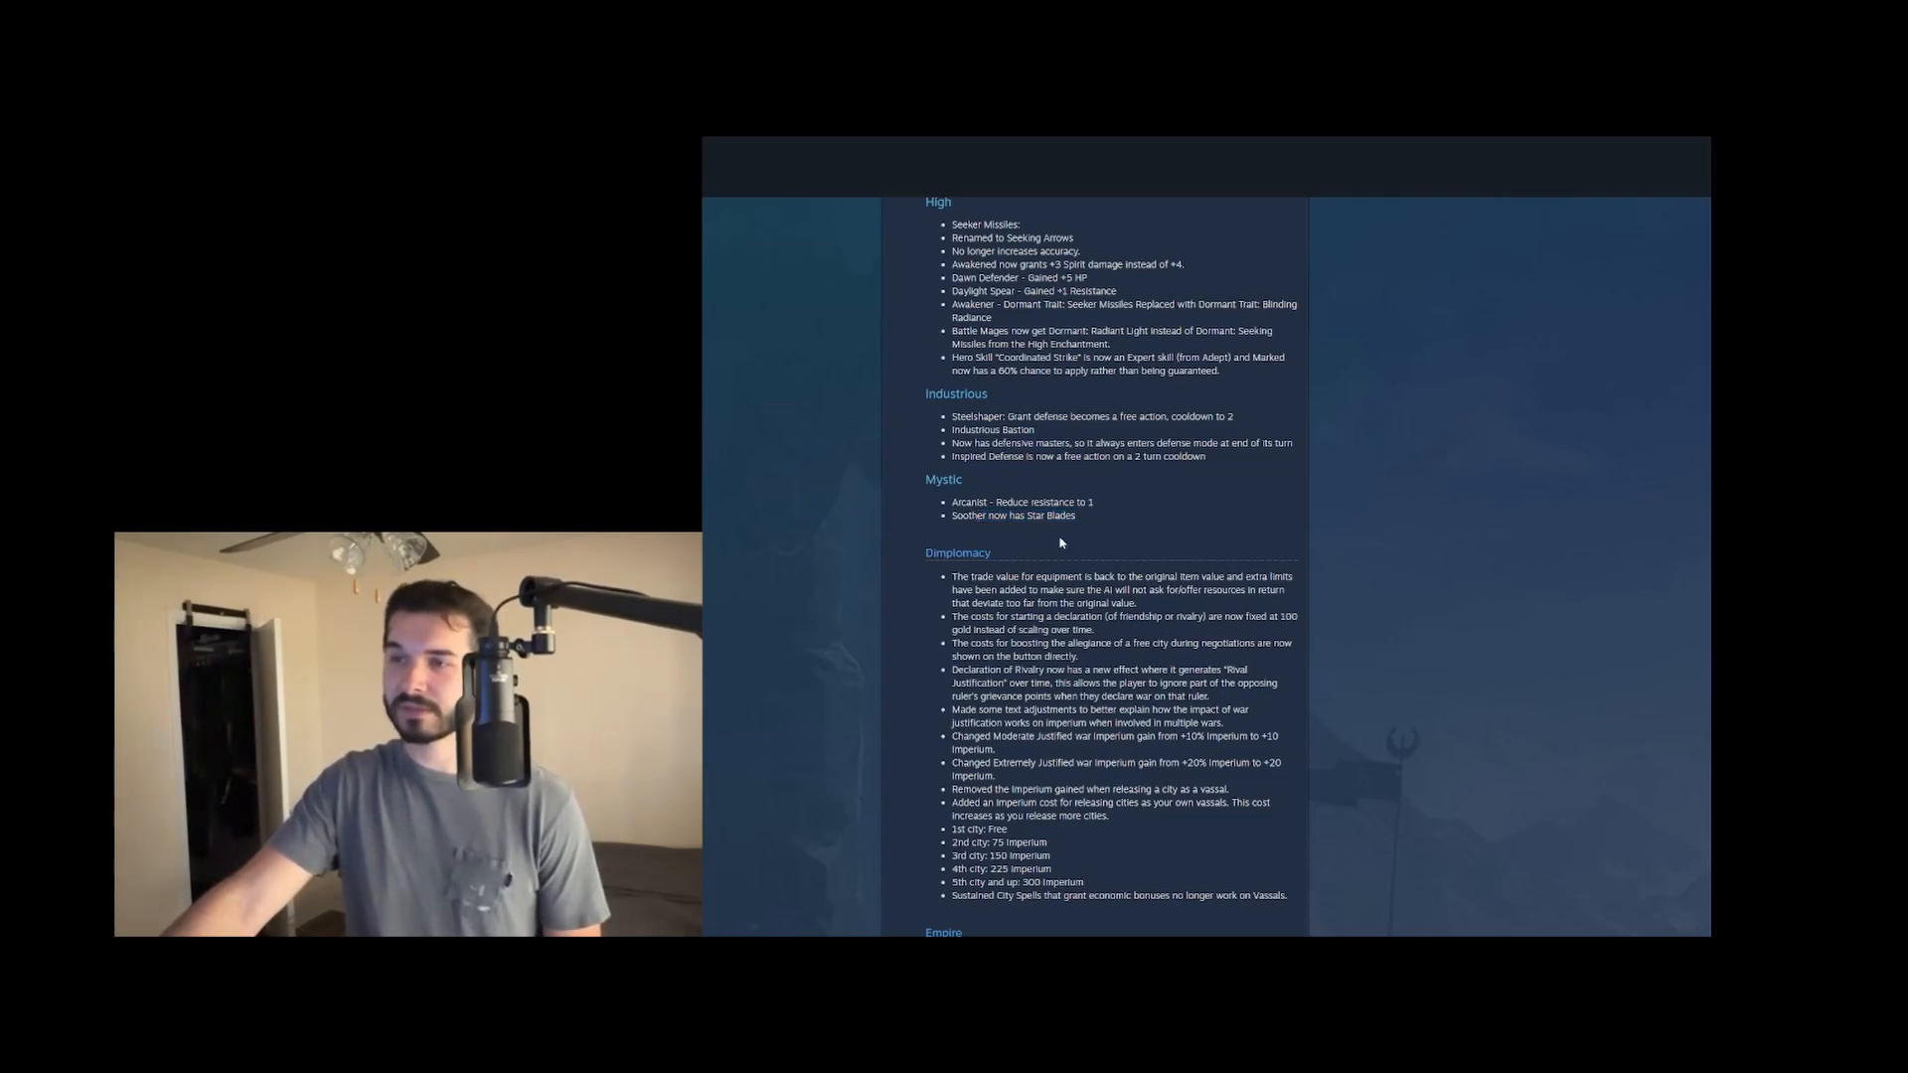
{"action": "scroll", "scroll_direction": "down", "scroll_amount": 3}
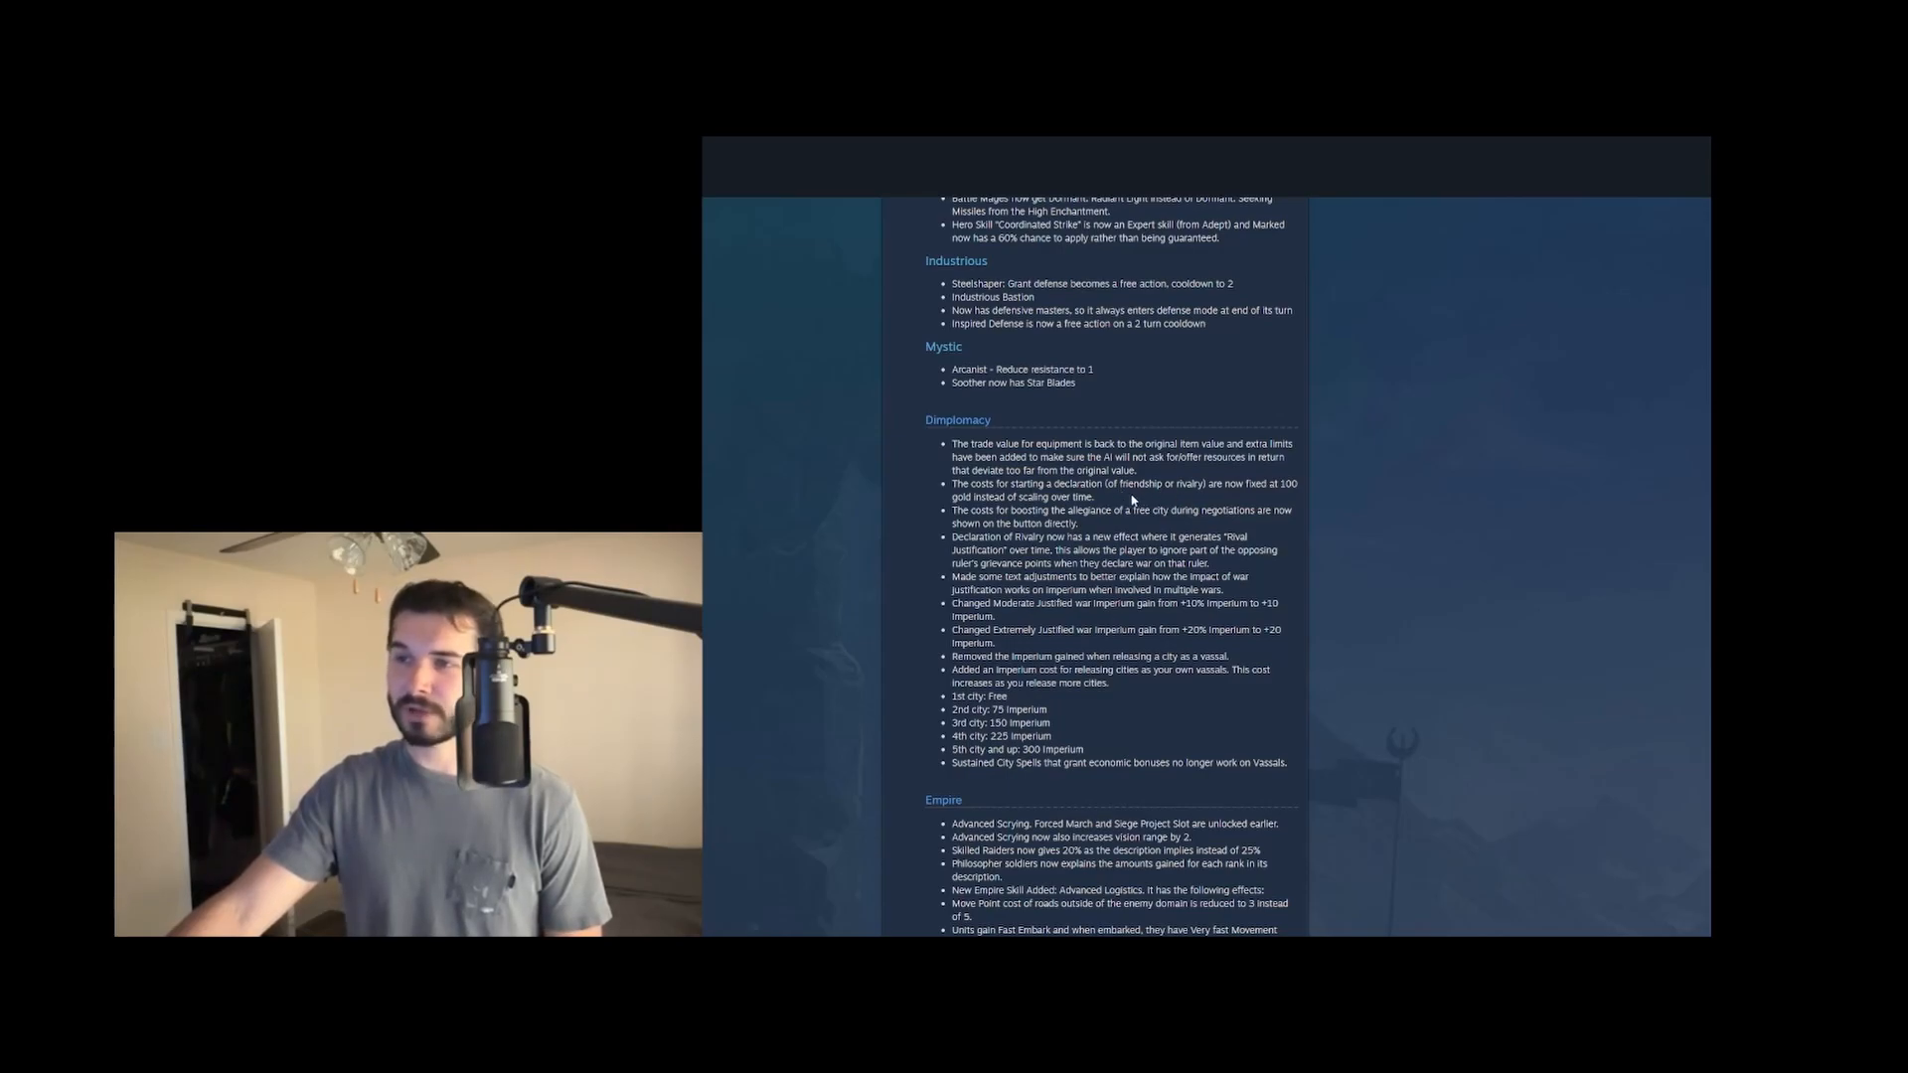
{"action": "mouse_move", "coordinate": [1081, 521]}
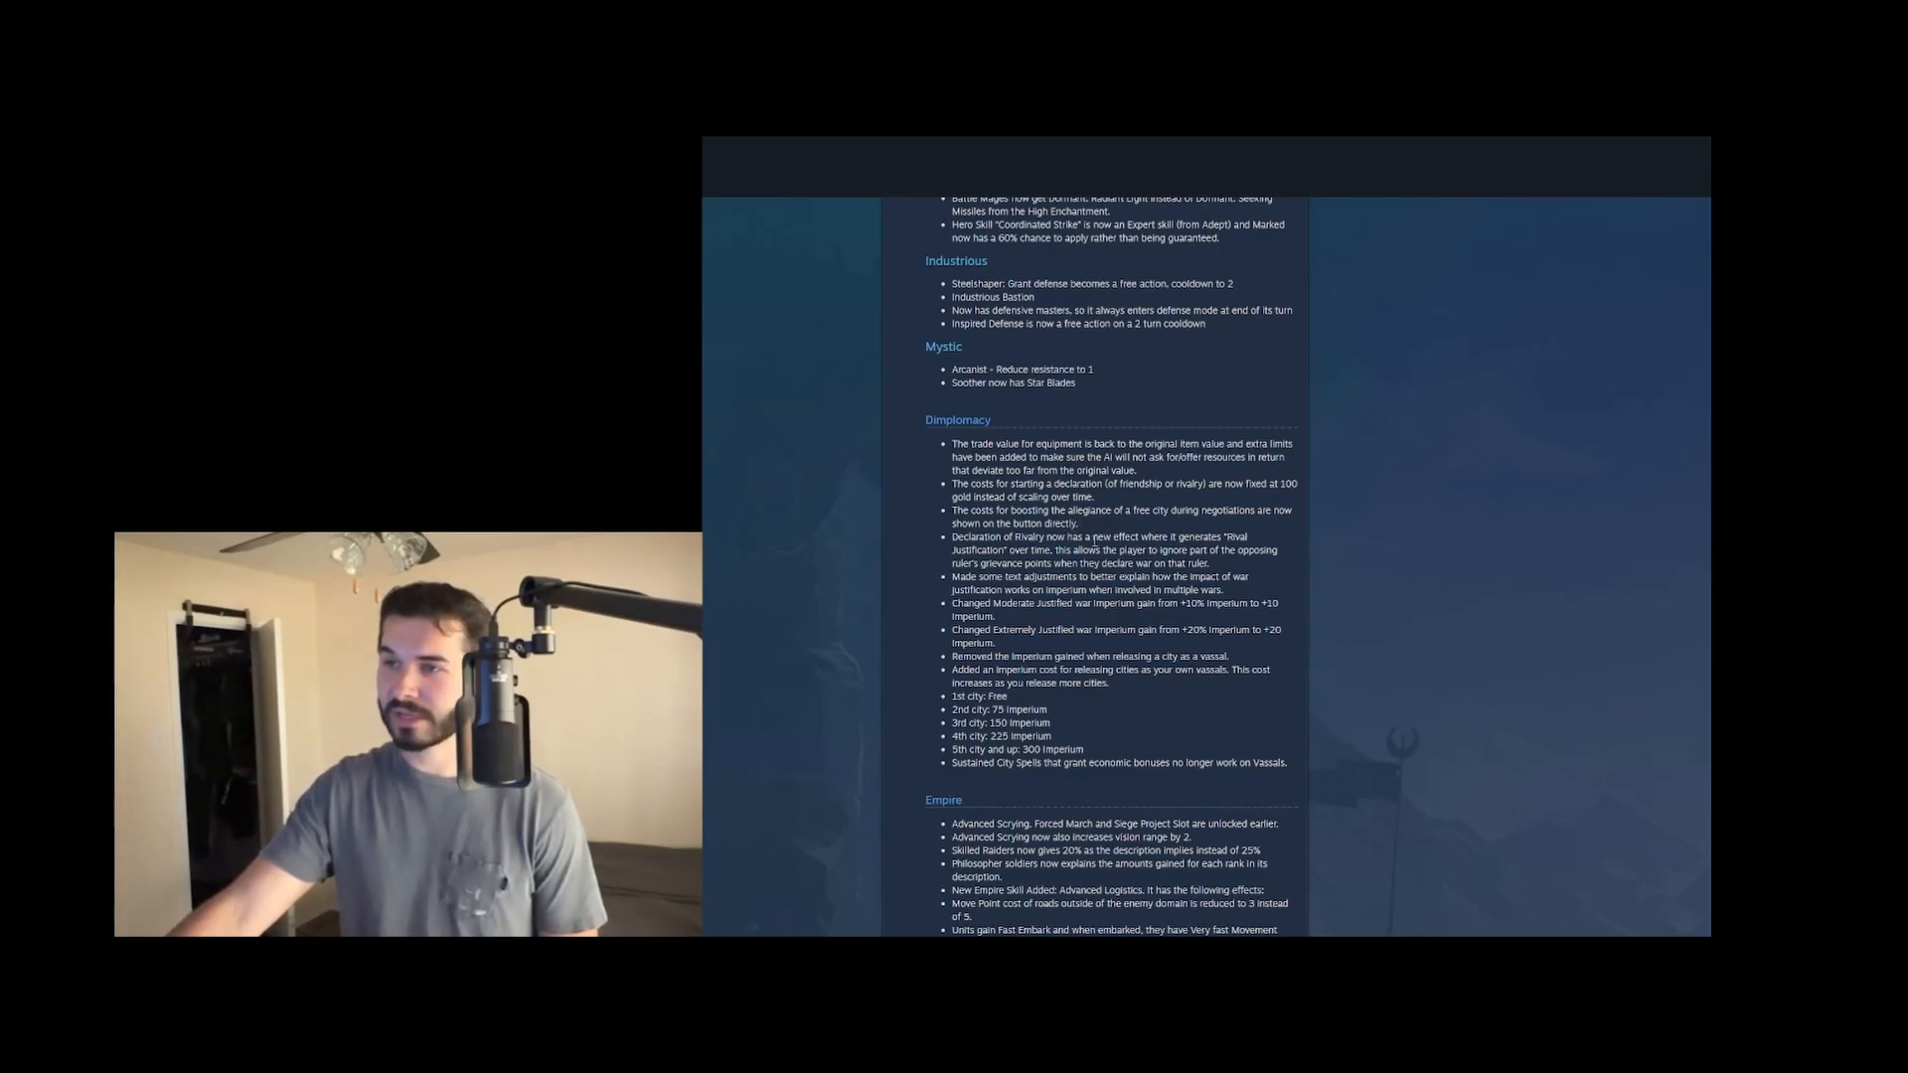
Continue down into the Diplomacy changes, highlighting lines while reading them
{"action": "scroll", "scroll_direction": "down", "scroll_amount": 3}
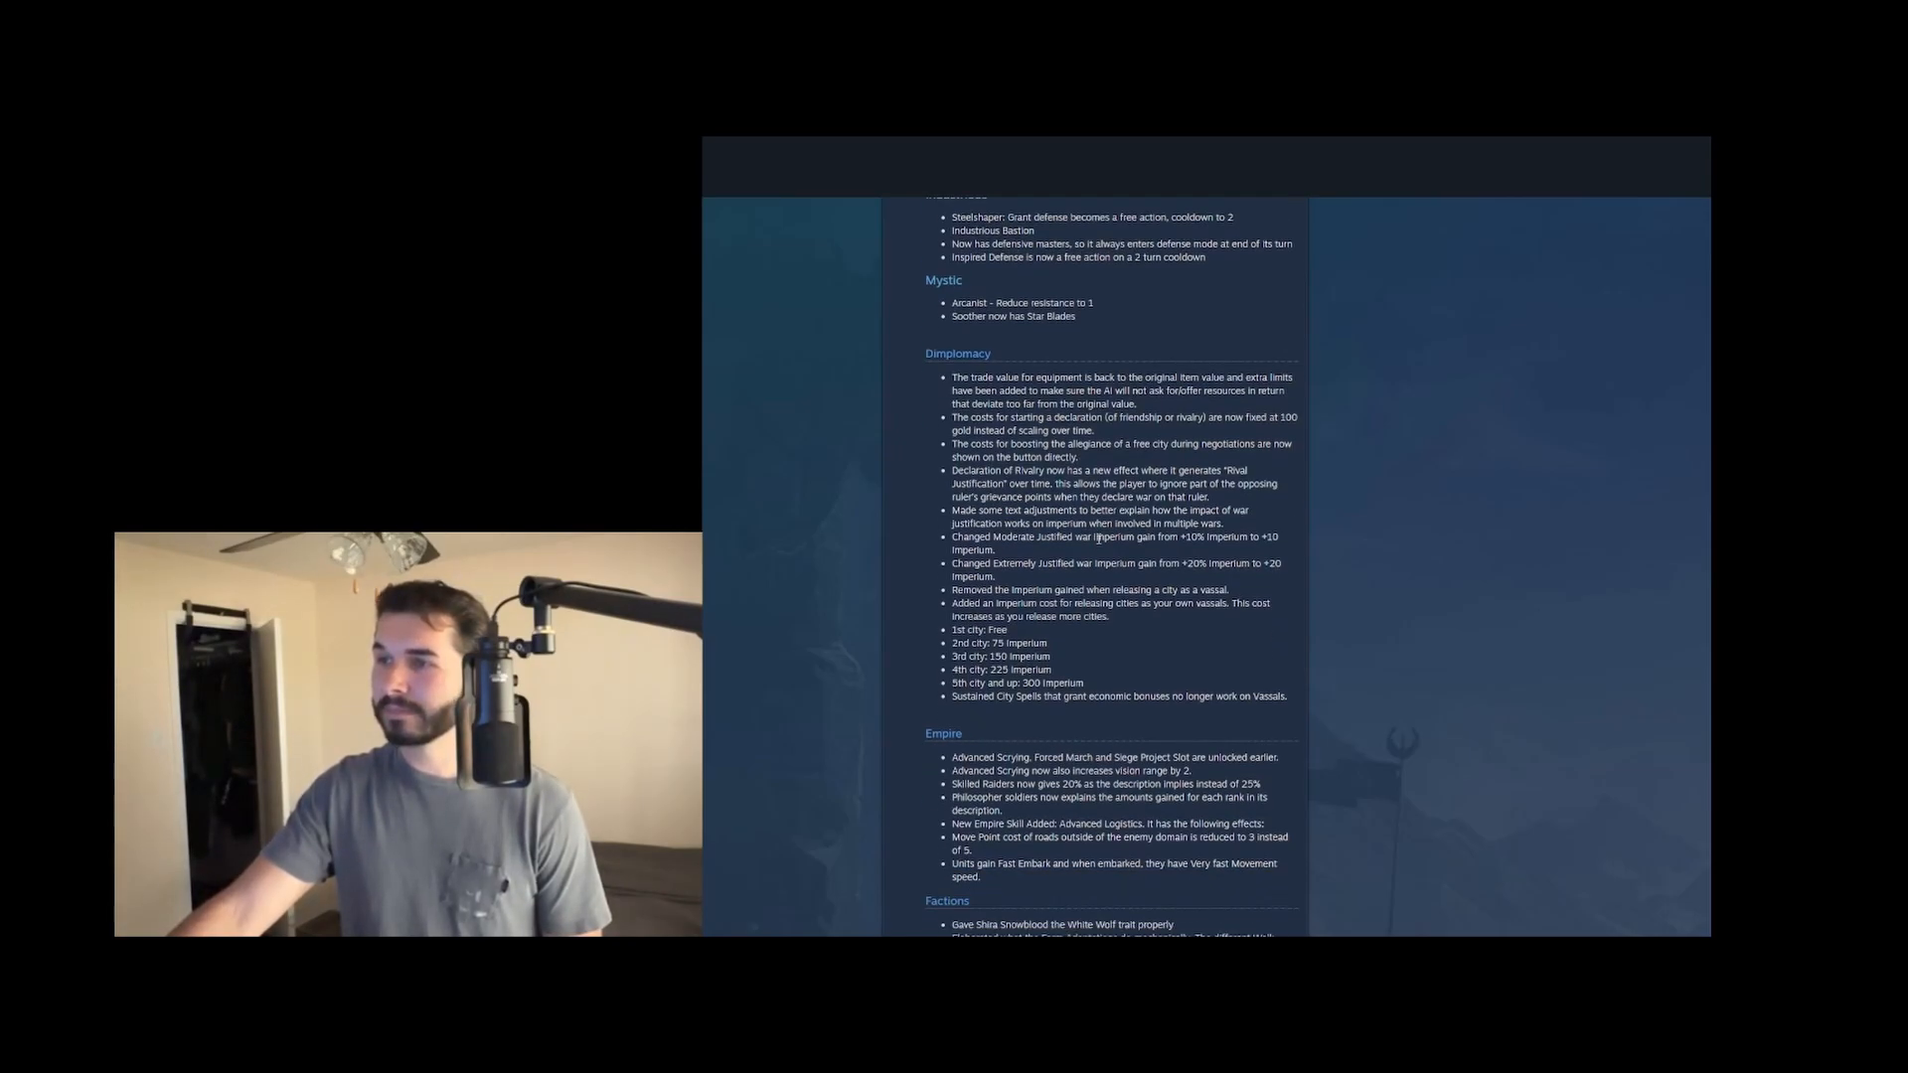
{"action": "mouse_move", "coordinate": [1097, 551]}
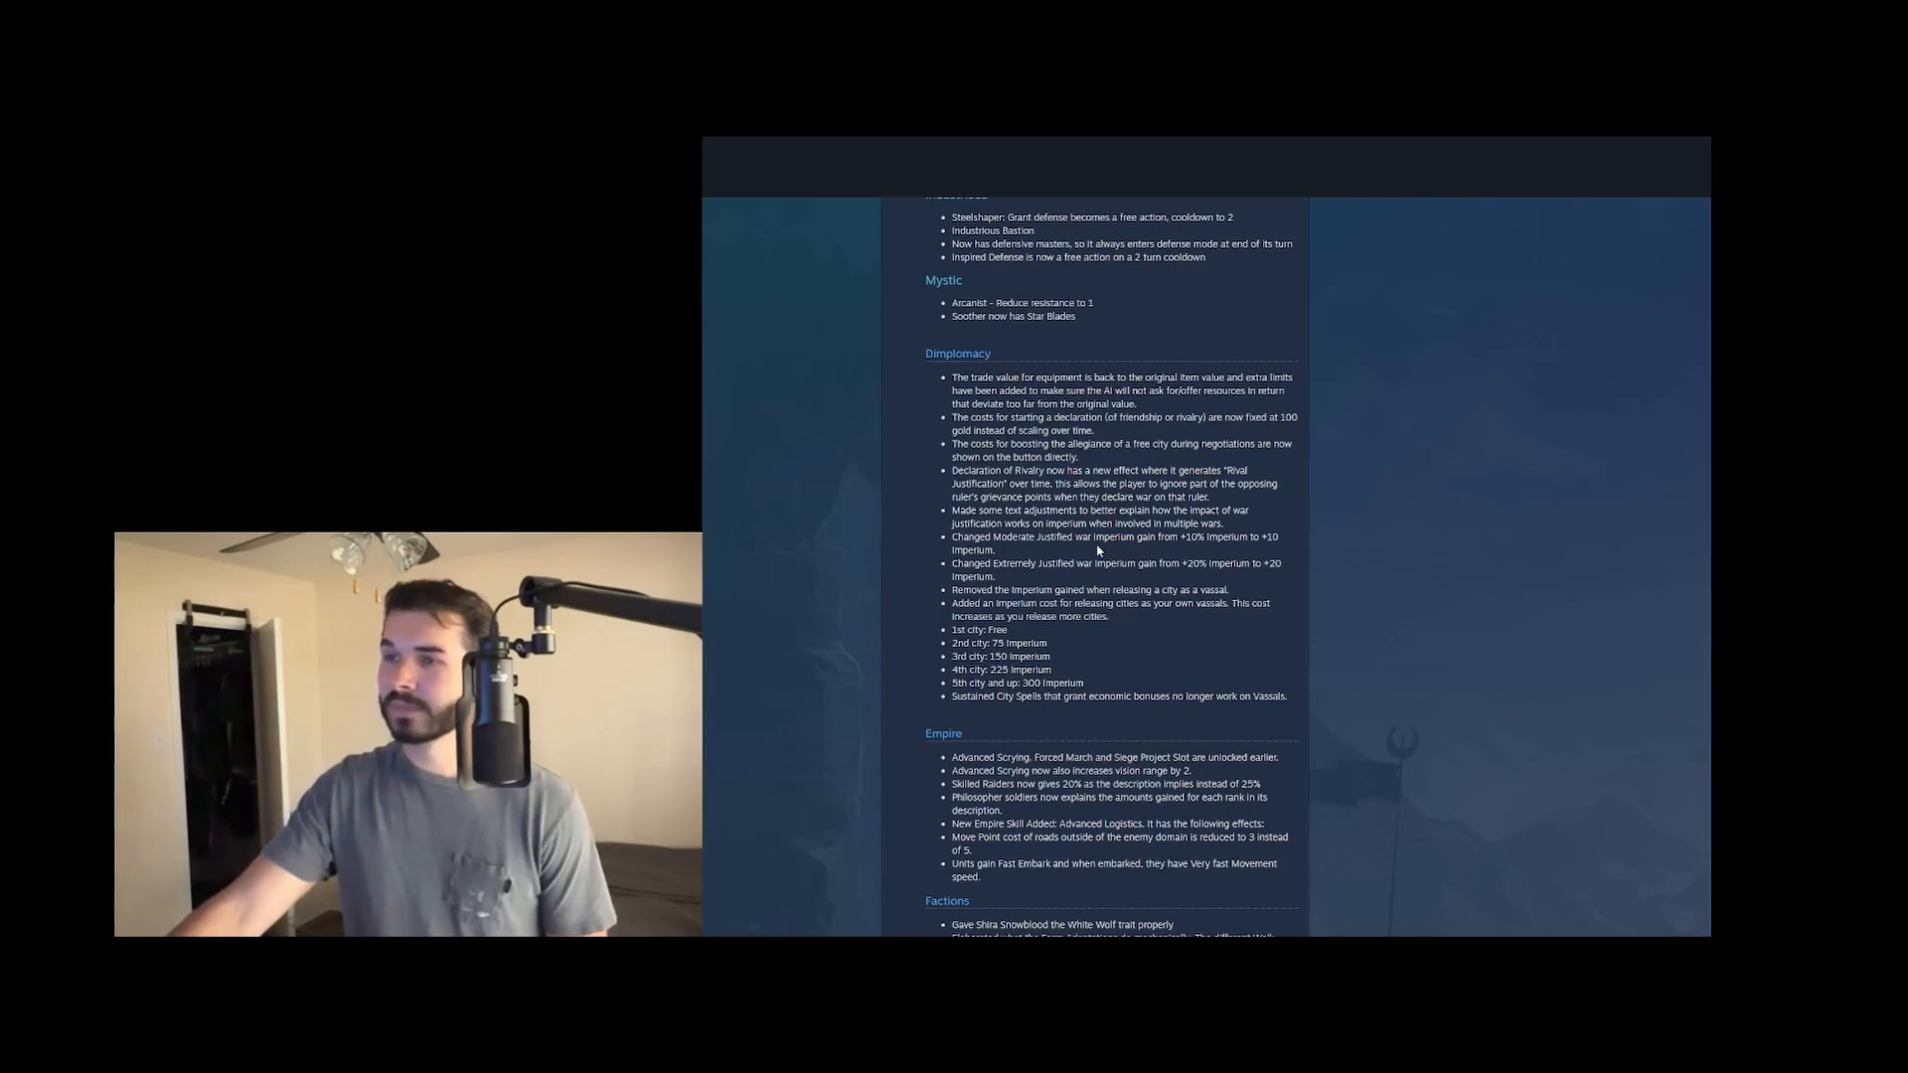
{"action": "scroll", "scroll_direction": "down", "scroll_amount": 3}
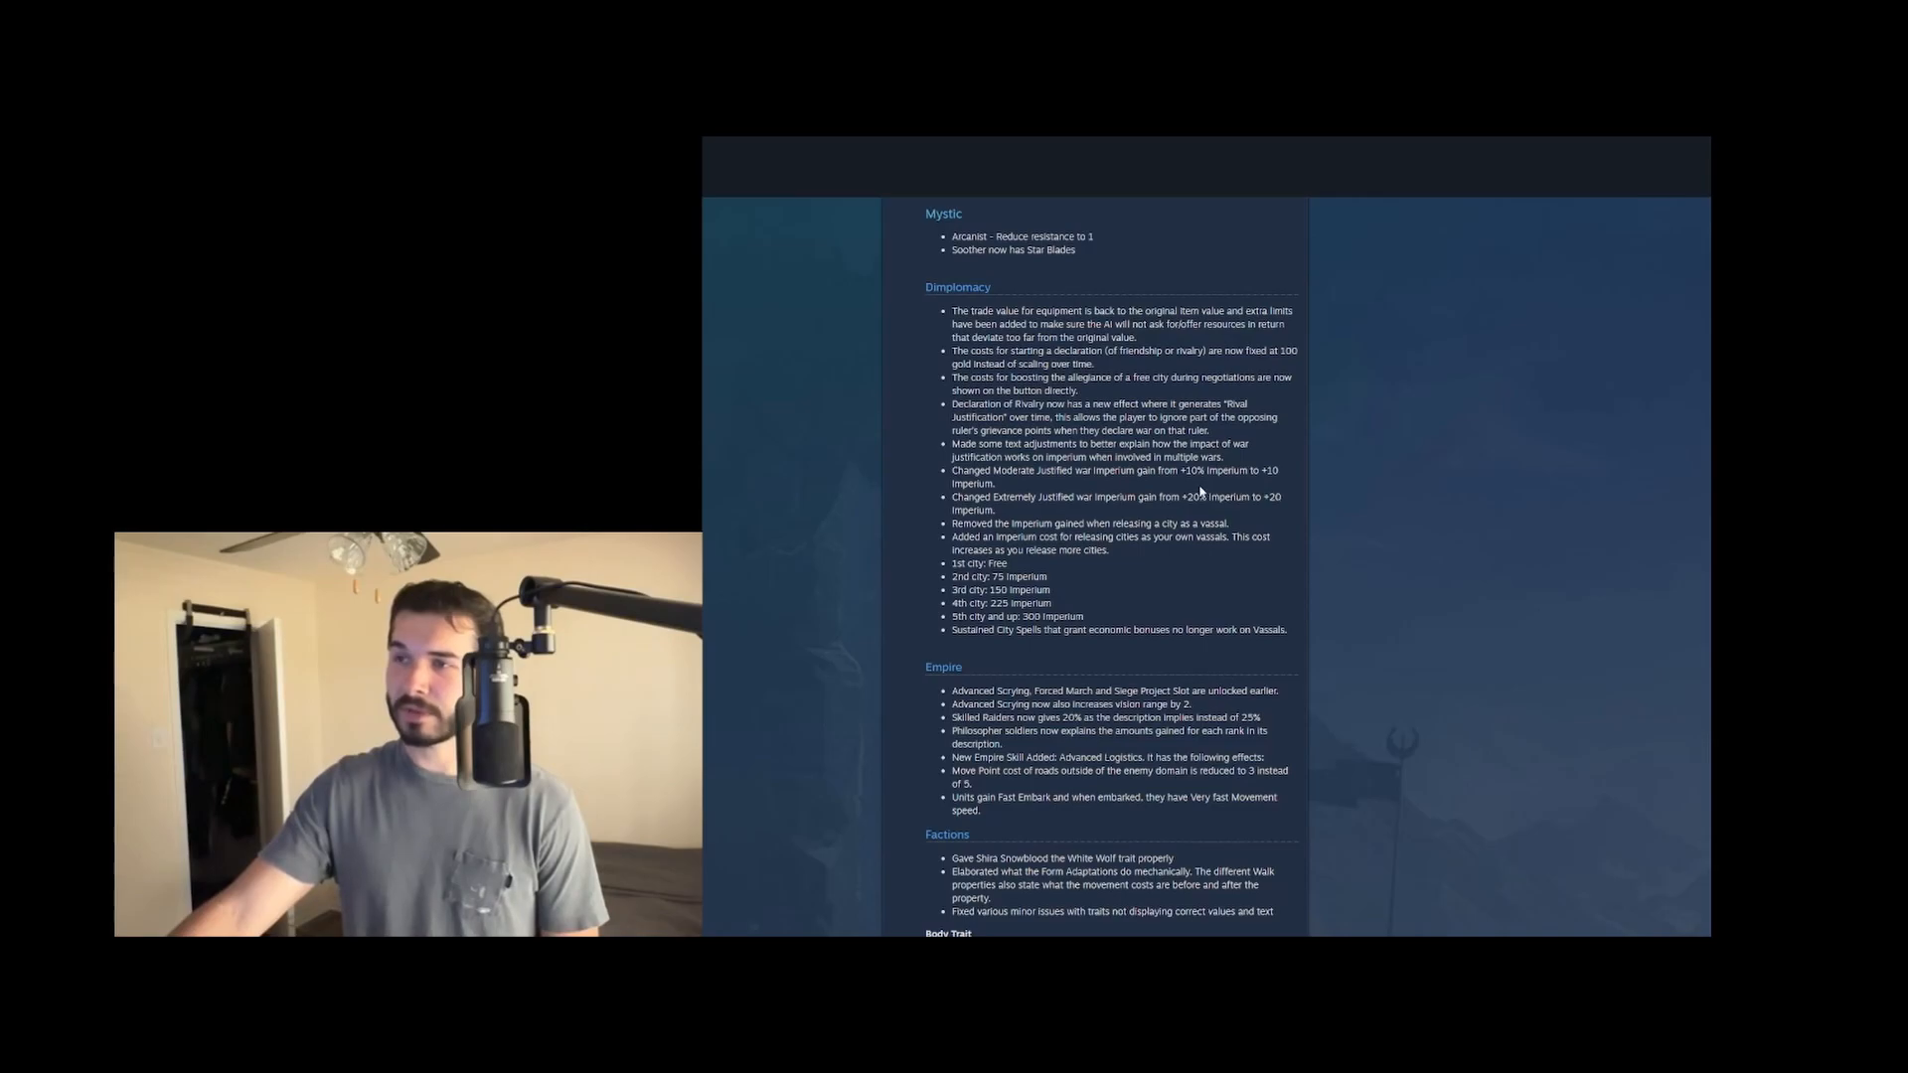
{"action": "mouse_move", "coordinate": [1277, 501]}
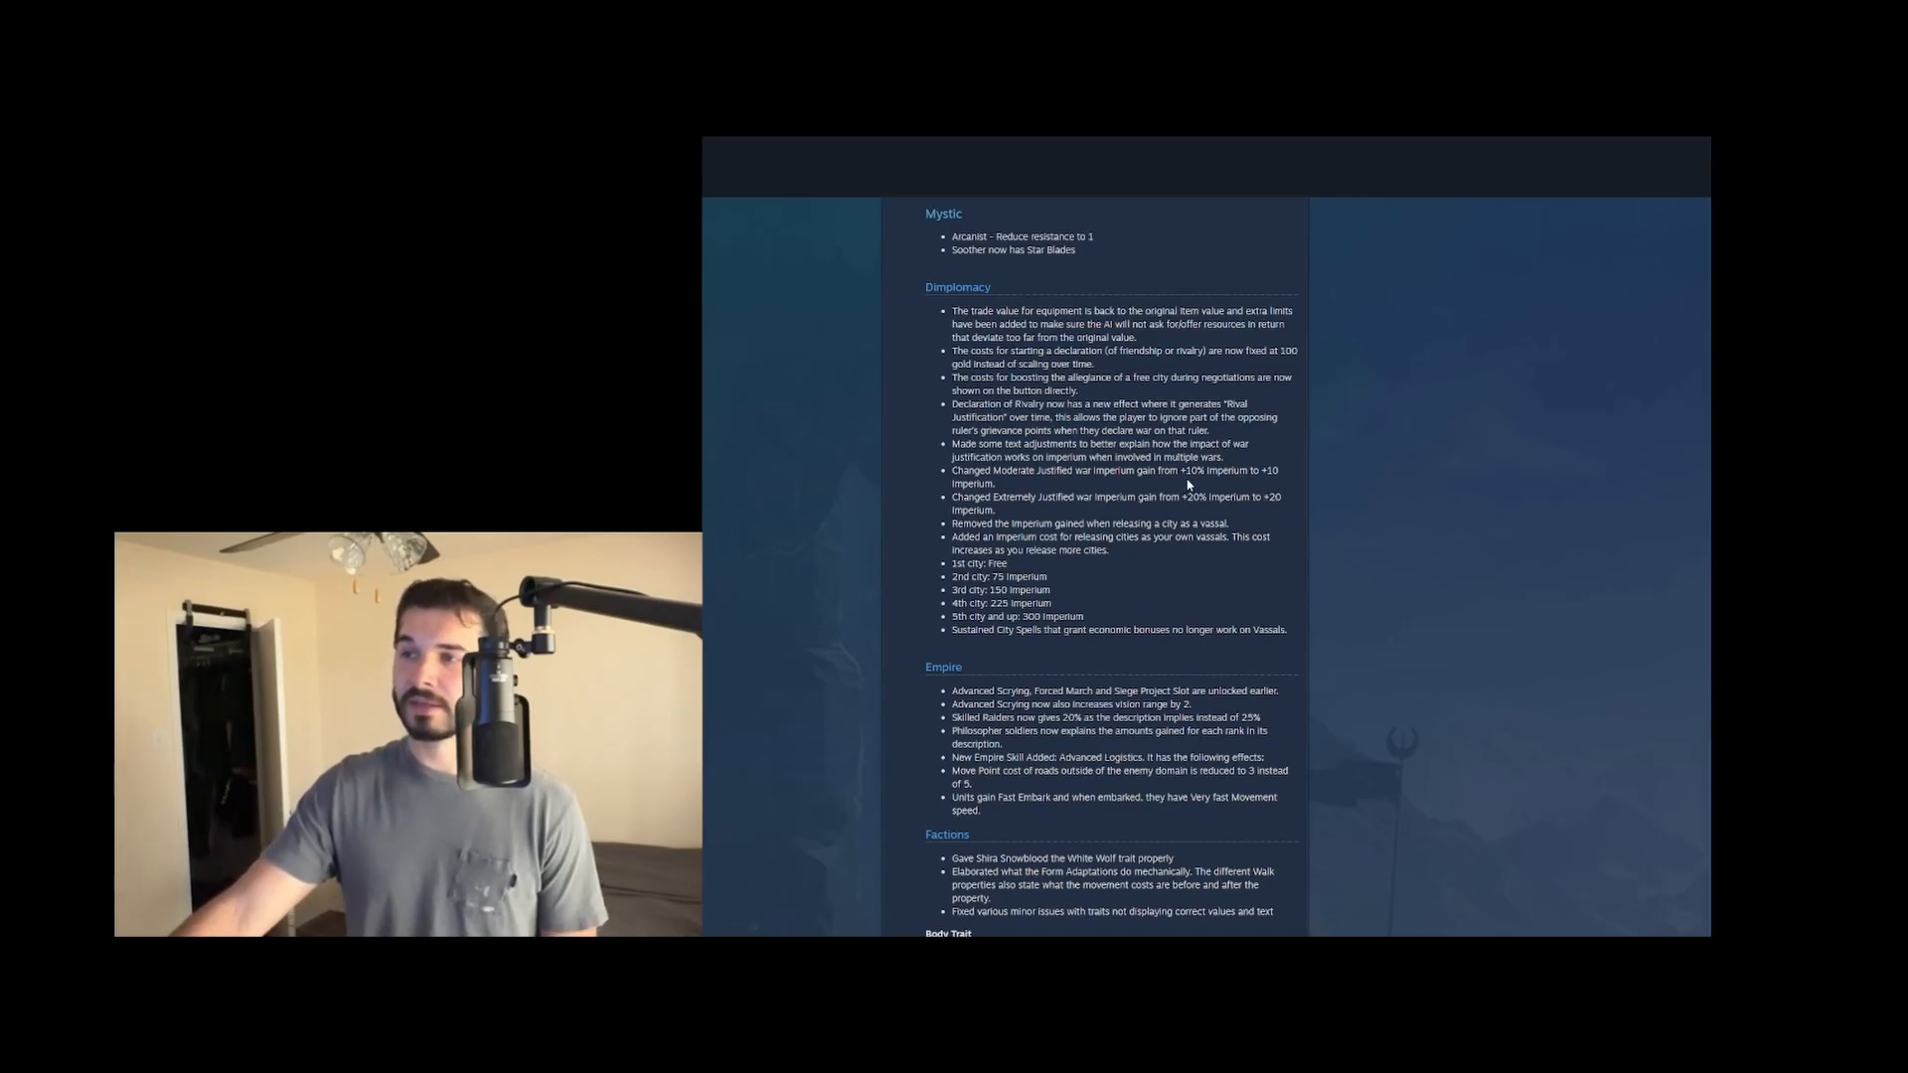
{"action": "left_click_drag", "start_coordinate": [1179, 471], "coordinate": [1206, 471]}
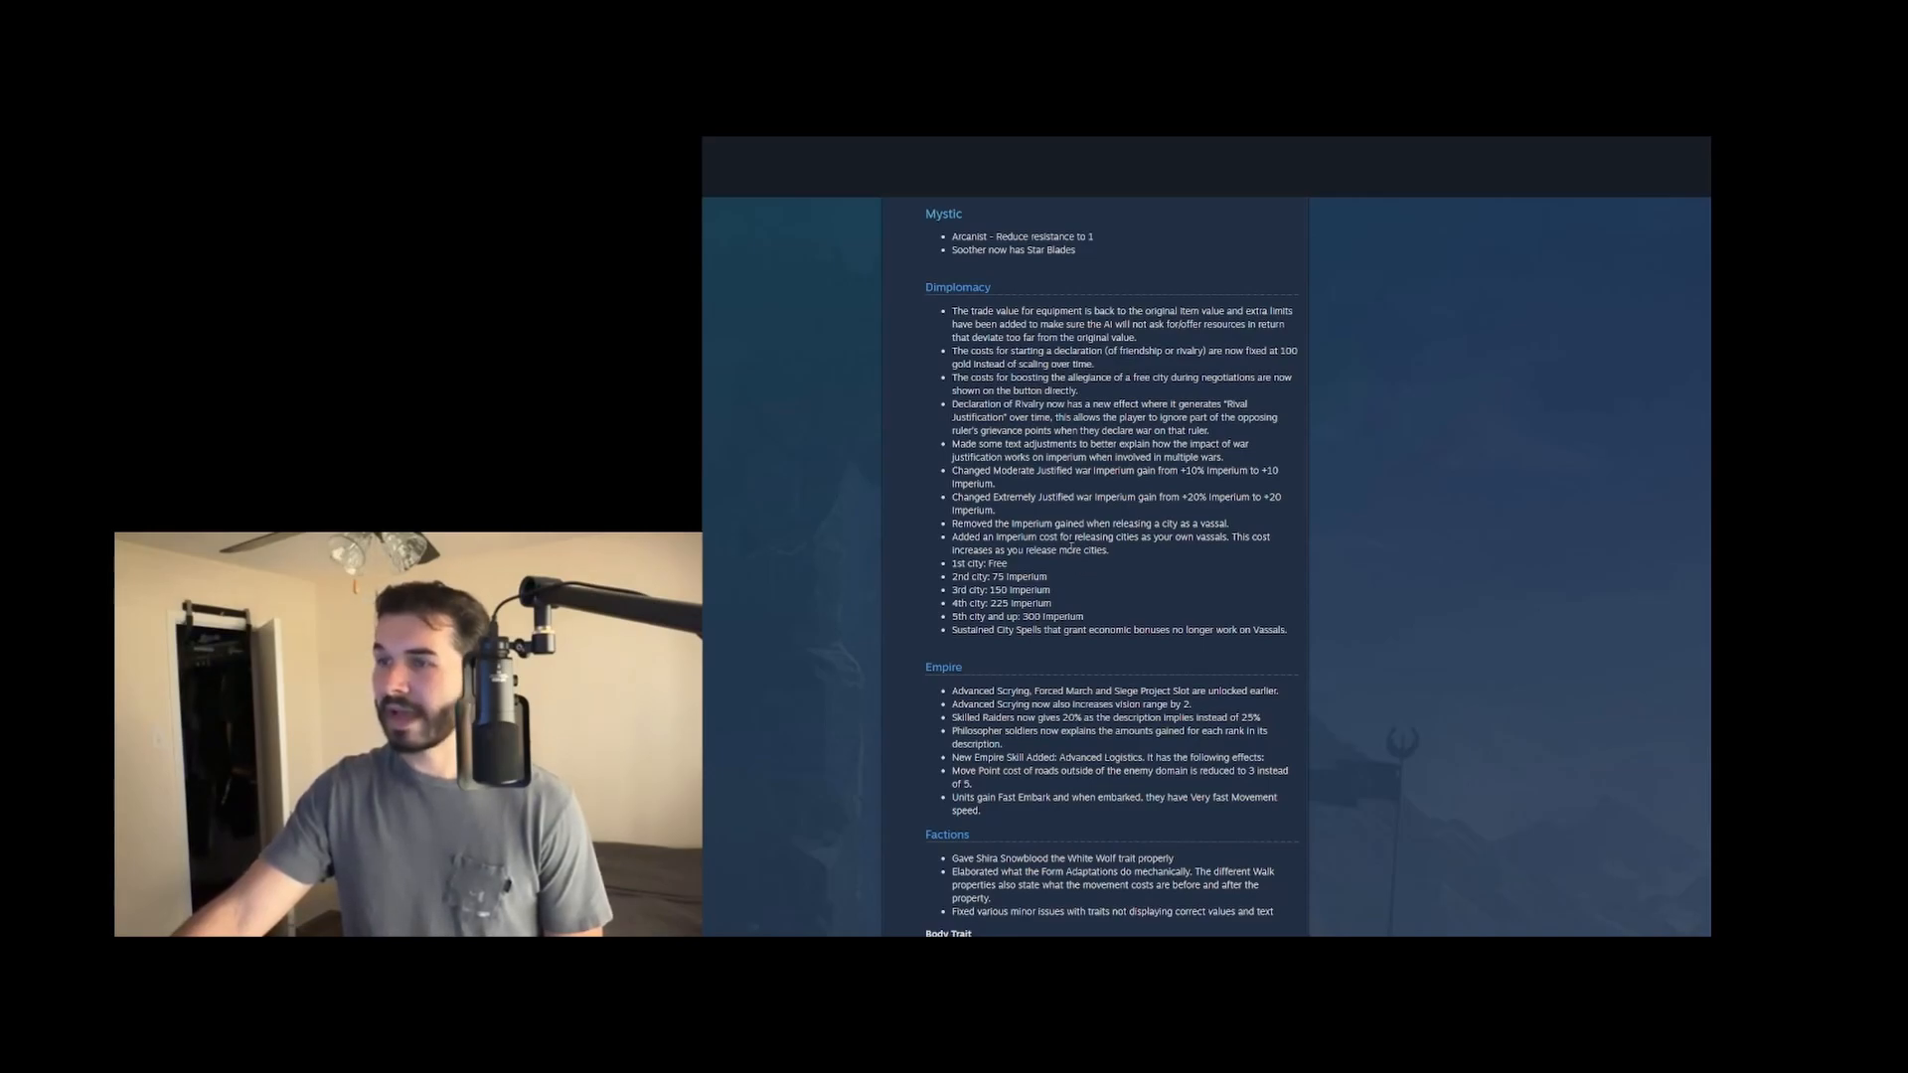
{"action": "left_click_drag", "start_coordinate": [1196, 542], "coordinate": [1079, 551]}
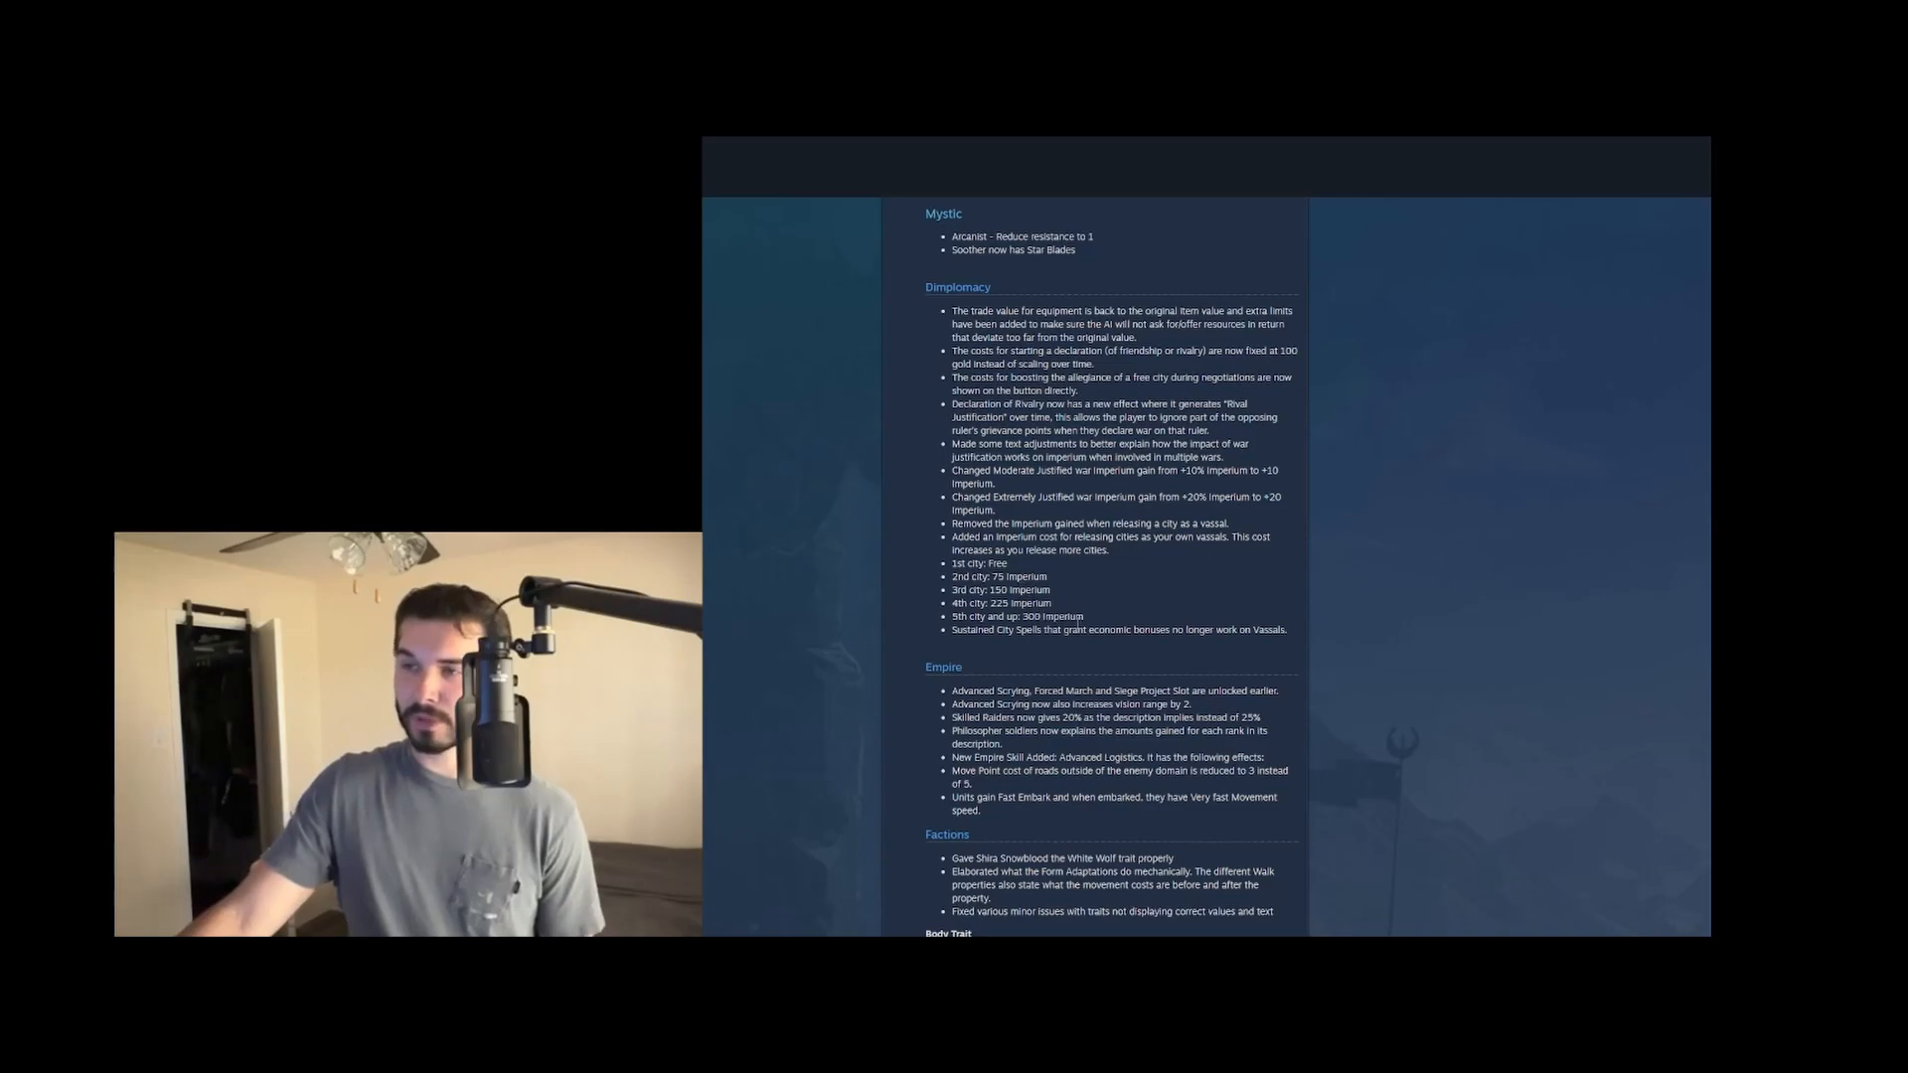
{"action": "mouse_move", "coordinate": [1091, 650]}
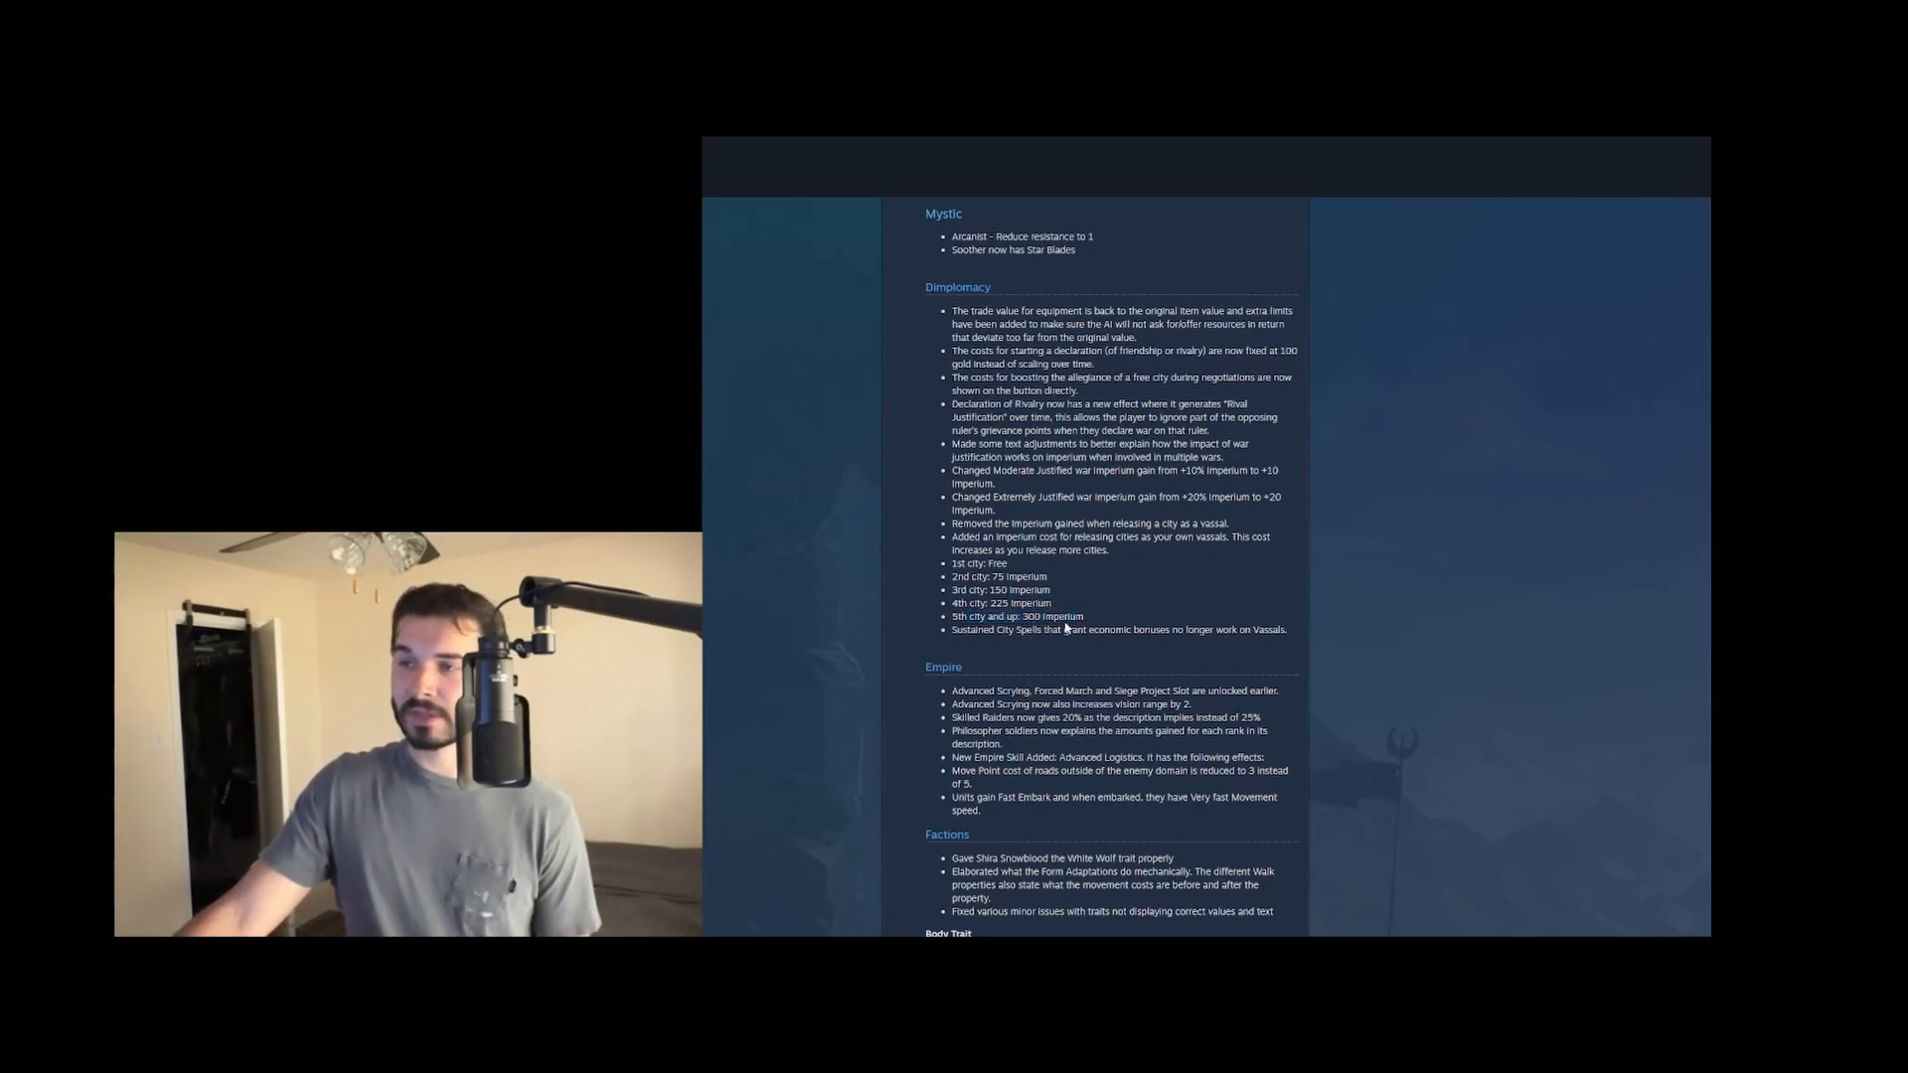
{"action": "mouse_move", "coordinate": [1089, 654]}
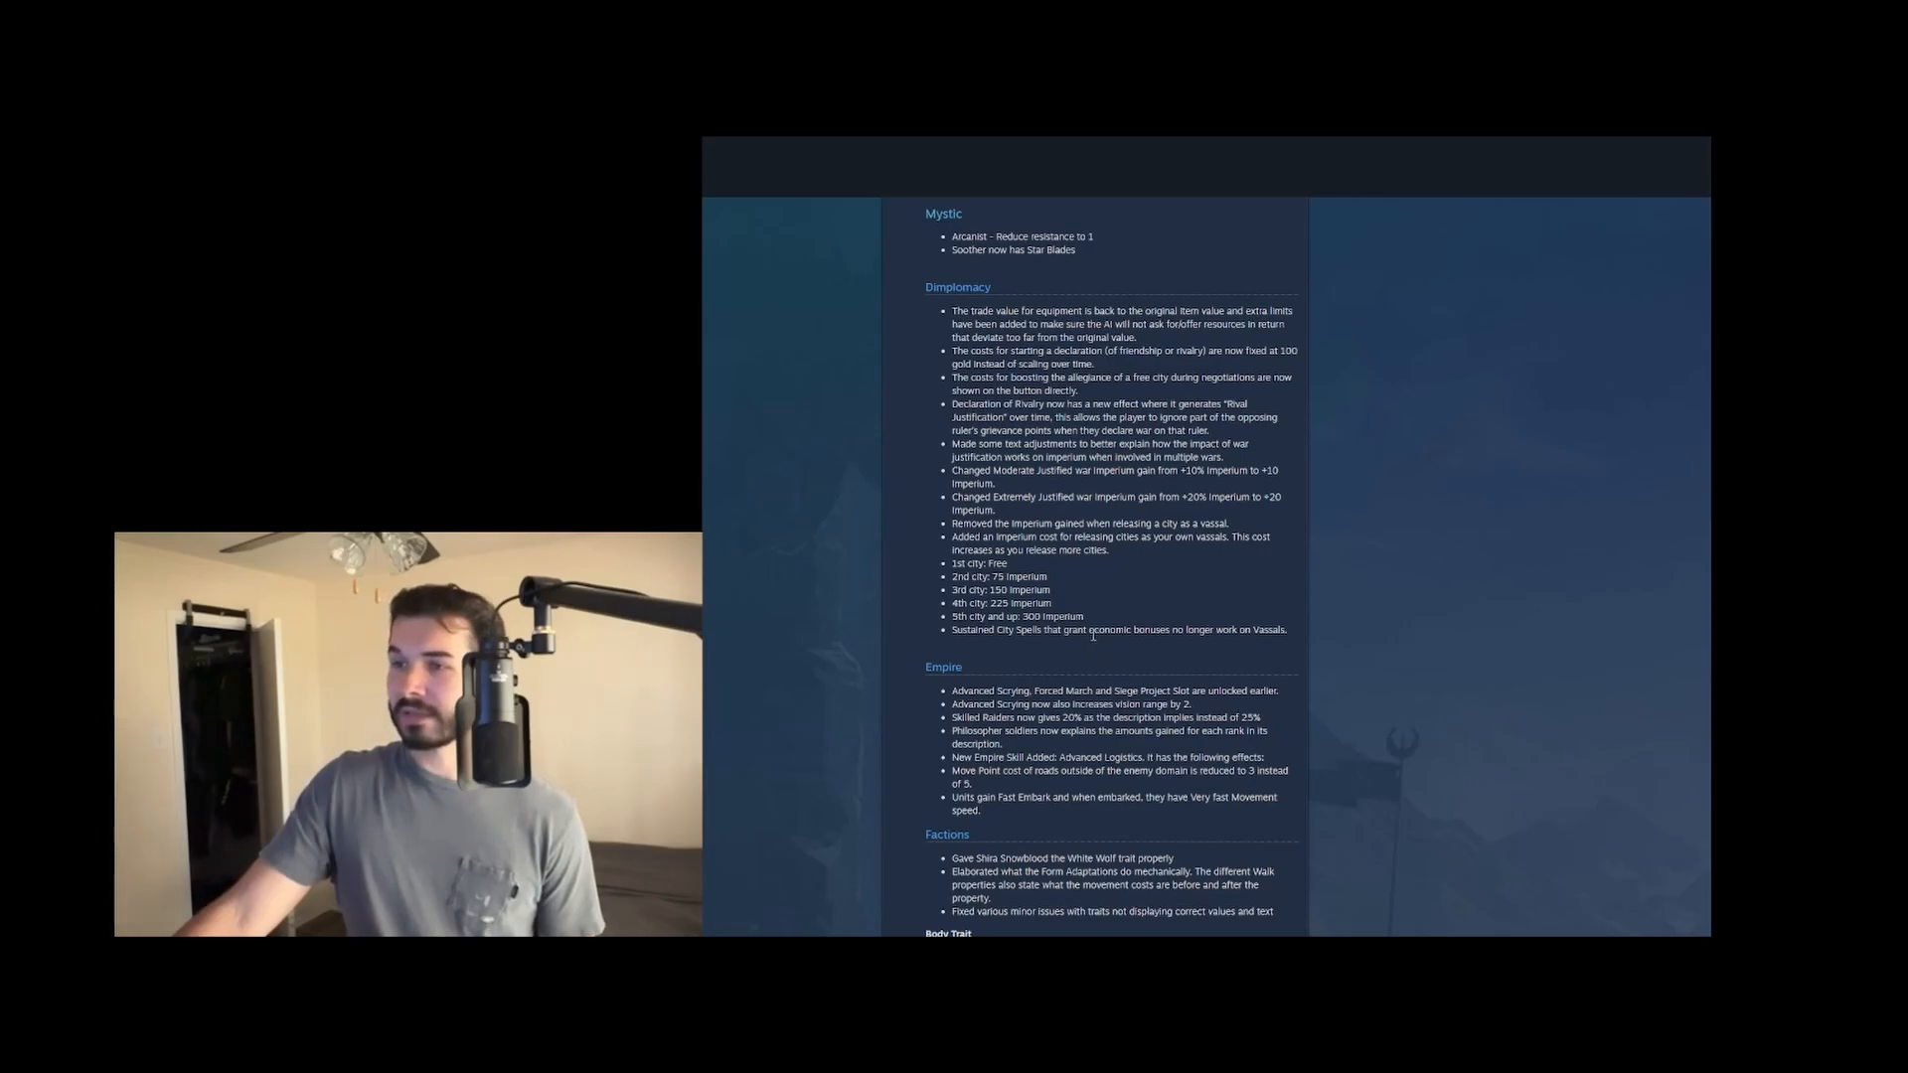
Reach the Empire section and the start of Factions, highlighting entries as they are read
{"action": "left_click_drag", "start_coordinate": [1040, 629], "coordinate": [1286, 630]}
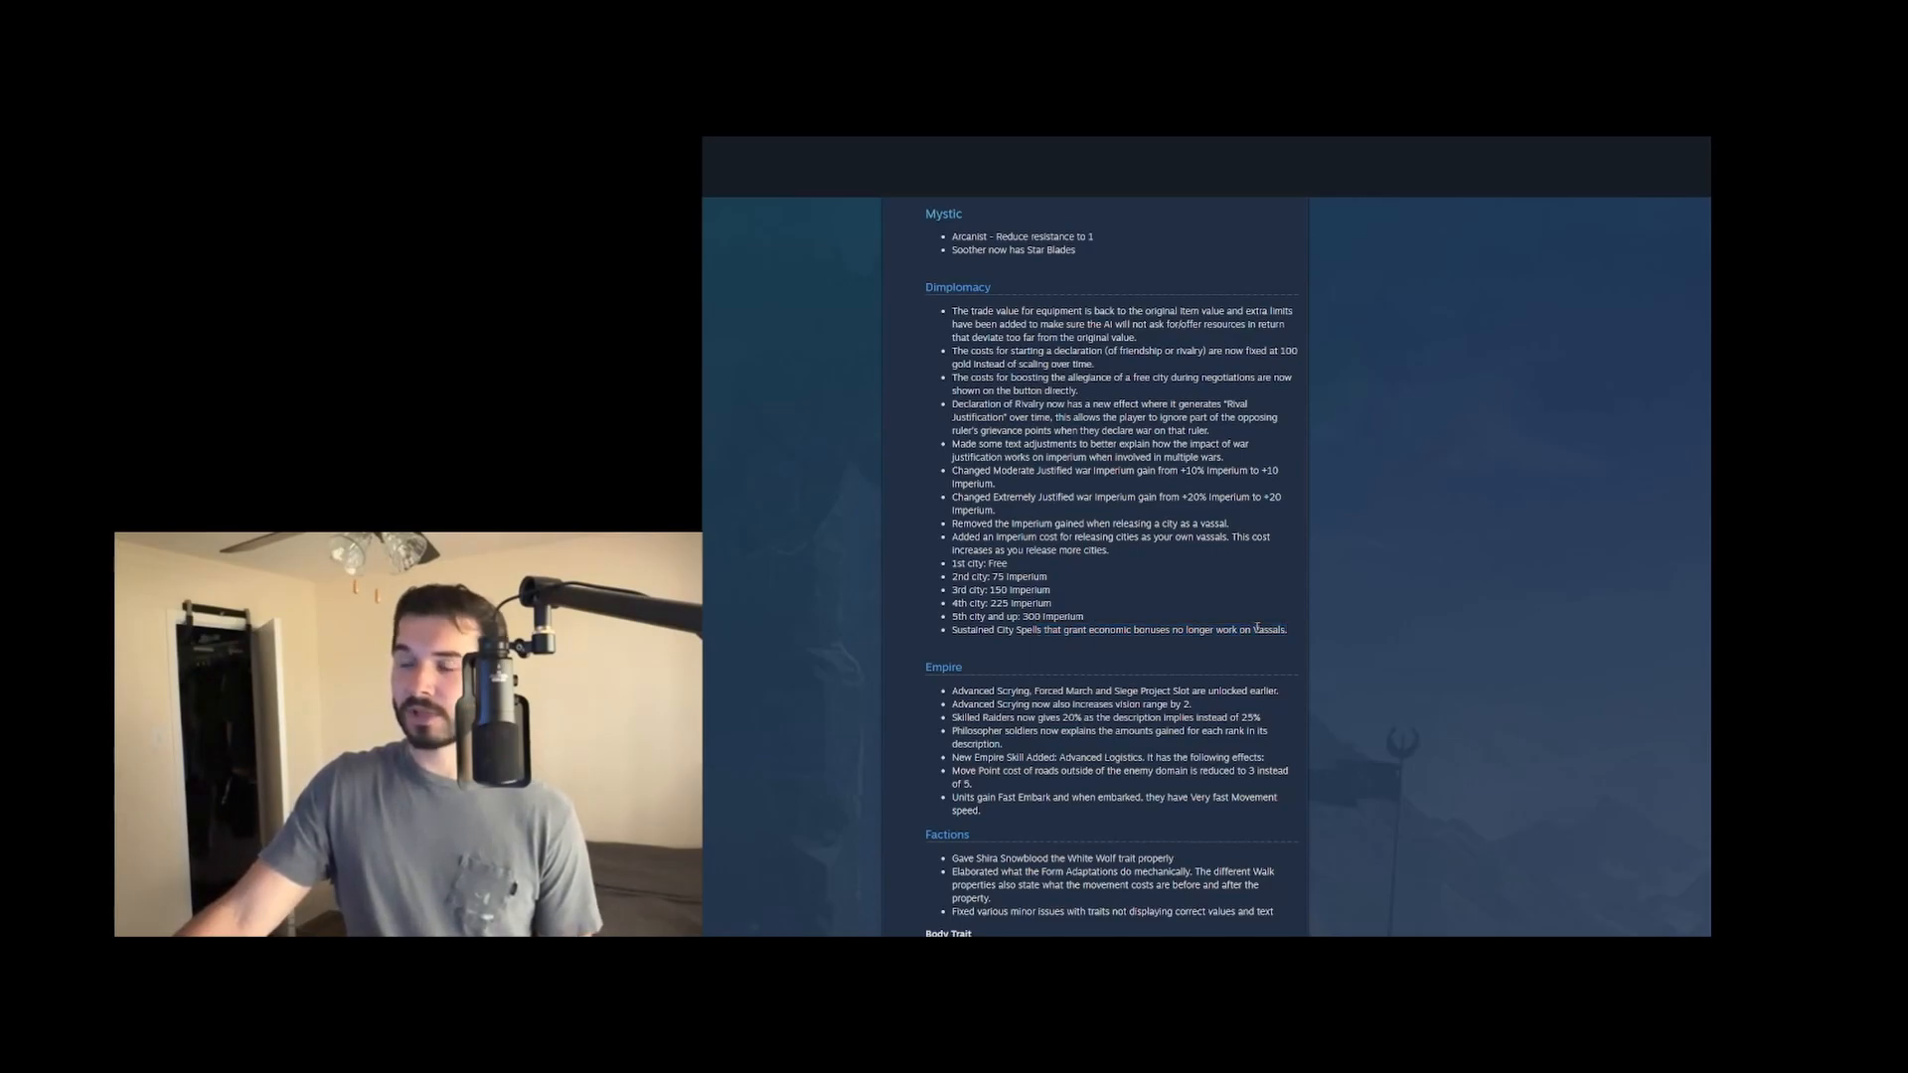
{"action": "left_click_drag", "start_coordinate": [950, 630], "coordinate": [1286, 630]}
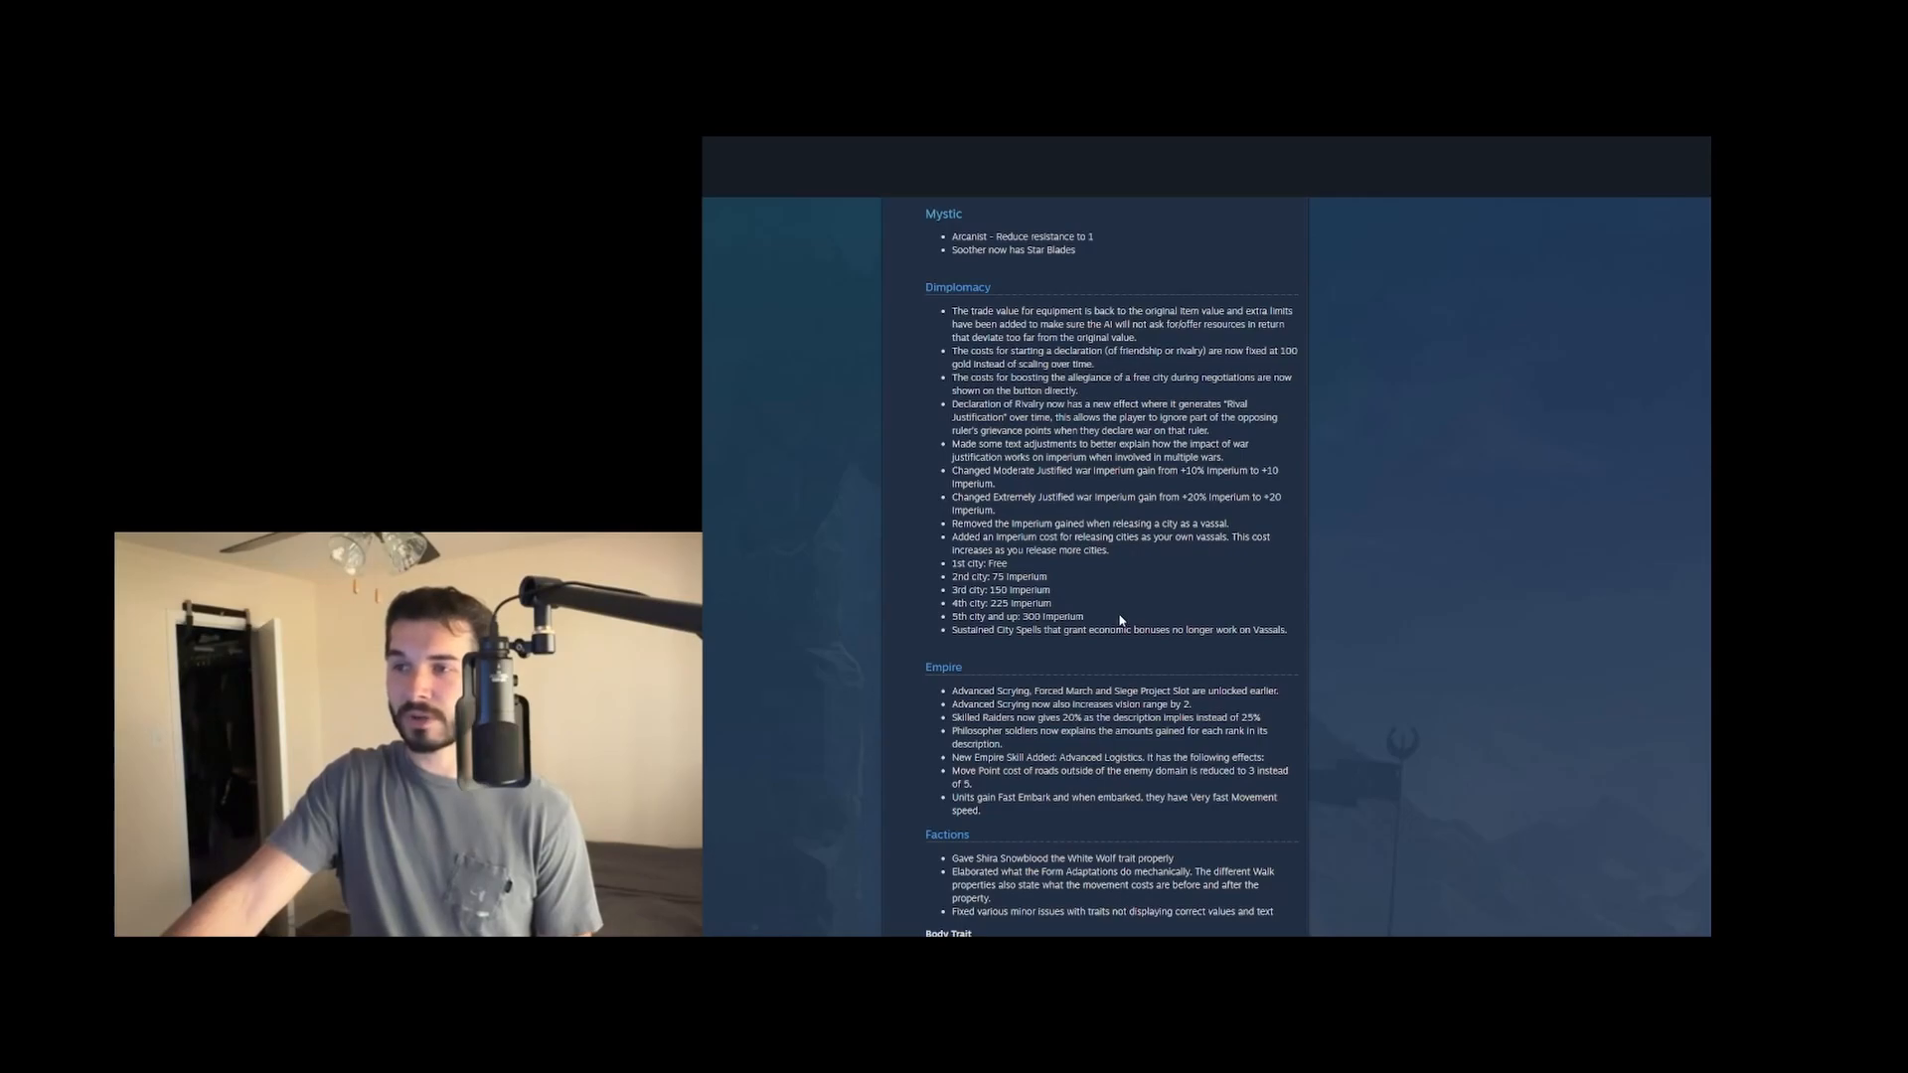
{"action": "left_click_drag", "start_coordinate": [1032, 629], "coordinate": [1283, 630]}
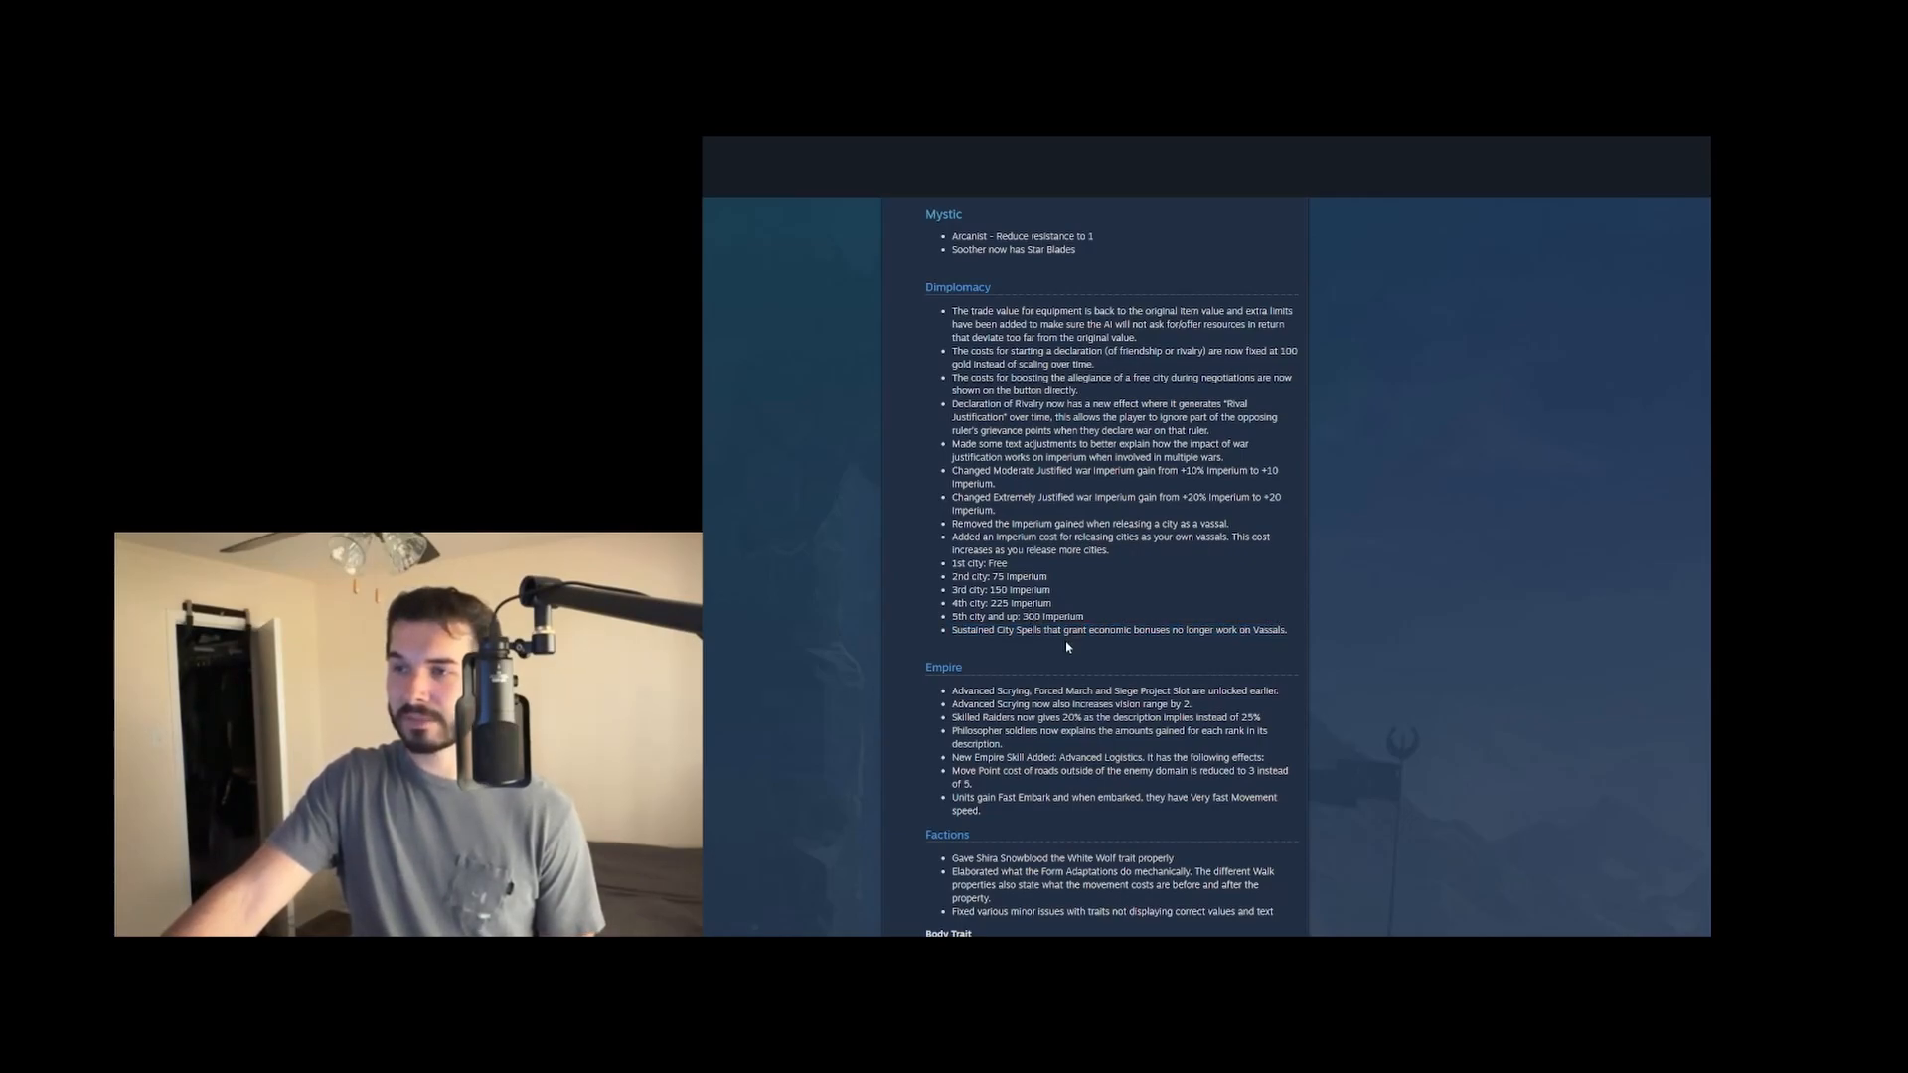
Read the full Factions list down to the Body, Mind and Society Traits headings, marking the Philosopher soldiers change
{"action": "scroll", "scroll_direction": "down", "scroll_amount": 3}
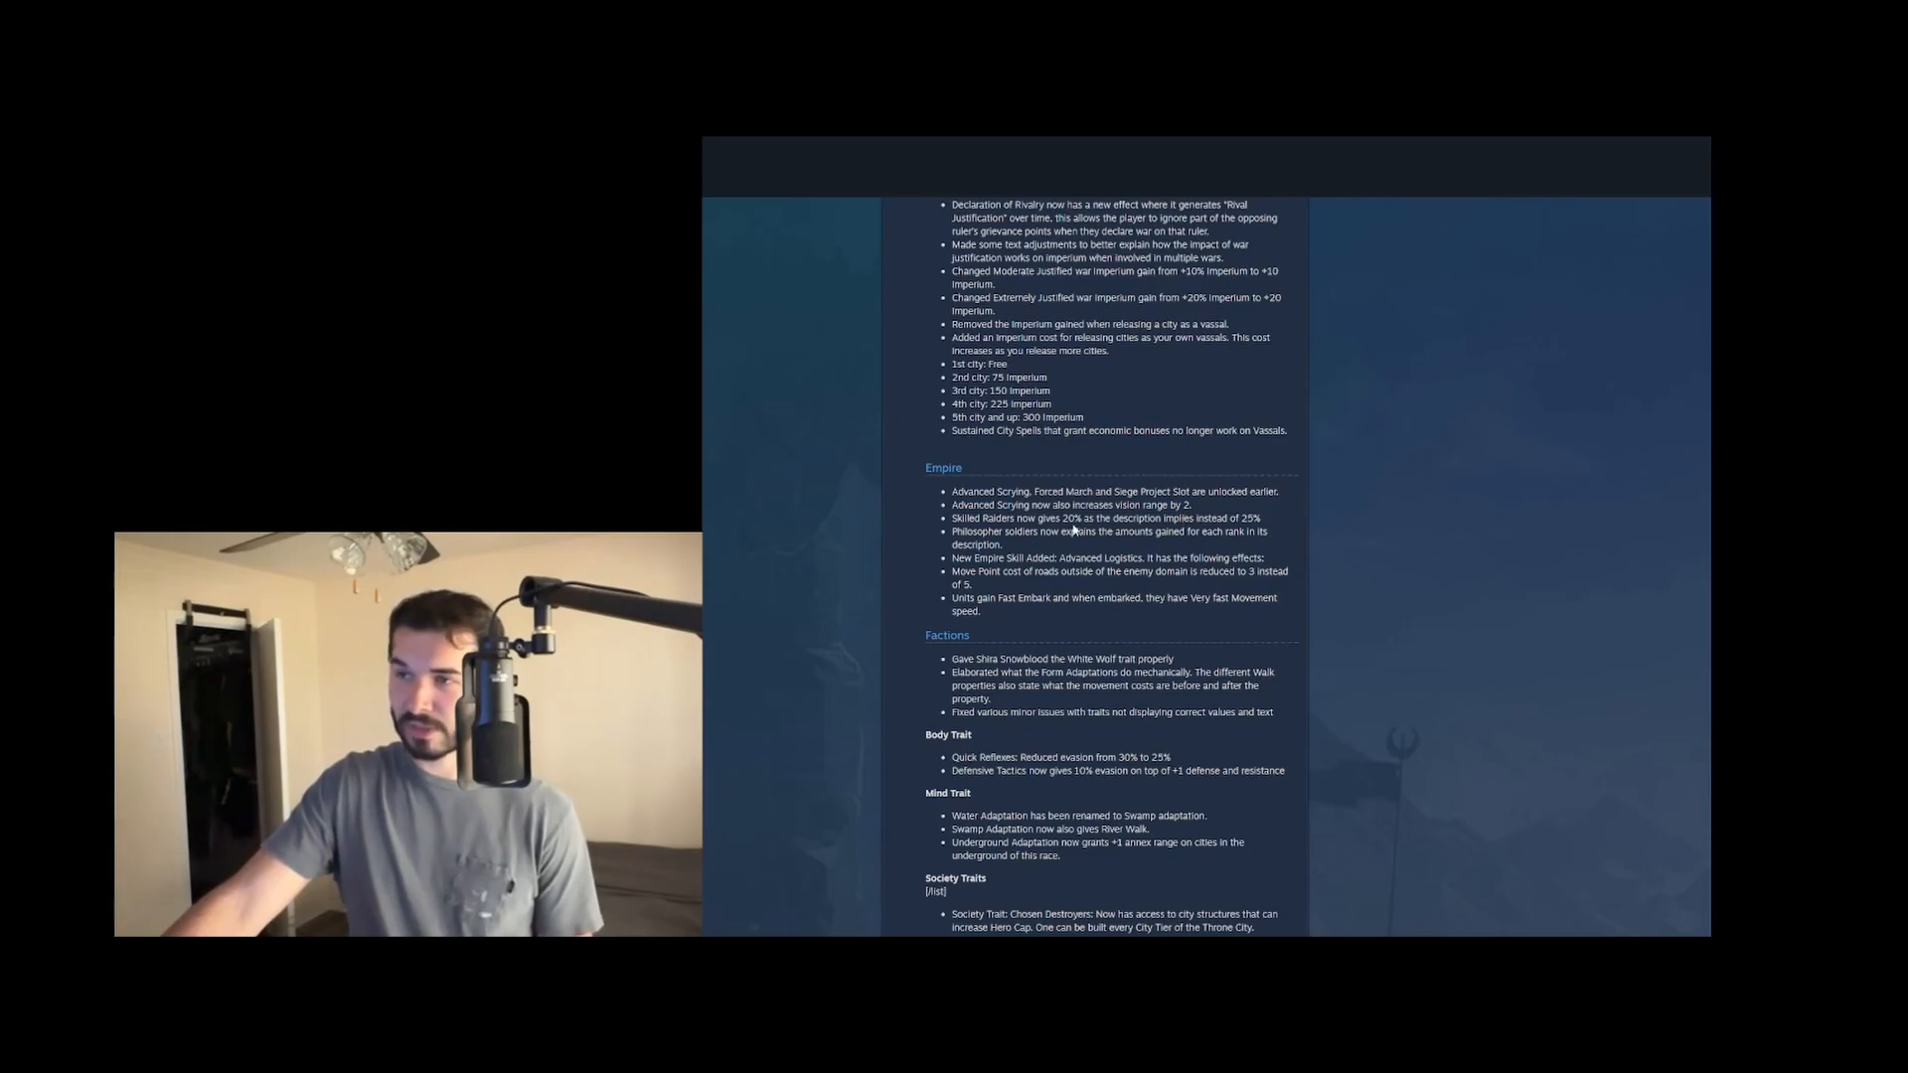
{"action": "left_click_drag", "start_coordinate": [986, 517], "coordinate": [1125, 516]}
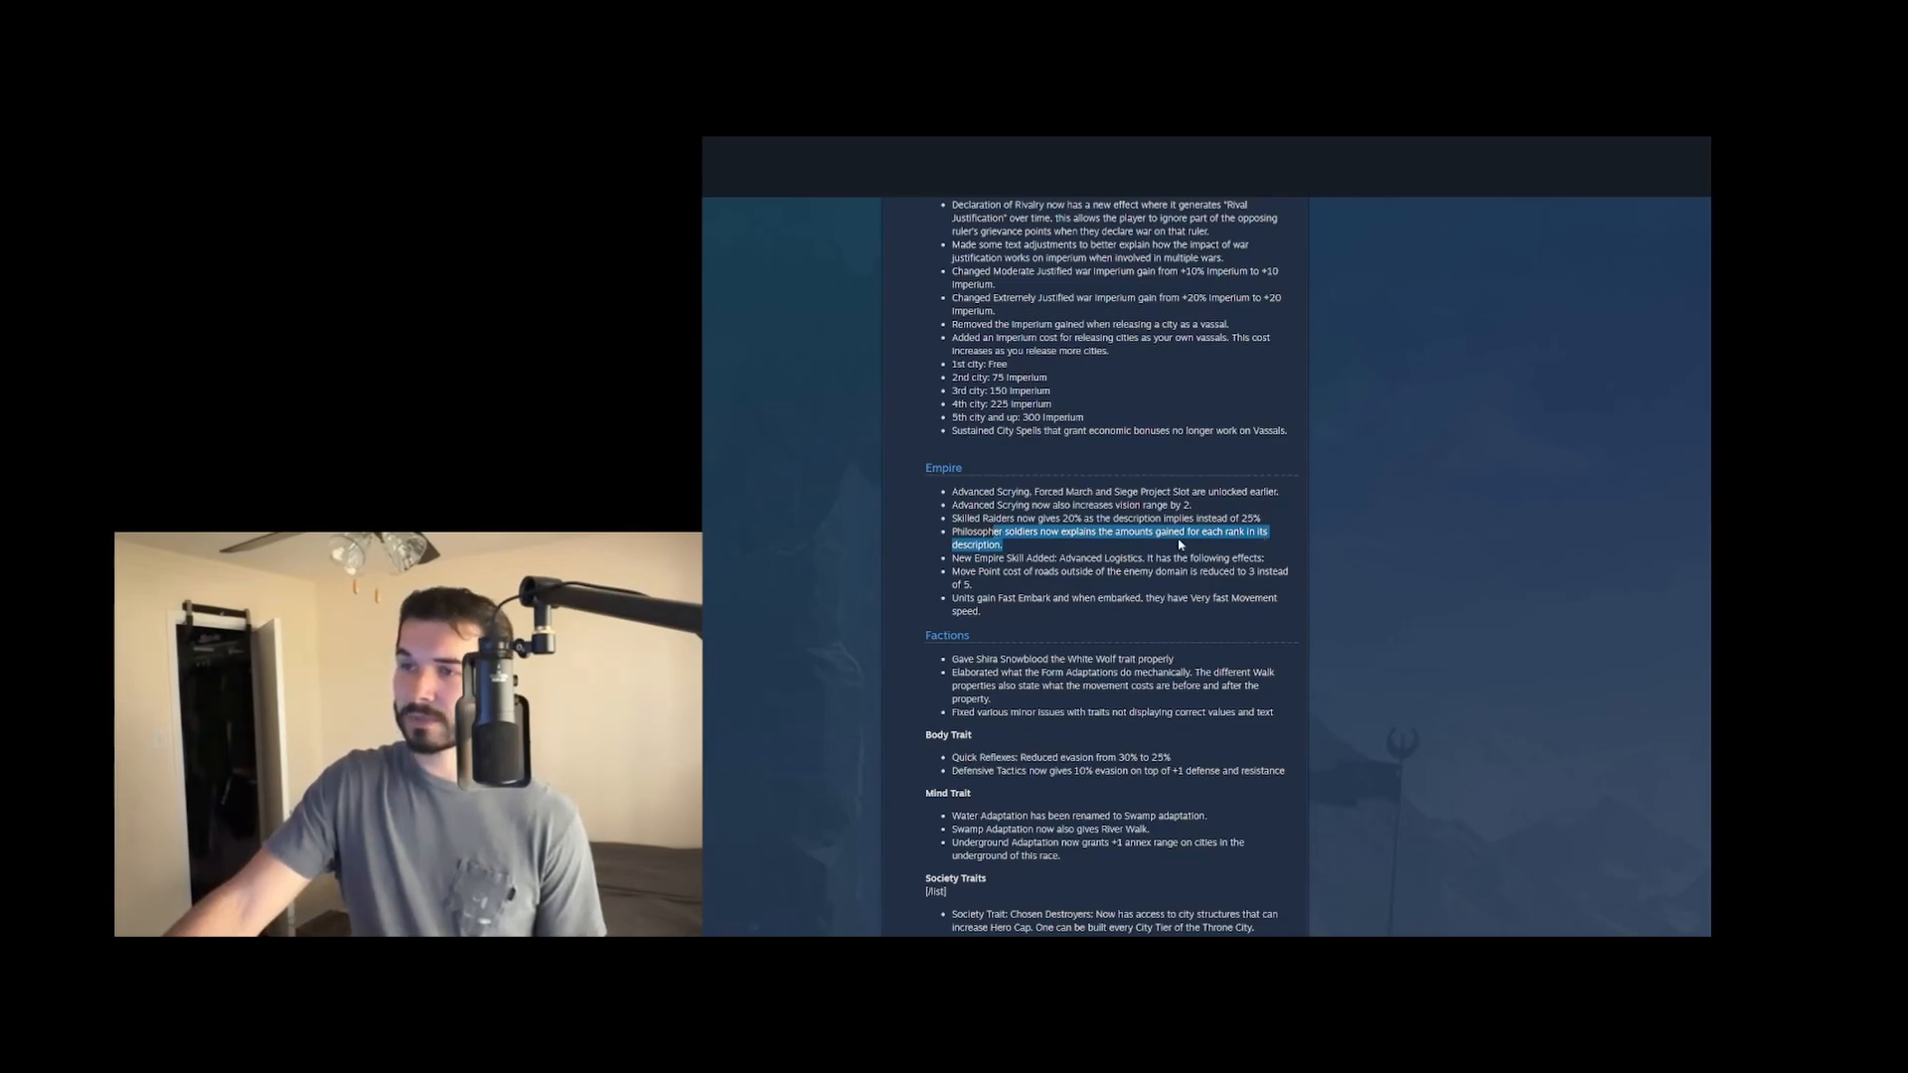
{"action": "mouse_move", "coordinate": [1069, 545]}
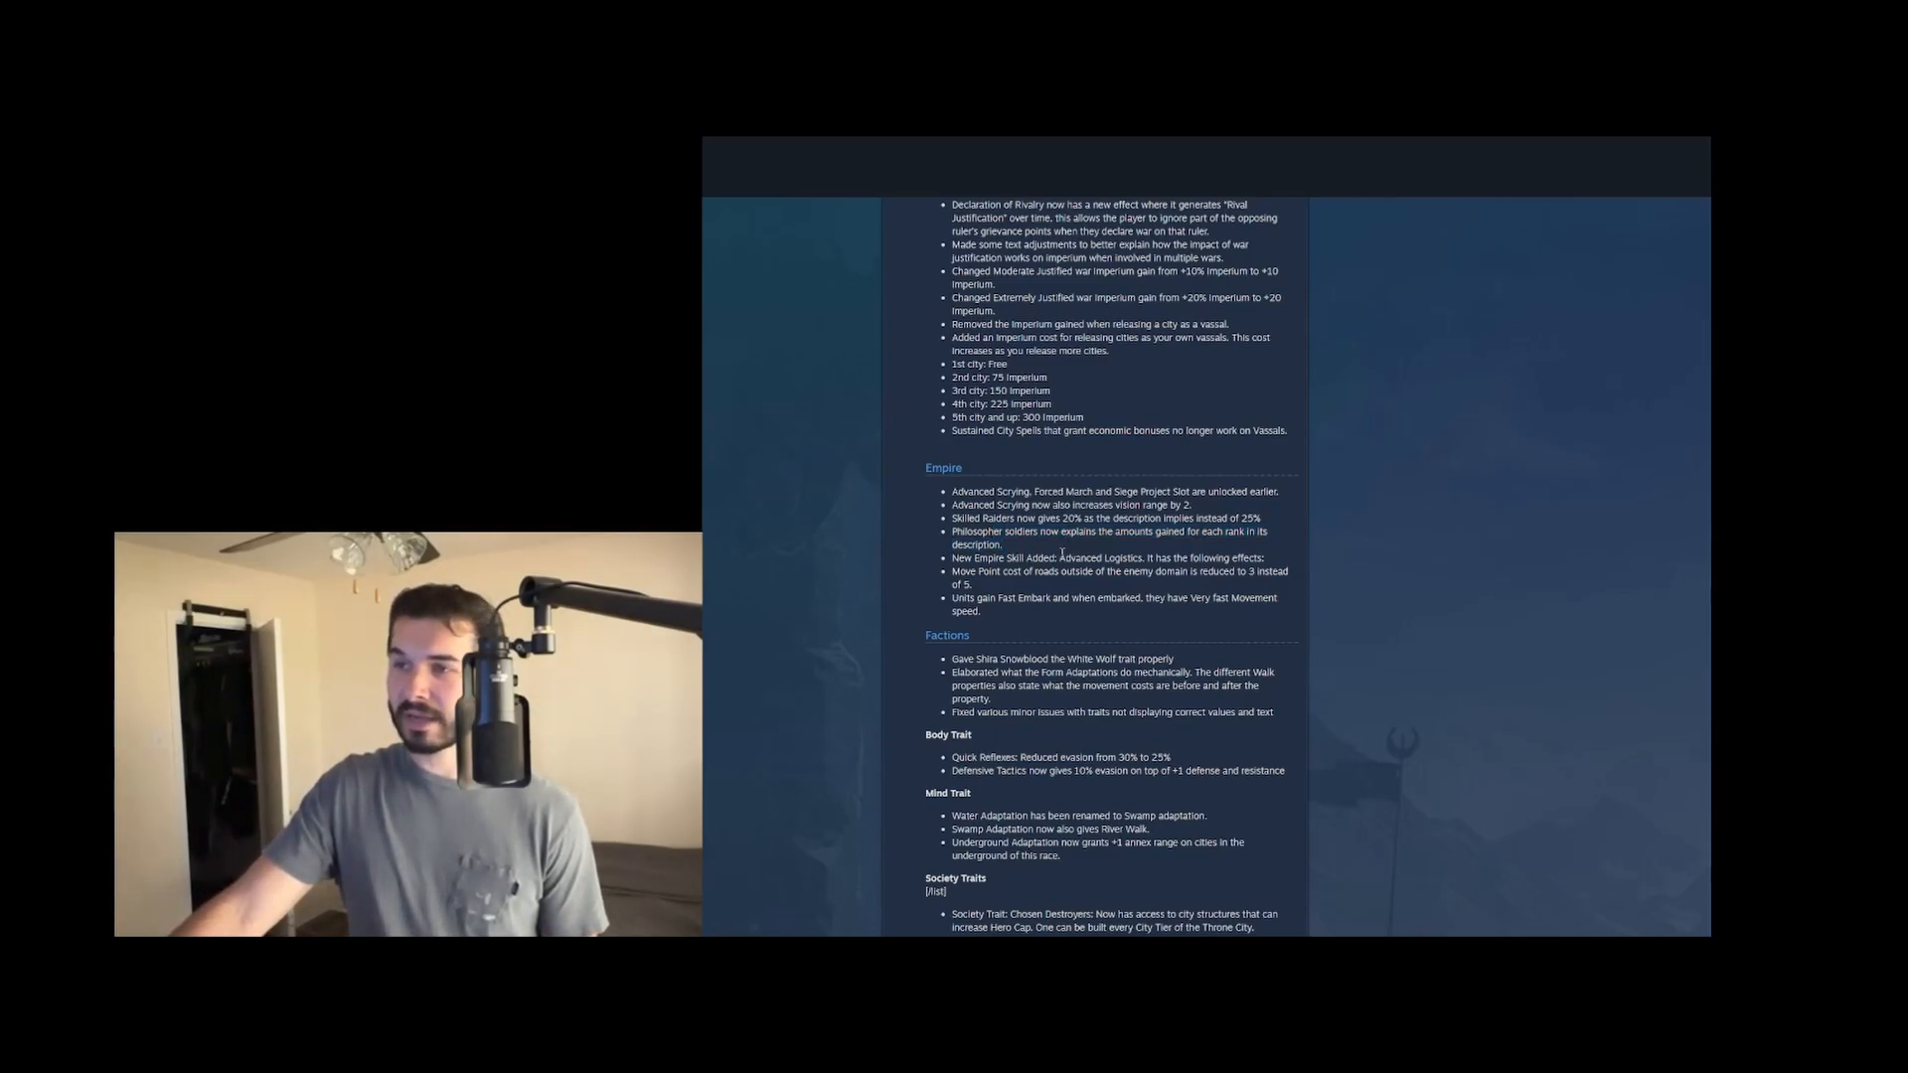
{"action": "left_click_drag", "start_coordinate": [951, 557], "coordinate": [1065, 556]}
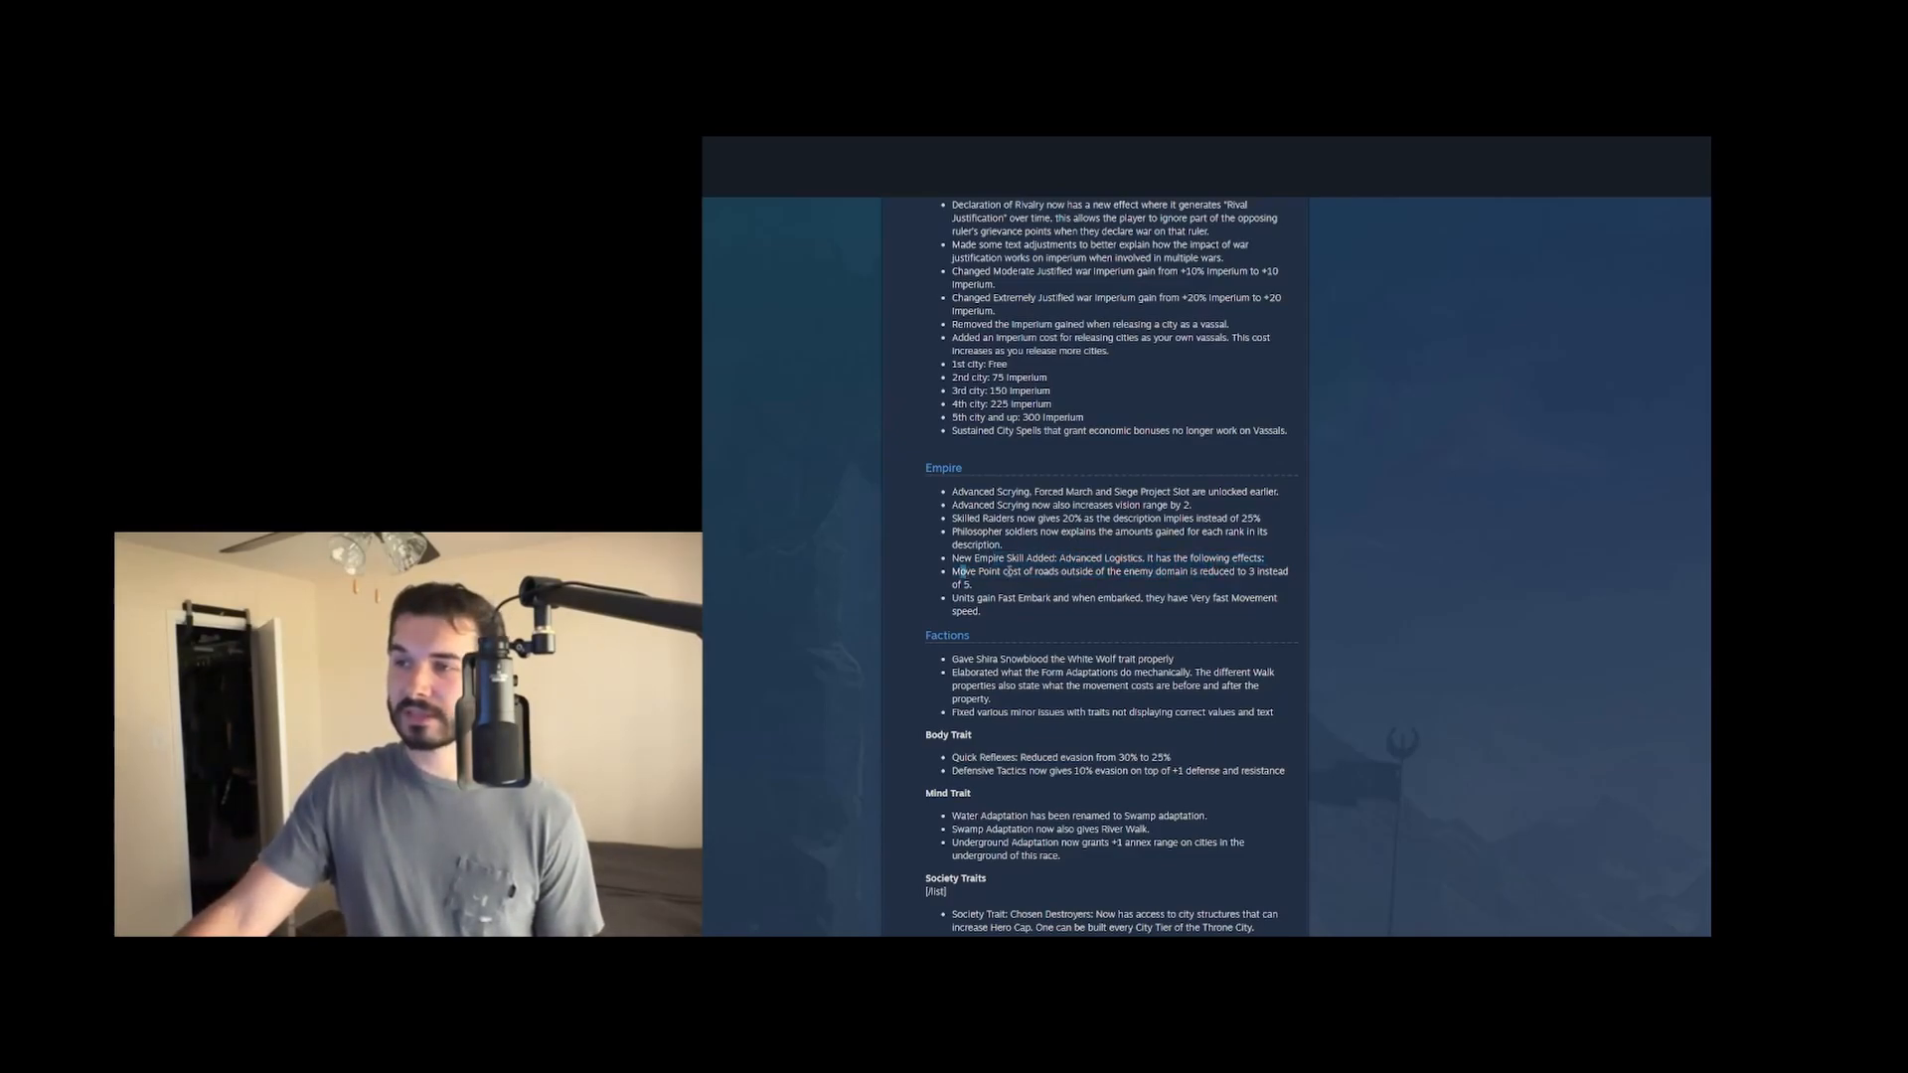
{"action": "left_click_drag", "start_coordinate": [977, 572], "coordinate": [1059, 572]}
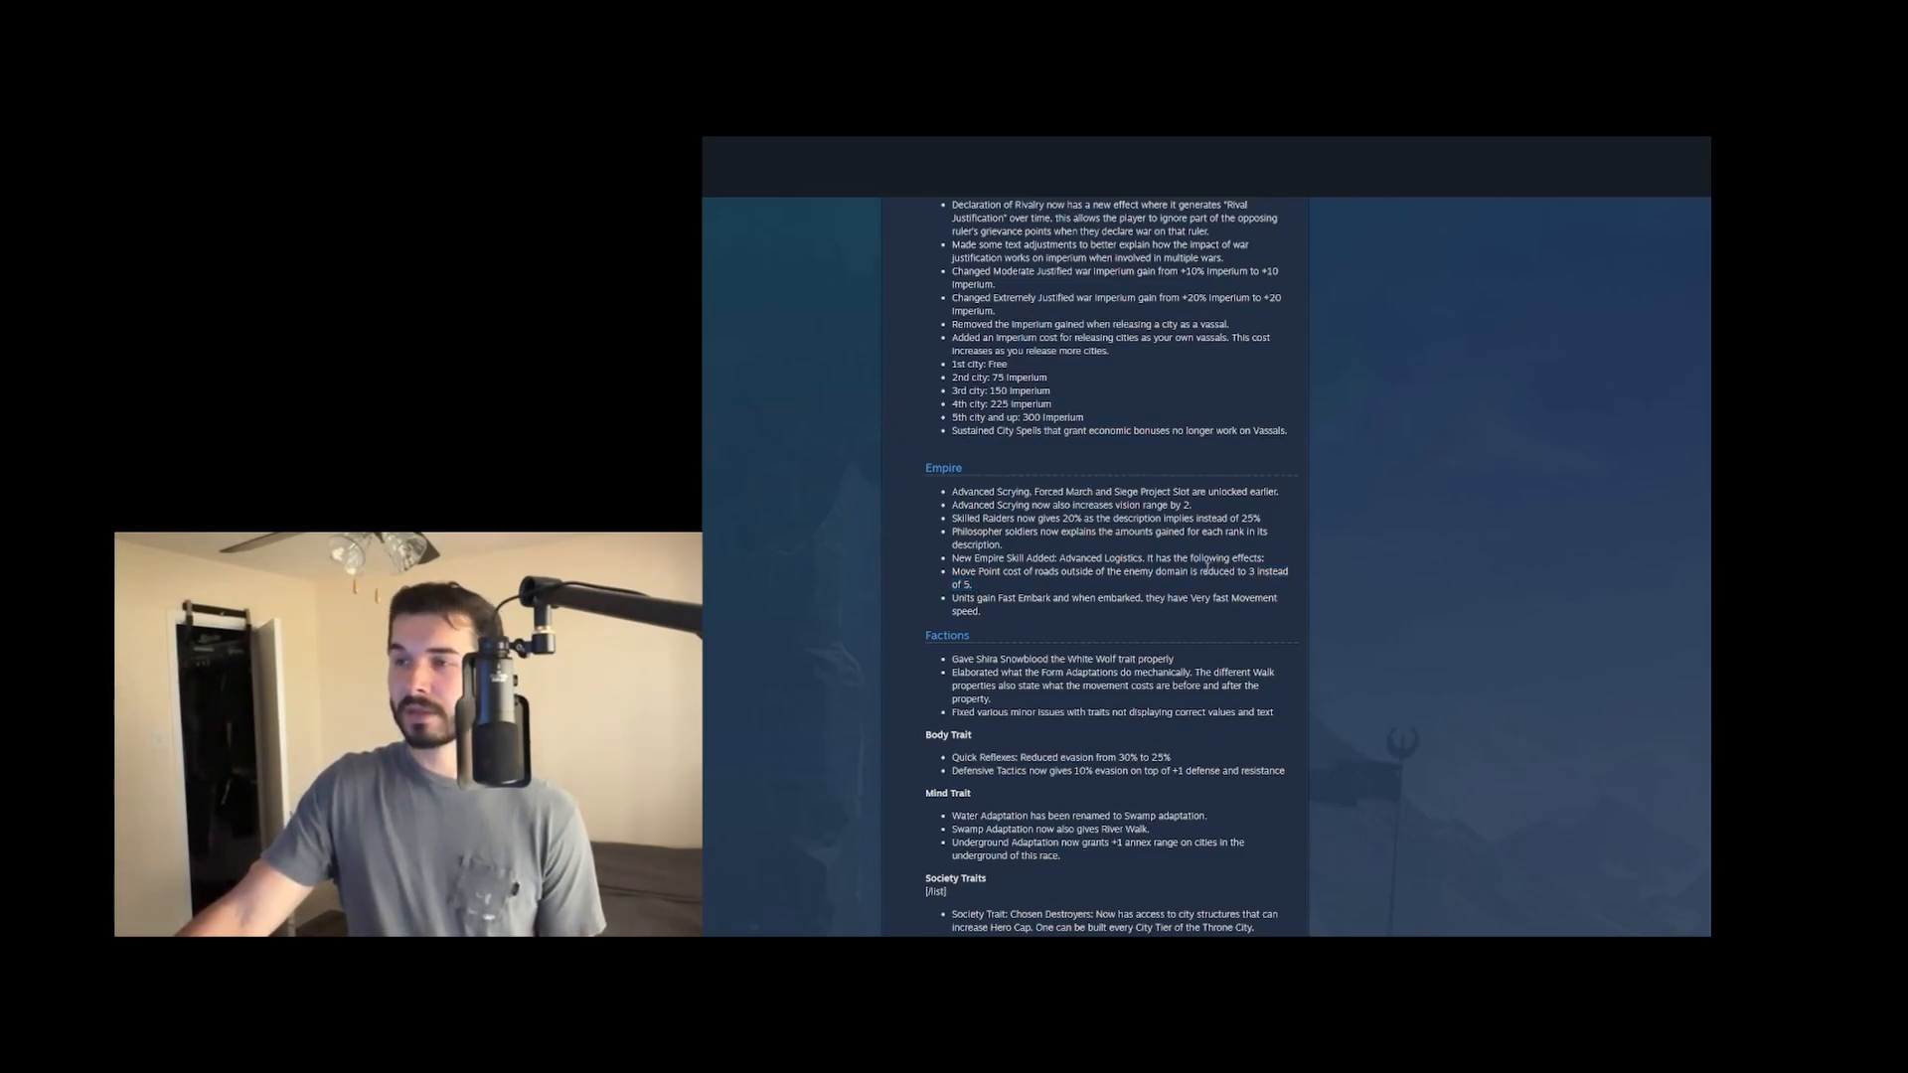
{"action": "left_click_drag", "start_coordinate": [952, 573], "coordinate": [1286, 585]}
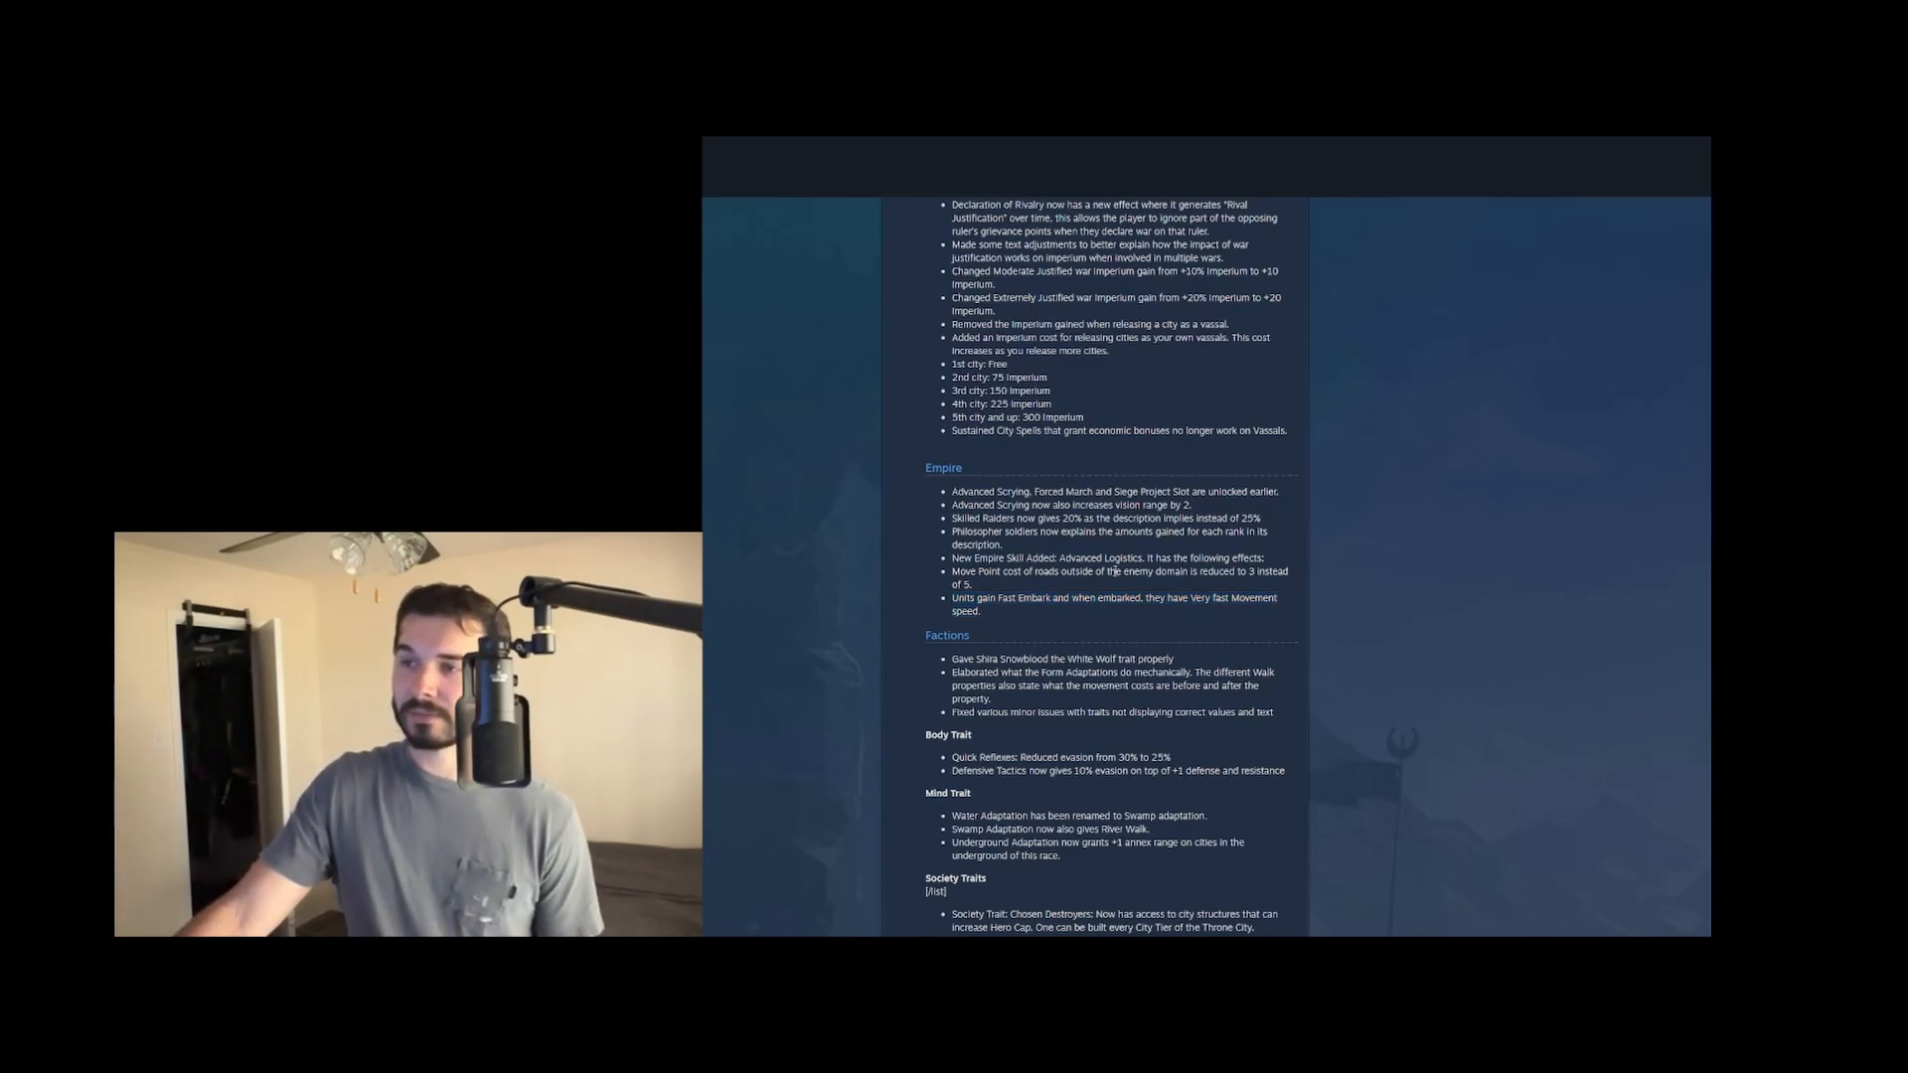
{"action": "double_click", "coordinate": [1099, 556]}
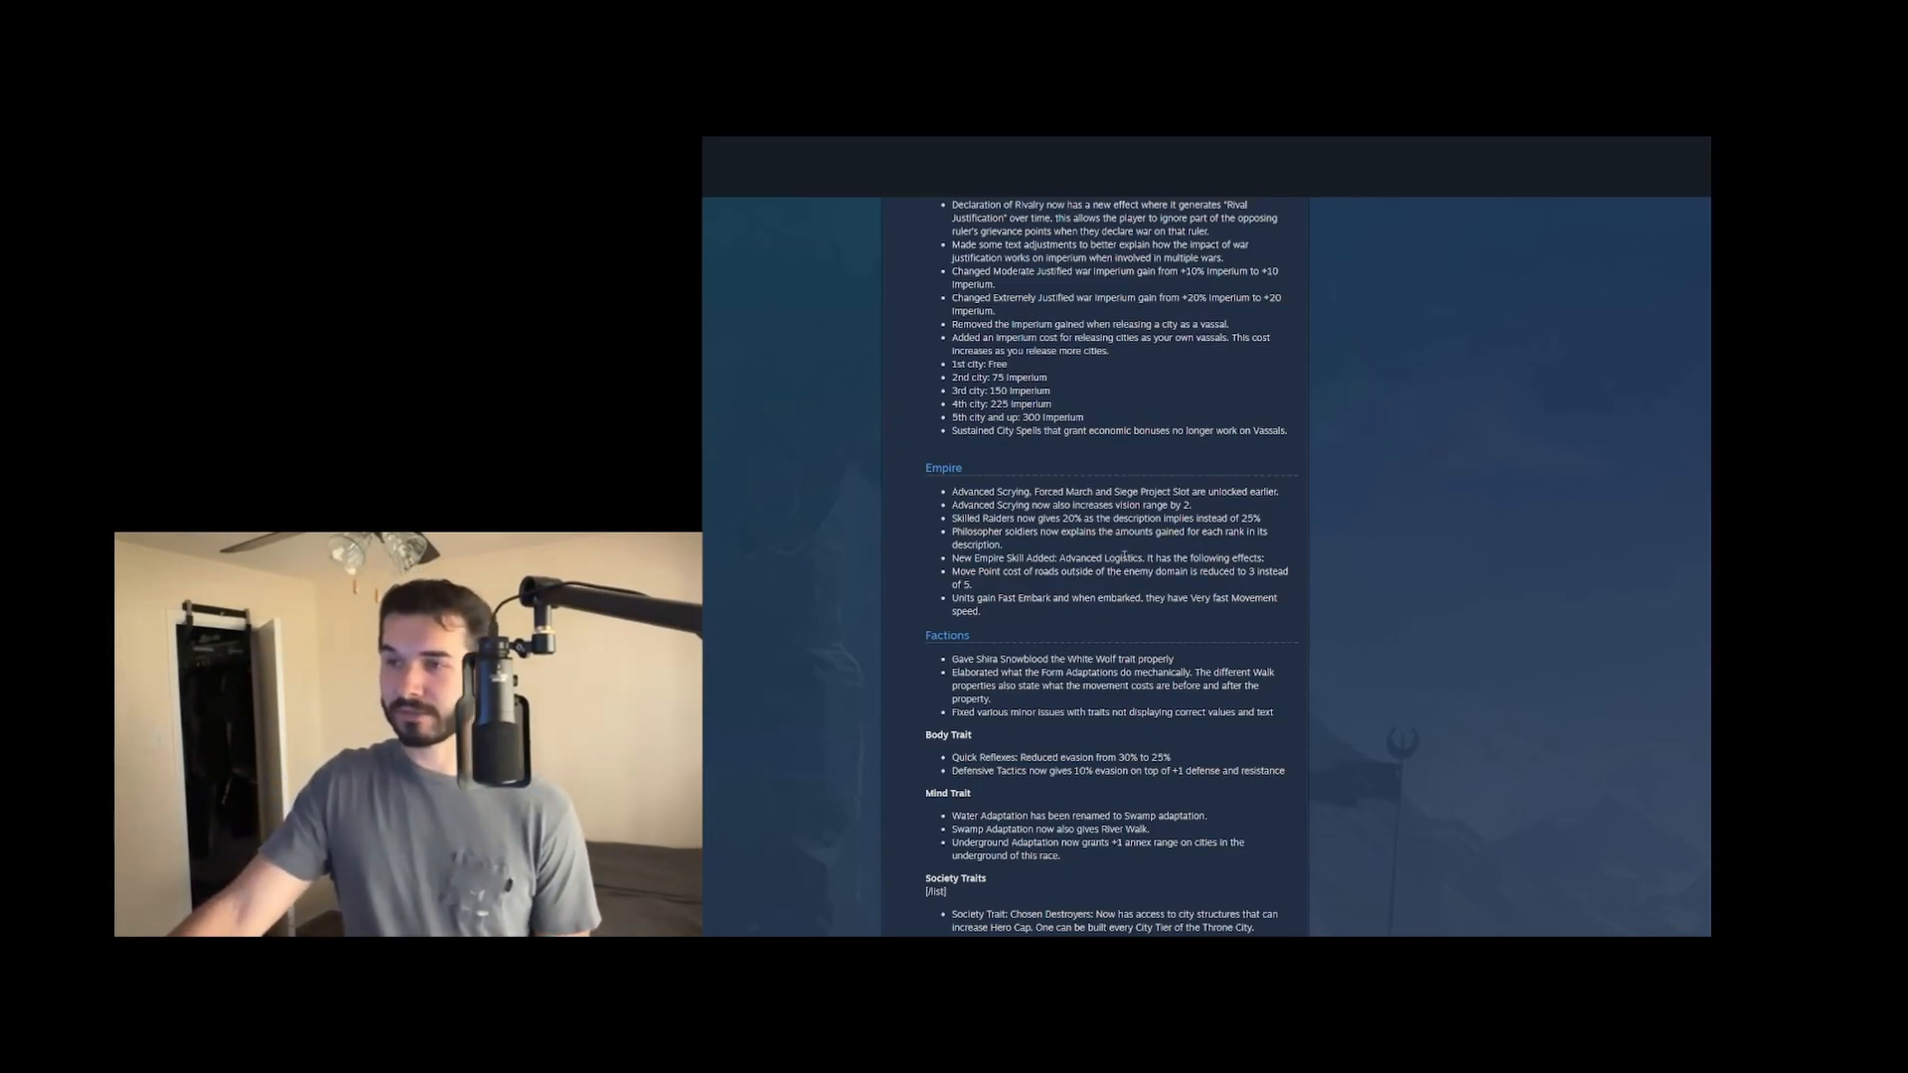
Move down to the Origins notes, highlighting bullets while reading them
{"action": "scroll", "scroll_direction": "down", "scroll_amount": 3}
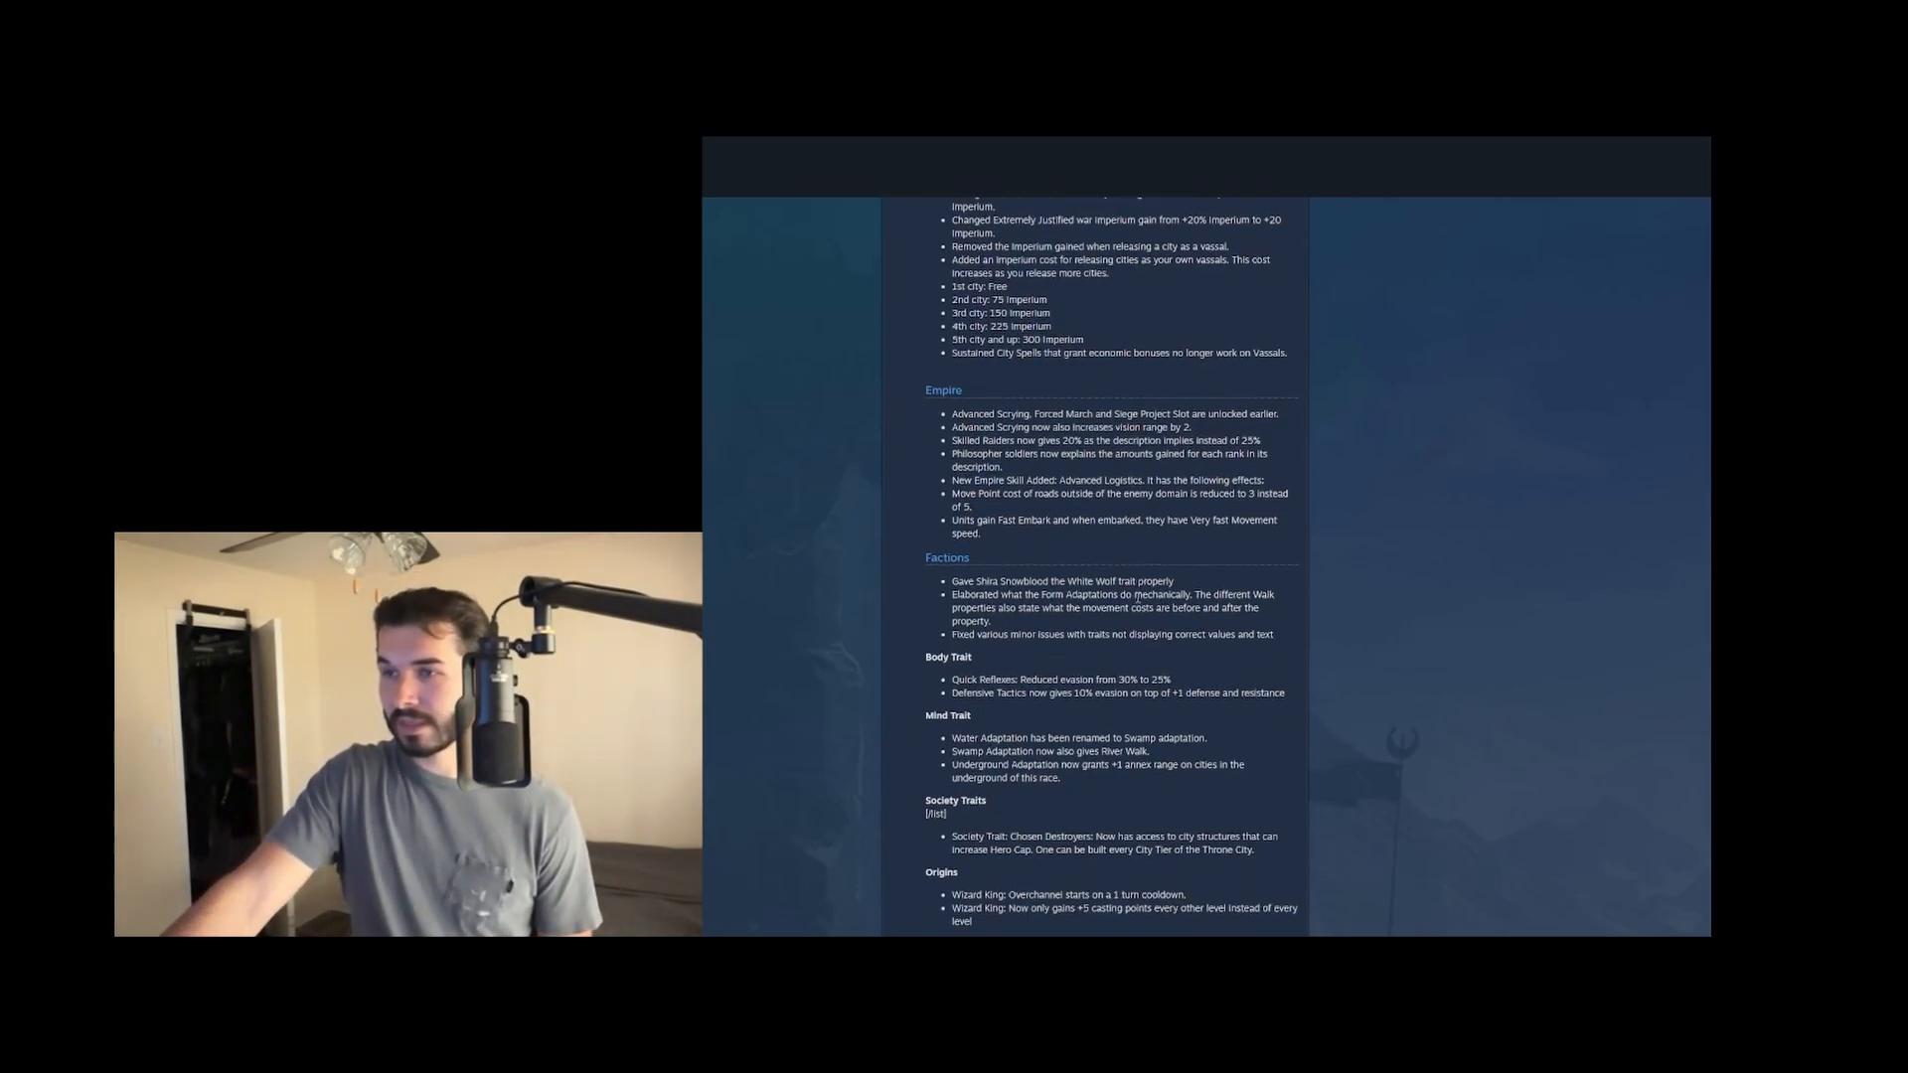
{"action": "scroll", "scroll_direction": "down", "scroll_amount": 3}
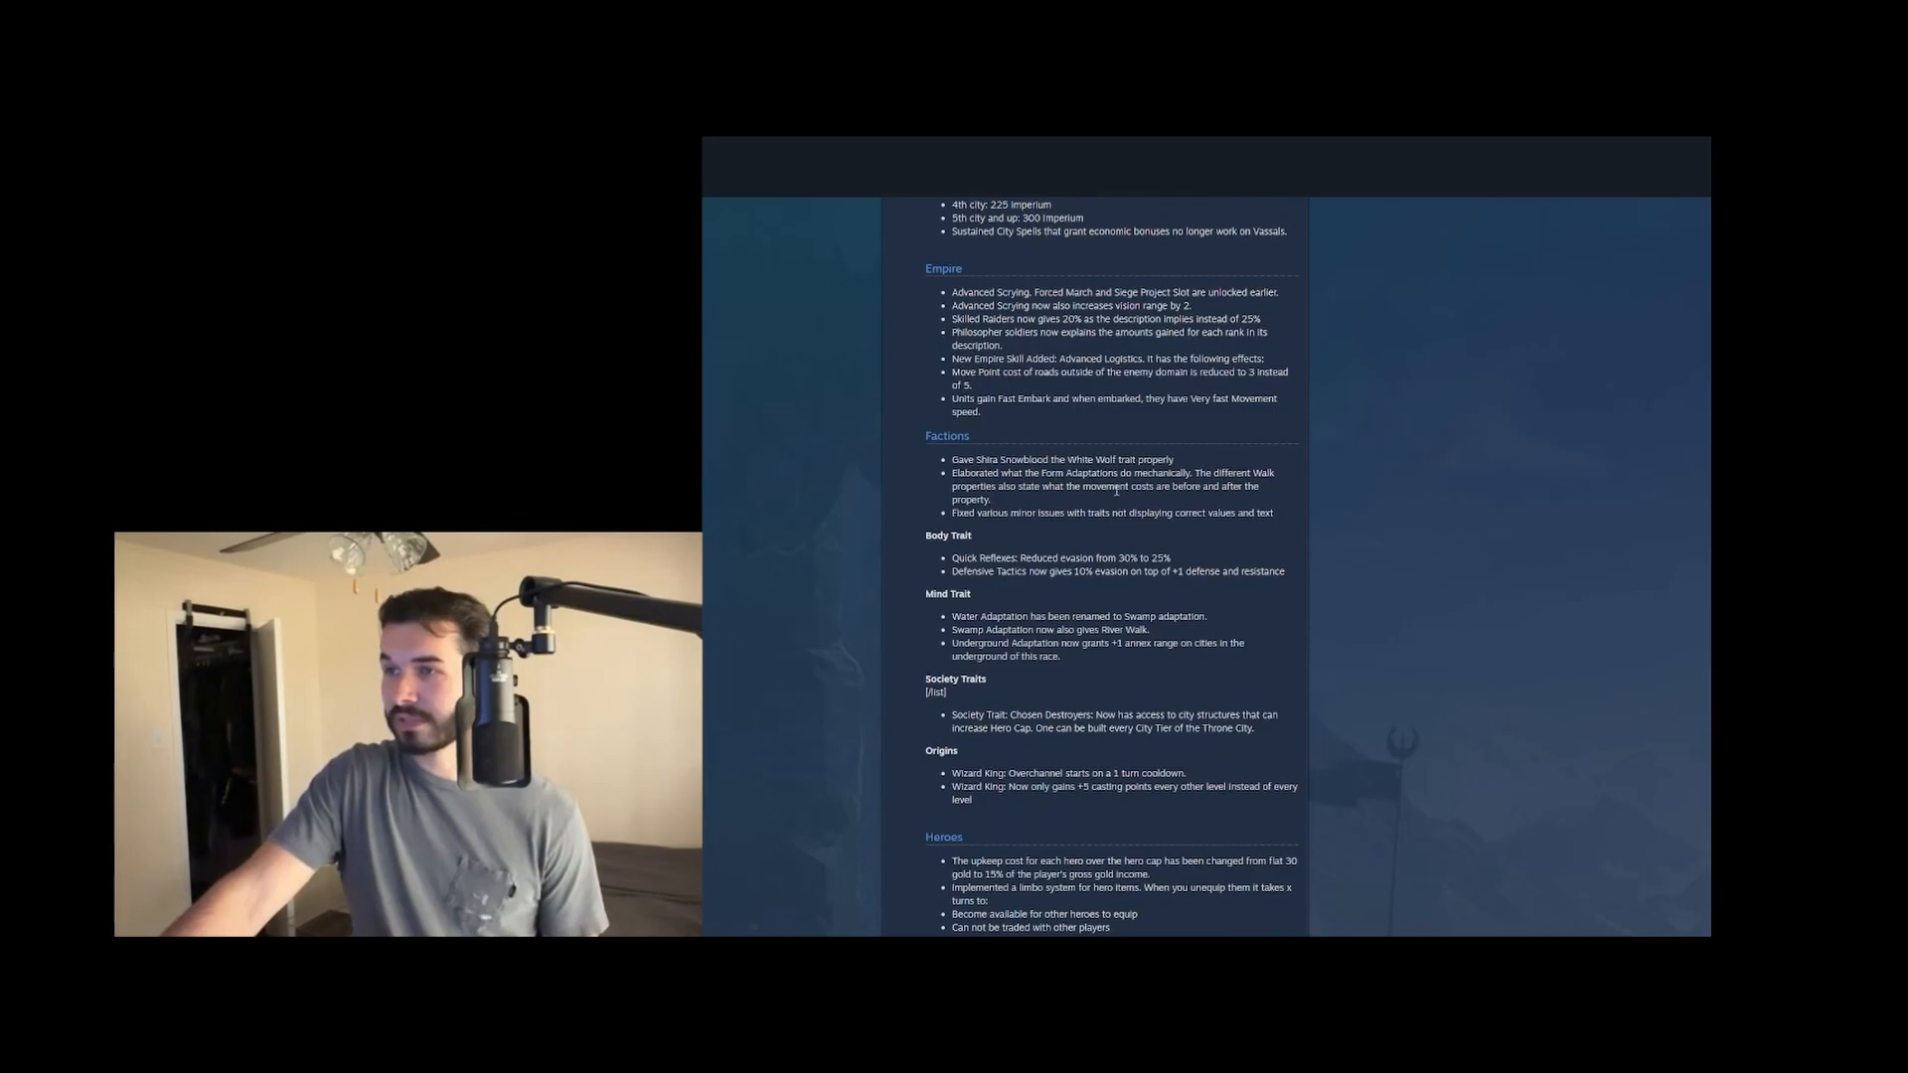
{"action": "left_click_drag", "start_coordinate": [1025, 459], "coordinate": [1099, 459]}
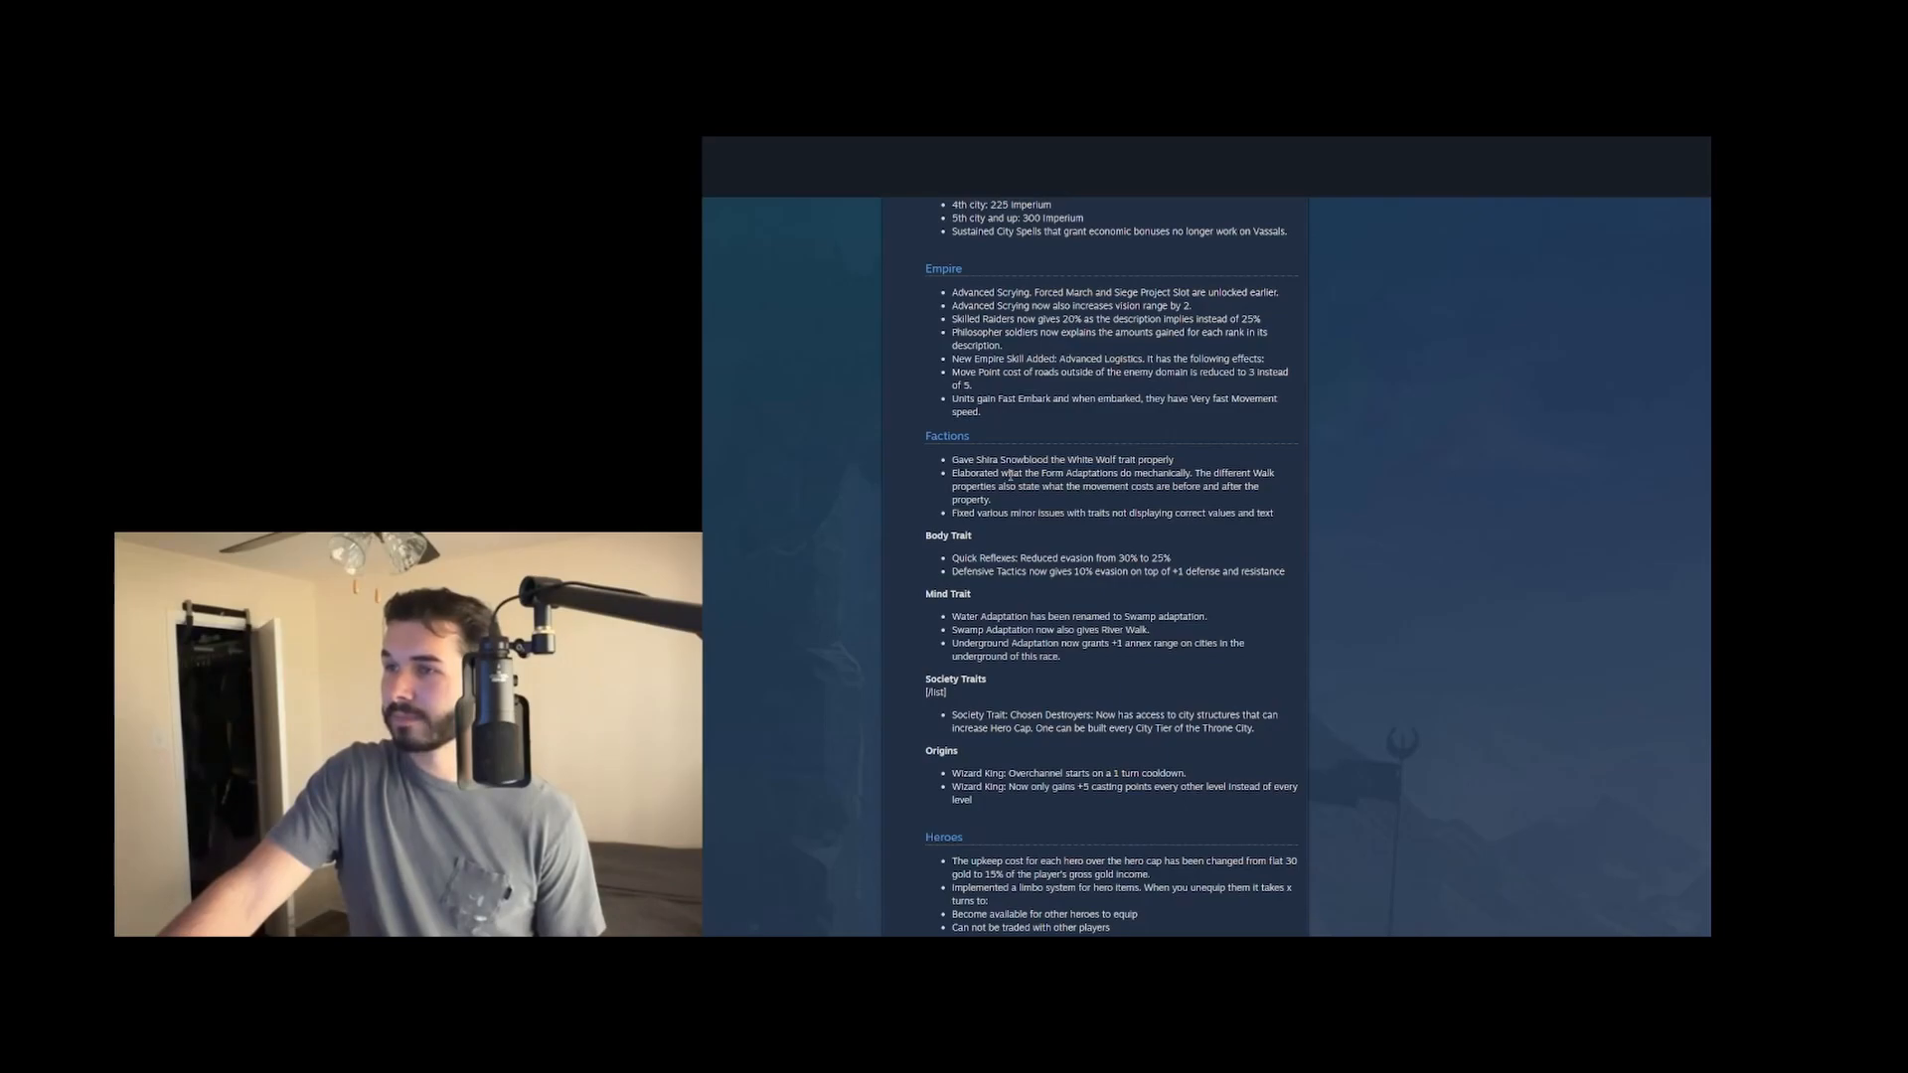
{"action": "left_click_drag", "start_coordinate": [976, 473], "coordinate": [1194, 473]}
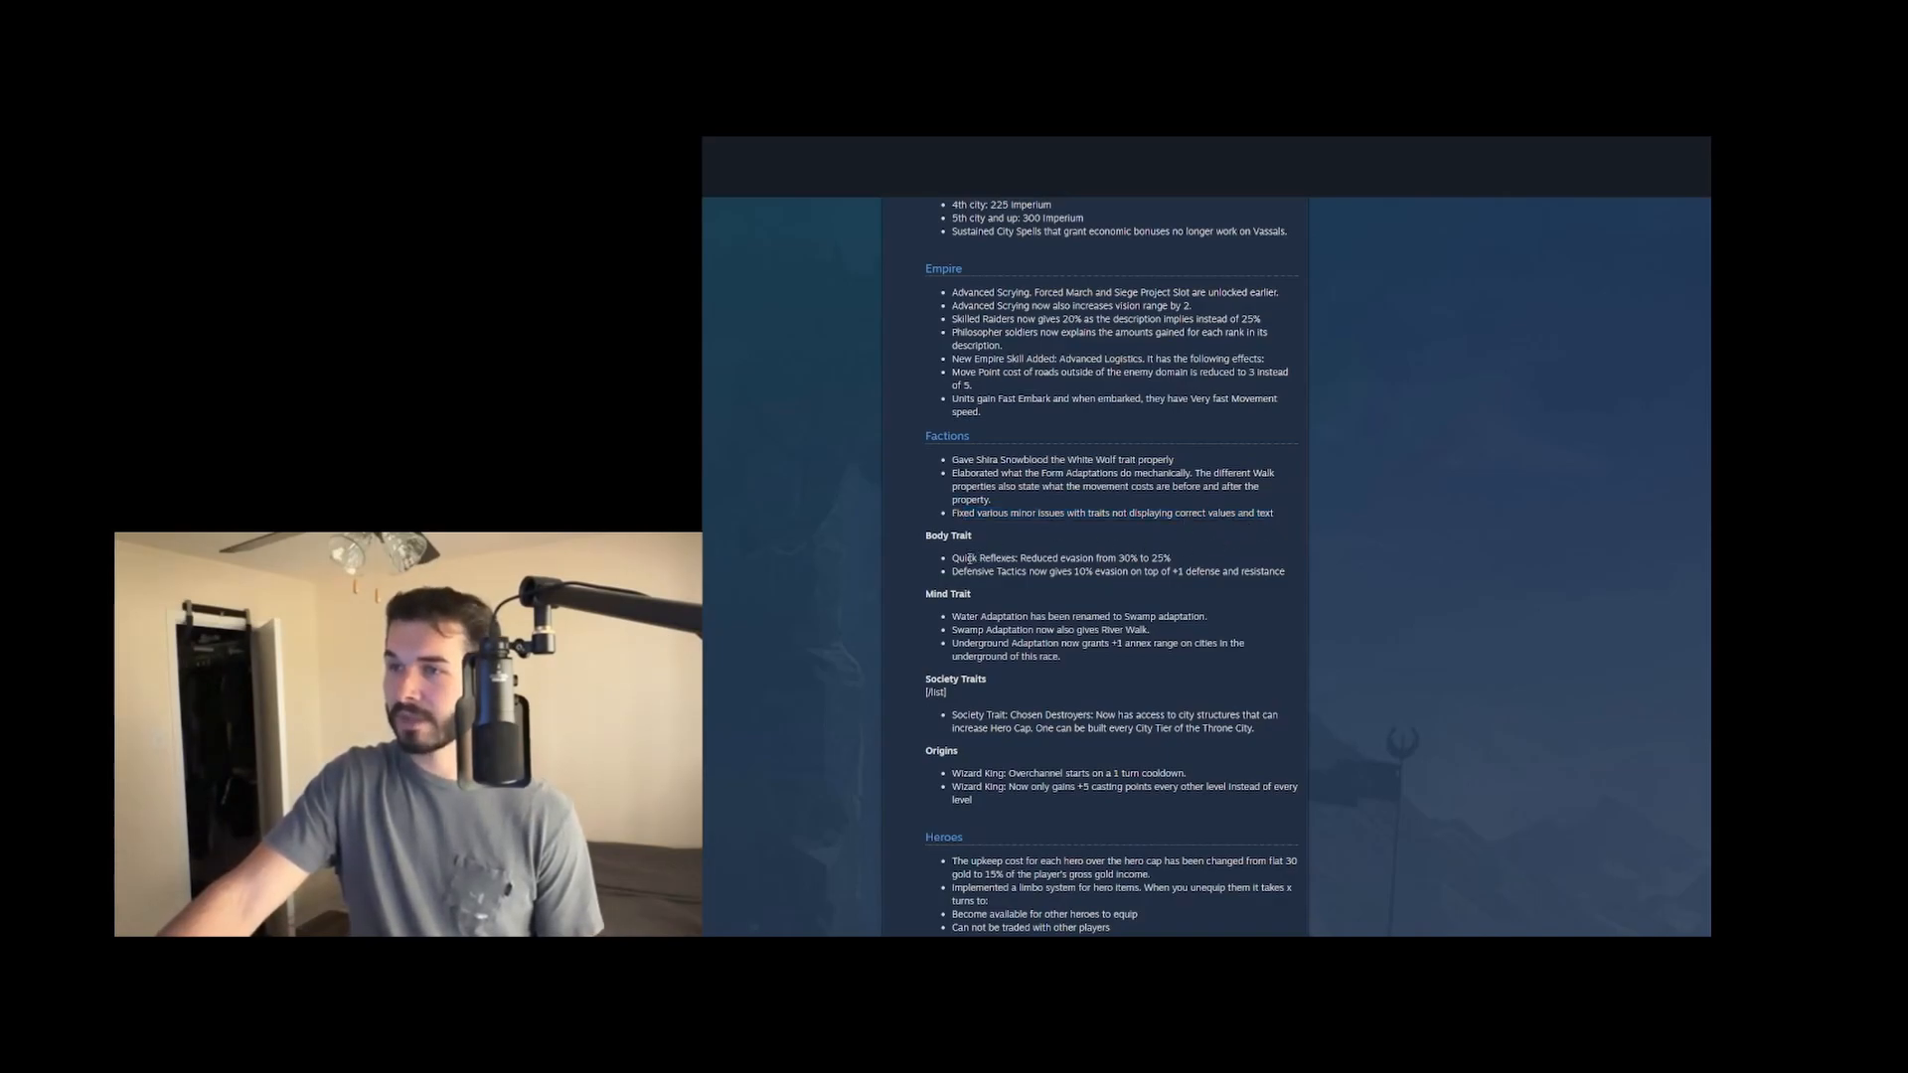
{"action": "left_click_drag", "start_coordinate": [952, 557], "coordinate": [1164, 557]}
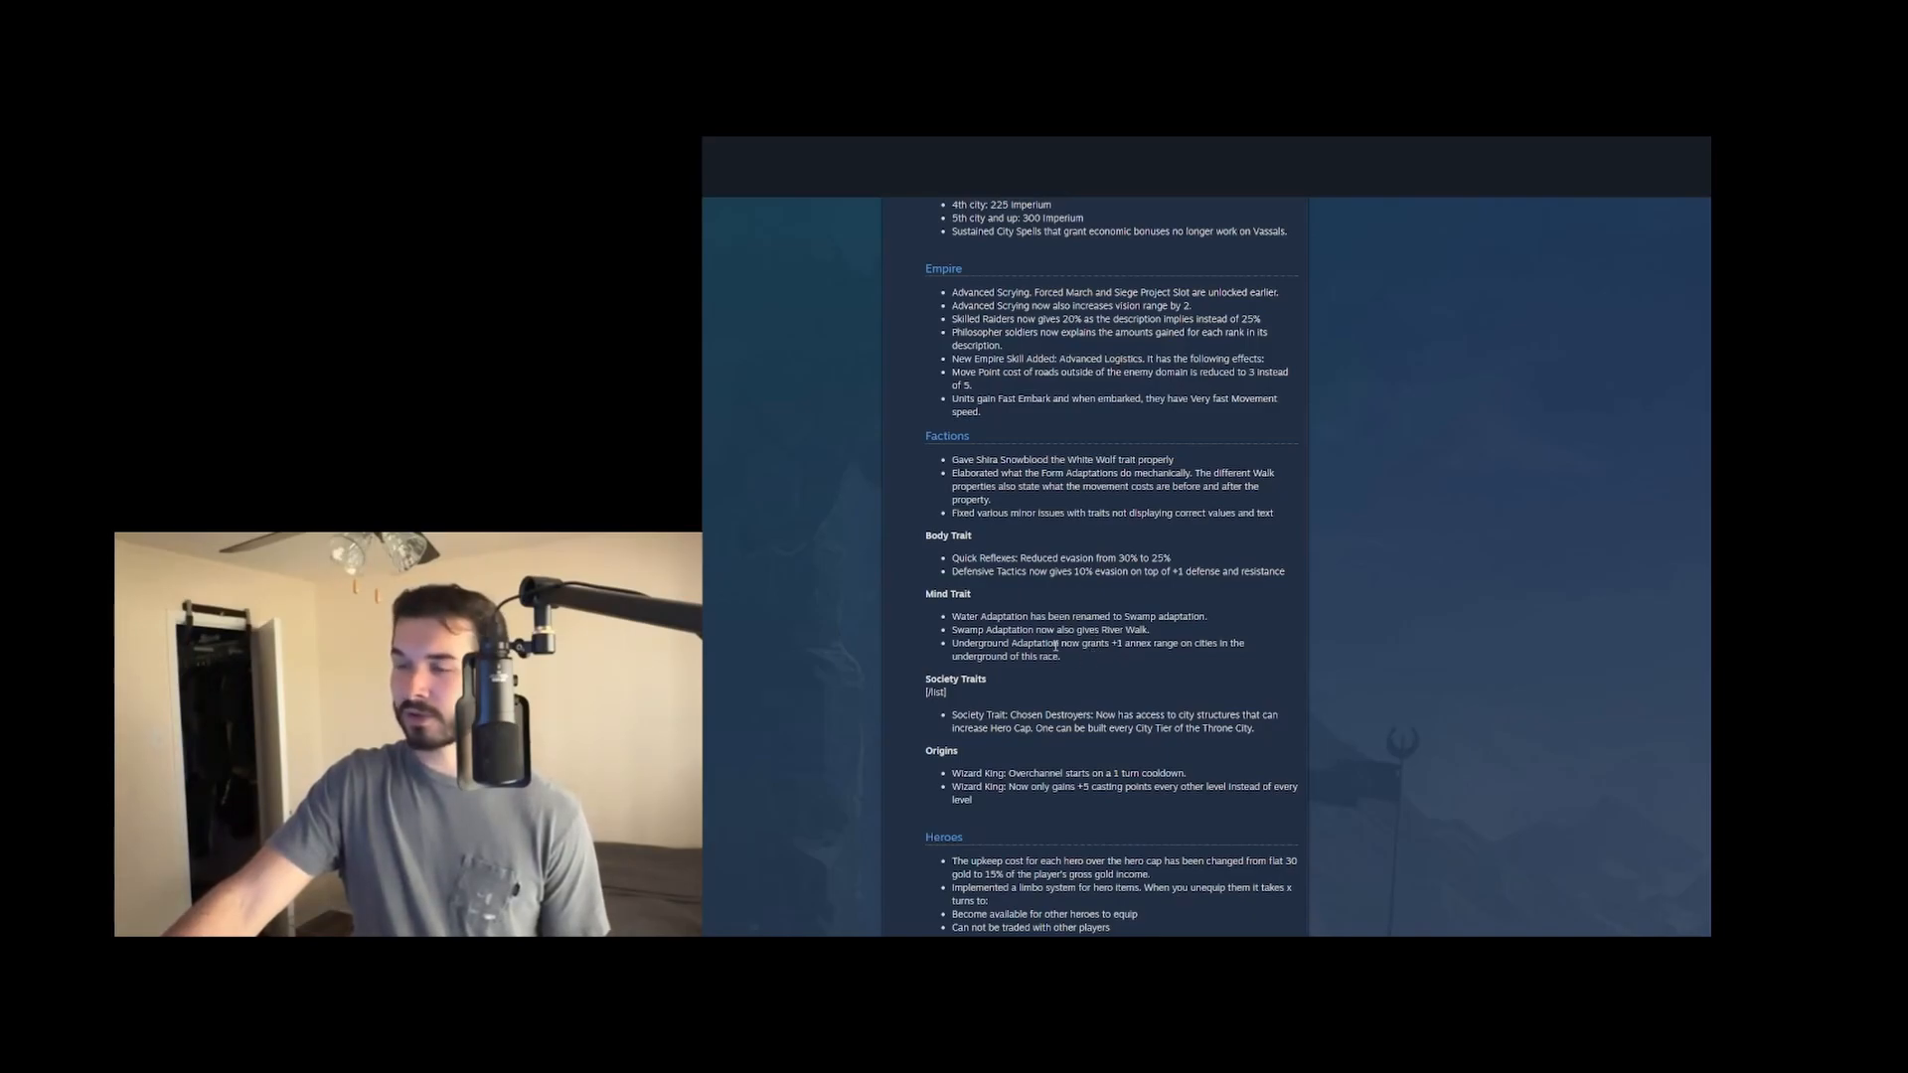
{"action": "left_click_drag", "start_coordinate": [1061, 641], "coordinate": [1178, 641]}
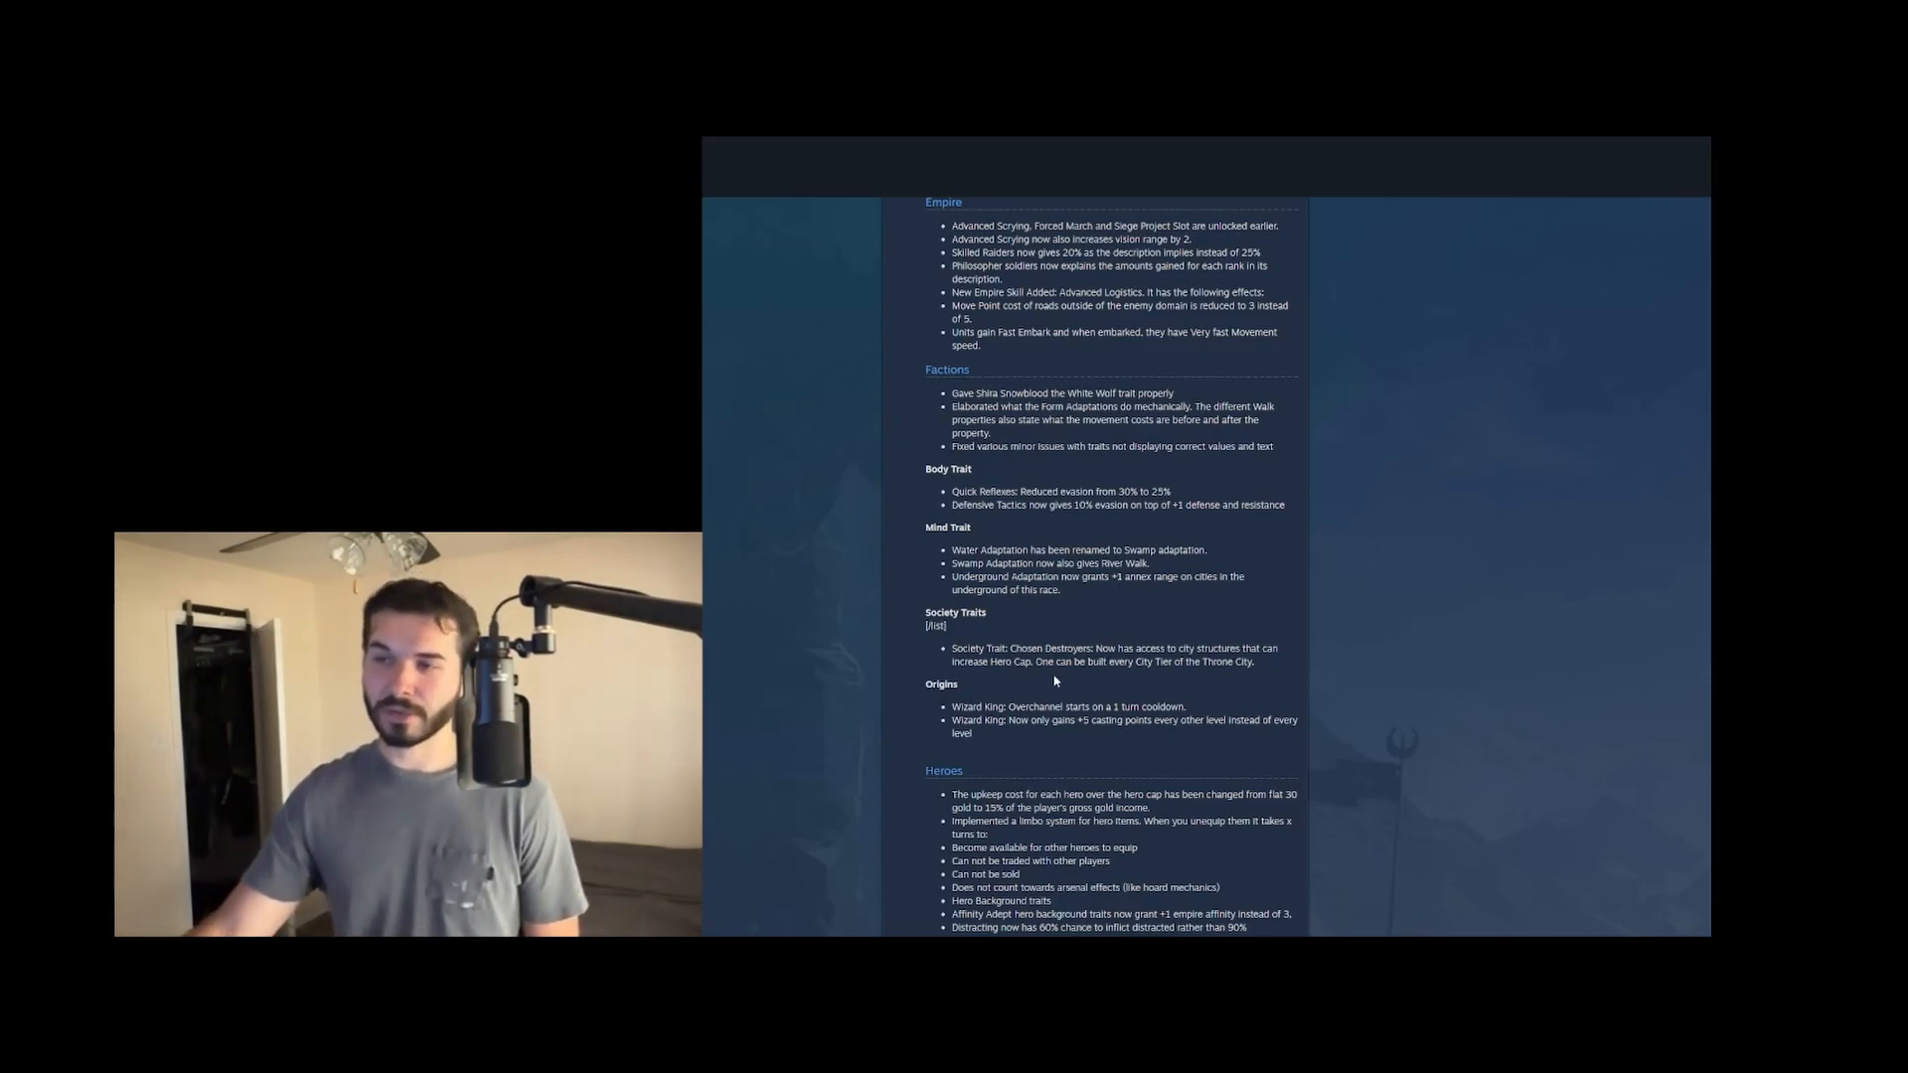
Highlight the Wizard King Overchannel notes under Origins, then clear the selection with the Heroes section starting below
{"action": "left_click_drag", "start_coordinate": [1013, 648], "coordinate": [1178, 660]}
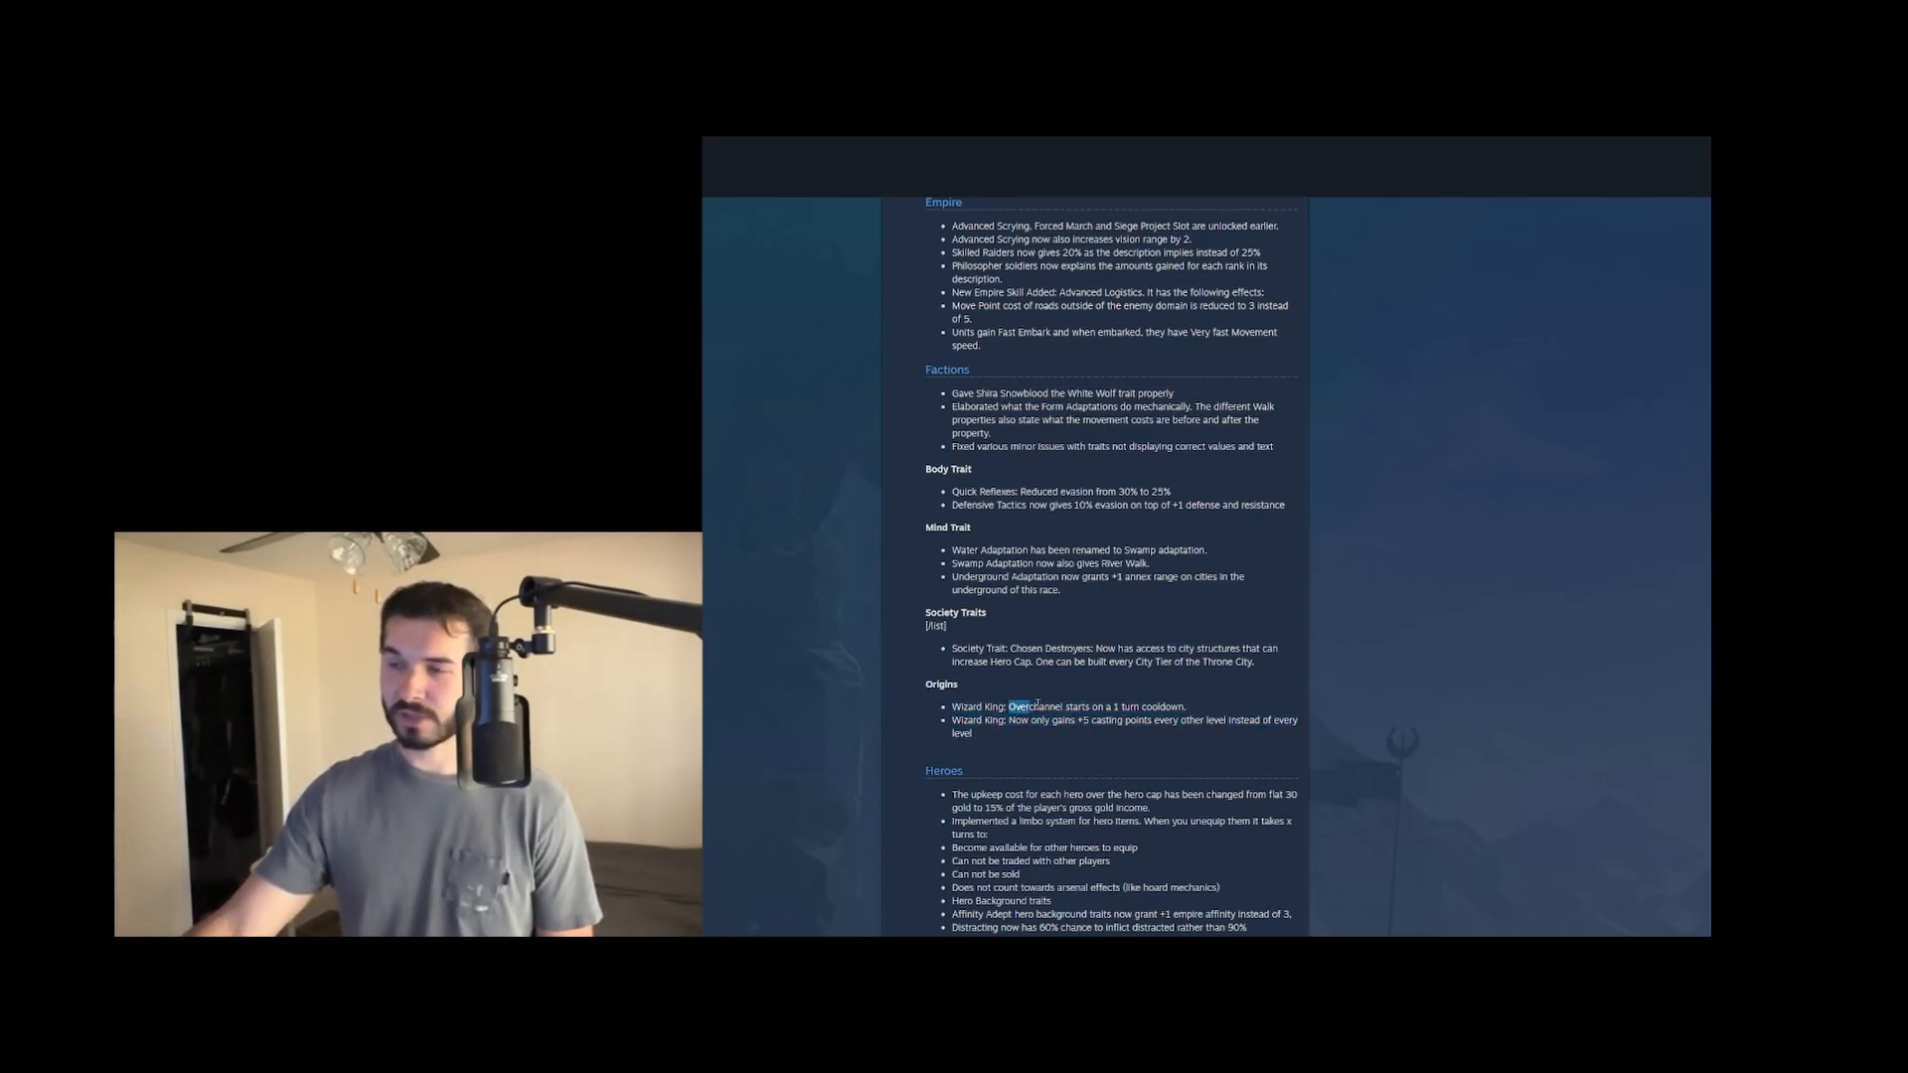
{"action": "left_click_drag", "start_coordinate": [1010, 708], "coordinate": [1185, 707]}
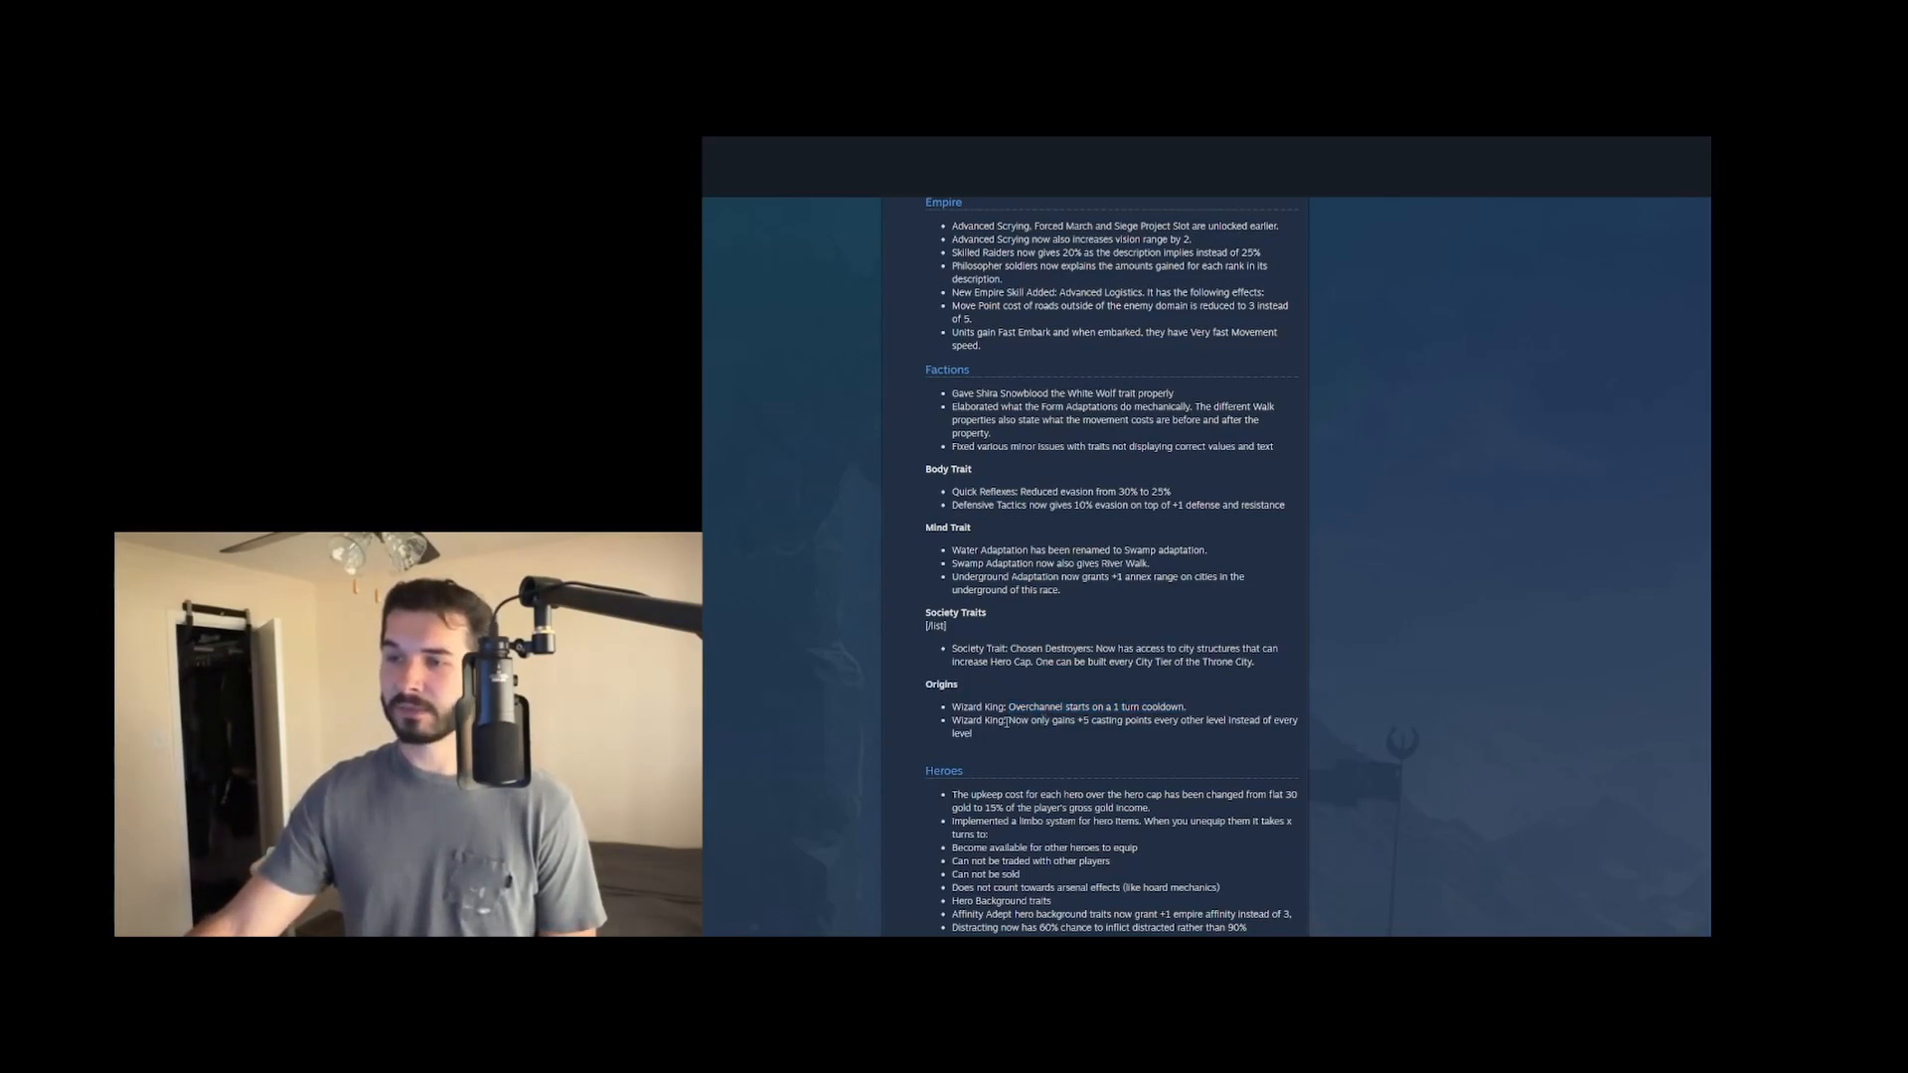
{"action": "left_click_drag", "start_coordinate": [1008, 719], "coordinate": [1298, 727]}
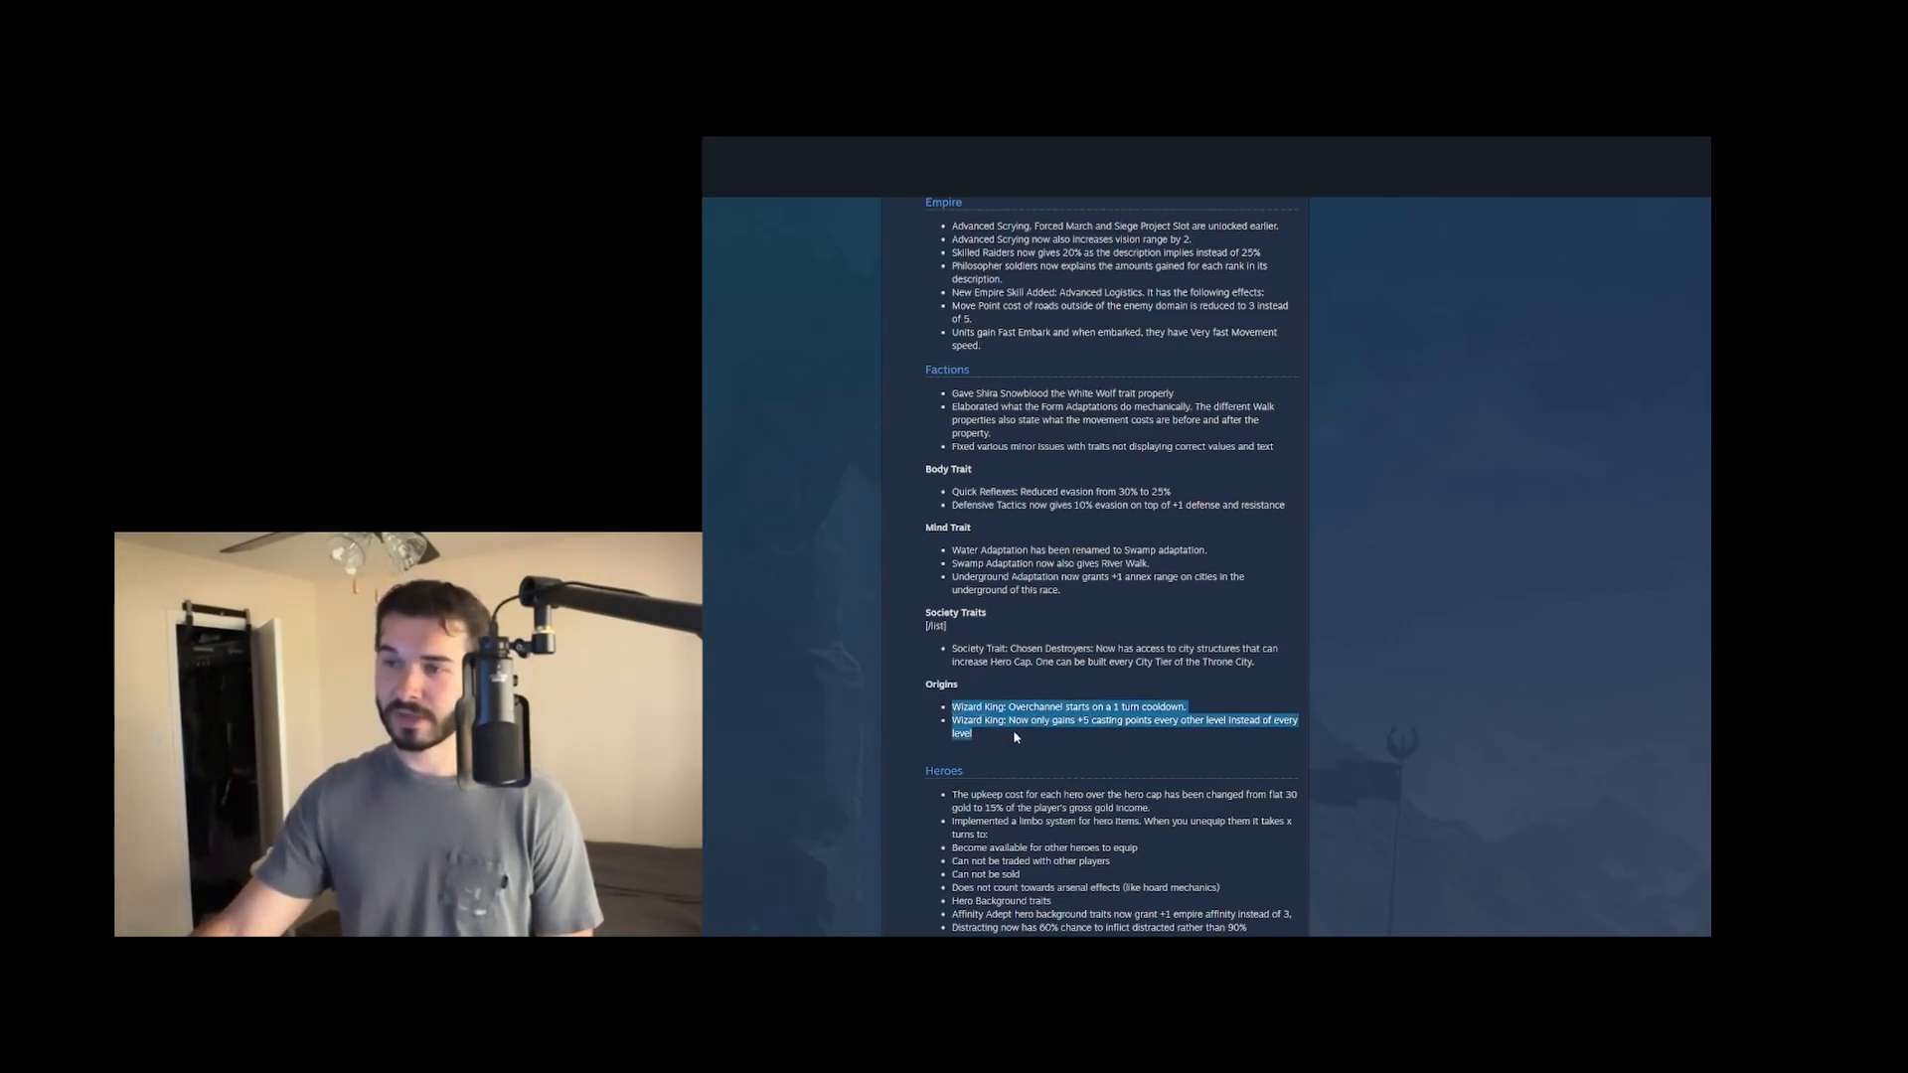
{"action": "left_click", "coordinate": [1035, 720]}
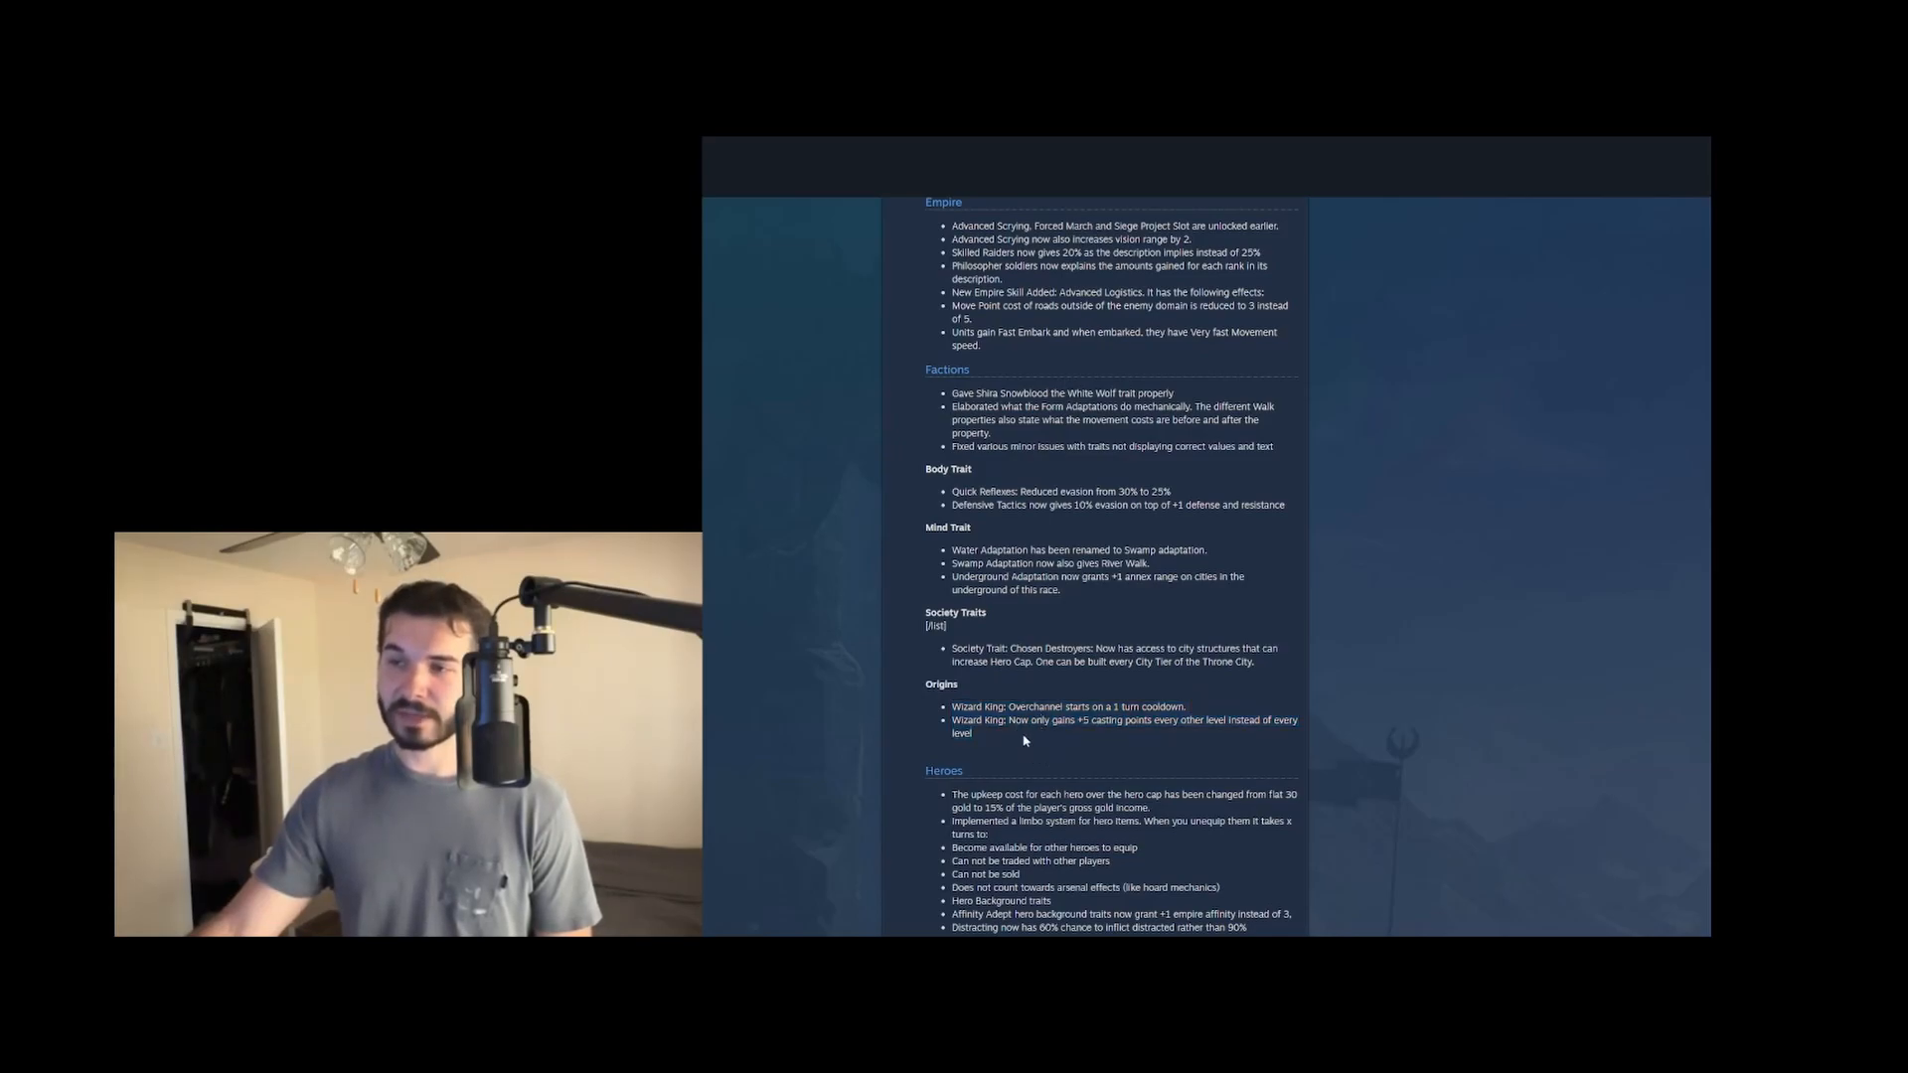
Bring the complete Heroes list into view, highlighting entries while reading
{"action": "scroll", "scroll_direction": "down", "scroll_amount": 3}
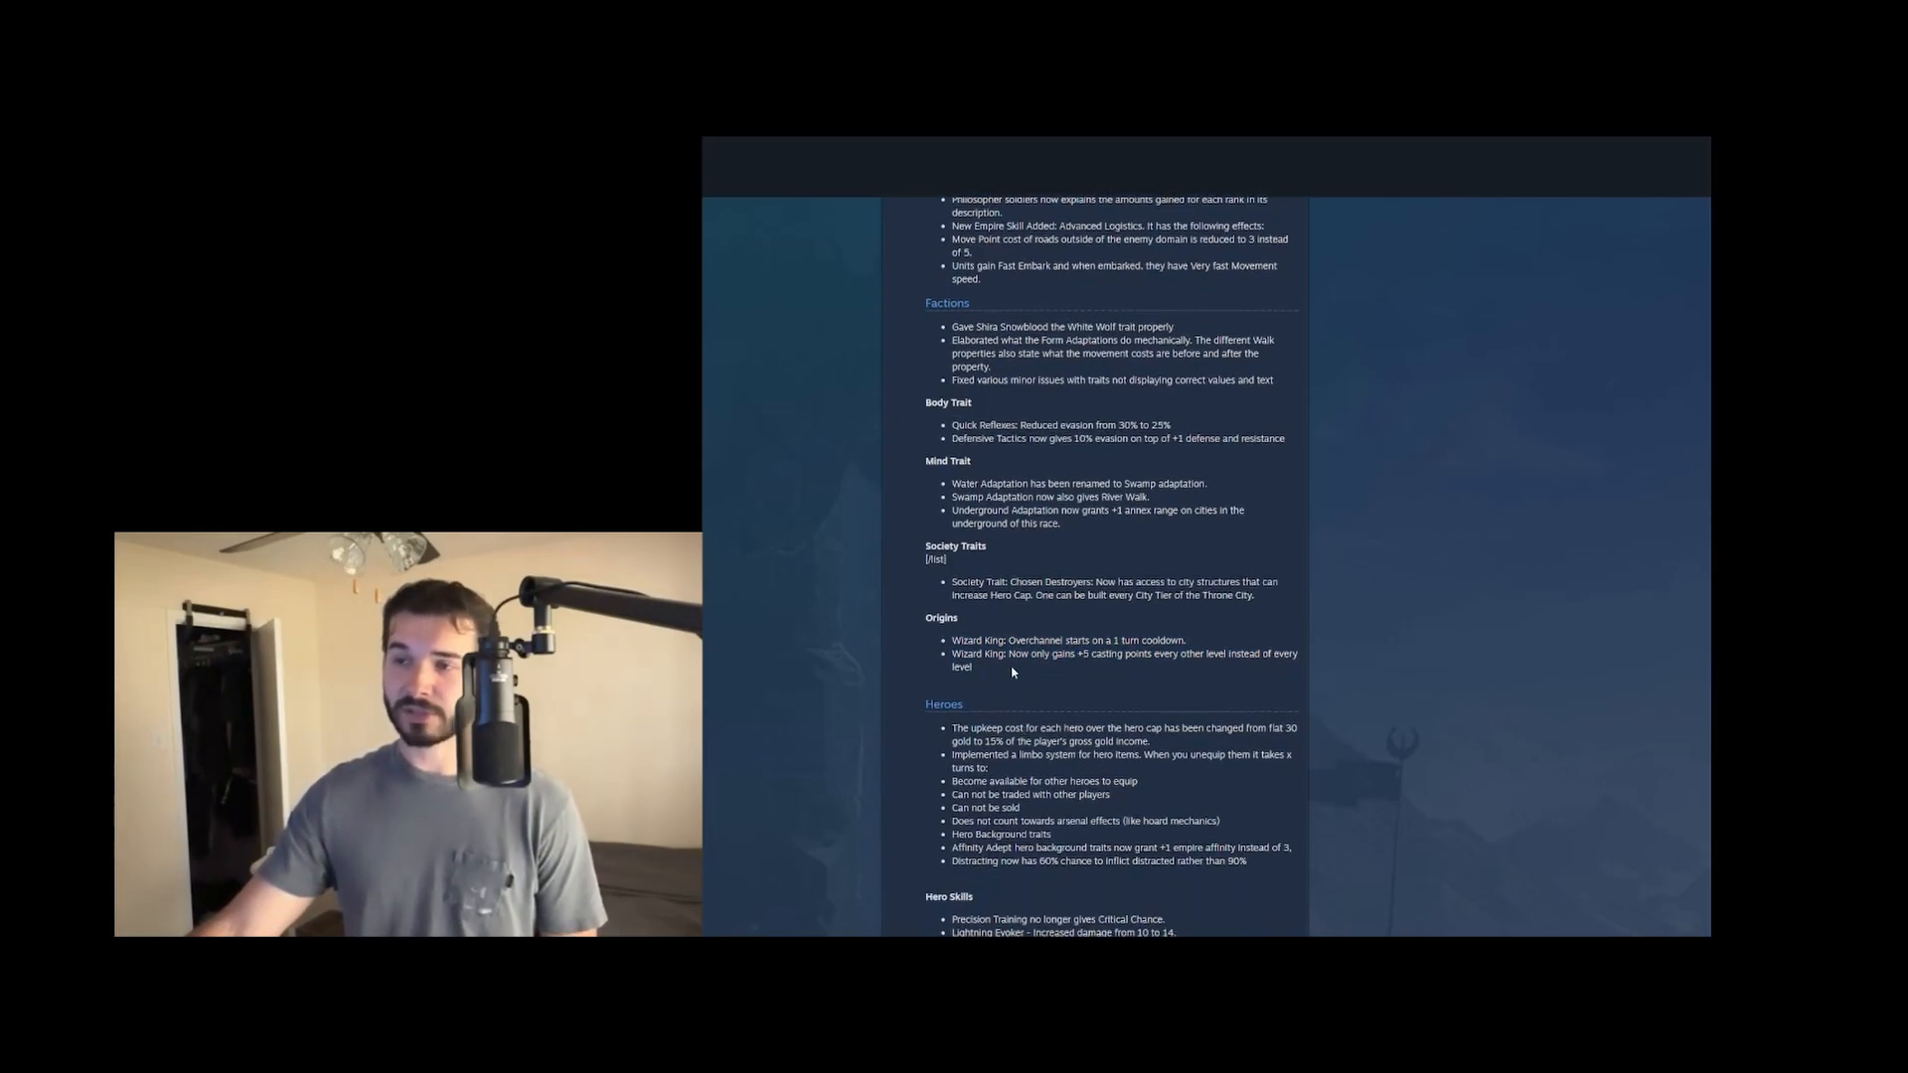
{"action": "scroll", "scroll_direction": "down", "scroll_amount": 3}
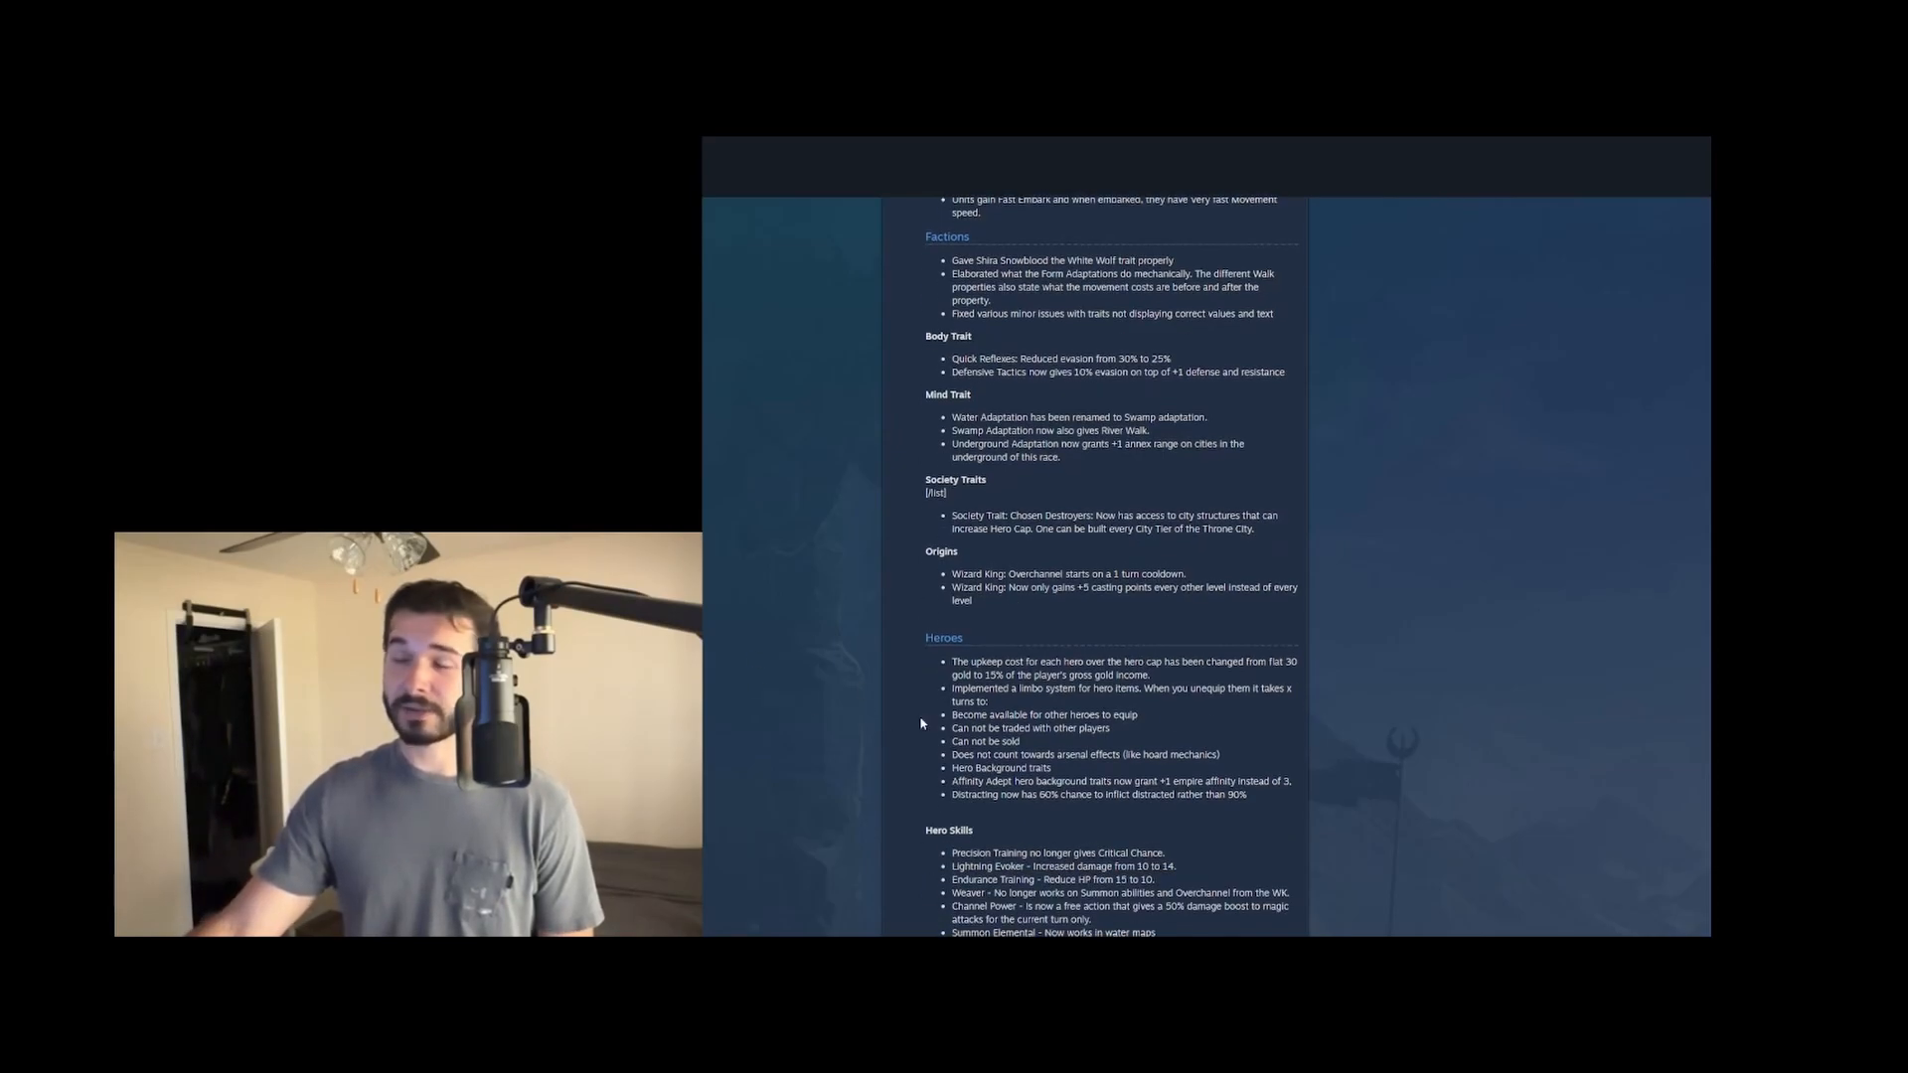
{"action": "mouse_move", "coordinate": [998, 698]}
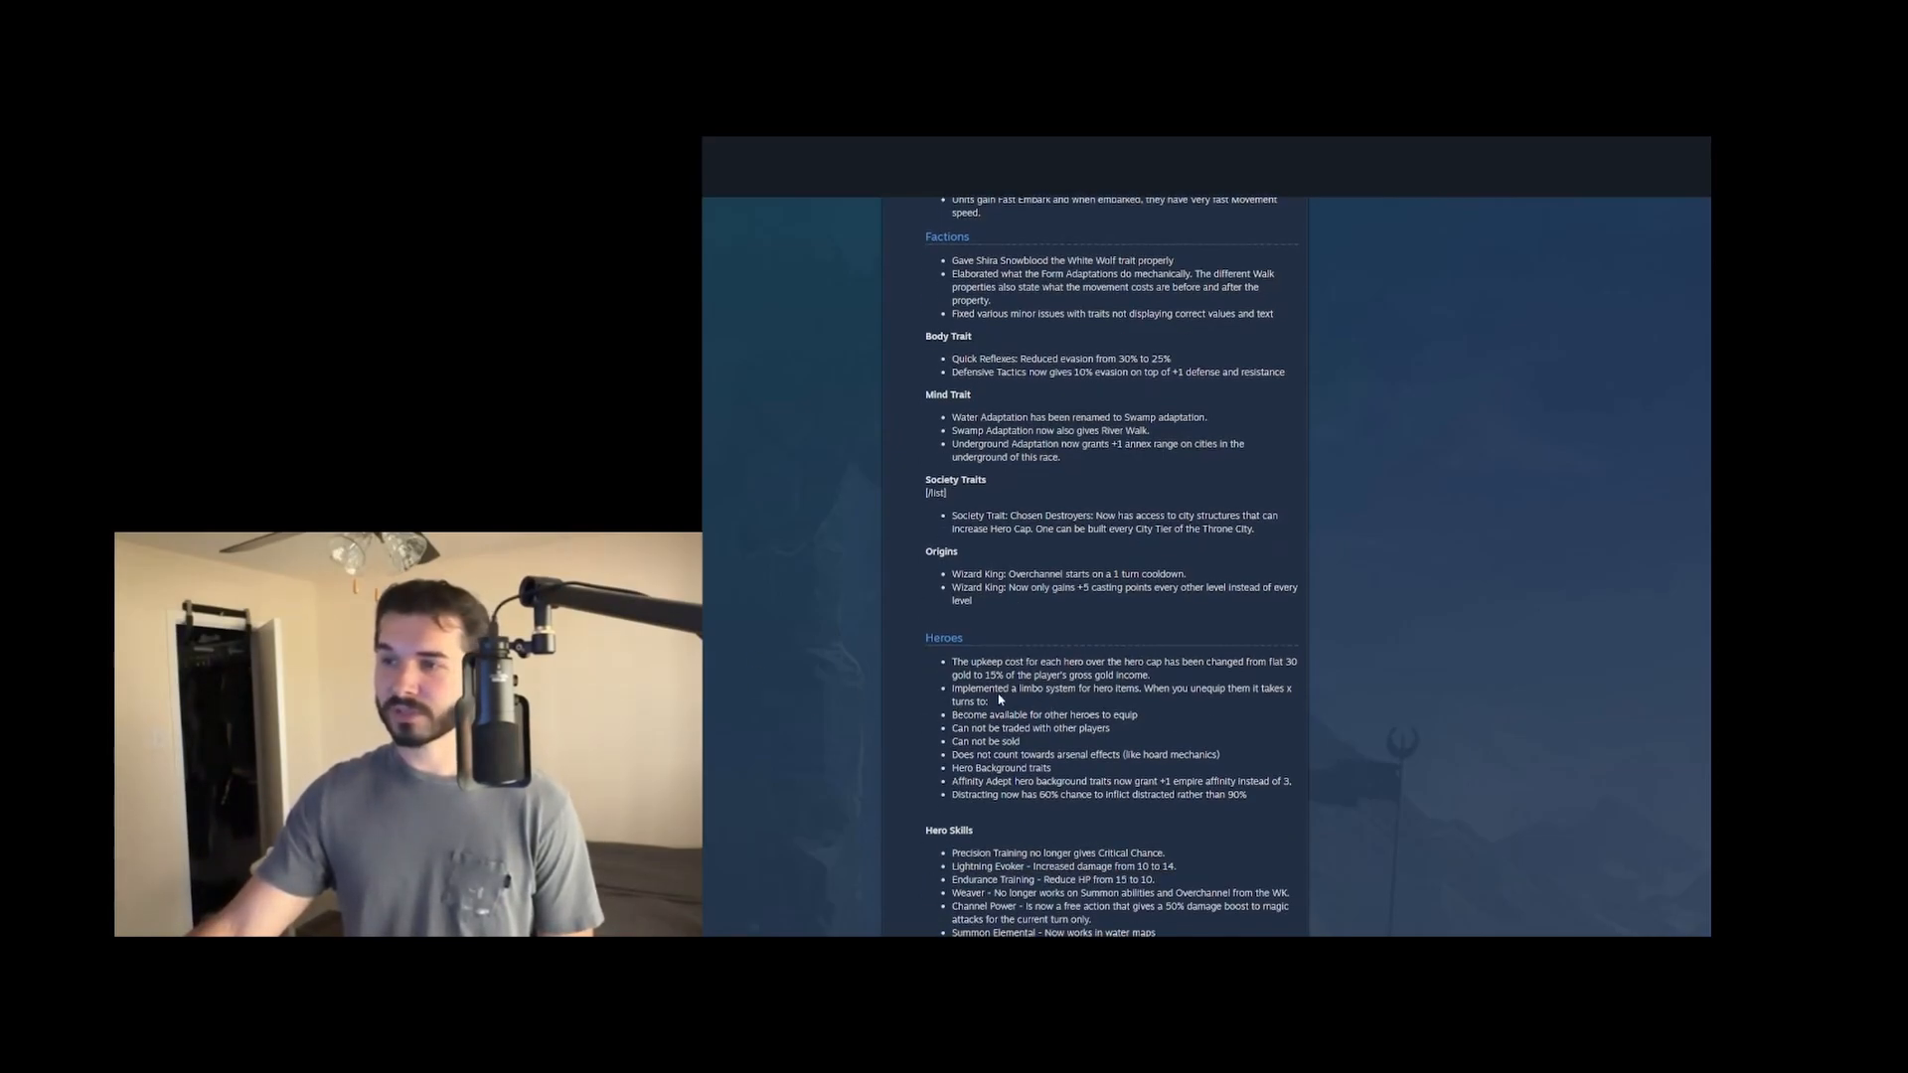
{"action": "scroll", "scroll_direction": "down", "scroll_amount": 3}
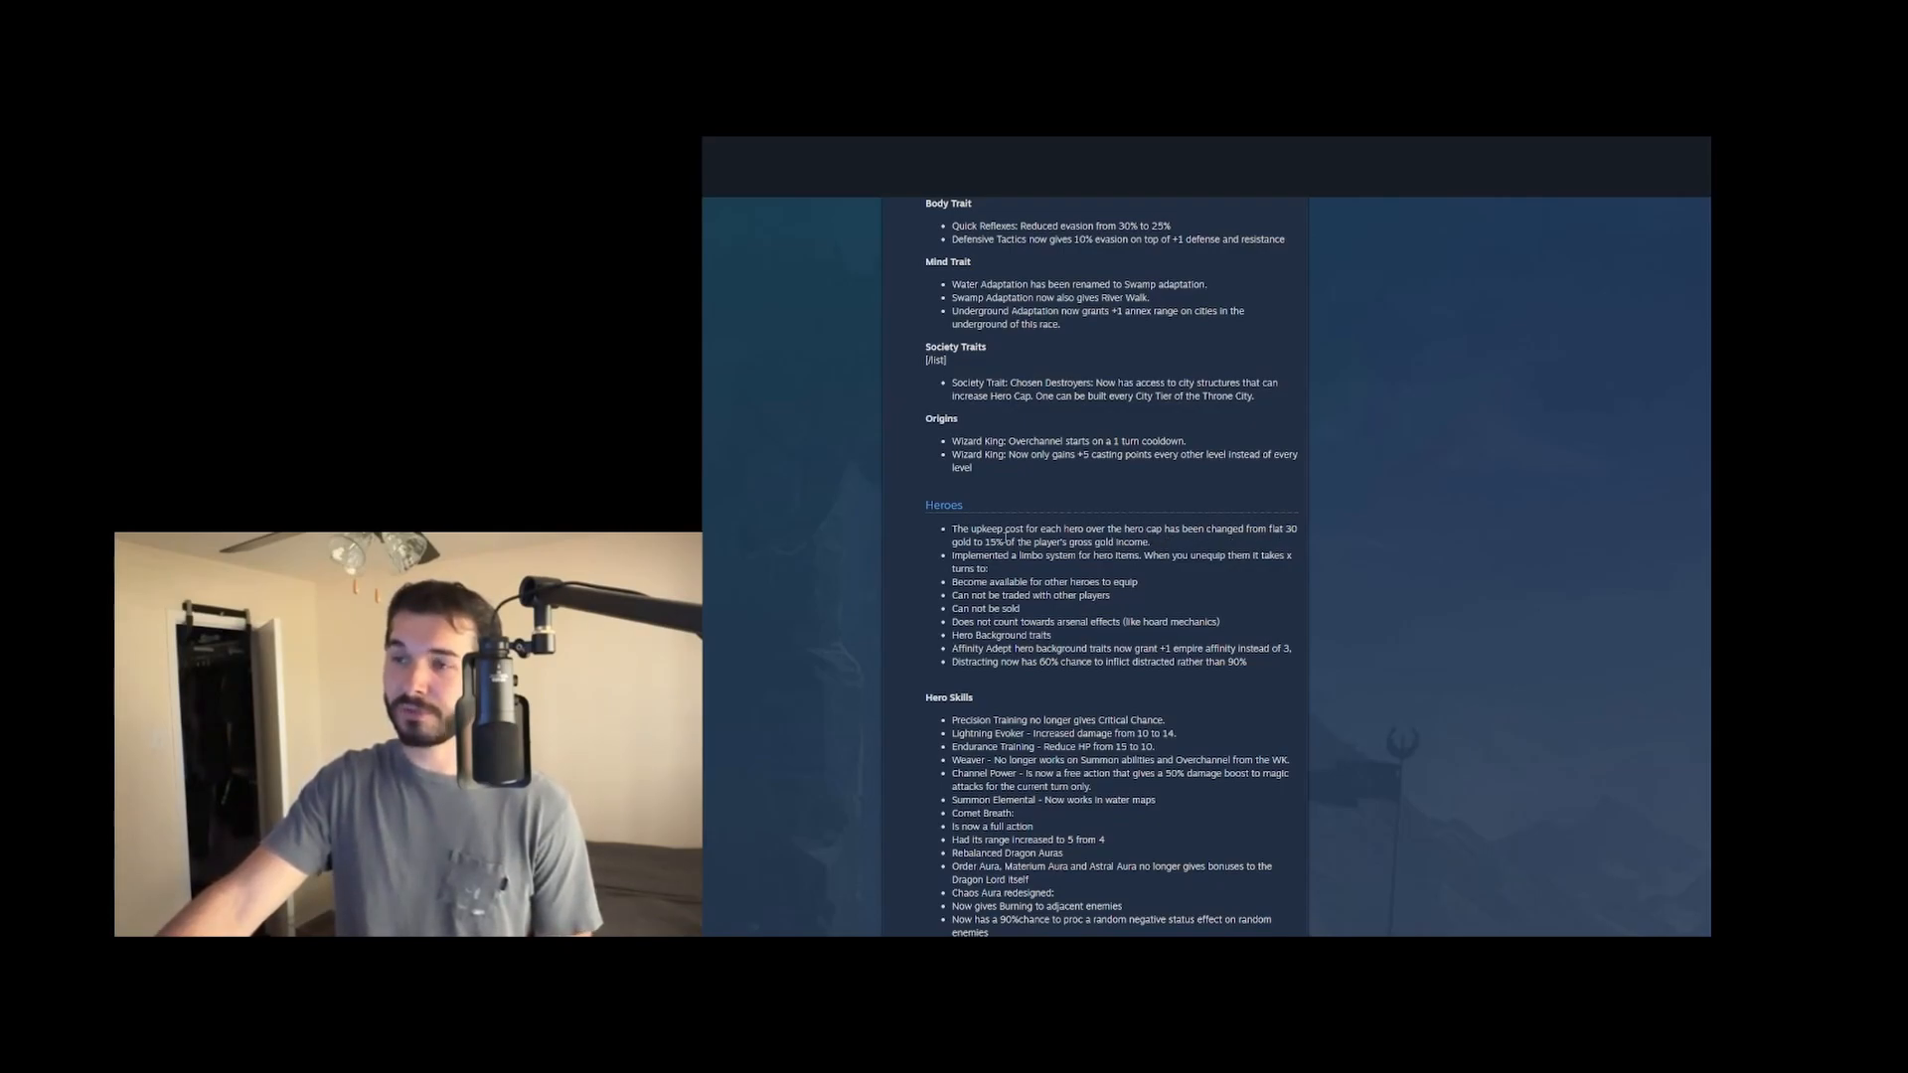
{"action": "left_click_drag", "start_coordinate": [1020, 540], "coordinate": [1149, 541]}
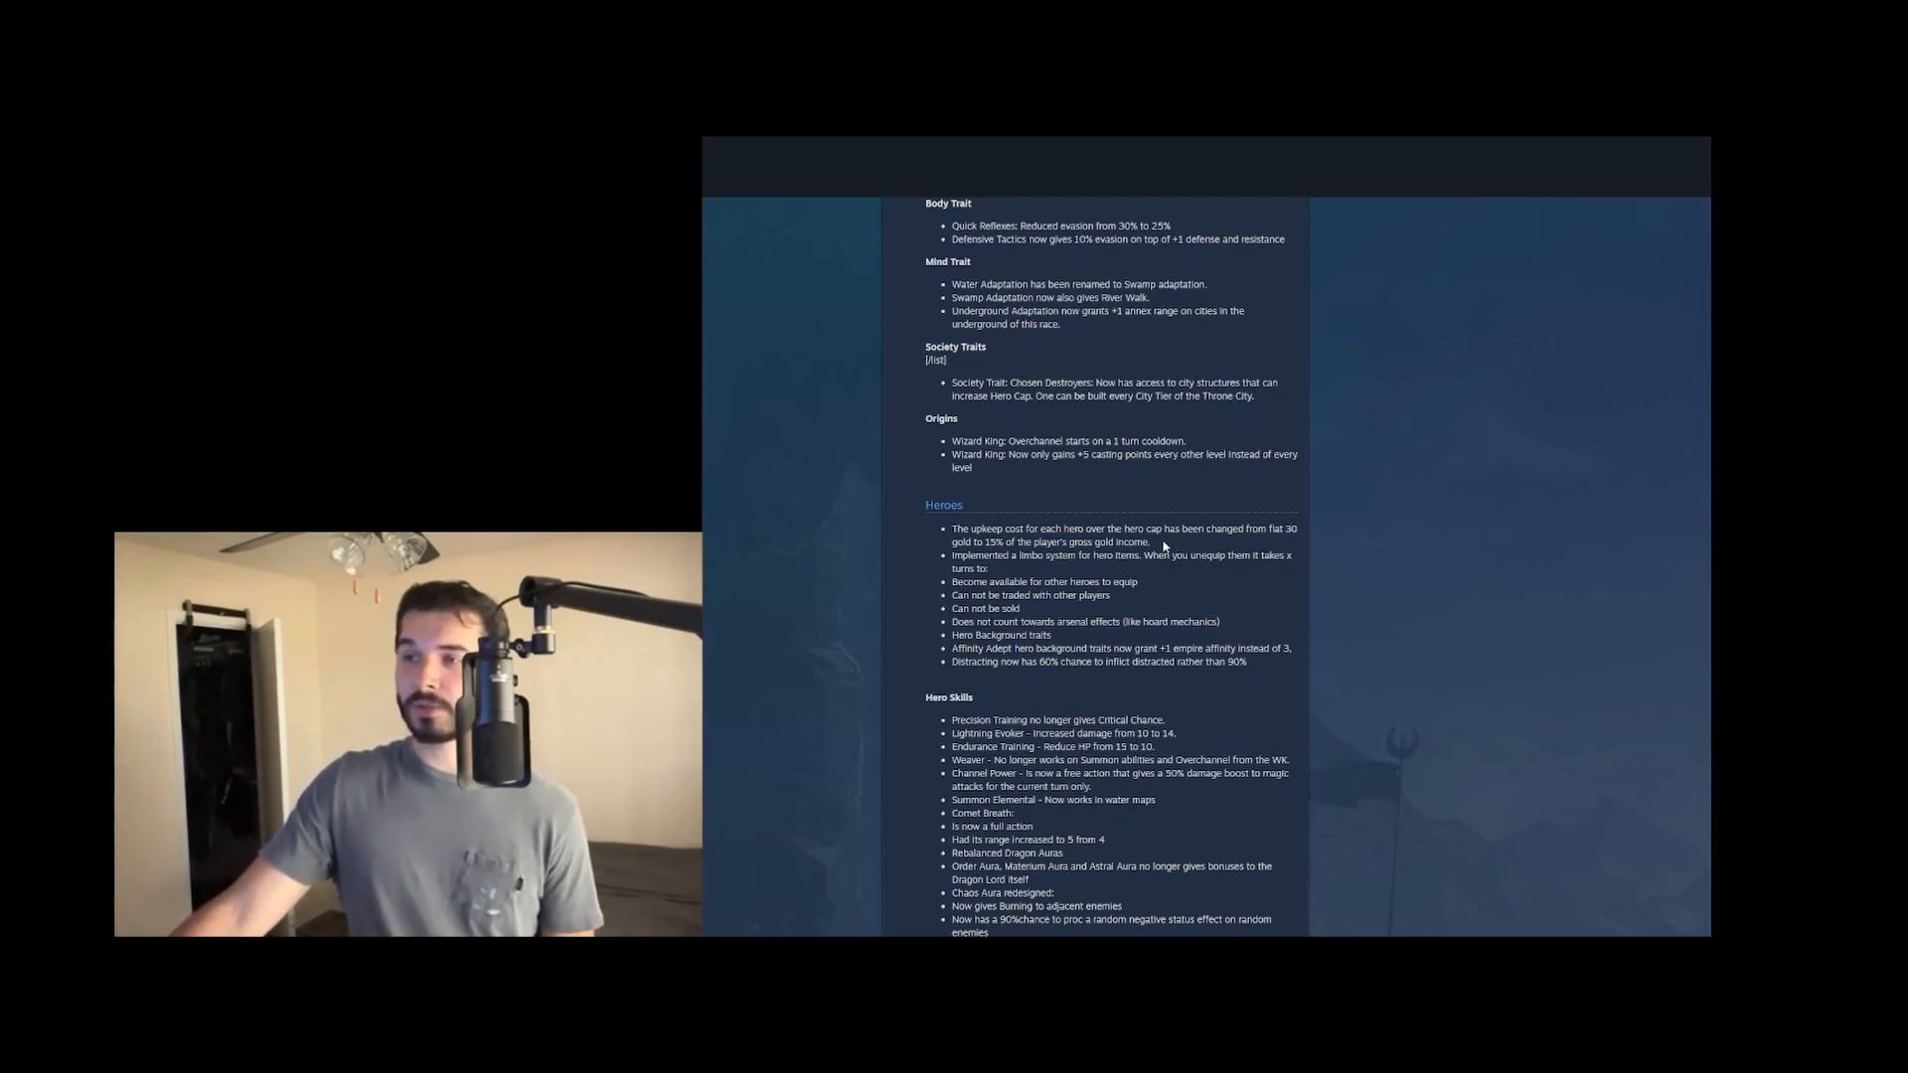
{"action": "left_click_drag", "start_coordinate": [952, 528], "coordinate": [1150, 541]}
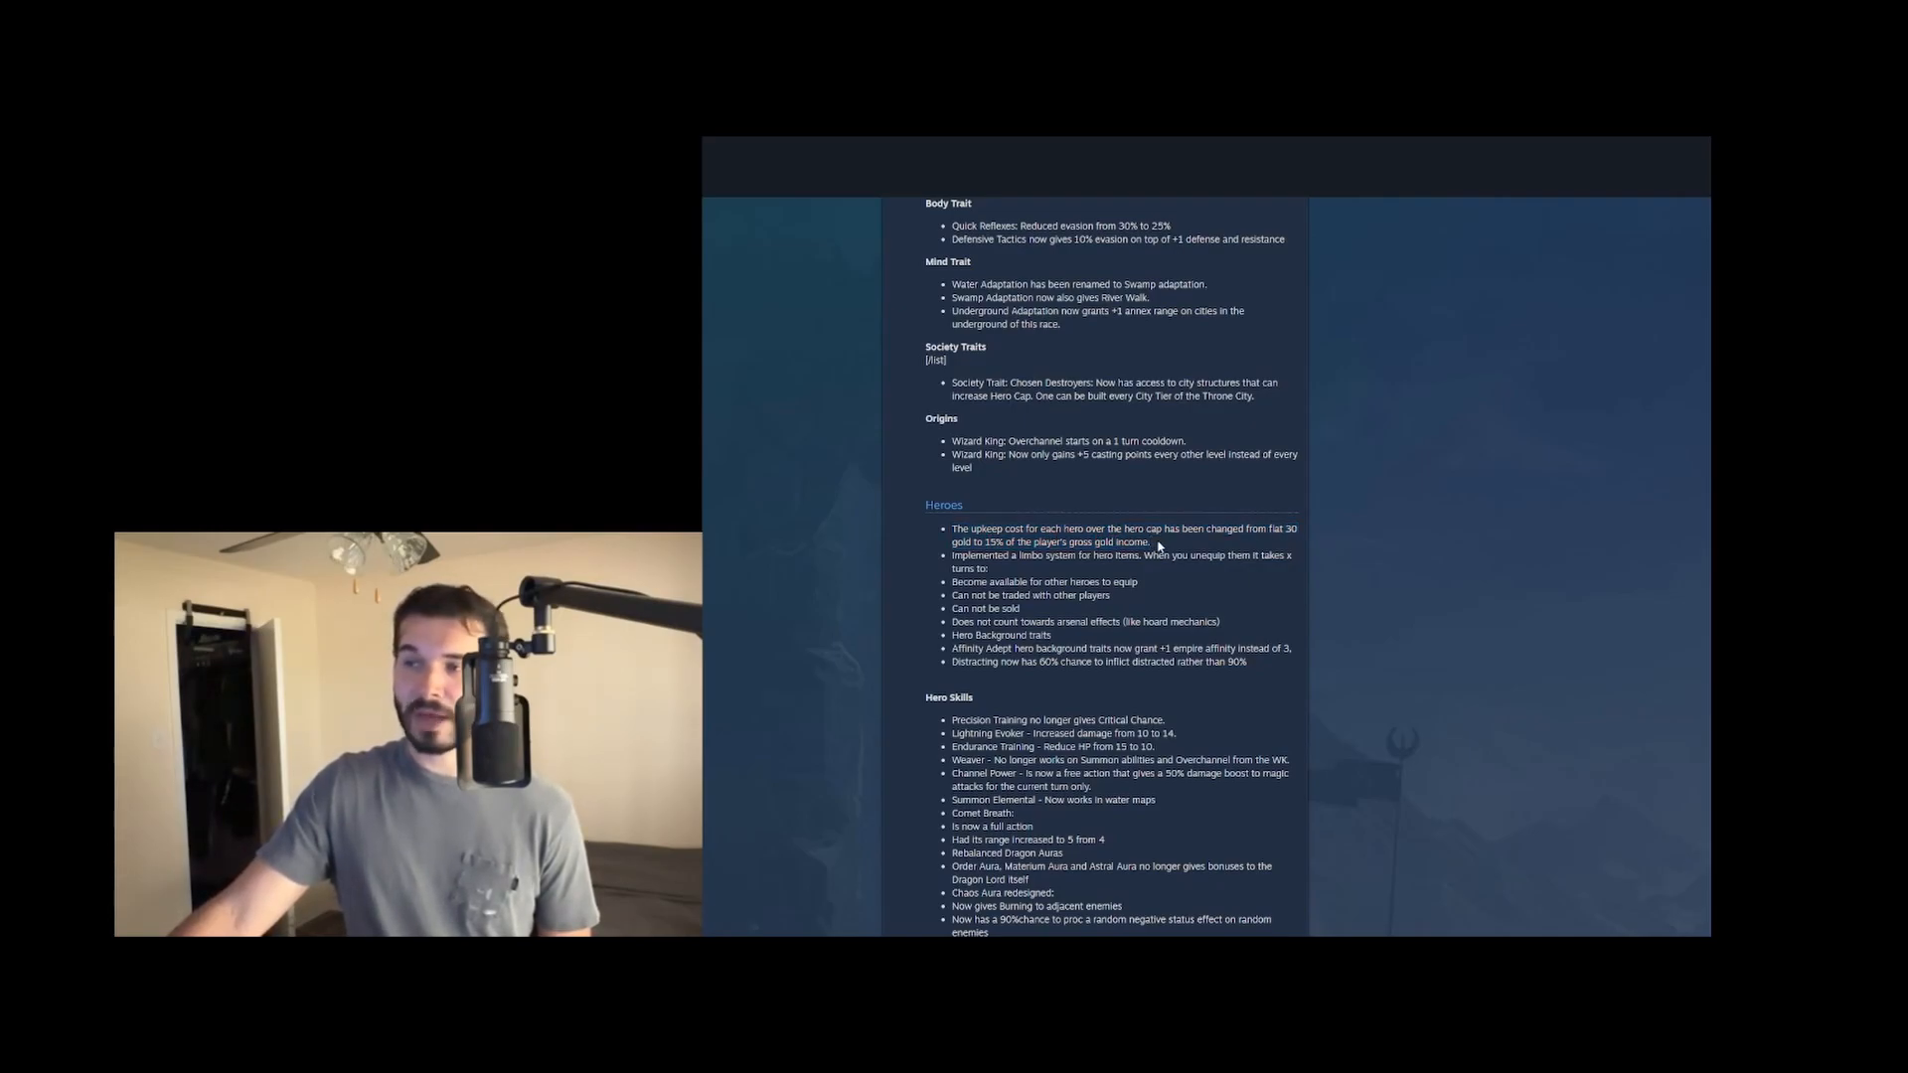
{"action": "left_click_drag", "start_coordinate": [972, 541], "coordinate": [1149, 540]}
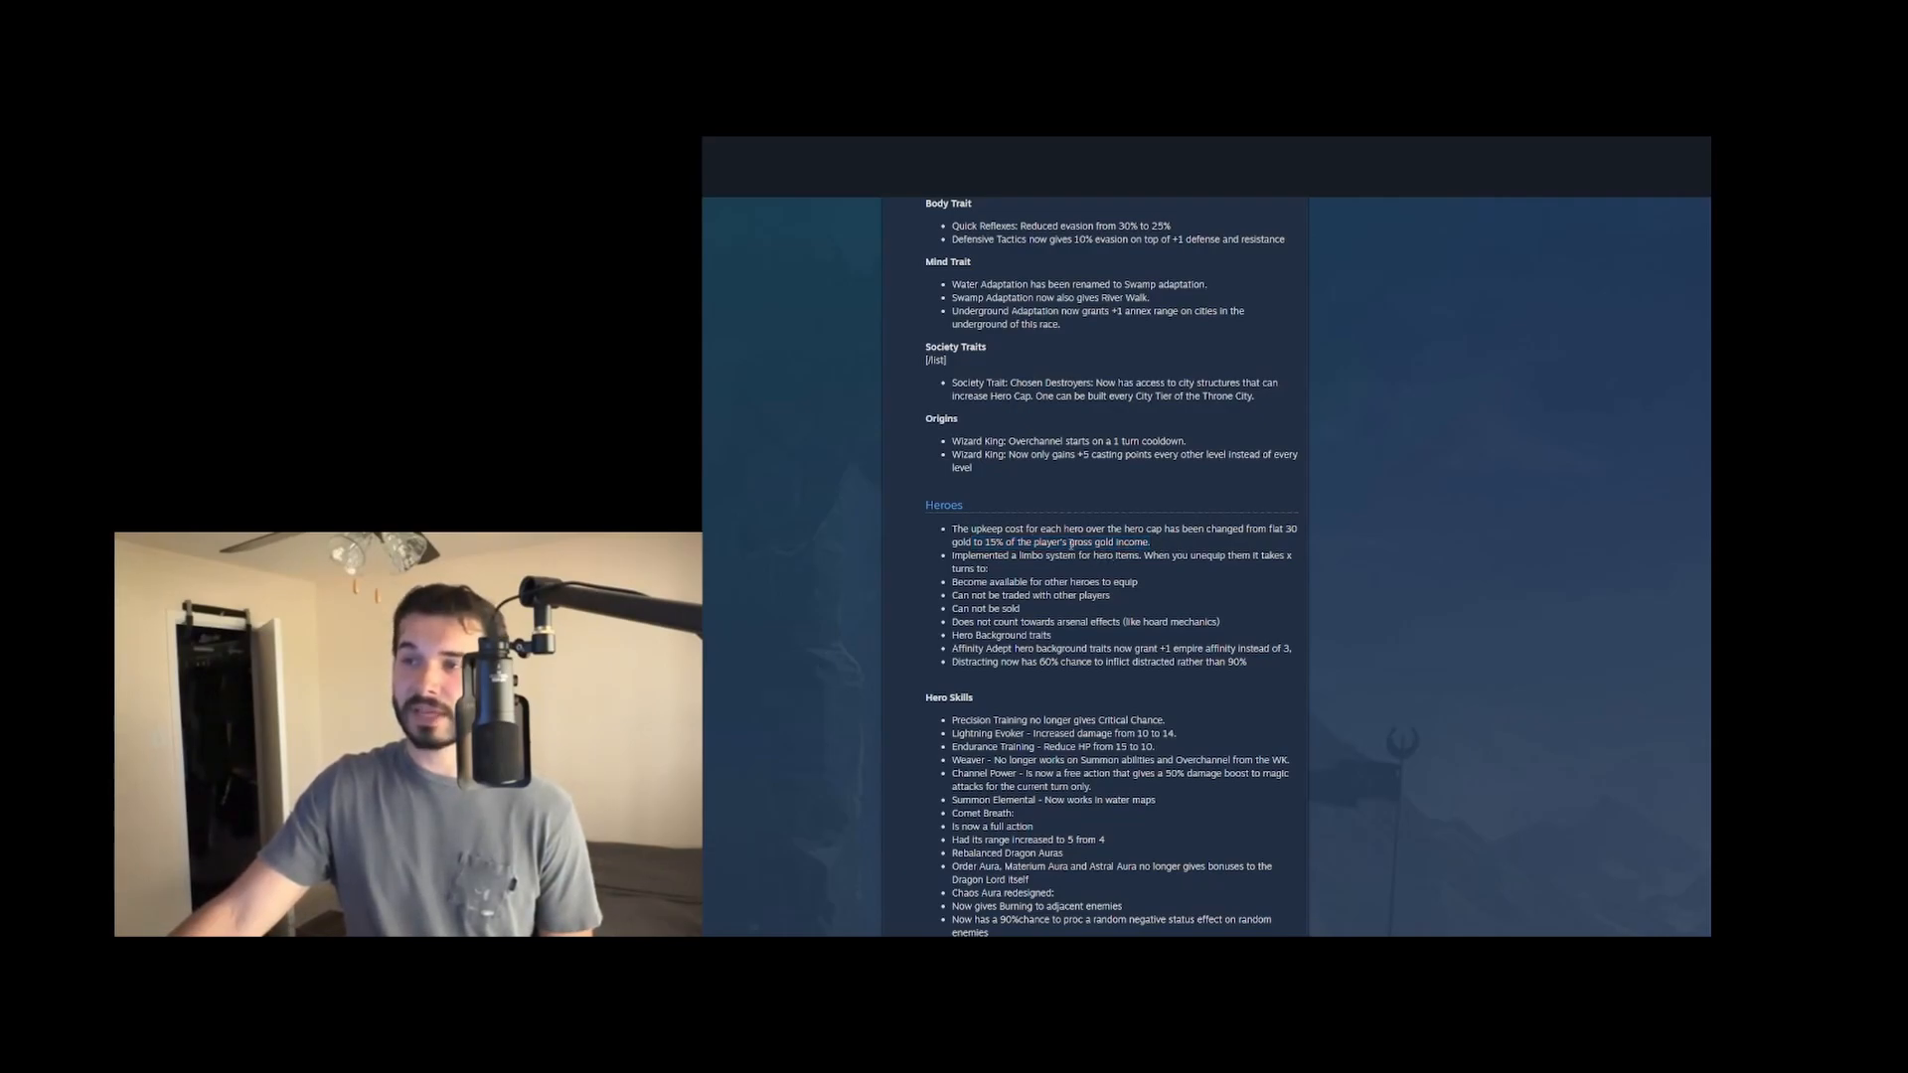
{"action": "mouse_move", "coordinate": [1071, 570]}
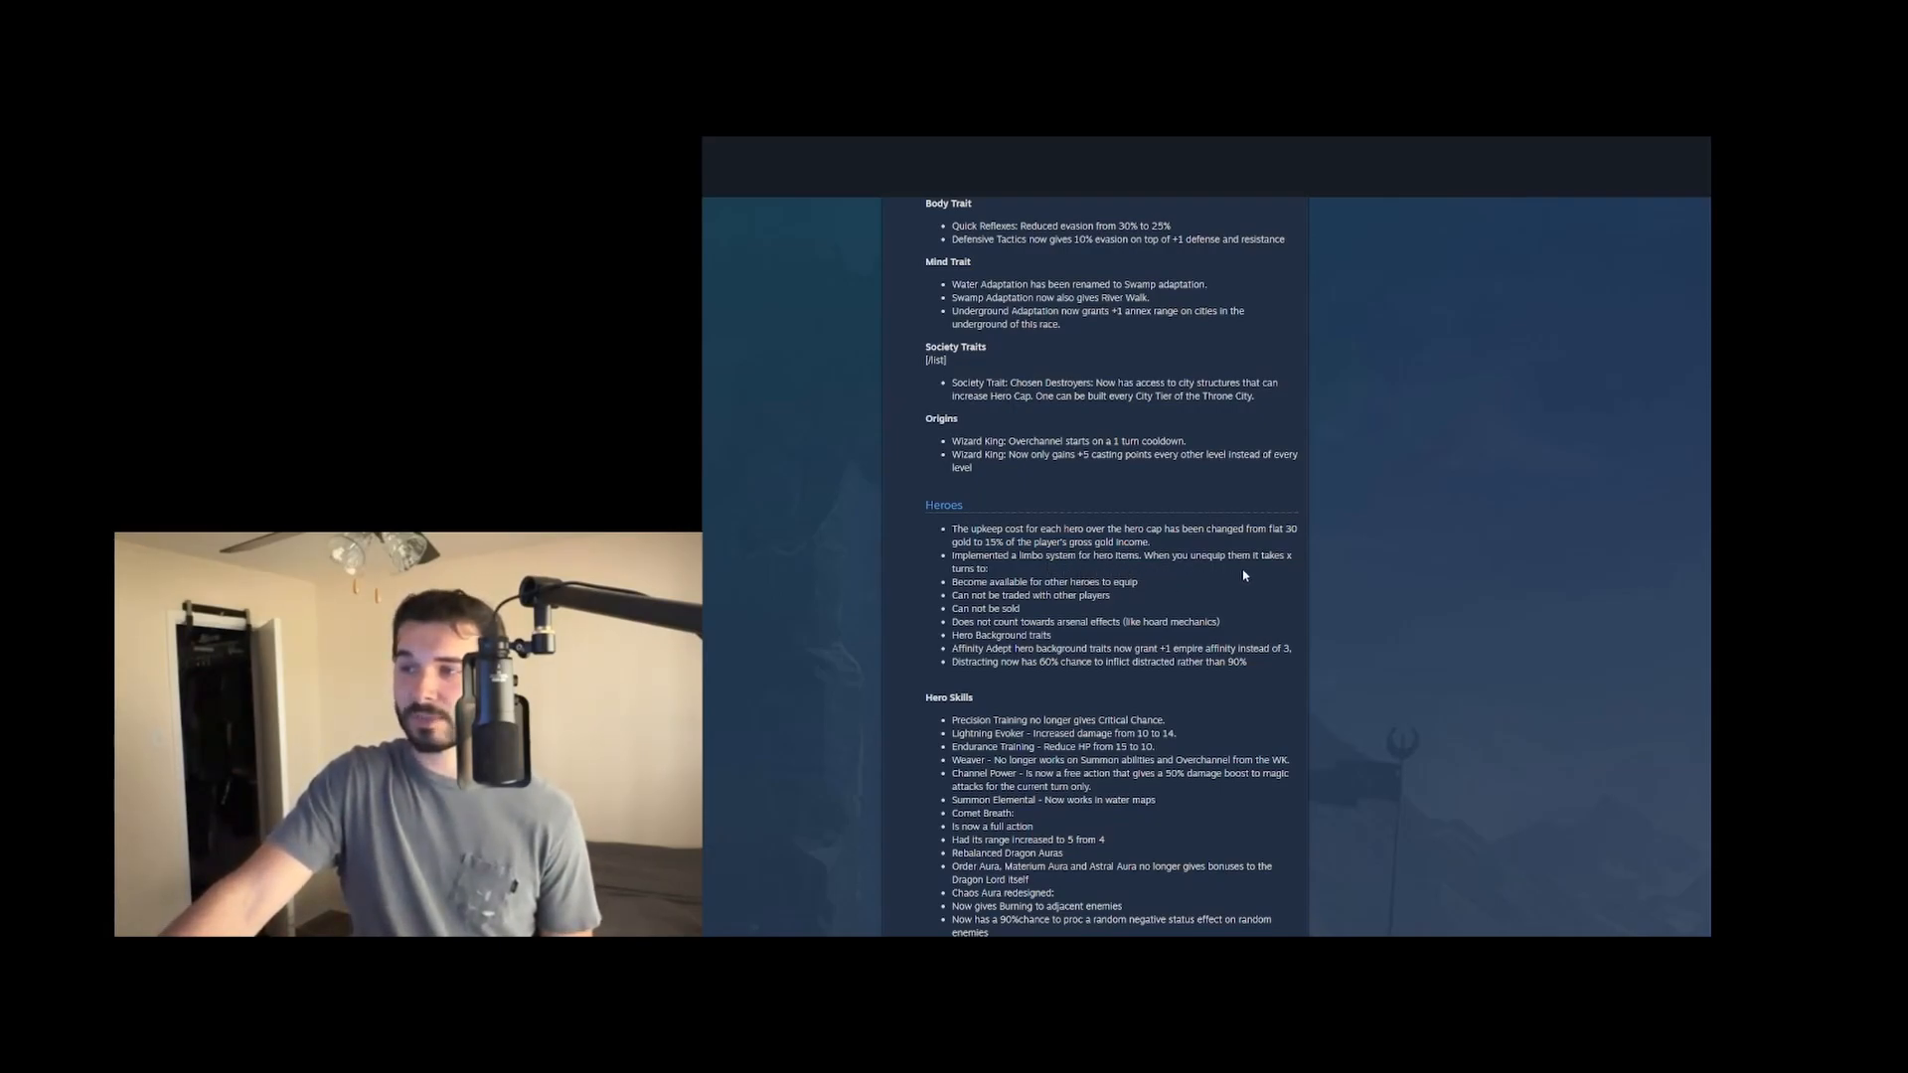
{"action": "mouse_move", "coordinate": [1029, 578]}
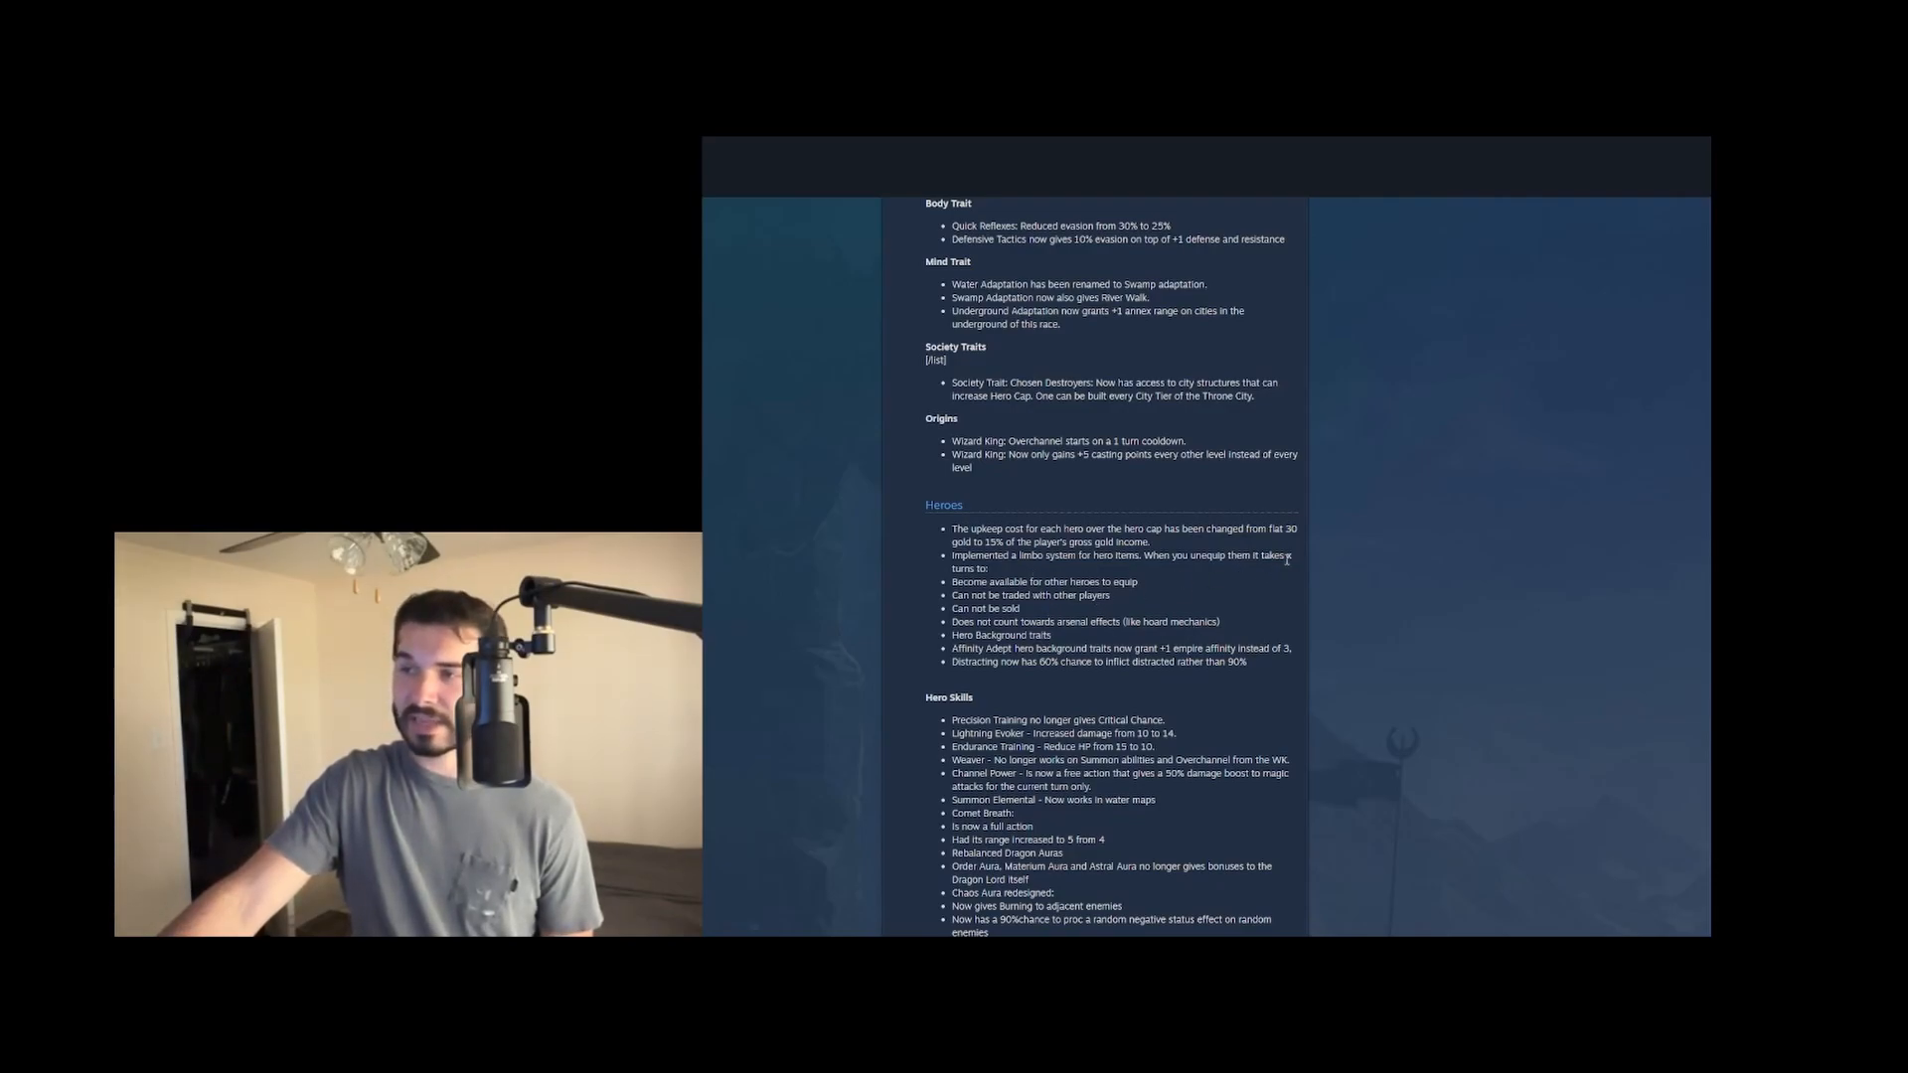
{"action": "mouse_move", "coordinate": [1278, 578]}
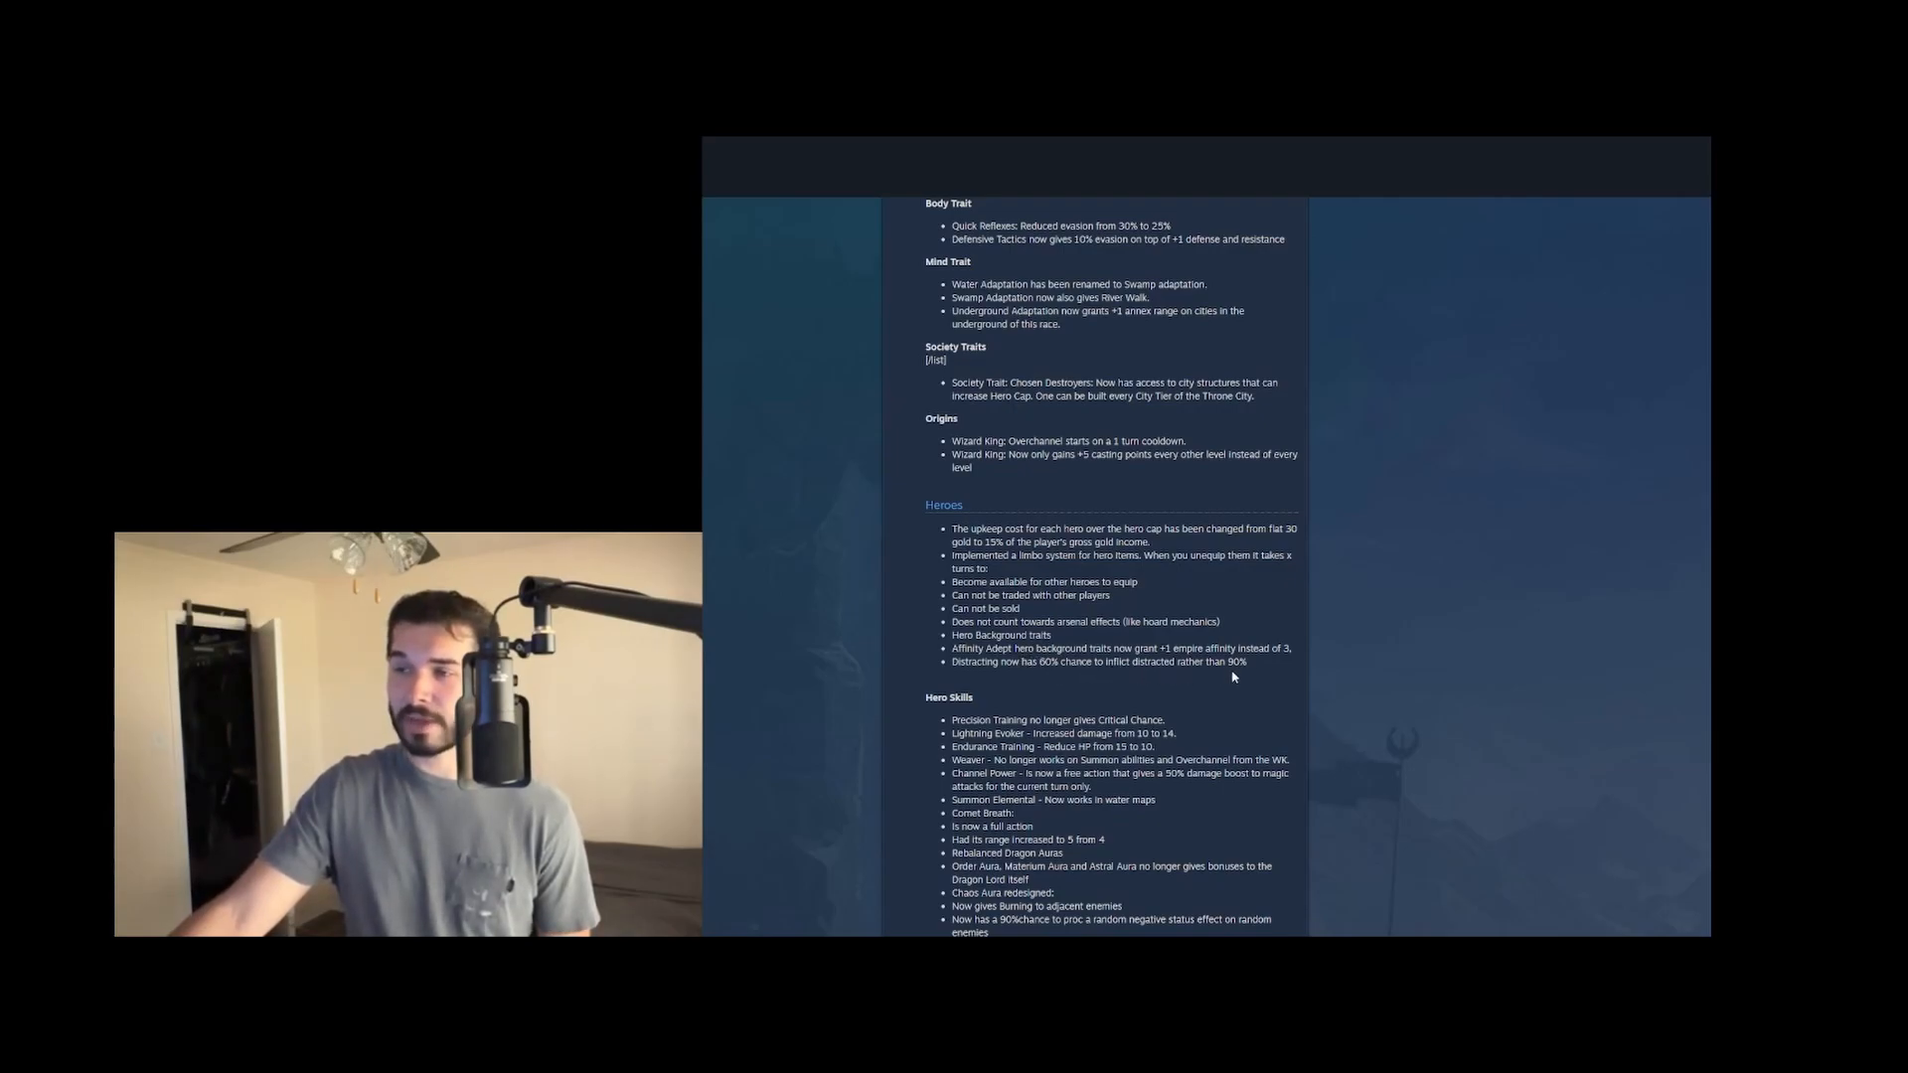
Read into the Hero Skills section through the Chaos Aura redesign, selecting words along the way
{"action": "double_click", "coordinate": [973, 661]}
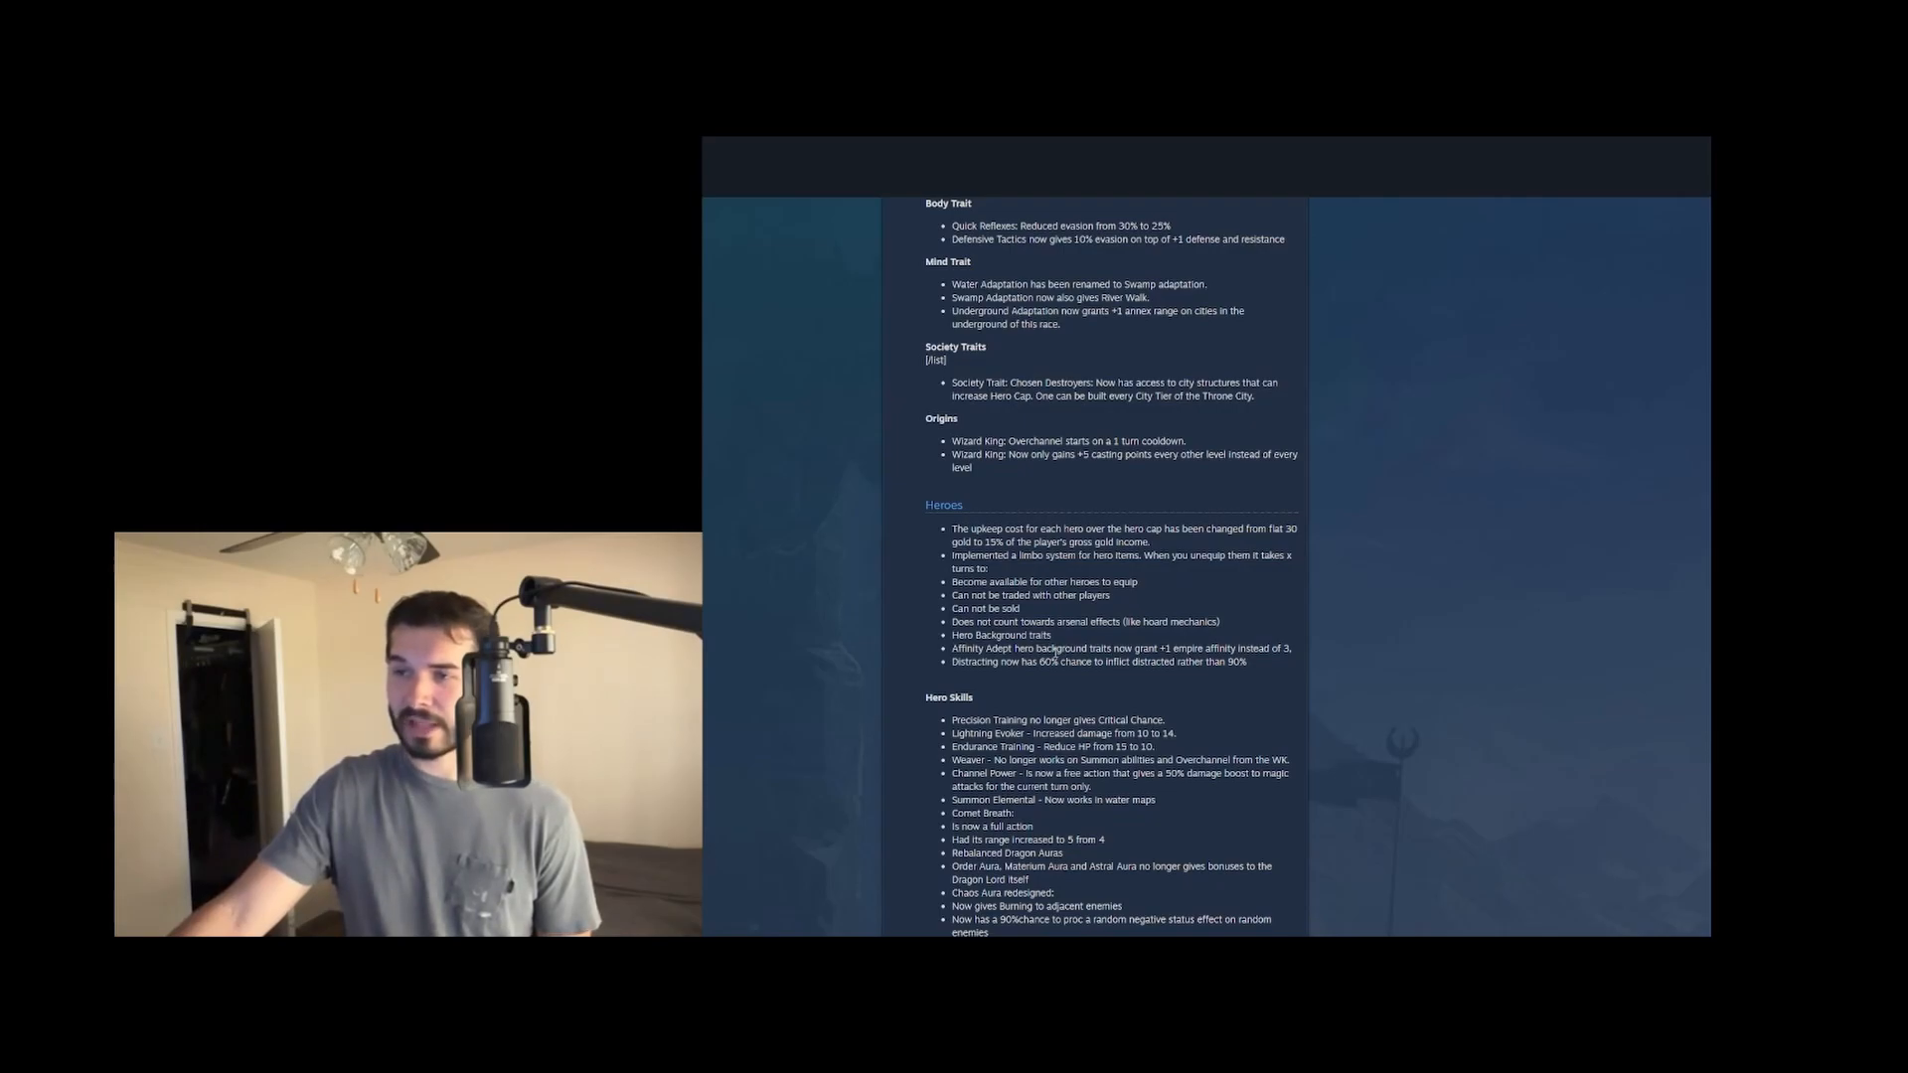
{"action": "double_click", "coordinate": [974, 661]}
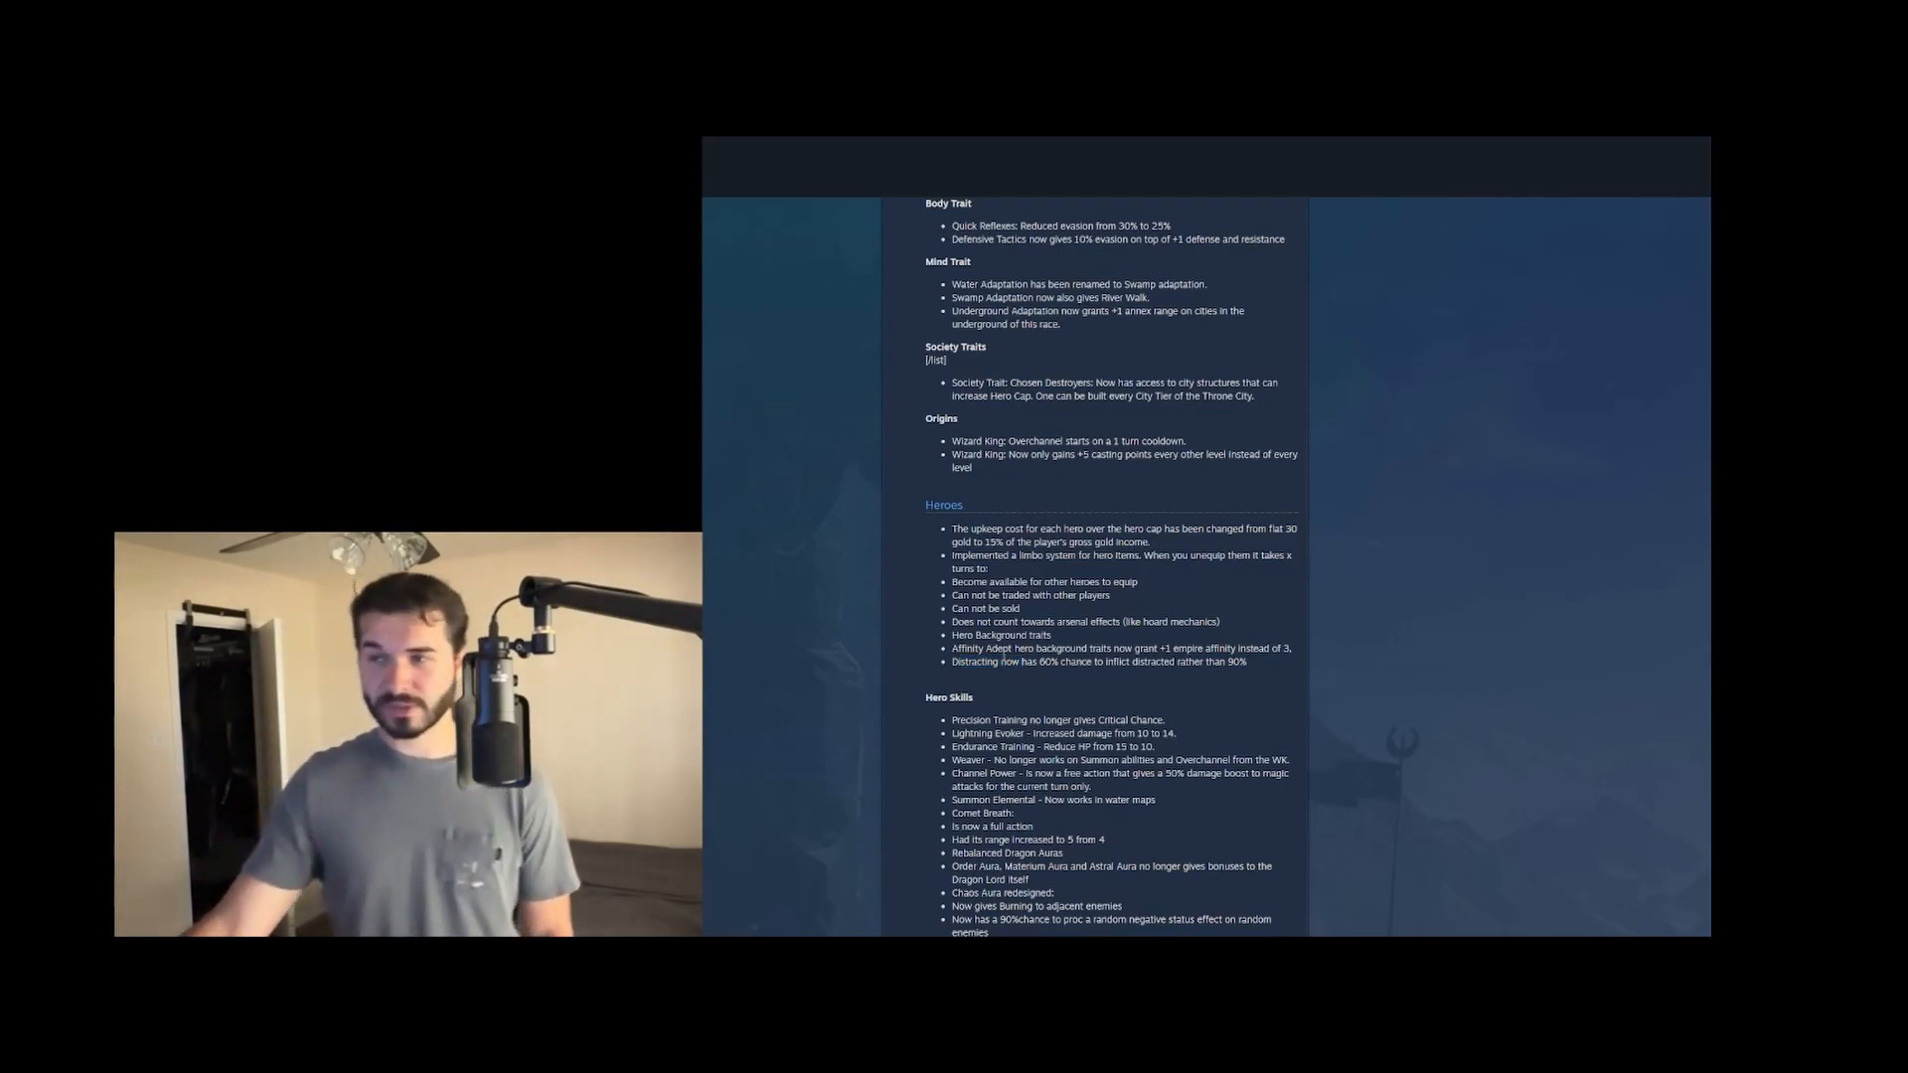
{"action": "double_click", "coordinate": [980, 648]}
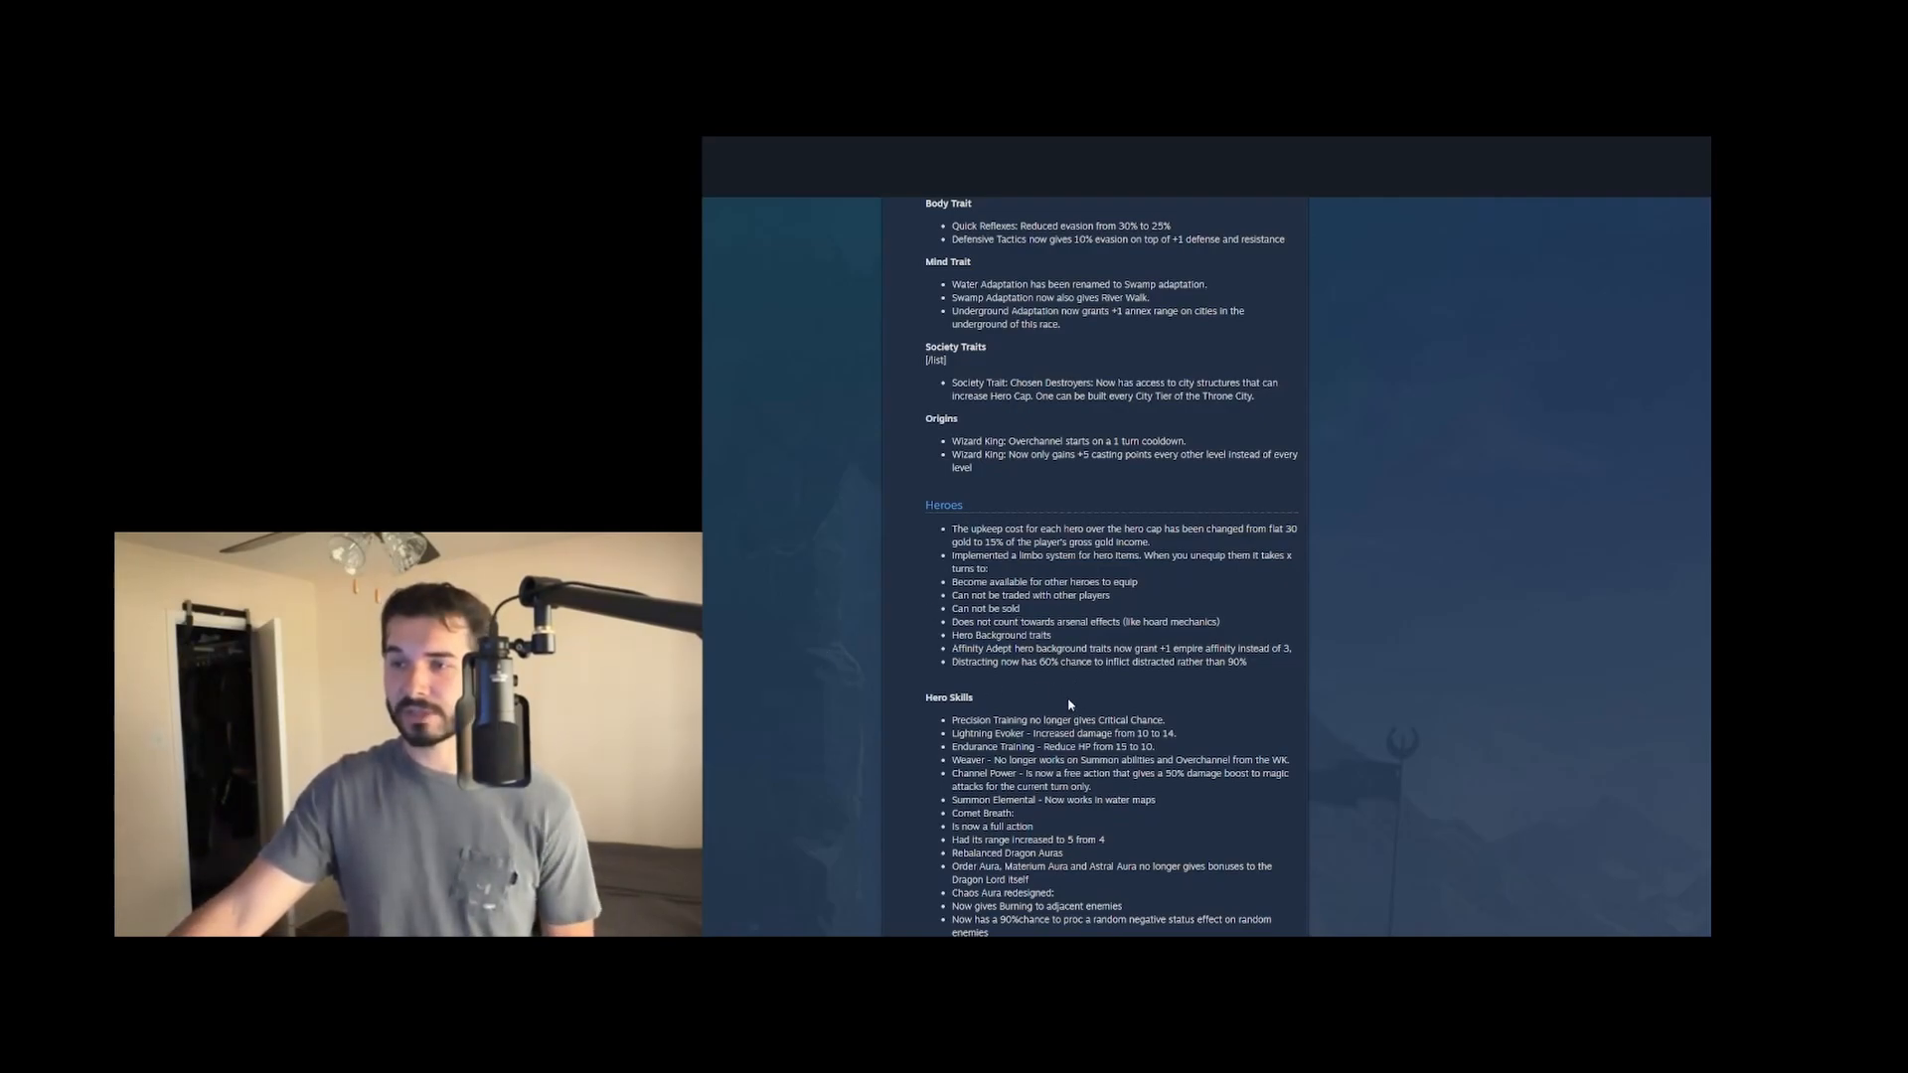
{"action": "scroll", "scroll_direction": "down", "scroll_amount": 3}
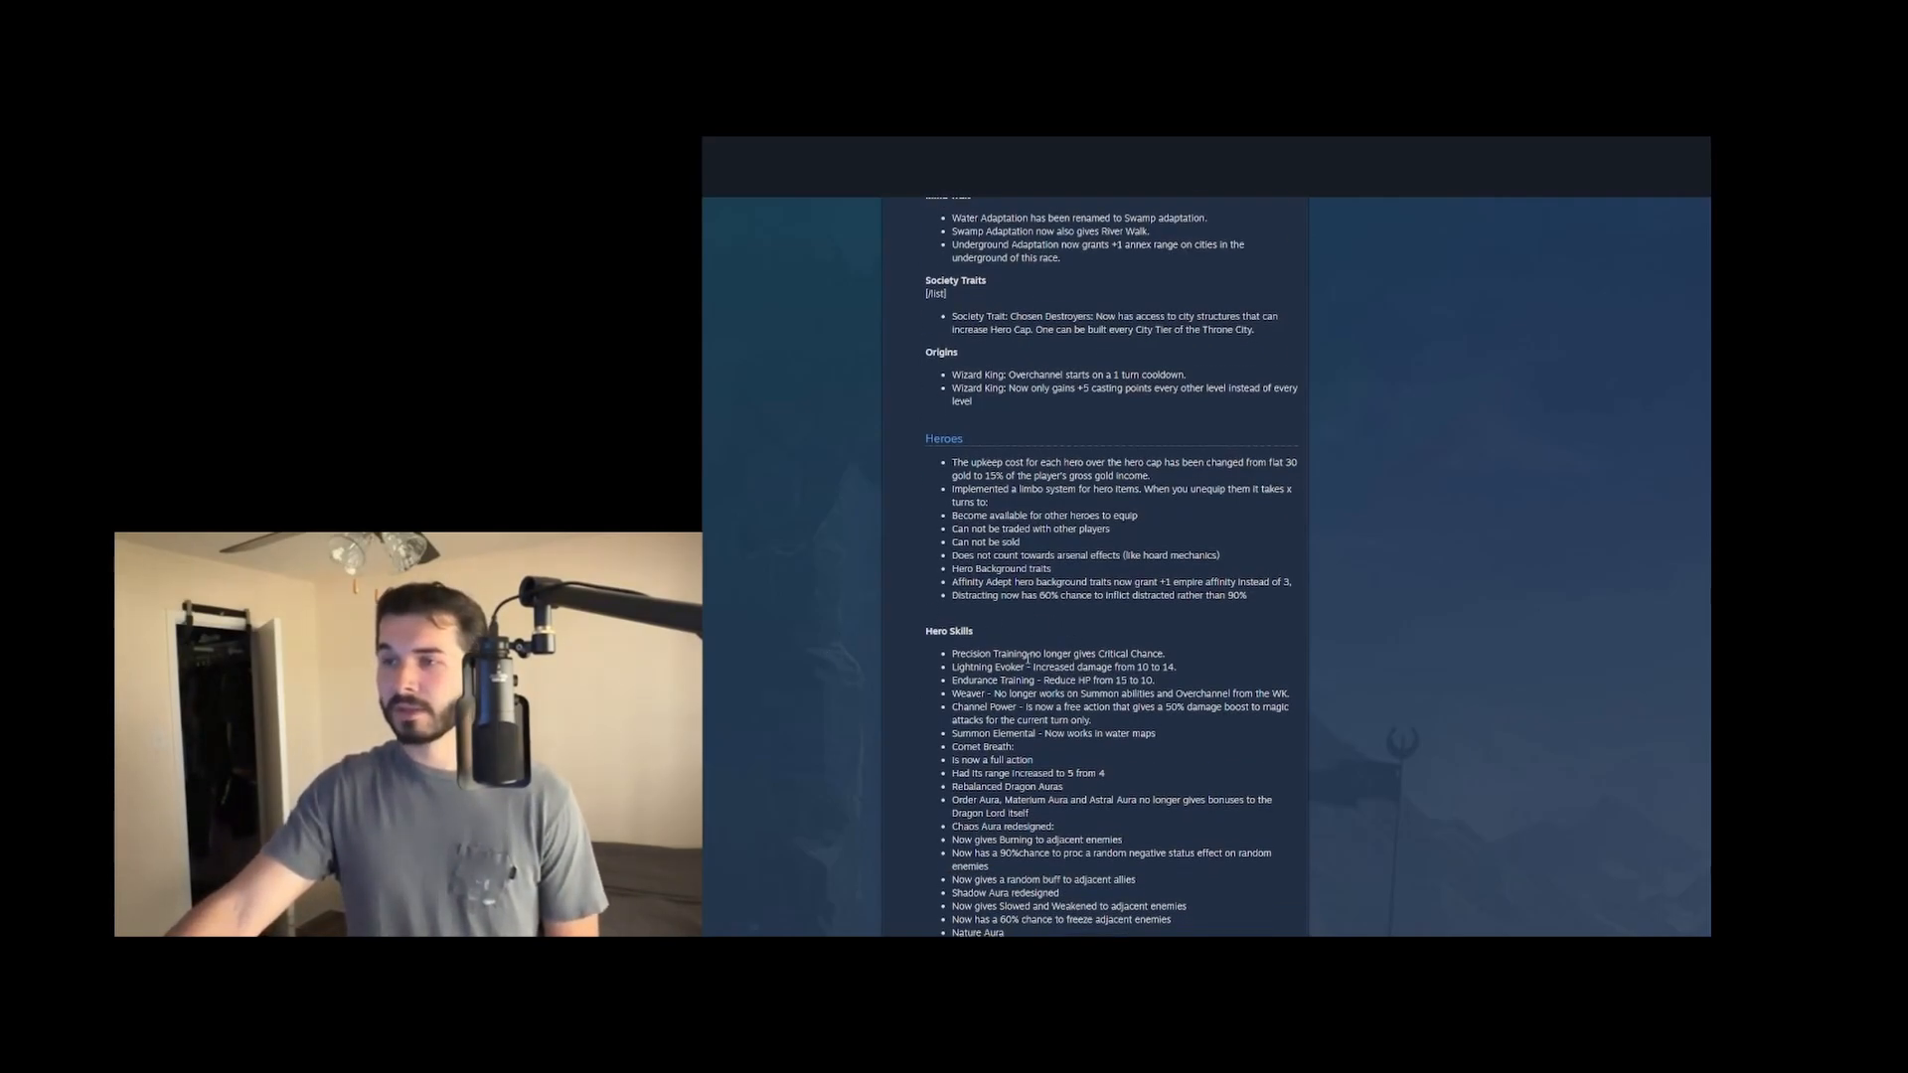
{"action": "scroll", "scroll_direction": "down", "scroll_amount": 3}
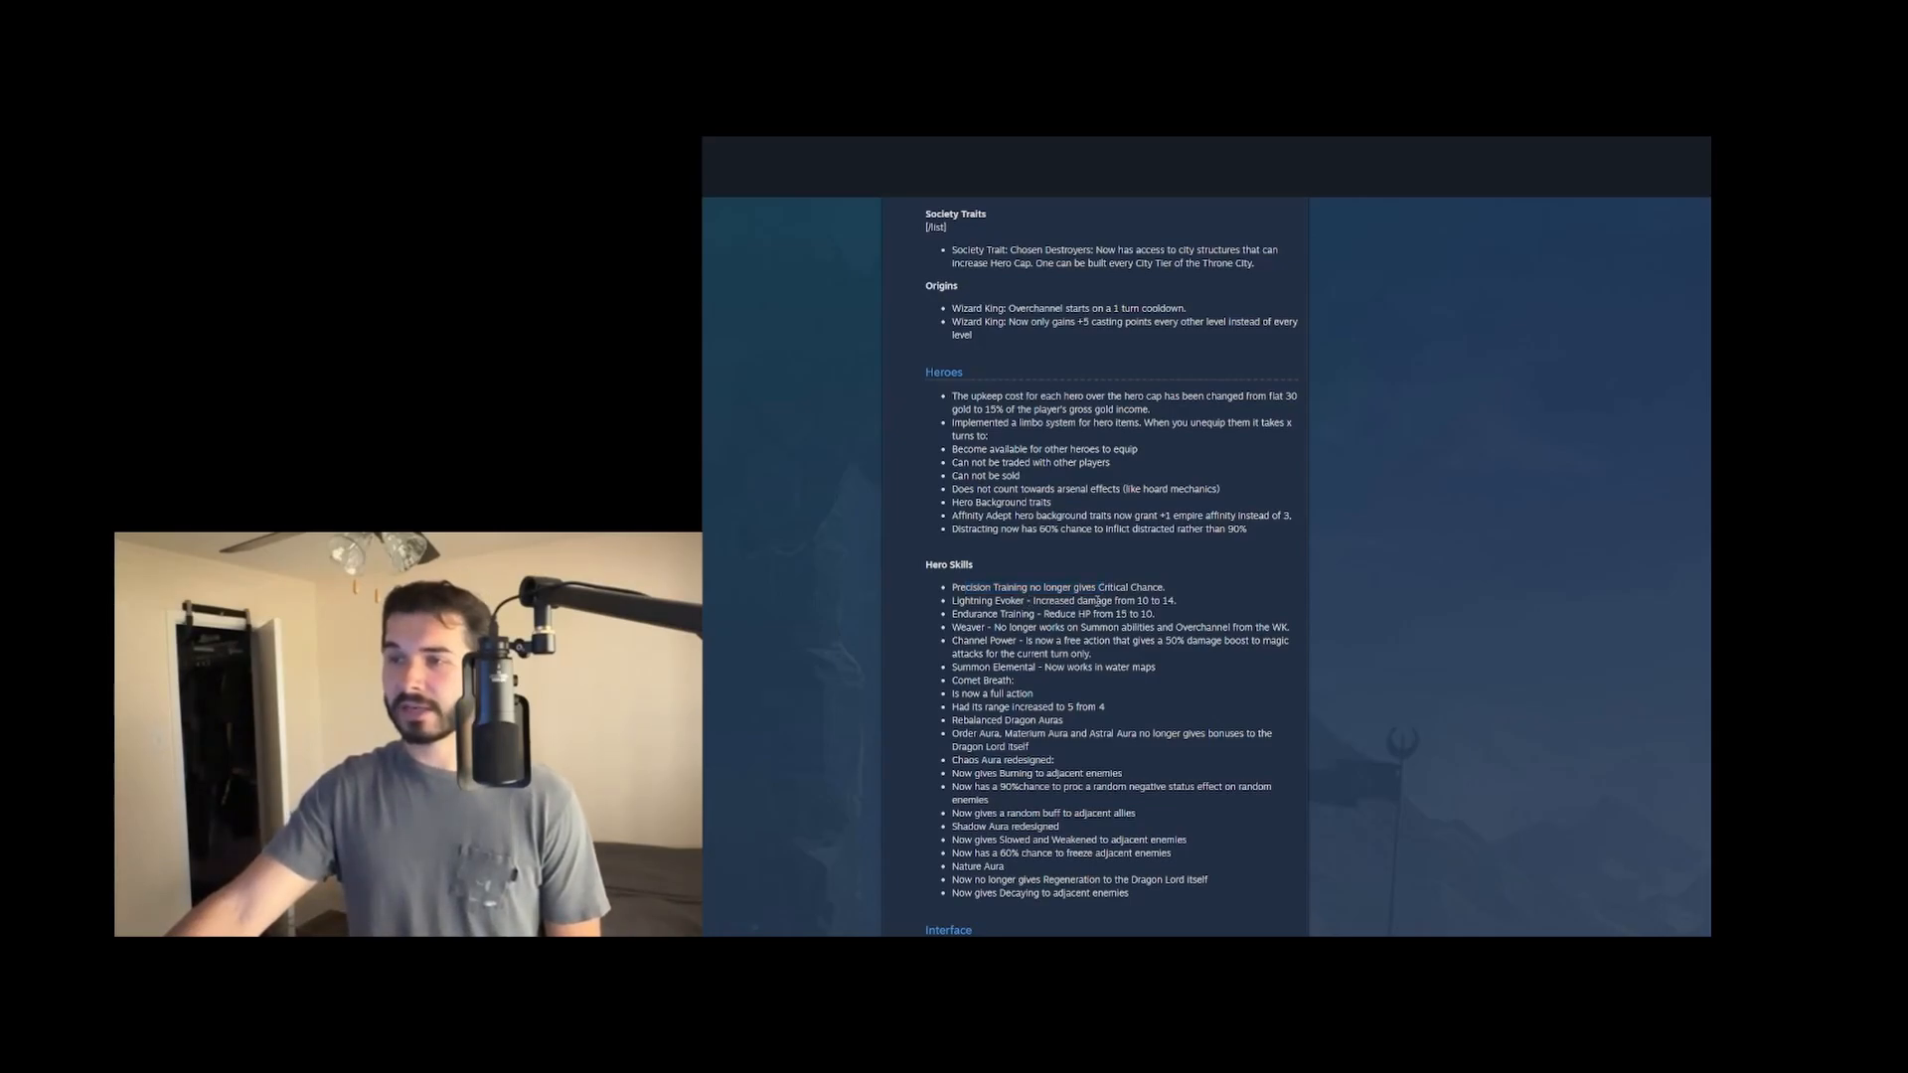
{"action": "left_click_drag", "start_coordinate": [1110, 600], "coordinate": [1175, 600]}
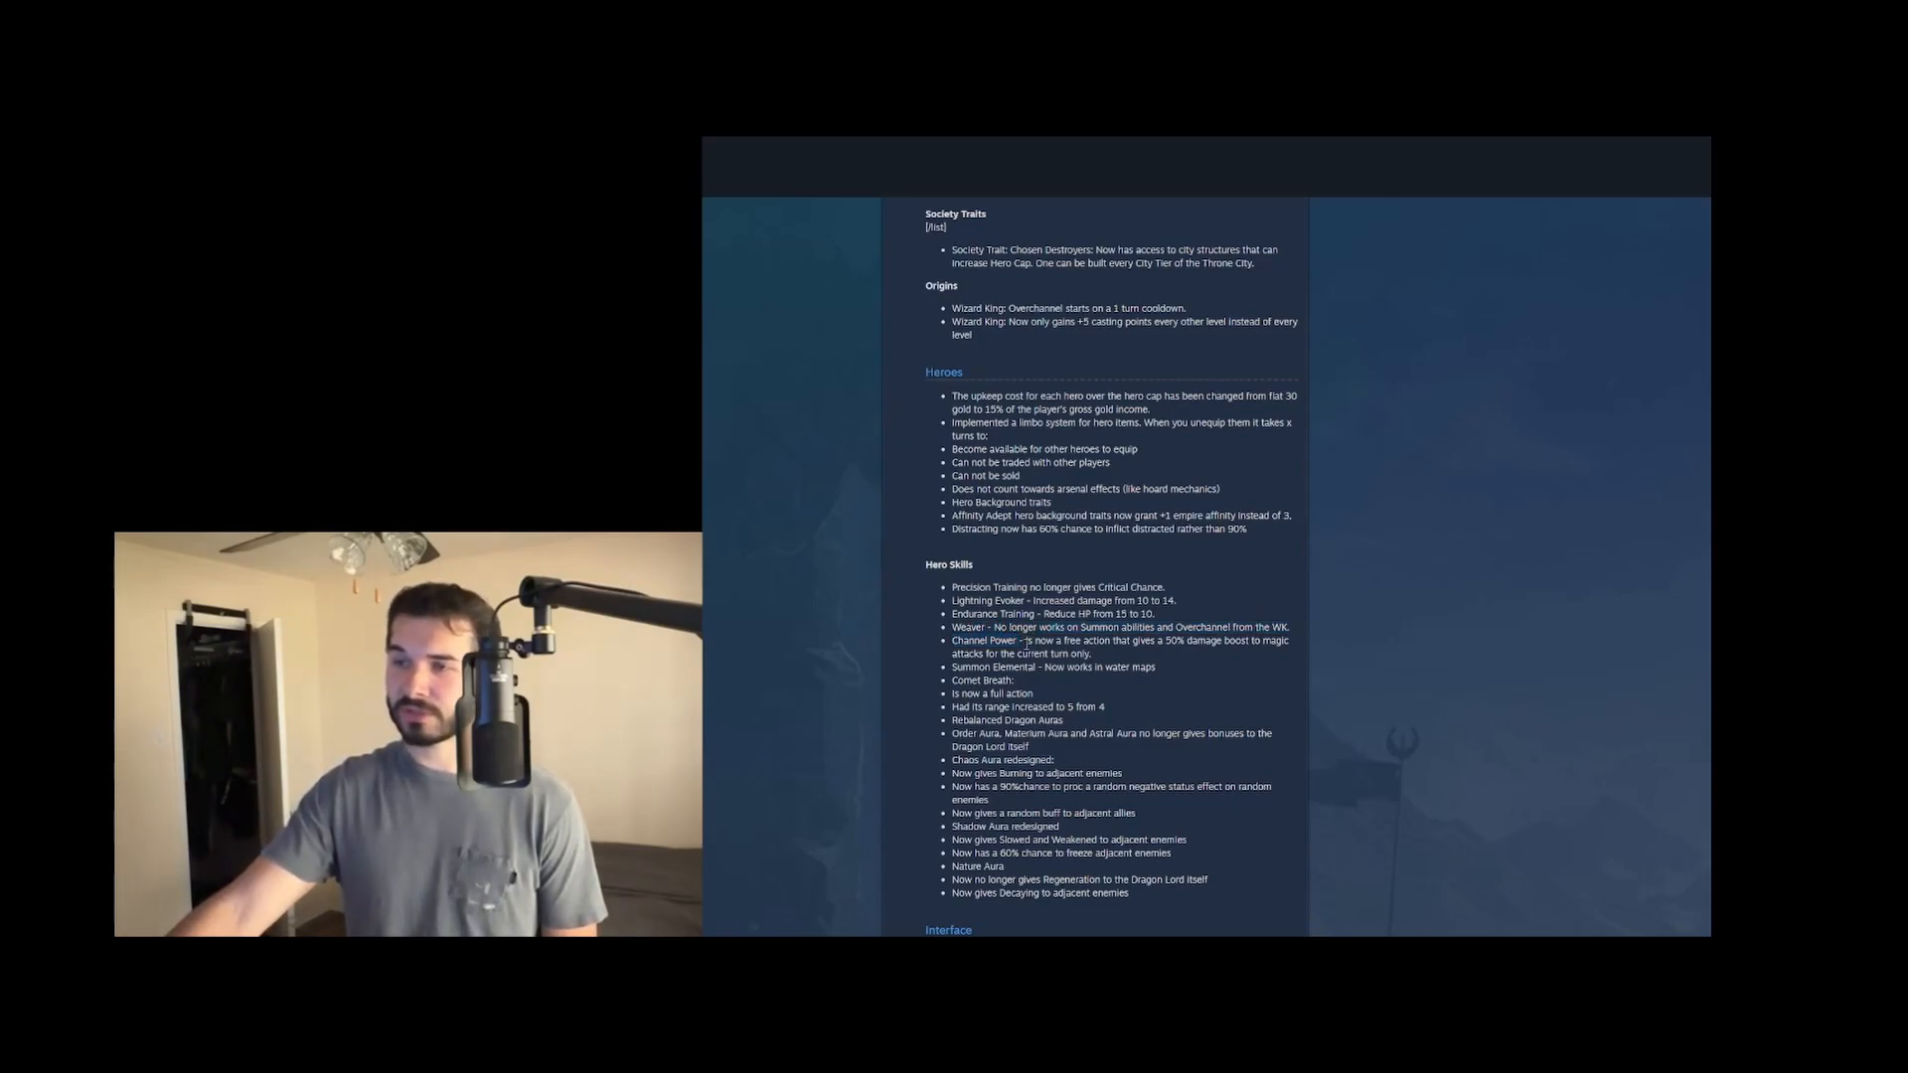
{"action": "left_click_drag", "start_coordinate": [1021, 642], "coordinate": [1174, 642]}
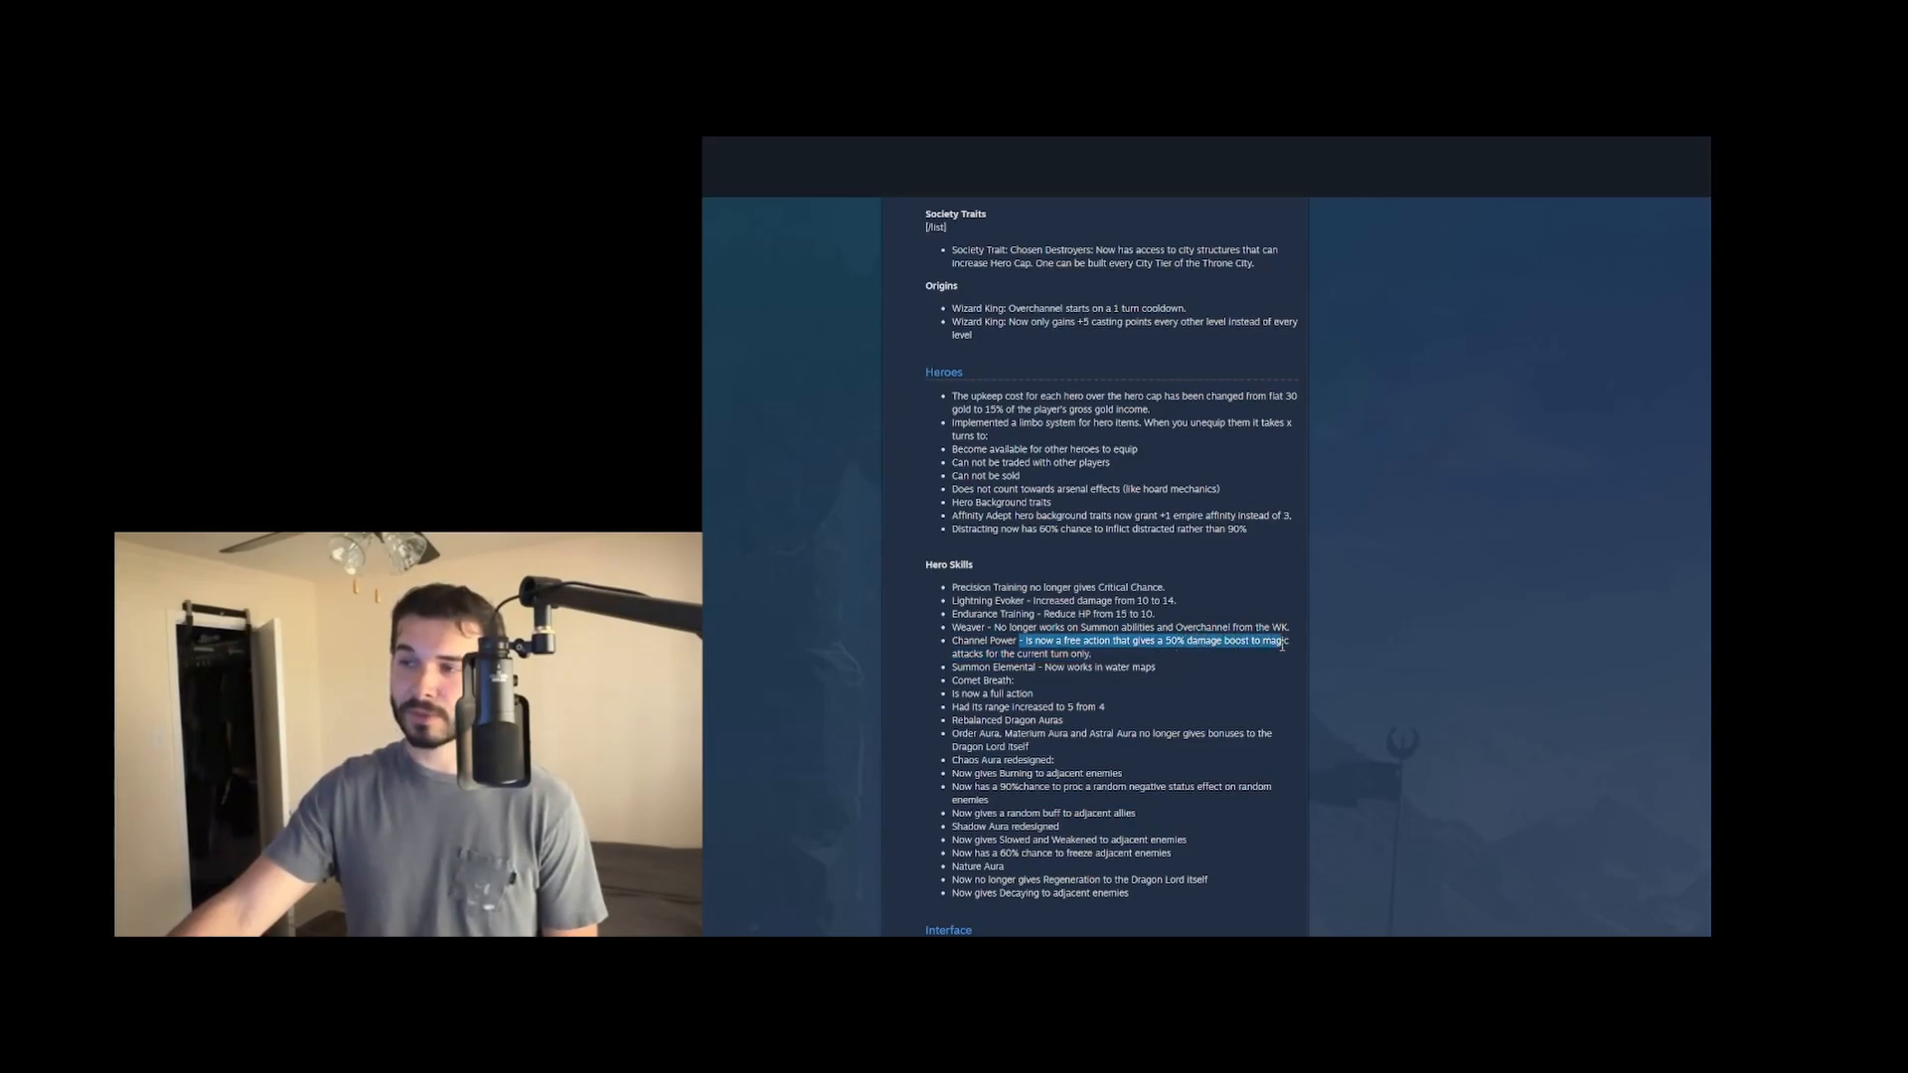
{"action": "left_click_drag", "start_coordinate": [1284, 641], "coordinate": [1095, 653]}
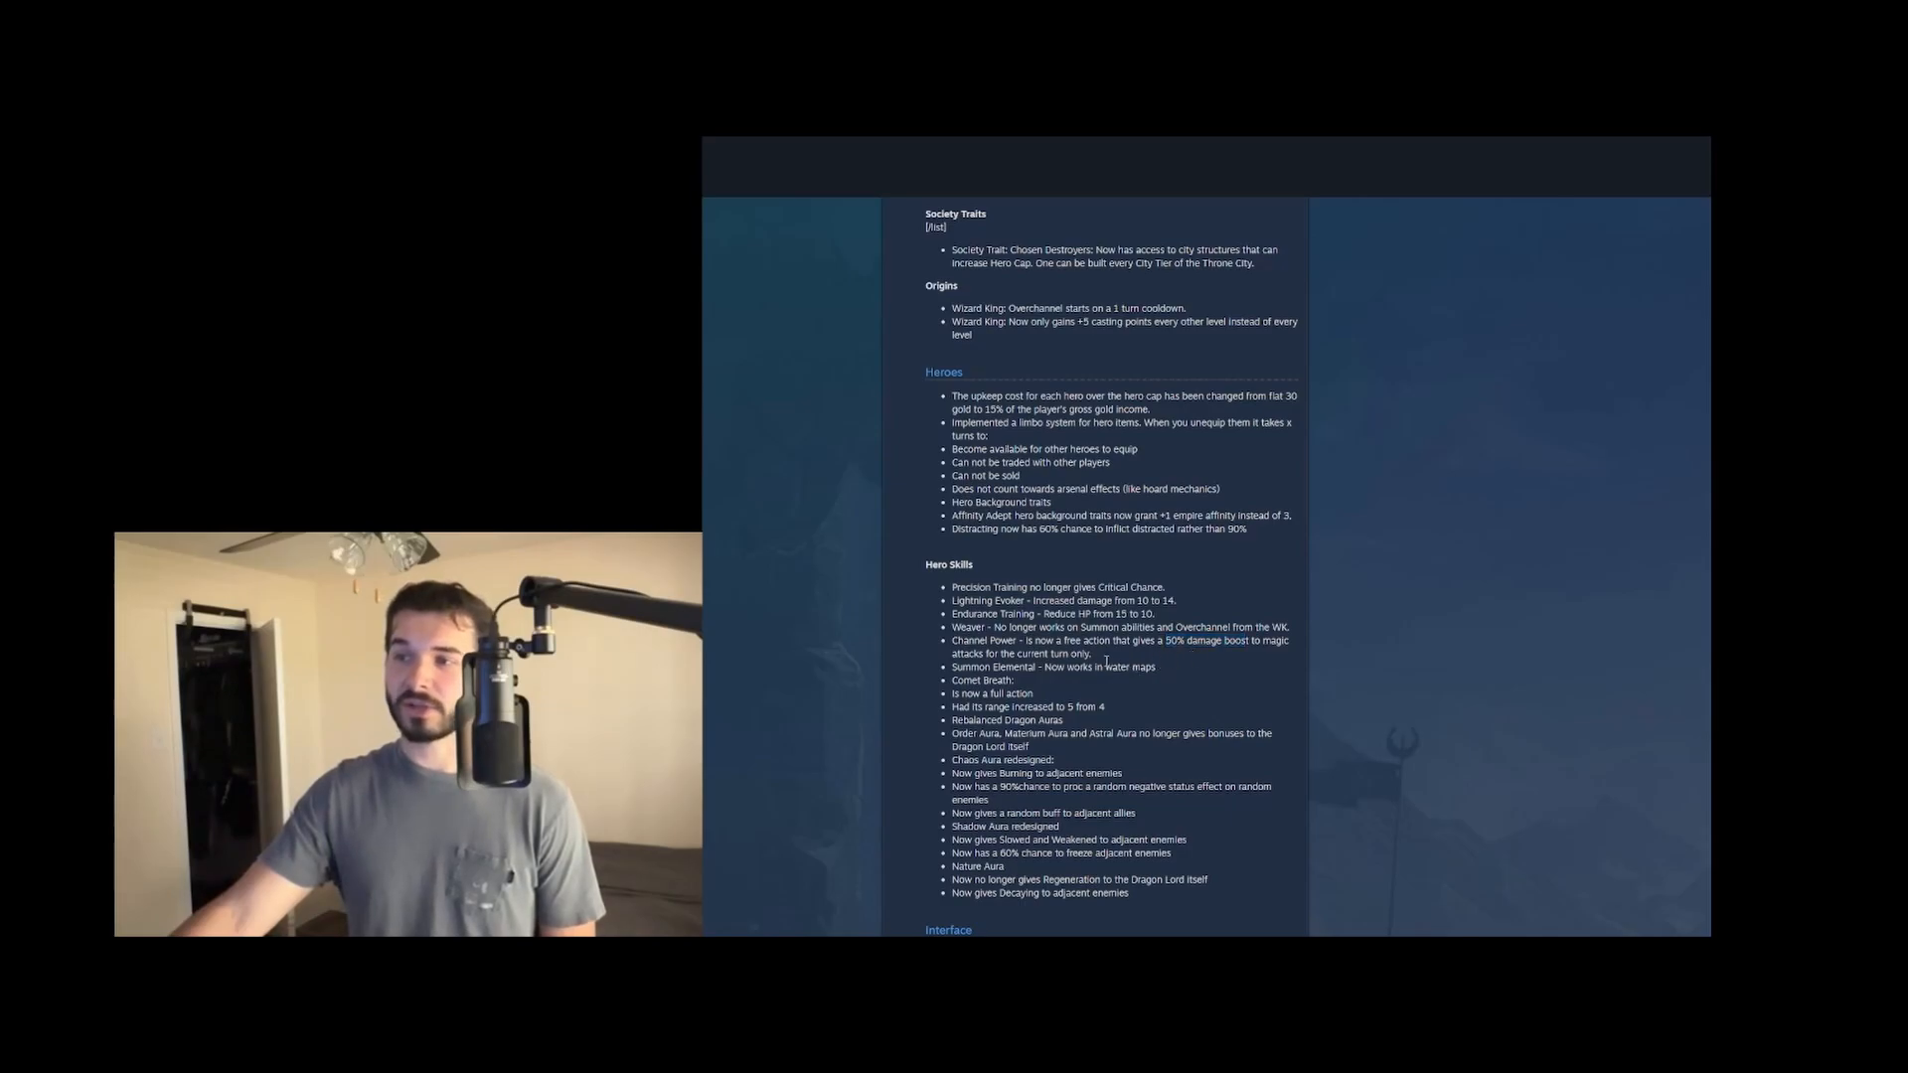
{"action": "mouse_move", "coordinate": [1140, 654]}
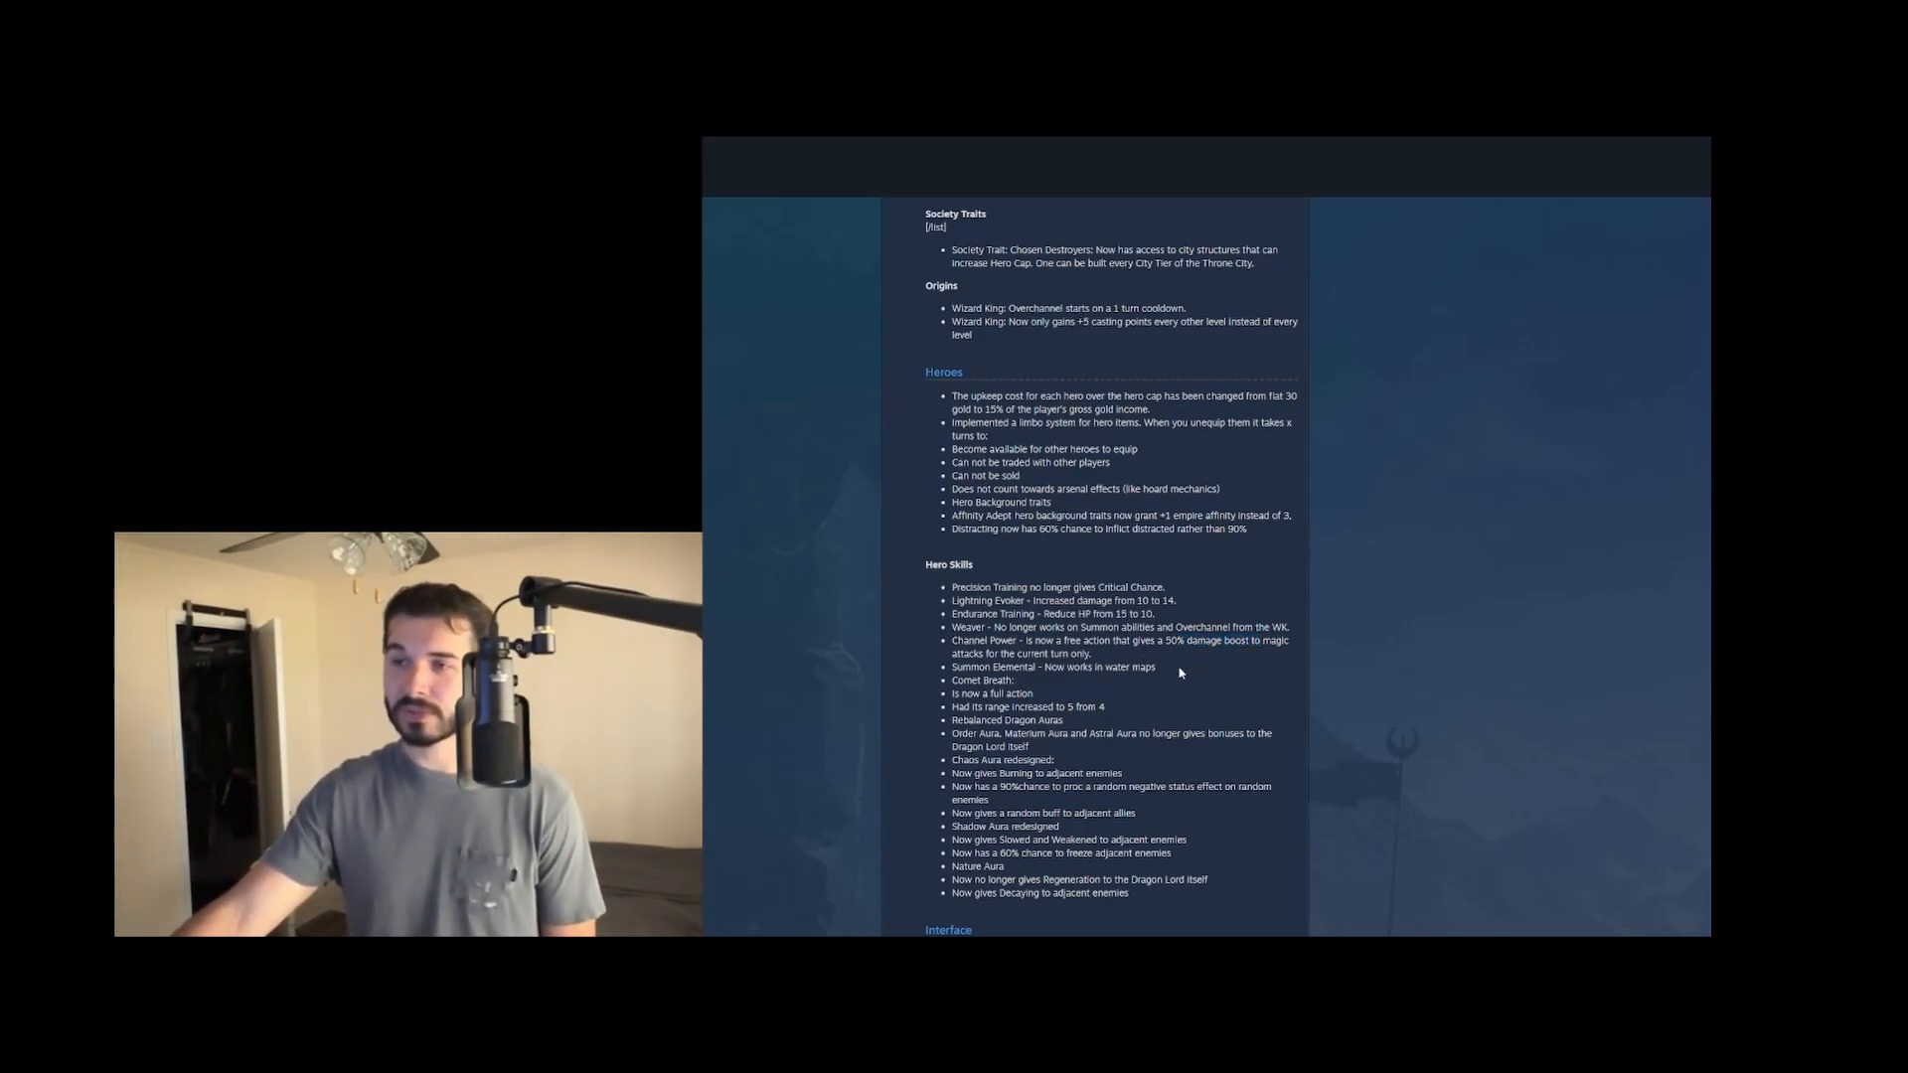
{"action": "left_click_drag", "start_coordinate": [1025, 640], "coordinate": [1093, 654]}
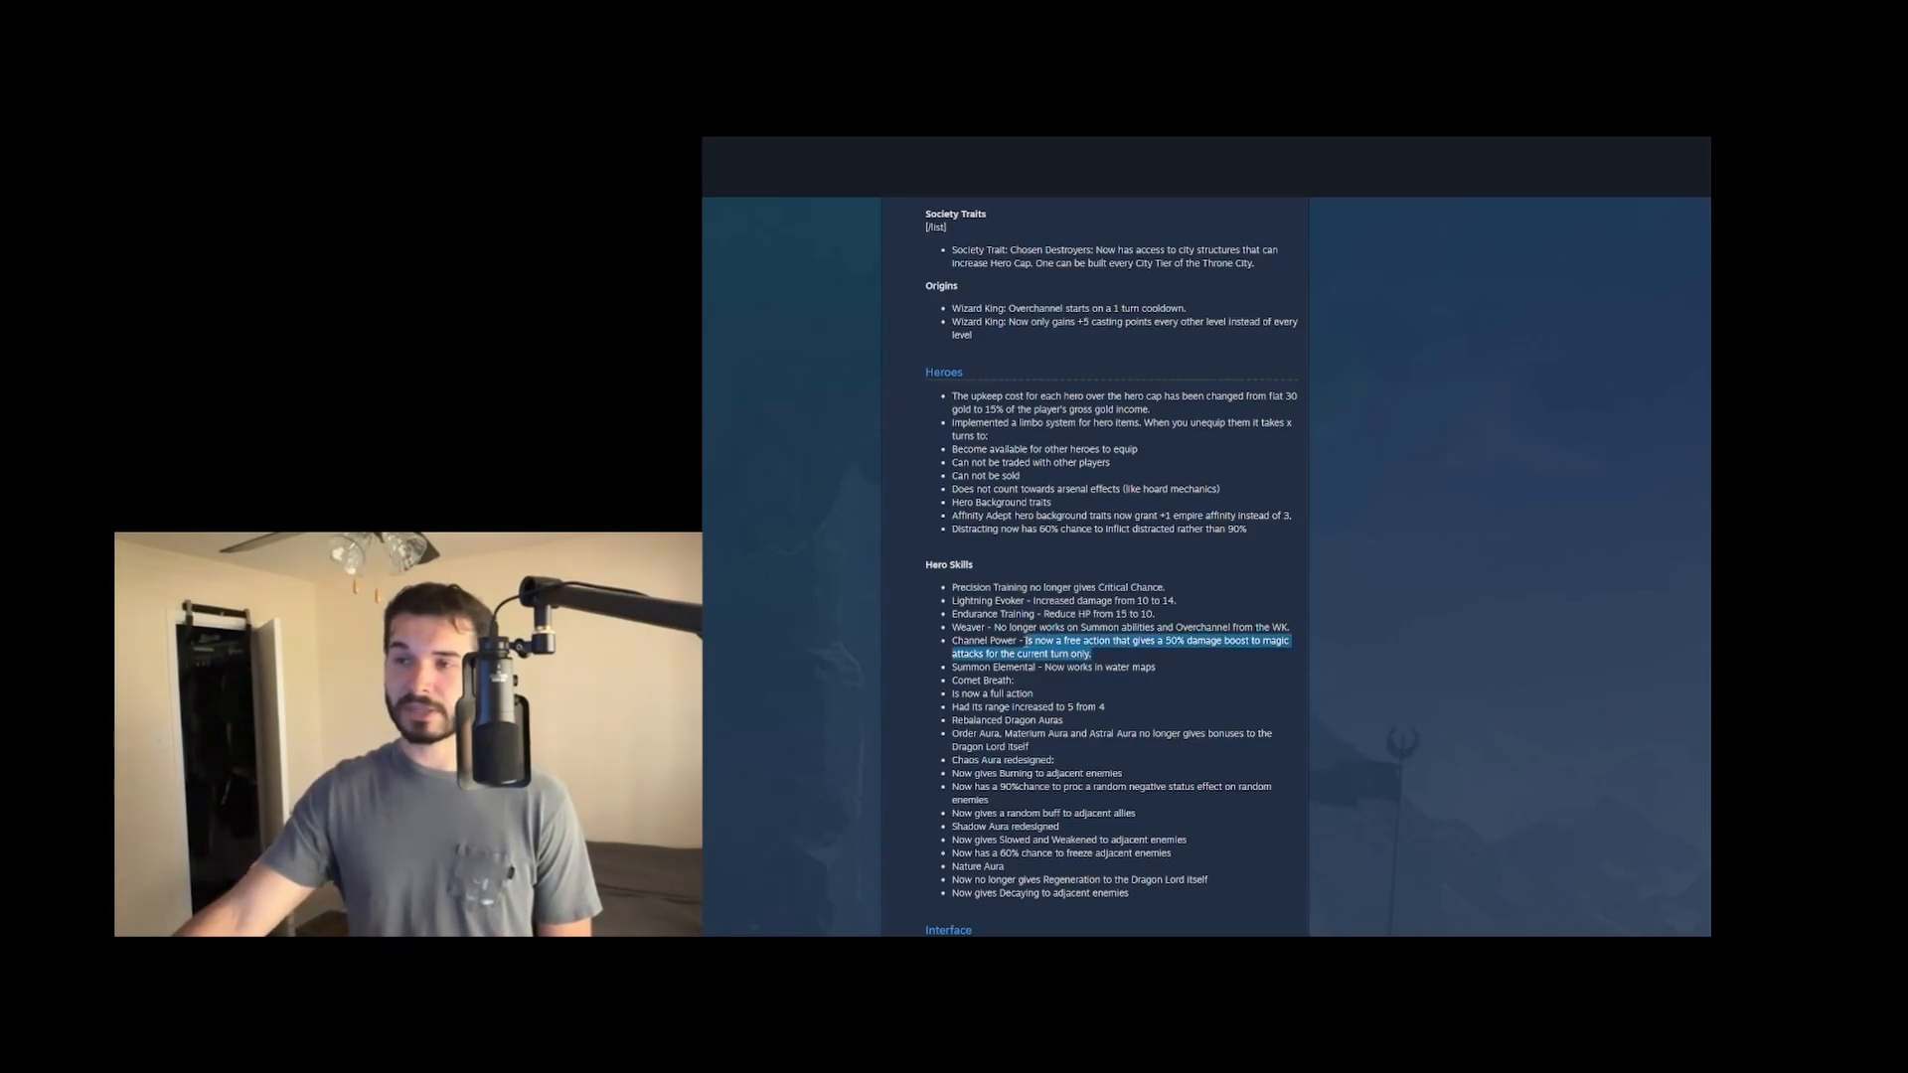
{"action": "left_click", "coordinate": [1119, 646]}
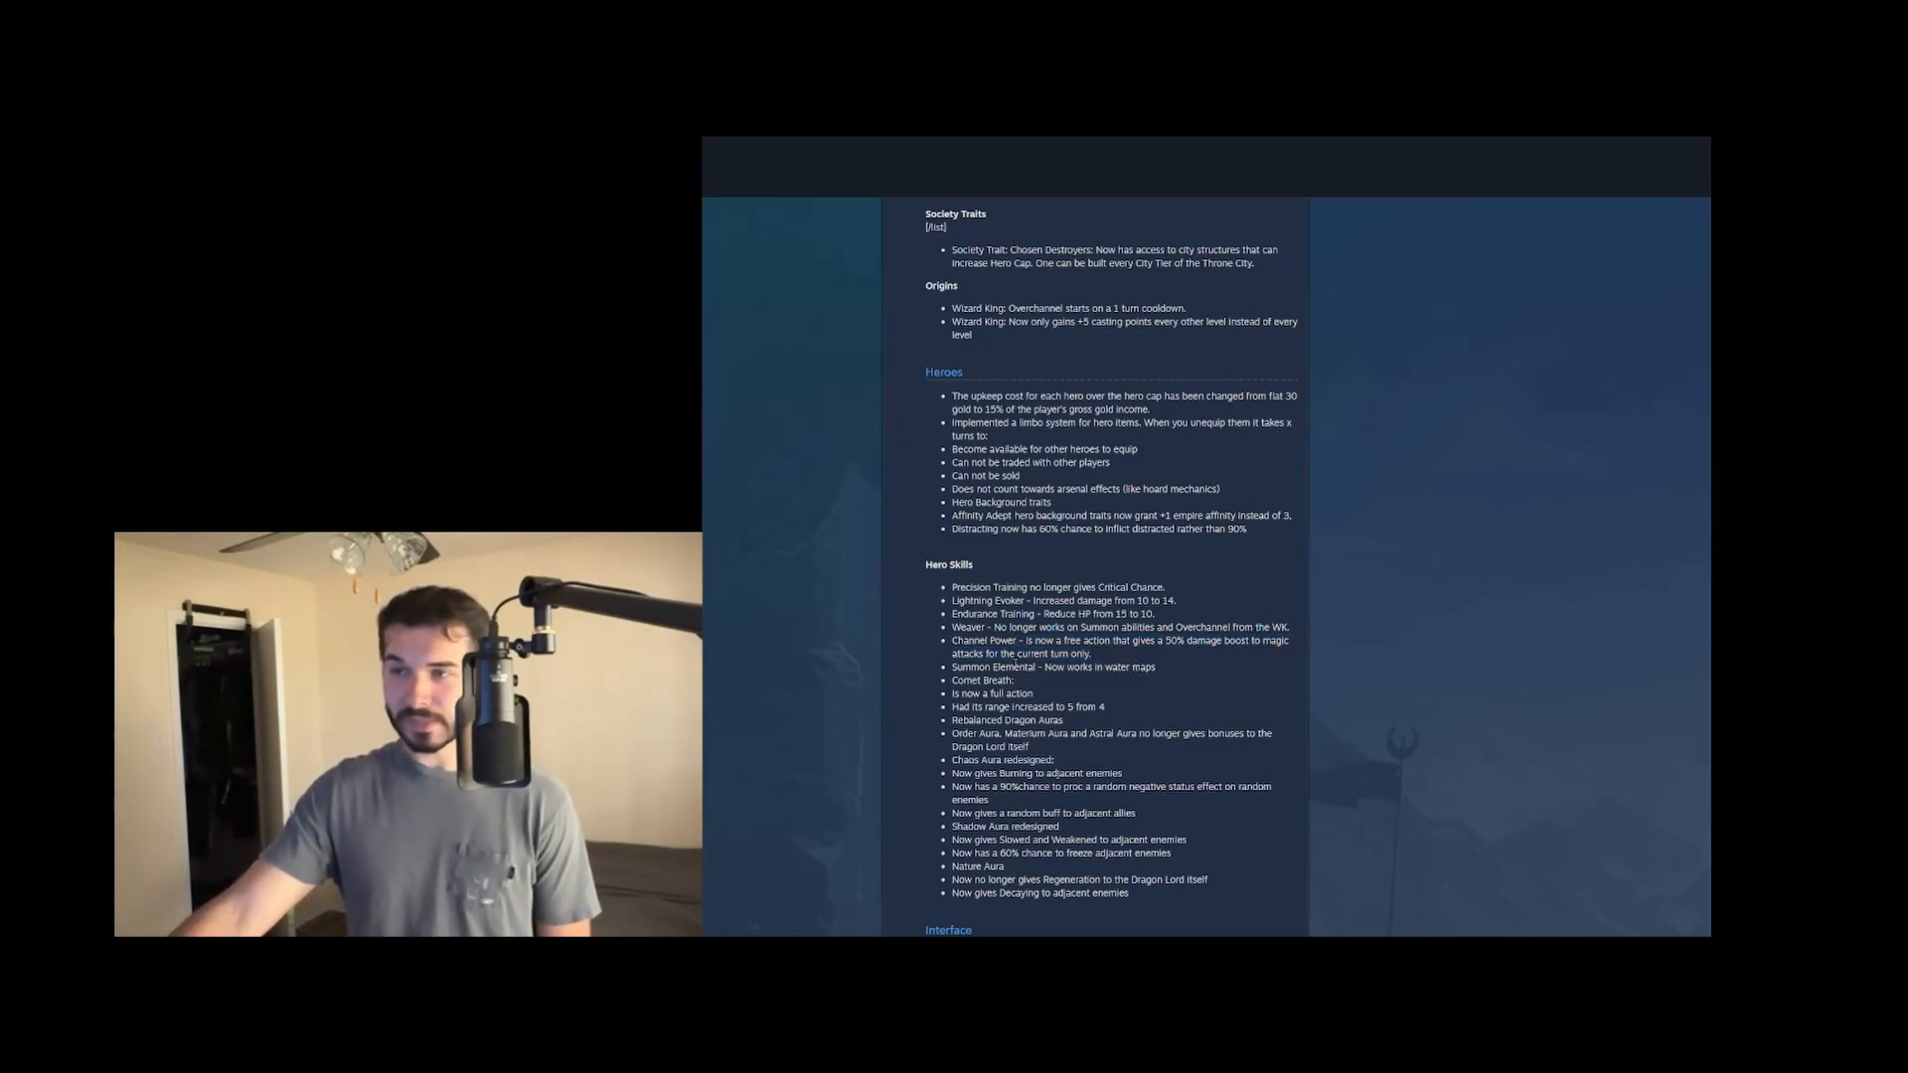
{"action": "mouse_move", "coordinate": [1124, 684]}
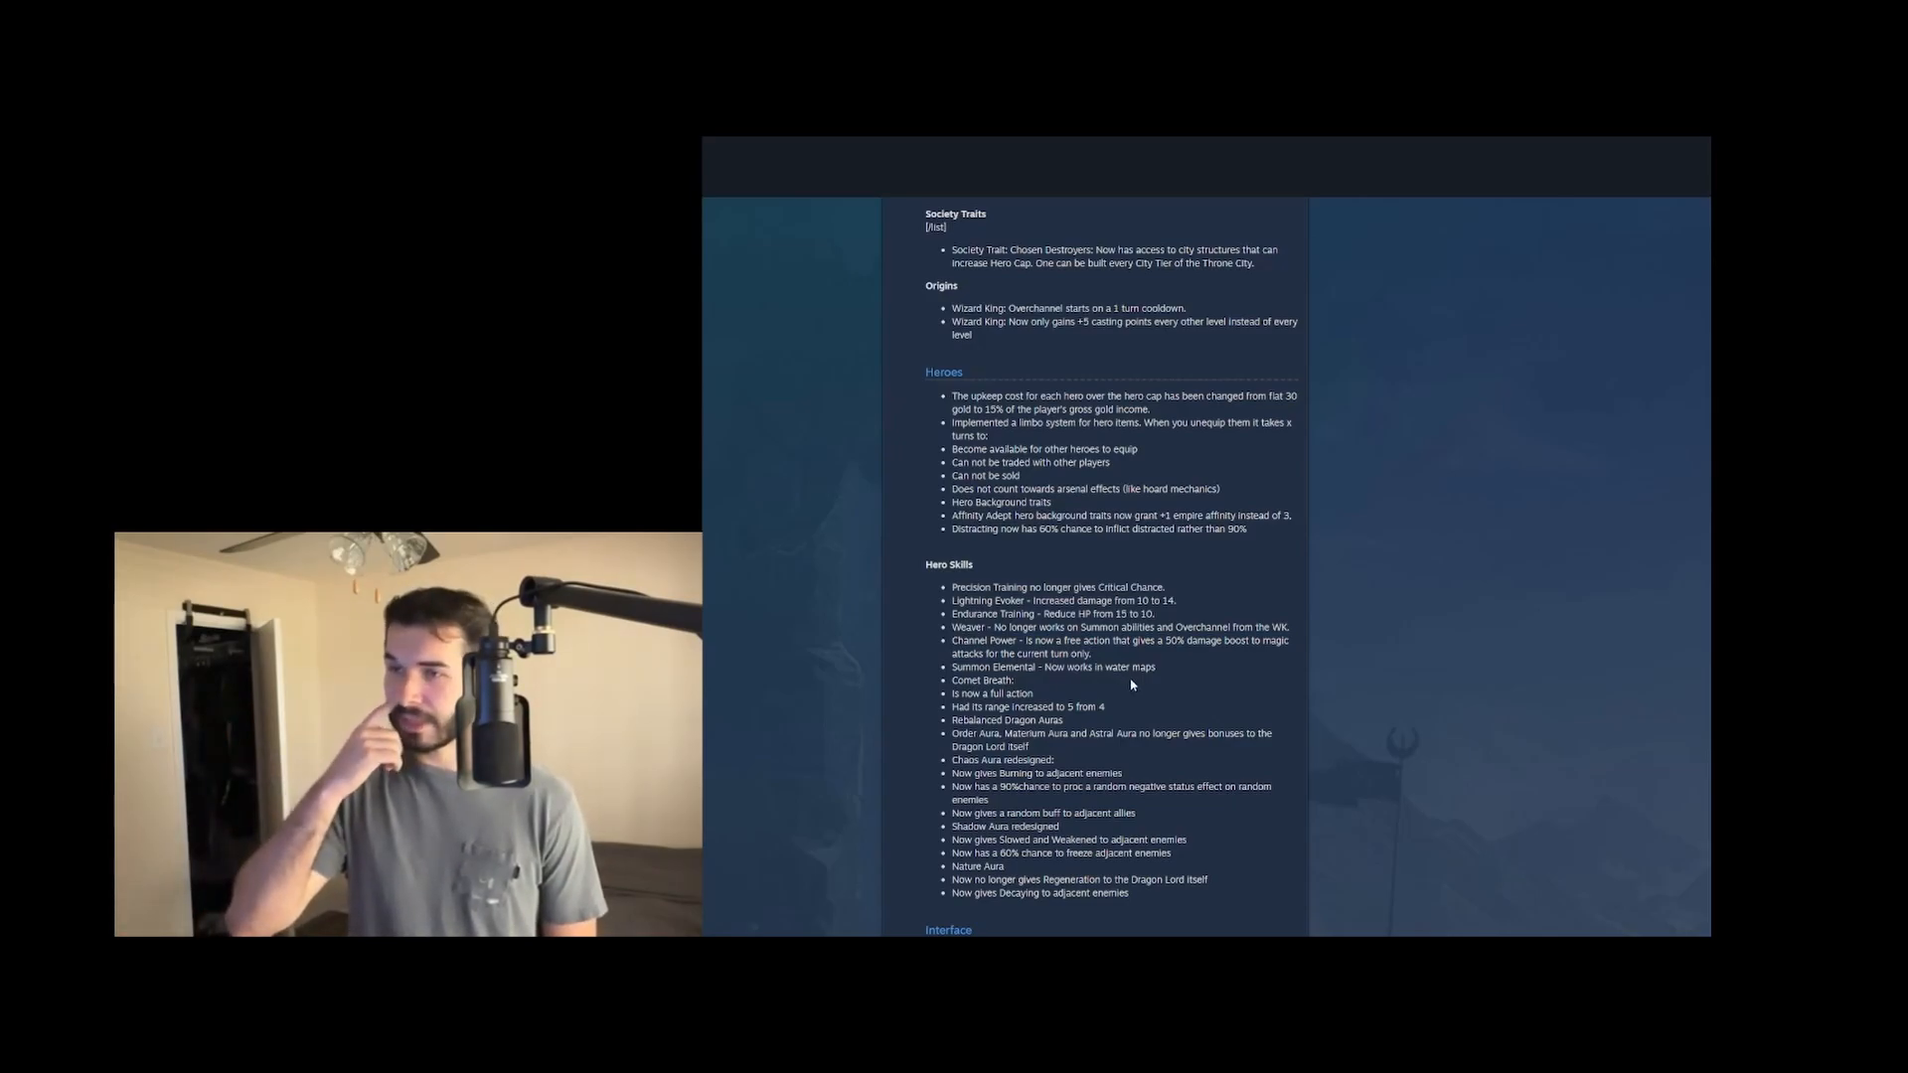
{"action": "mouse_move", "coordinate": [1031, 682]}
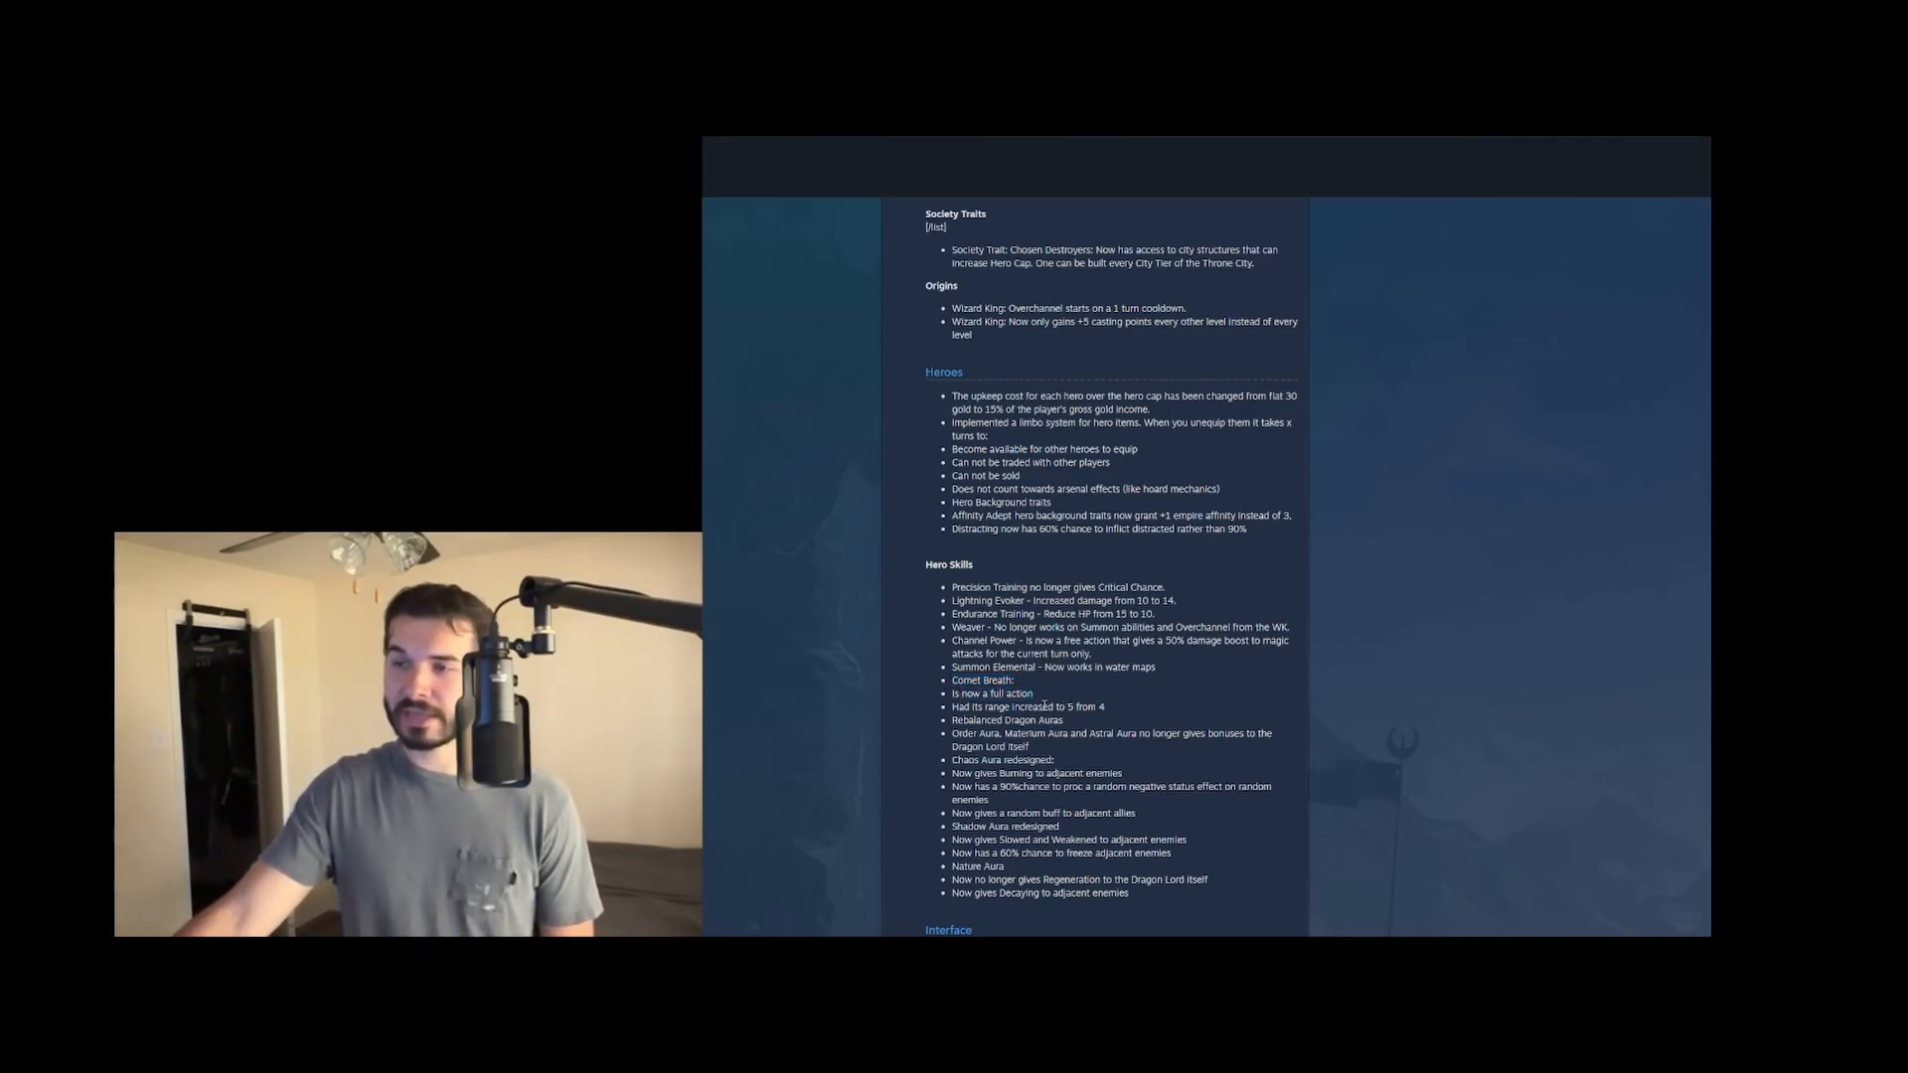
{"action": "left_click_drag", "start_coordinate": [1093, 708], "coordinate": [1044, 707]}
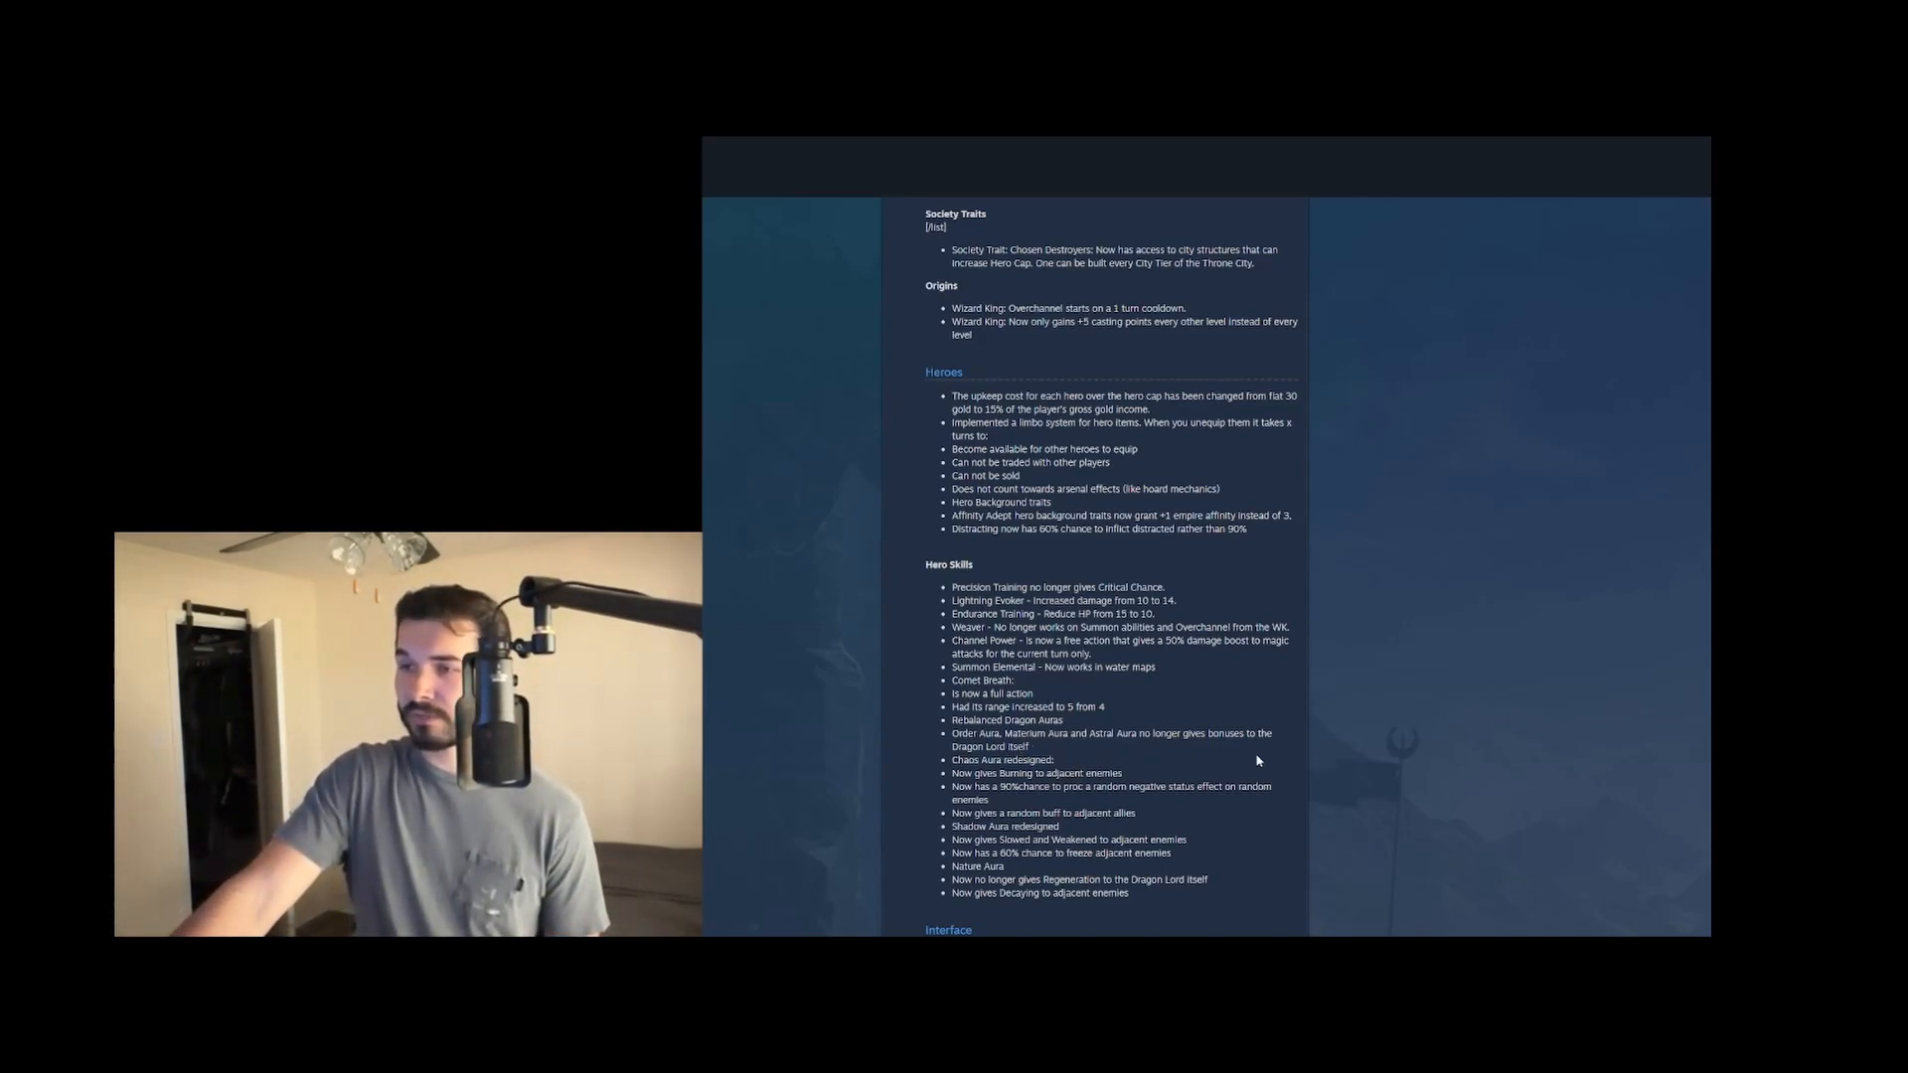
{"action": "double_click", "coordinate": [996, 745]}
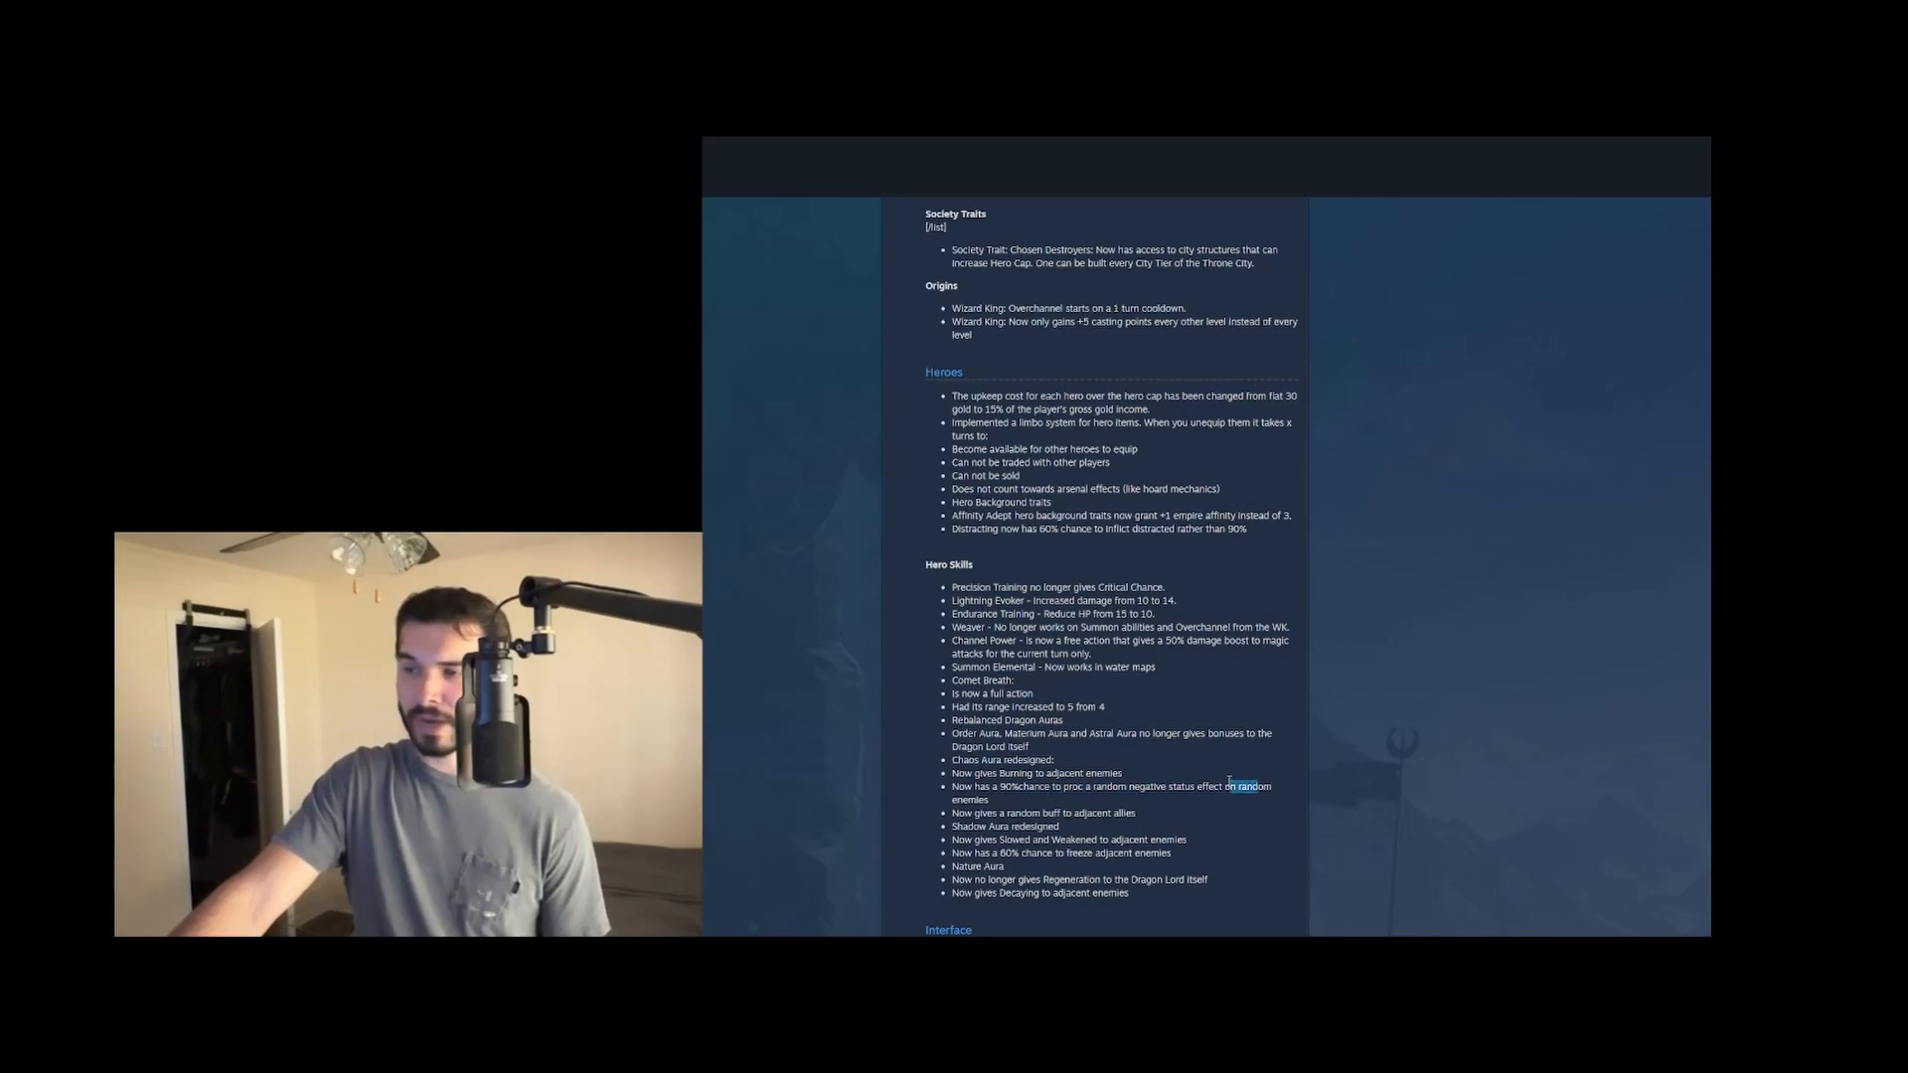
{"action": "left_click_drag", "start_coordinate": [1228, 786], "coordinate": [985, 799]}
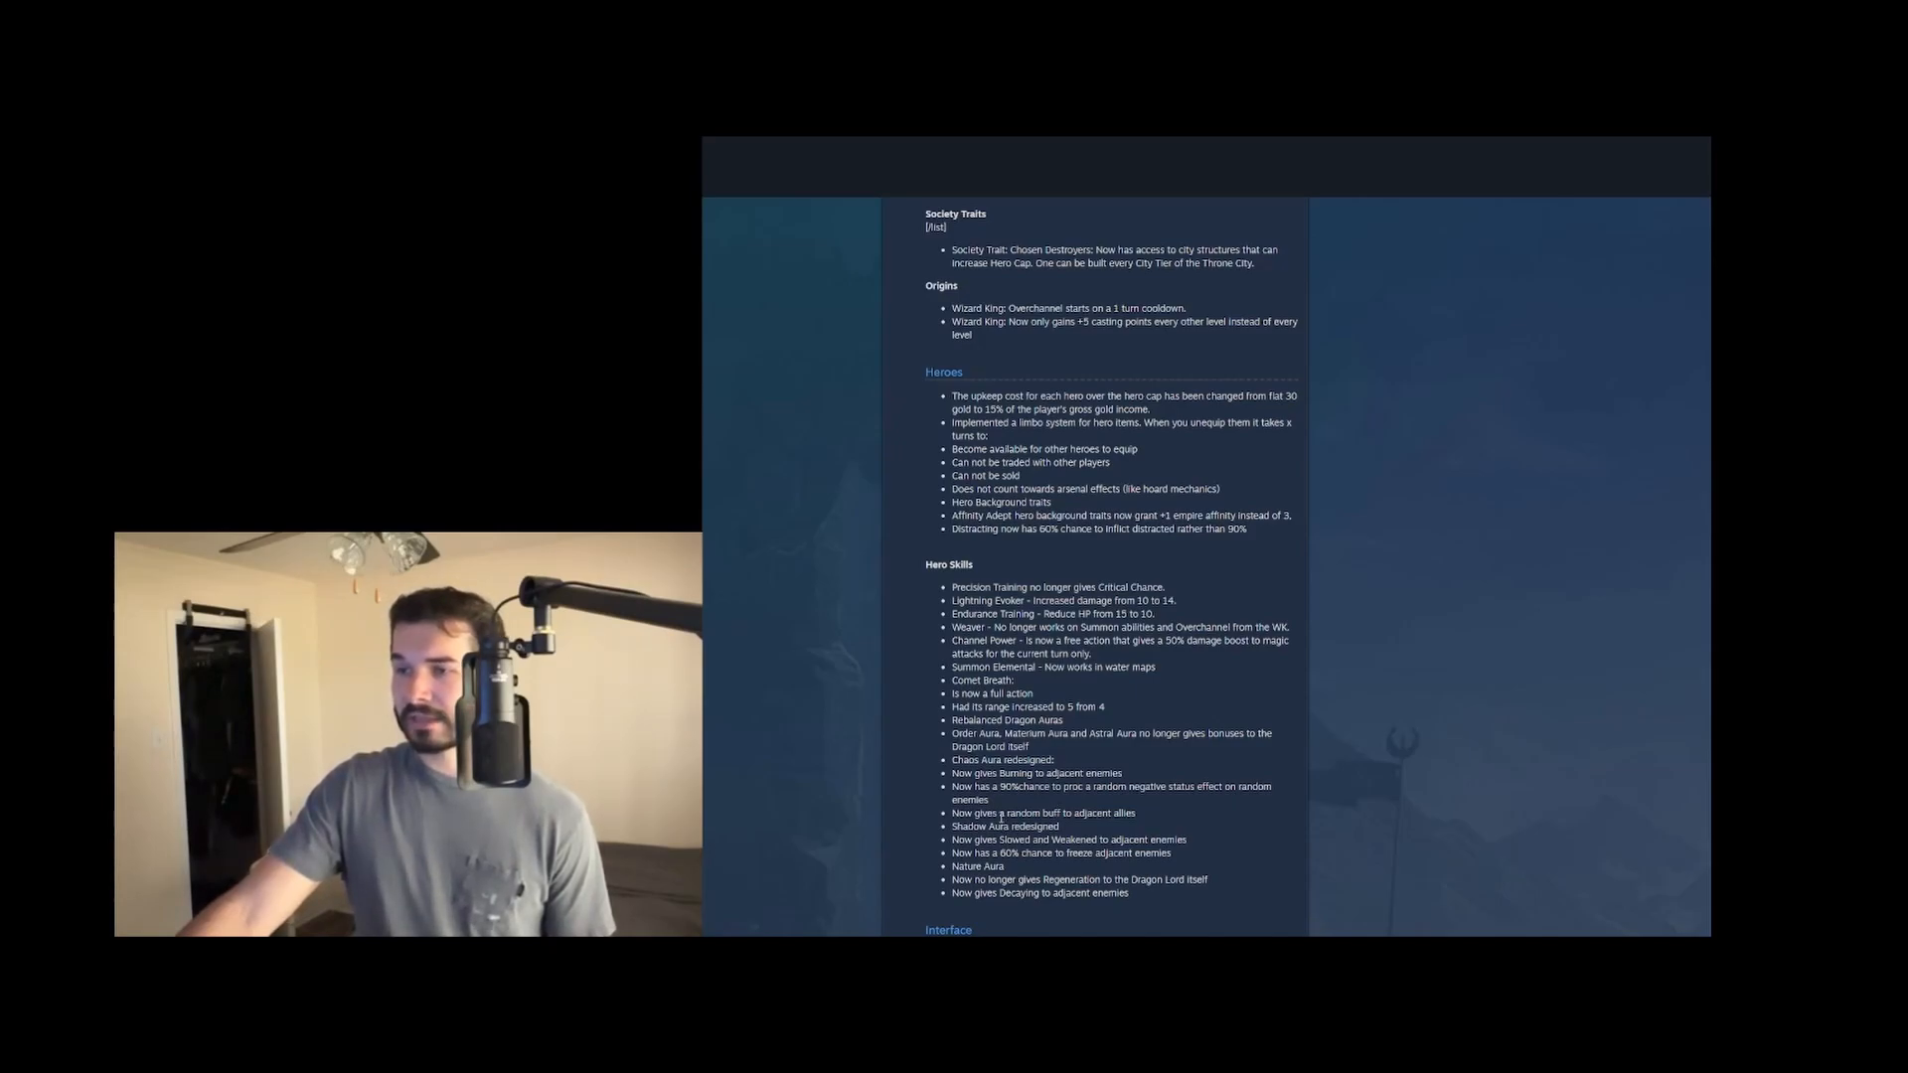
{"action": "left_click_drag", "start_coordinate": [997, 813], "coordinate": [1131, 813]}
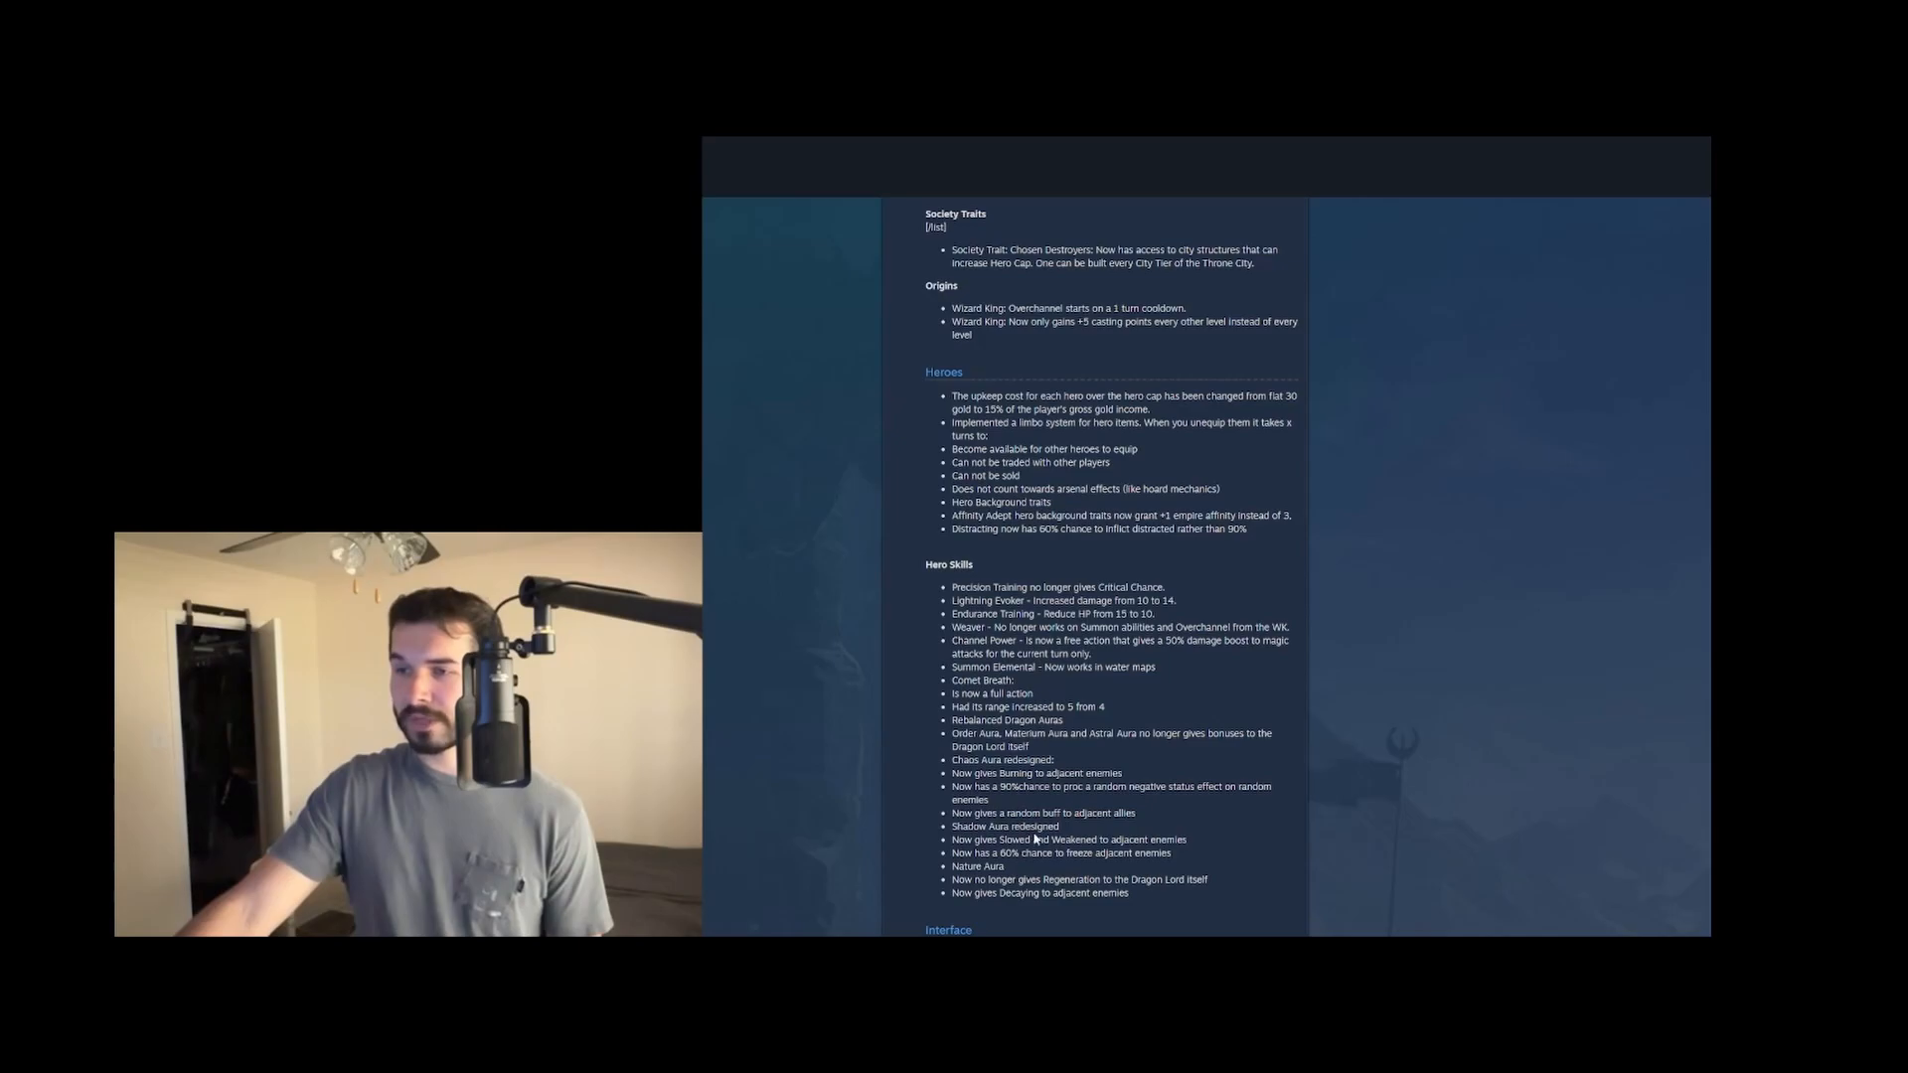
{"action": "double_click", "coordinate": [1011, 839]}
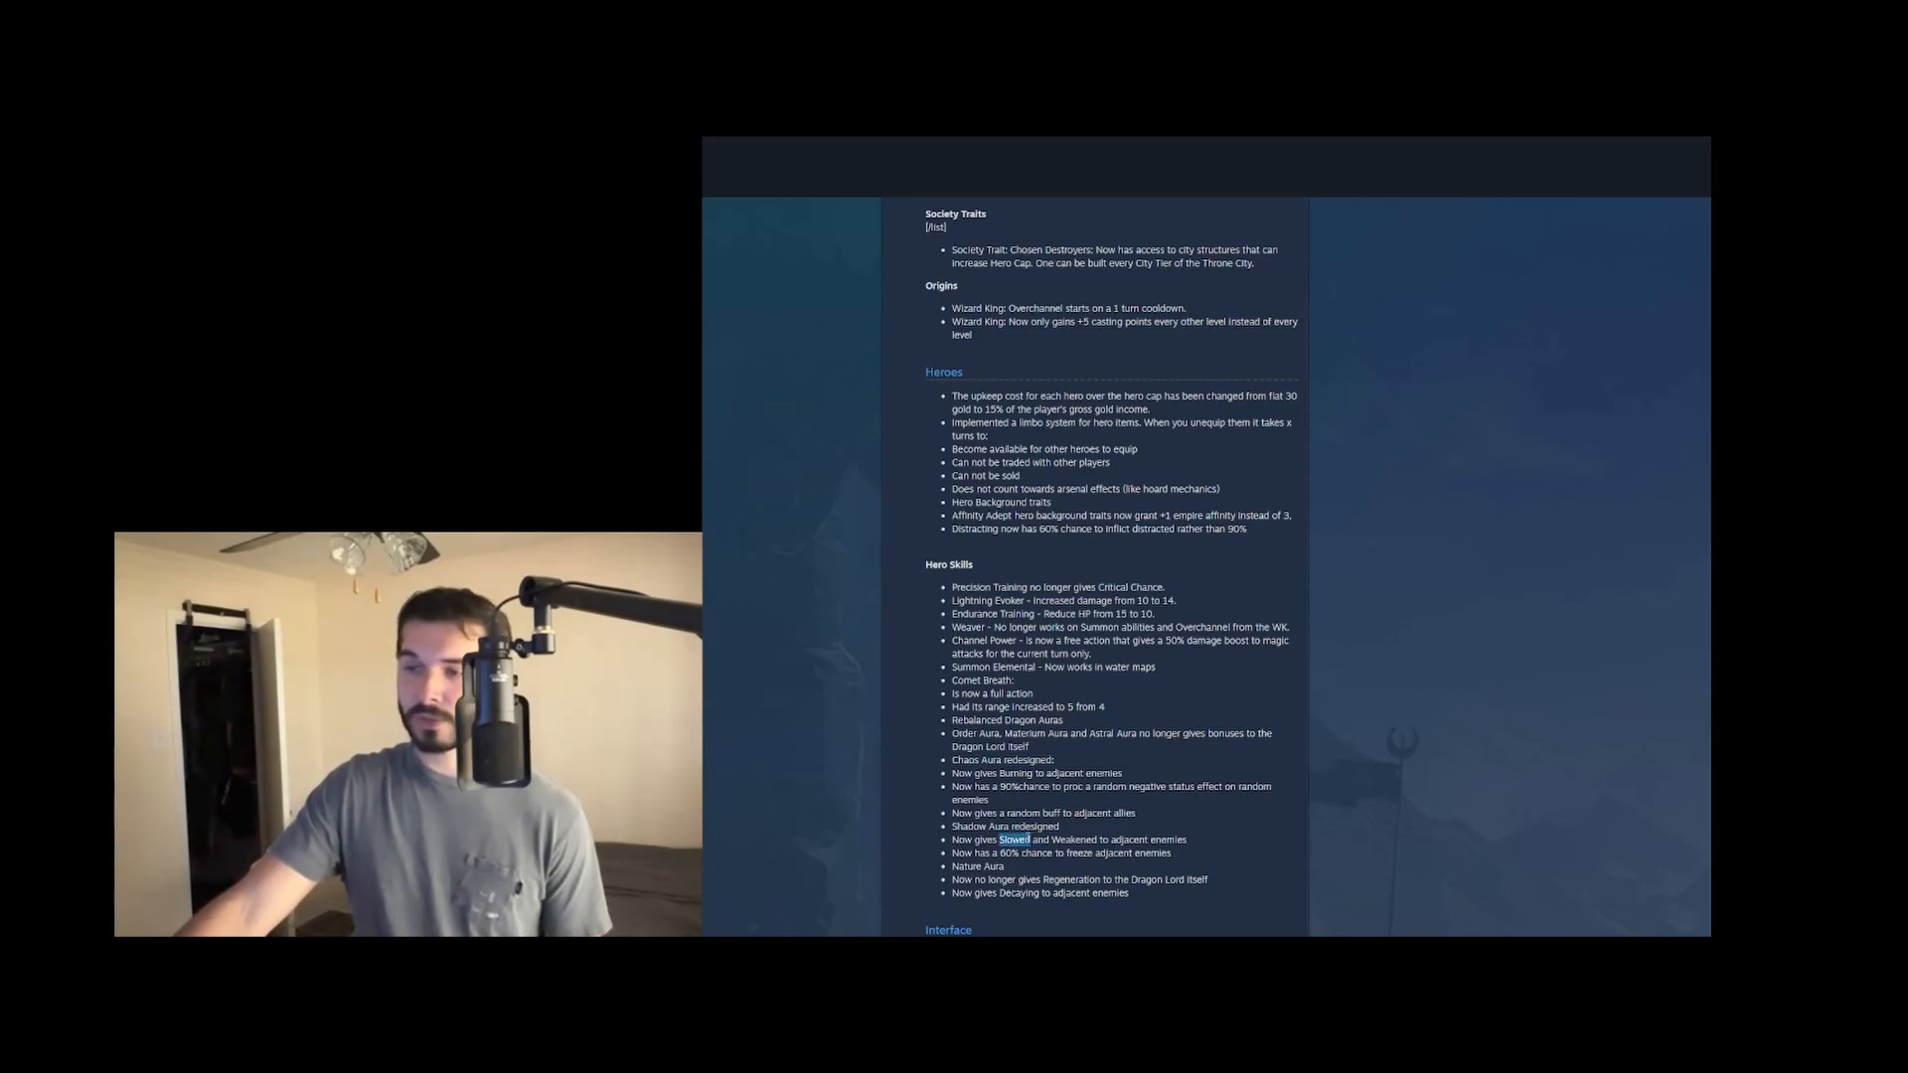
{"action": "left_click_drag", "start_coordinate": [1000, 838], "coordinate": [1109, 838]}
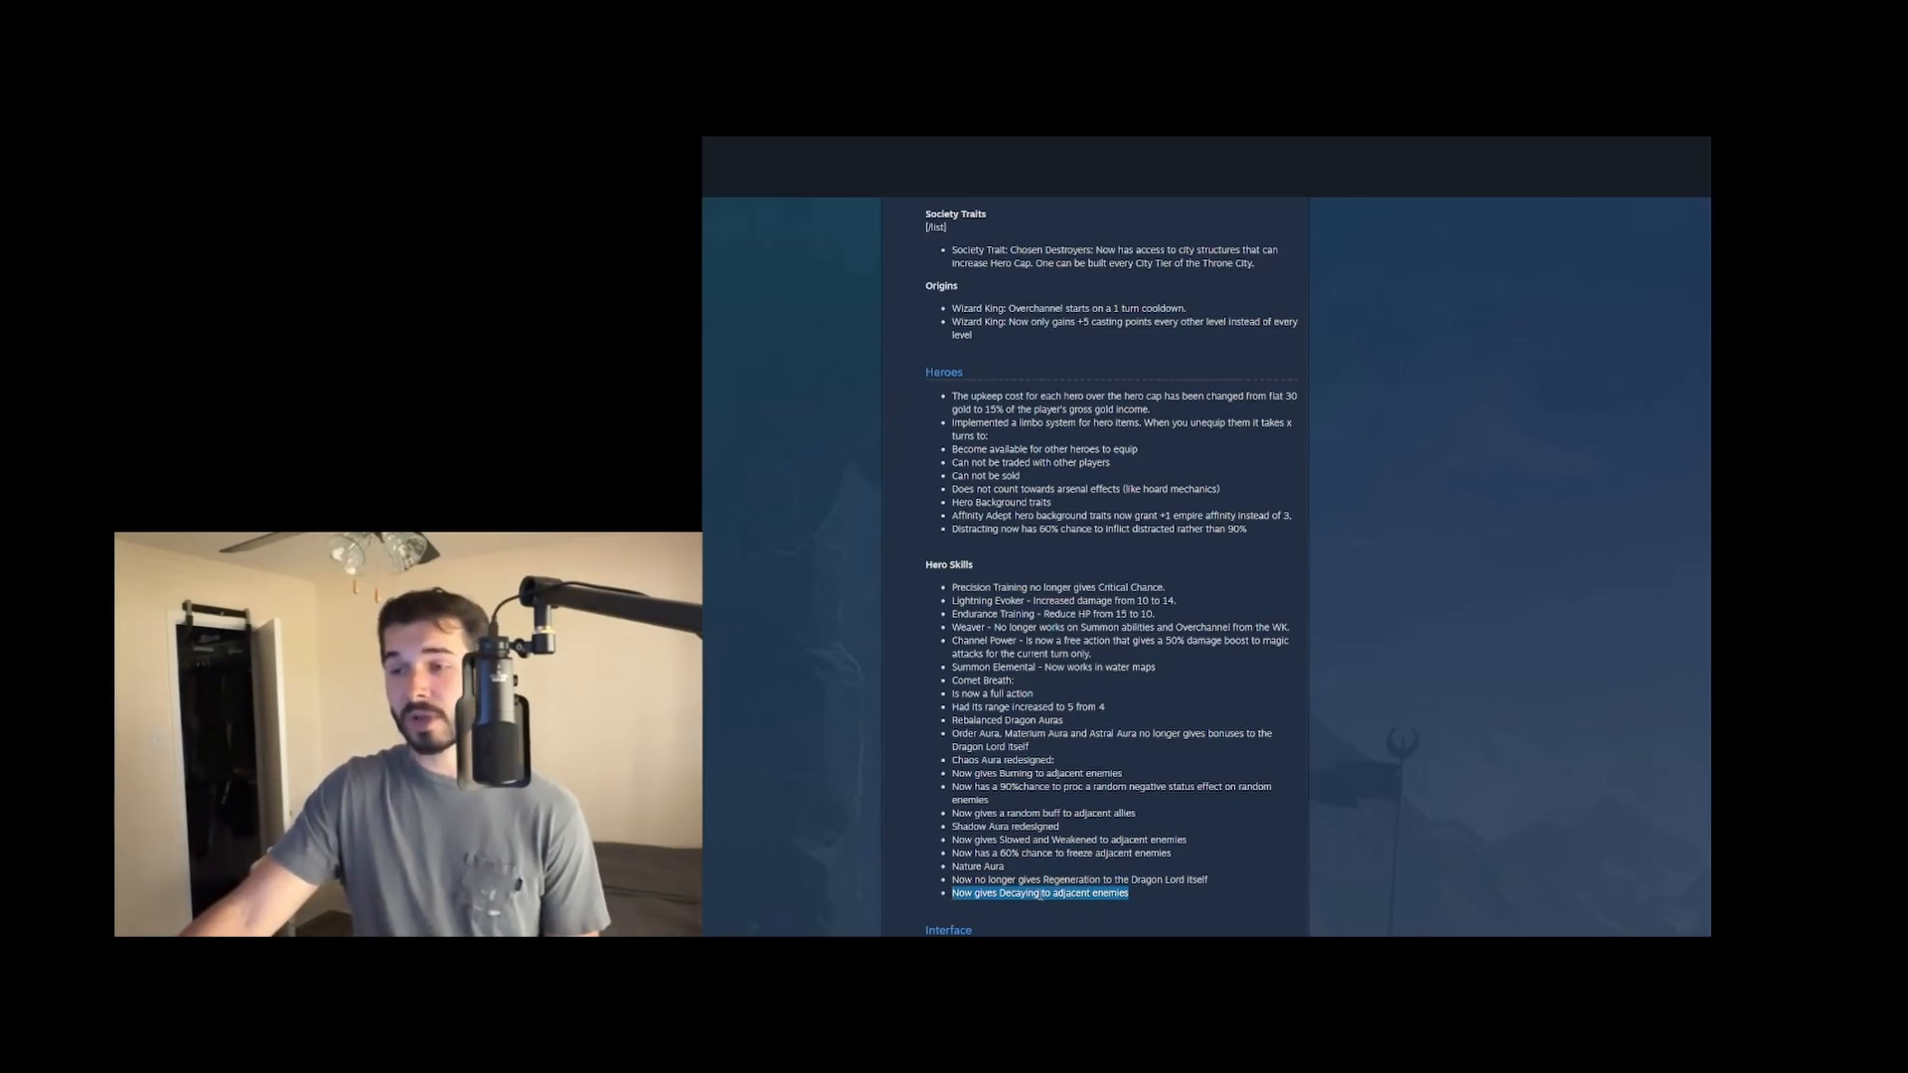
Scroll past Hero Skills to show the complete Interface and Multiplayer sections with a Pantheon comment below
{"action": "scroll", "scroll_direction": "down", "scroll_amount": 3}
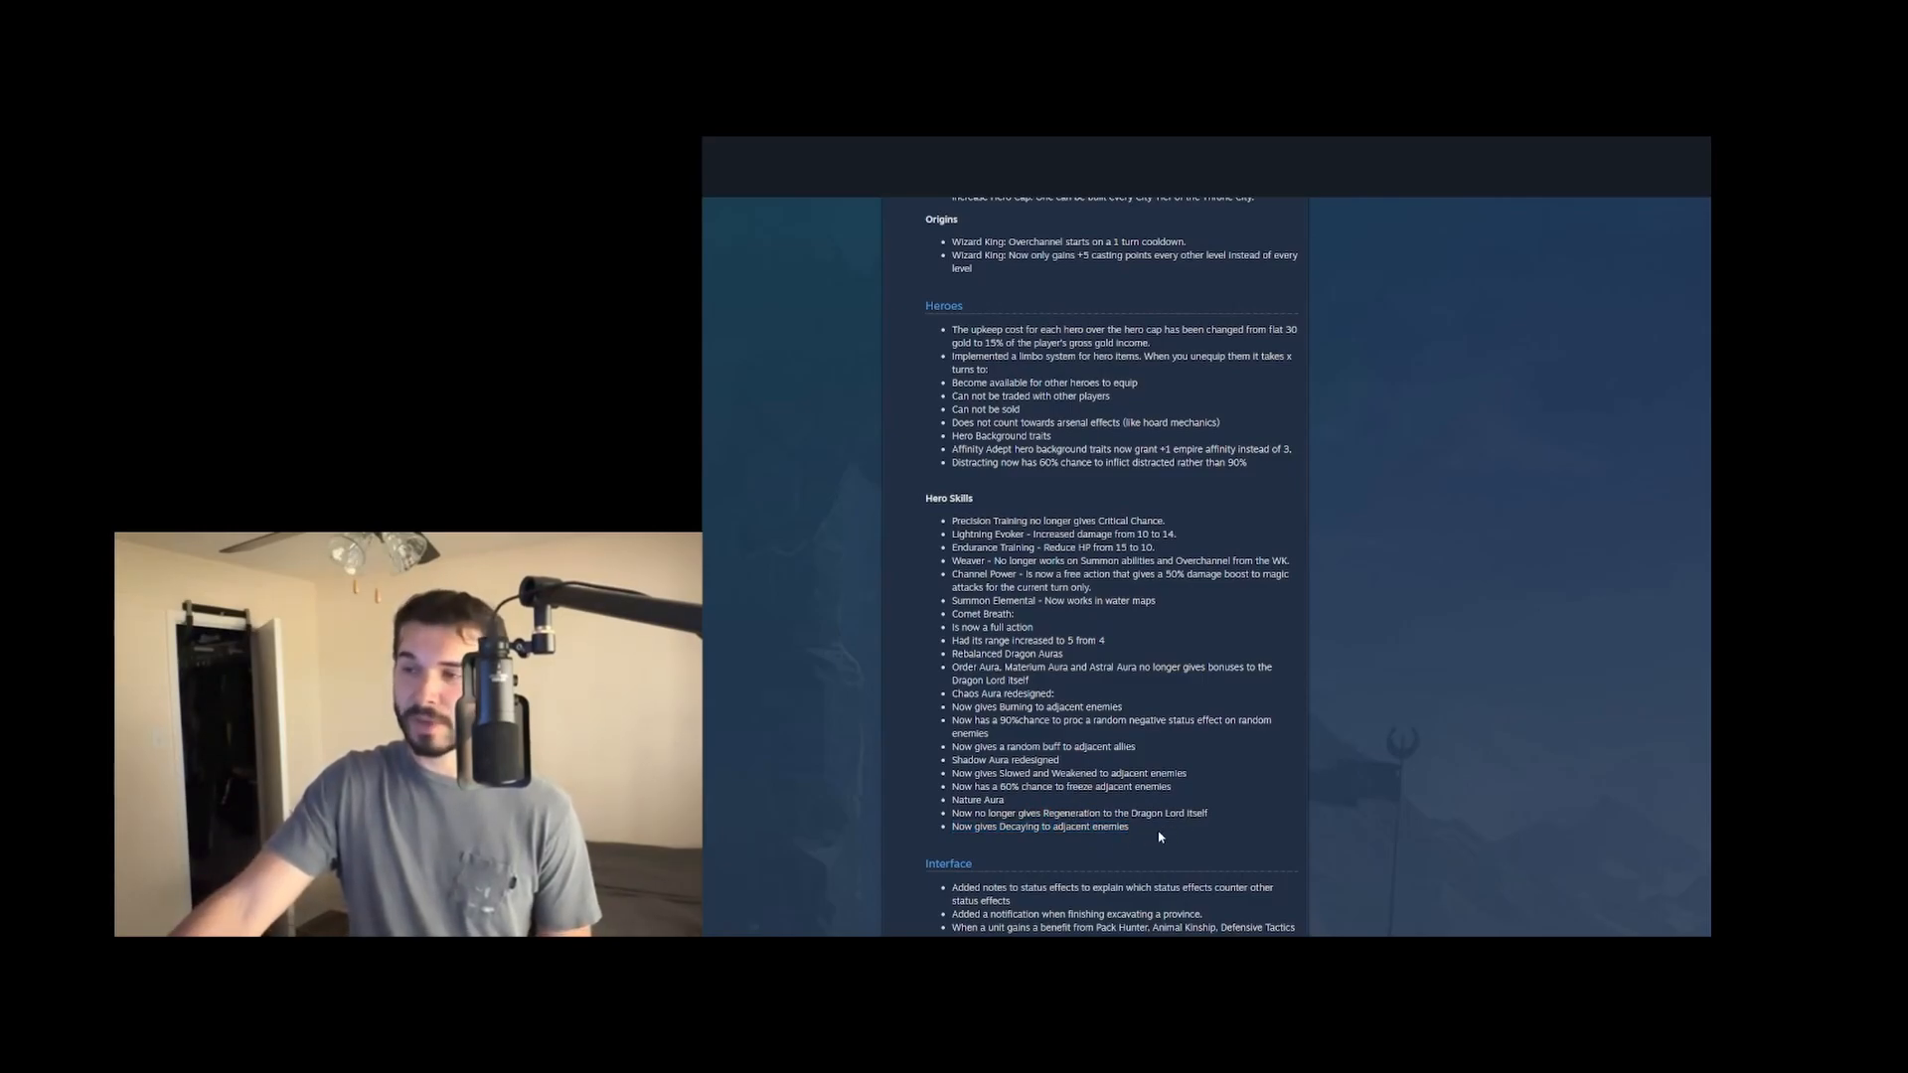
{"action": "scroll", "scroll_direction": "down", "scroll_amount": 3}
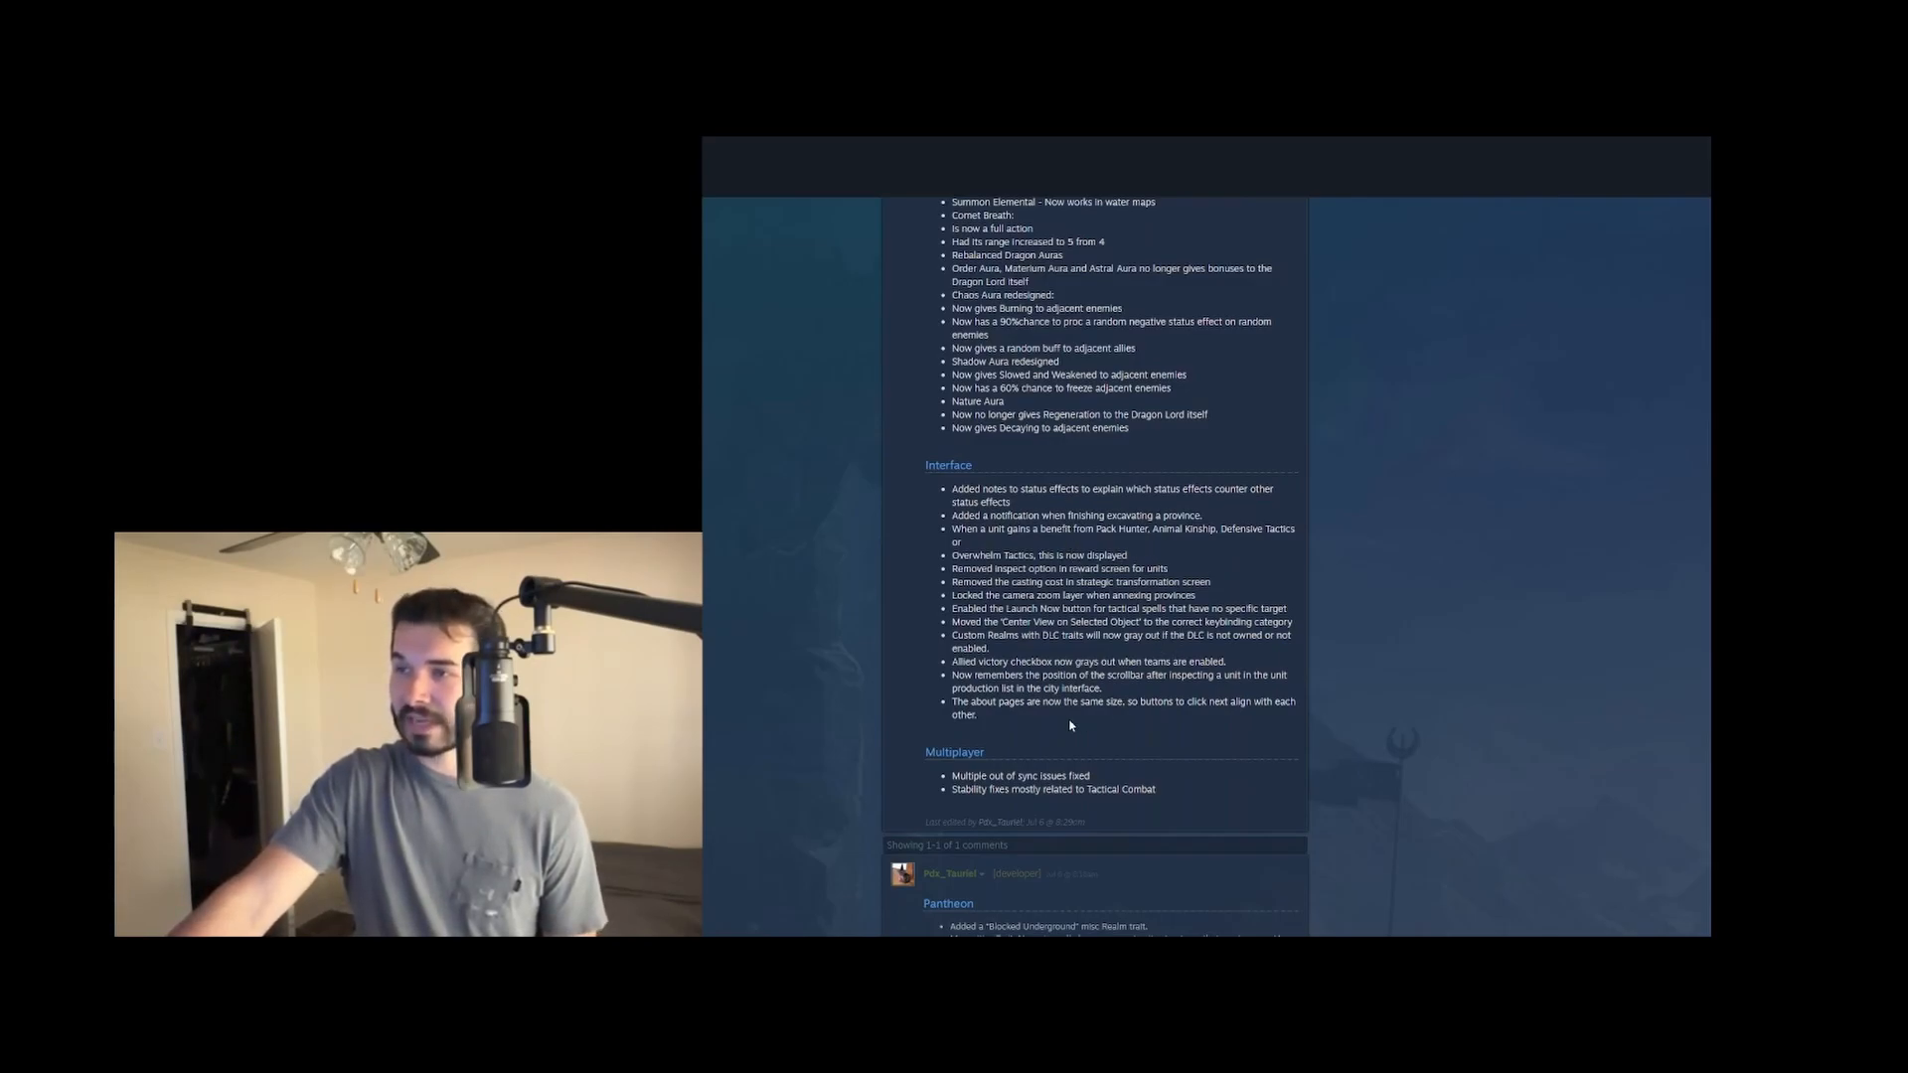
{"action": "scroll", "scroll_direction": "down", "scroll_amount": 3}
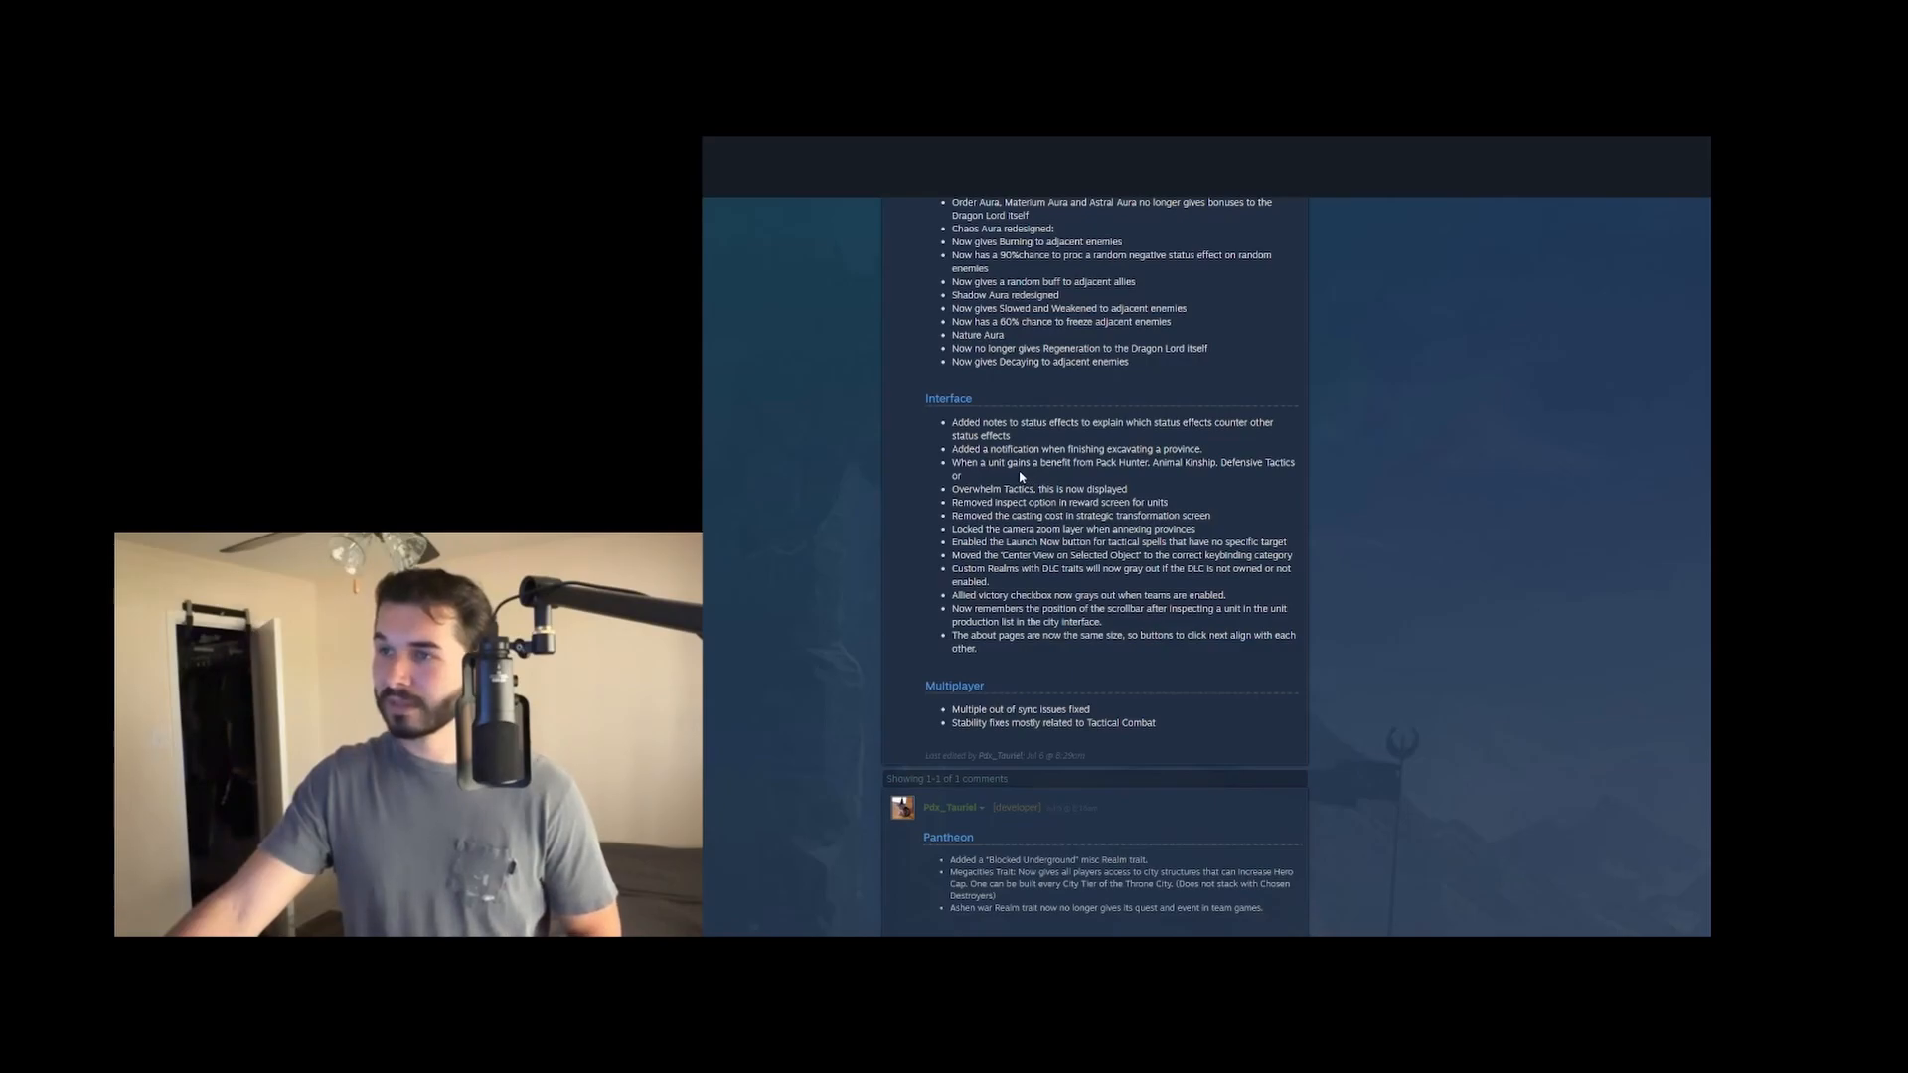
{"action": "mouse_move", "coordinate": [1125, 479]}
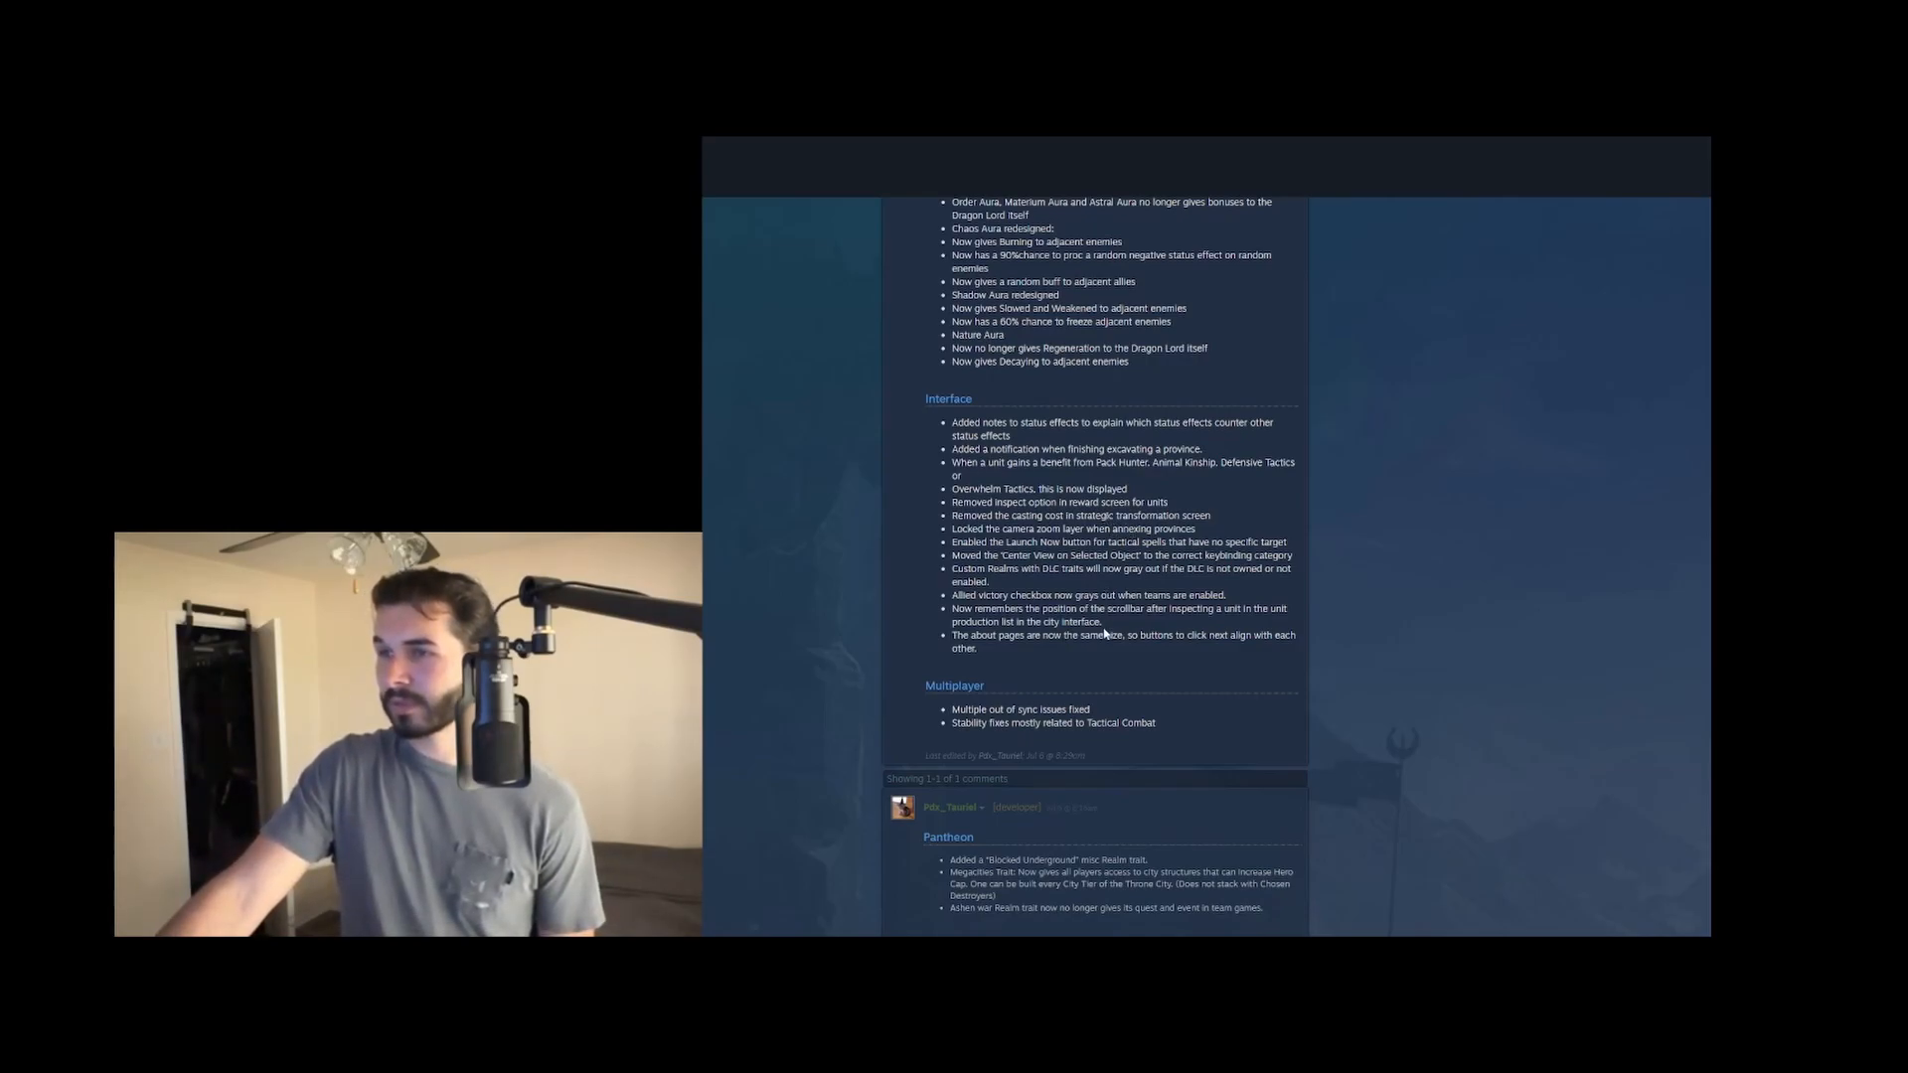
{"action": "mouse_move", "coordinate": [1109, 679]}
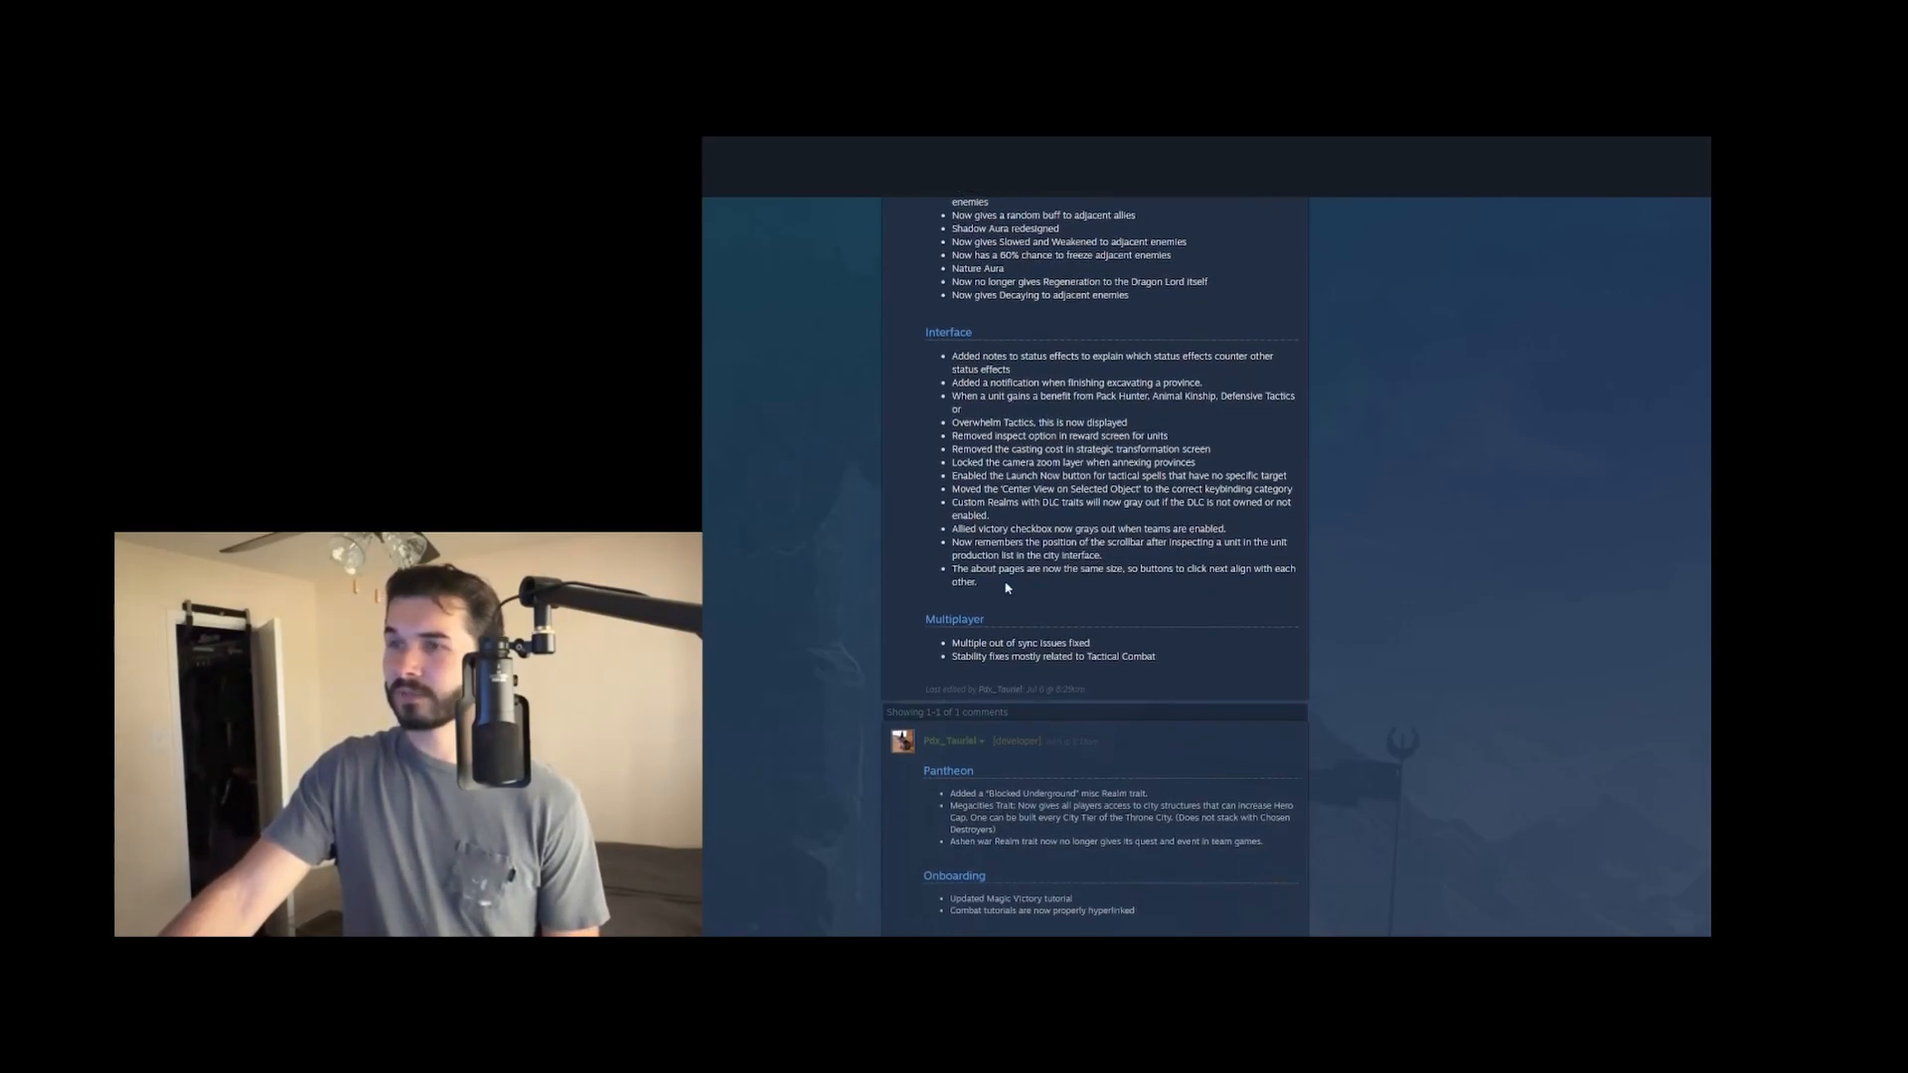
Scroll into the developer's follow-up comment through Pantheon, Onboarding and Tomes down to the Materium entries
{"action": "scroll", "scroll_direction": "down", "scroll_amount": 3}
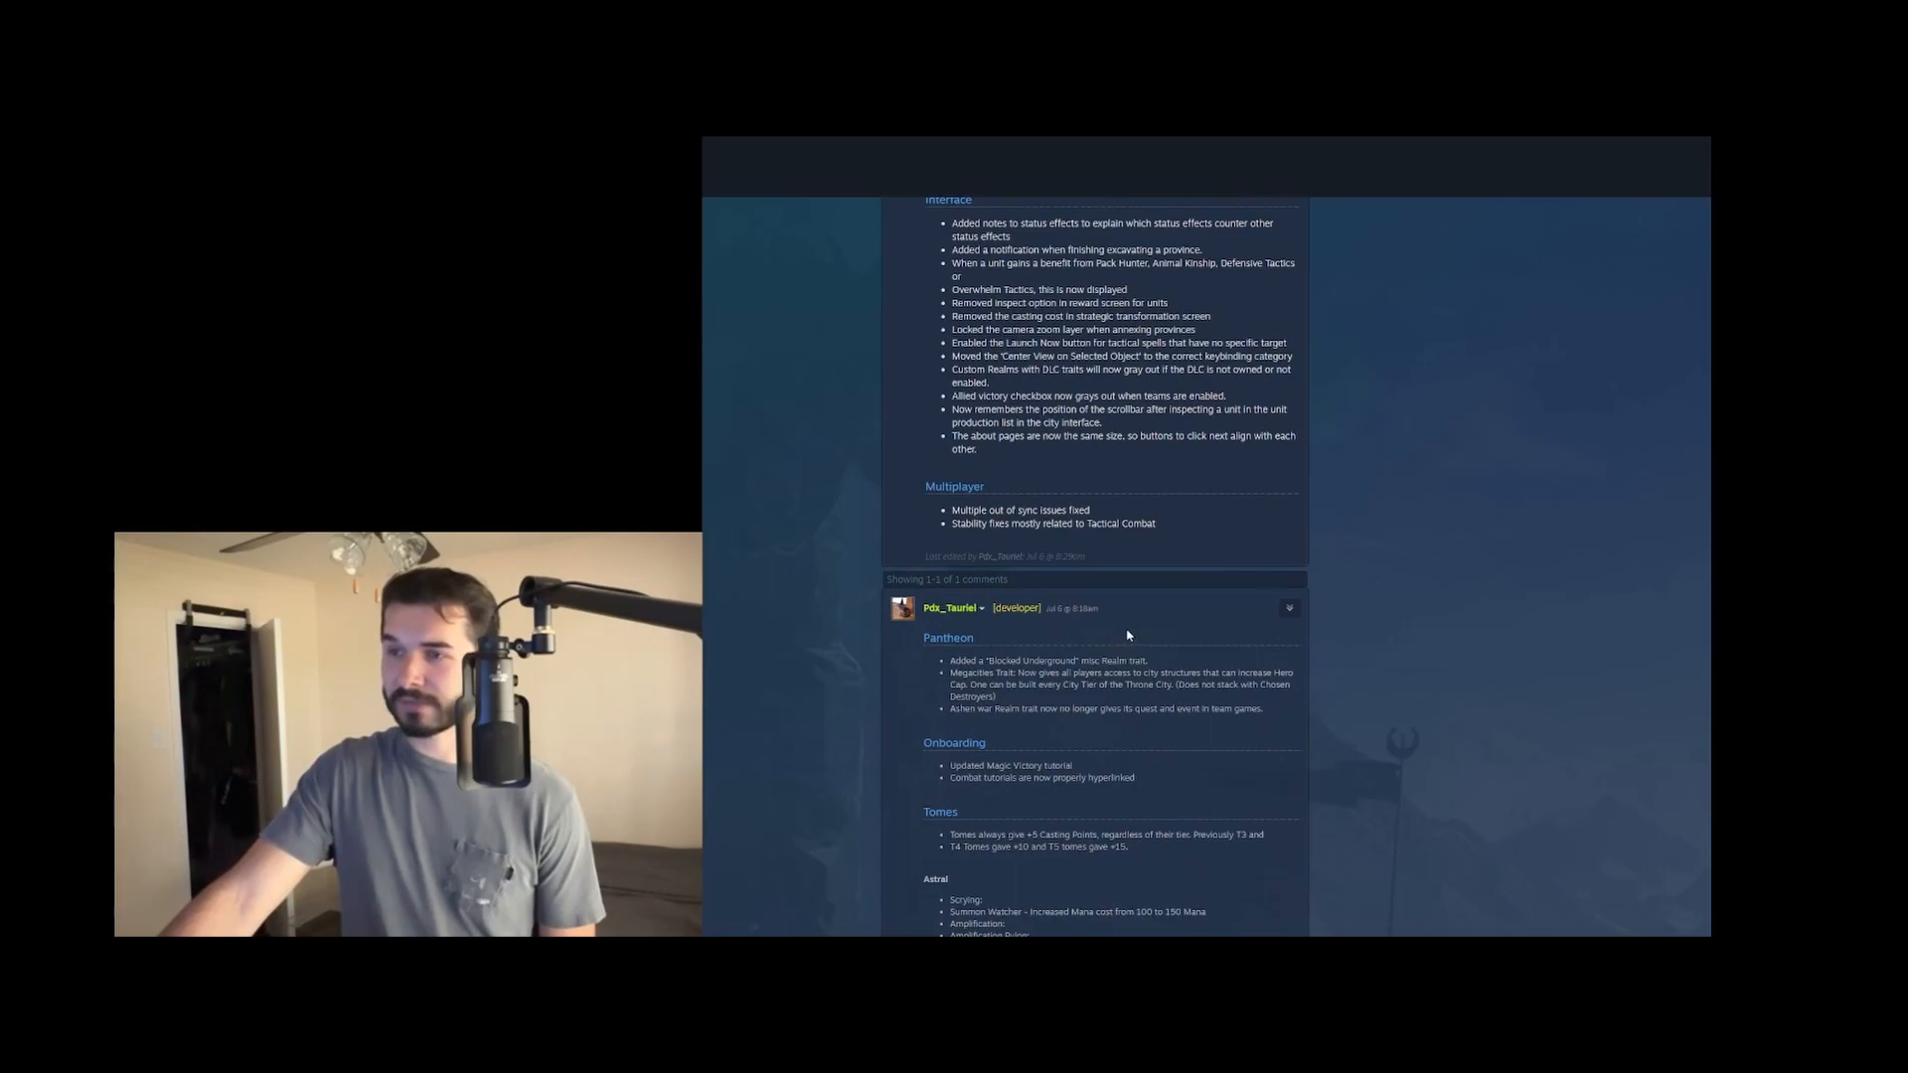
{"action": "scroll", "scroll_direction": "down", "scroll_amount": 3}
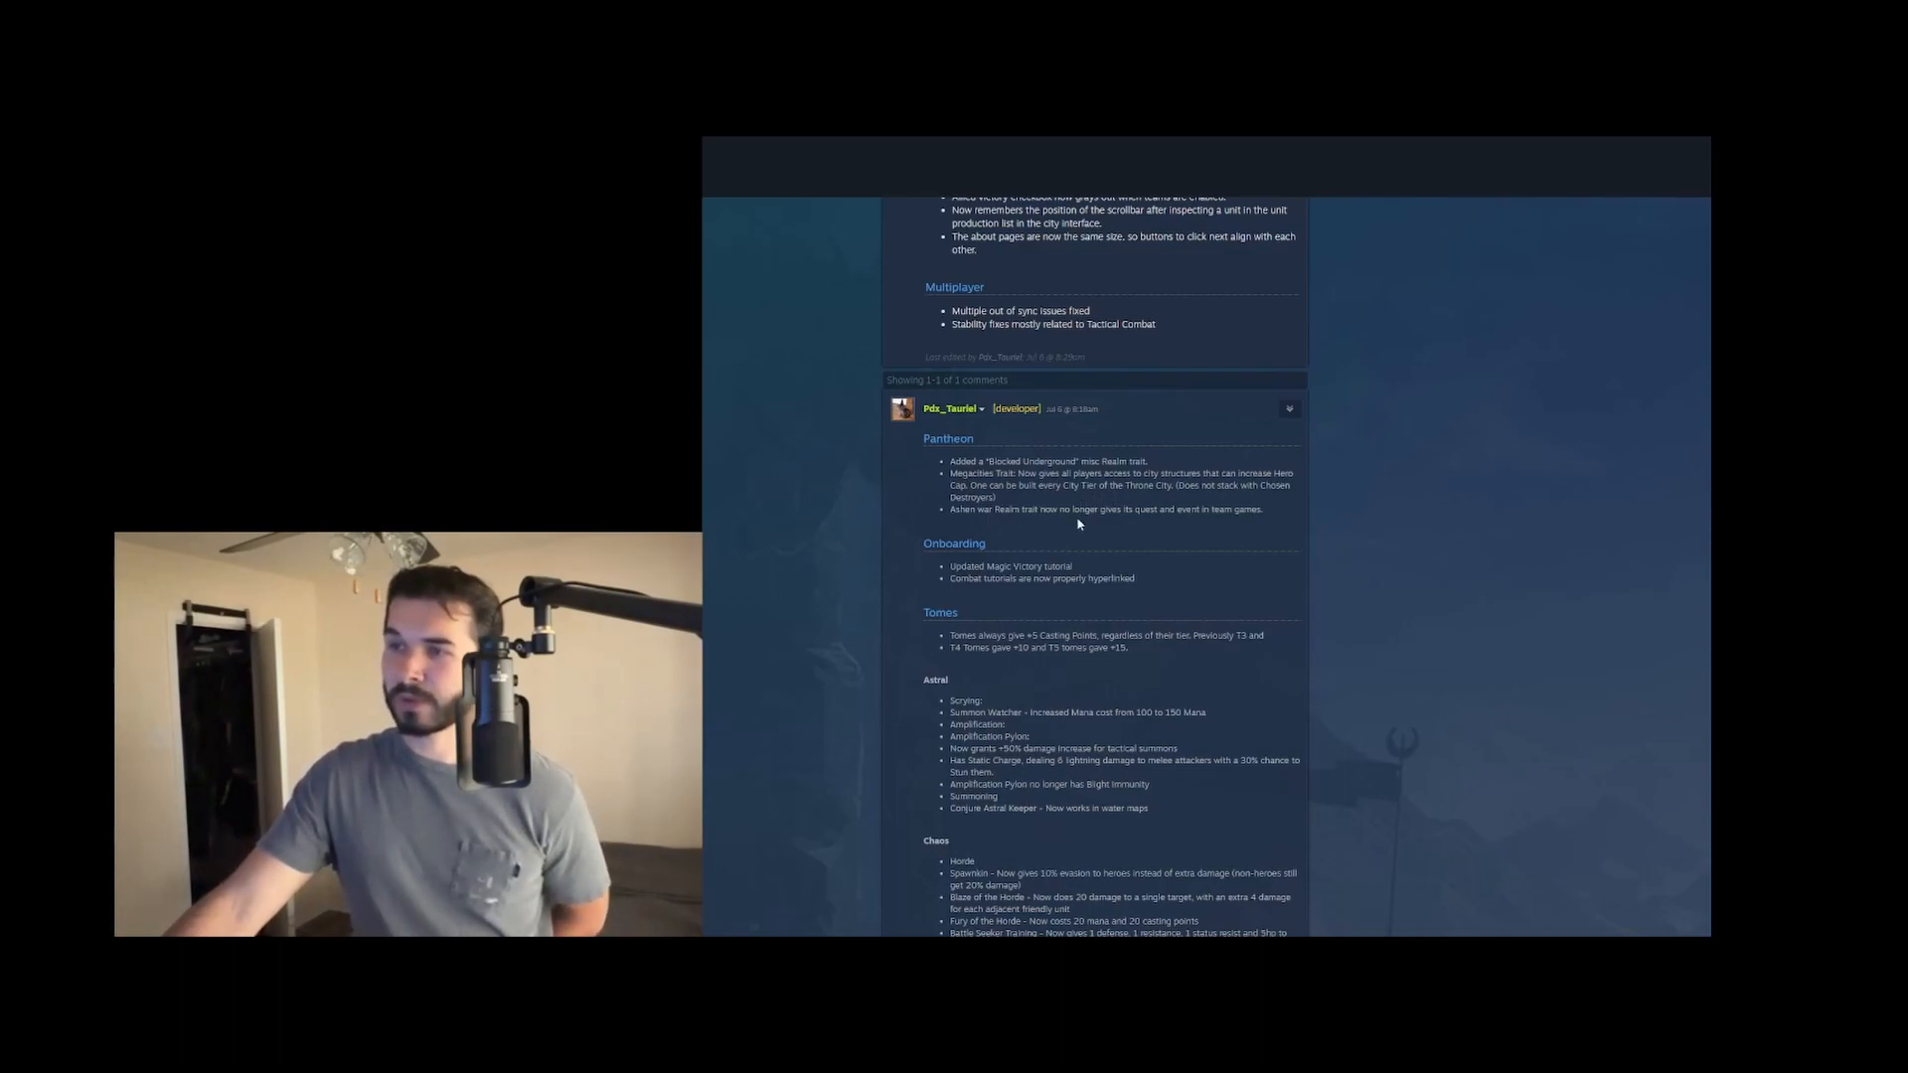
{"action": "mouse_move", "coordinate": [1207, 530]}
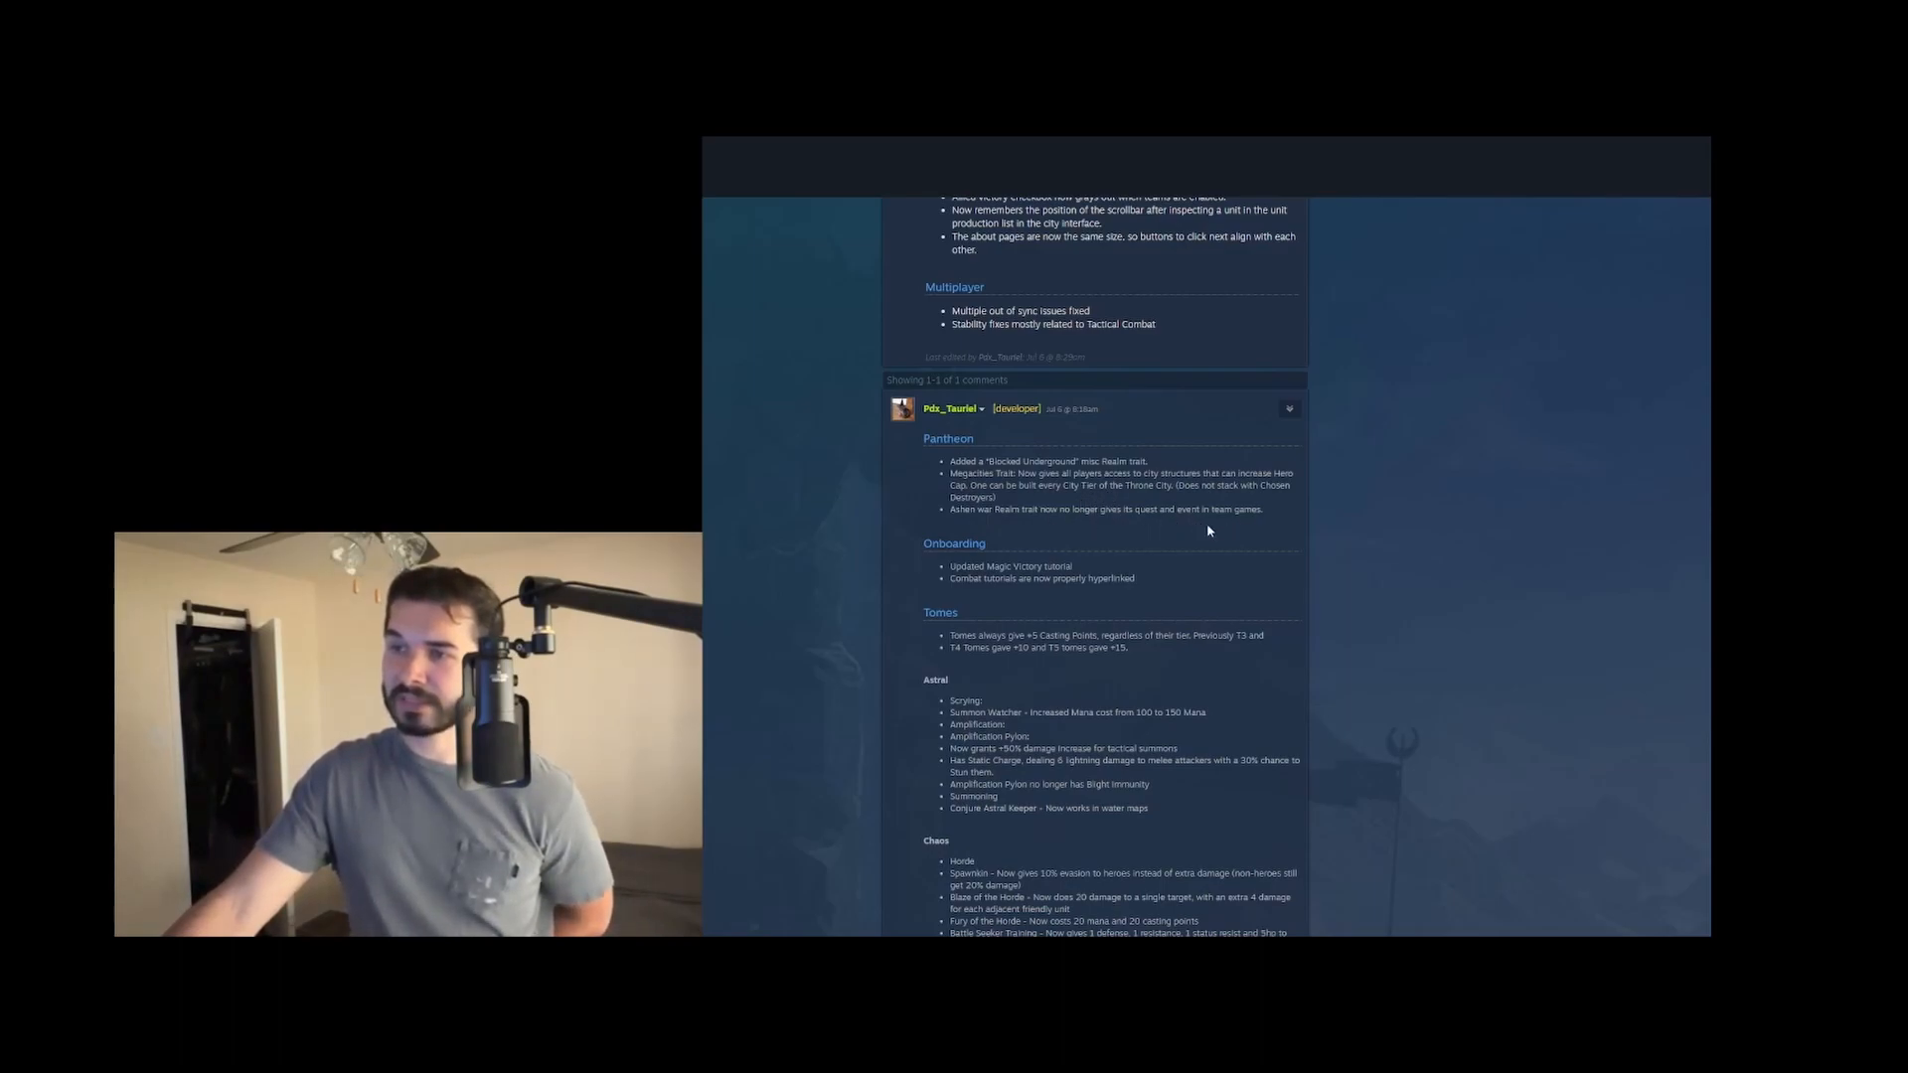
{"action": "scroll", "scroll_direction": "down", "scroll_amount": 3}
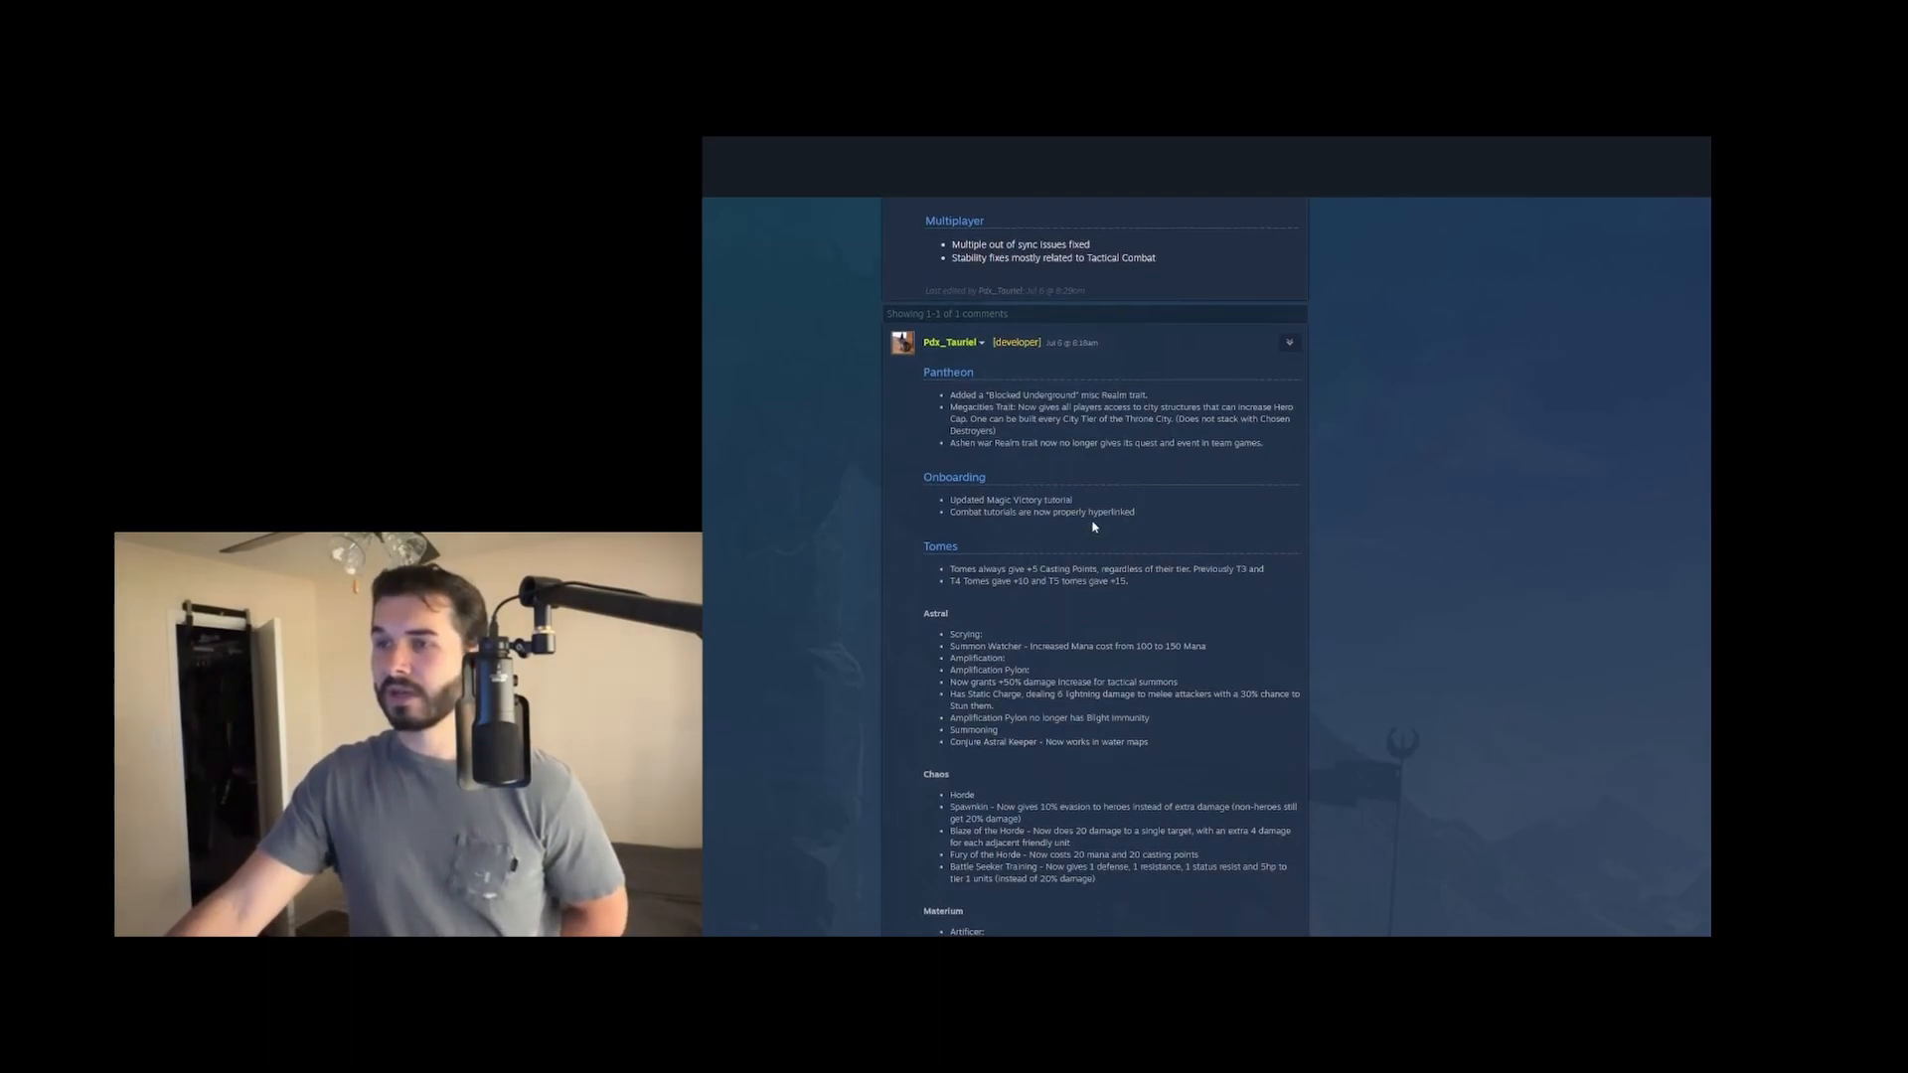
{"action": "scroll", "scroll_direction": "down", "scroll_amount": 3}
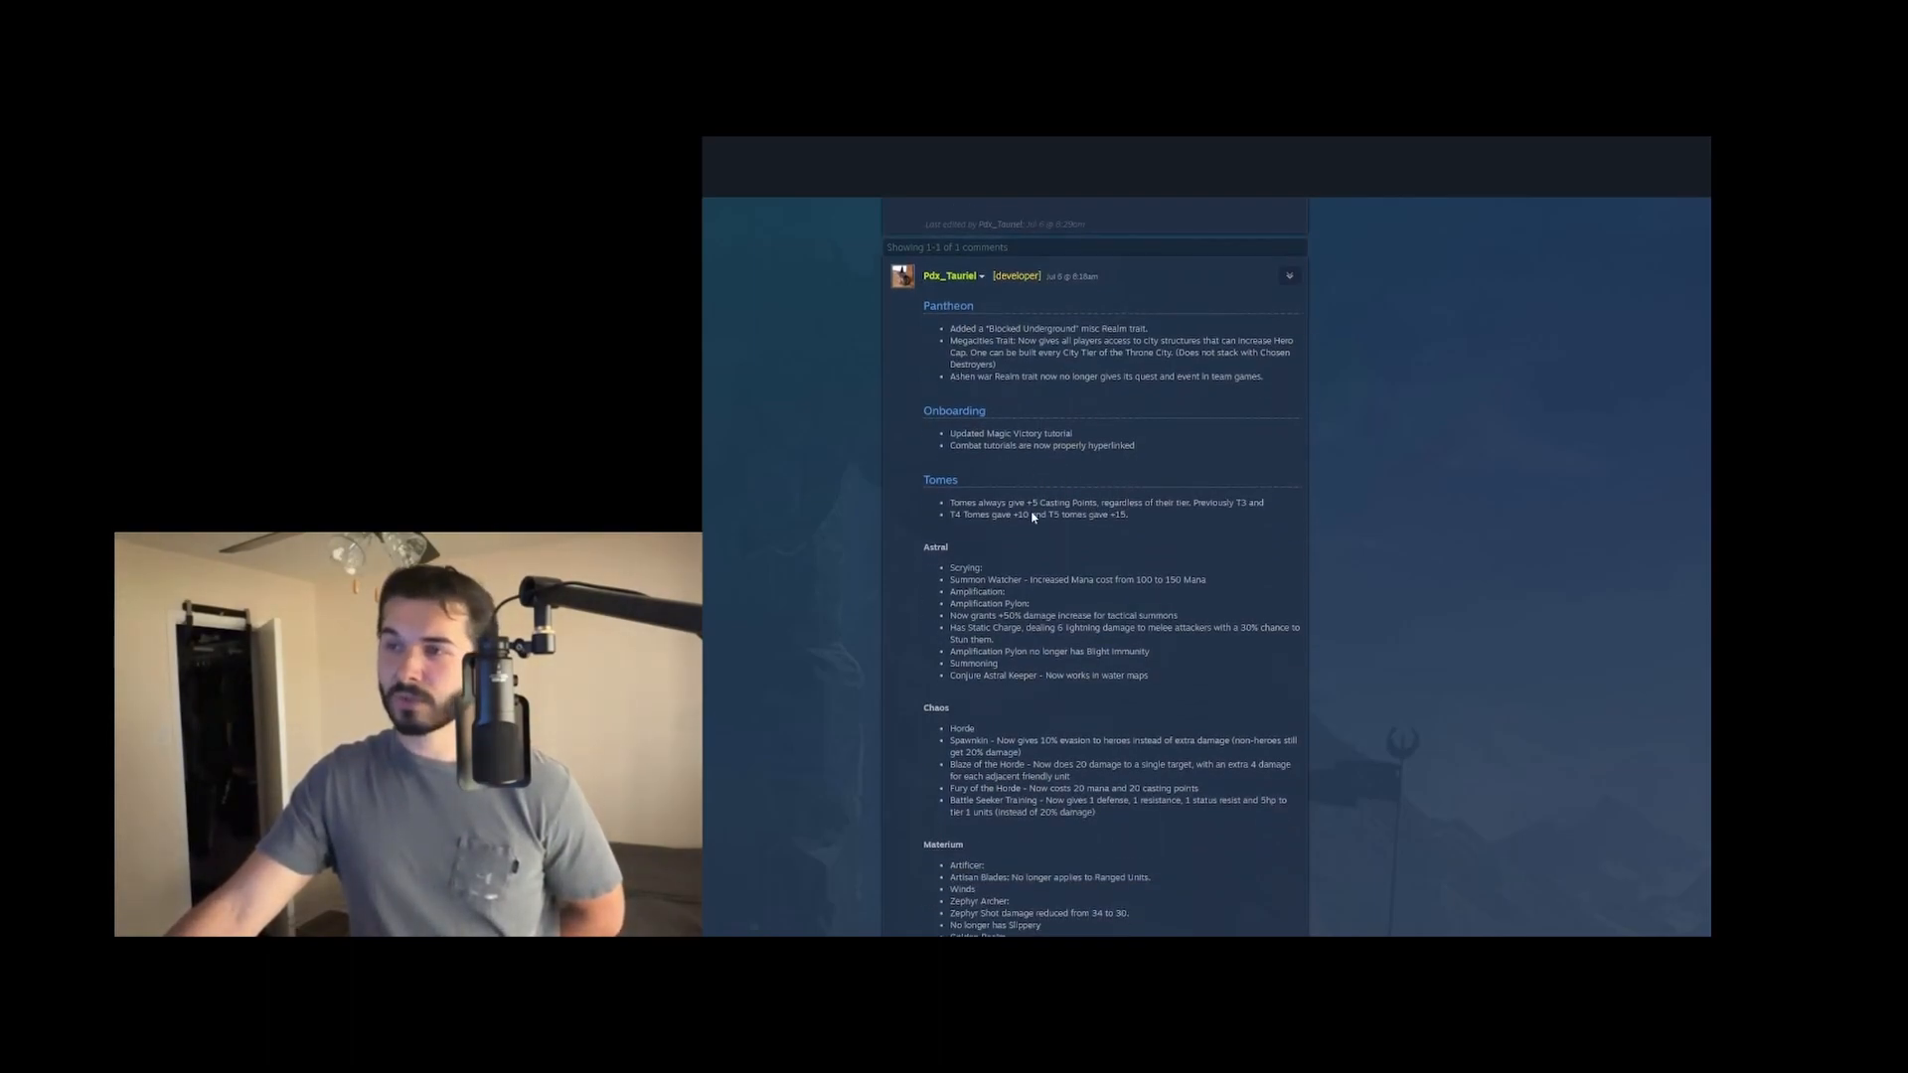
{"action": "scroll", "scroll_direction": "down", "scroll_amount": 3}
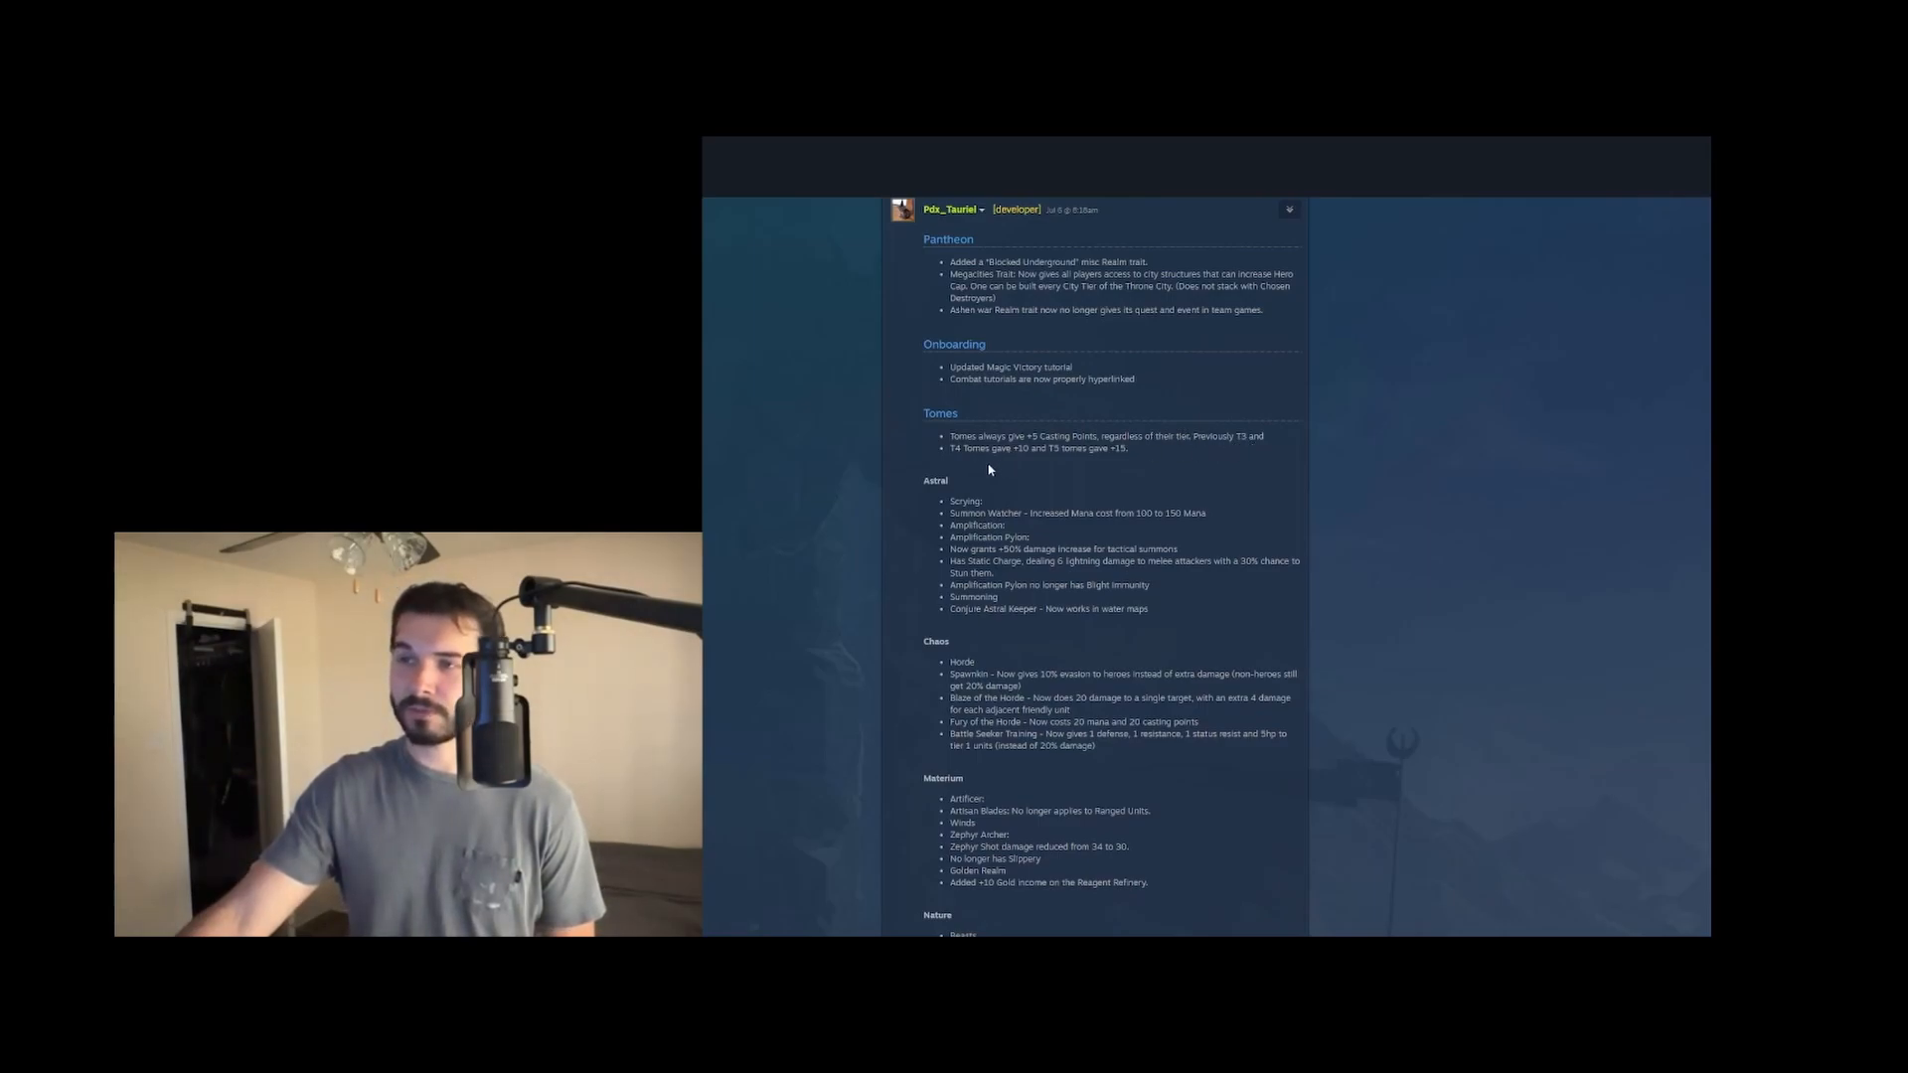
{"action": "mouse_move", "coordinate": [1031, 515]}
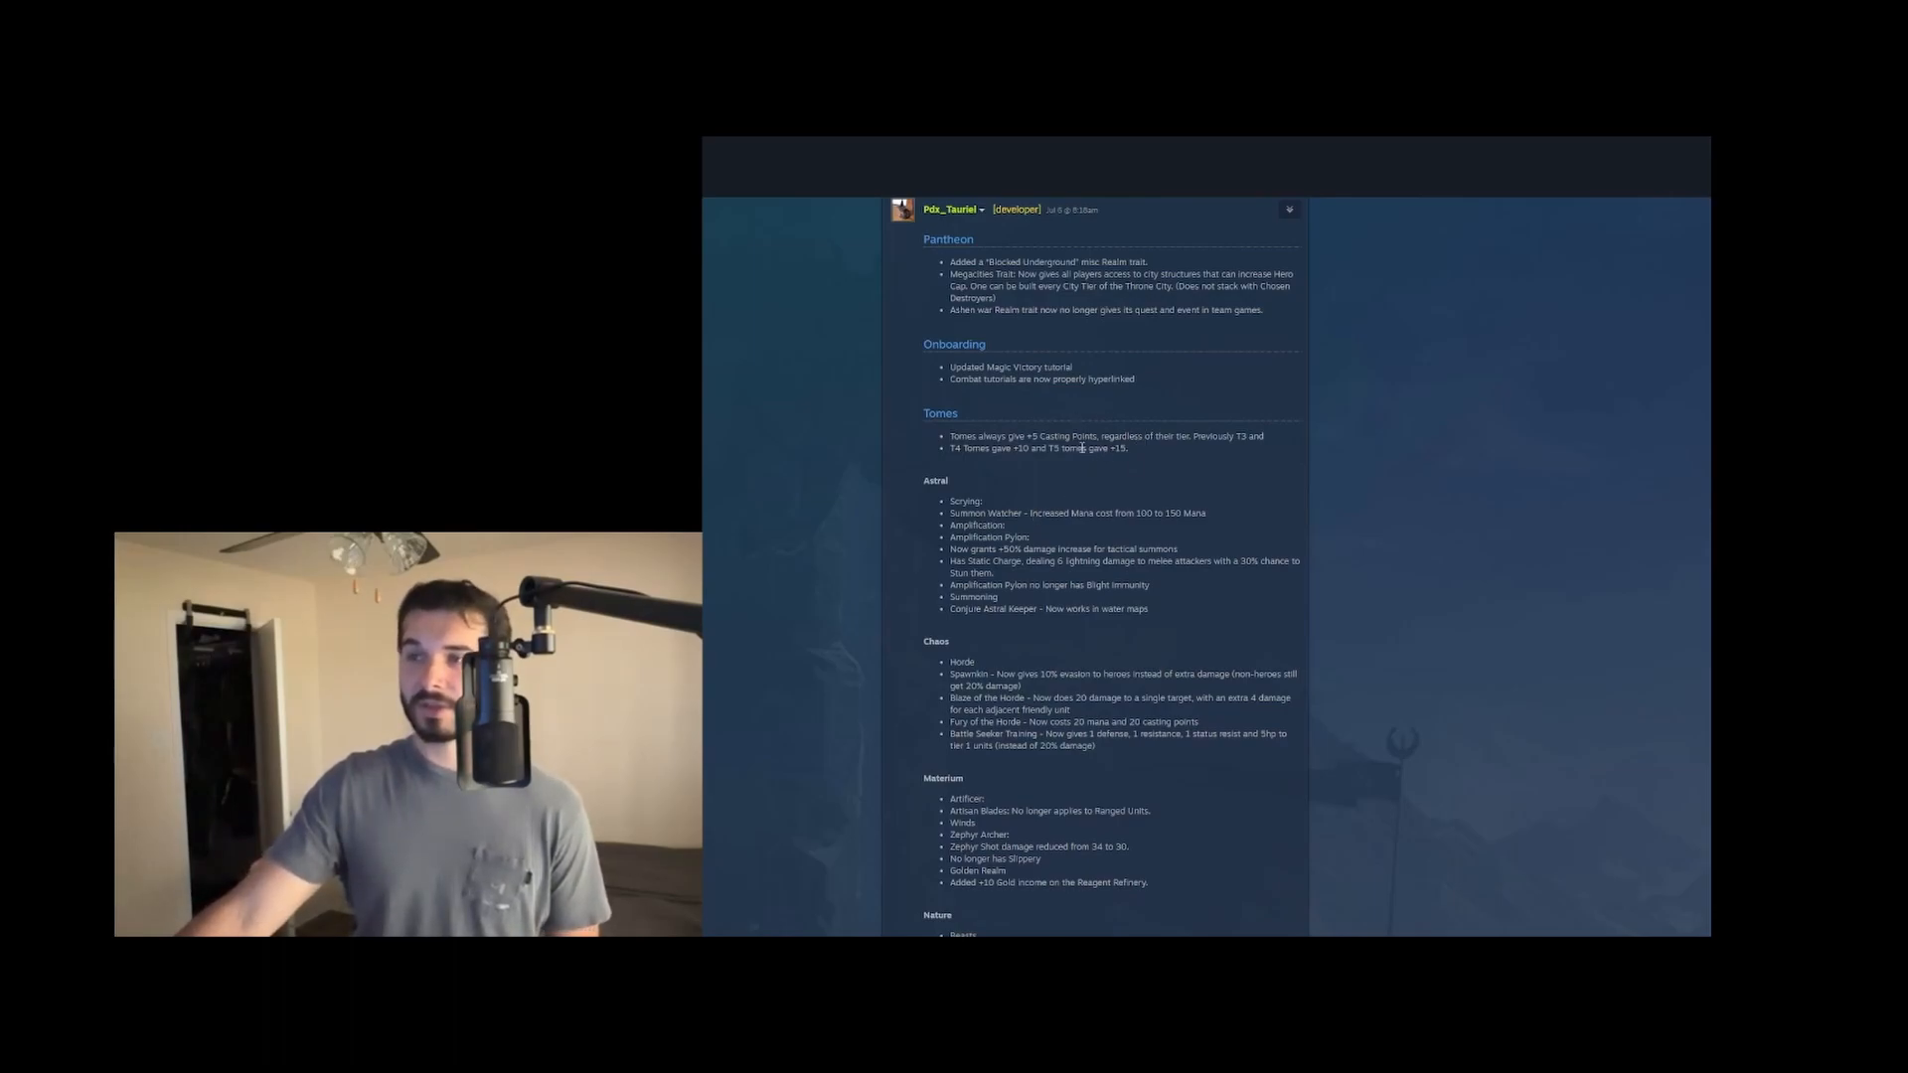
{"action": "mouse_move", "coordinate": [1085, 494]}
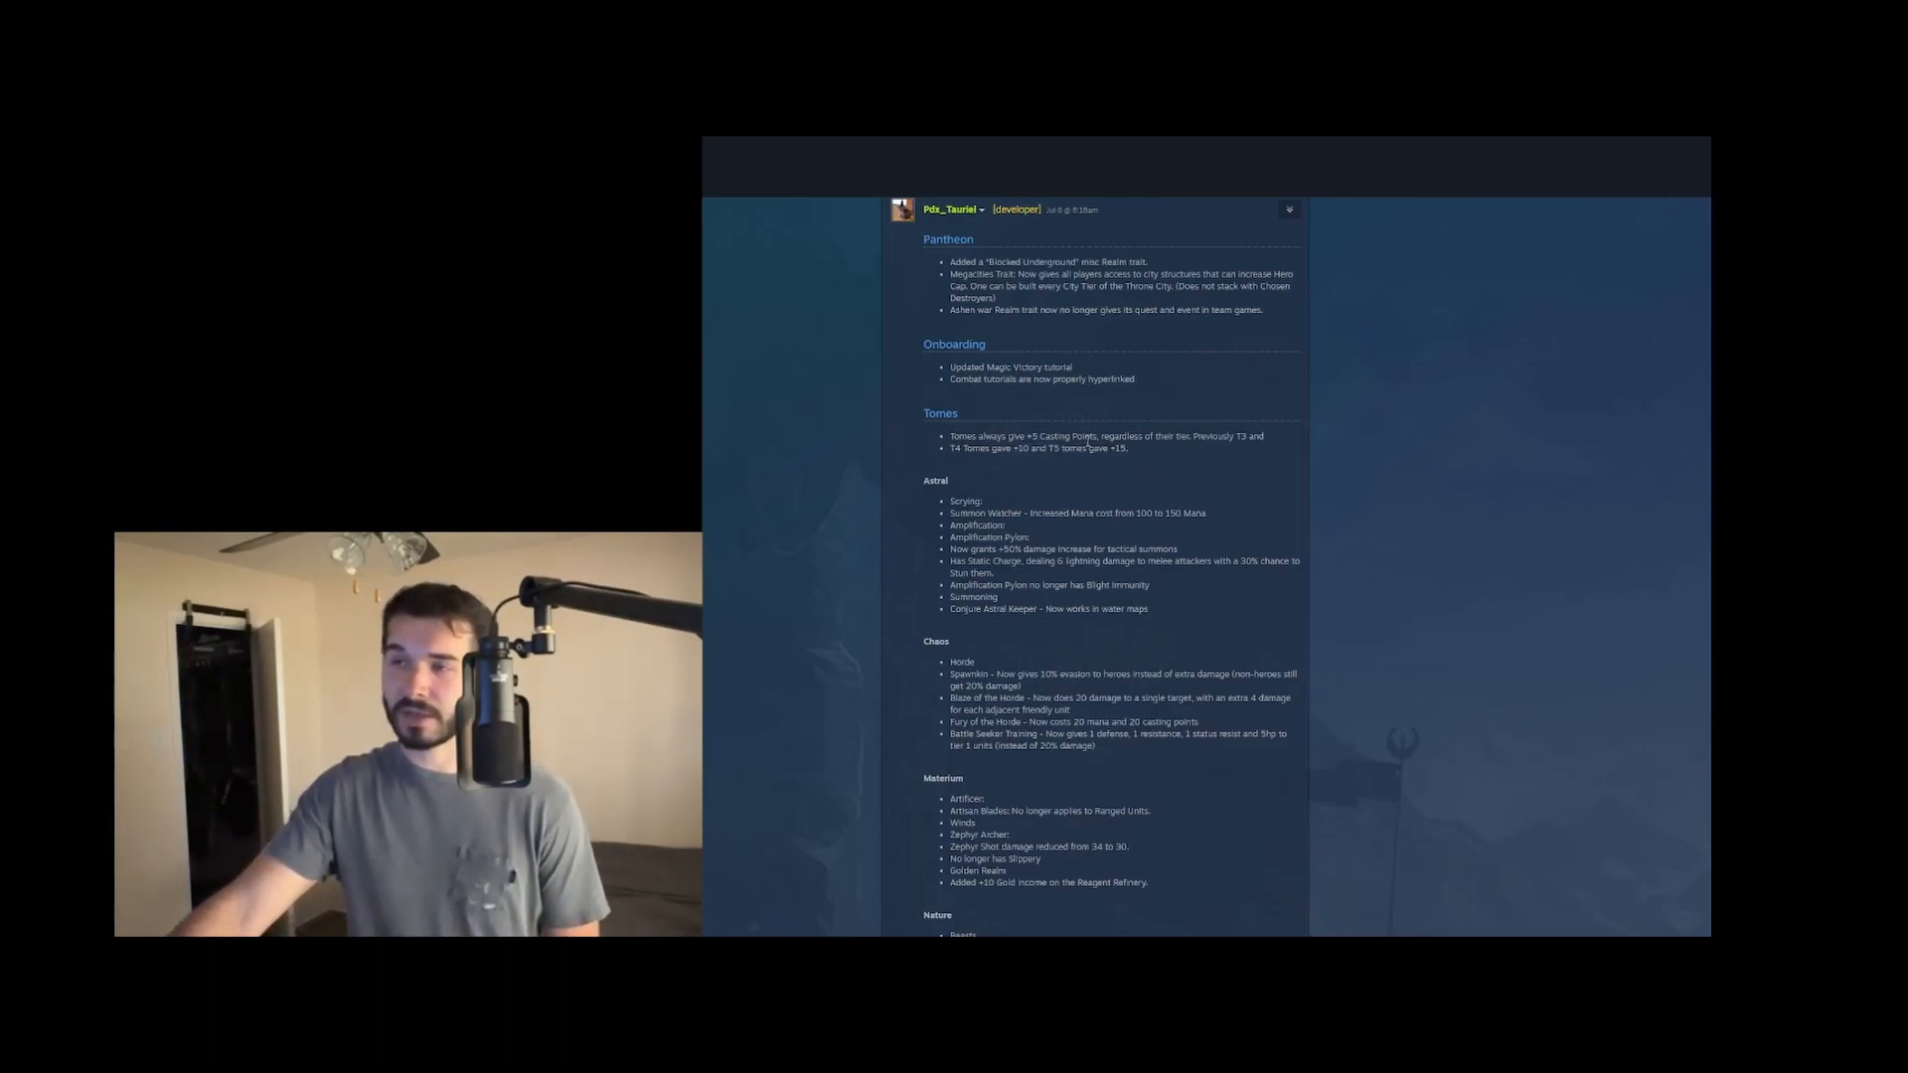
Read the Onboarding and Tomes entries down to Nature, leaving the Conjure Astral Keeper water-maps note highlighted
{"action": "scroll", "scroll_direction": "down", "scroll_amount": 3}
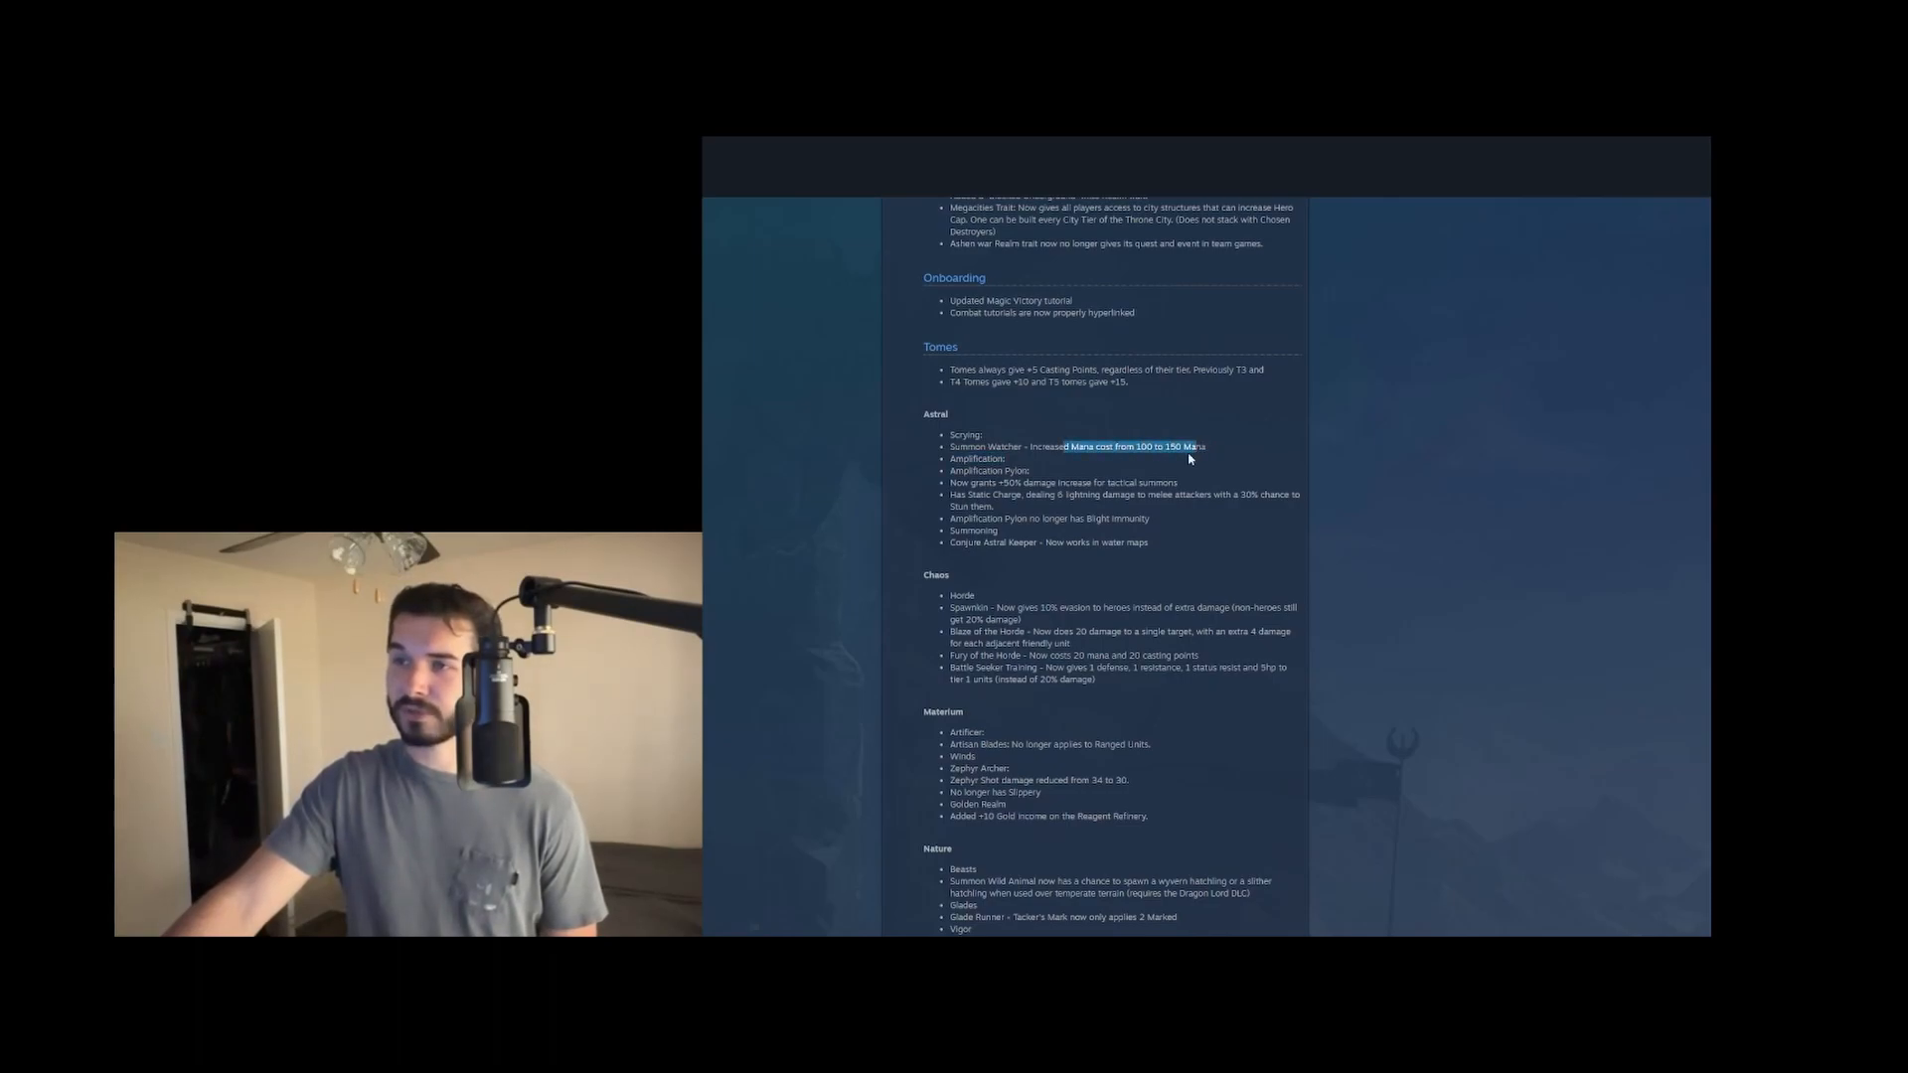
{"action": "left_click", "coordinate": [1010, 457]}
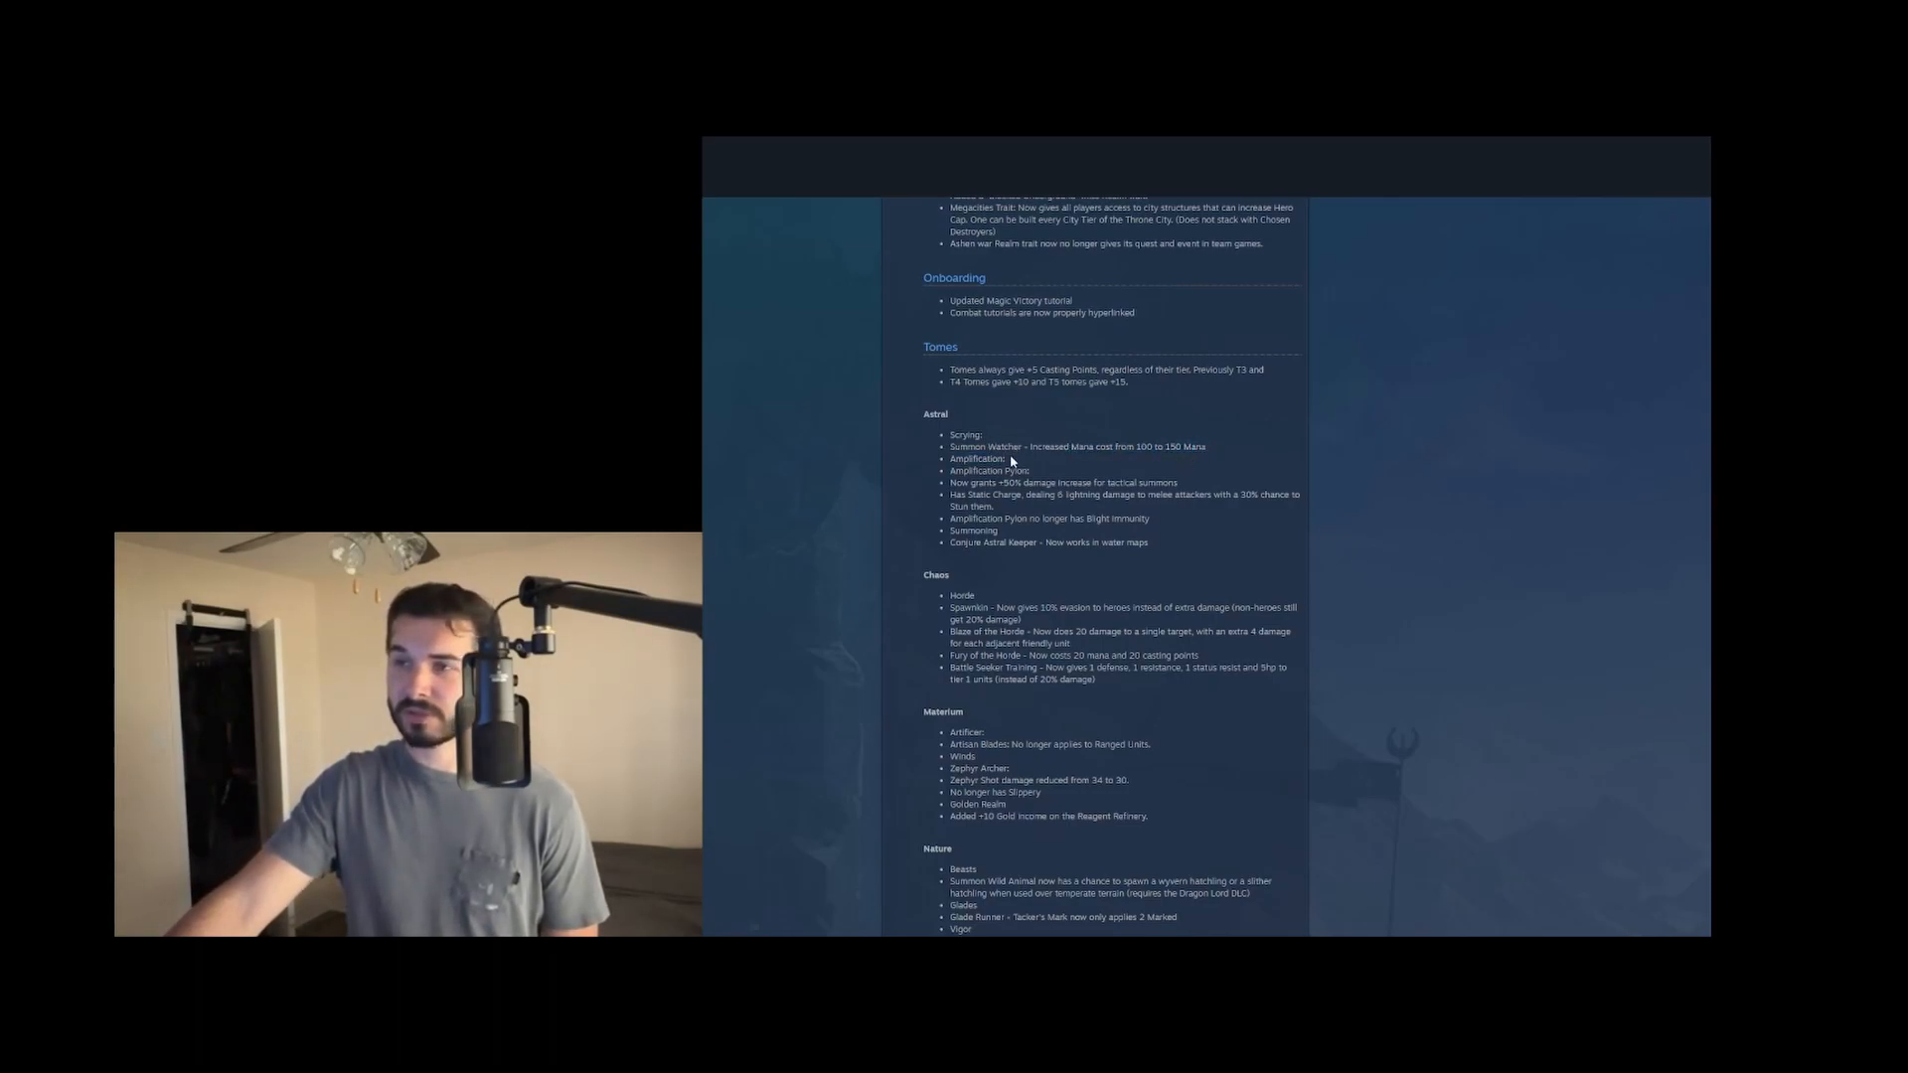
{"action": "double_click", "coordinate": [988, 471]}
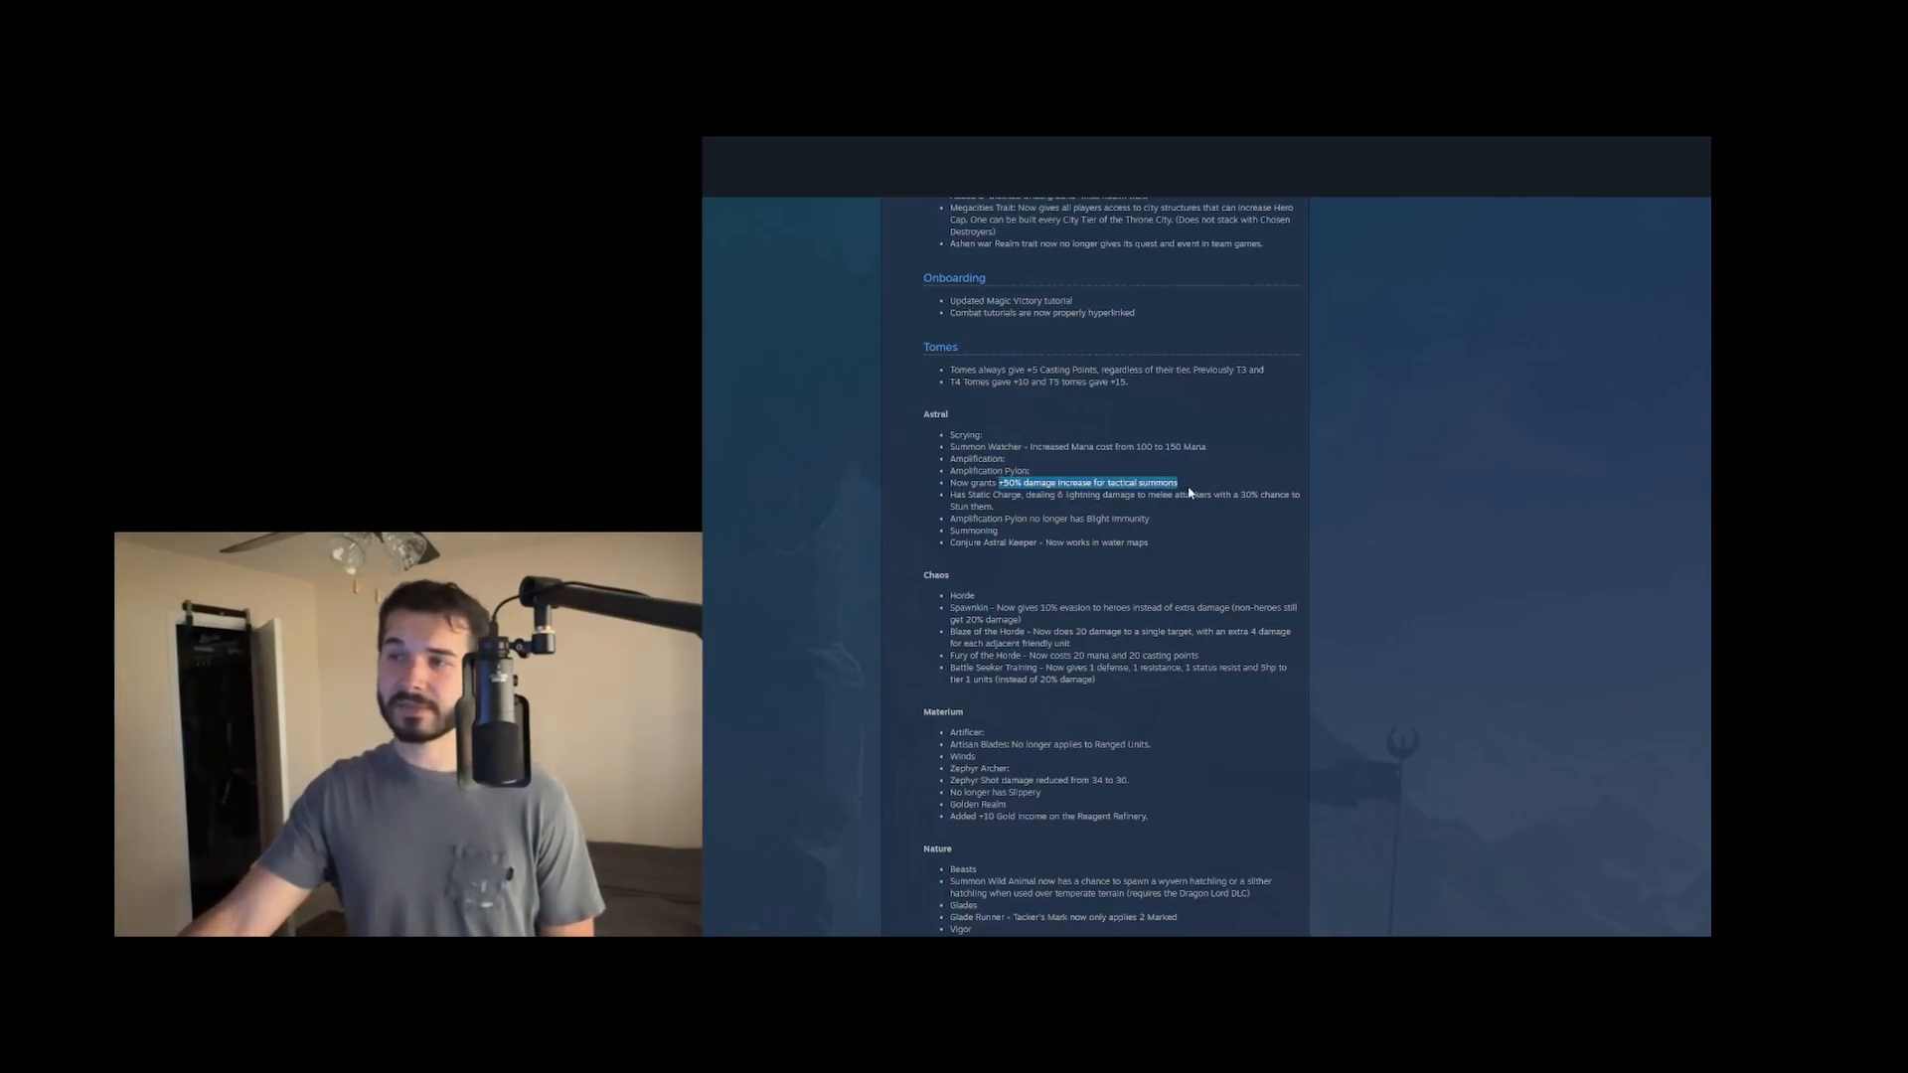
{"action": "left_click", "coordinate": [1186, 489]}
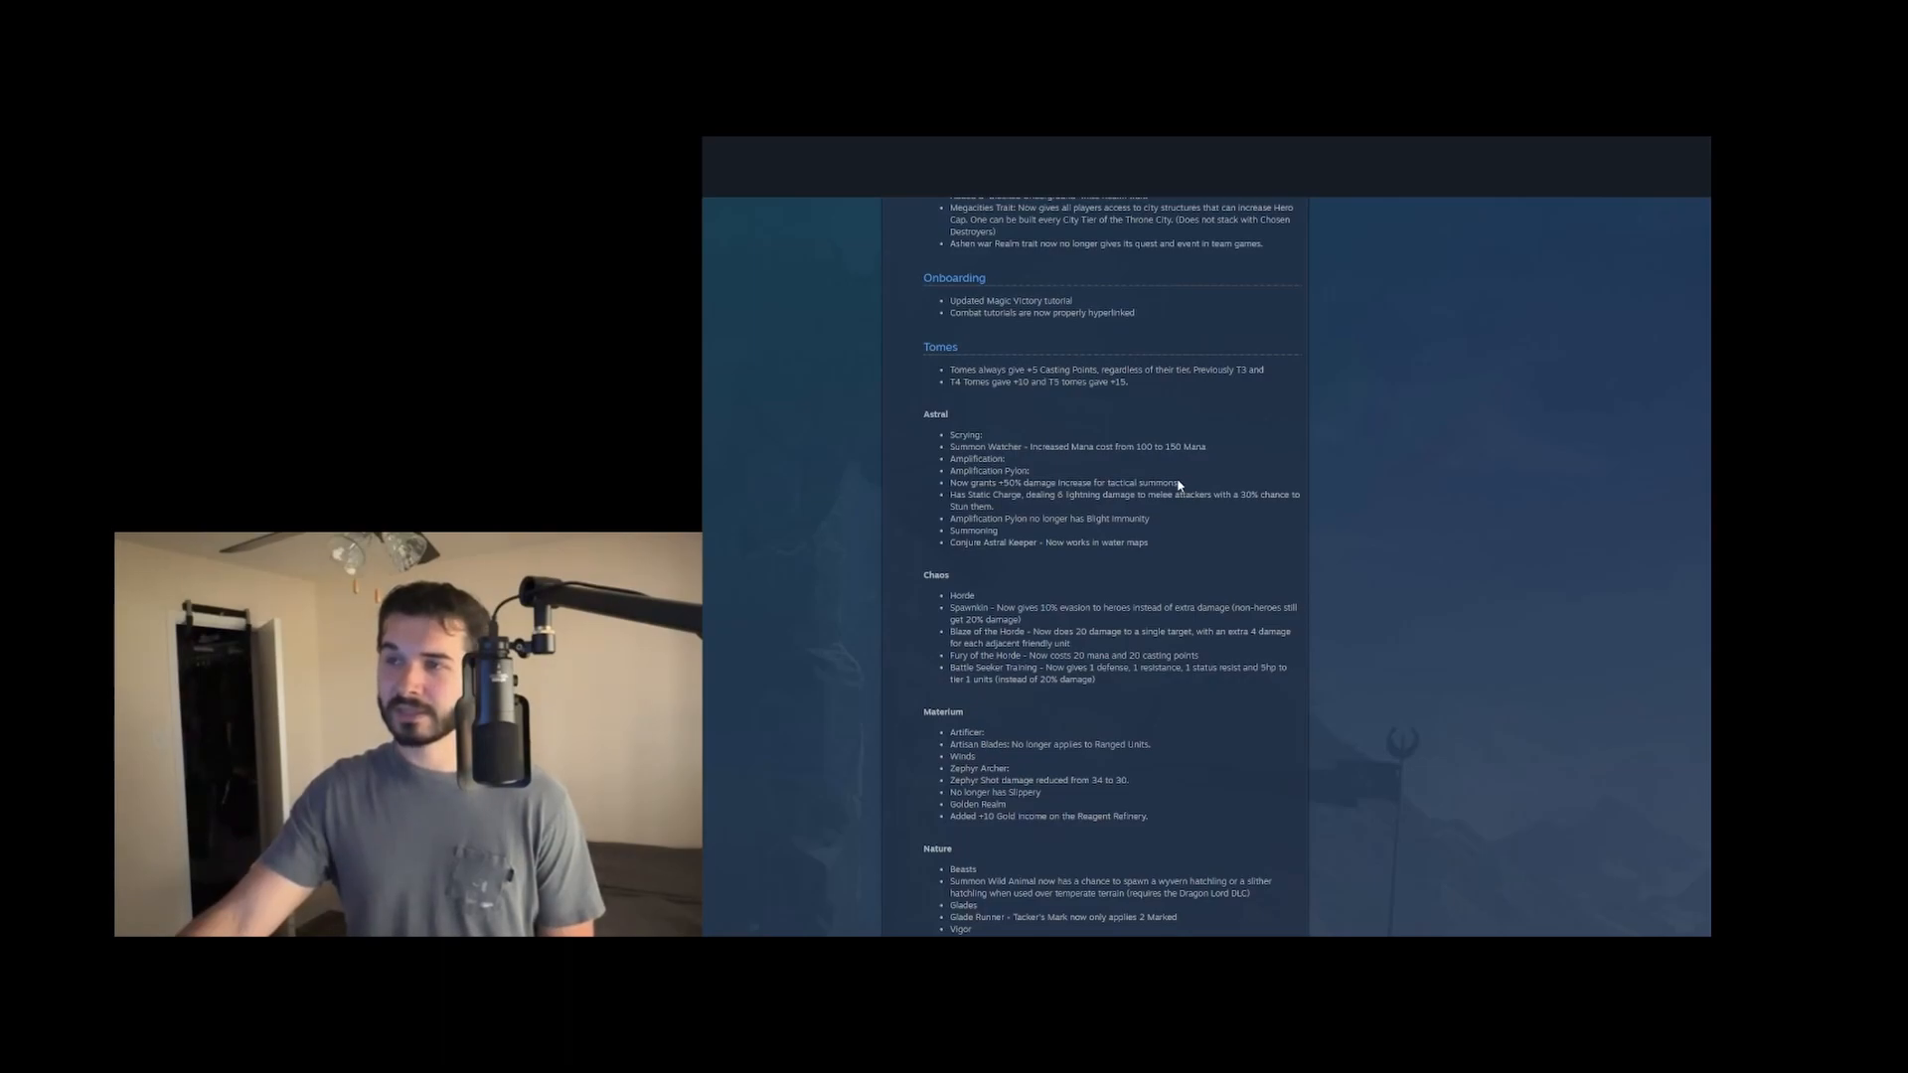
{"action": "left_click_drag", "start_coordinate": [968, 481], "coordinate": [1179, 481]}
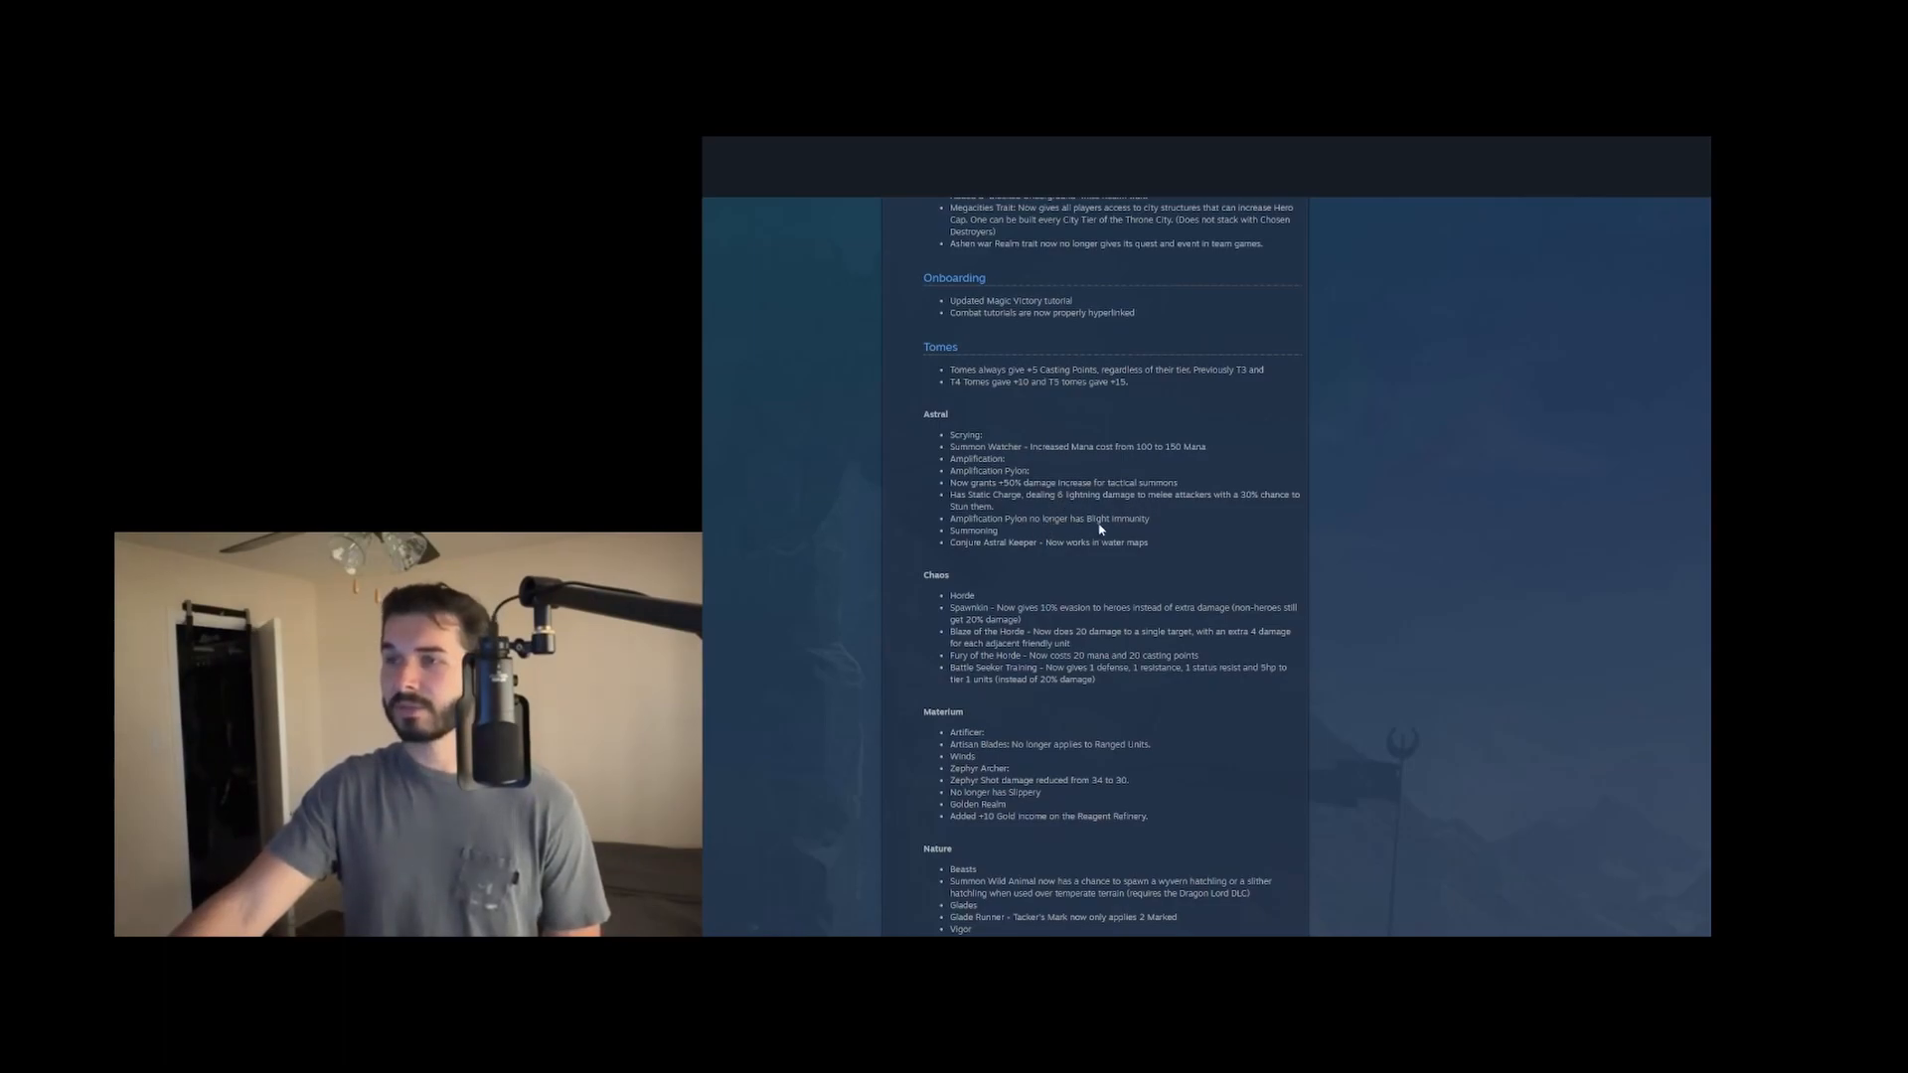
{"action": "double_click", "coordinate": [980, 531]}
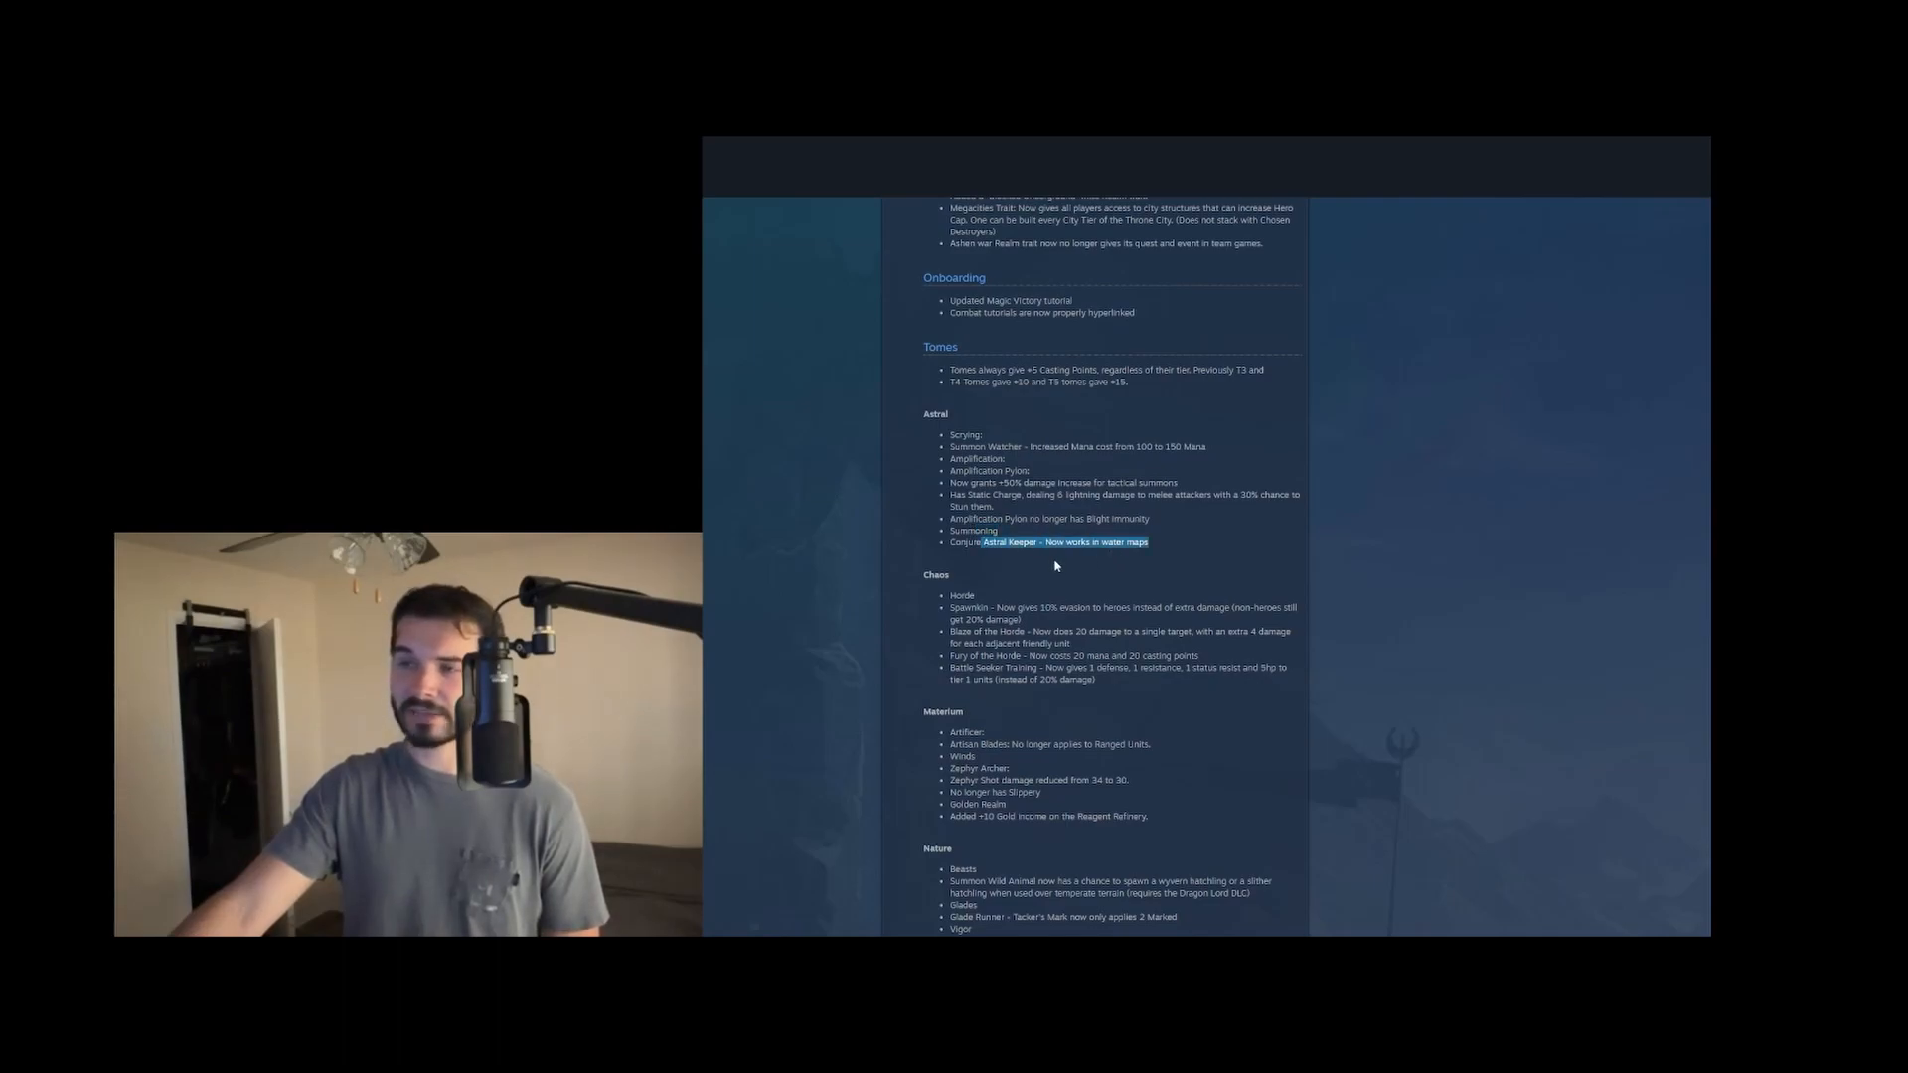
Read the Chaos, Materium and Nature tome notes through Sanctuary, marking the Blaze of the Horde damage change
{"action": "scroll", "scroll_direction": "down", "scroll_amount": 3}
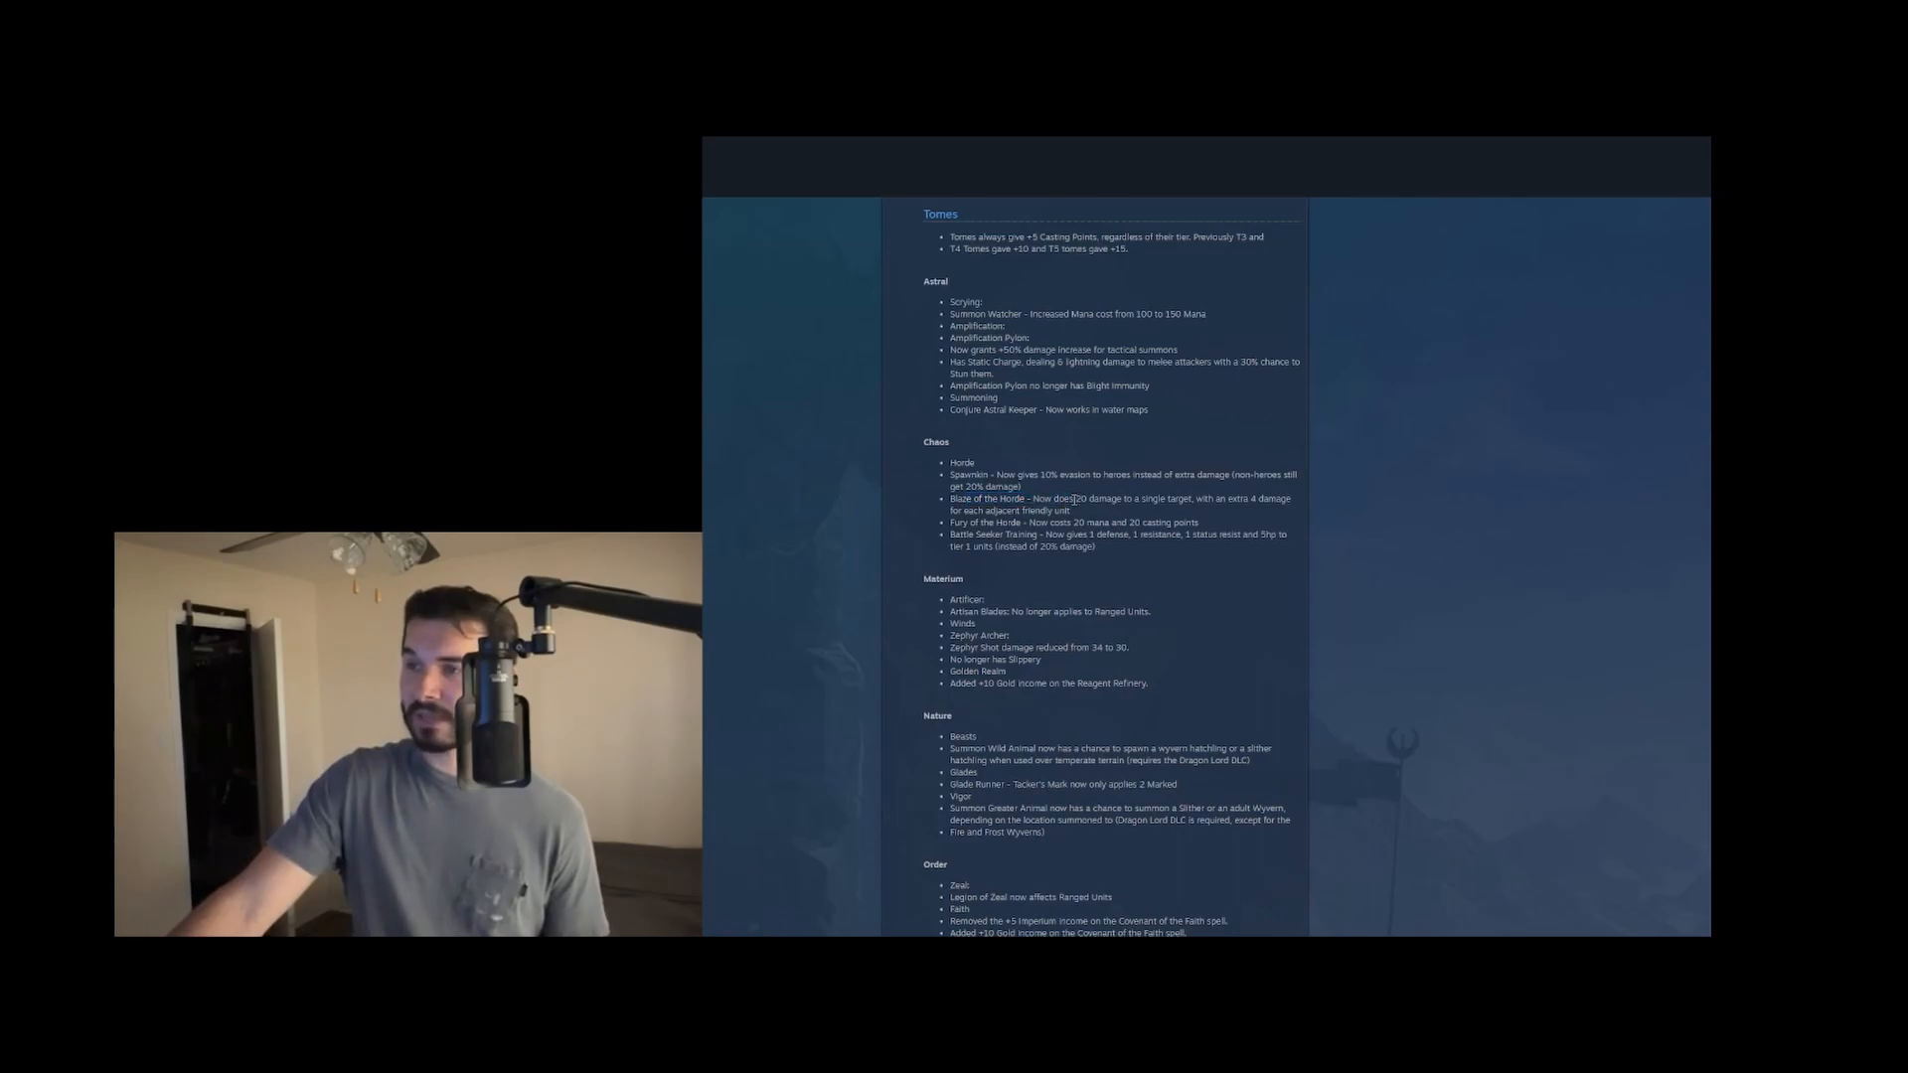
{"action": "left_click_drag", "start_coordinate": [1061, 499], "coordinate": [1192, 499]}
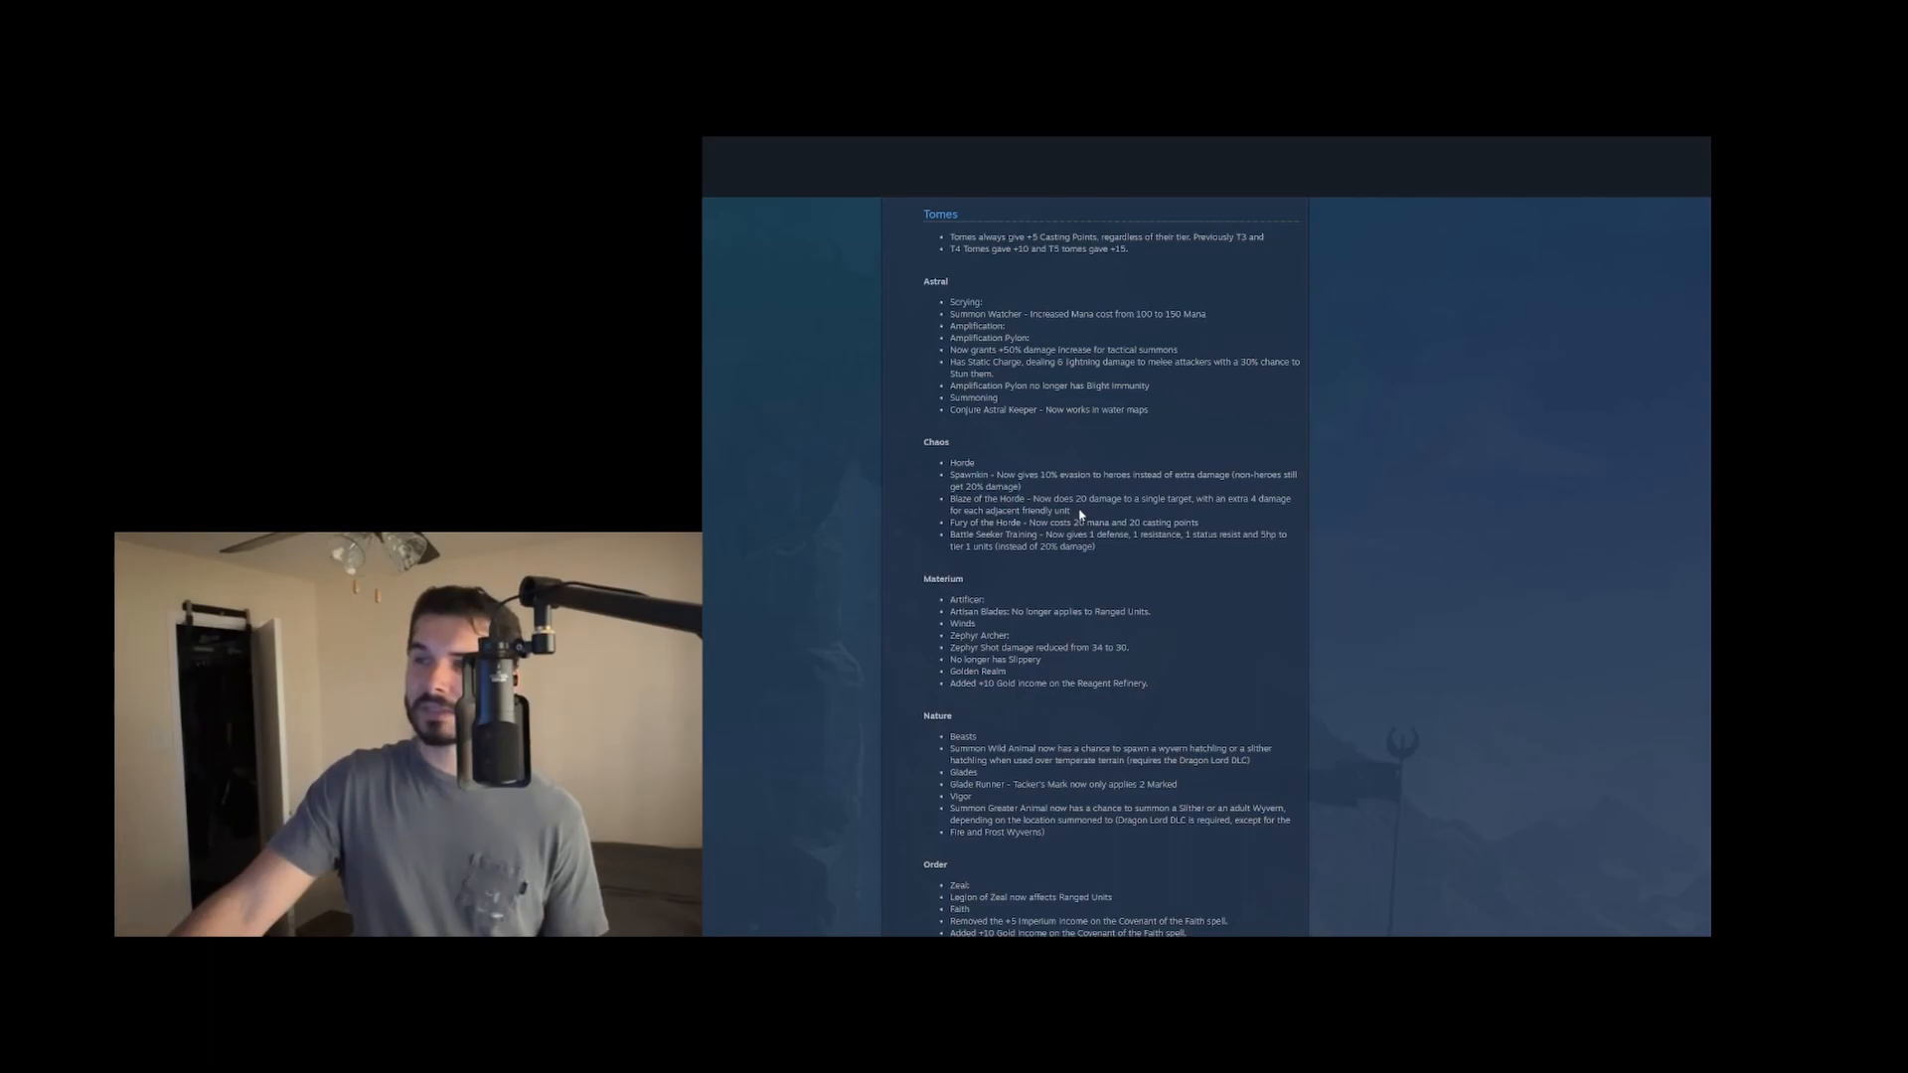
{"action": "left_click_drag", "start_coordinate": [992, 499], "coordinate": [1070, 511]}
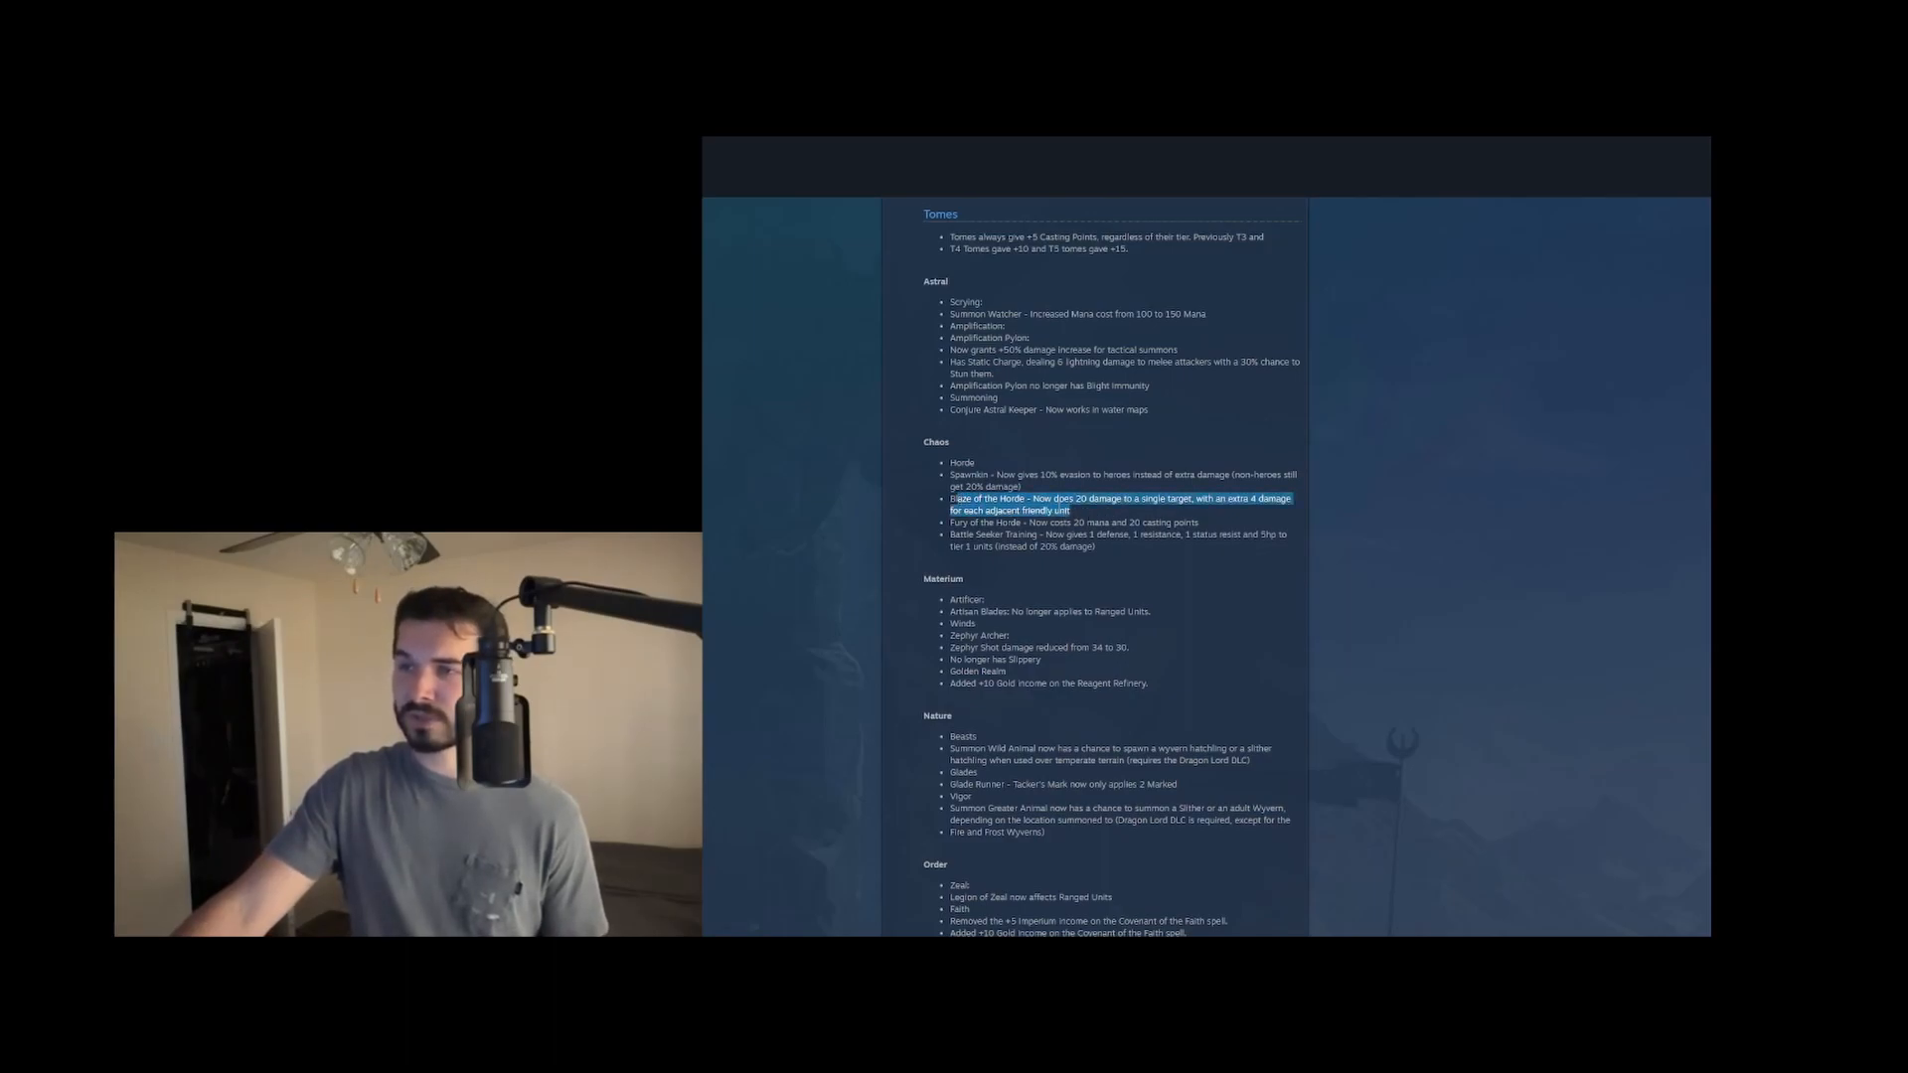
{"action": "left_click", "coordinate": [1151, 535]}
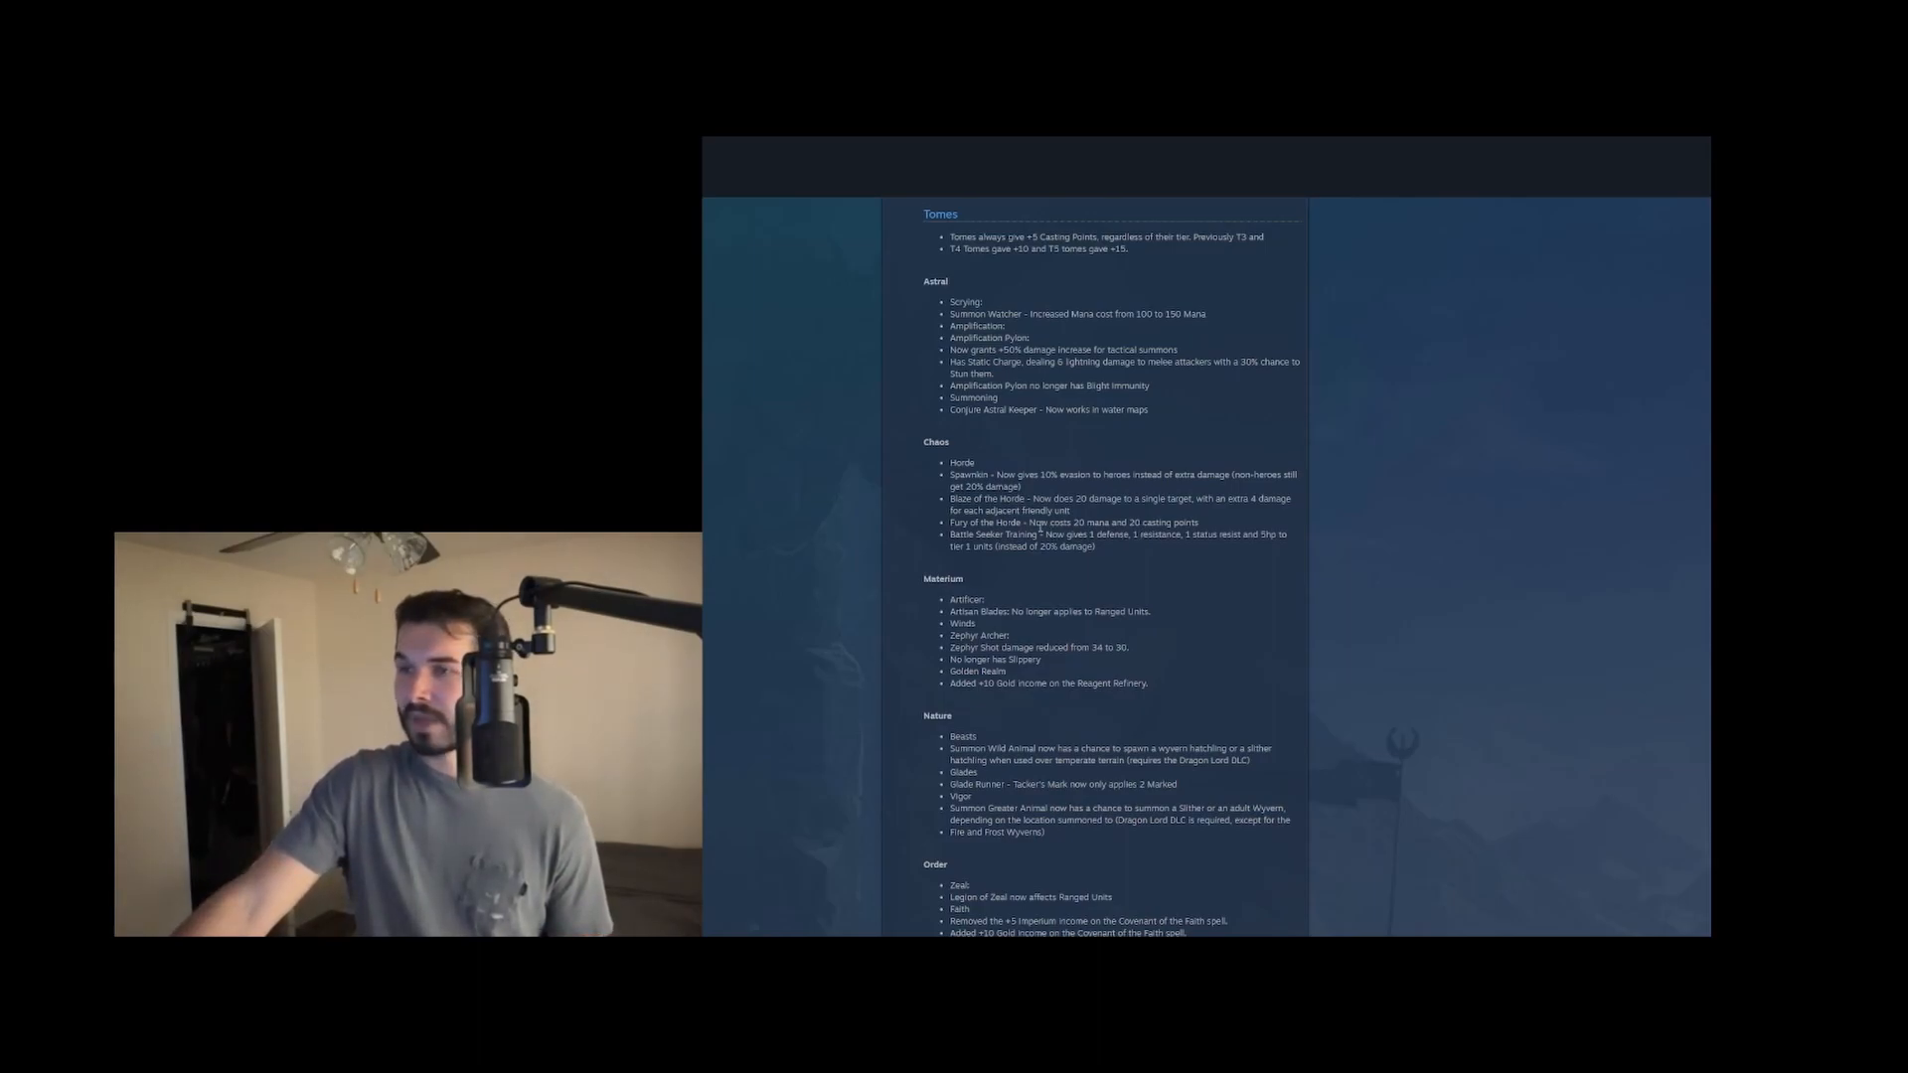
{"action": "left_click_drag", "start_coordinate": [1034, 522], "coordinate": [1125, 523]}
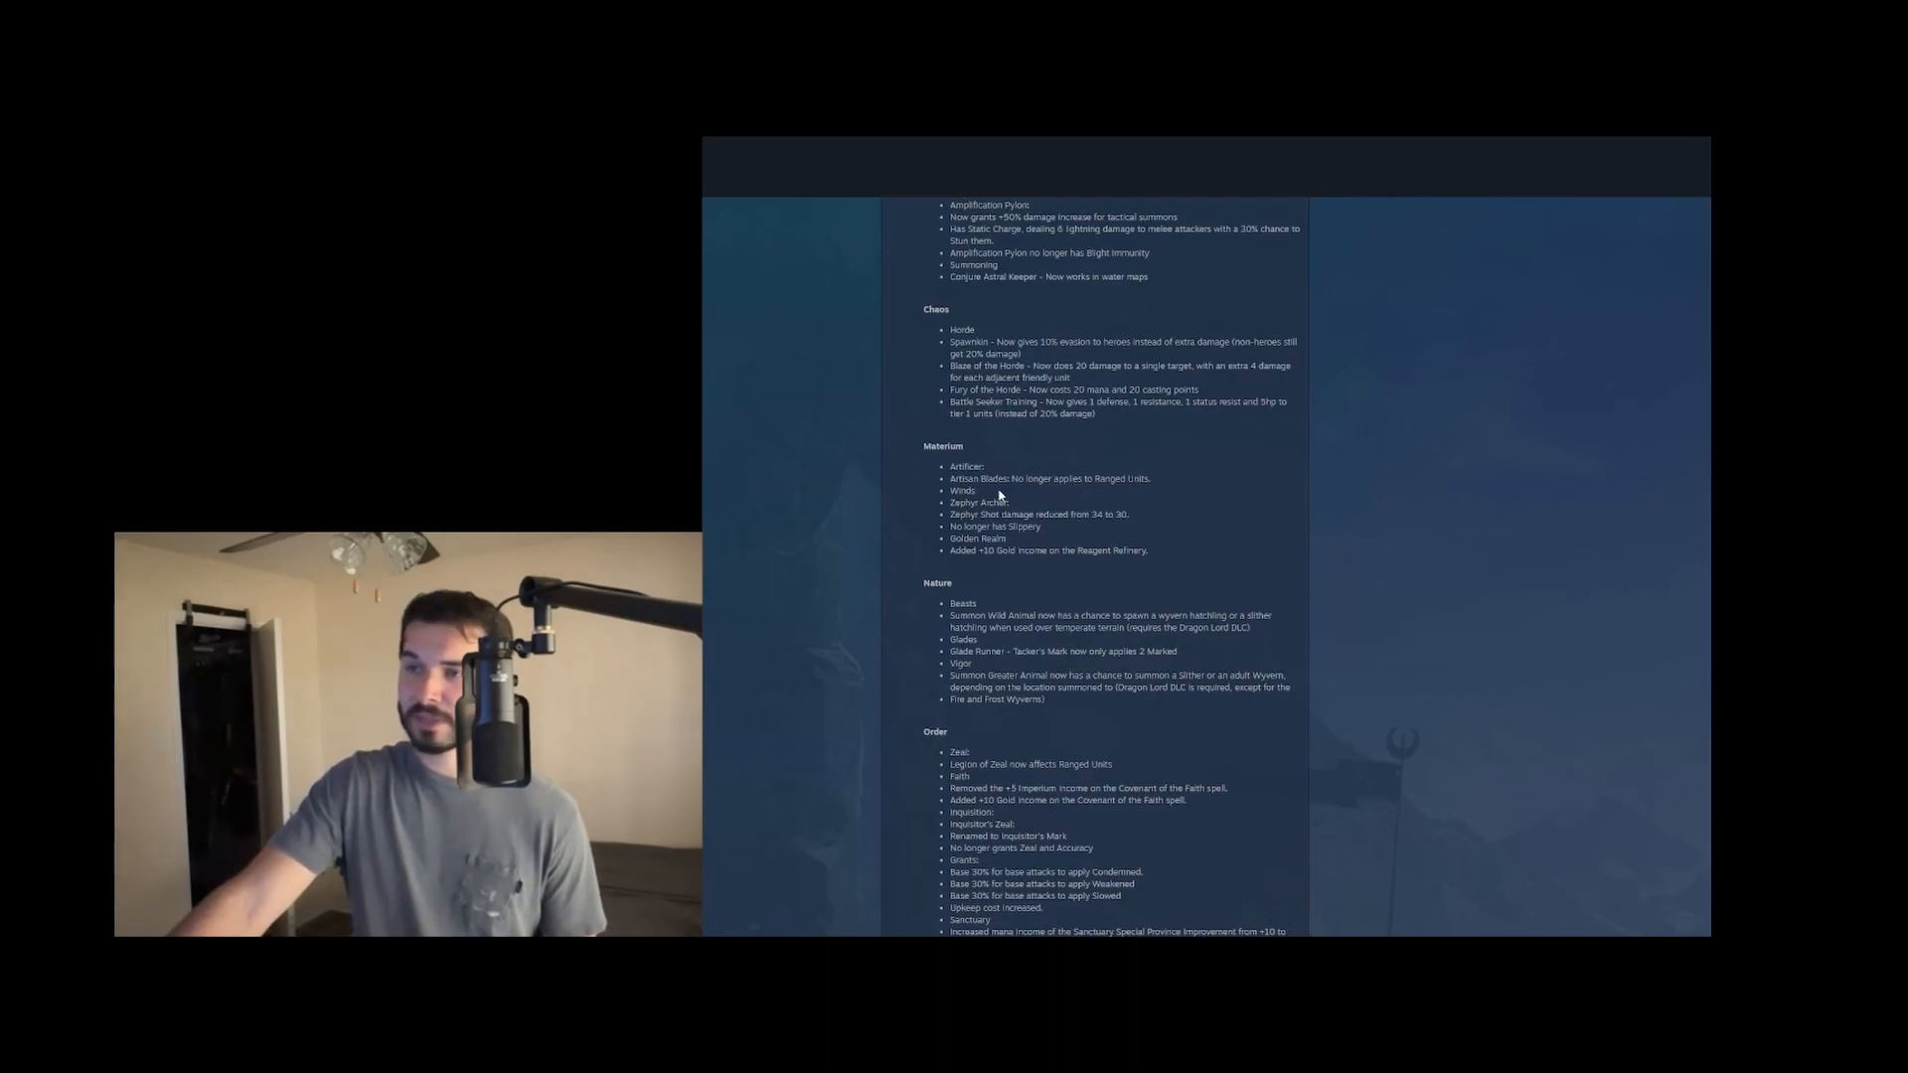
Advance to the Order entries through Exaltation, highlighting the Reagent Refinery gold income note while reading Materium
{"action": "scroll", "scroll_direction": "down", "scroll_amount": 3}
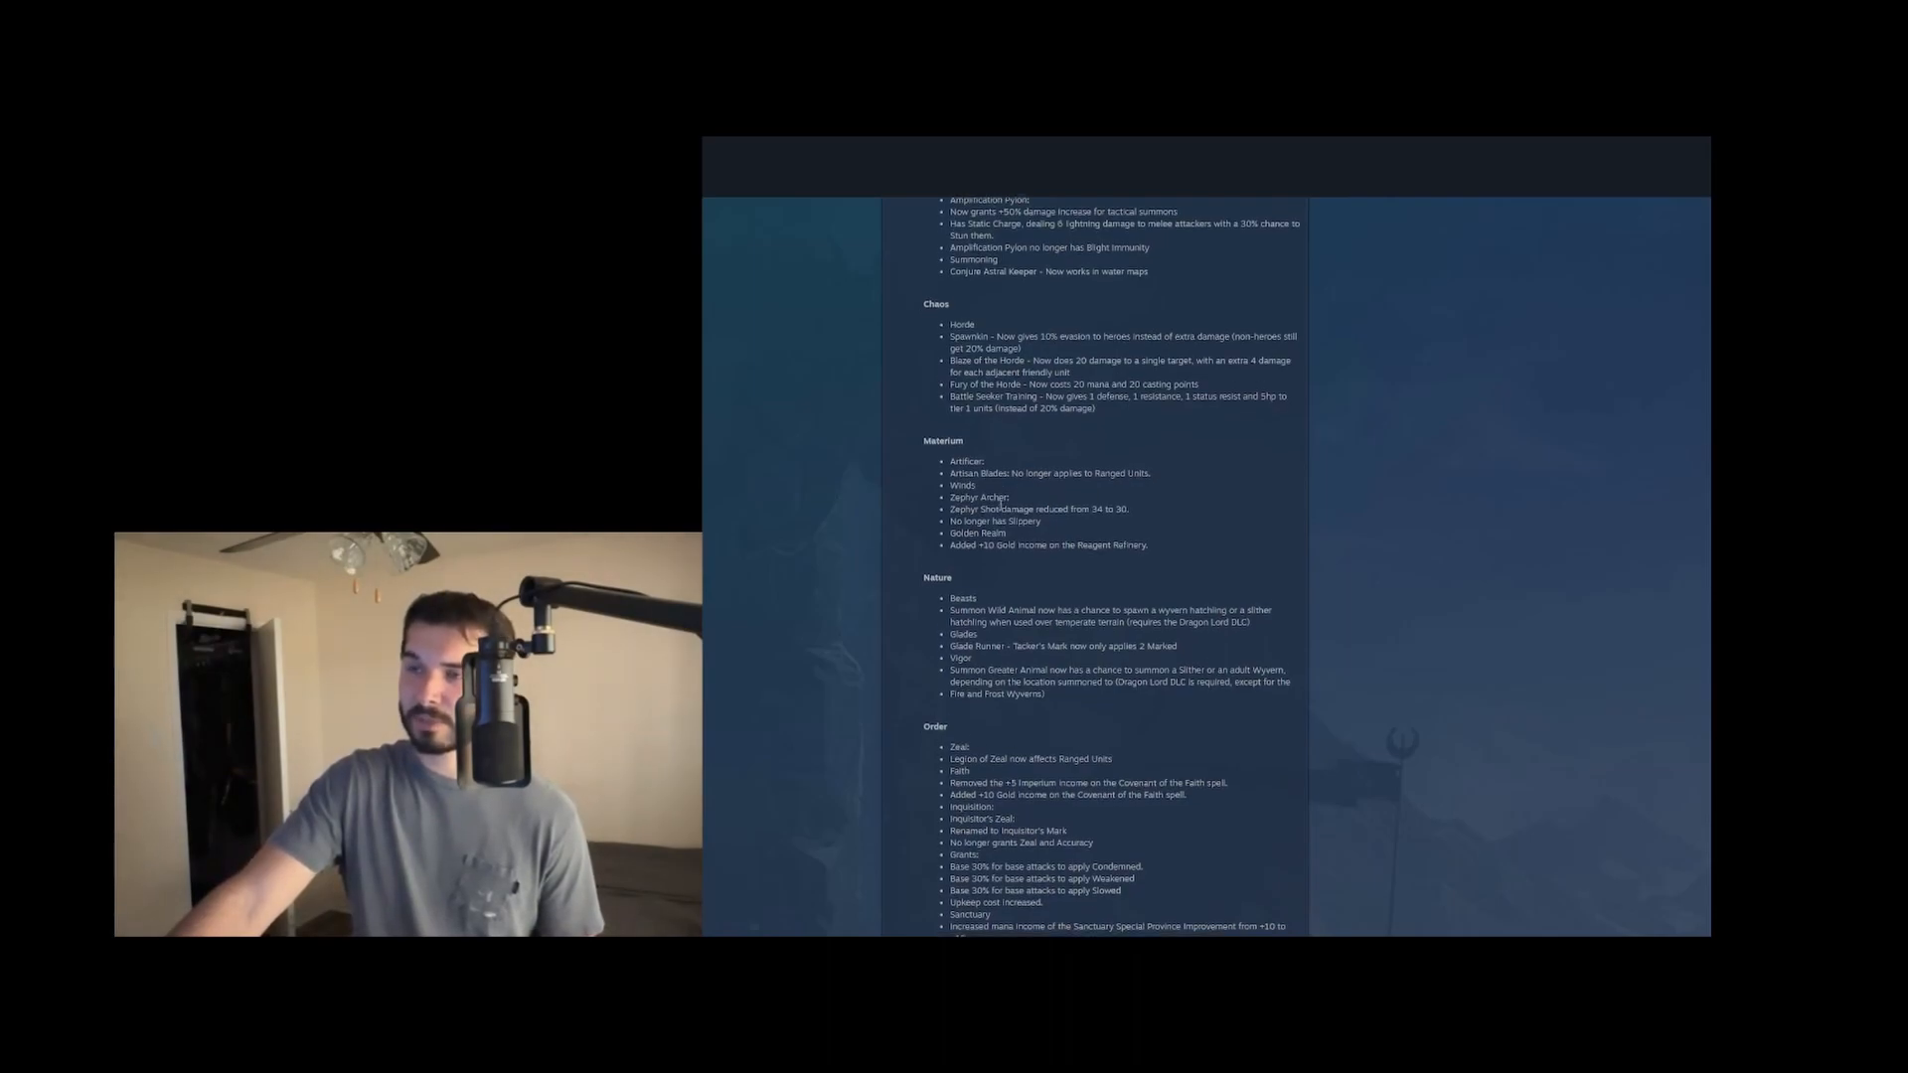
{"action": "scroll", "scroll_direction": "down", "scroll_amount": 3}
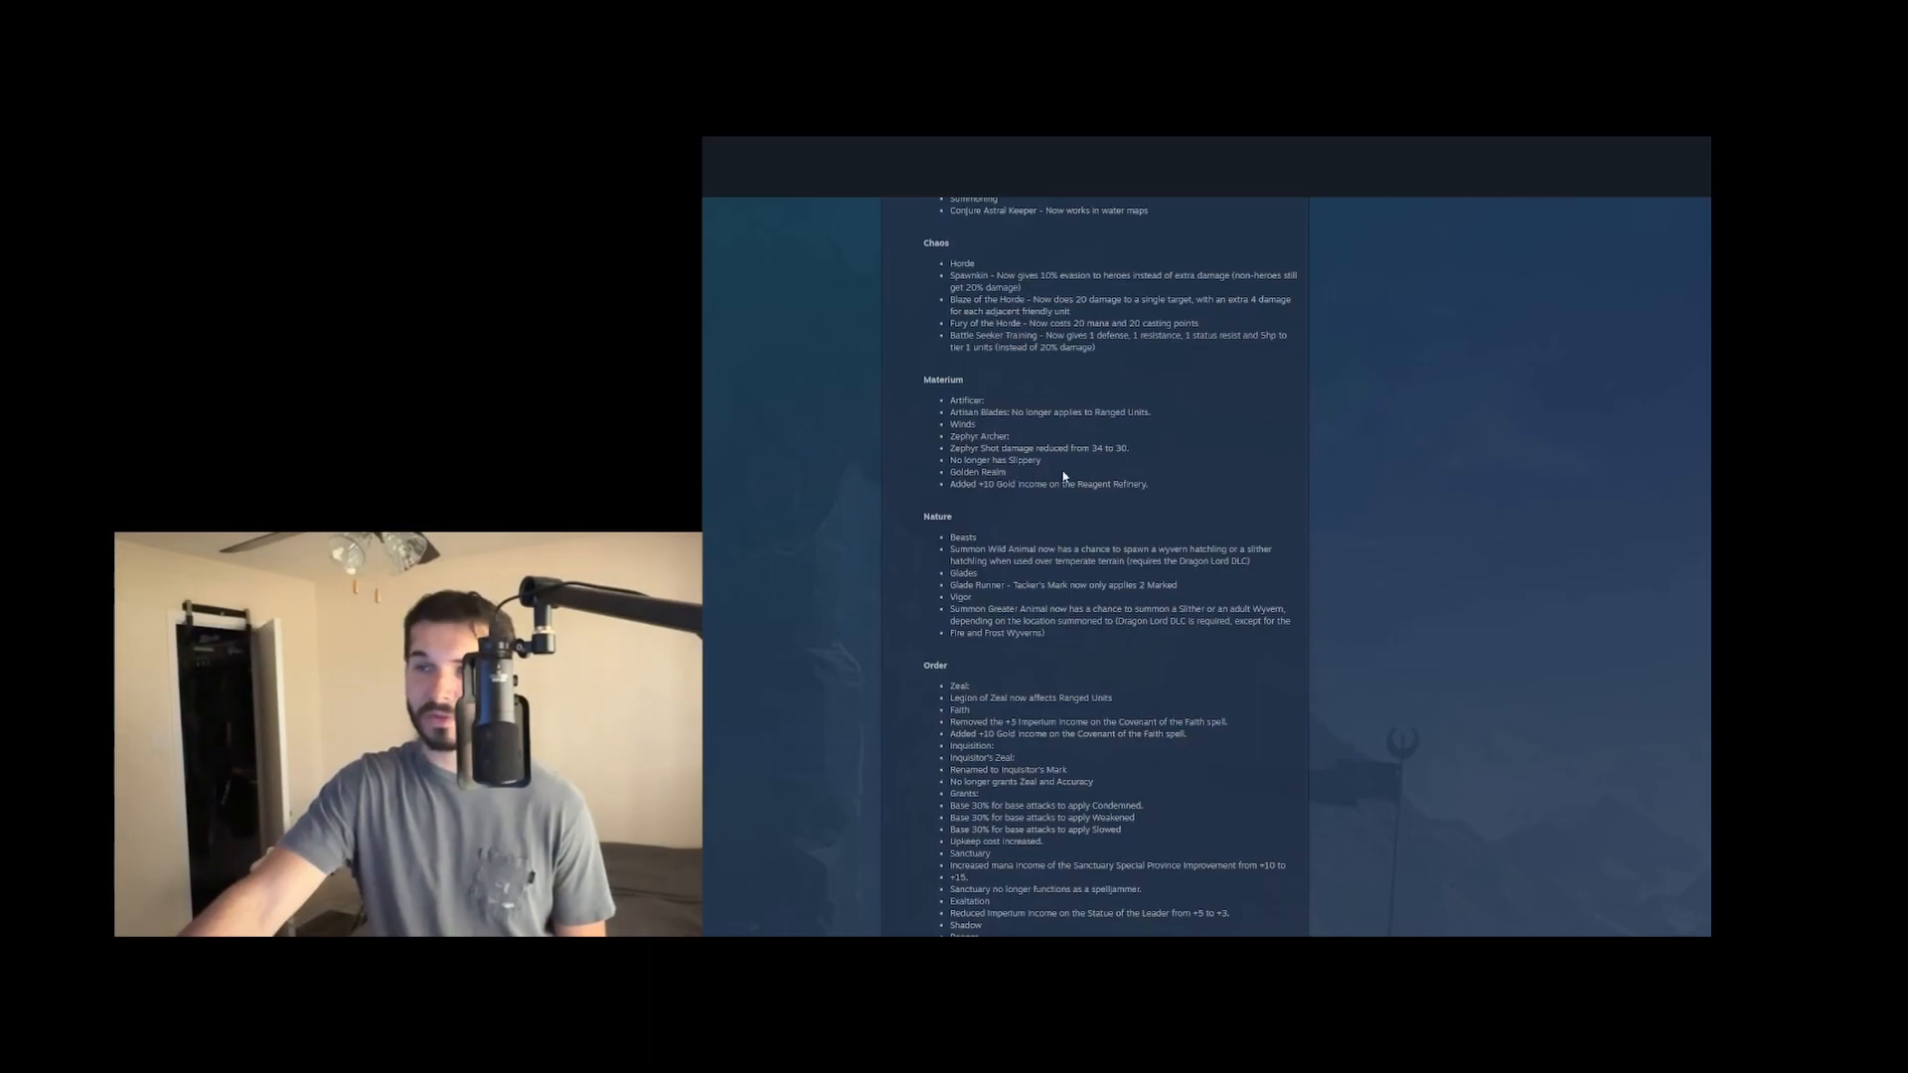
{"action": "mouse_move", "coordinate": [1047, 469]}
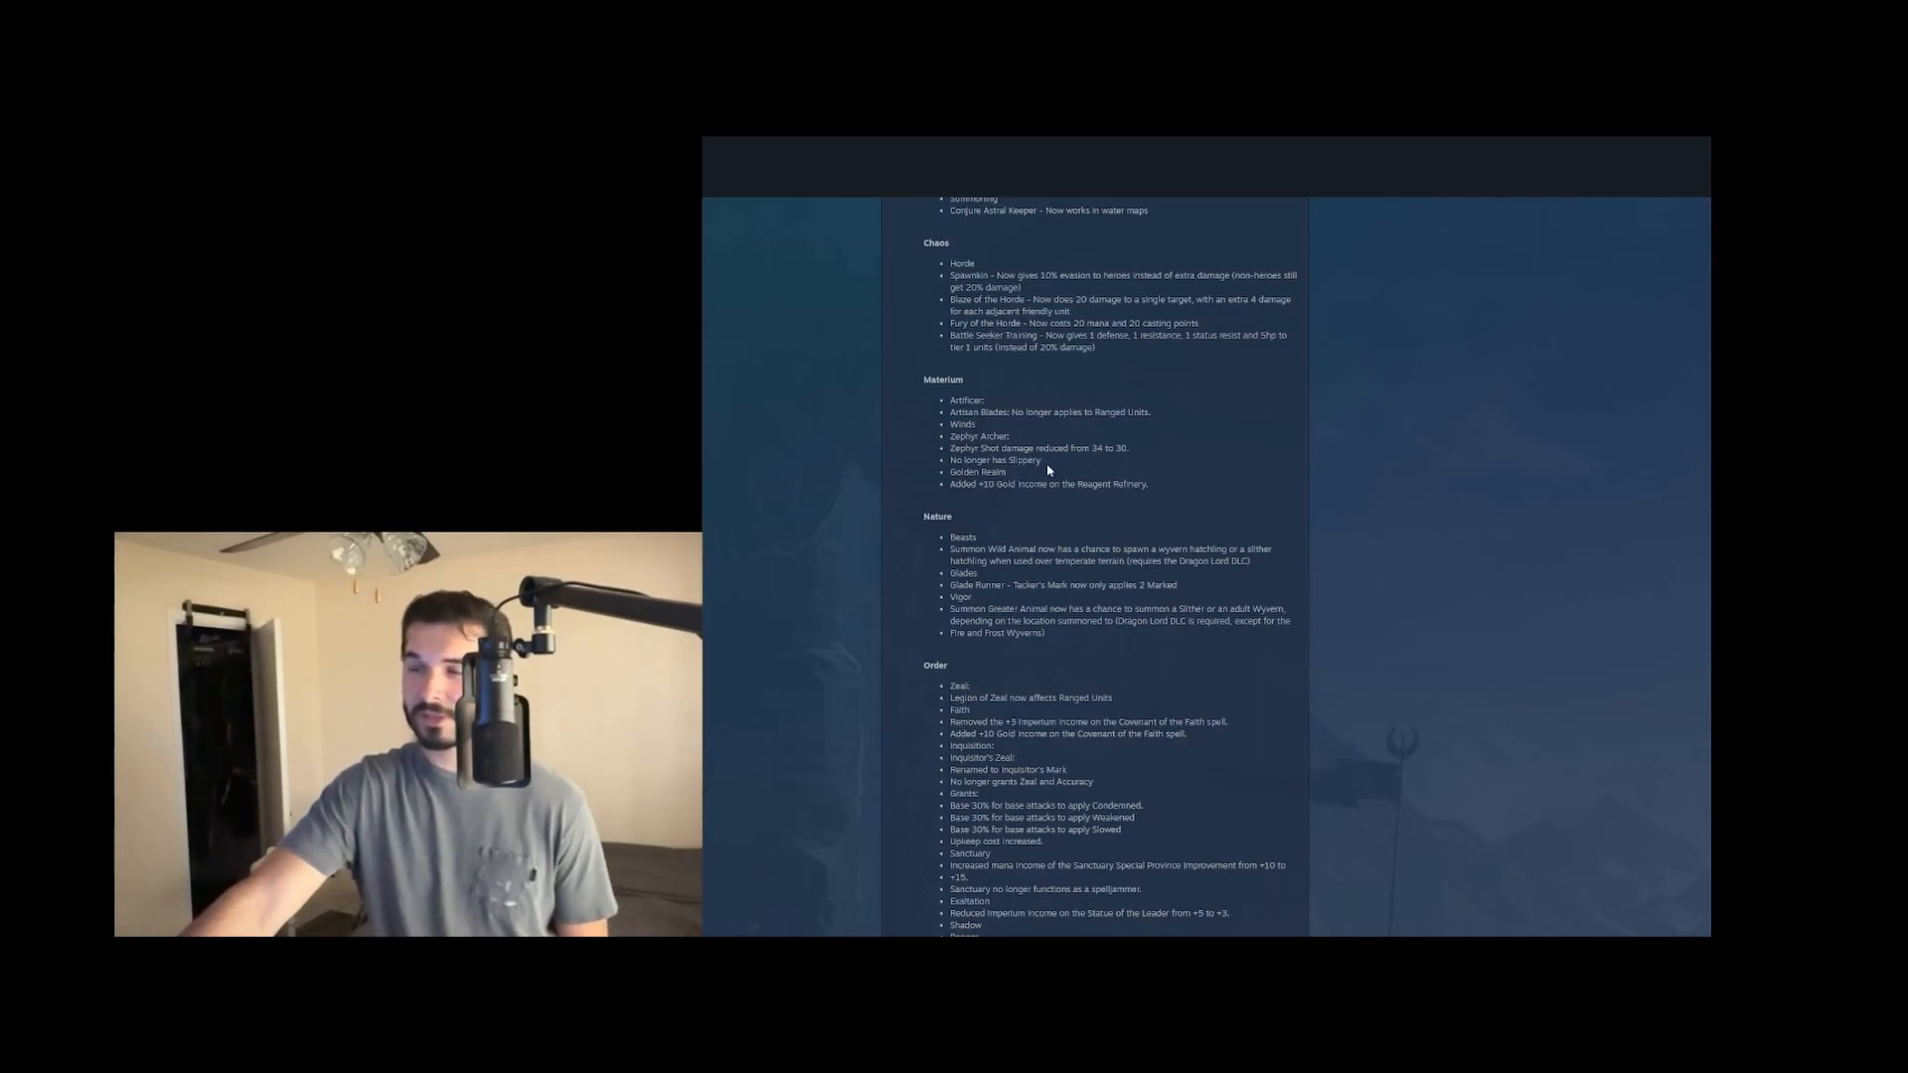
{"action": "double_click", "coordinate": [998, 459]}
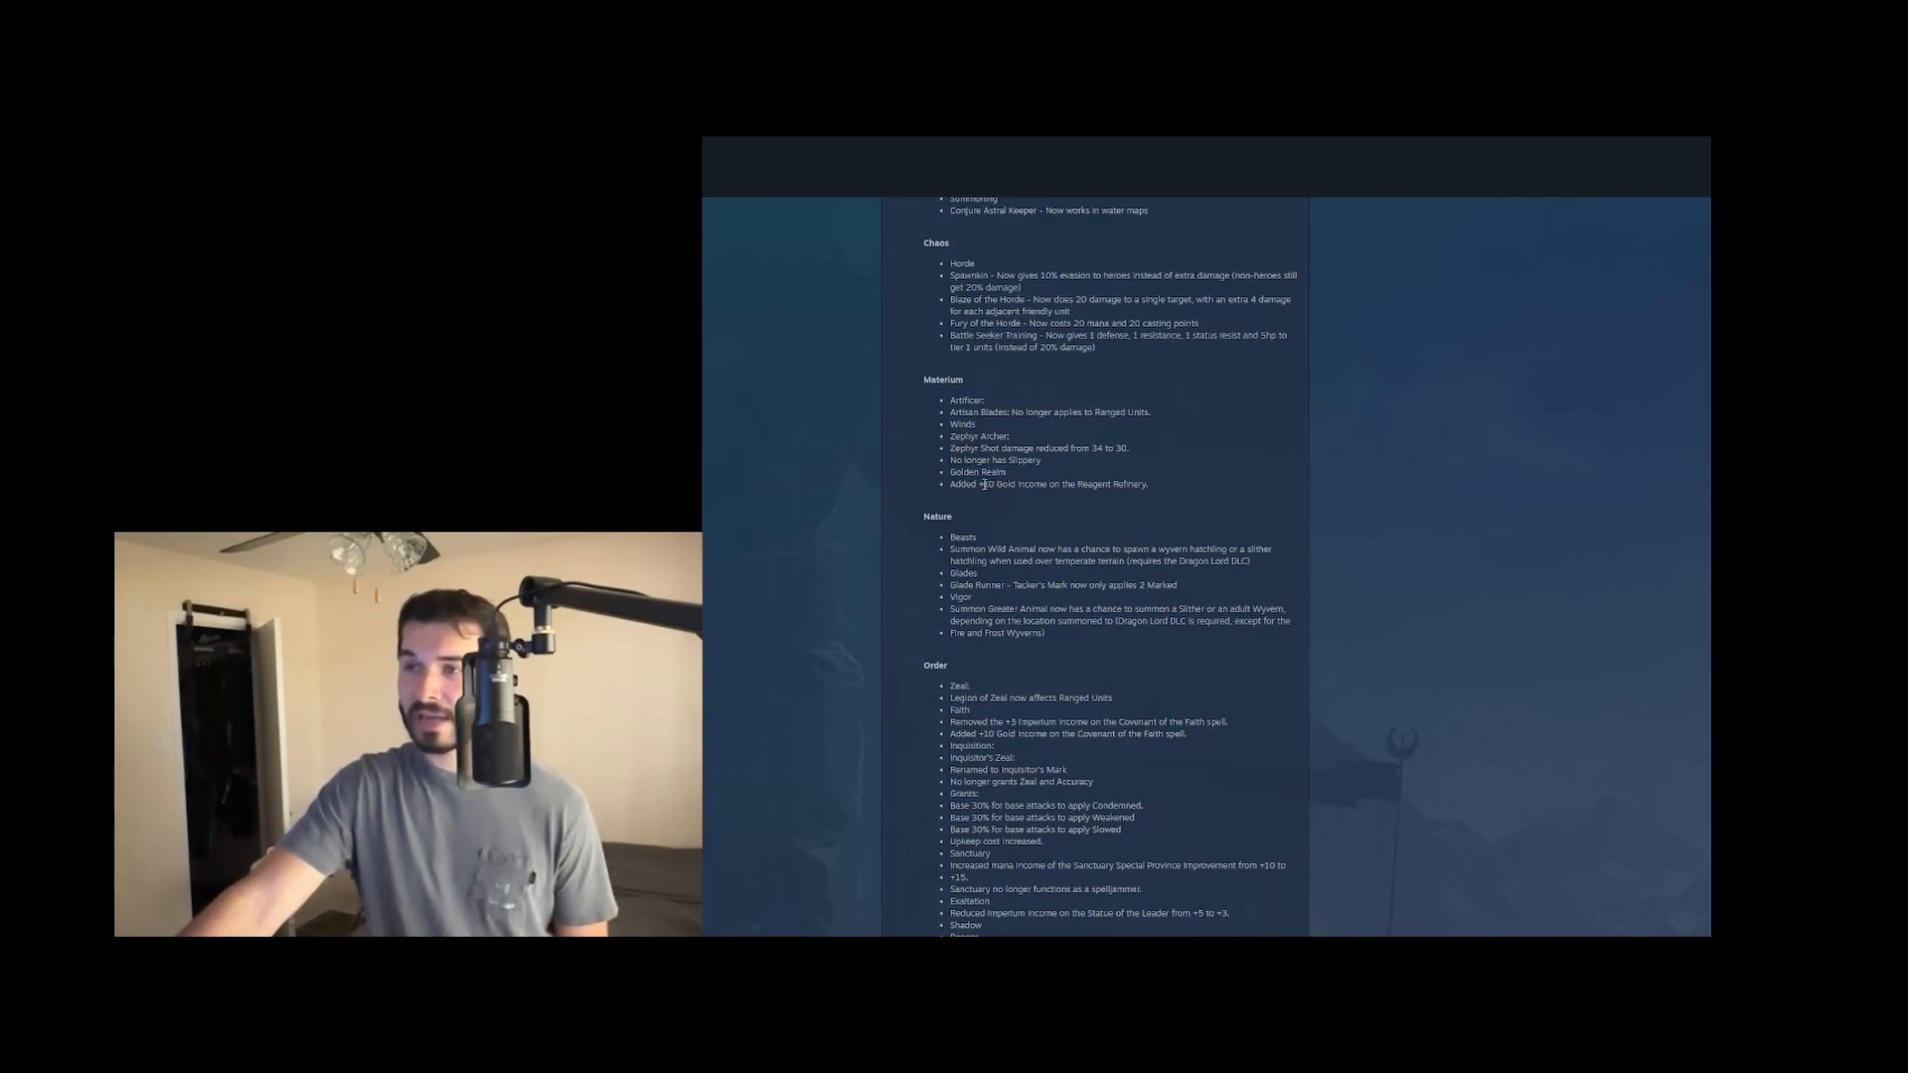
{"action": "left_click_drag", "start_coordinate": [980, 483], "coordinate": [1099, 483]}
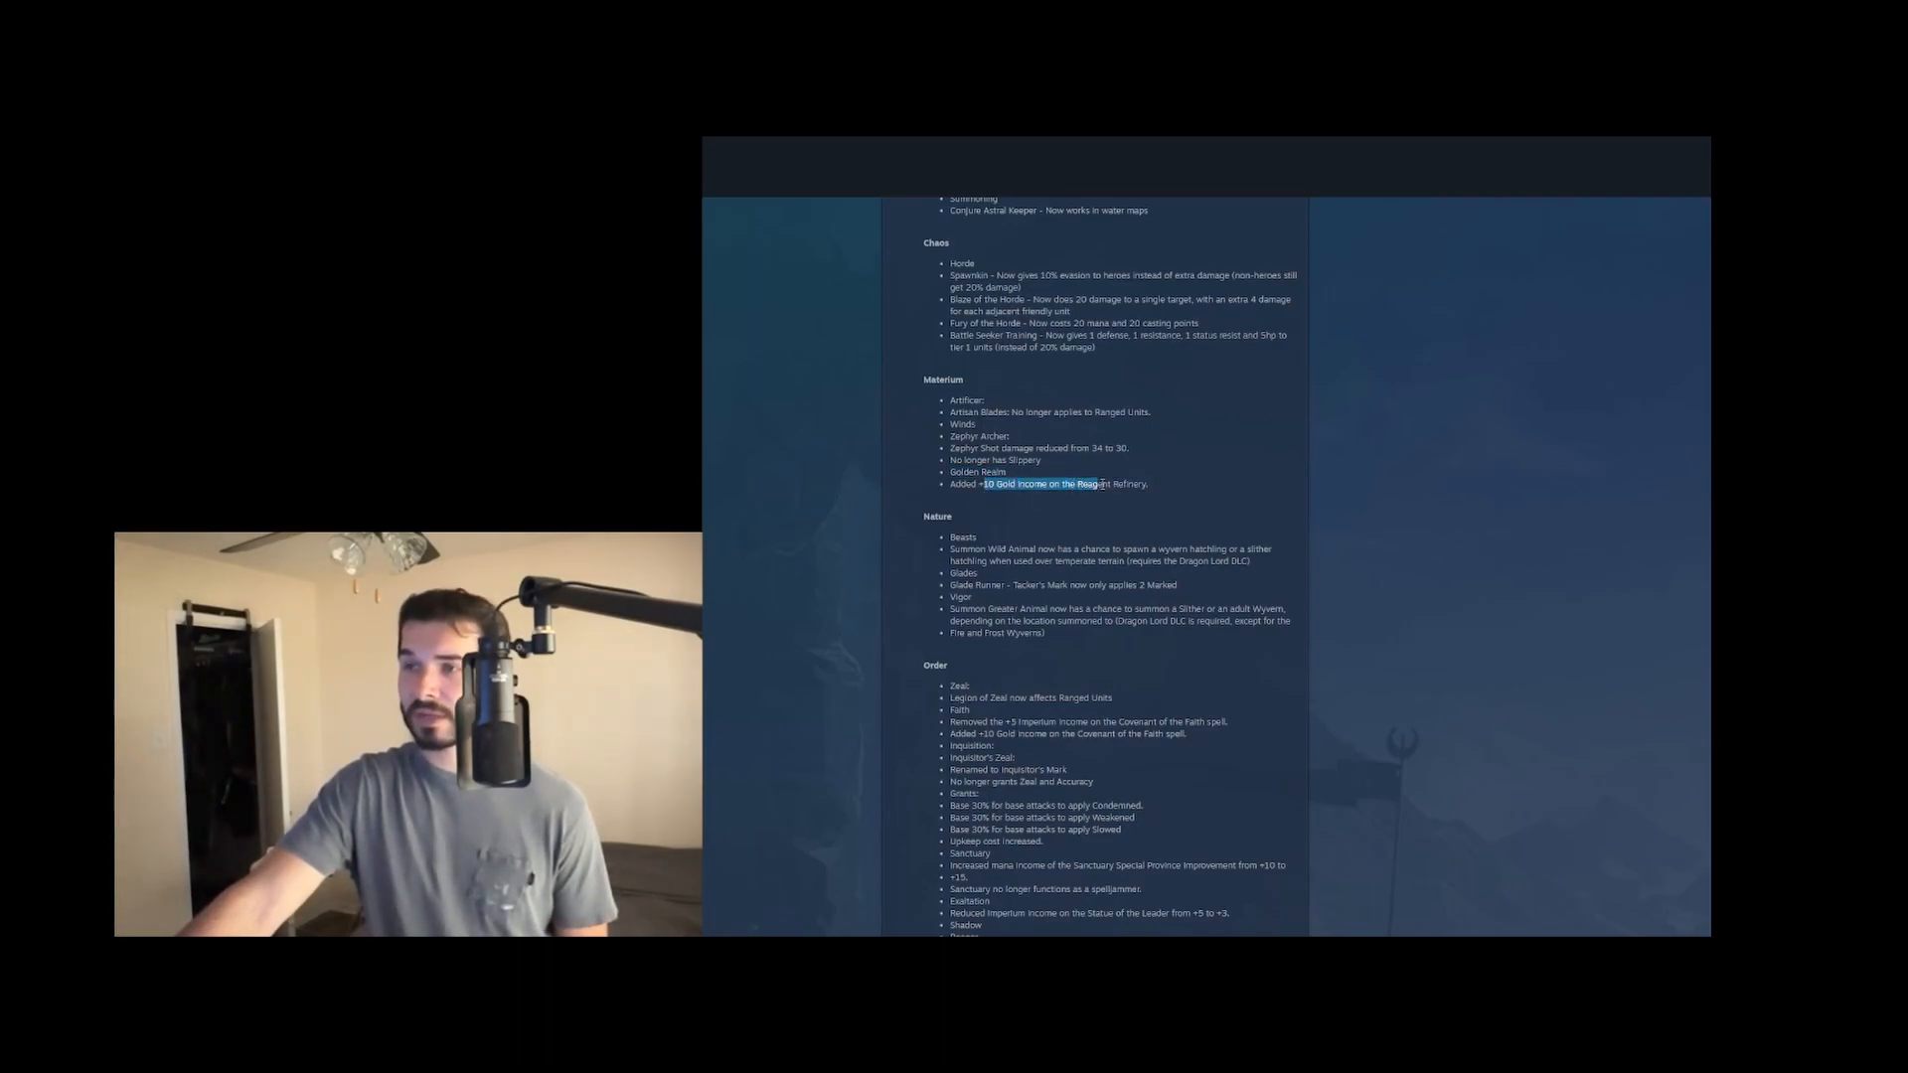
{"action": "left_click", "coordinate": [1153, 493]}
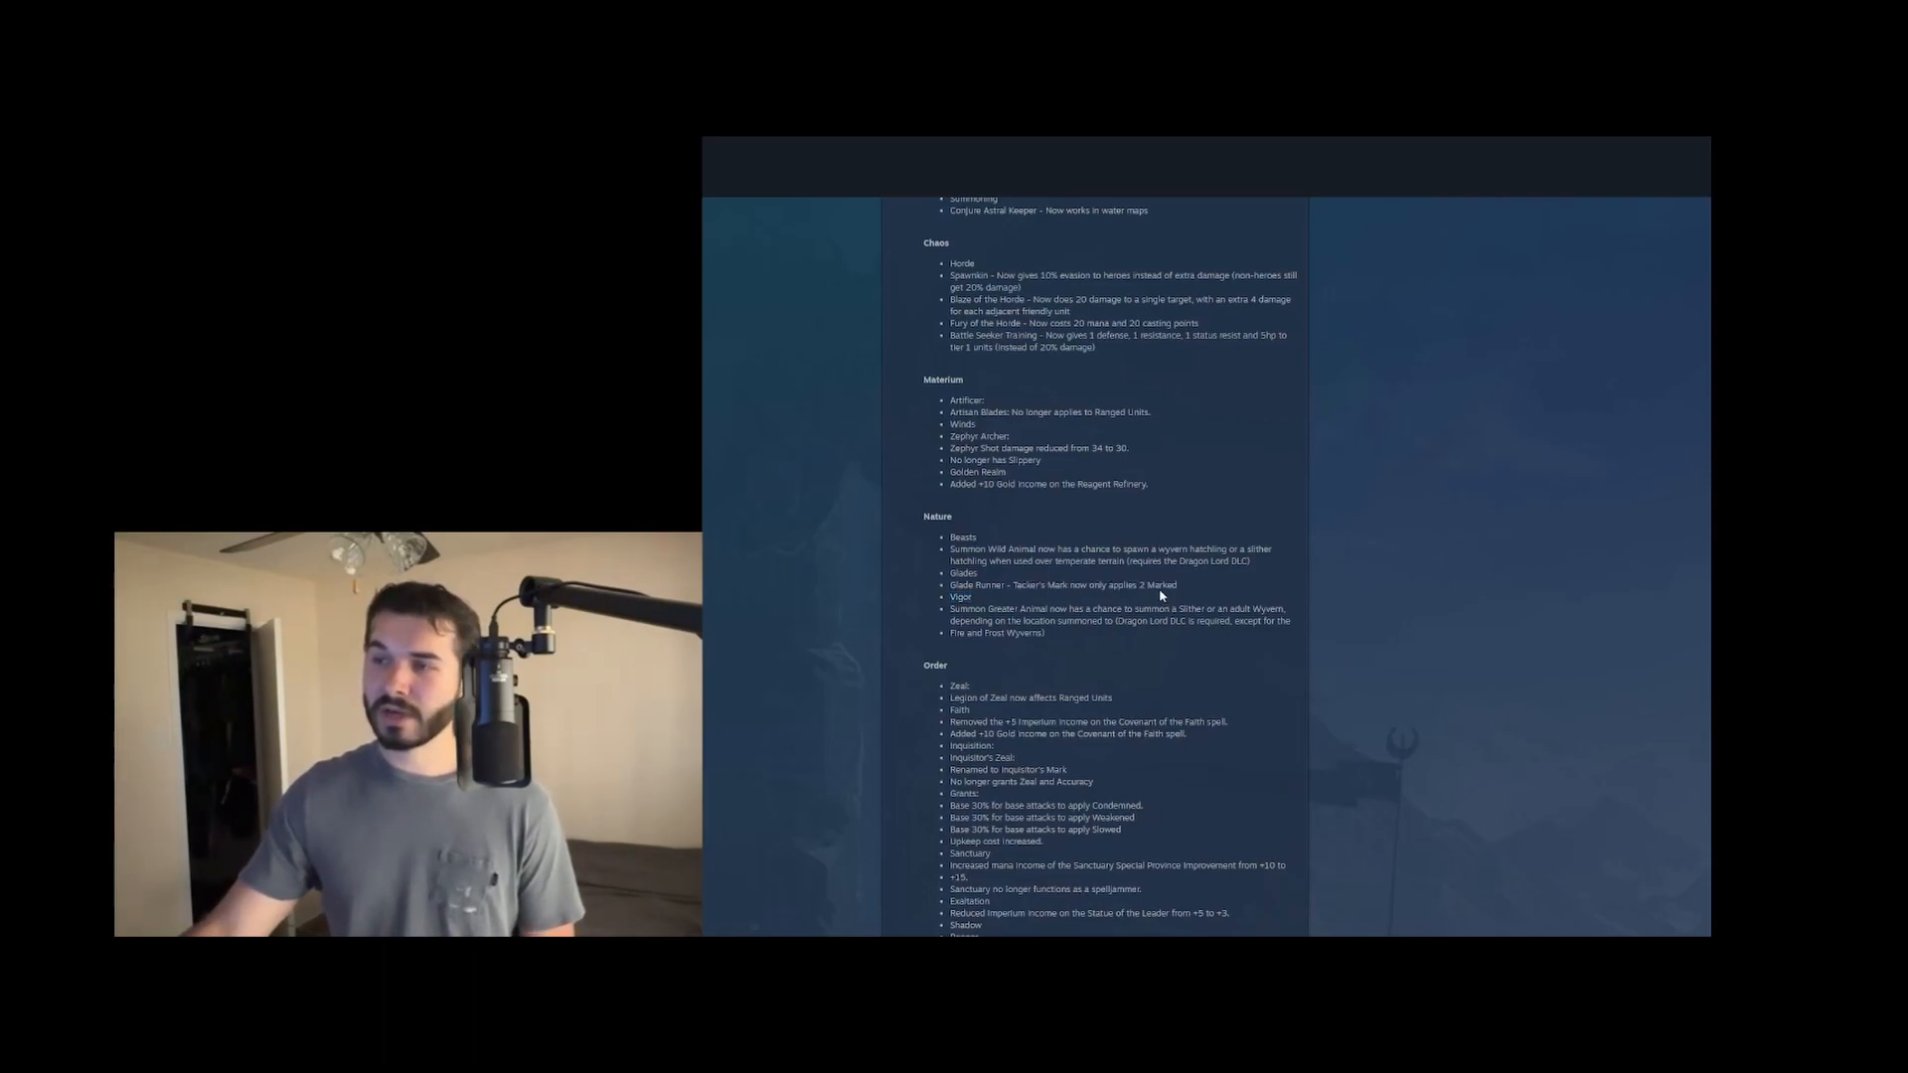
{"action": "left_click_drag", "start_coordinate": [1087, 584], "coordinate": [1173, 584]}
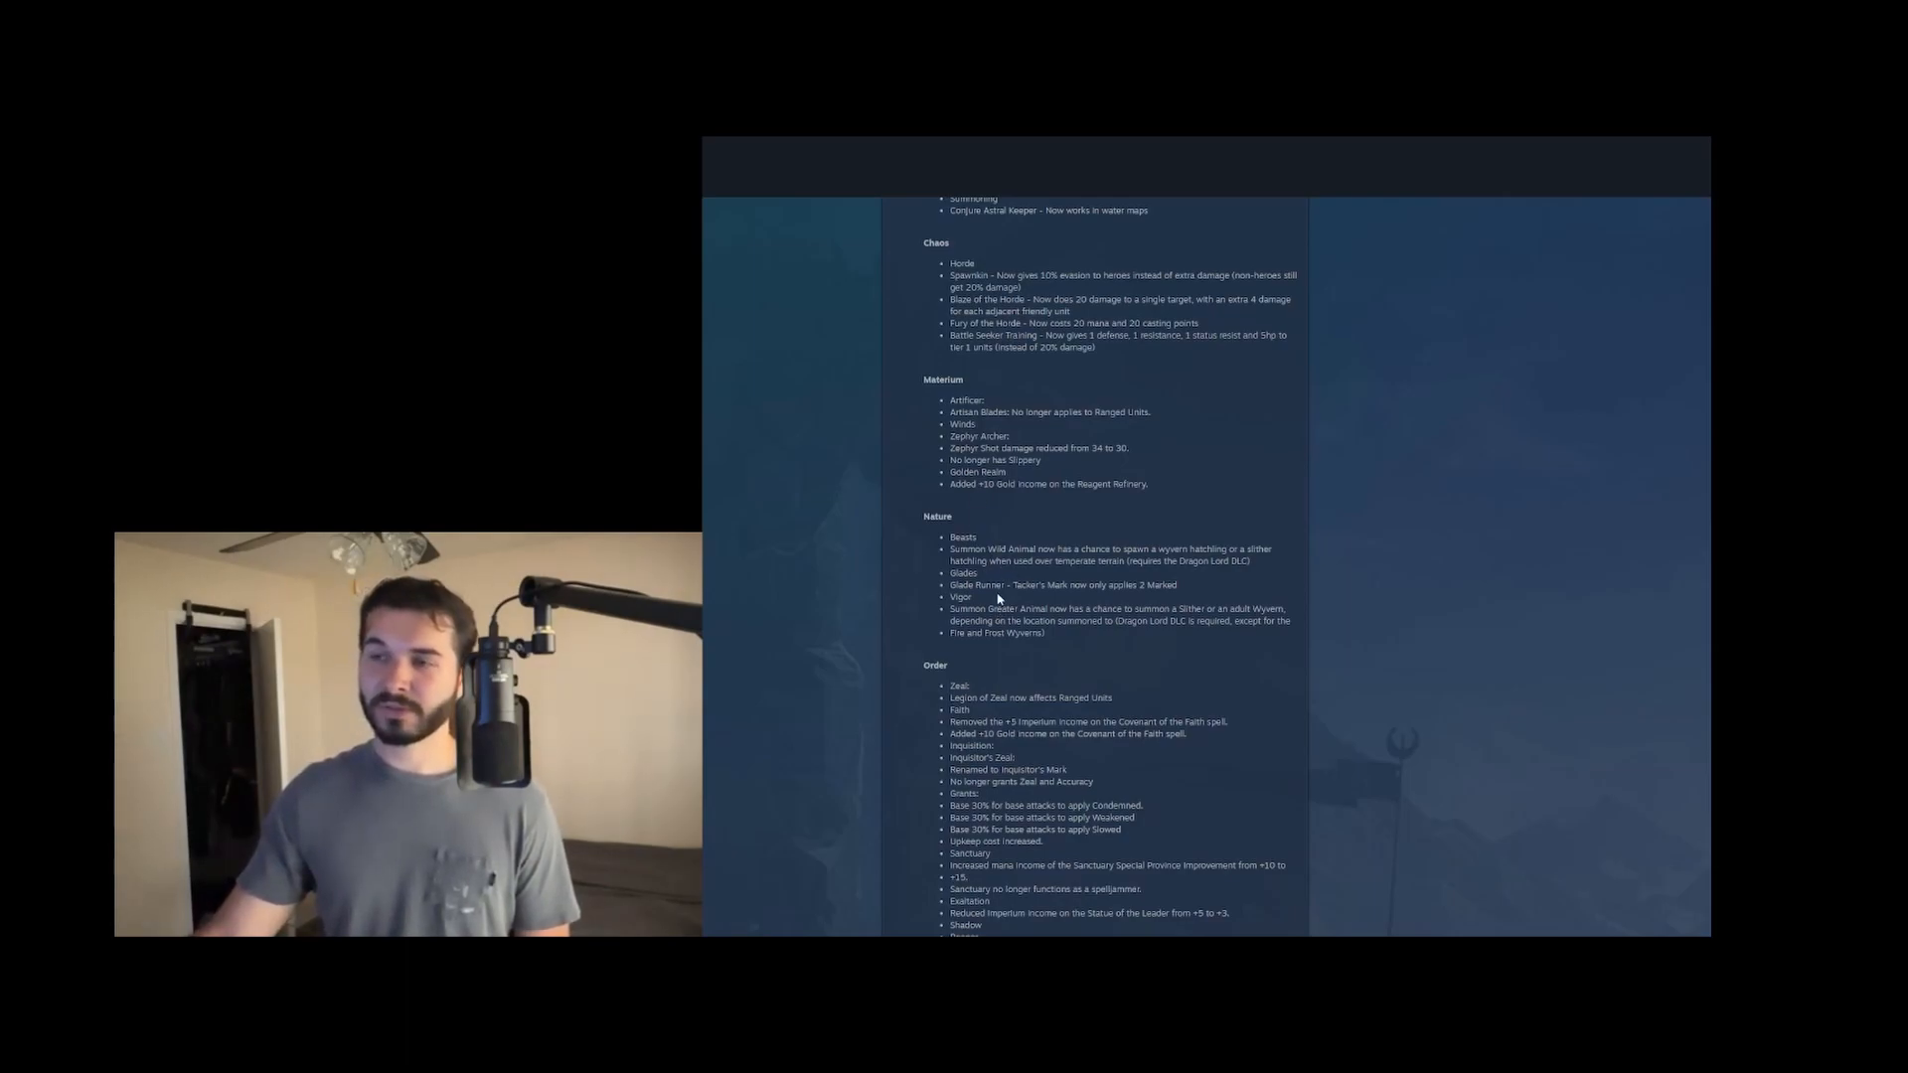
{"action": "mouse_move", "coordinate": [1007, 584]}
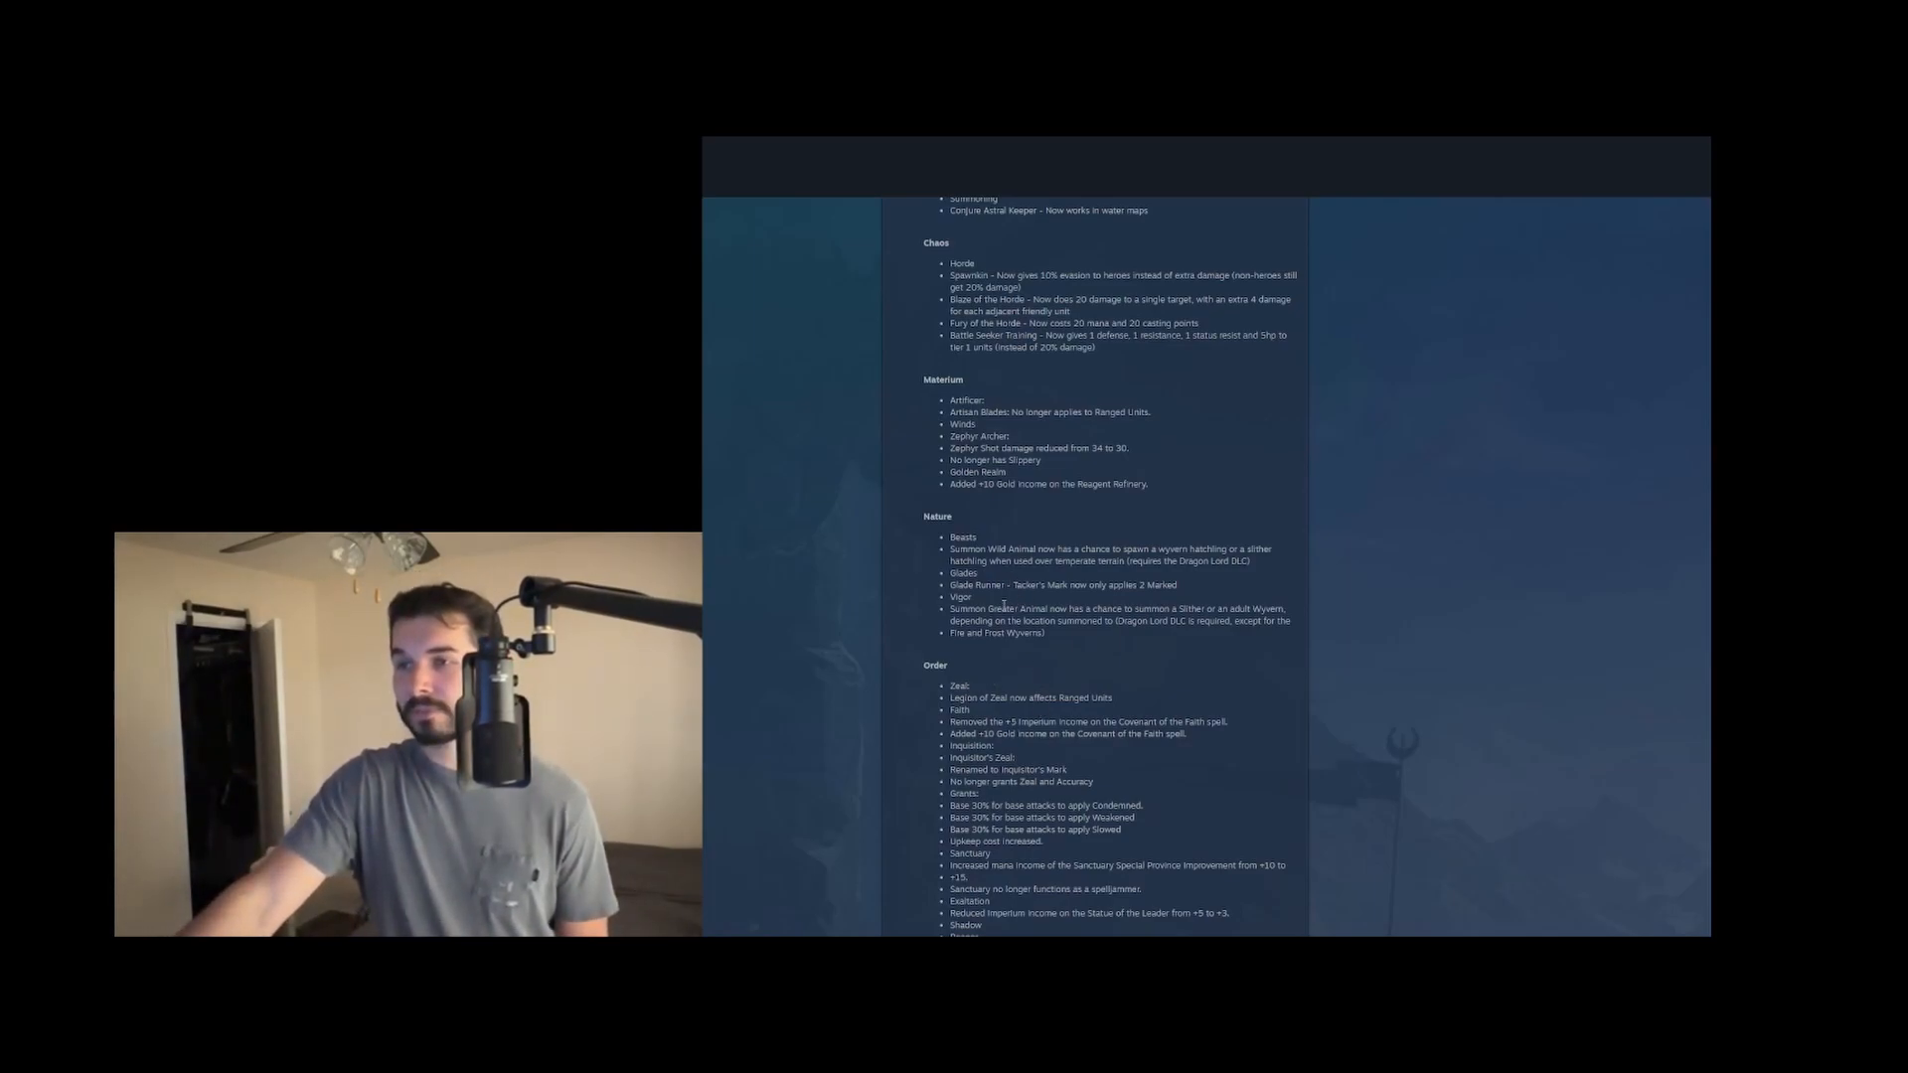
{"action": "left_click_drag", "start_coordinate": [950, 572], "coordinate": [1179, 598]}
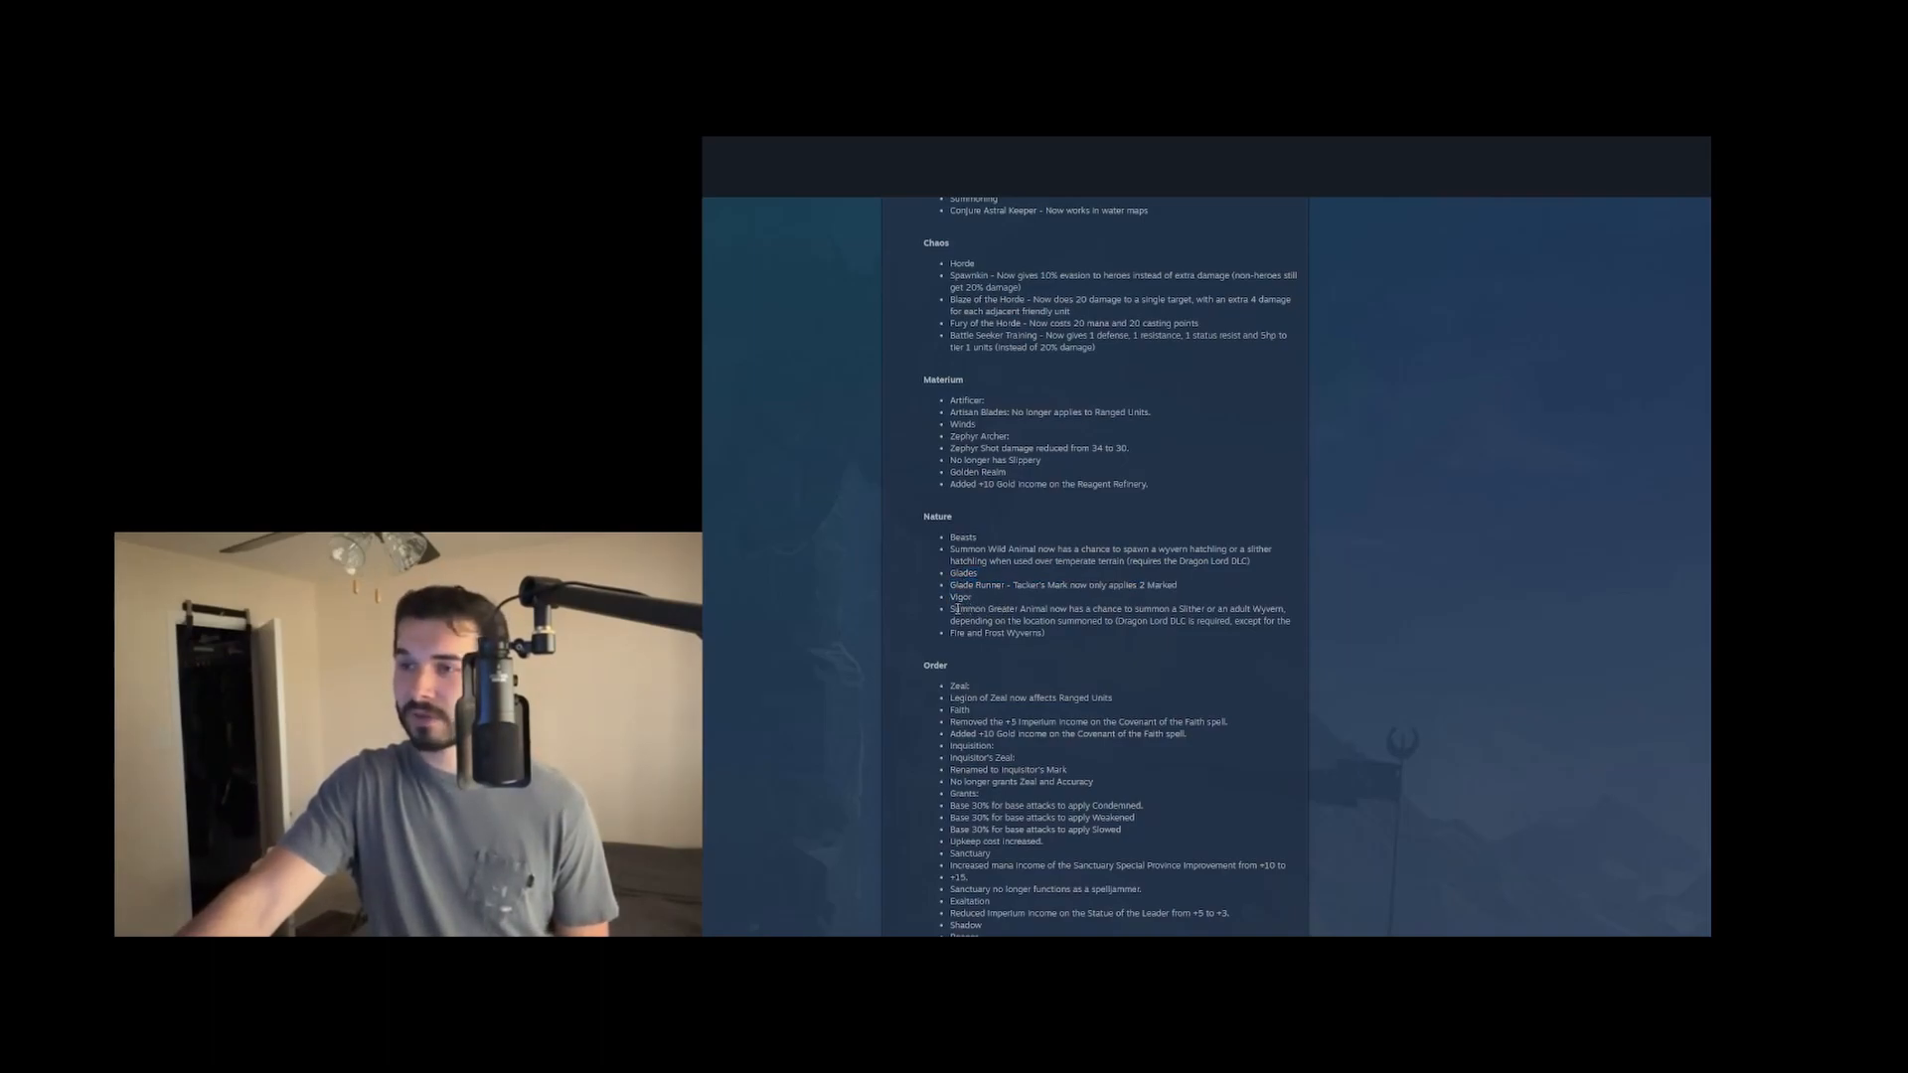
{"action": "left_click_drag", "start_coordinate": [950, 608], "coordinate": [1043, 620]}
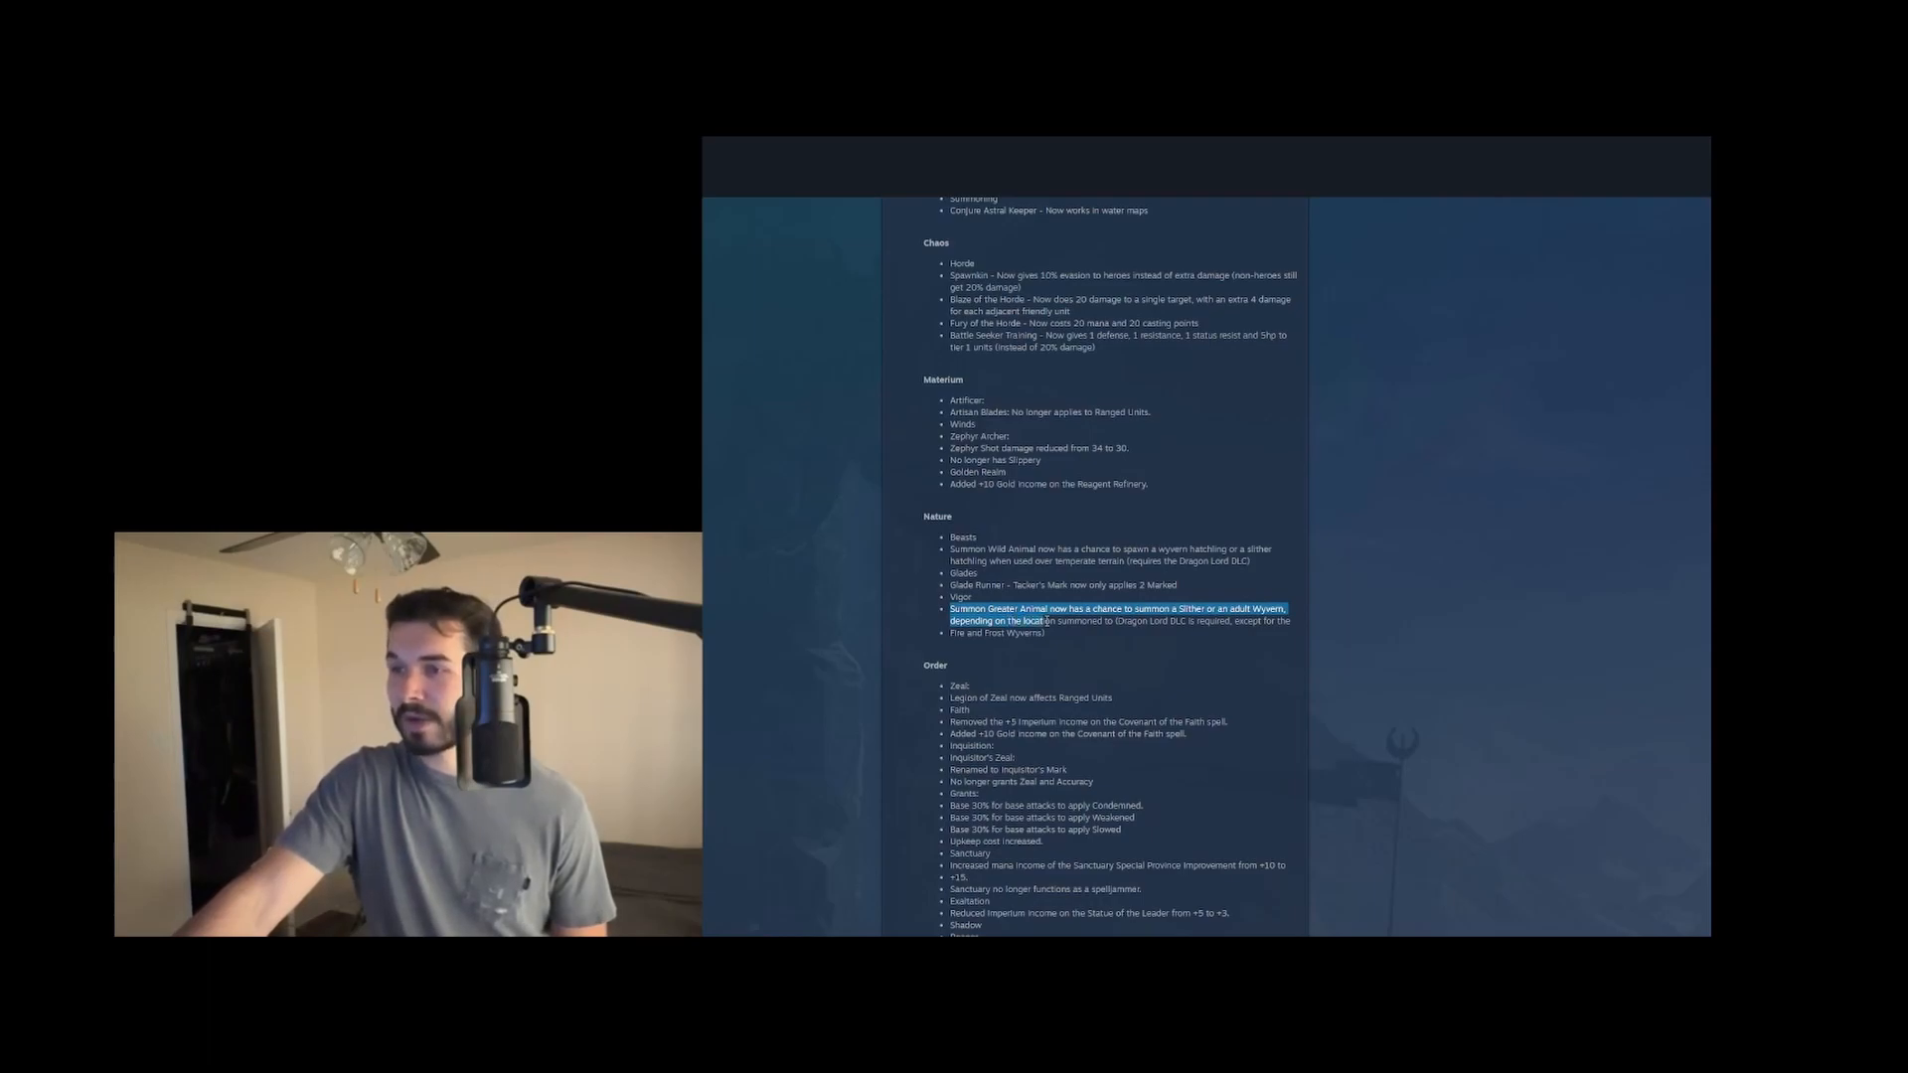
{"action": "left_click_drag", "start_coordinate": [1044, 620], "coordinate": [1083, 632]}
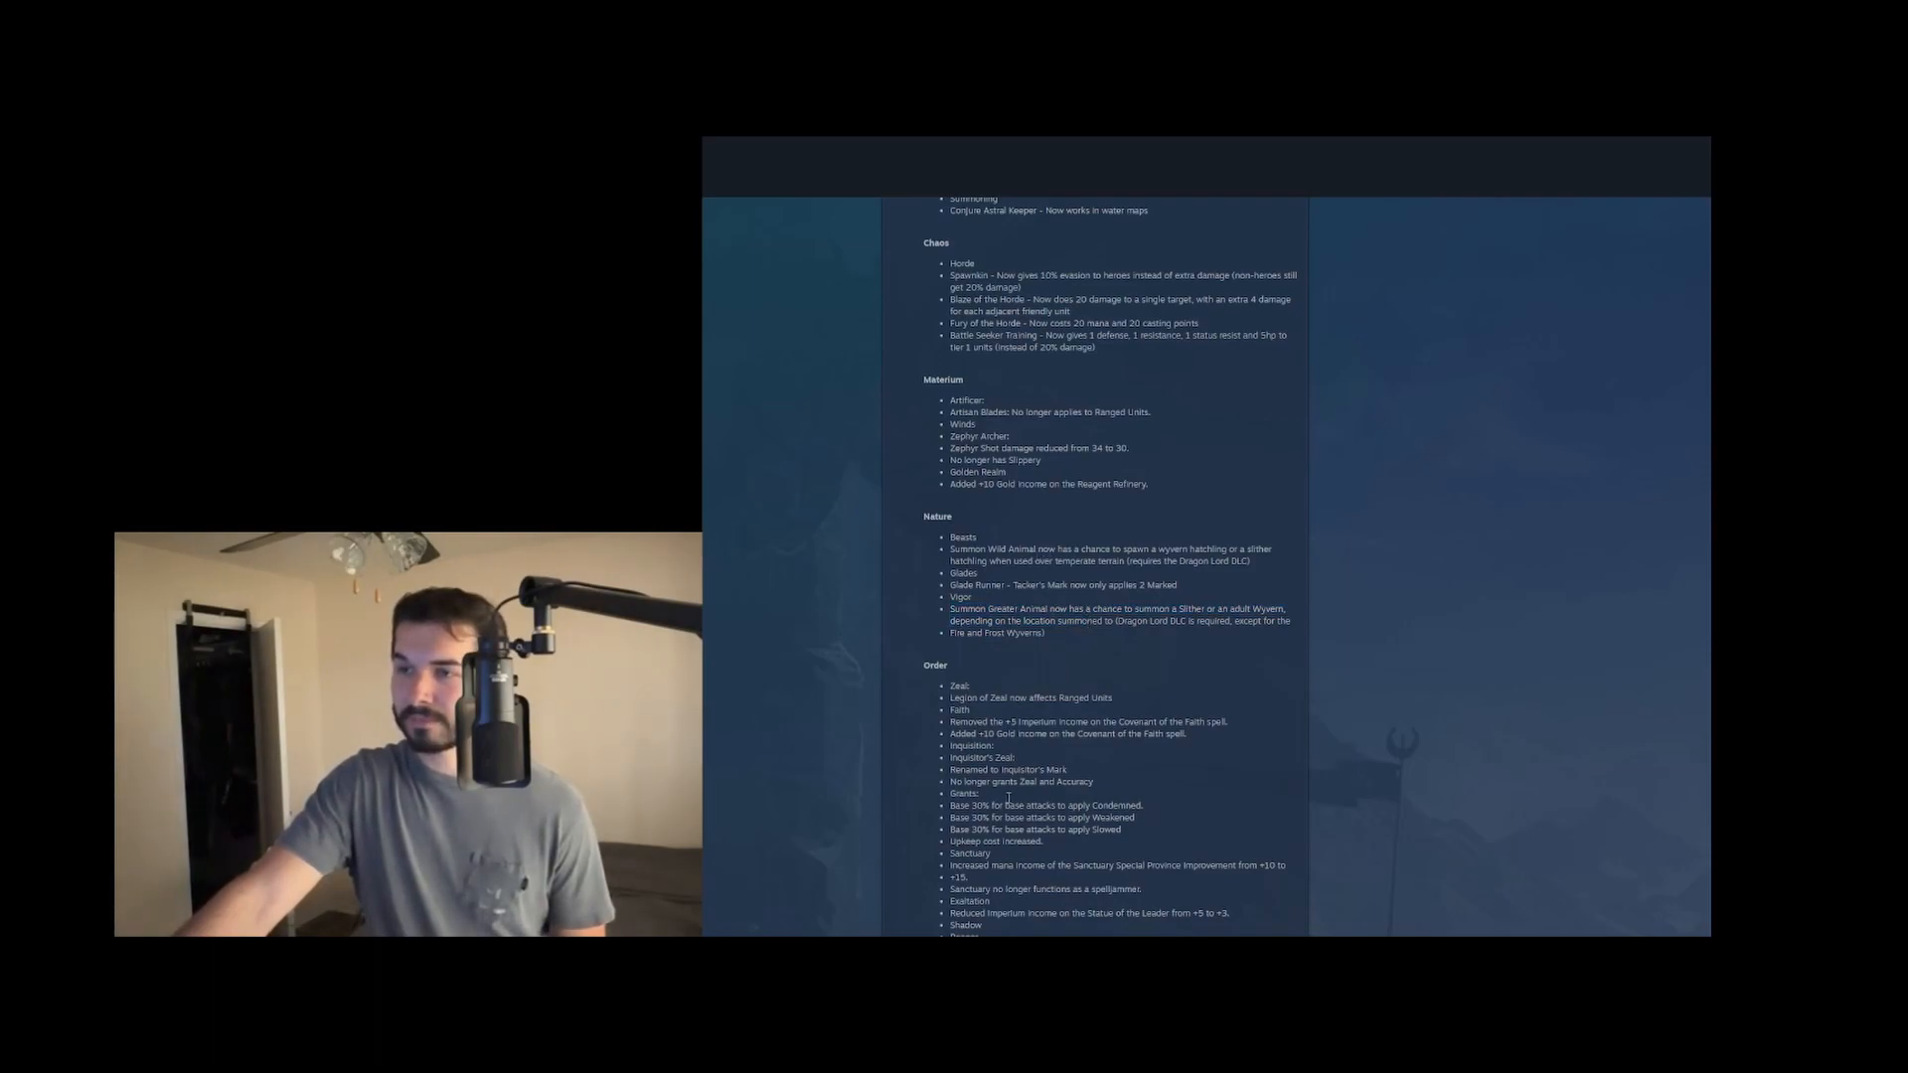
Read down the Order tome list, highlighting lines one by one
{"action": "scroll", "scroll_direction": "down", "scroll_amount": 3}
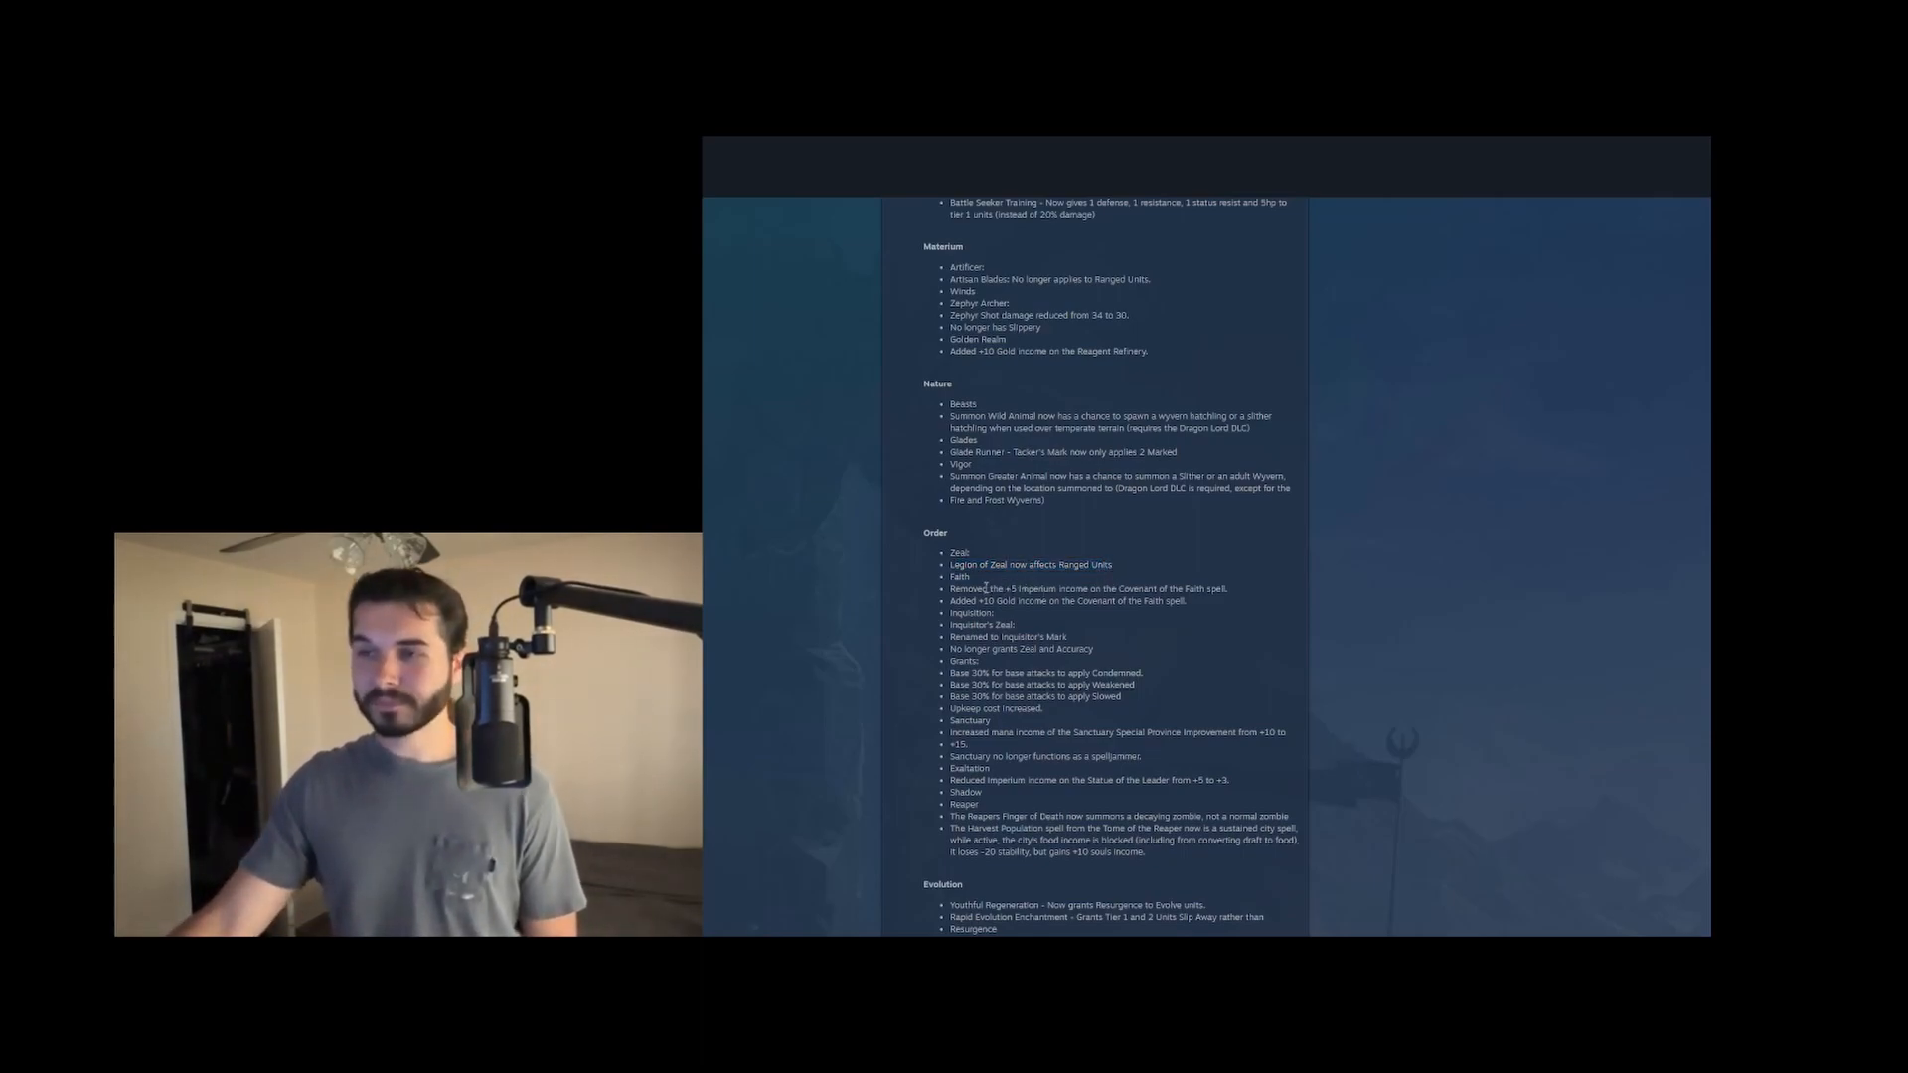
{"action": "left_click_drag", "start_coordinate": [951, 588], "coordinate": [1113, 600]}
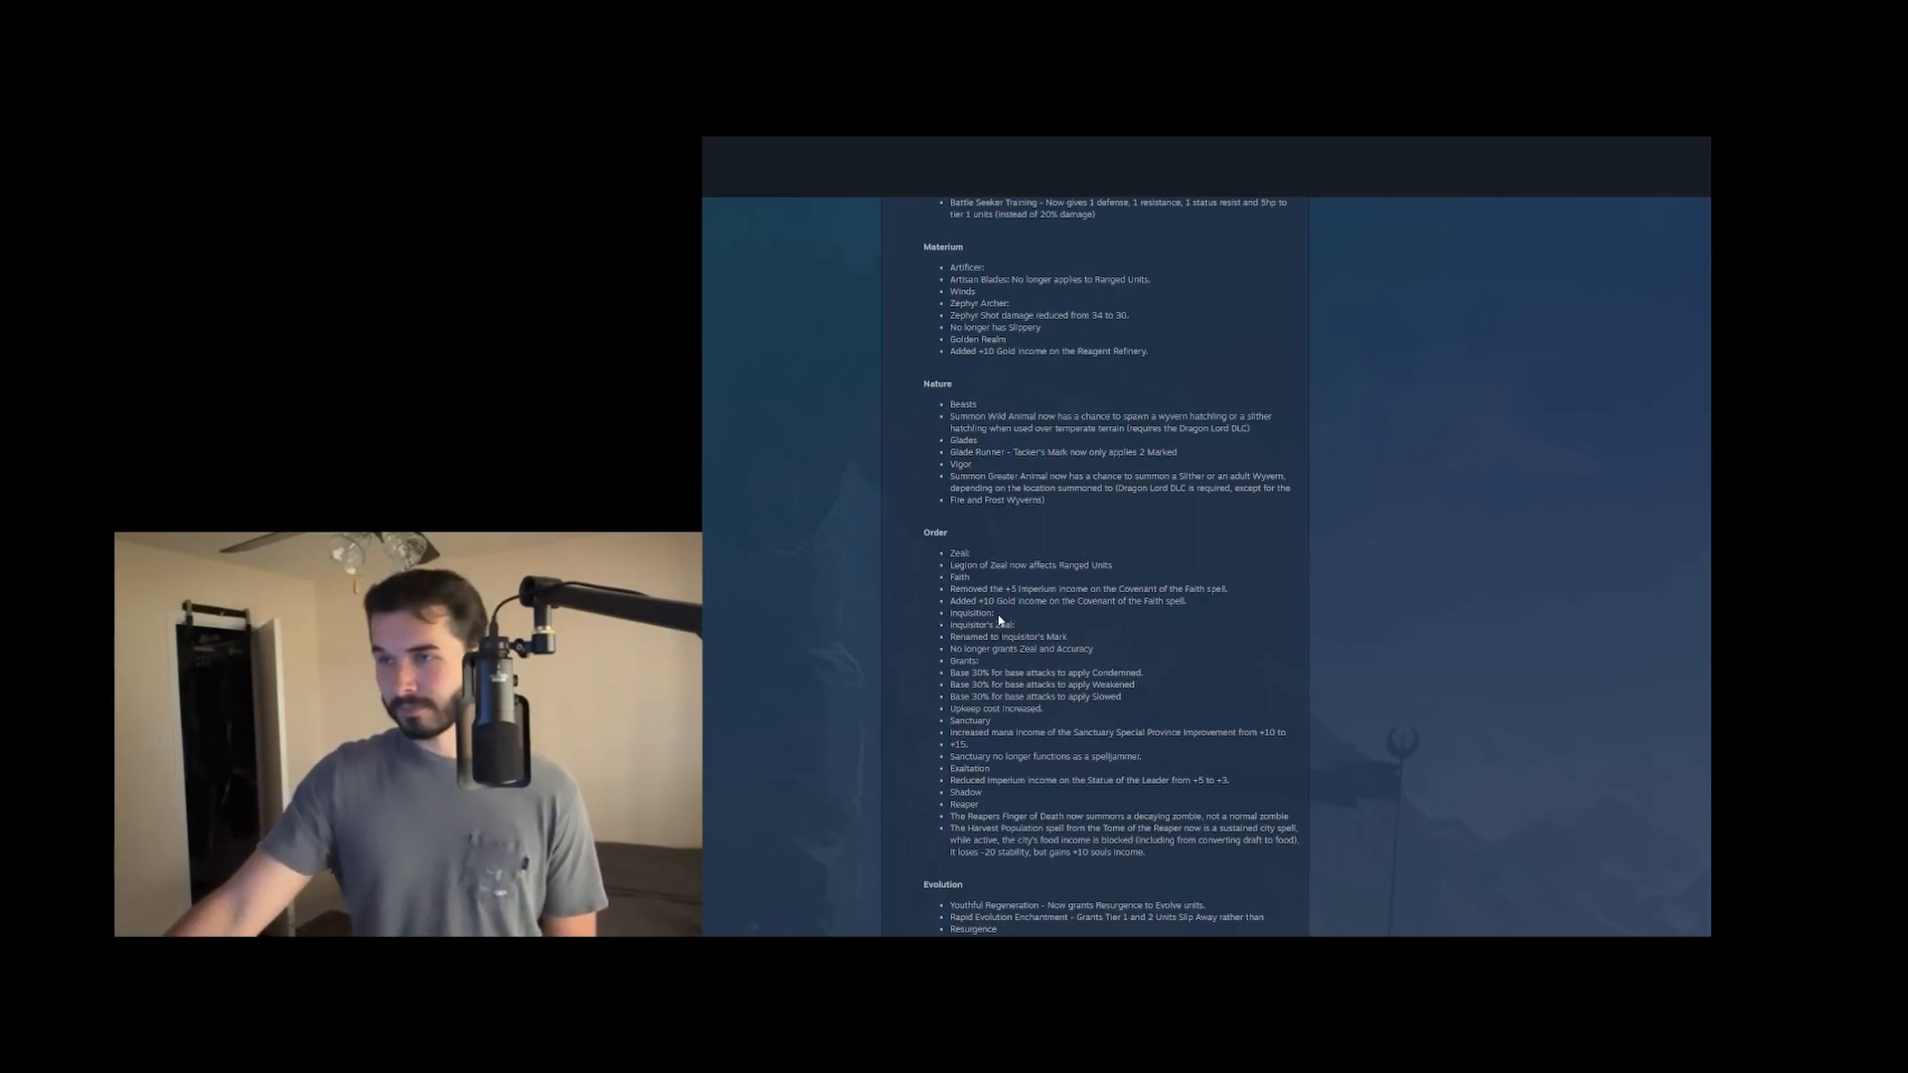
{"action": "double_click", "coordinate": [971, 612]}
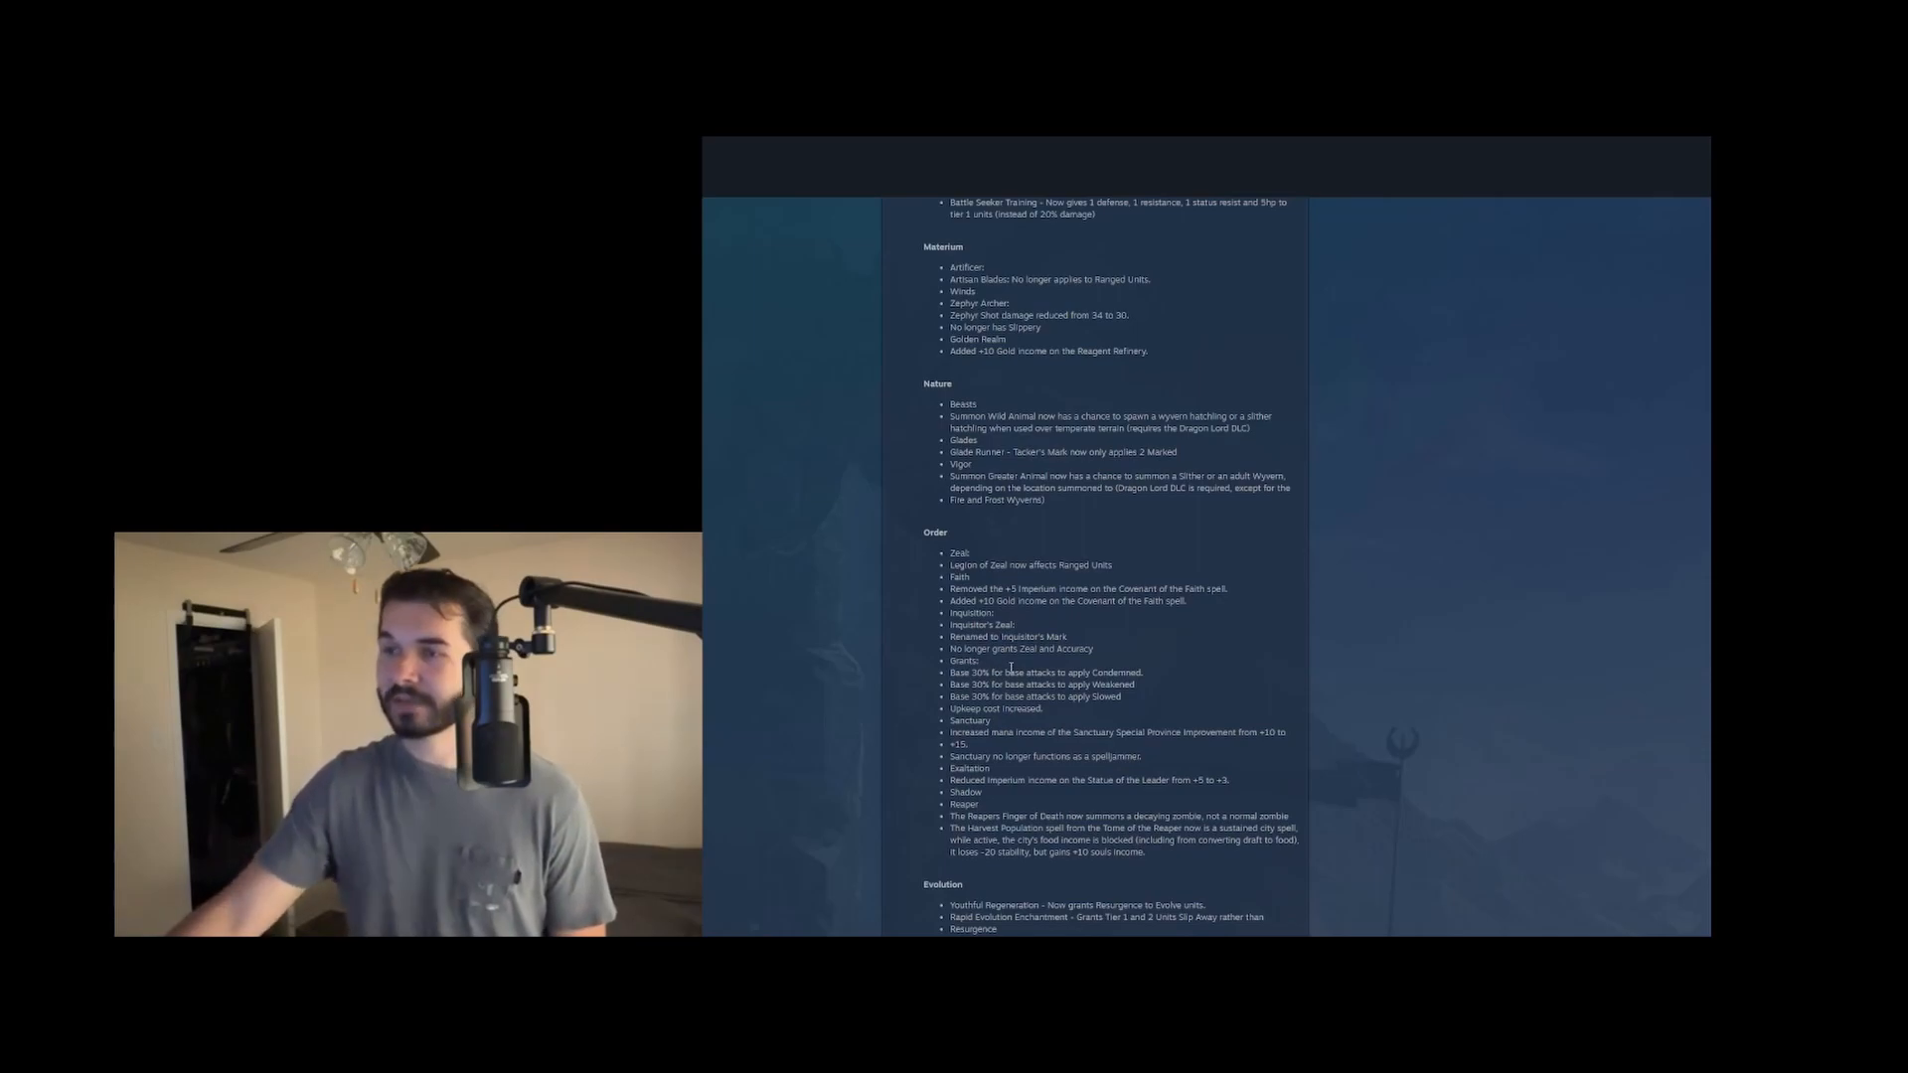
{"action": "left_click_drag", "start_coordinate": [994, 672], "coordinate": [1113, 684]}
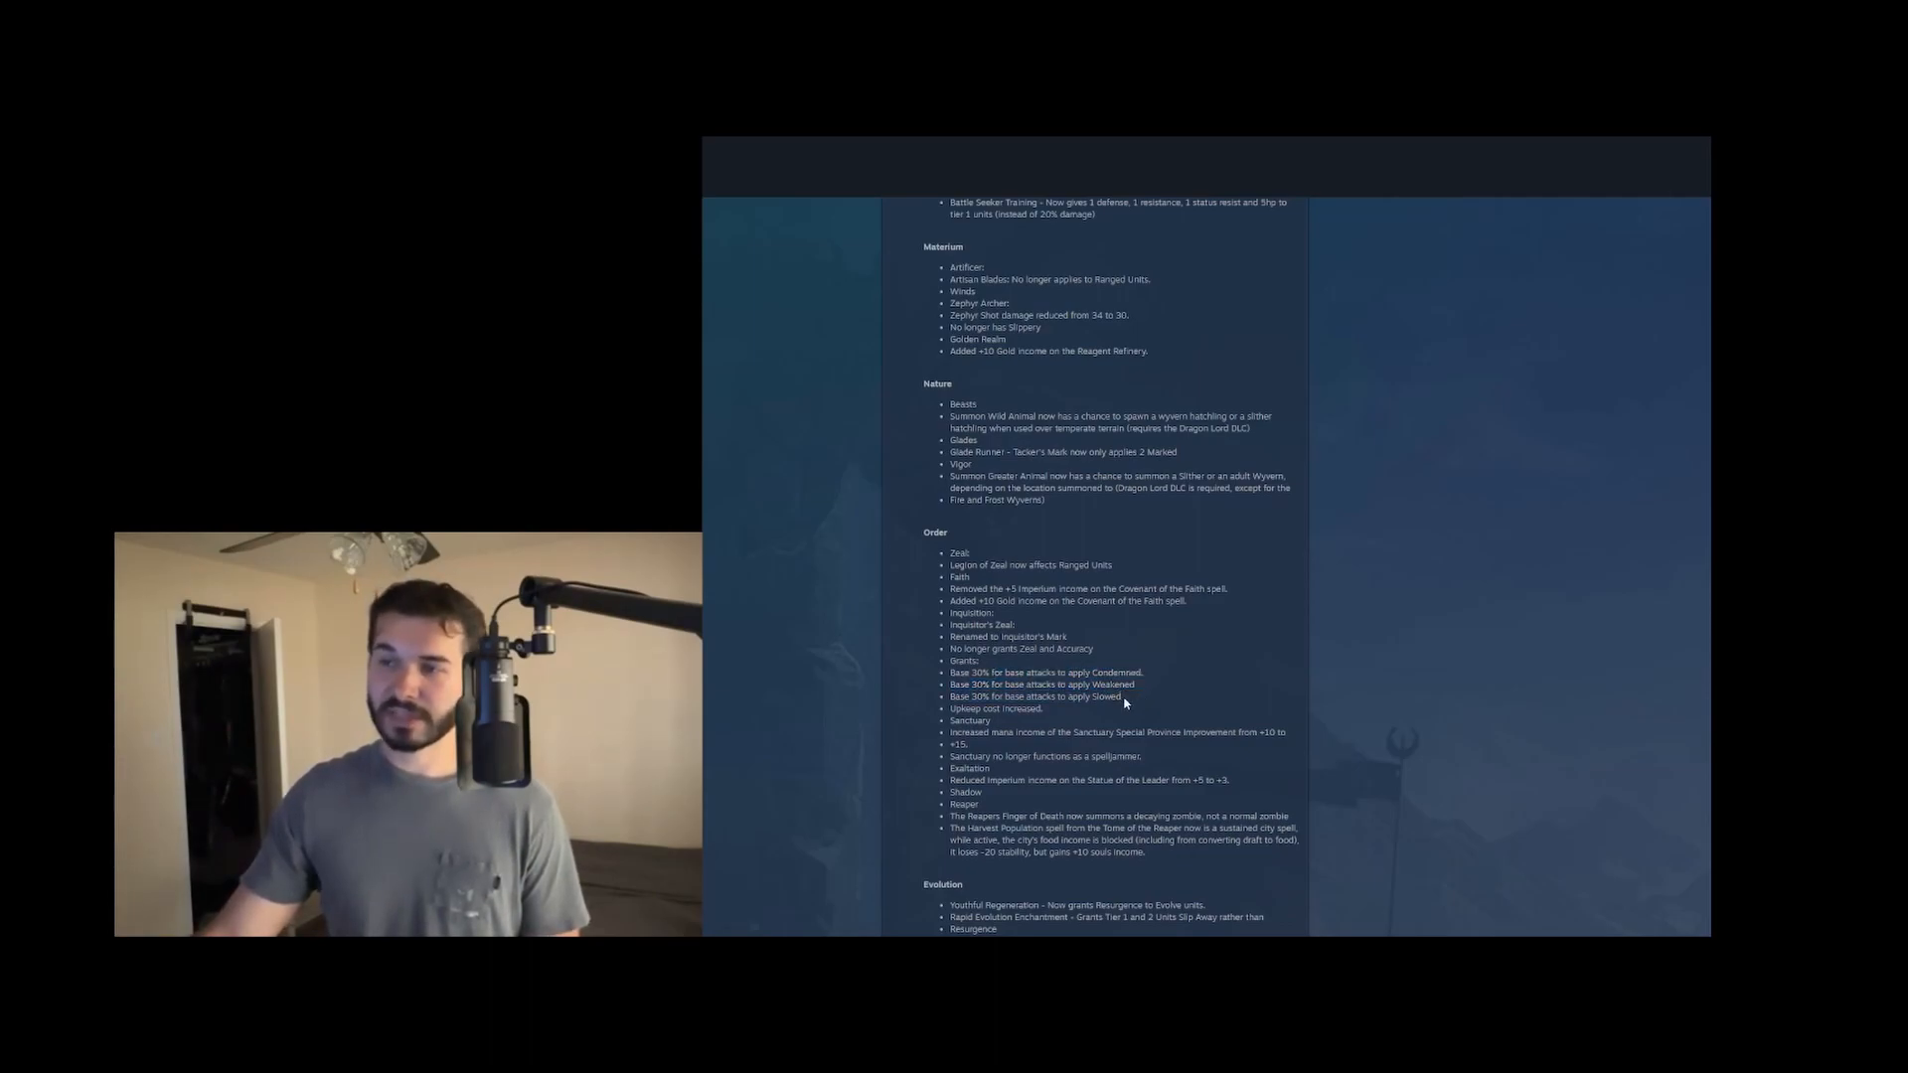
{"action": "double_click", "coordinate": [994, 708]}
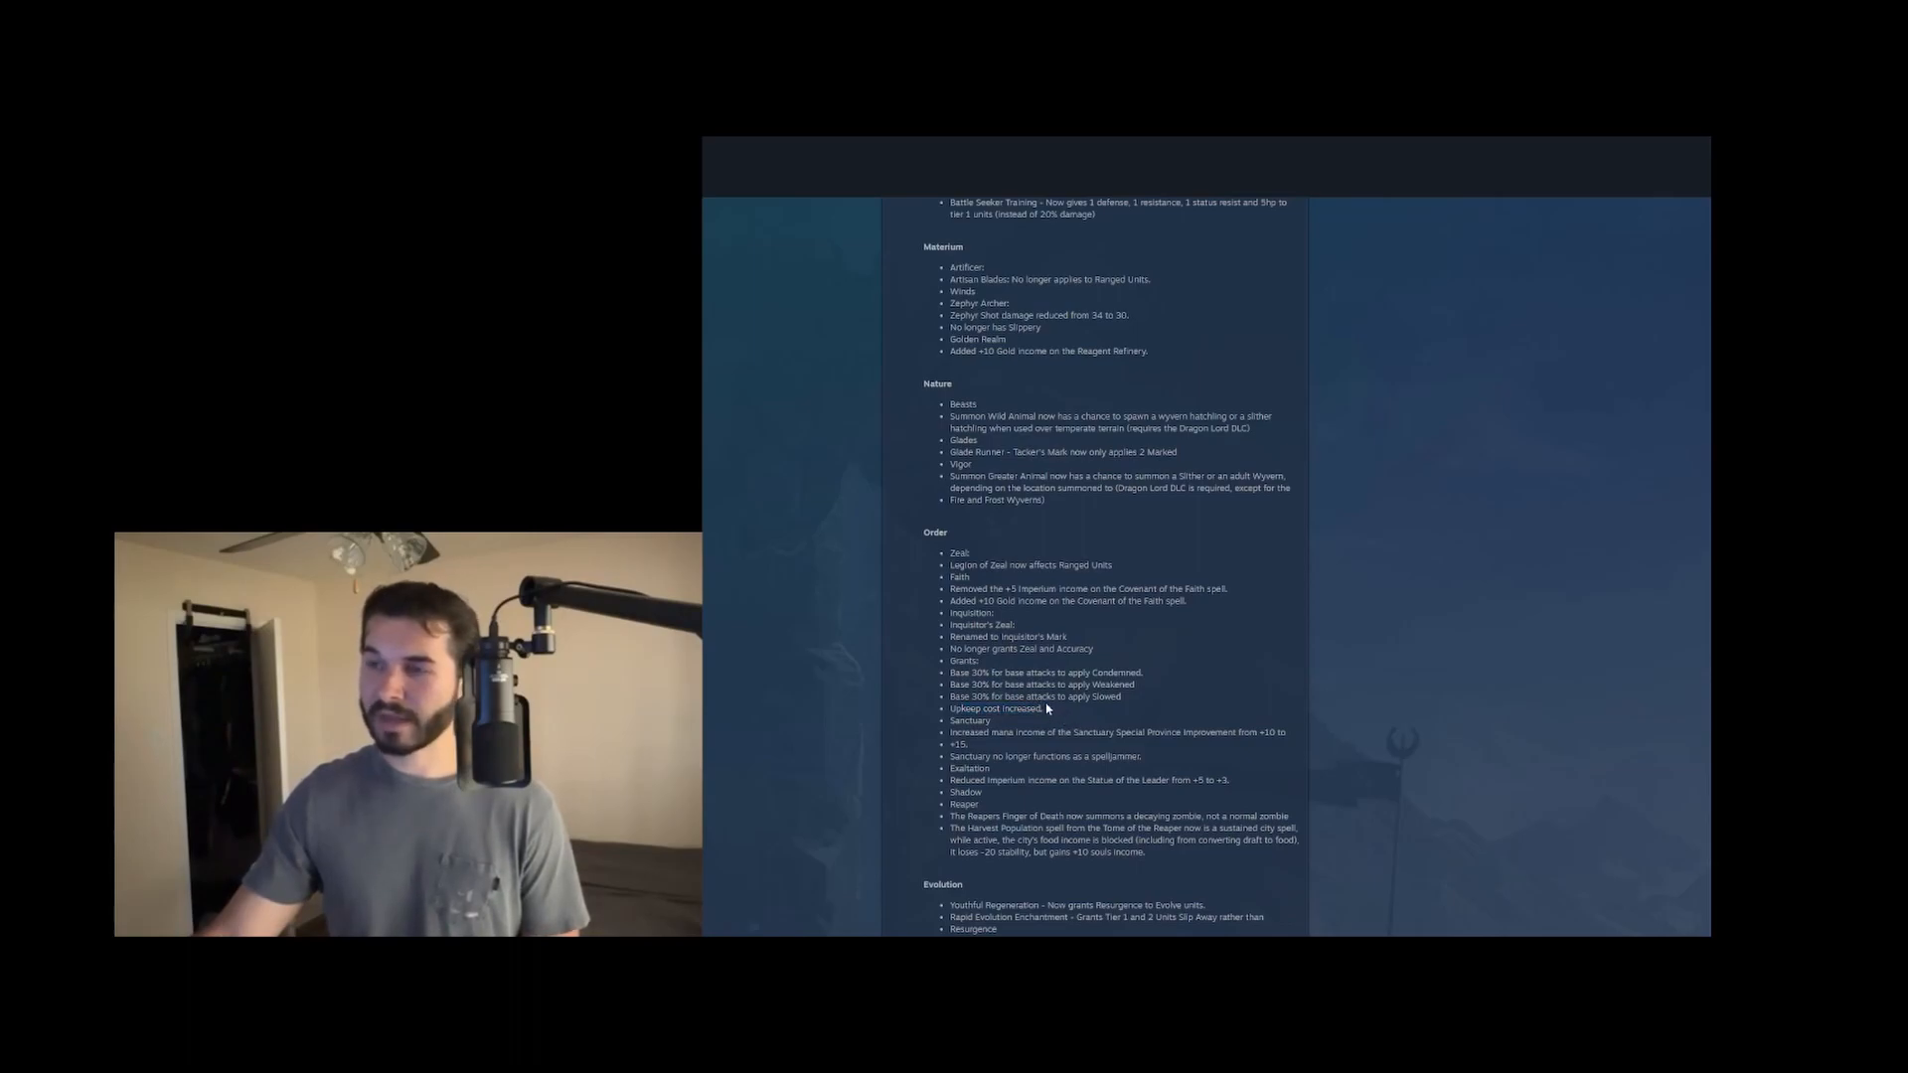
Highlight the Sanctuary mana income change, then read on into the Evolution entries and Units section
{"action": "left_click_drag", "start_coordinate": [948, 672], "coordinate": [1121, 696]}
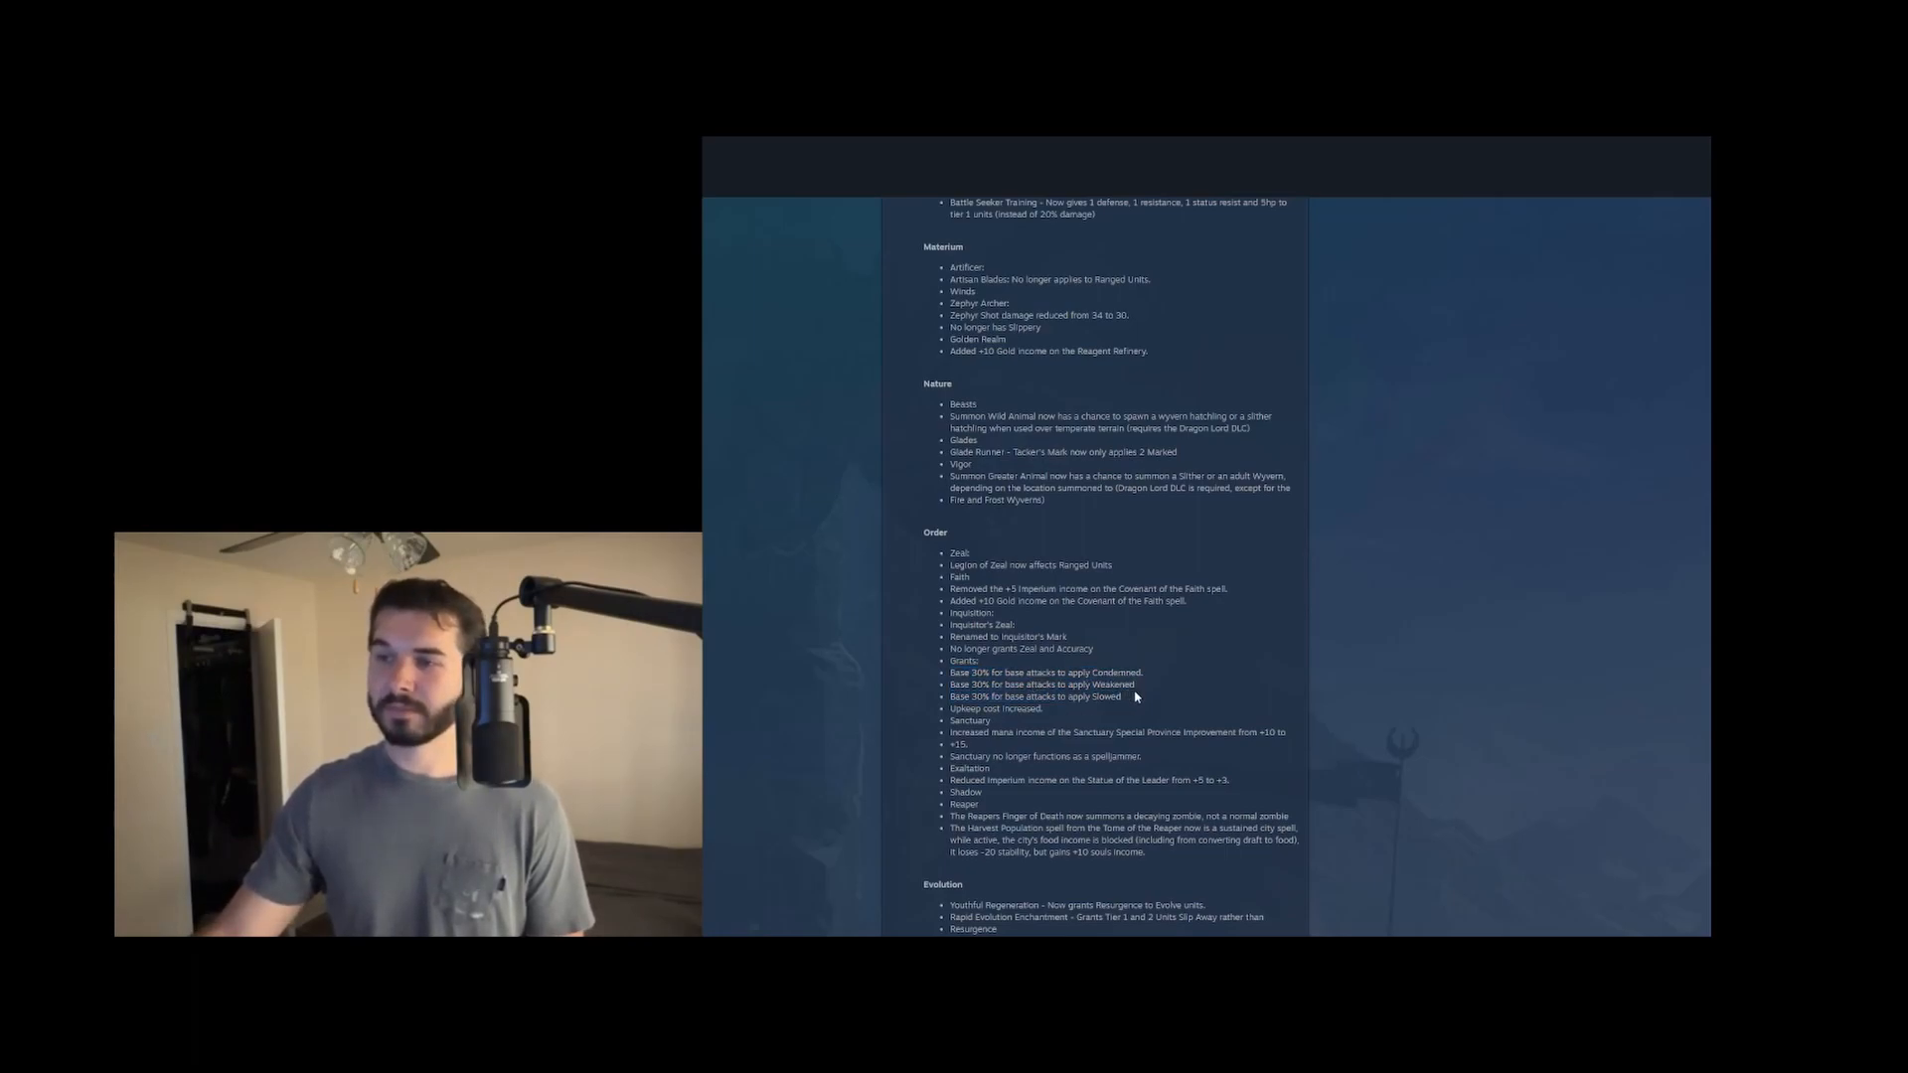
{"action": "left_click_drag", "start_coordinate": [952, 659], "coordinate": [1134, 695]}
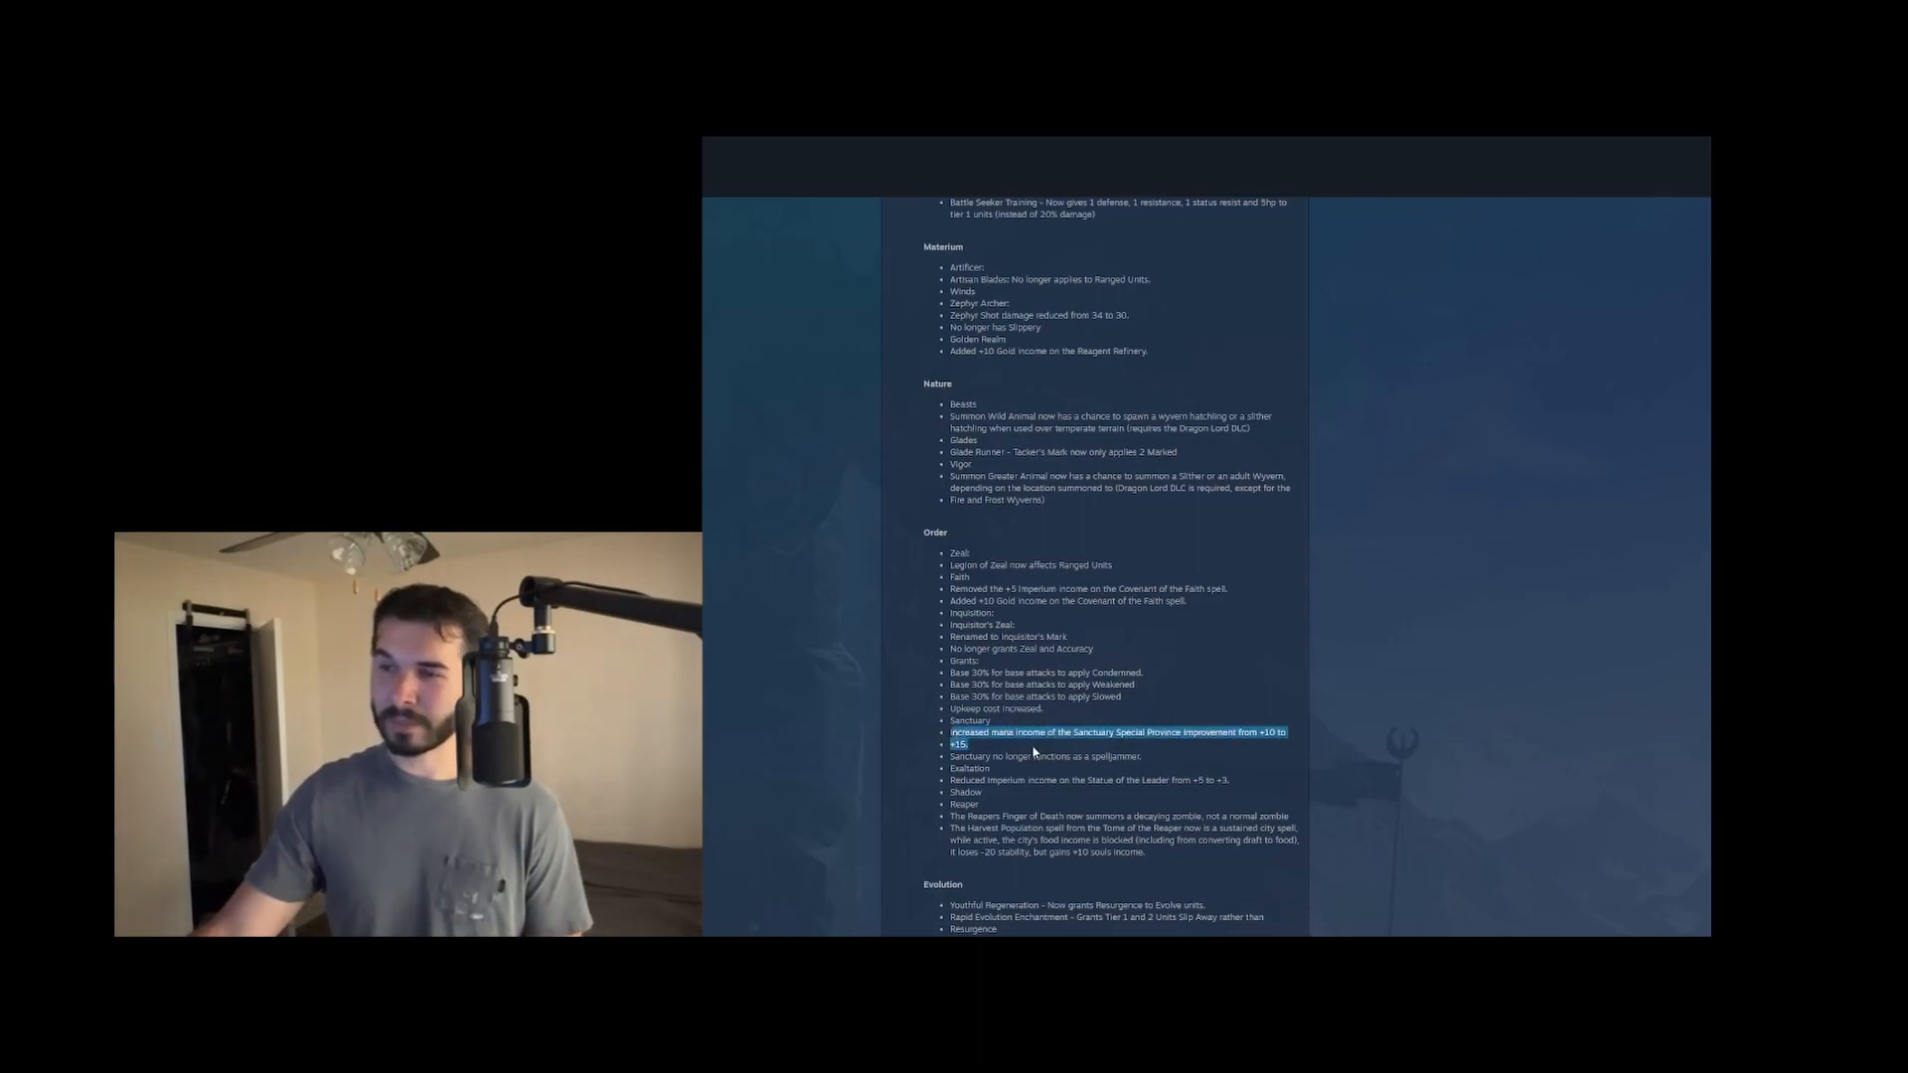
{"action": "left_click", "coordinate": [1115, 738]}
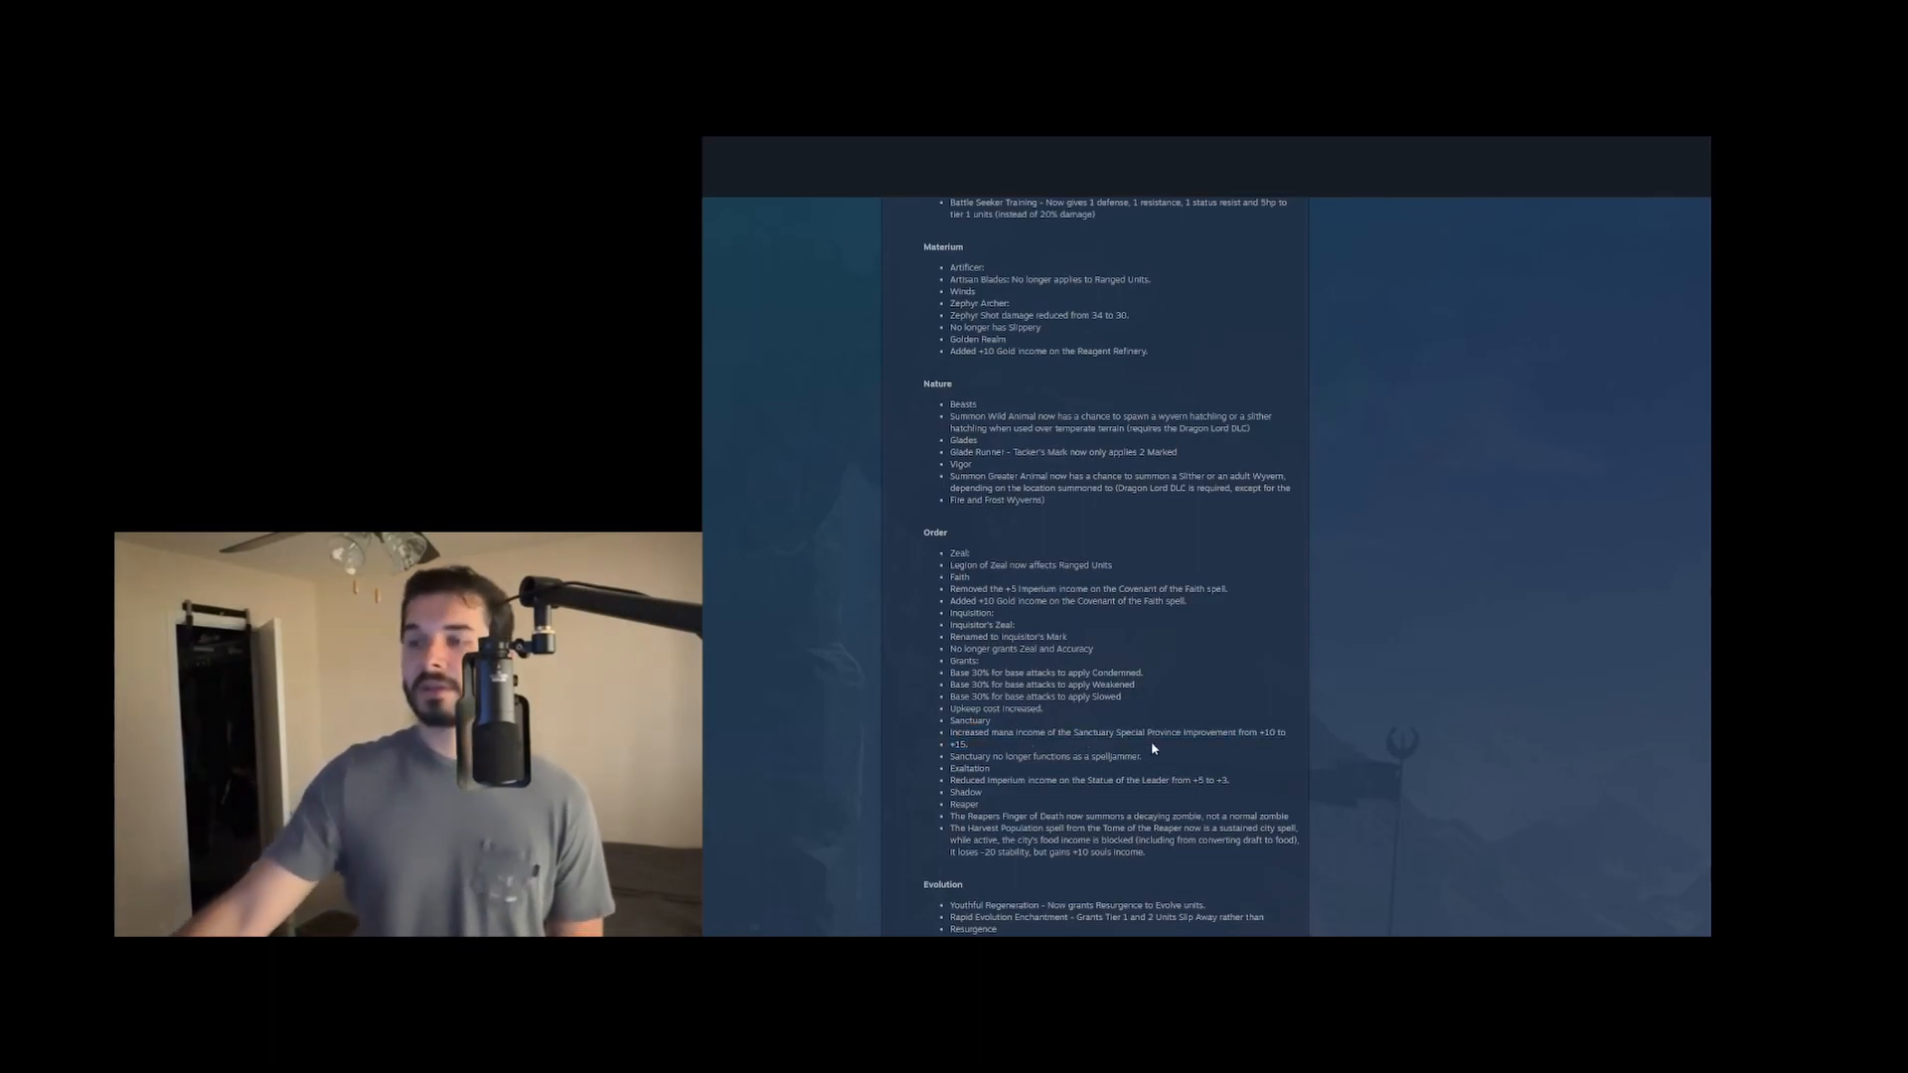
{"action": "mouse_move", "coordinate": [1130, 755]}
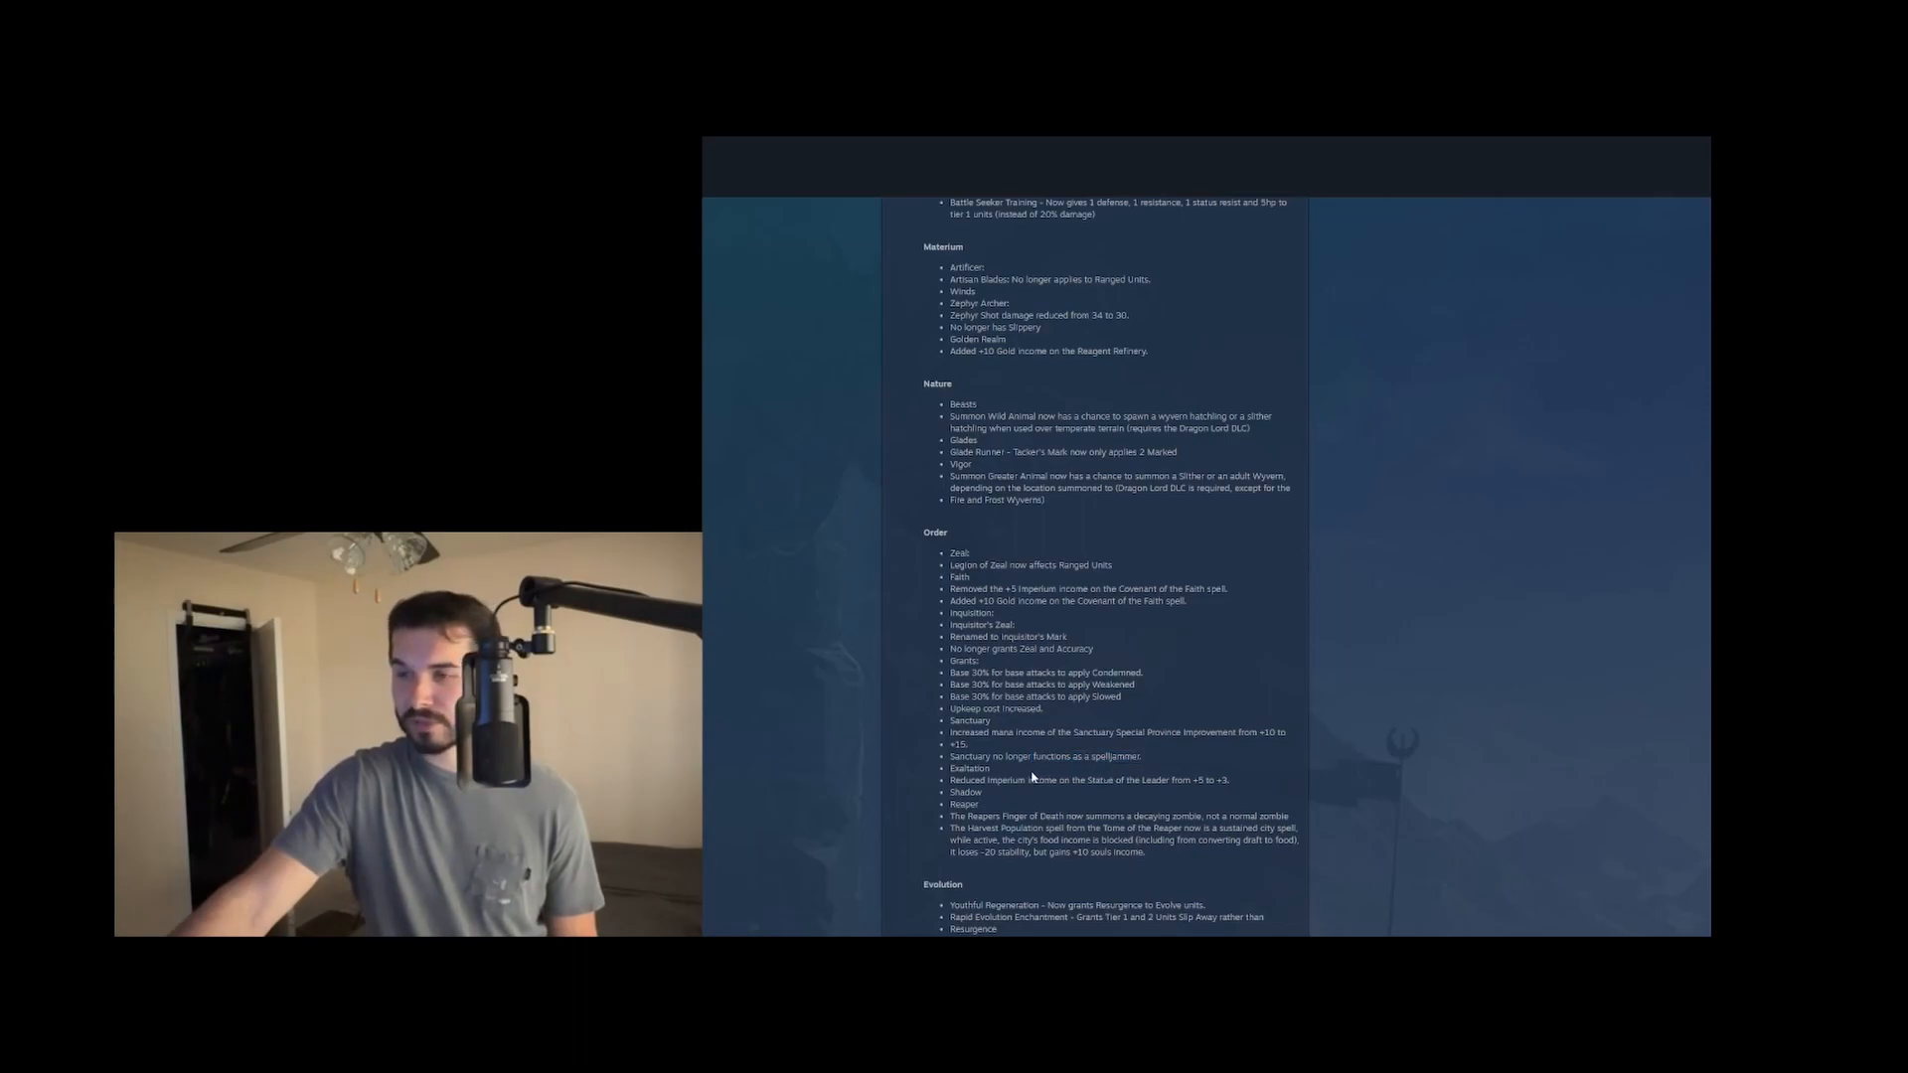
{"action": "double_click", "coordinate": [968, 767]}
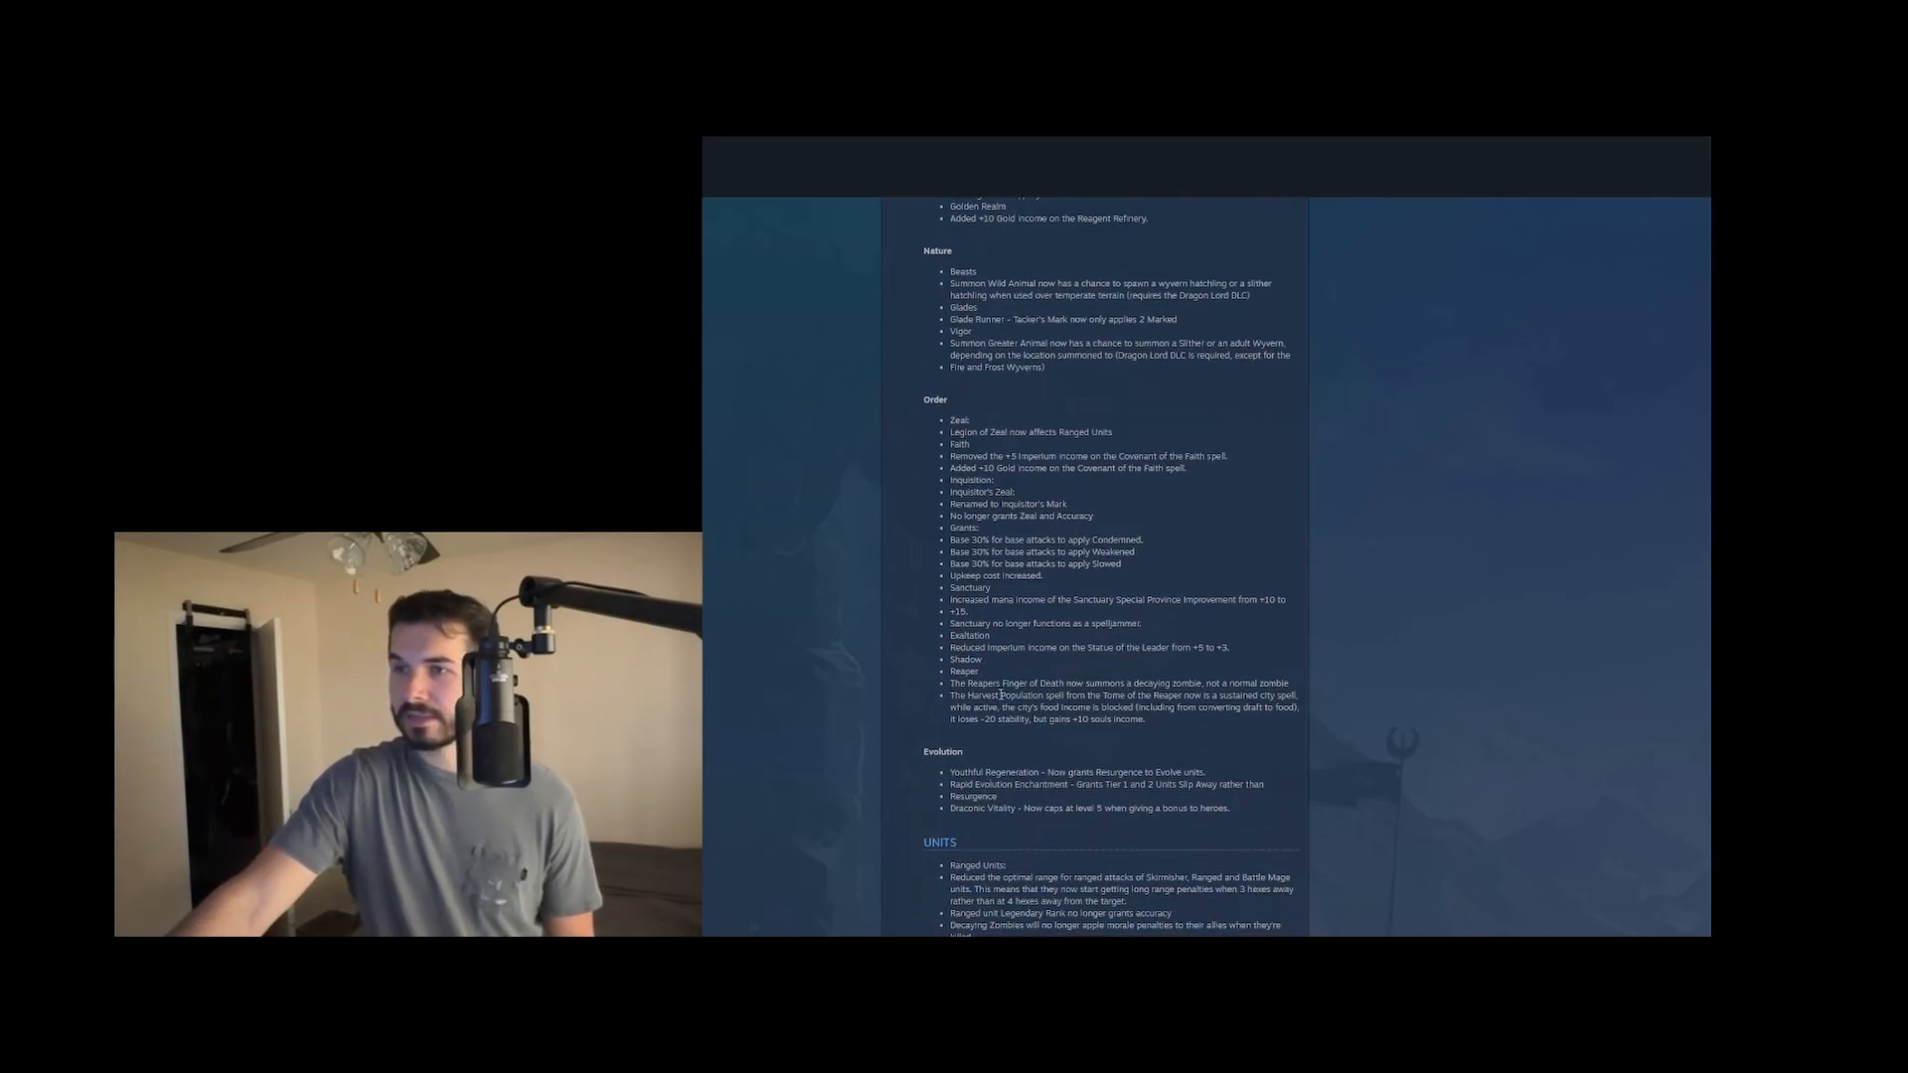
Highlight the Reaper spell lines while reading, clear them, and scroll down to the UNITS heading
{"action": "double_click", "coordinate": [966, 659]}
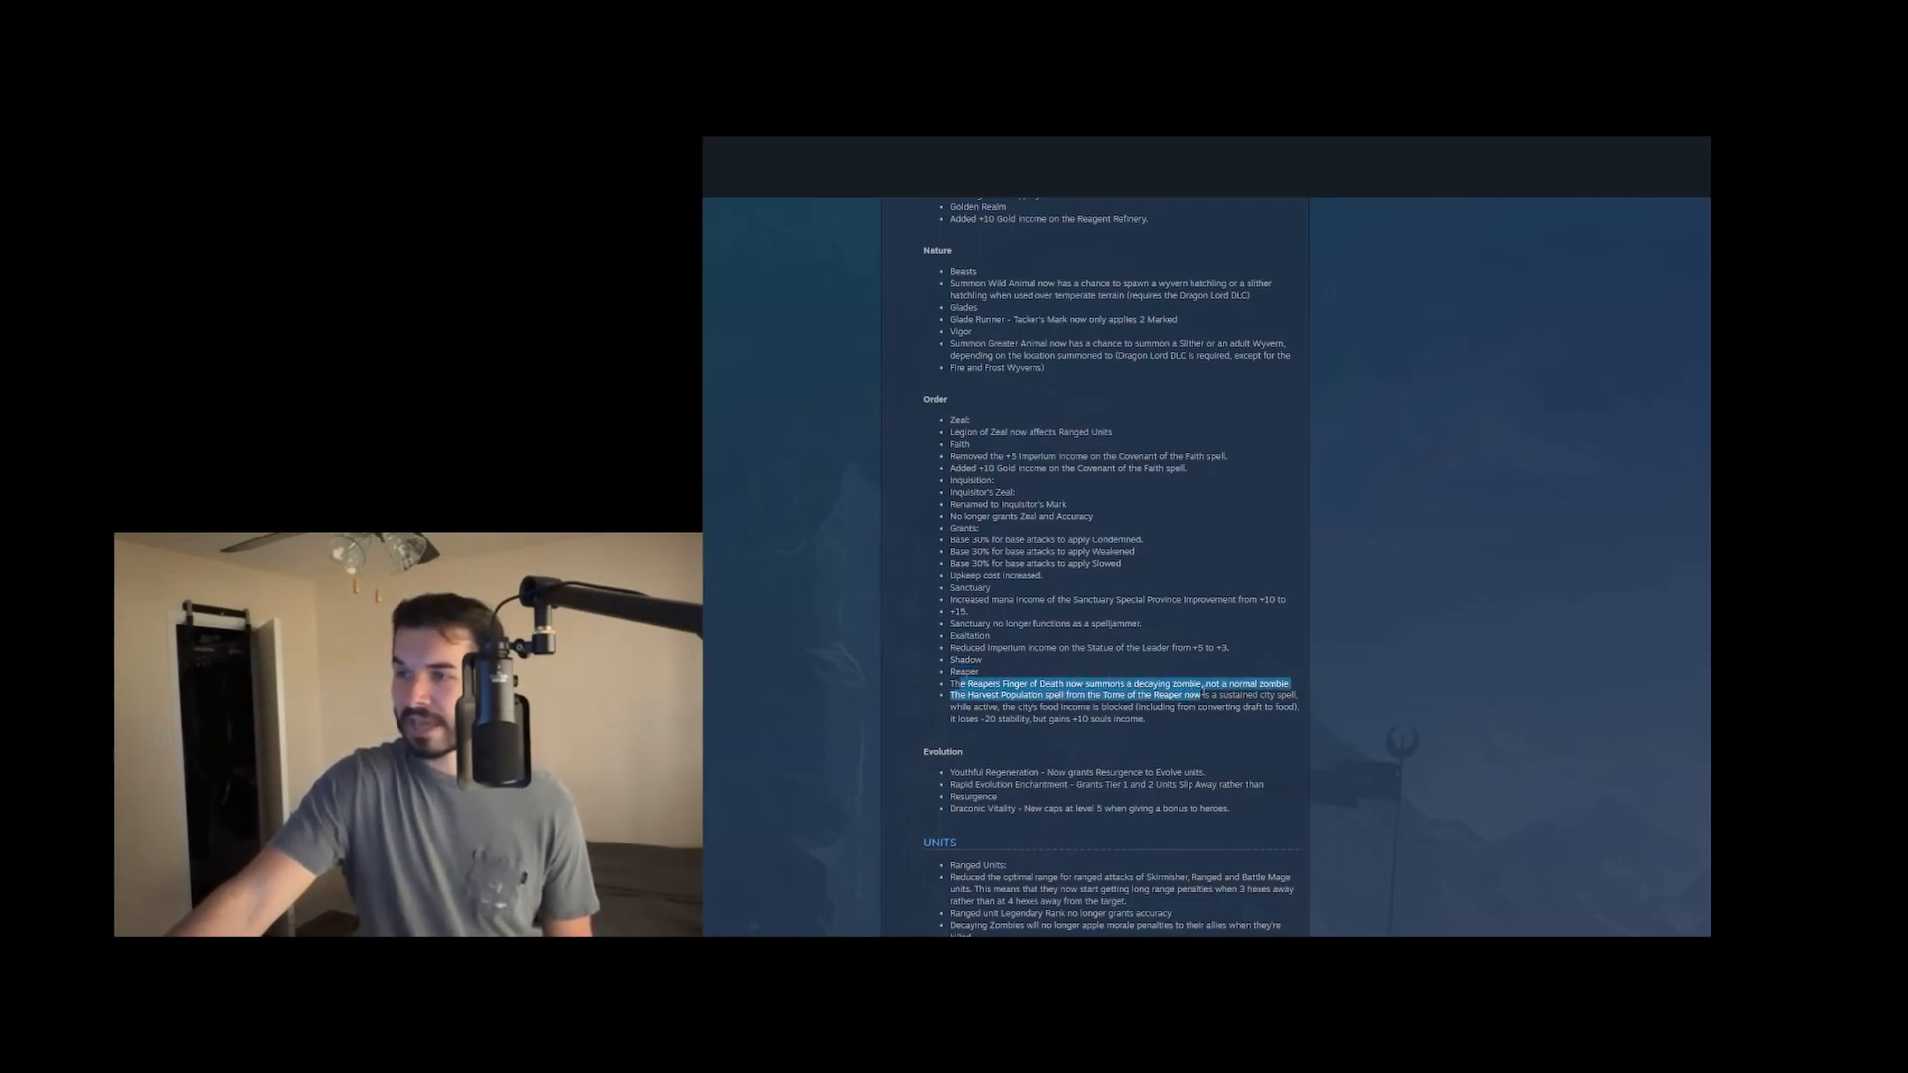
{"action": "left_click", "coordinate": [1119, 699]}
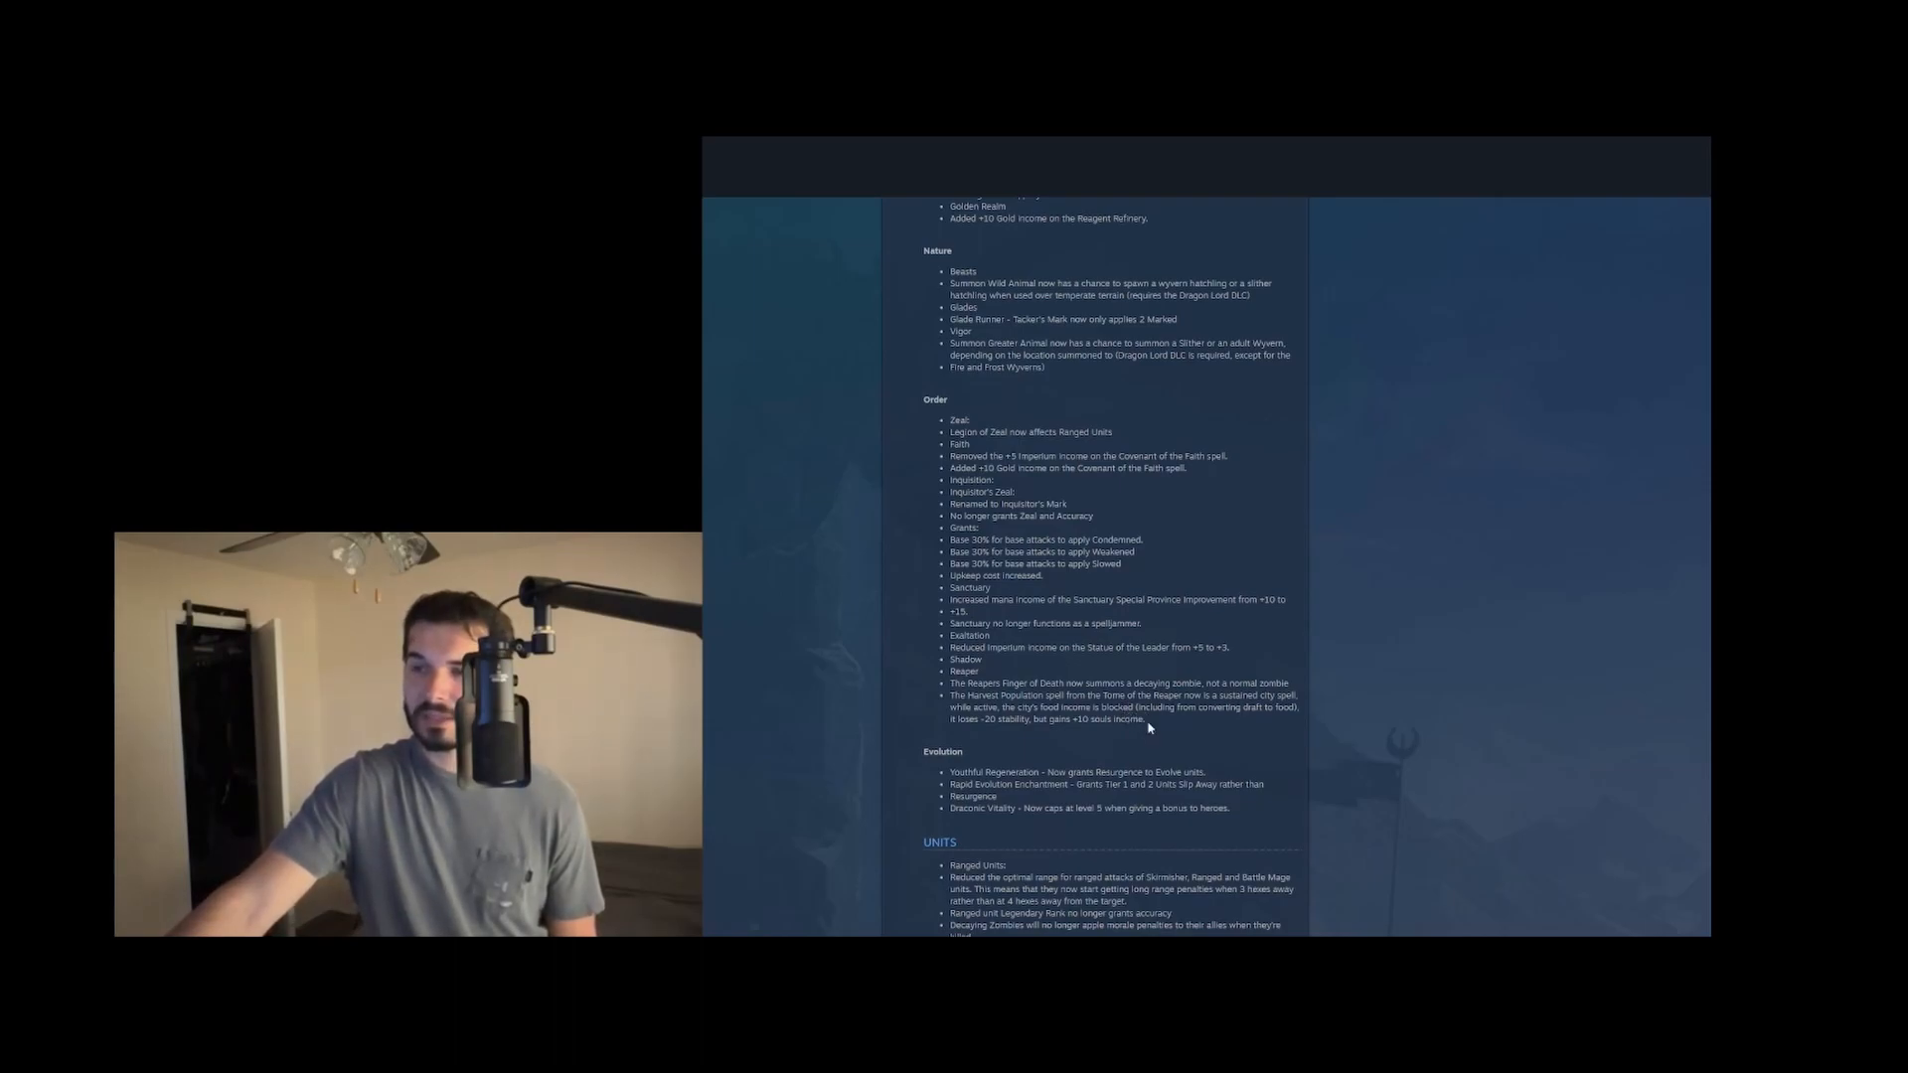
{"action": "left_click_drag", "start_coordinate": [950, 696], "coordinate": [1144, 717]}
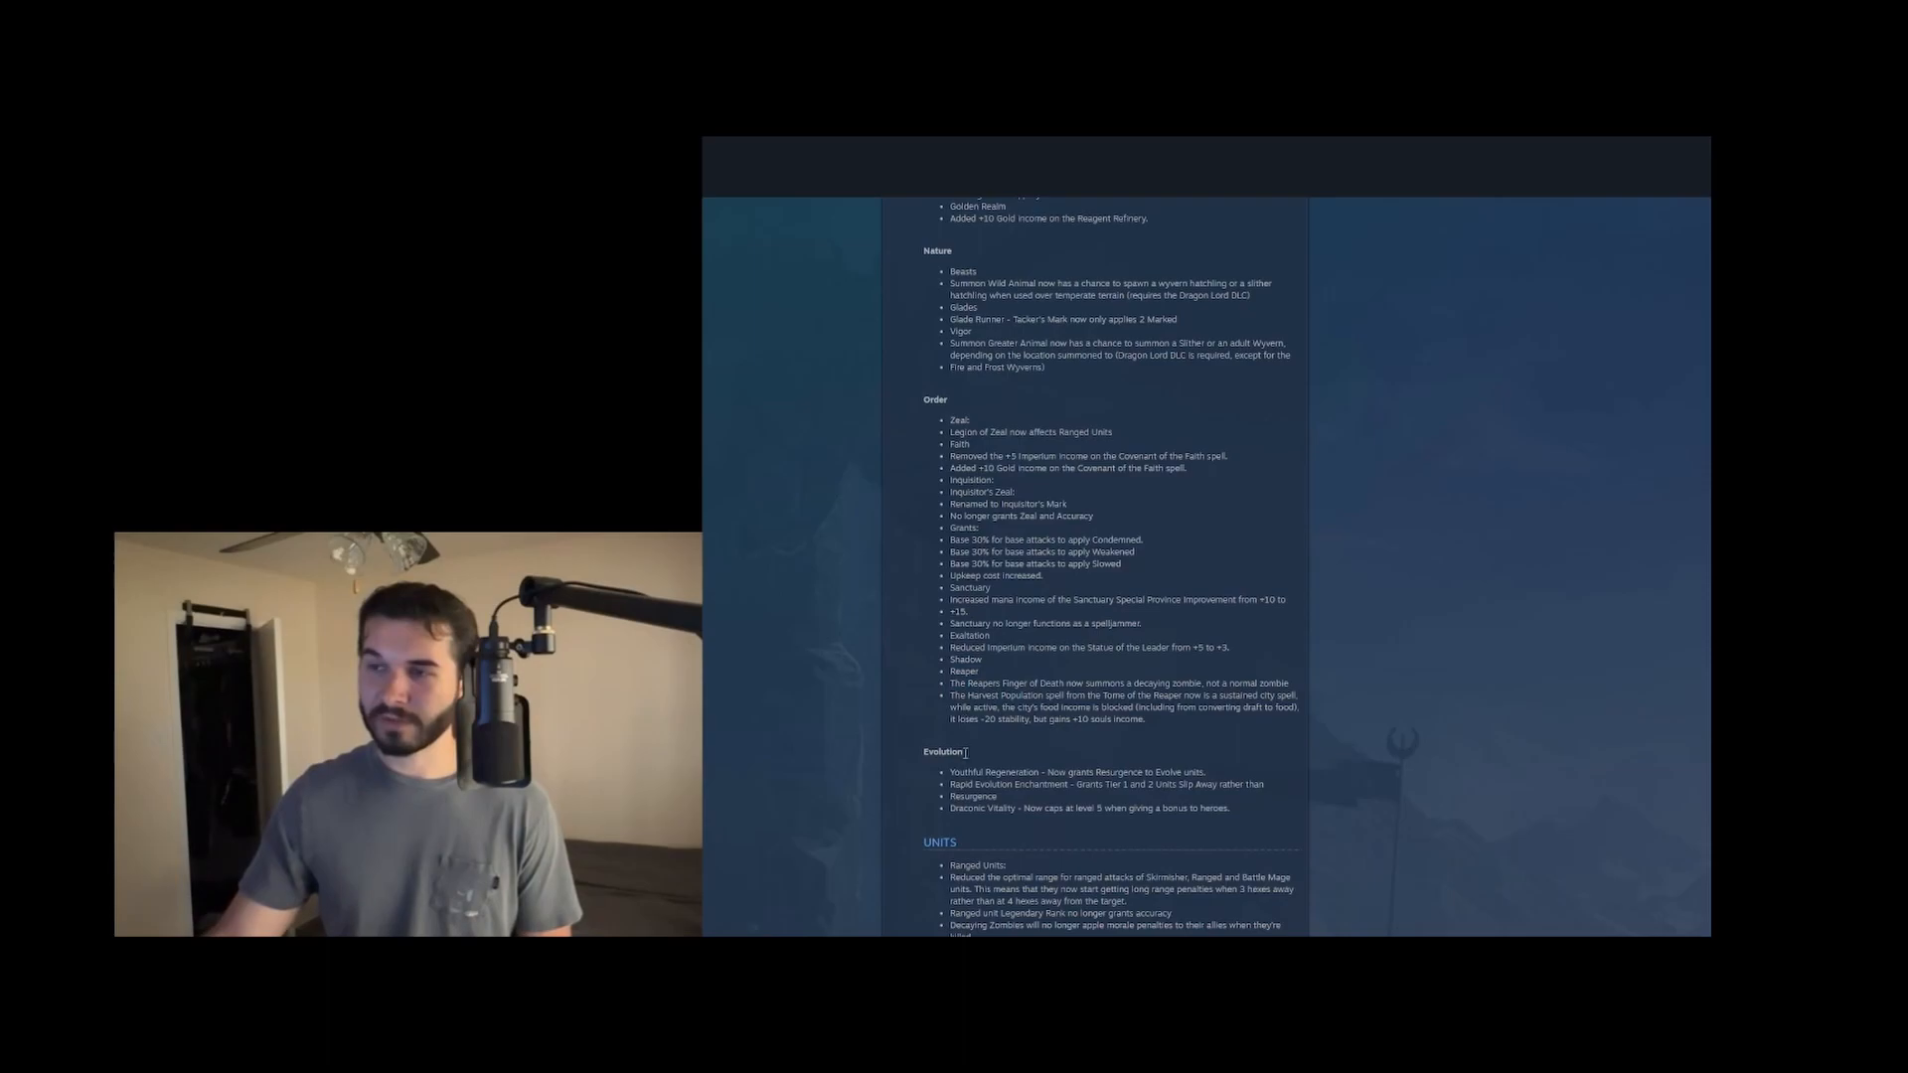
{"action": "left_click_drag", "start_coordinate": [1089, 682], "coordinate": [1264, 682]}
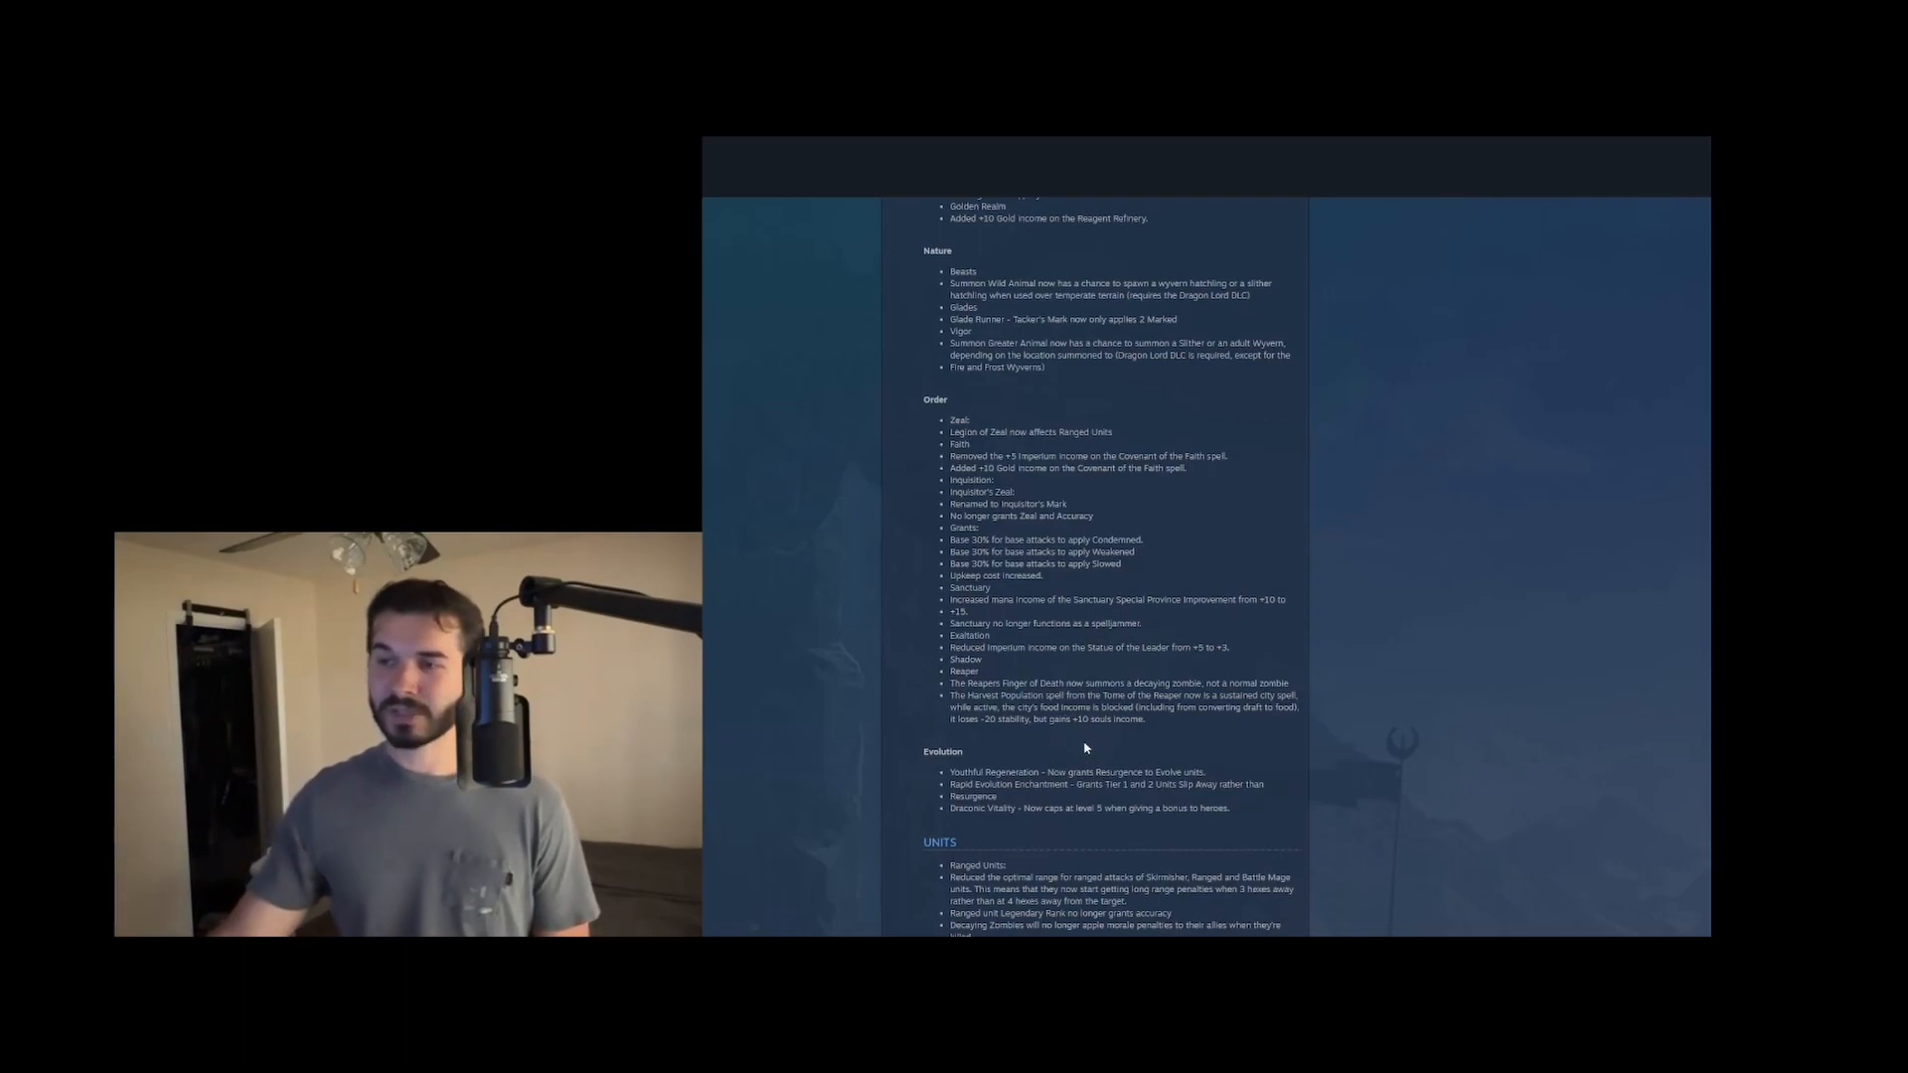
{"action": "scroll", "scroll_direction": "down", "scroll_amount": 3}
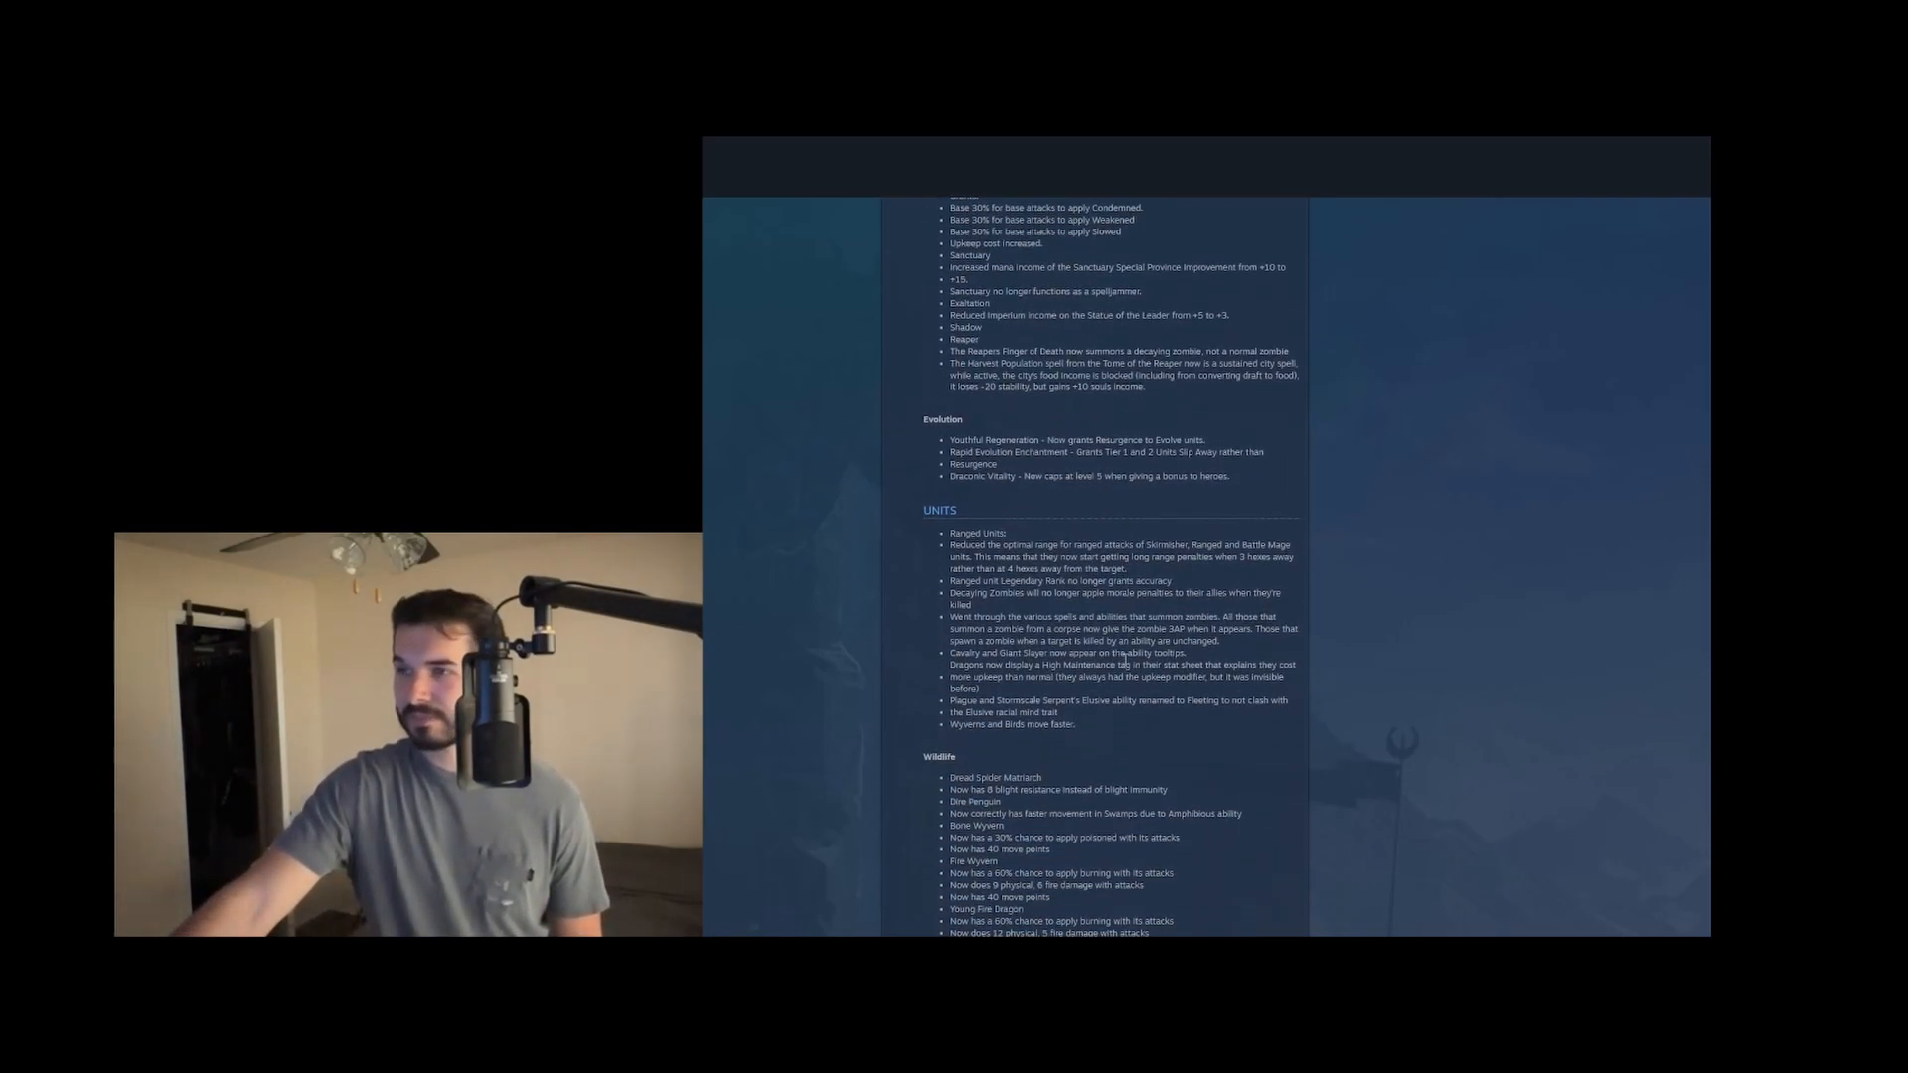
{"action": "scroll", "scroll_direction": "down", "scroll_amount": 3}
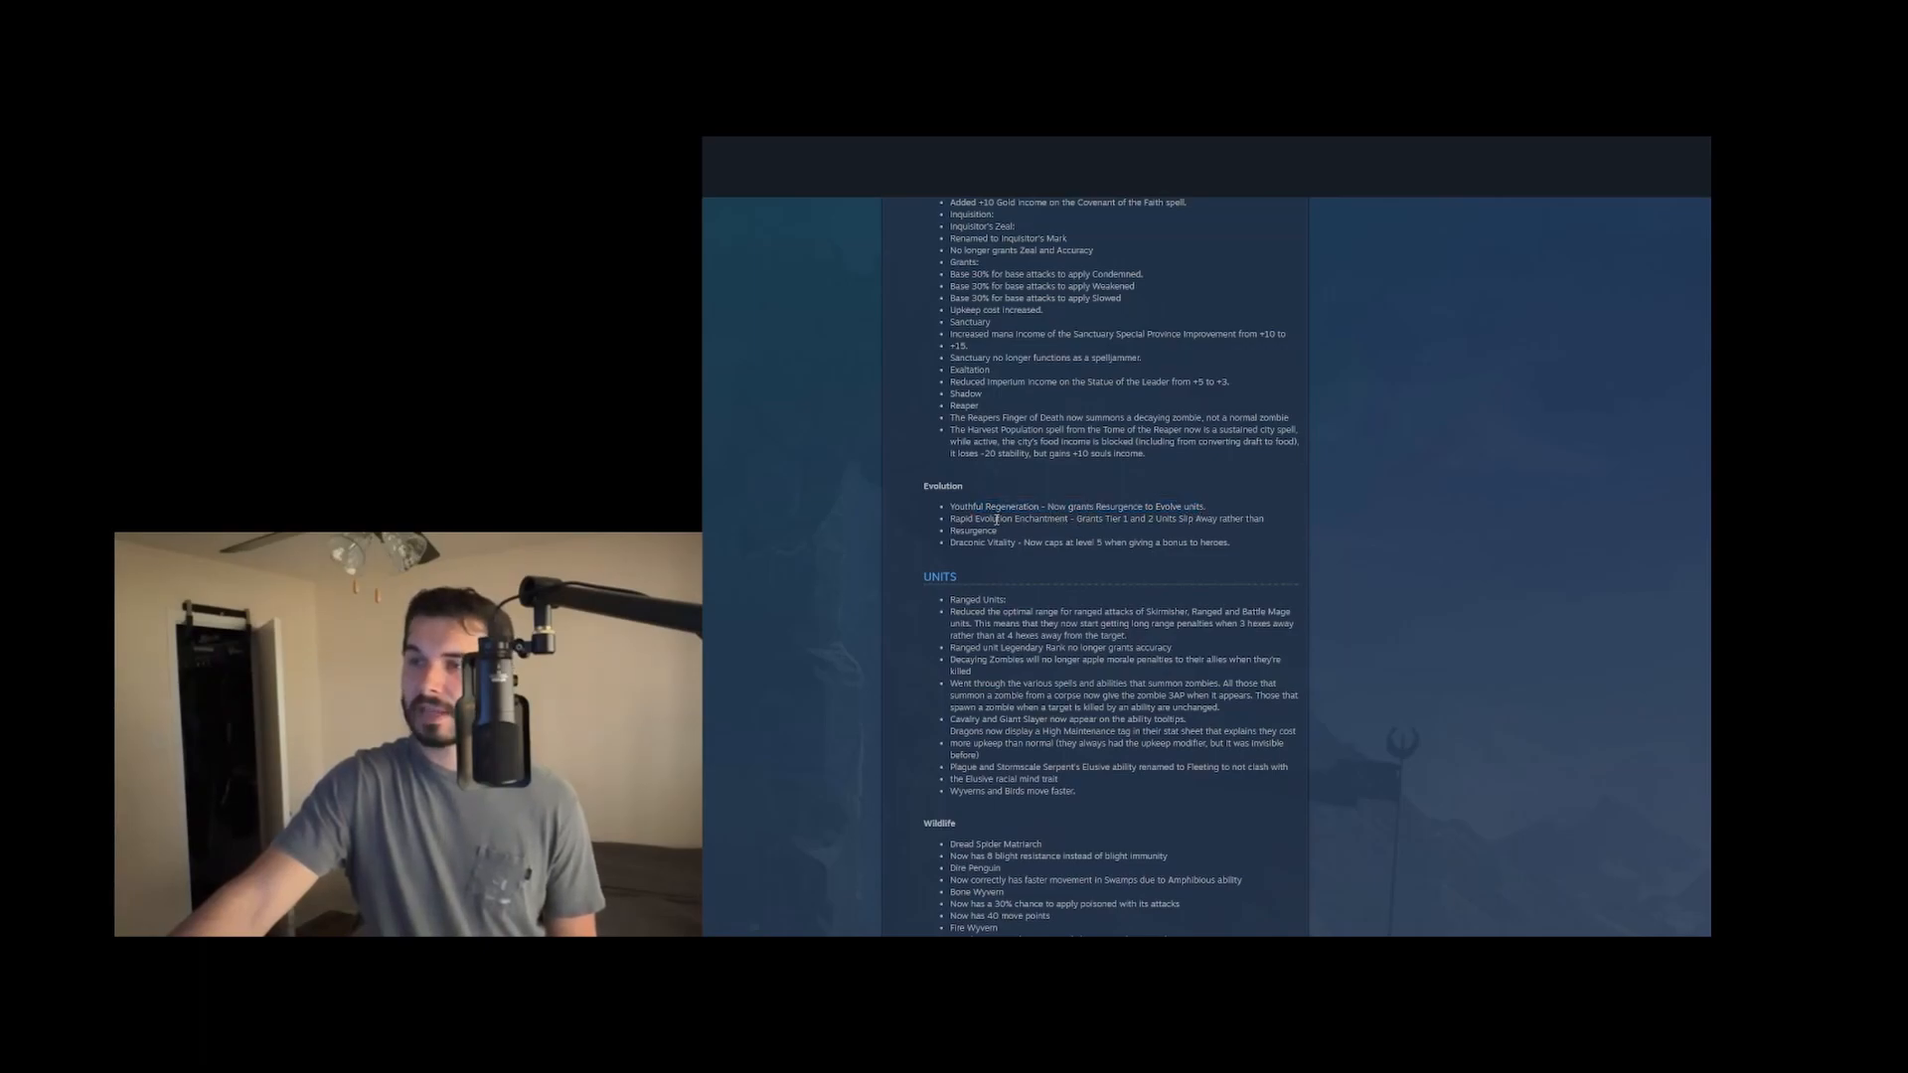
{"action": "left_click_drag", "start_coordinate": [991, 519], "coordinate": [1200, 519]}
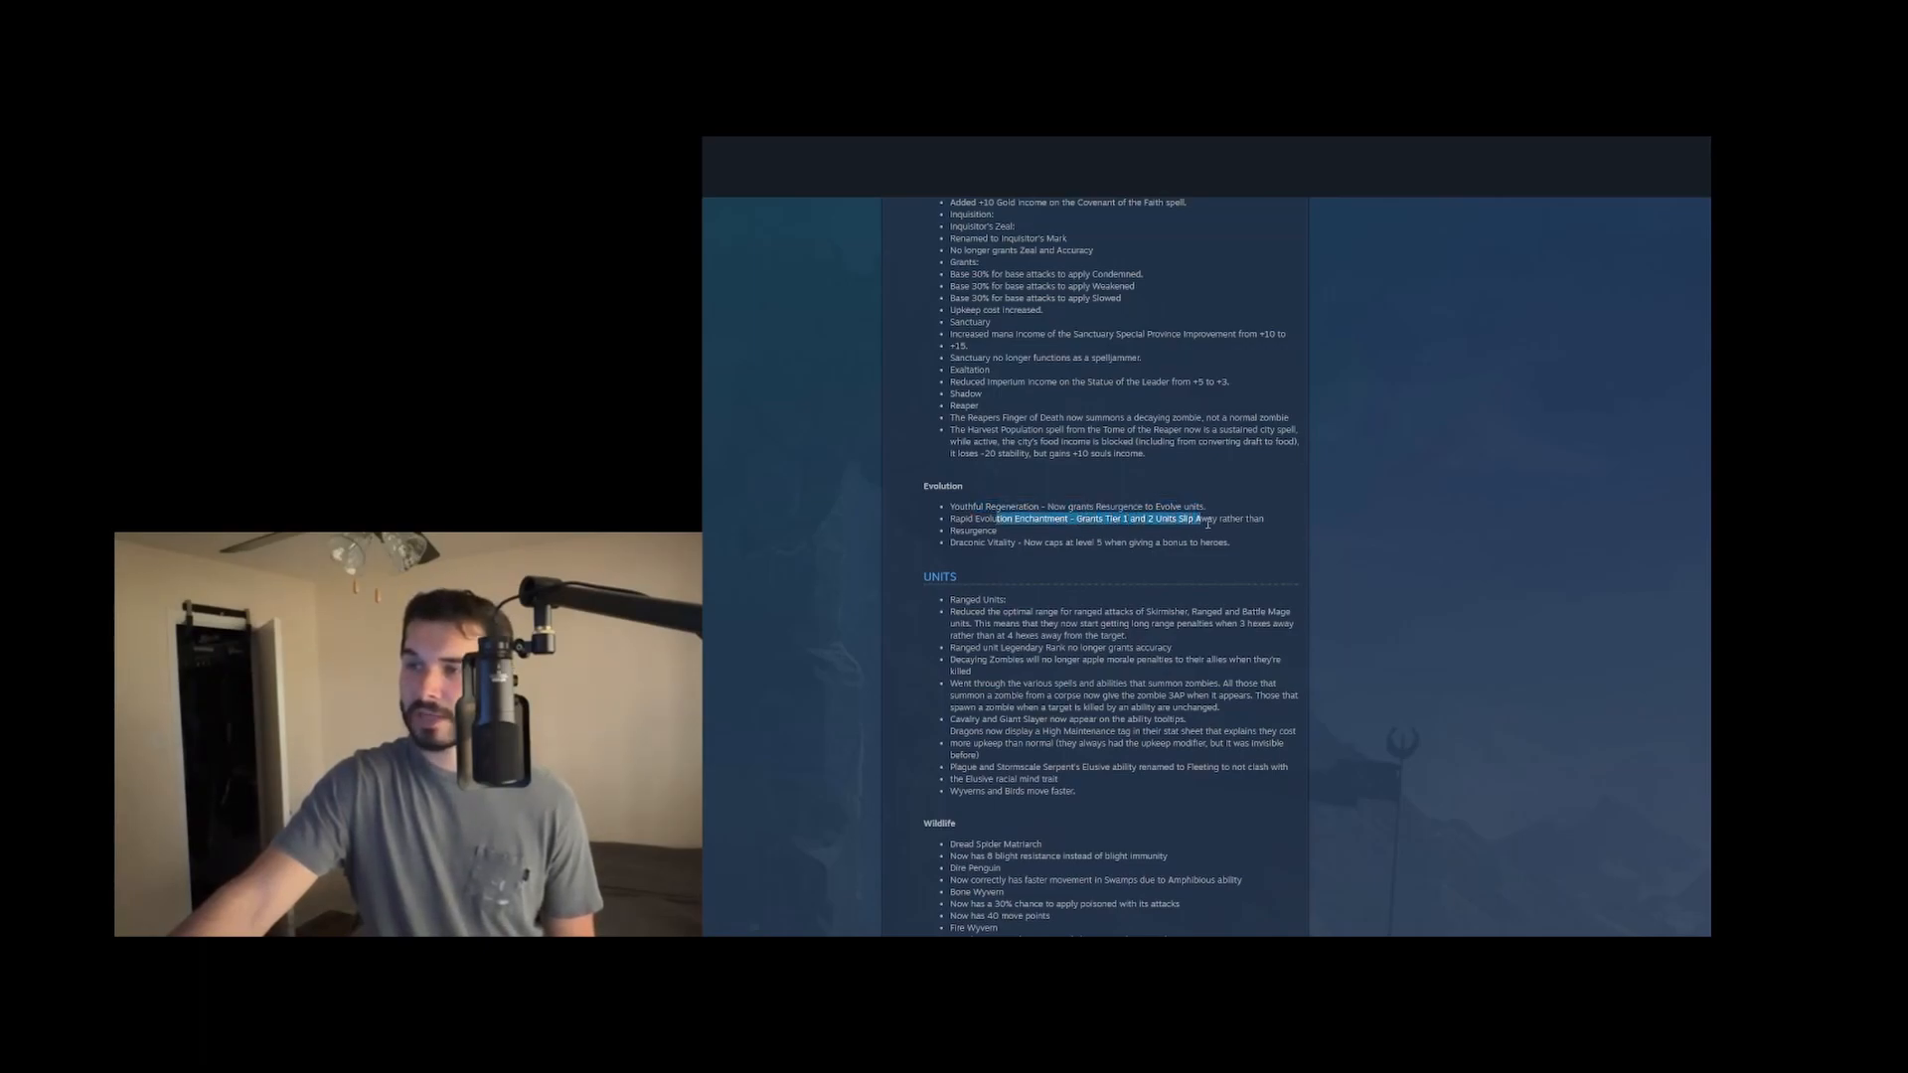
{"action": "left_click", "coordinate": [1106, 527]}
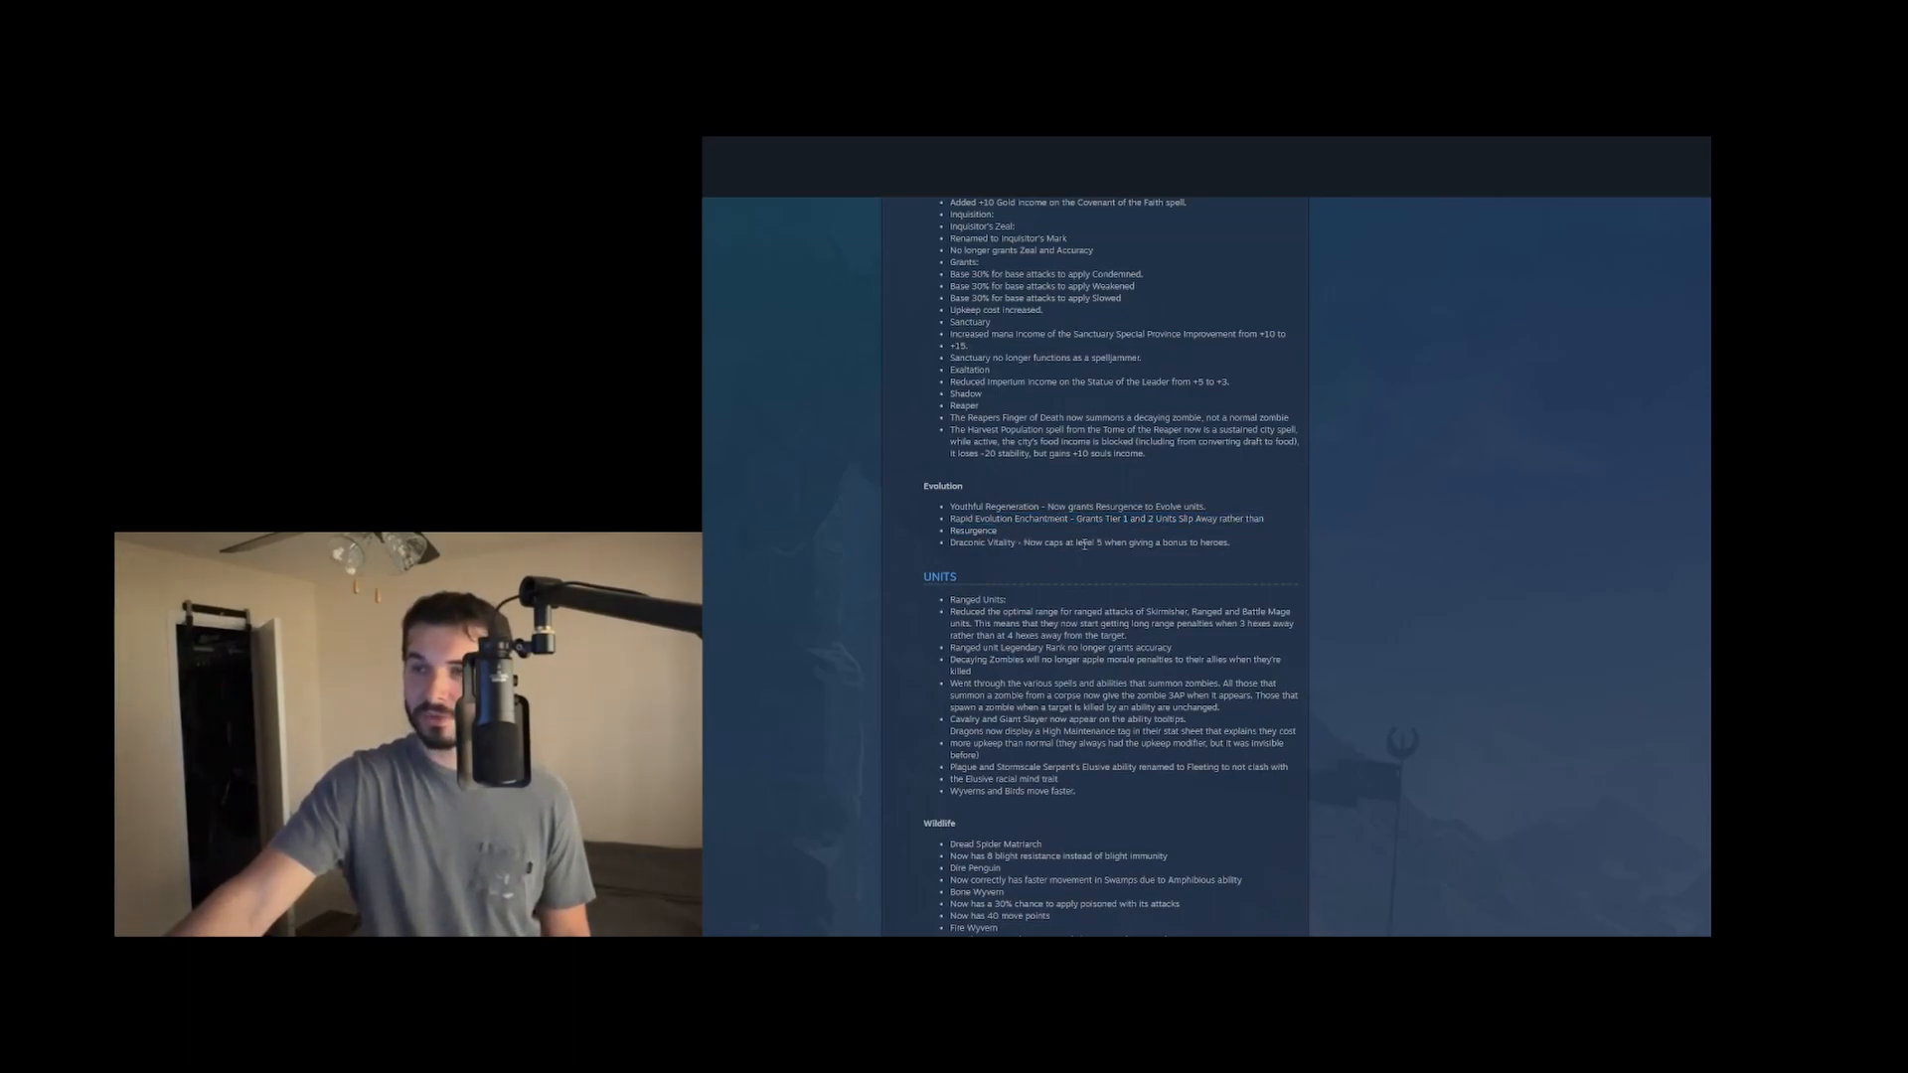
{"action": "left_click_drag", "start_coordinate": [1089, 519], "coordinate": [1174, 518]}
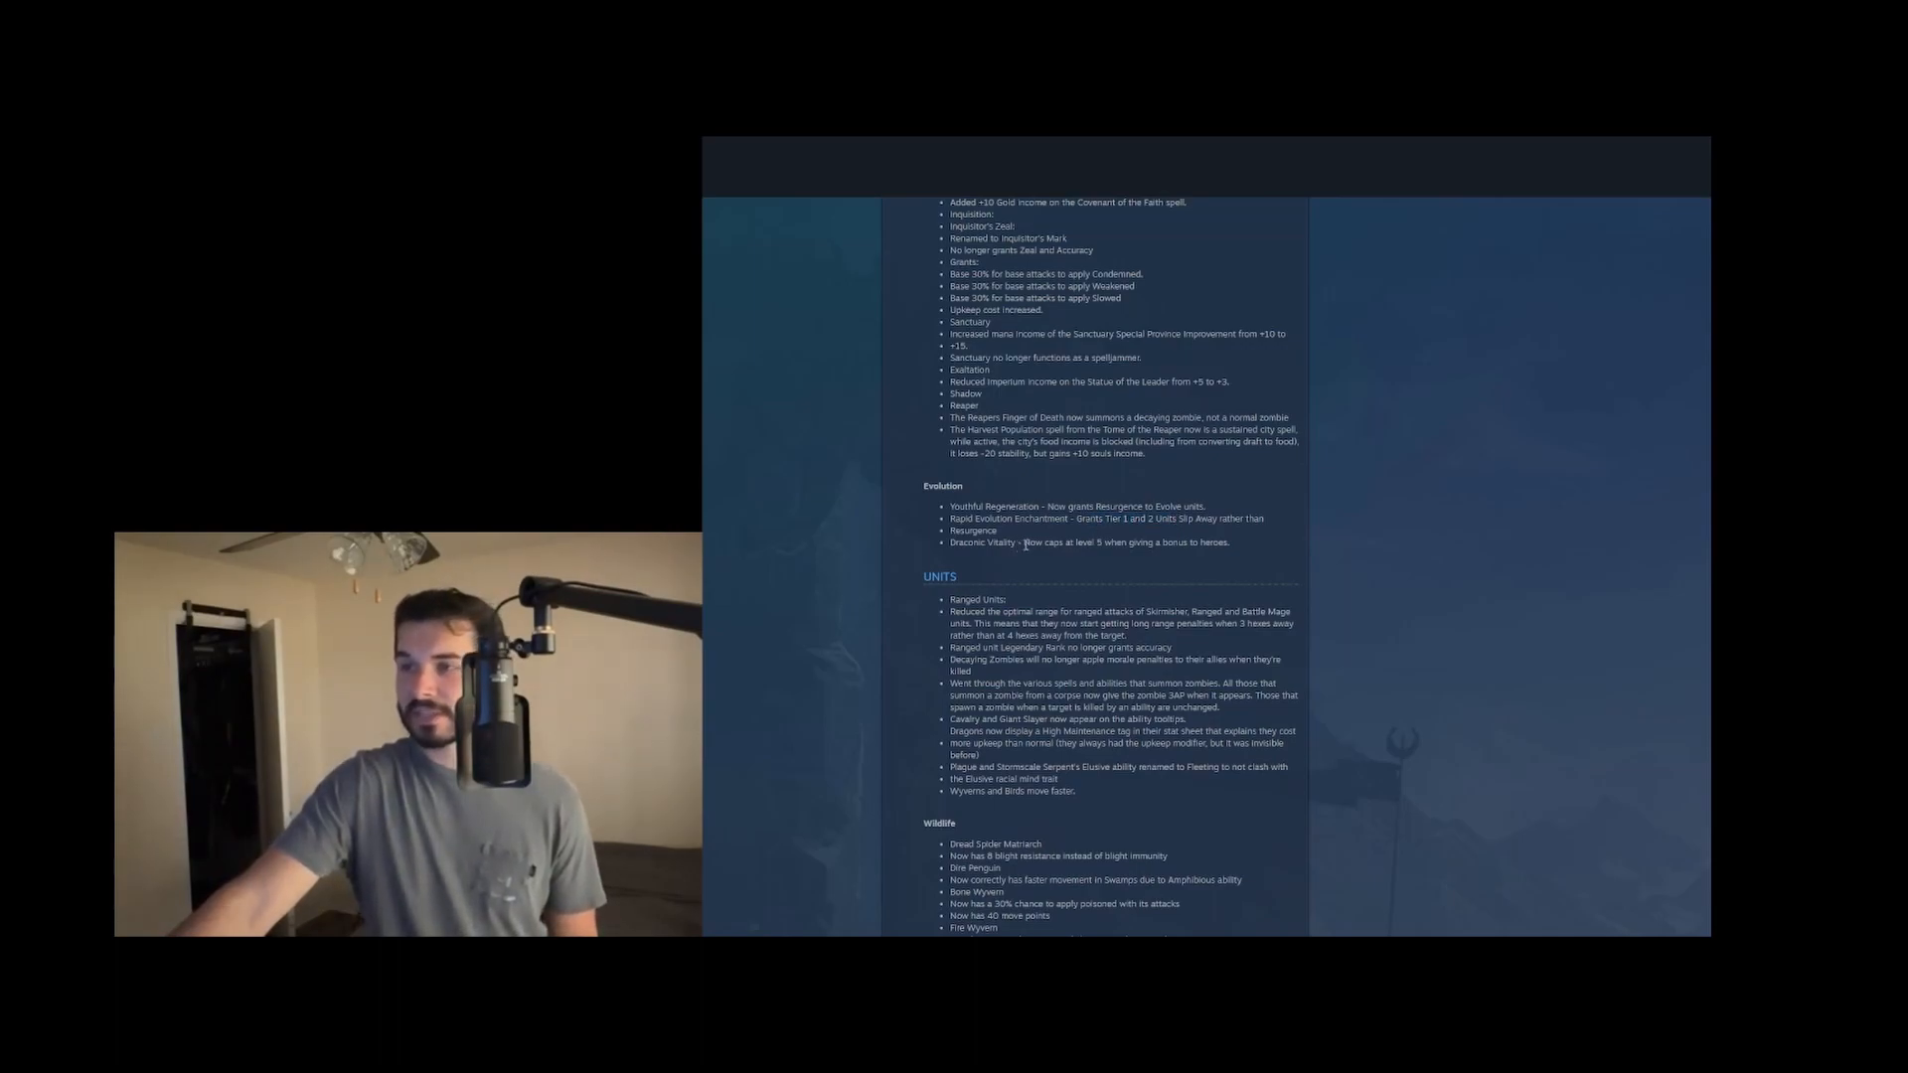
{"action": "left_click_drag", "start_coordinate": [1022, 543], "coordinate": [1129, 542]}
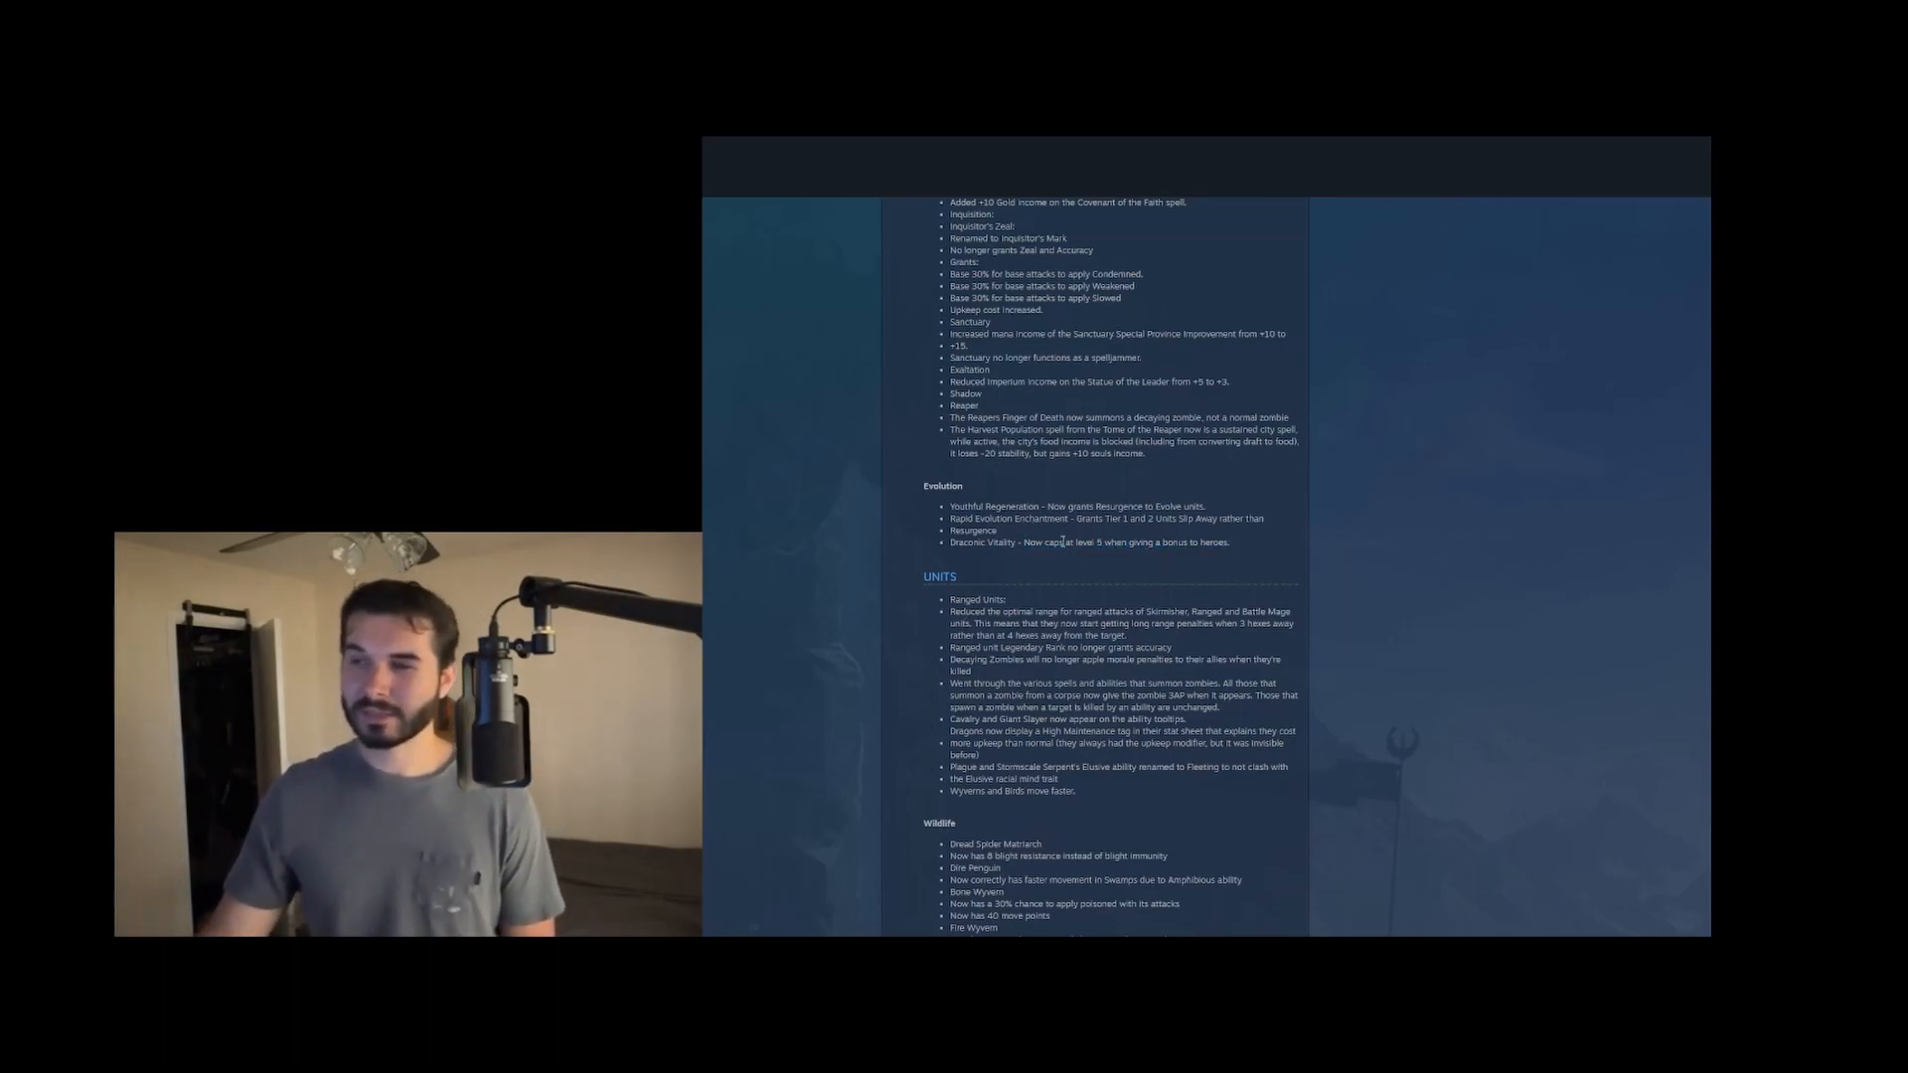
{"action": "left_click_drag", "start_coordinate": [1043, 541], "coordinate": [1103, 540]}
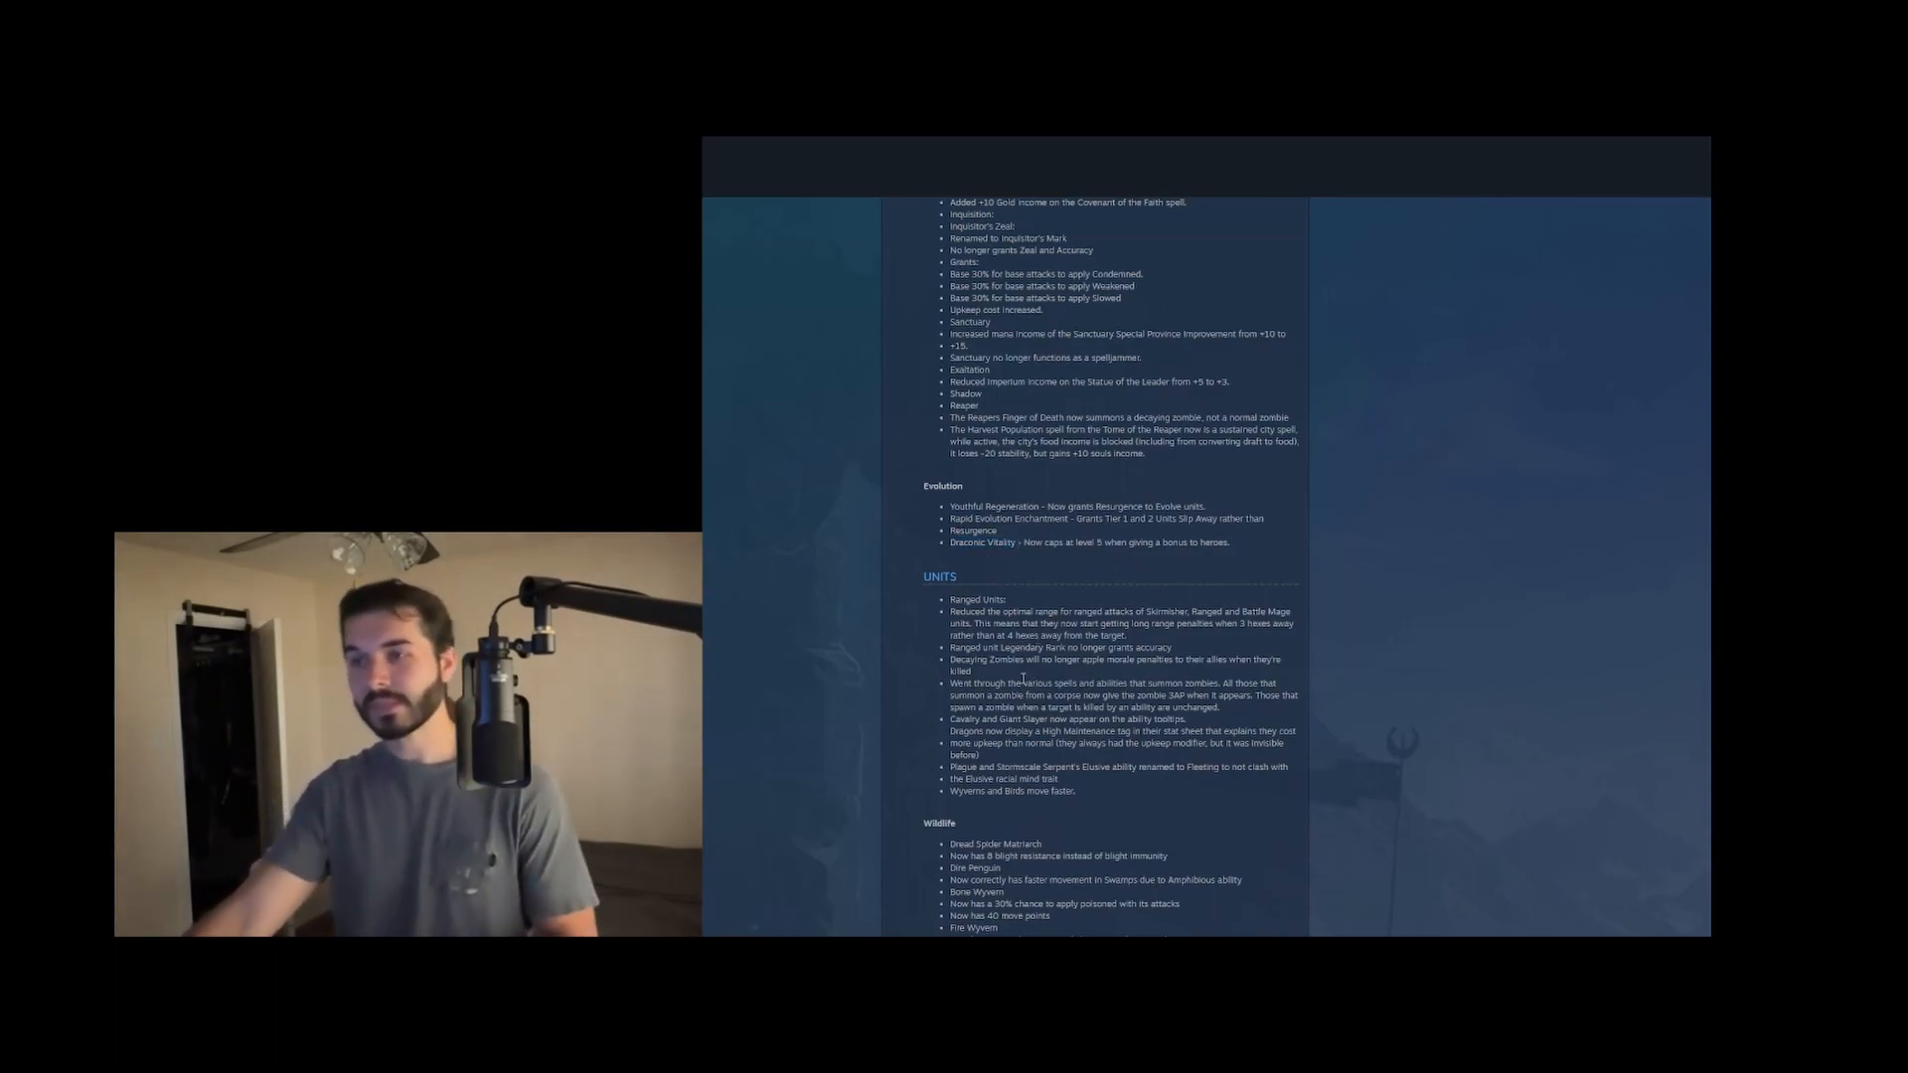
Scroll into the Units list and highlight the Stormscale Serpent's Elusive ability note while reading, then clear it
{"action": "scroll", "scroll_direction": "down", "scroll_amount": 3}
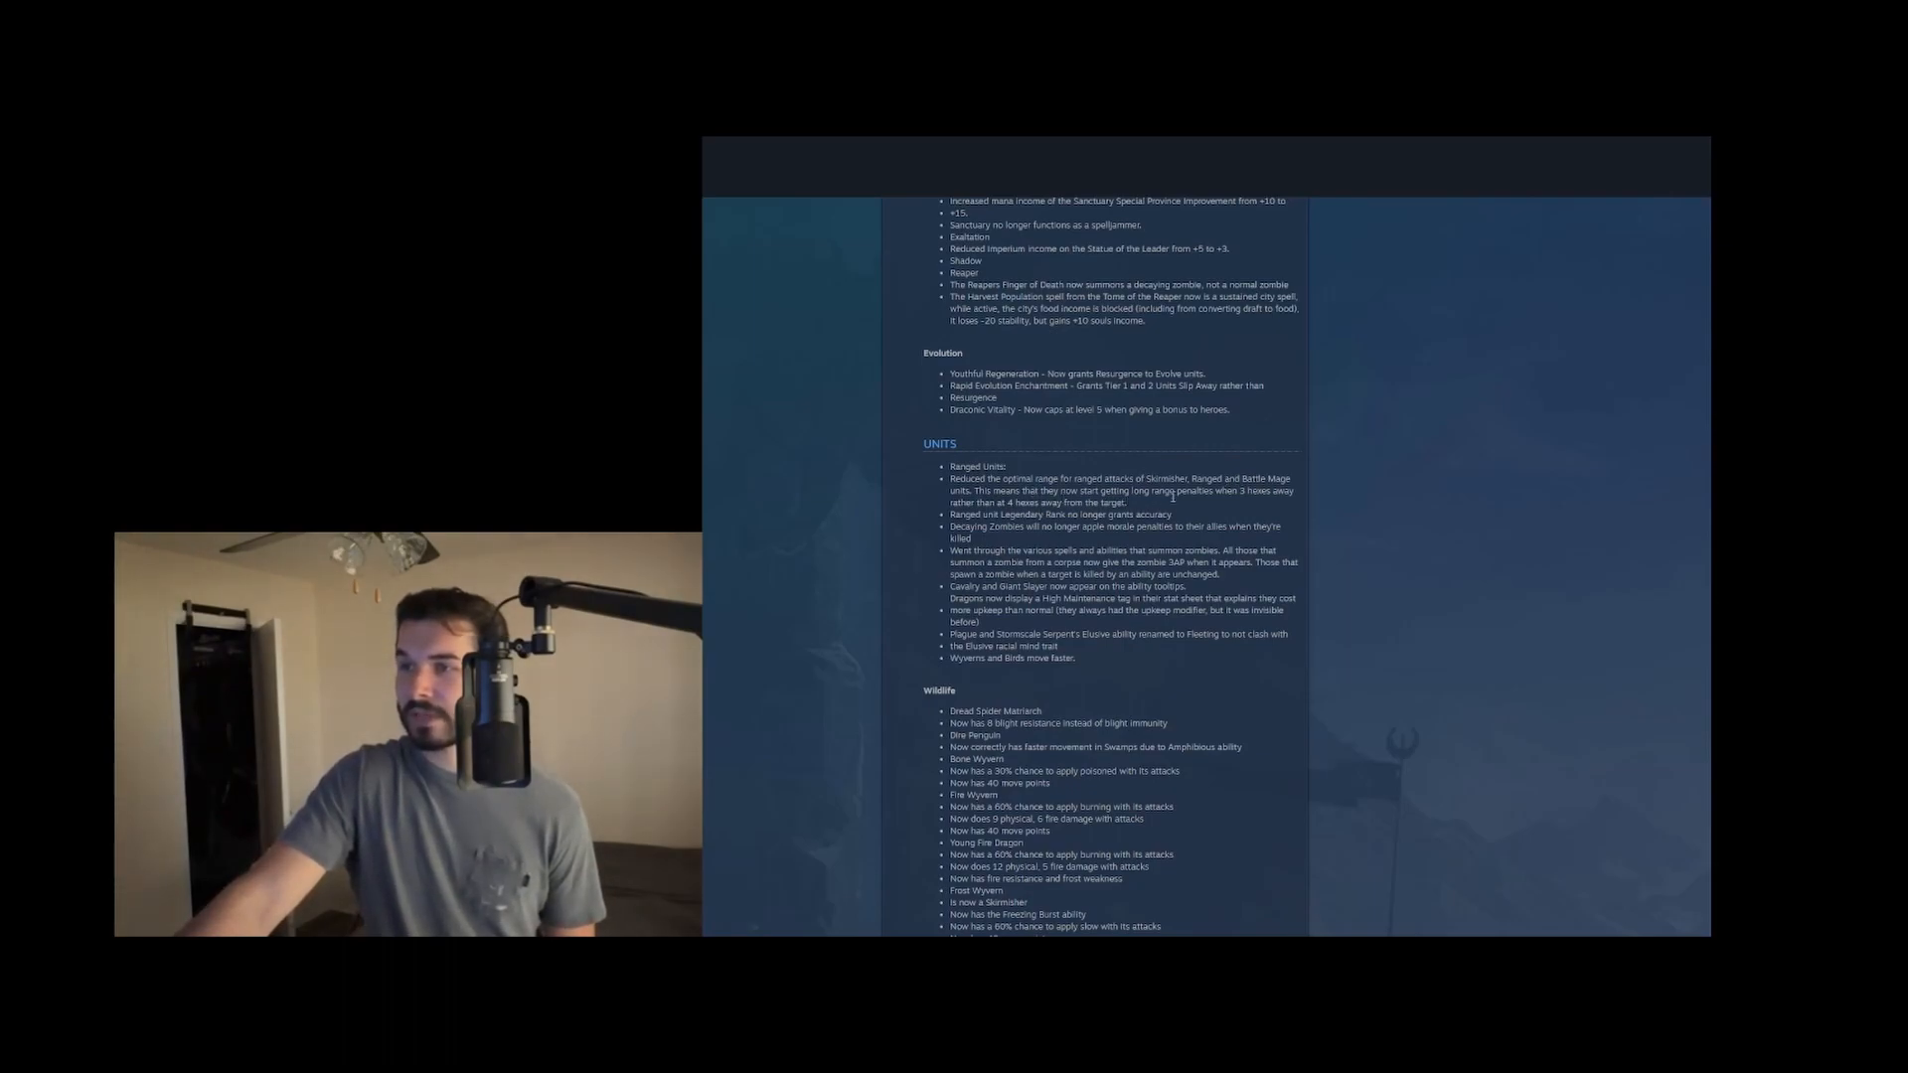
{"action": "mouse_move", "coordinate": [1217, 511]}
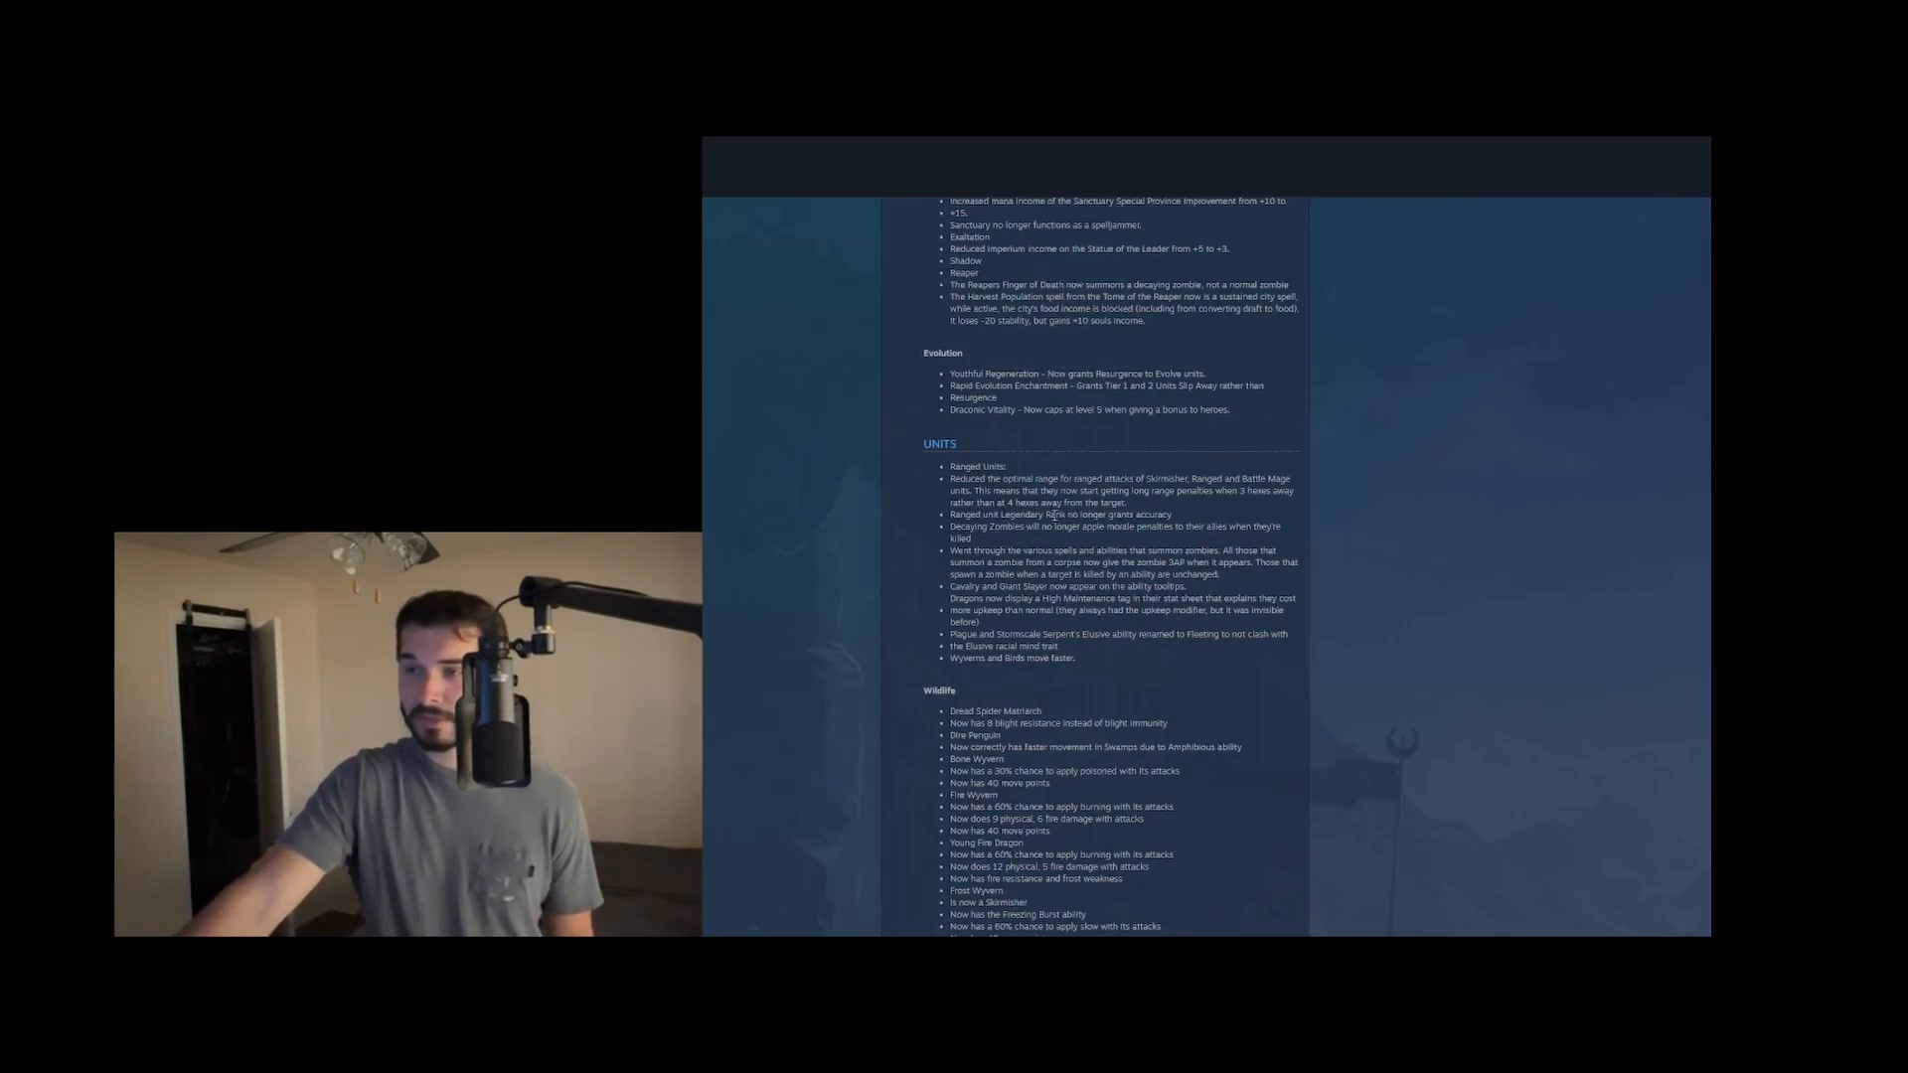
{"action": "mouse_move", "coordinate": [1179, 517]}
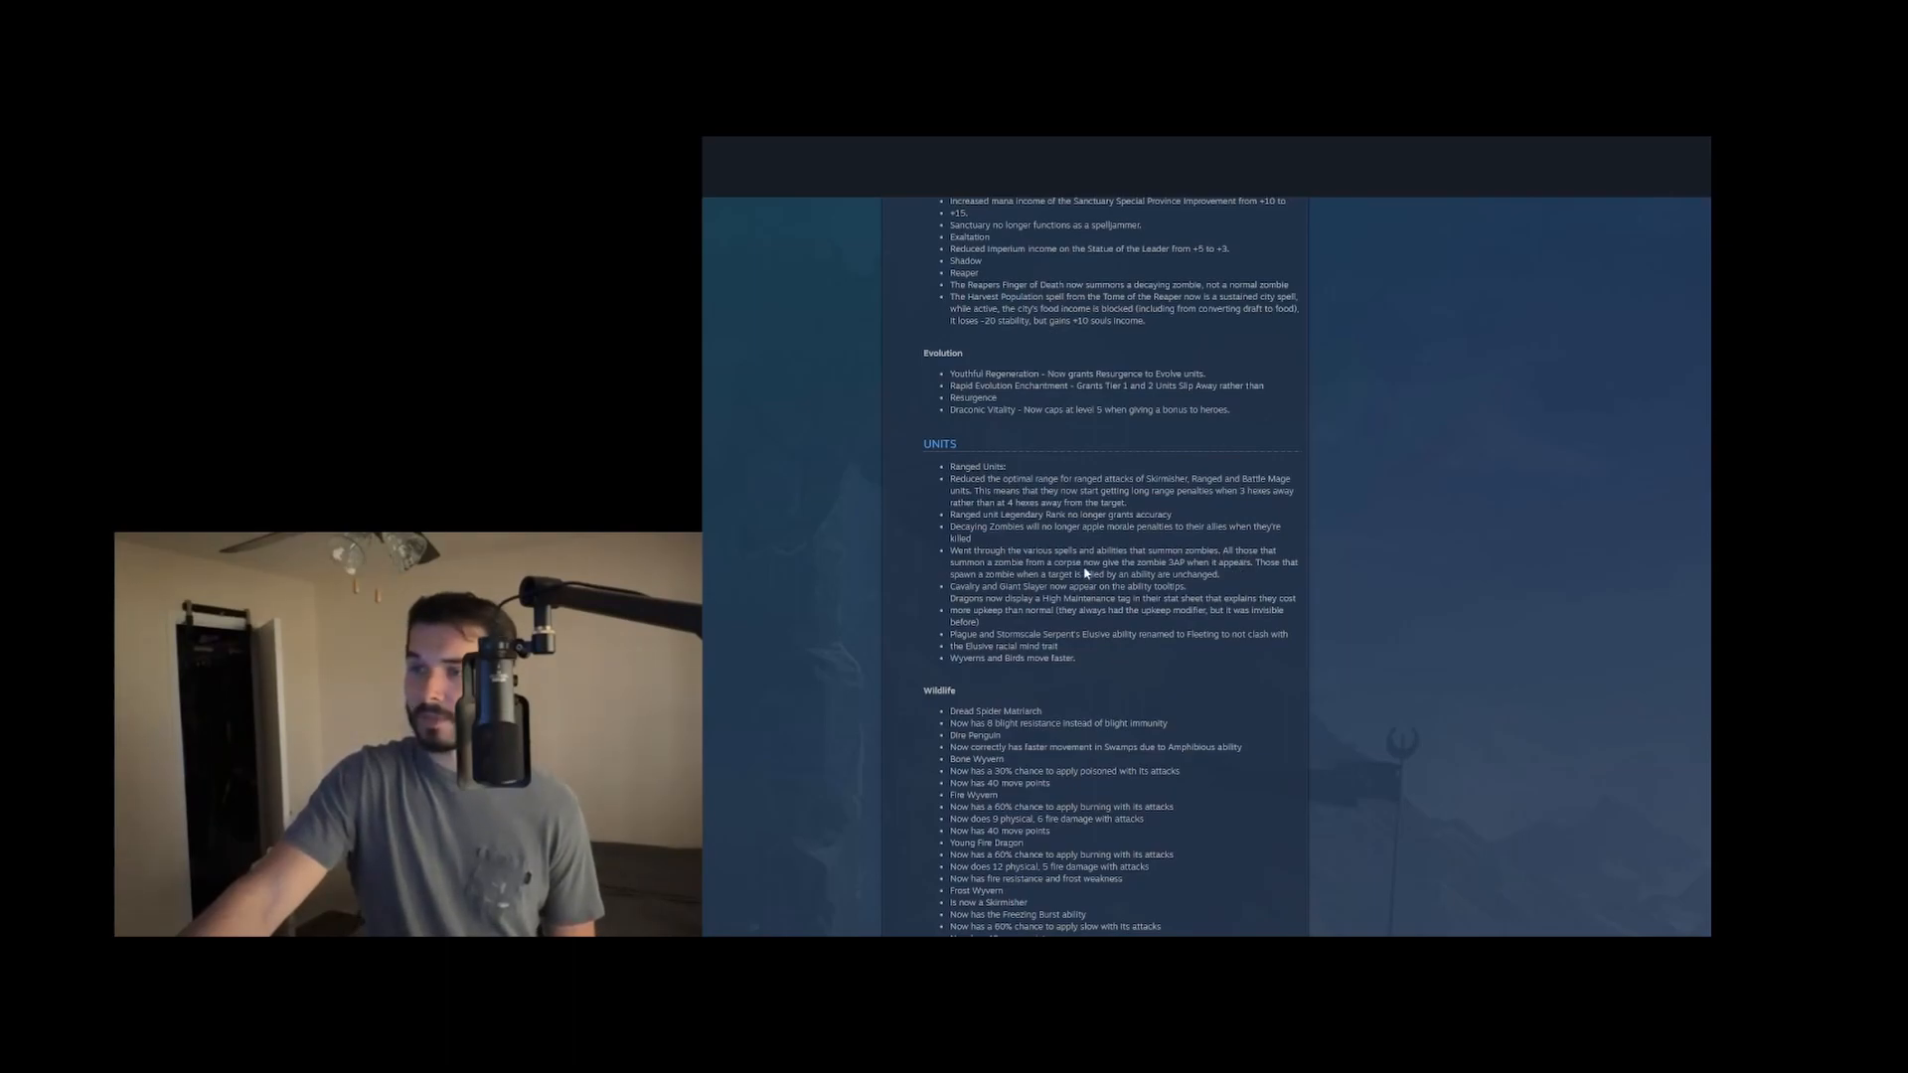
{"action": "left_click_drag", "start_coordinate": [1147, 563], "coordinate": [1206, 562]}
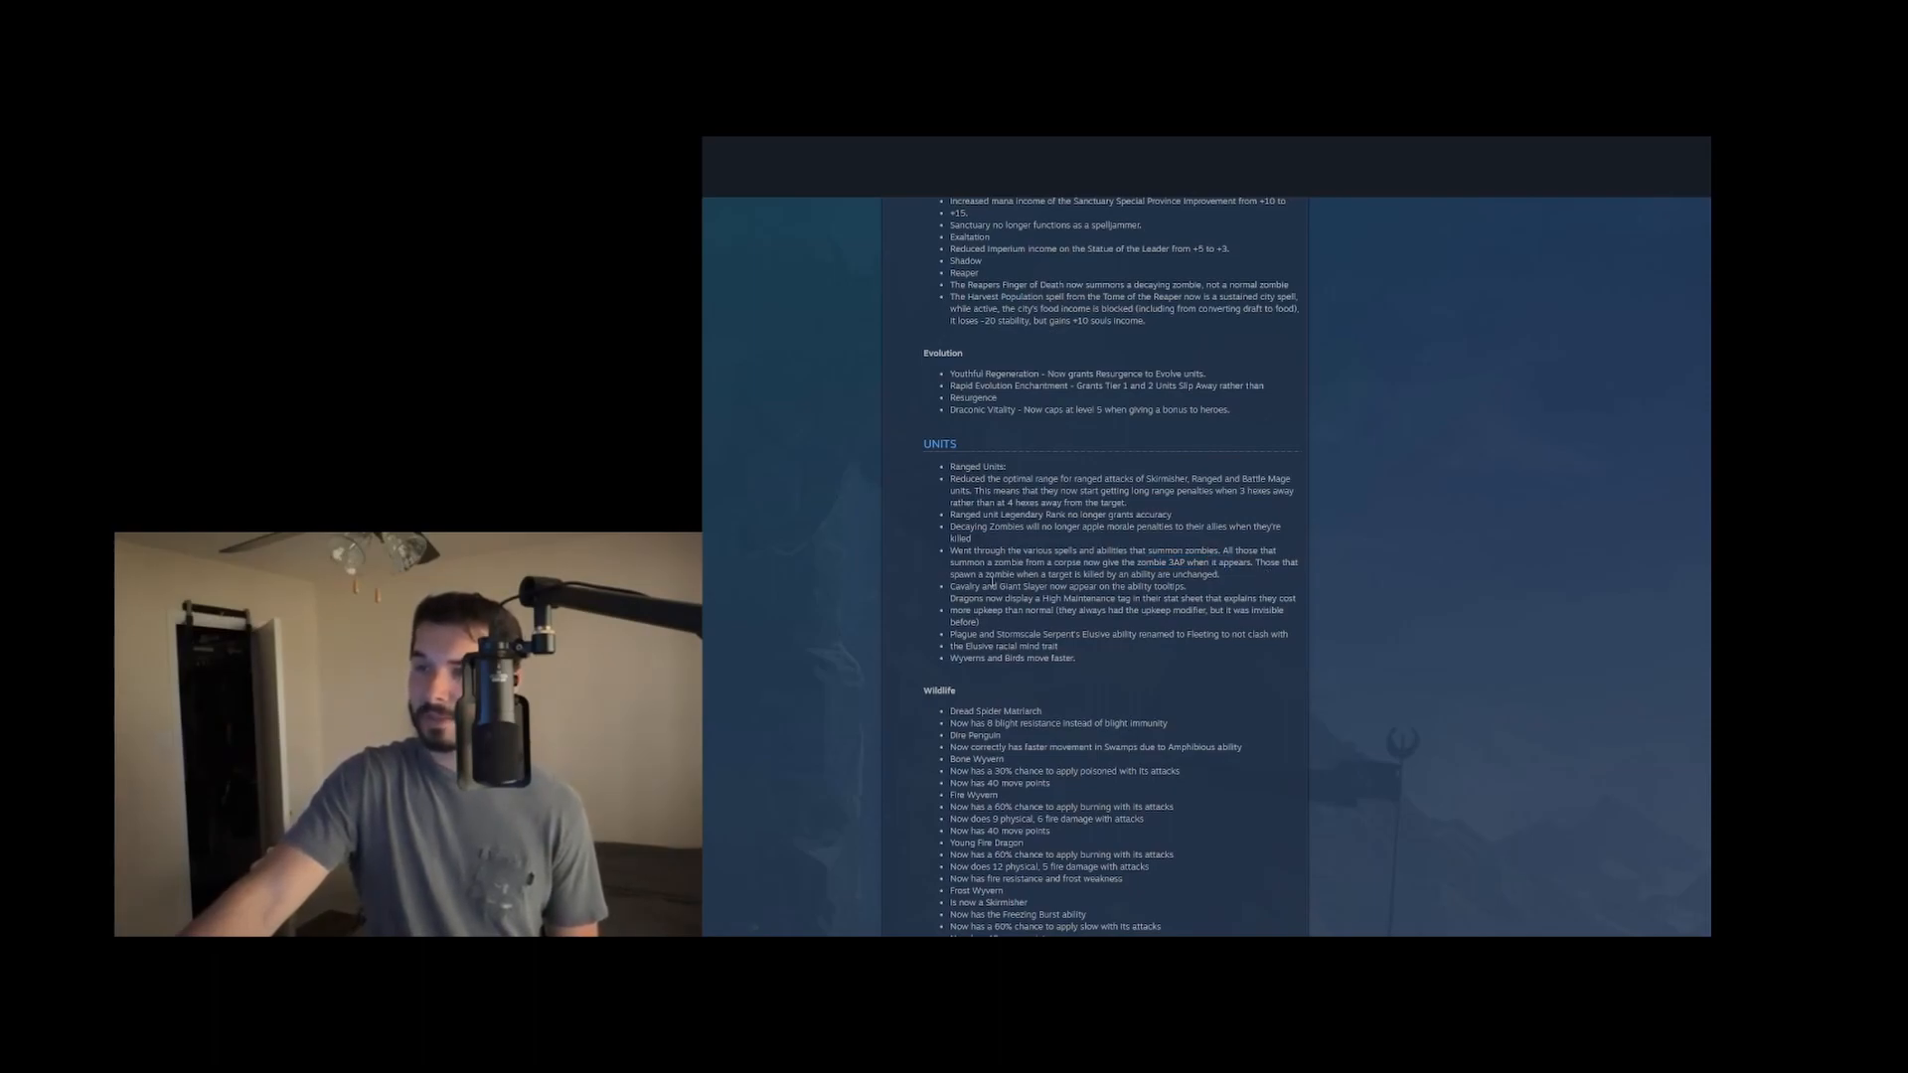
{"action": "left_click_drag", "start_coordinate": [998, 573], "coordinate": [1205, 573]}
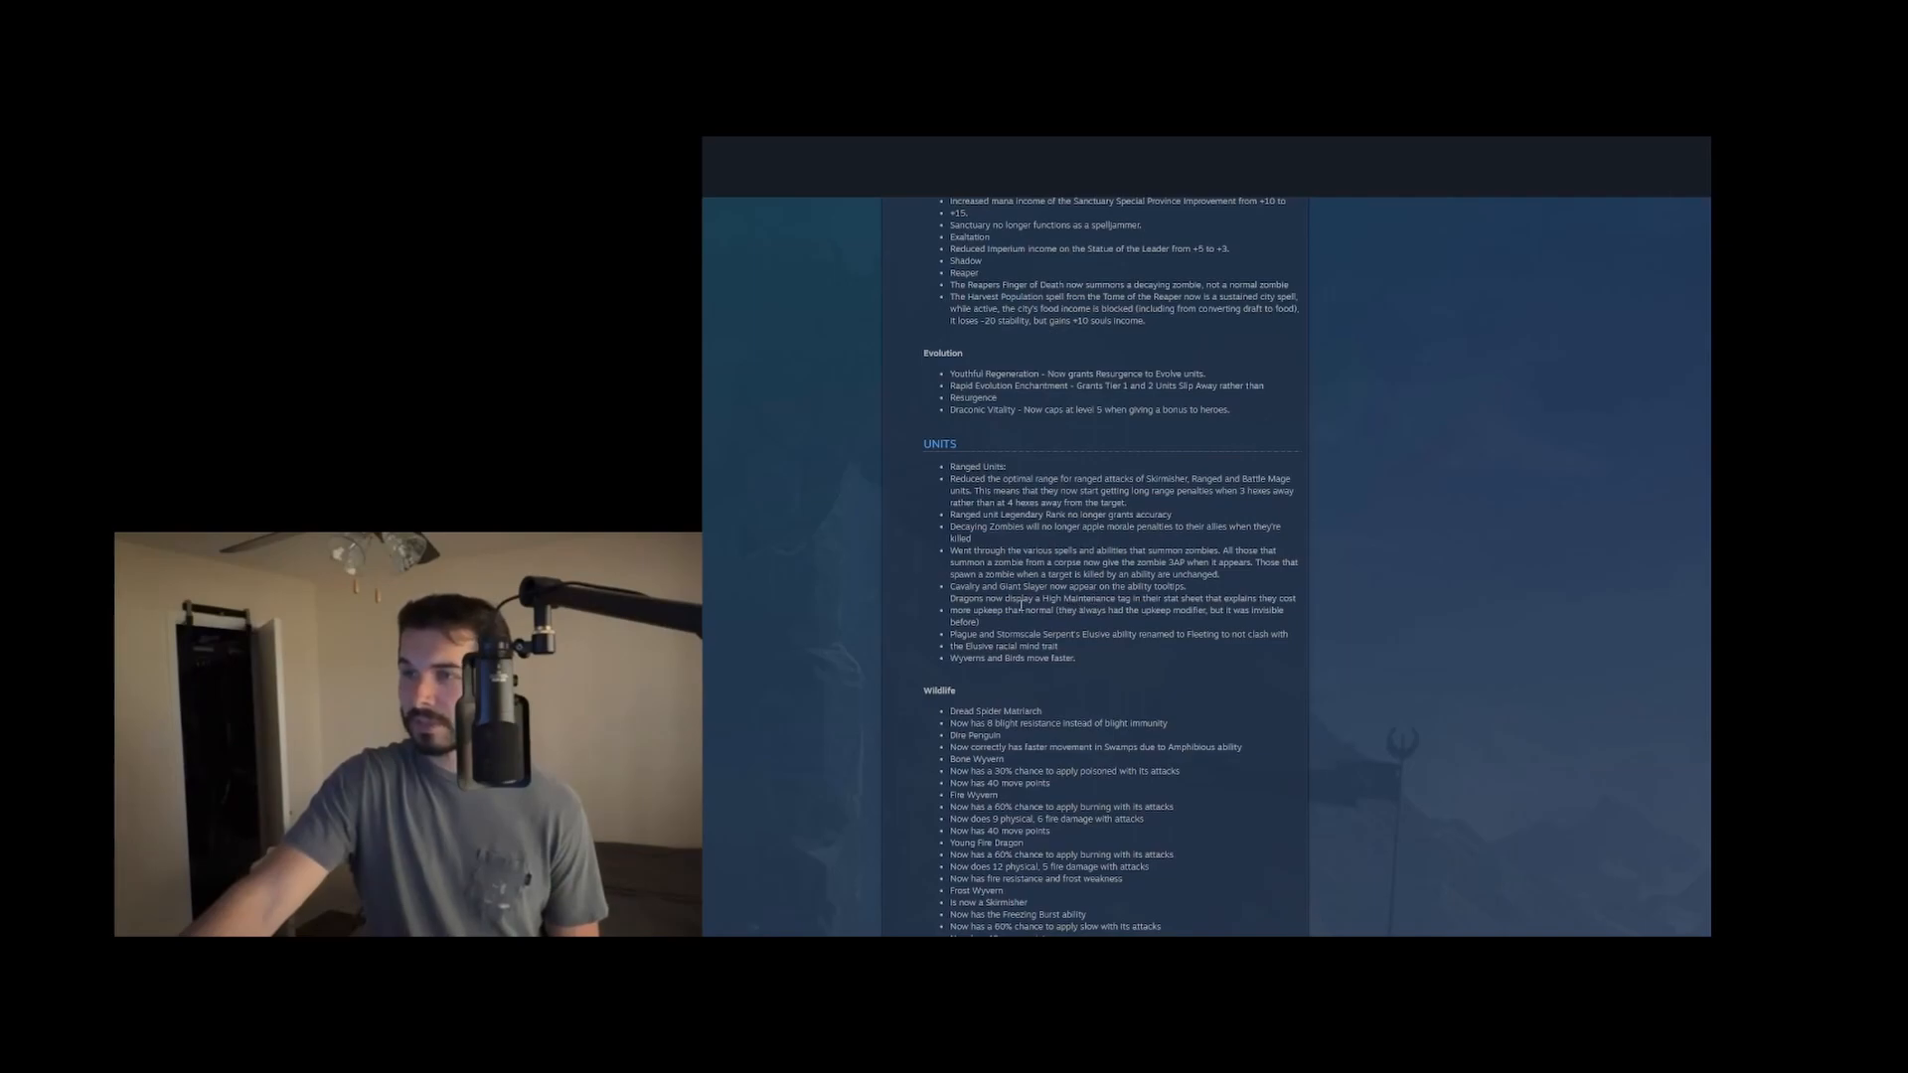
{"action": "left_click_drag", "start_coordinate": [1003, 598], "coordinate": [1214, 598]}
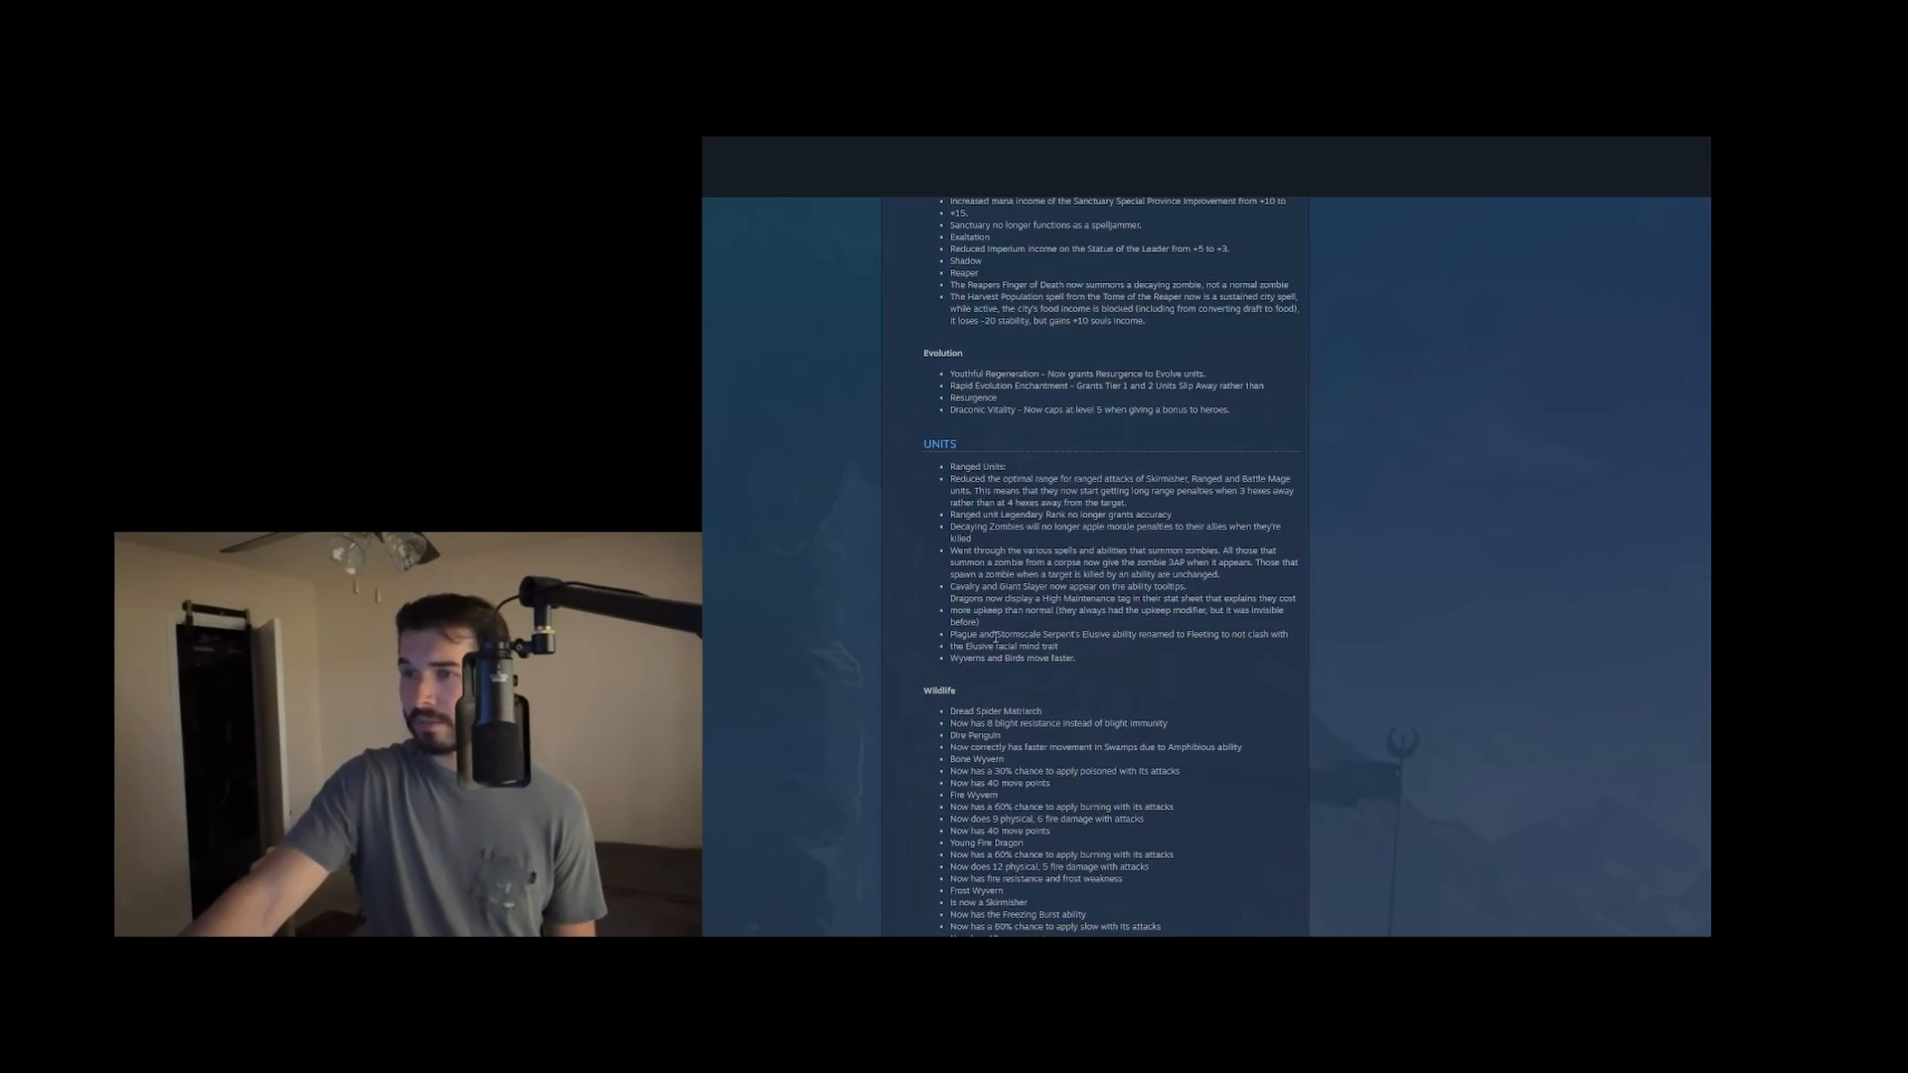
{"action": "left_click_drag", "start_coordinate": [996, 634], "coordinate": [1093, 634]}
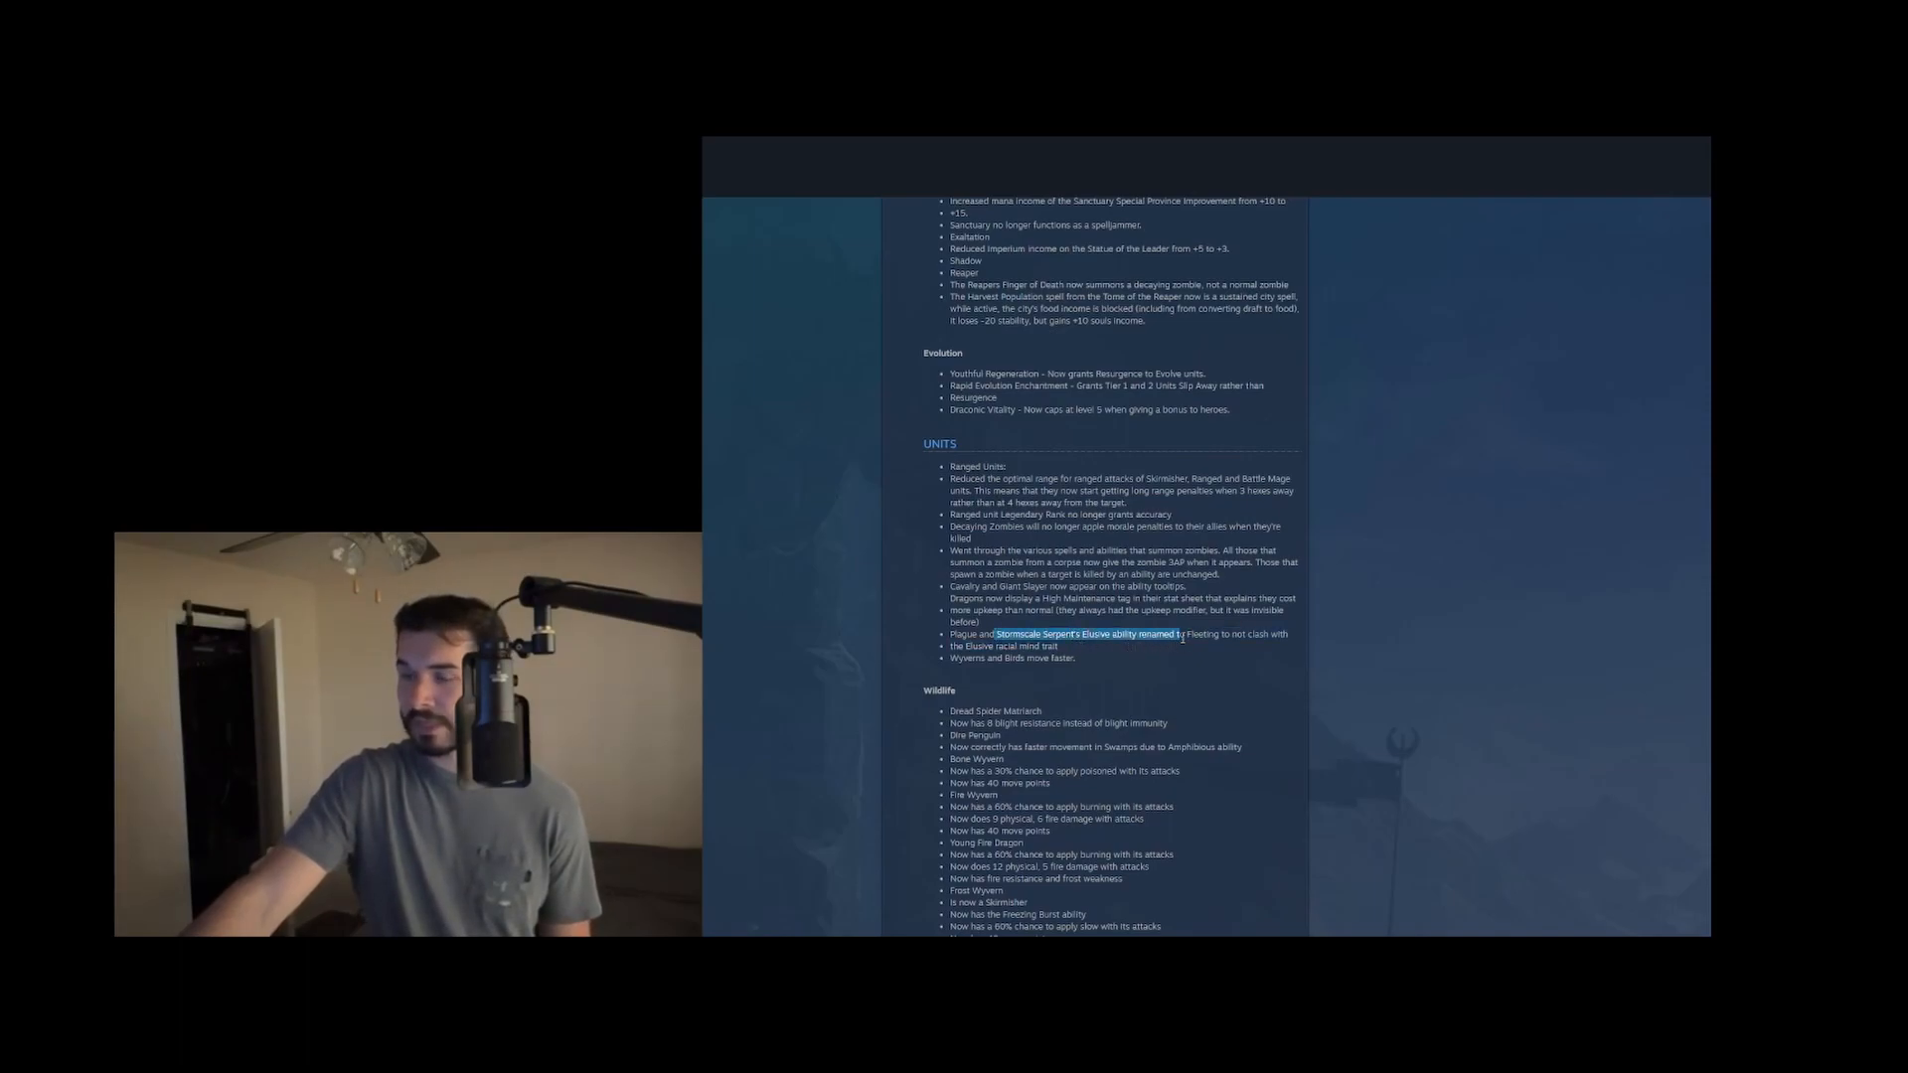
{"action": "left_click_drag", "start_coordinate": [1180, 634], "coordinate": [1081, 646]}
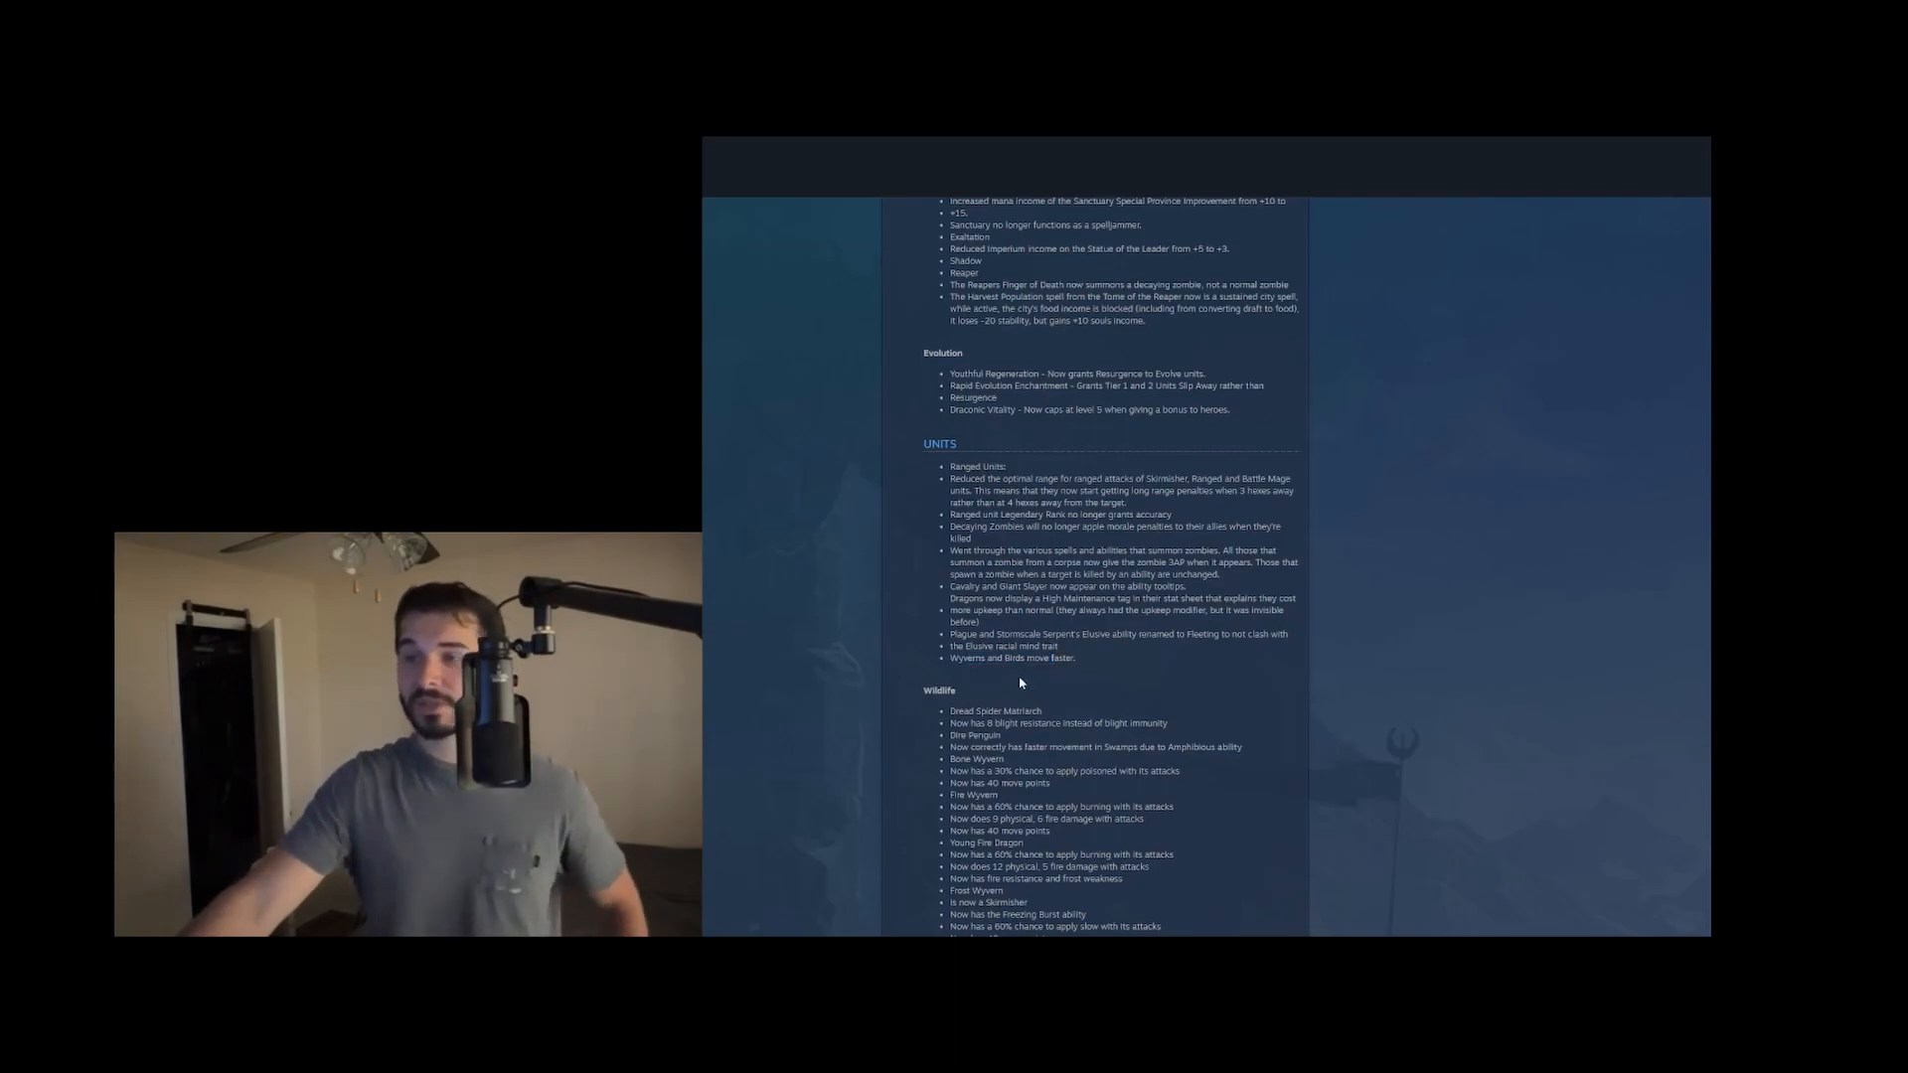
{"action": "scroll", "scroll_direction": "down", "scroll_amount": 3}
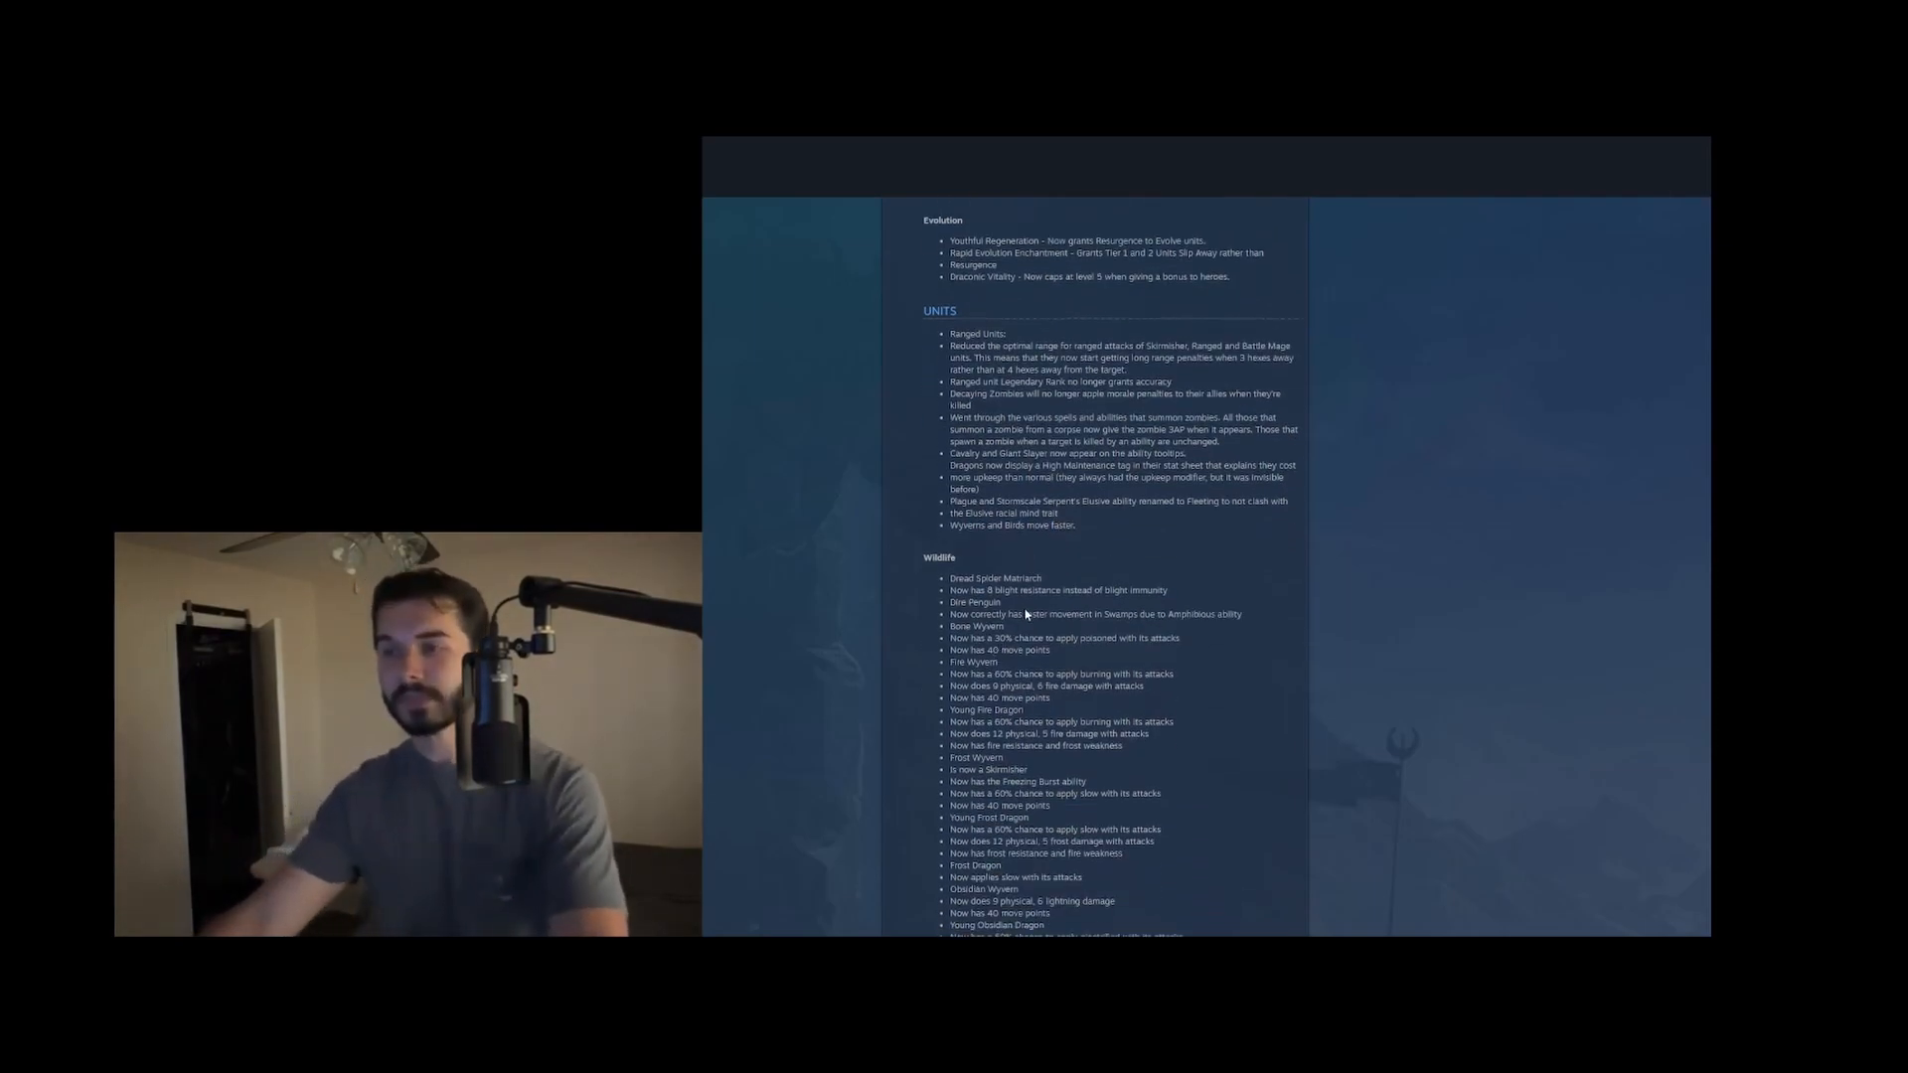
{"action": "scroll", "scroll_direction": "down", "scroll_amount": 3}
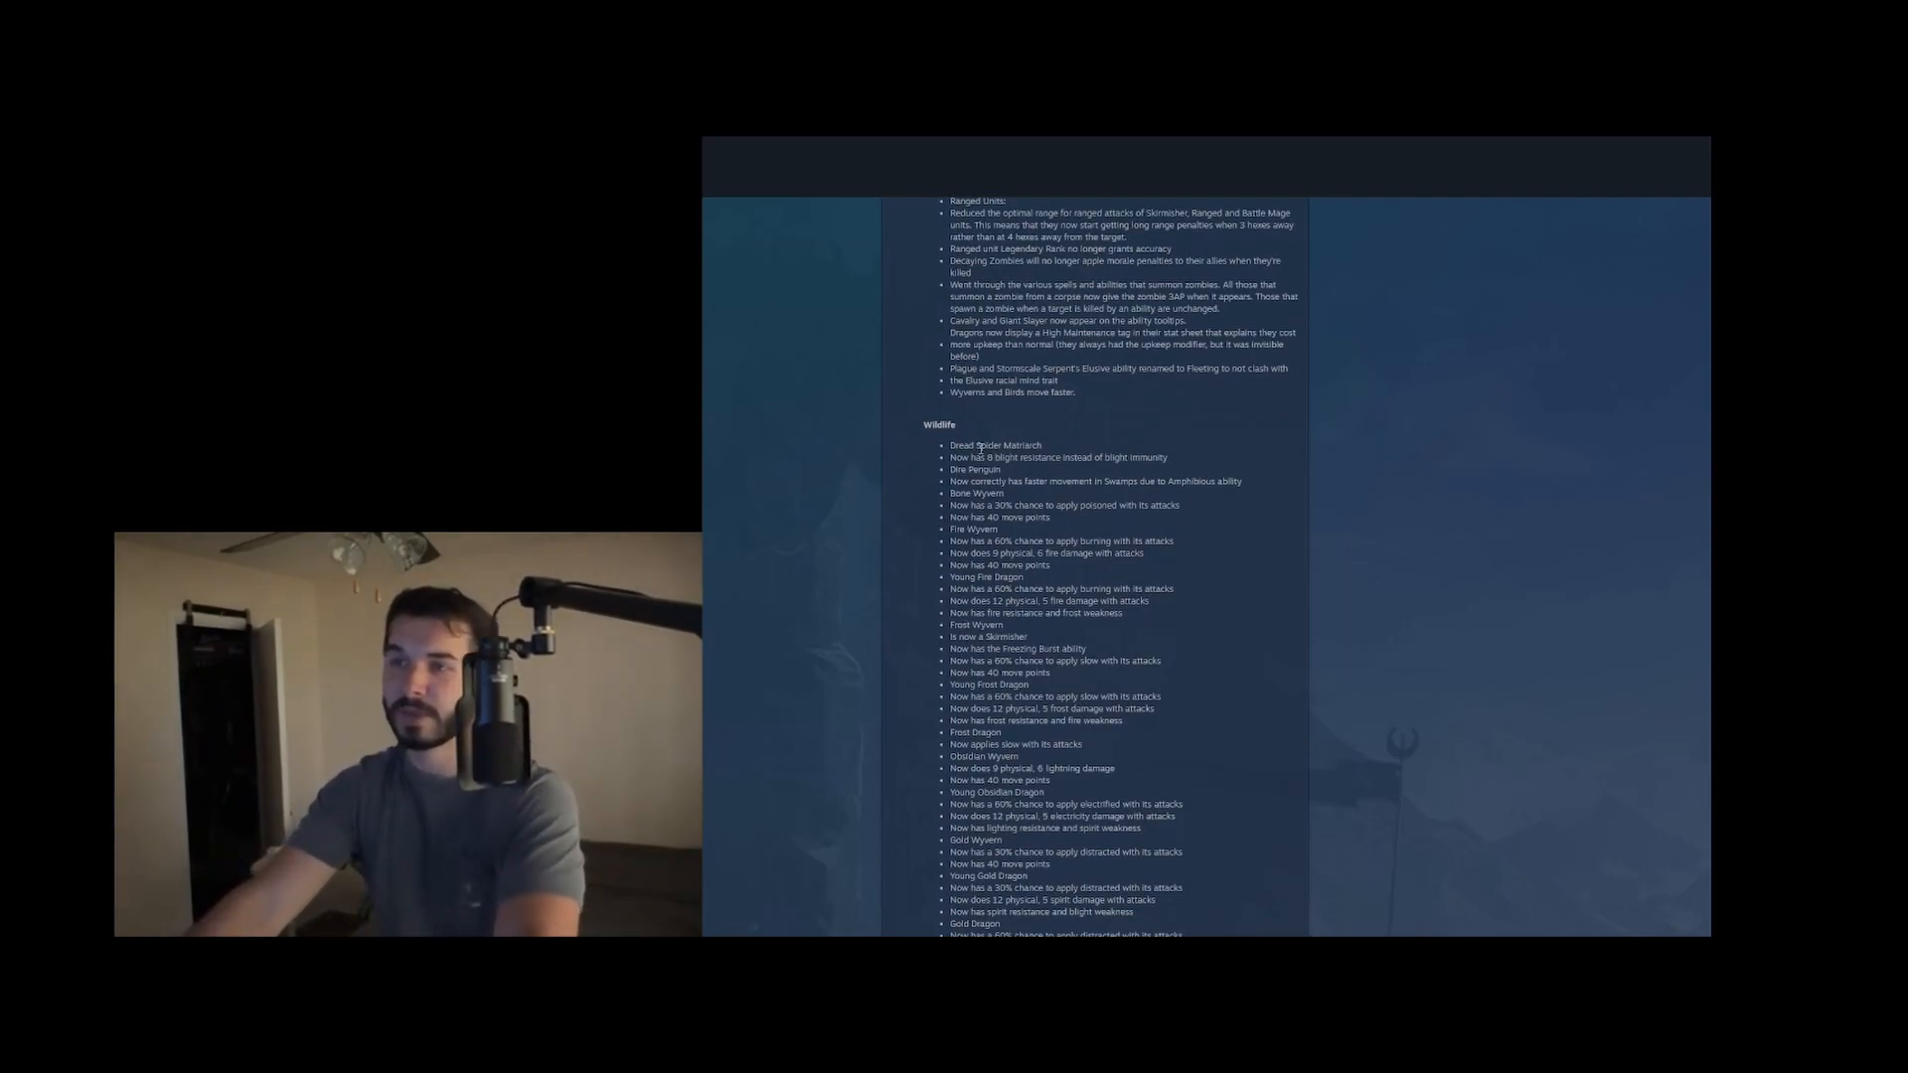
{"action": "left_click_drag", "start_coordinate": [986, 457], "coordinate": [1071, 457]}
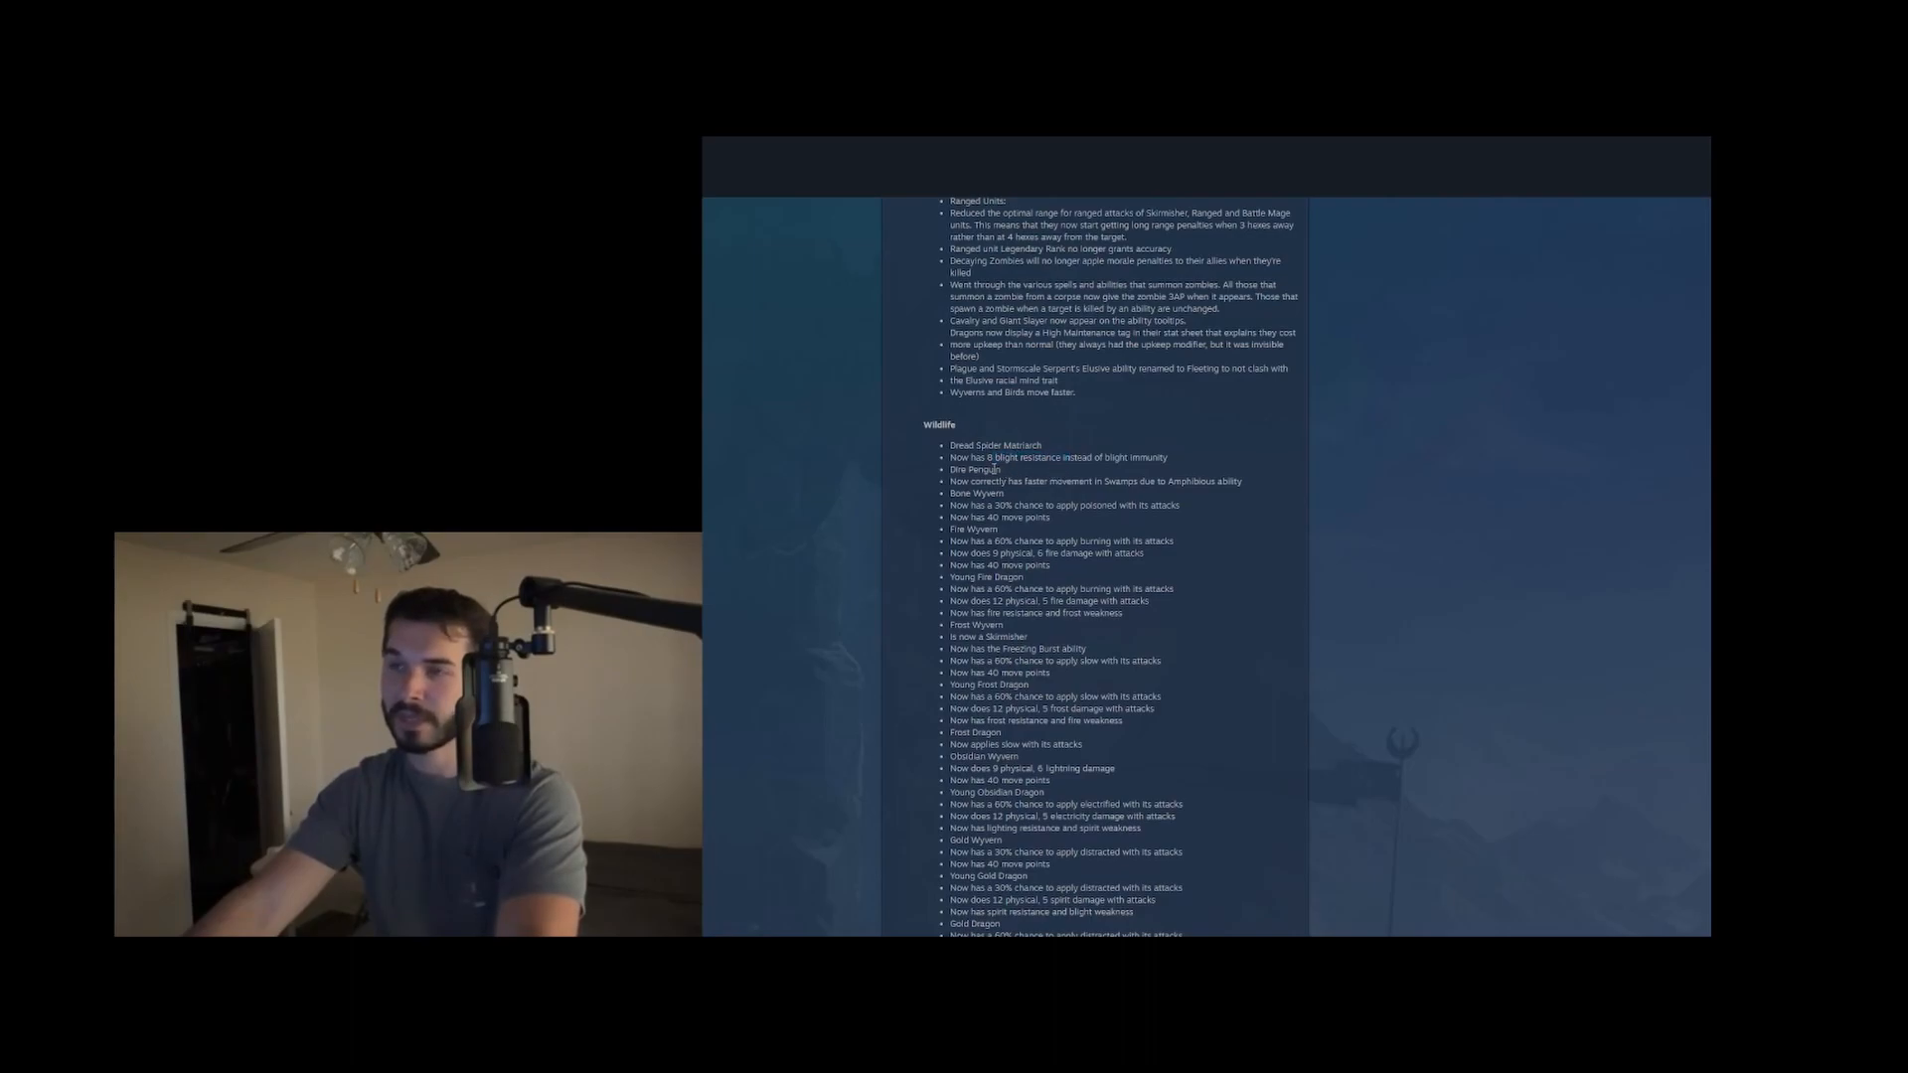
{"action": "left_click_drag", "start_coordinate": [1006, 481], "coordinate": [1101, 481]}
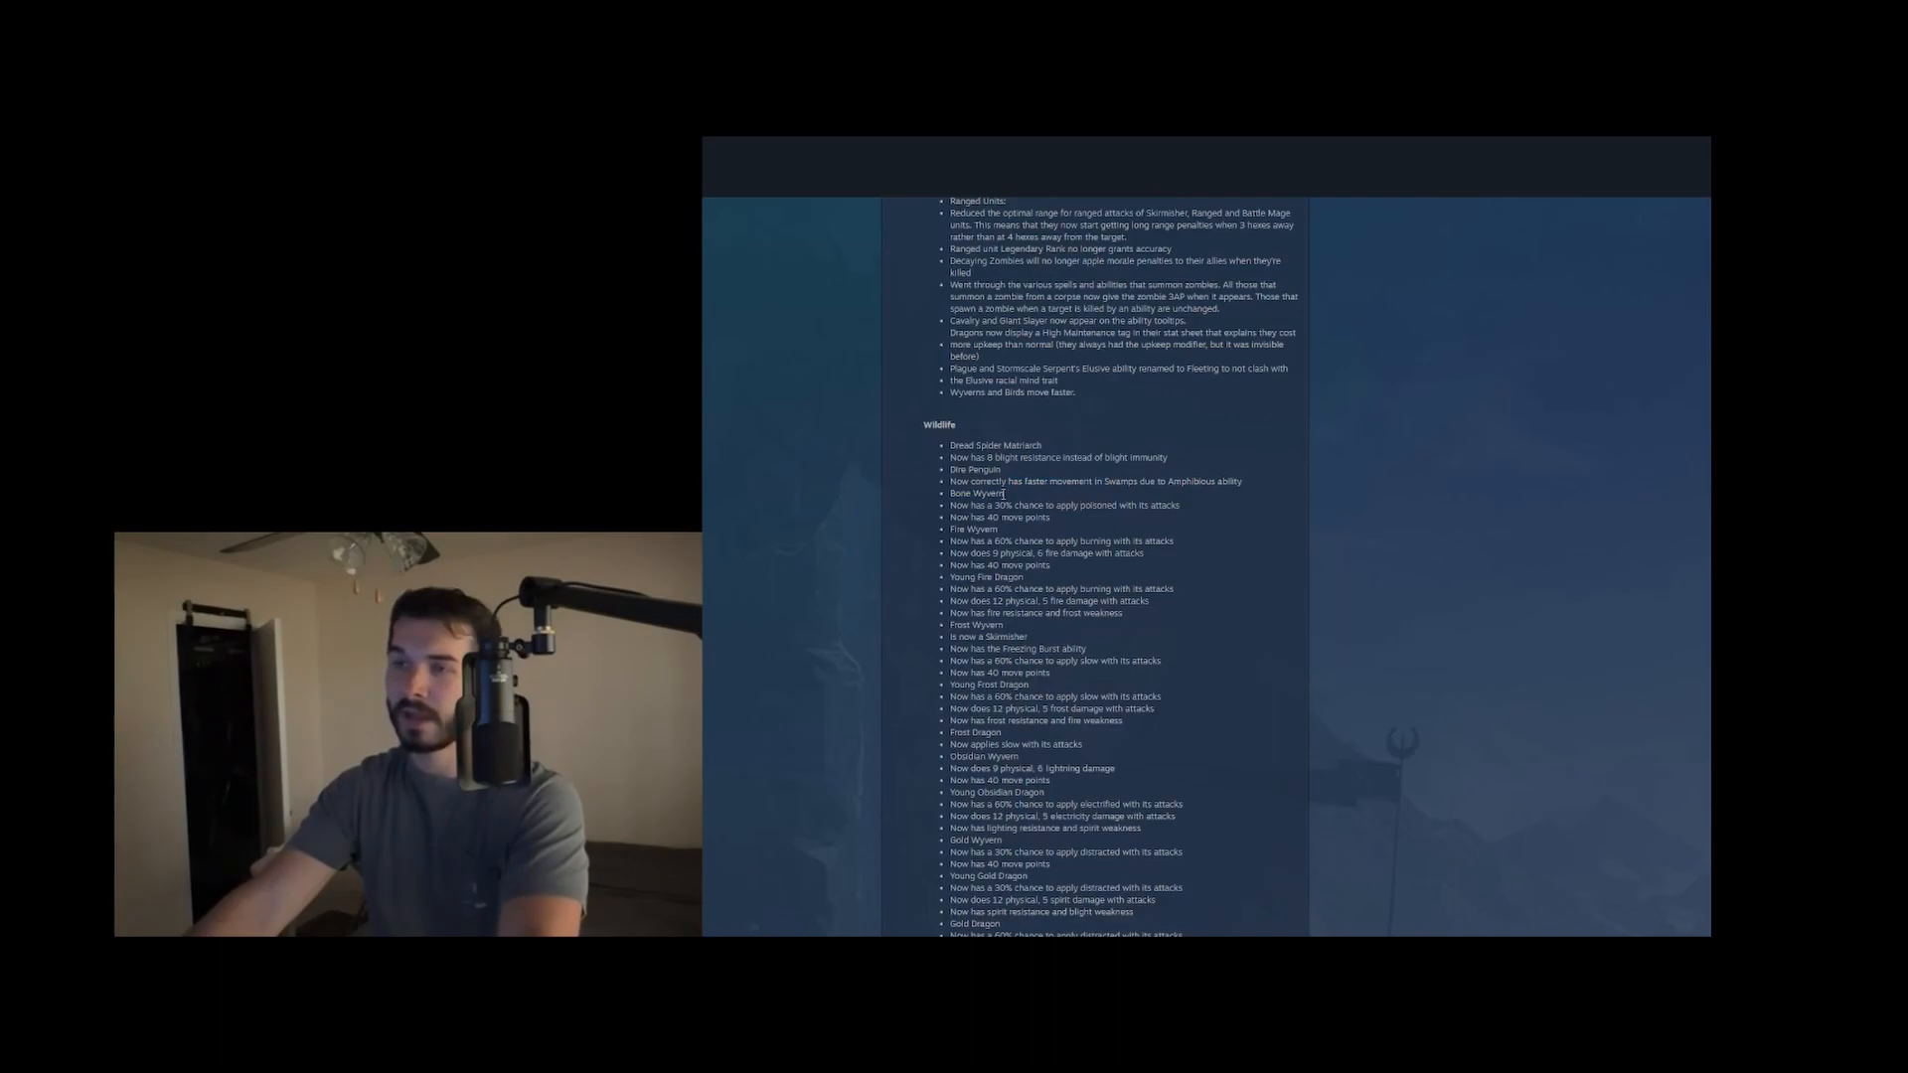
{"action": "left_click_drag", "start_coordinate": [970, 516], "coordinate": [1039, 517]}
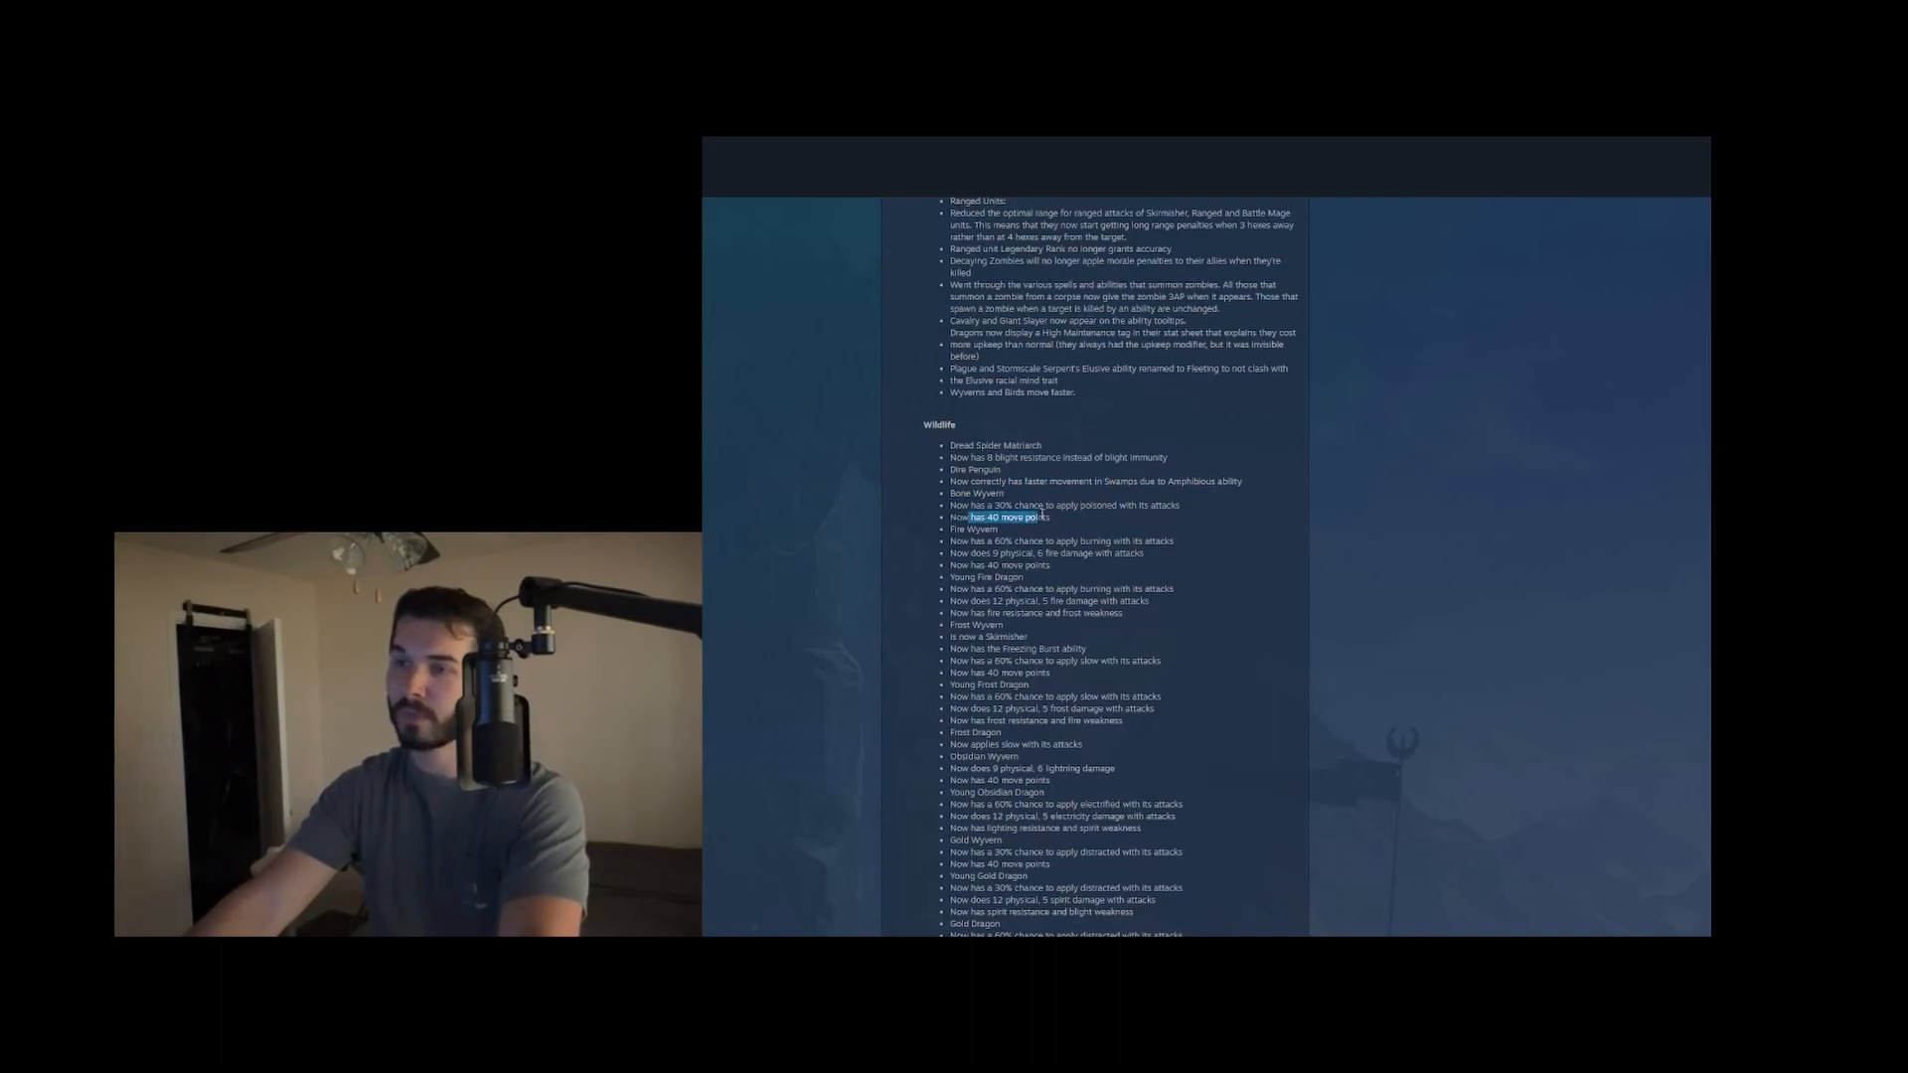
{"action": "scroll", "scroll_direction": "down", "scroll_amount": 3}
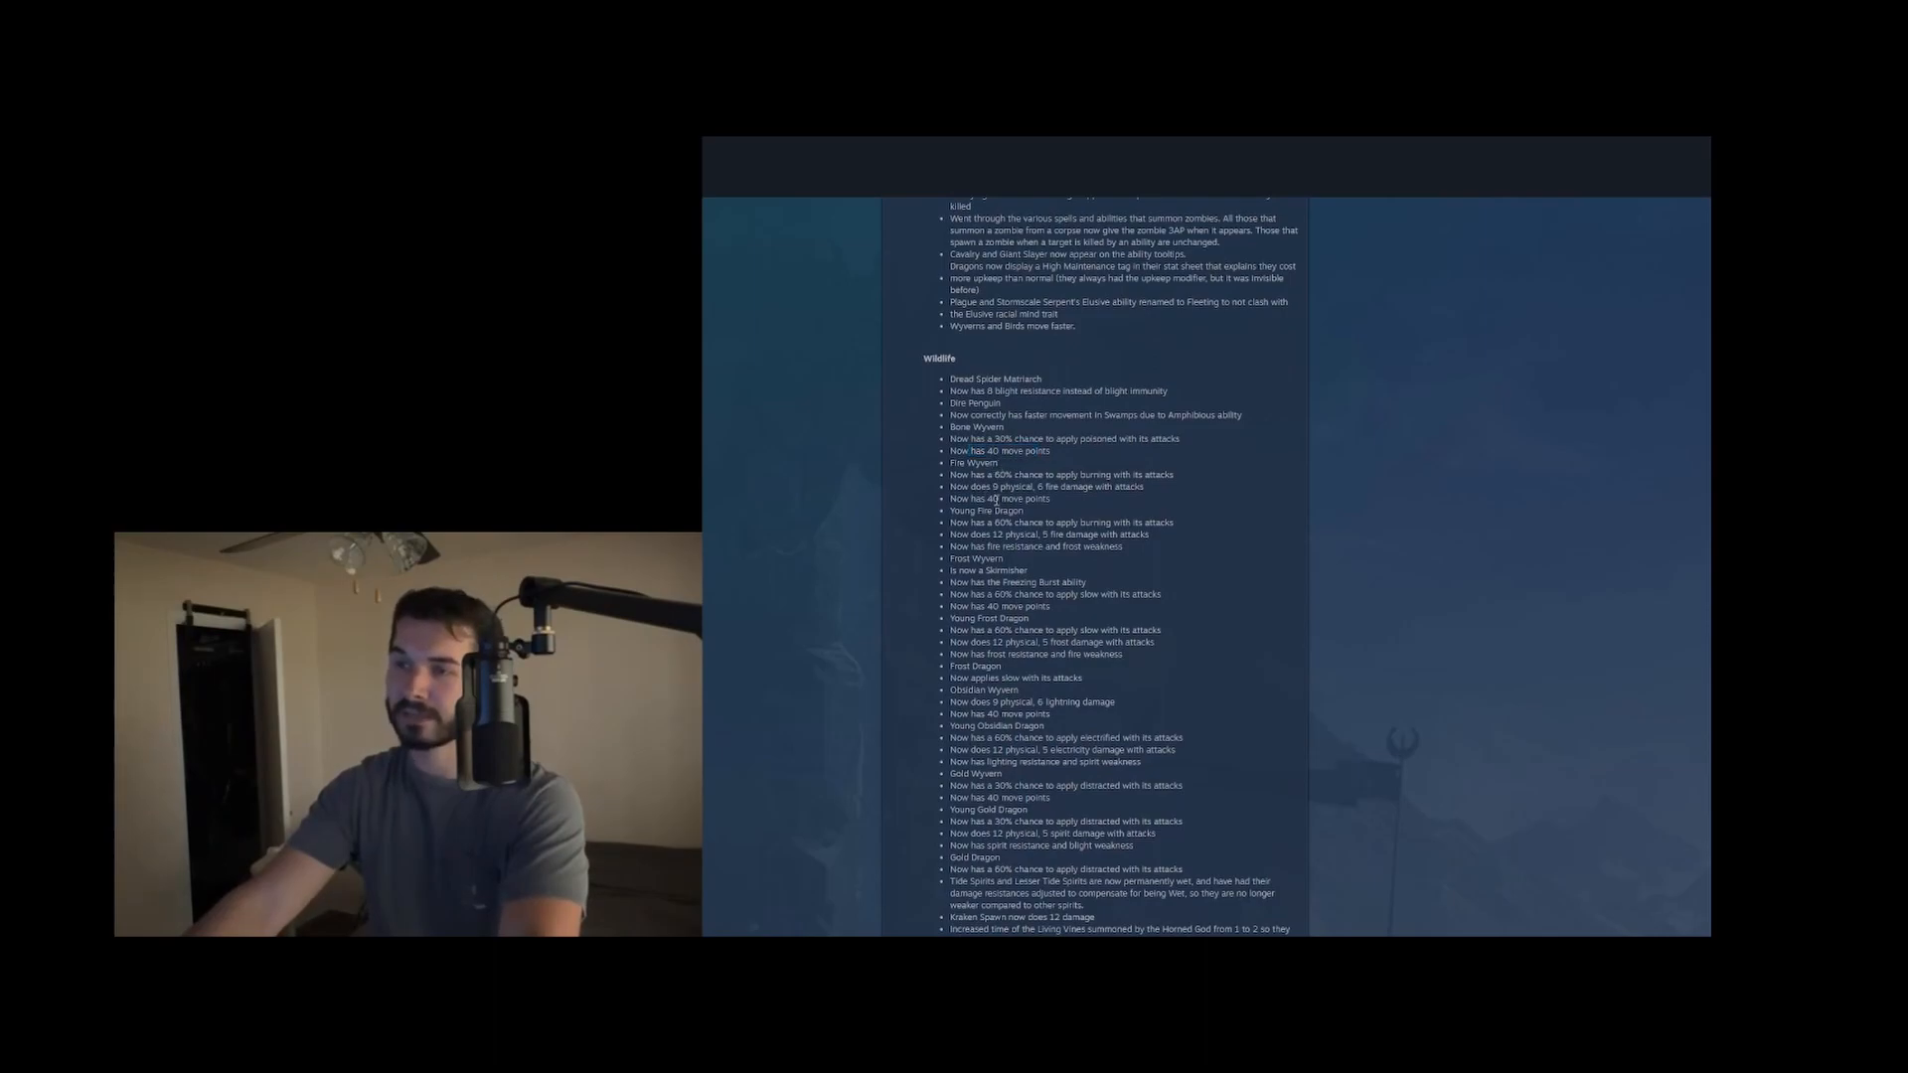
{"action": "mouse_move", "coordinate": [1081, 501]}
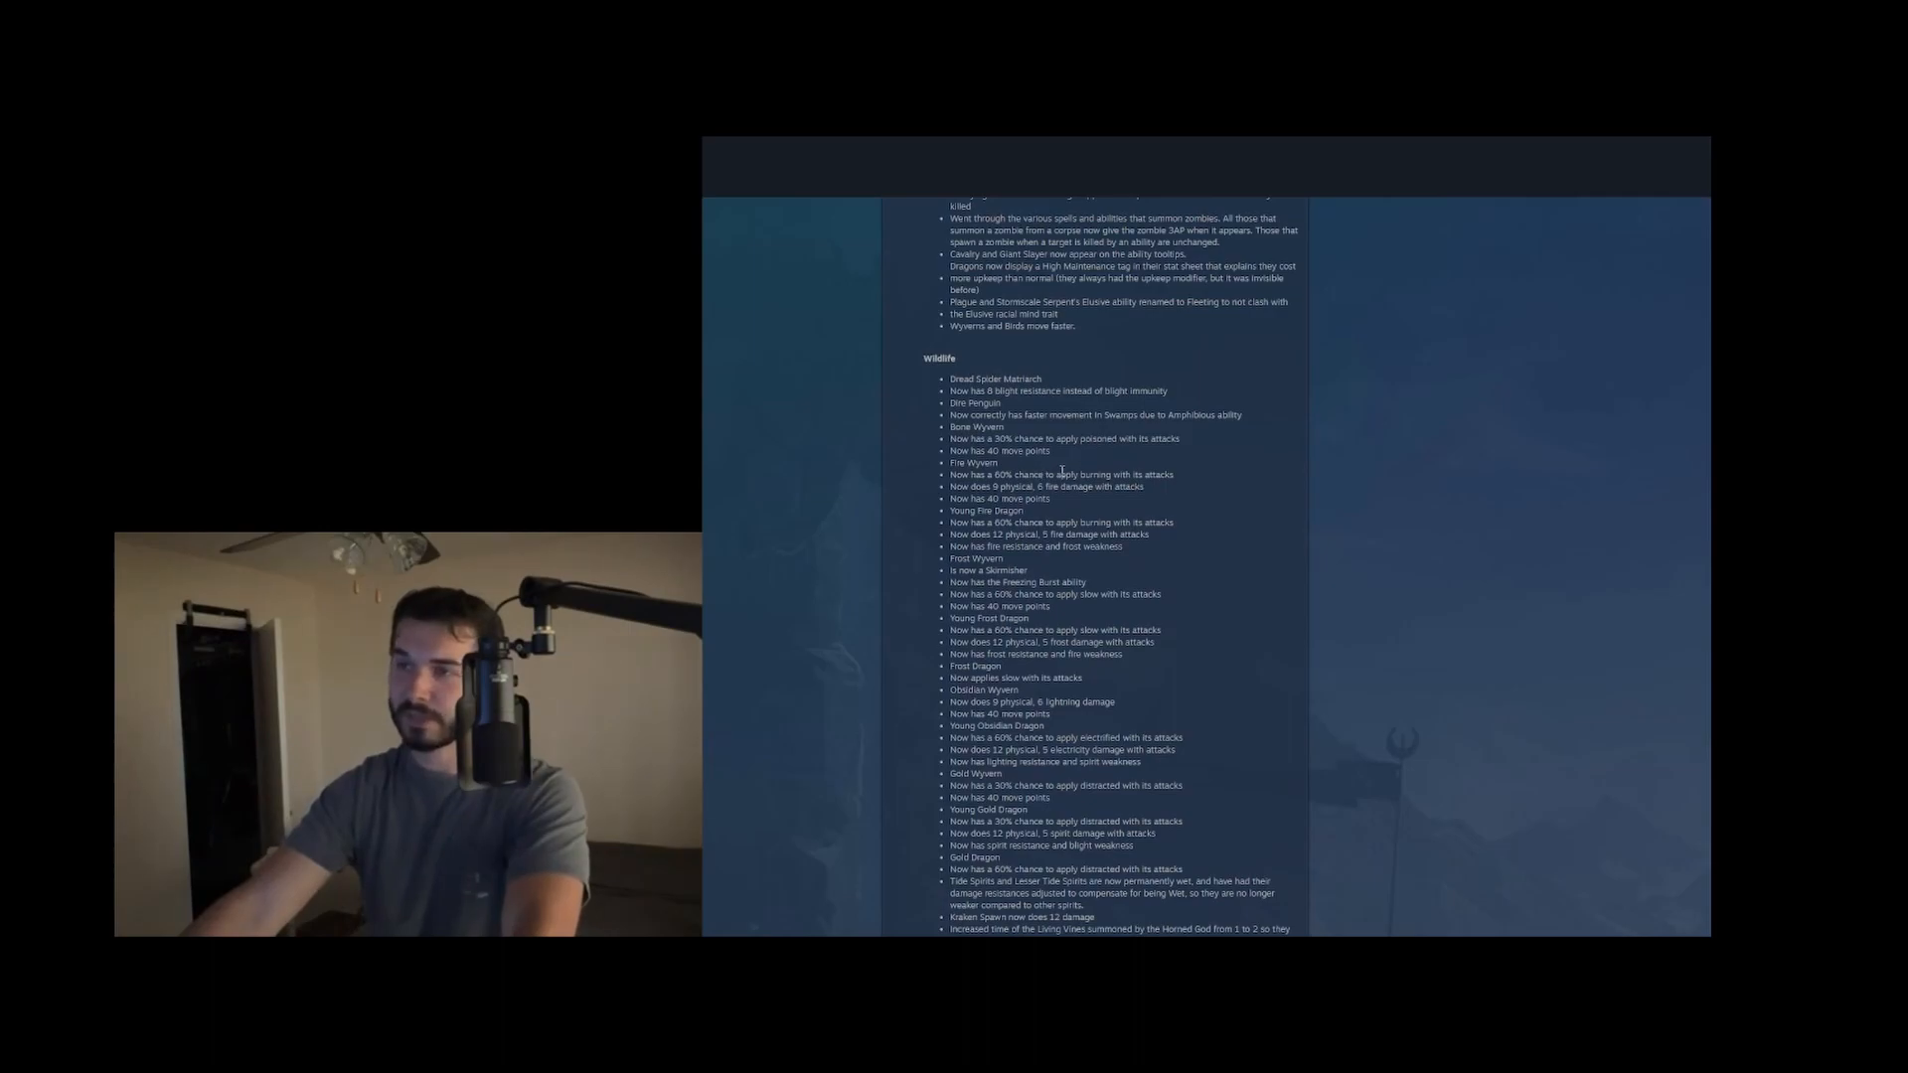
{"action": "mouse_move", "coordinate": [1081, 453]}
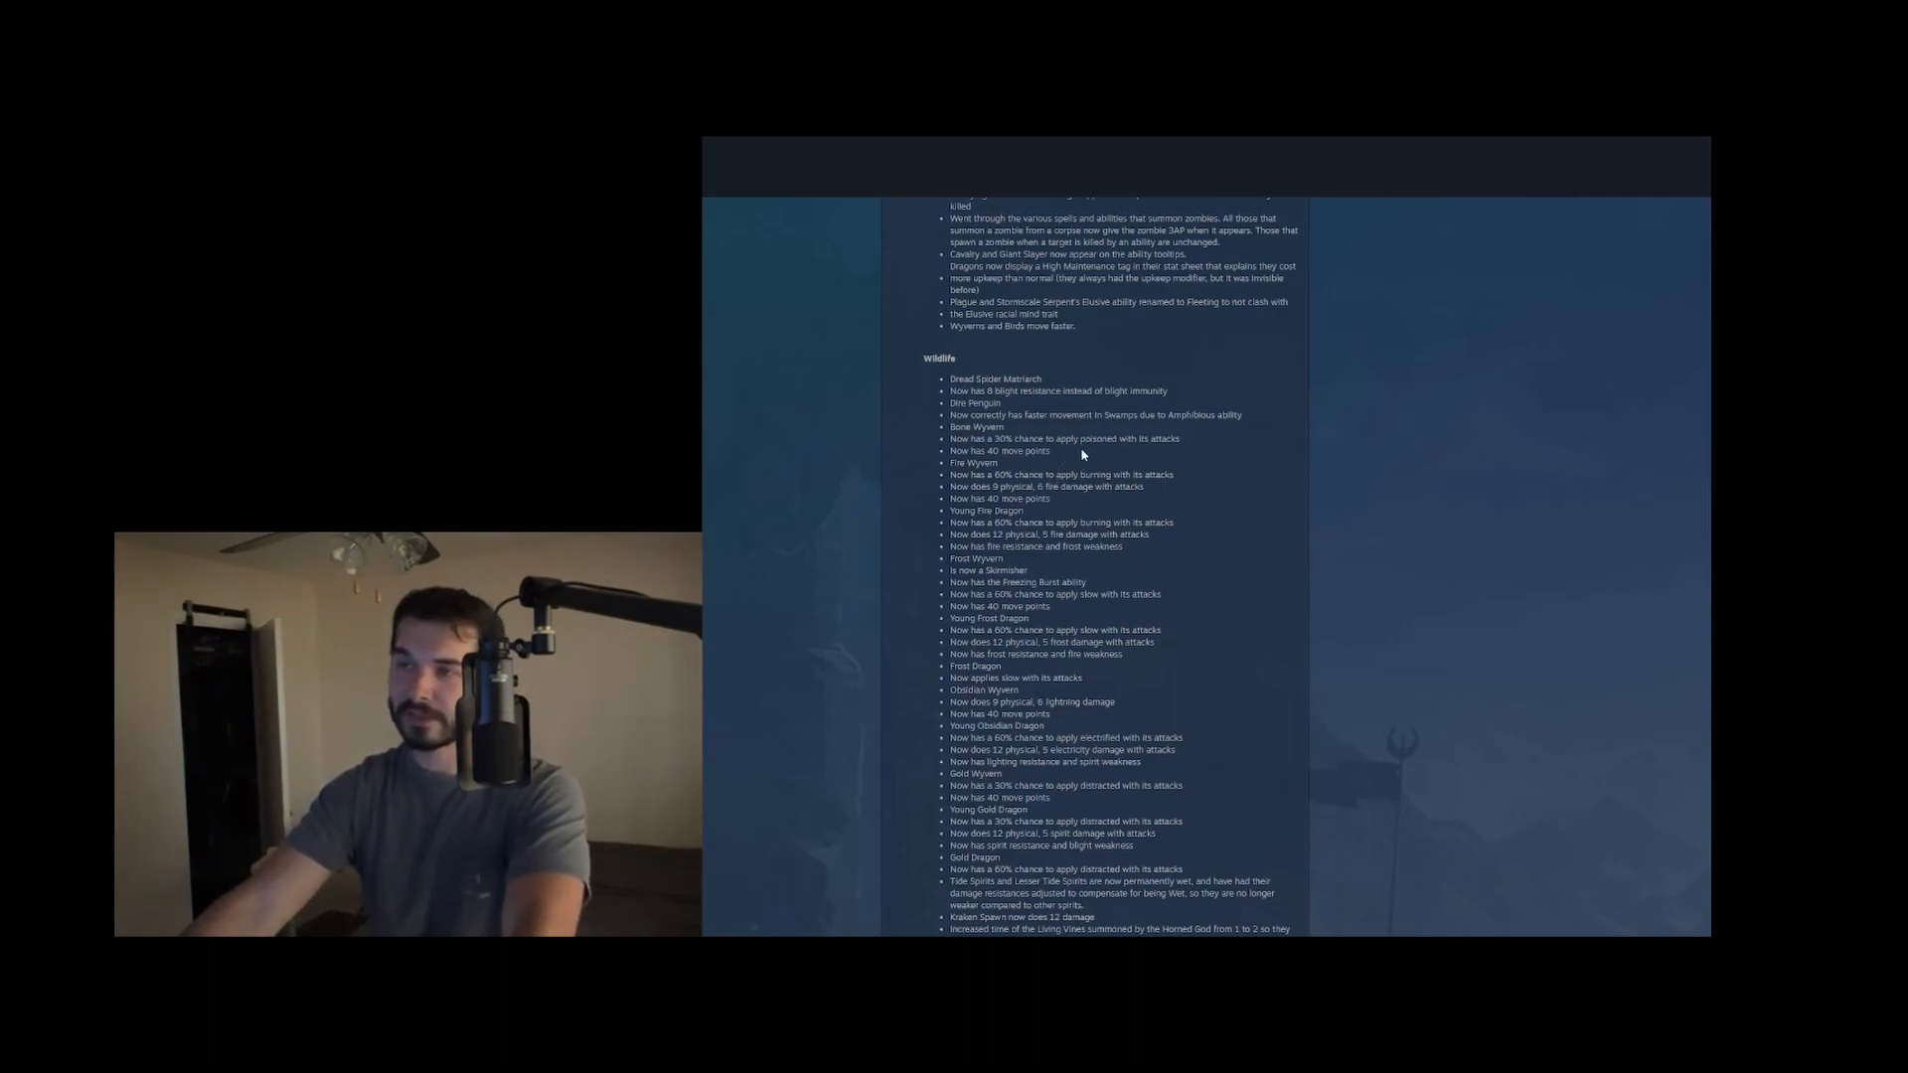
{"action": "mouse_move", "coordinate": [1054, 544]}
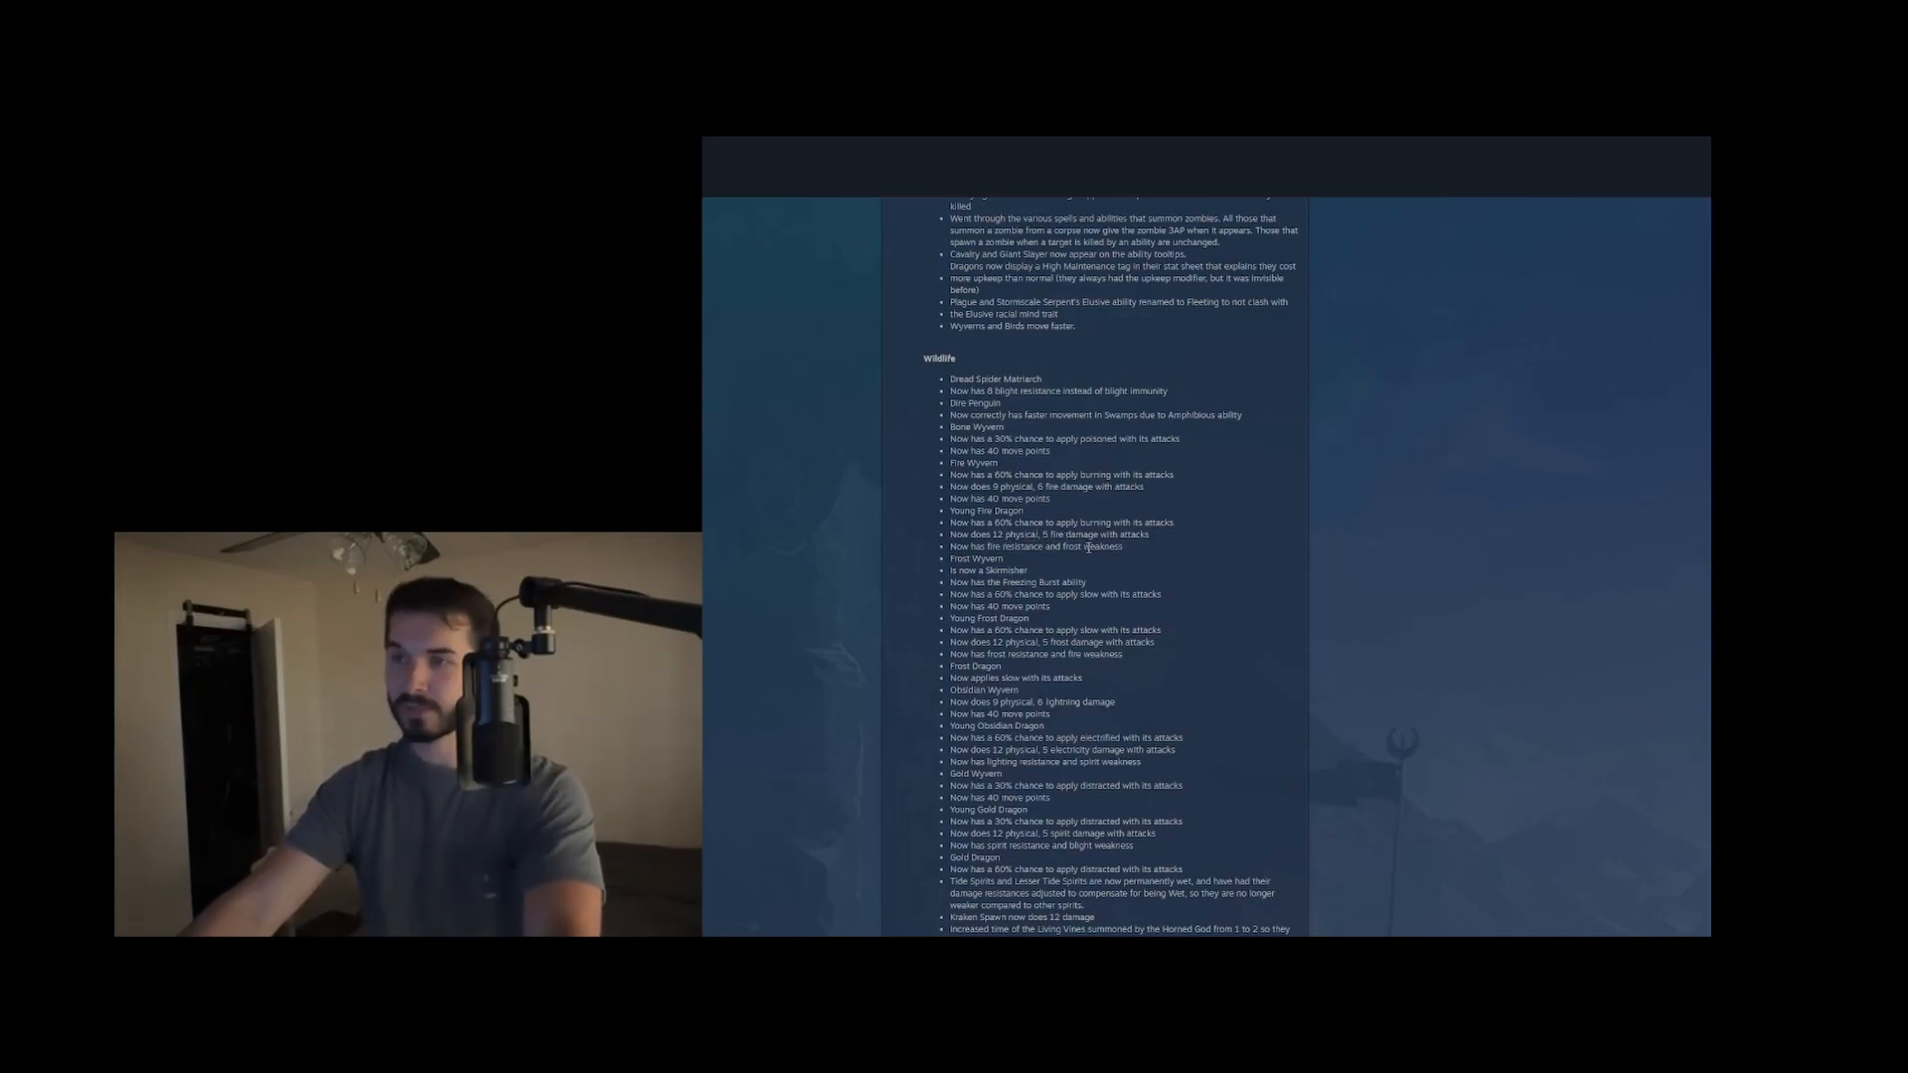
{"action": "double_click", "coordinate": [980, 558]}
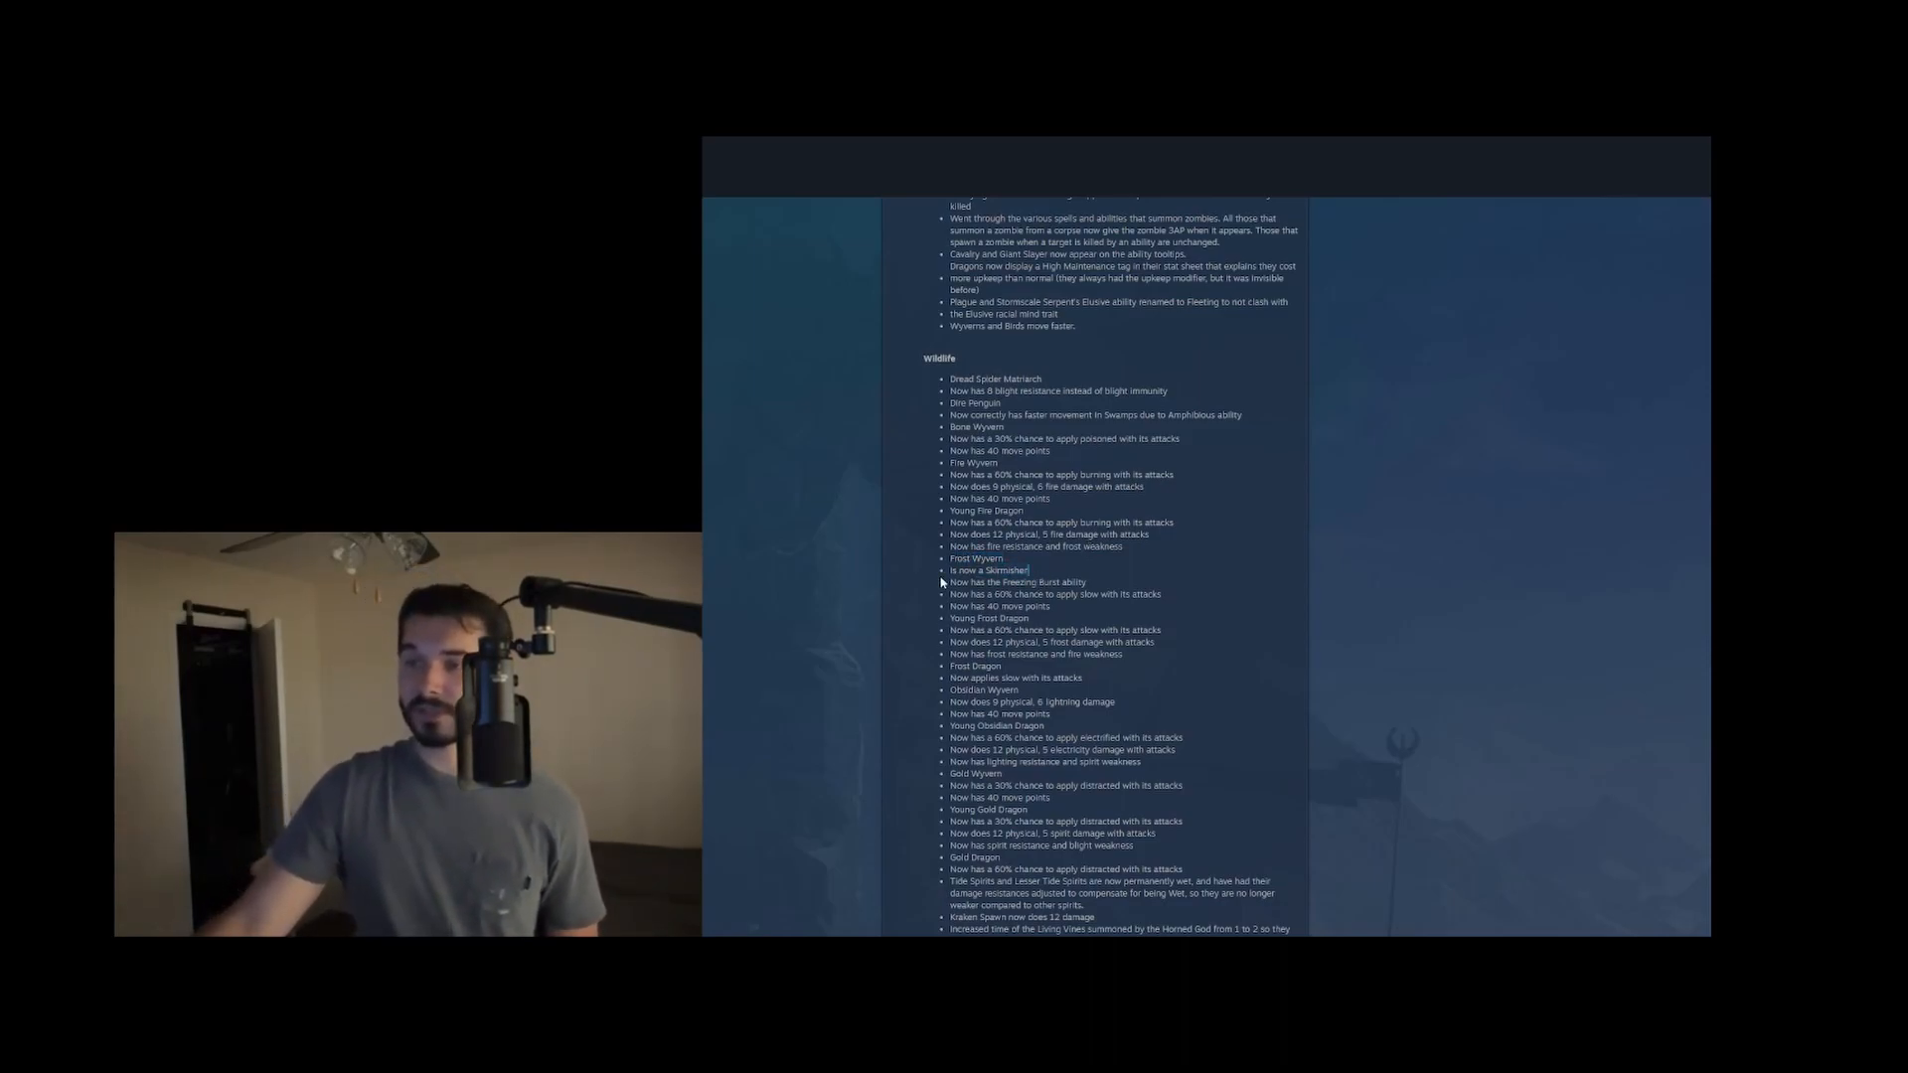
{"action": "double_click", "coordinate": [988, 571]}
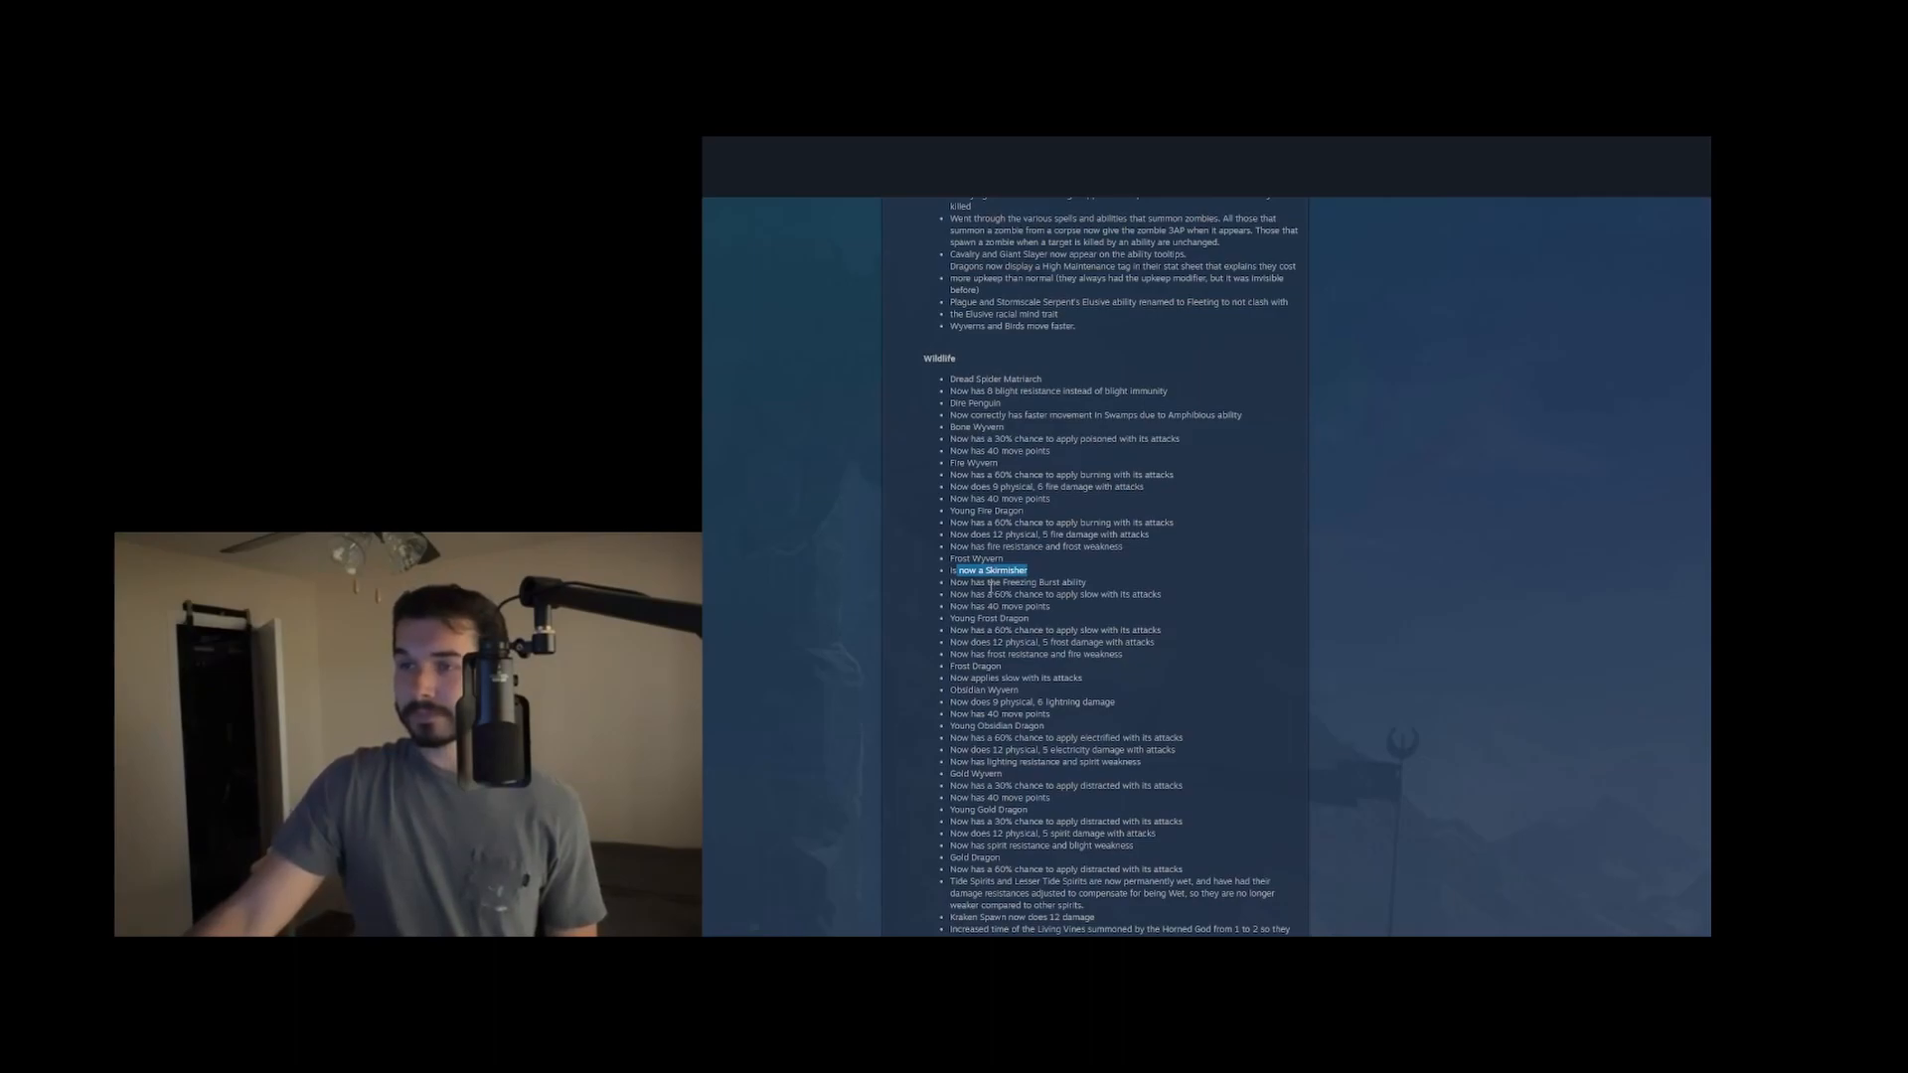
{"action": "left_click_drag", "start_coordinate": [955, 571], "coordinate": [1089, 583]}
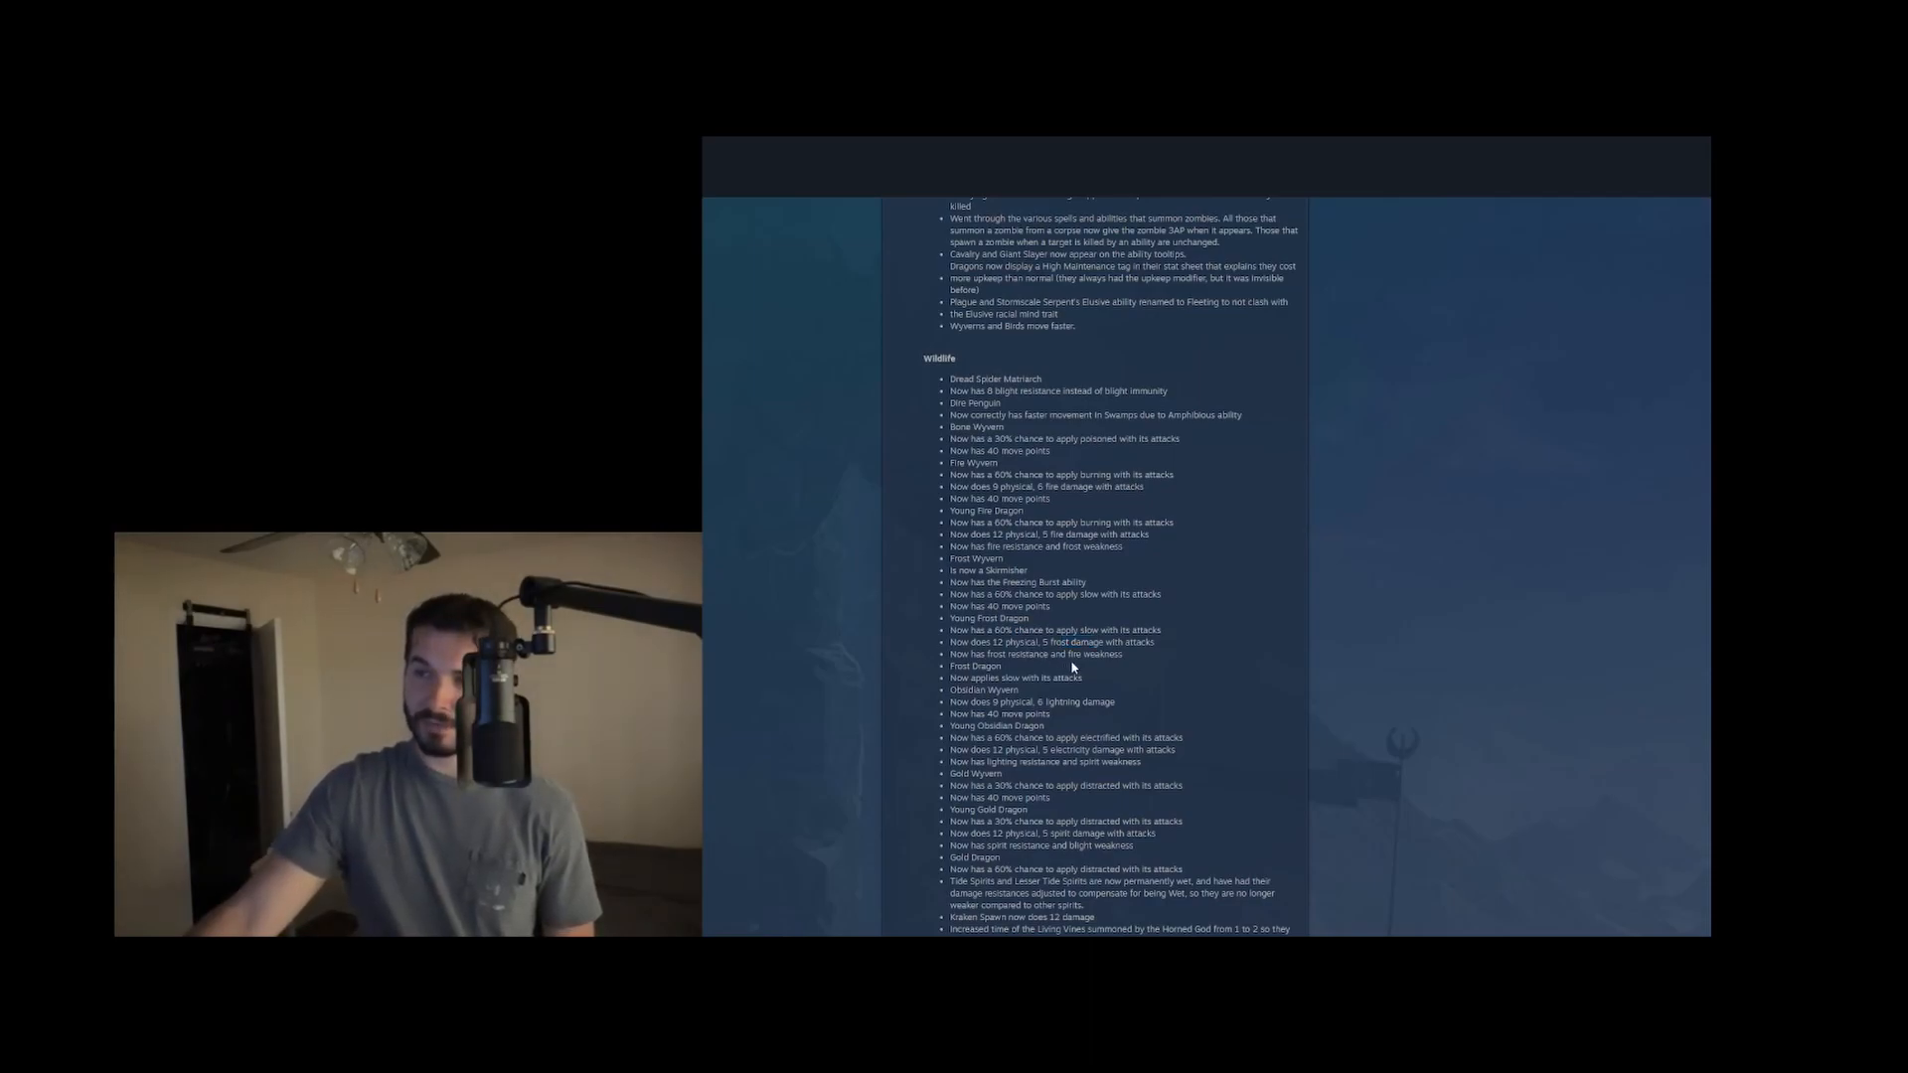
{"action": "scroll", "scroll_direction": "down", "scroll_amount": 3}
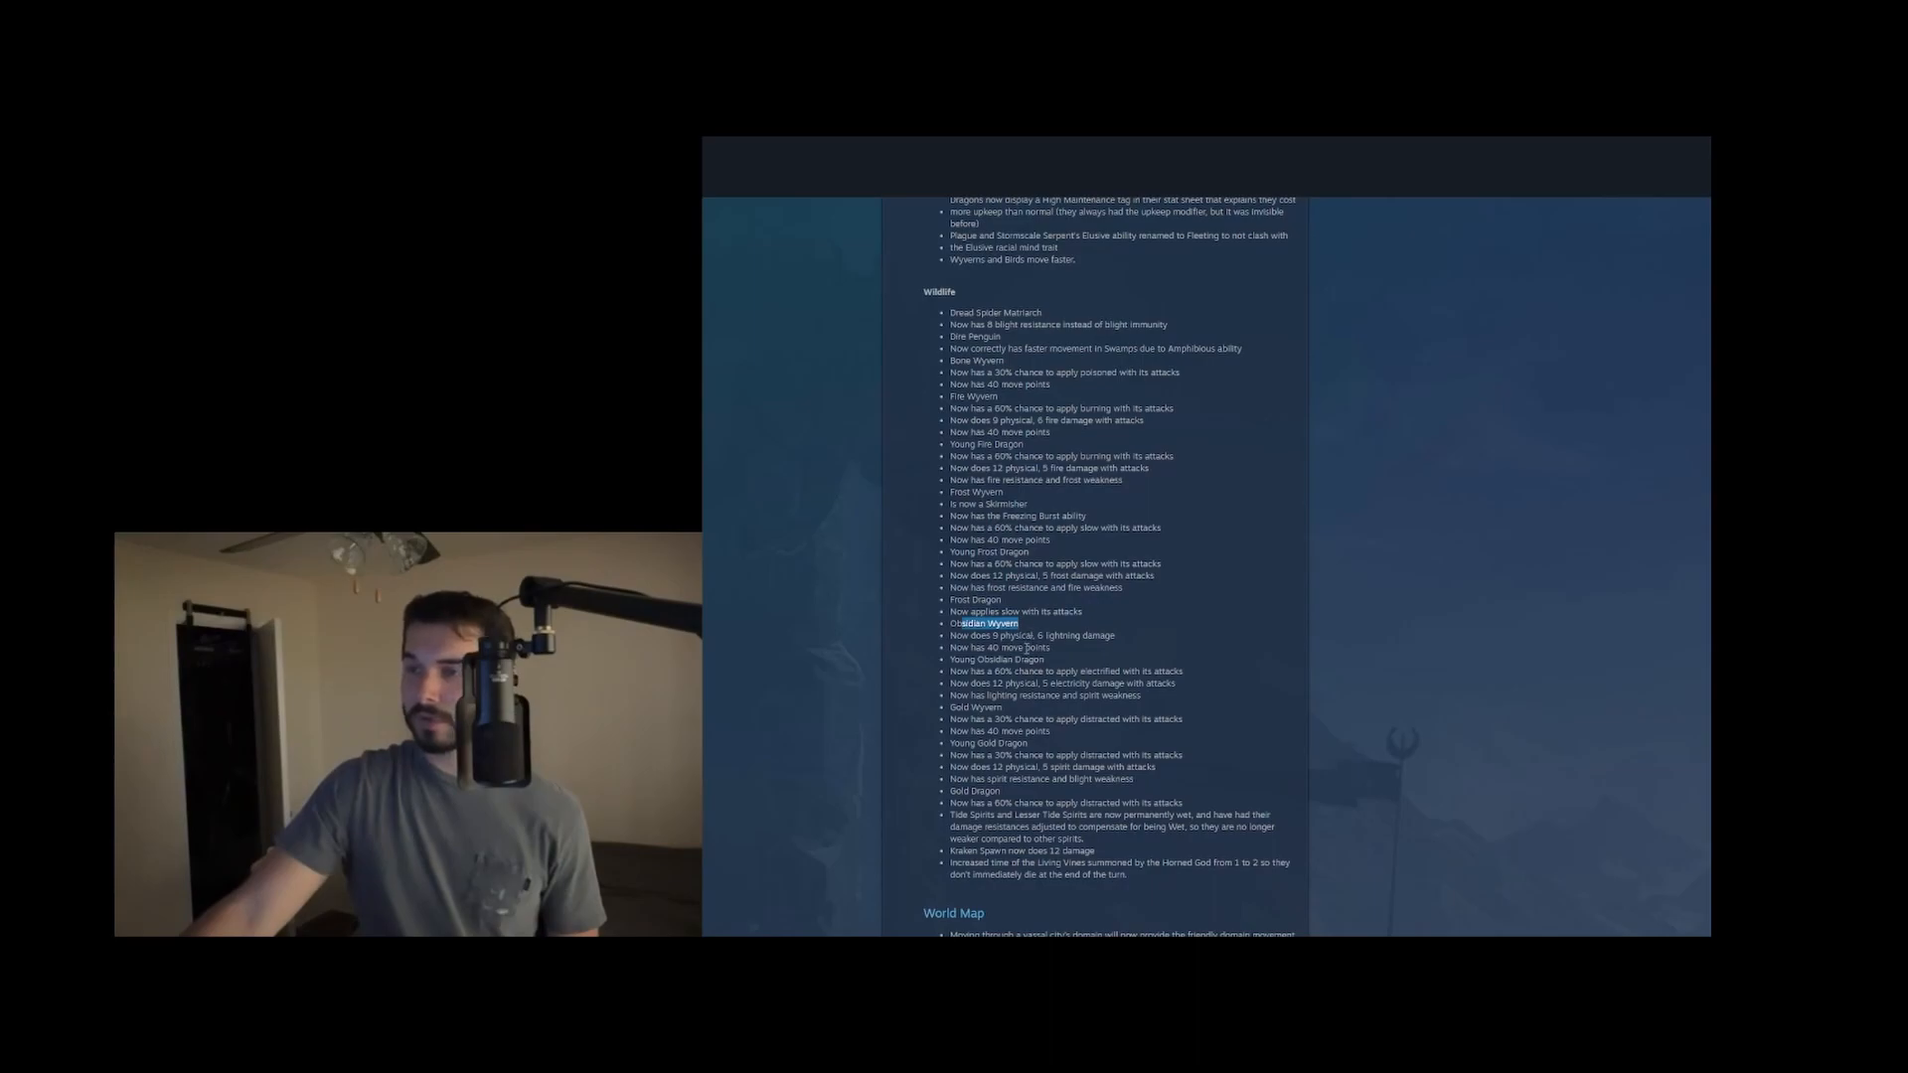
Scroll past the Wildlife list until World Map, Ancient Wonders, Magic Materials and the FIXES heading show, highlighting lines while reading
{"action": "double_click", "coordinate": [1083, 634]}
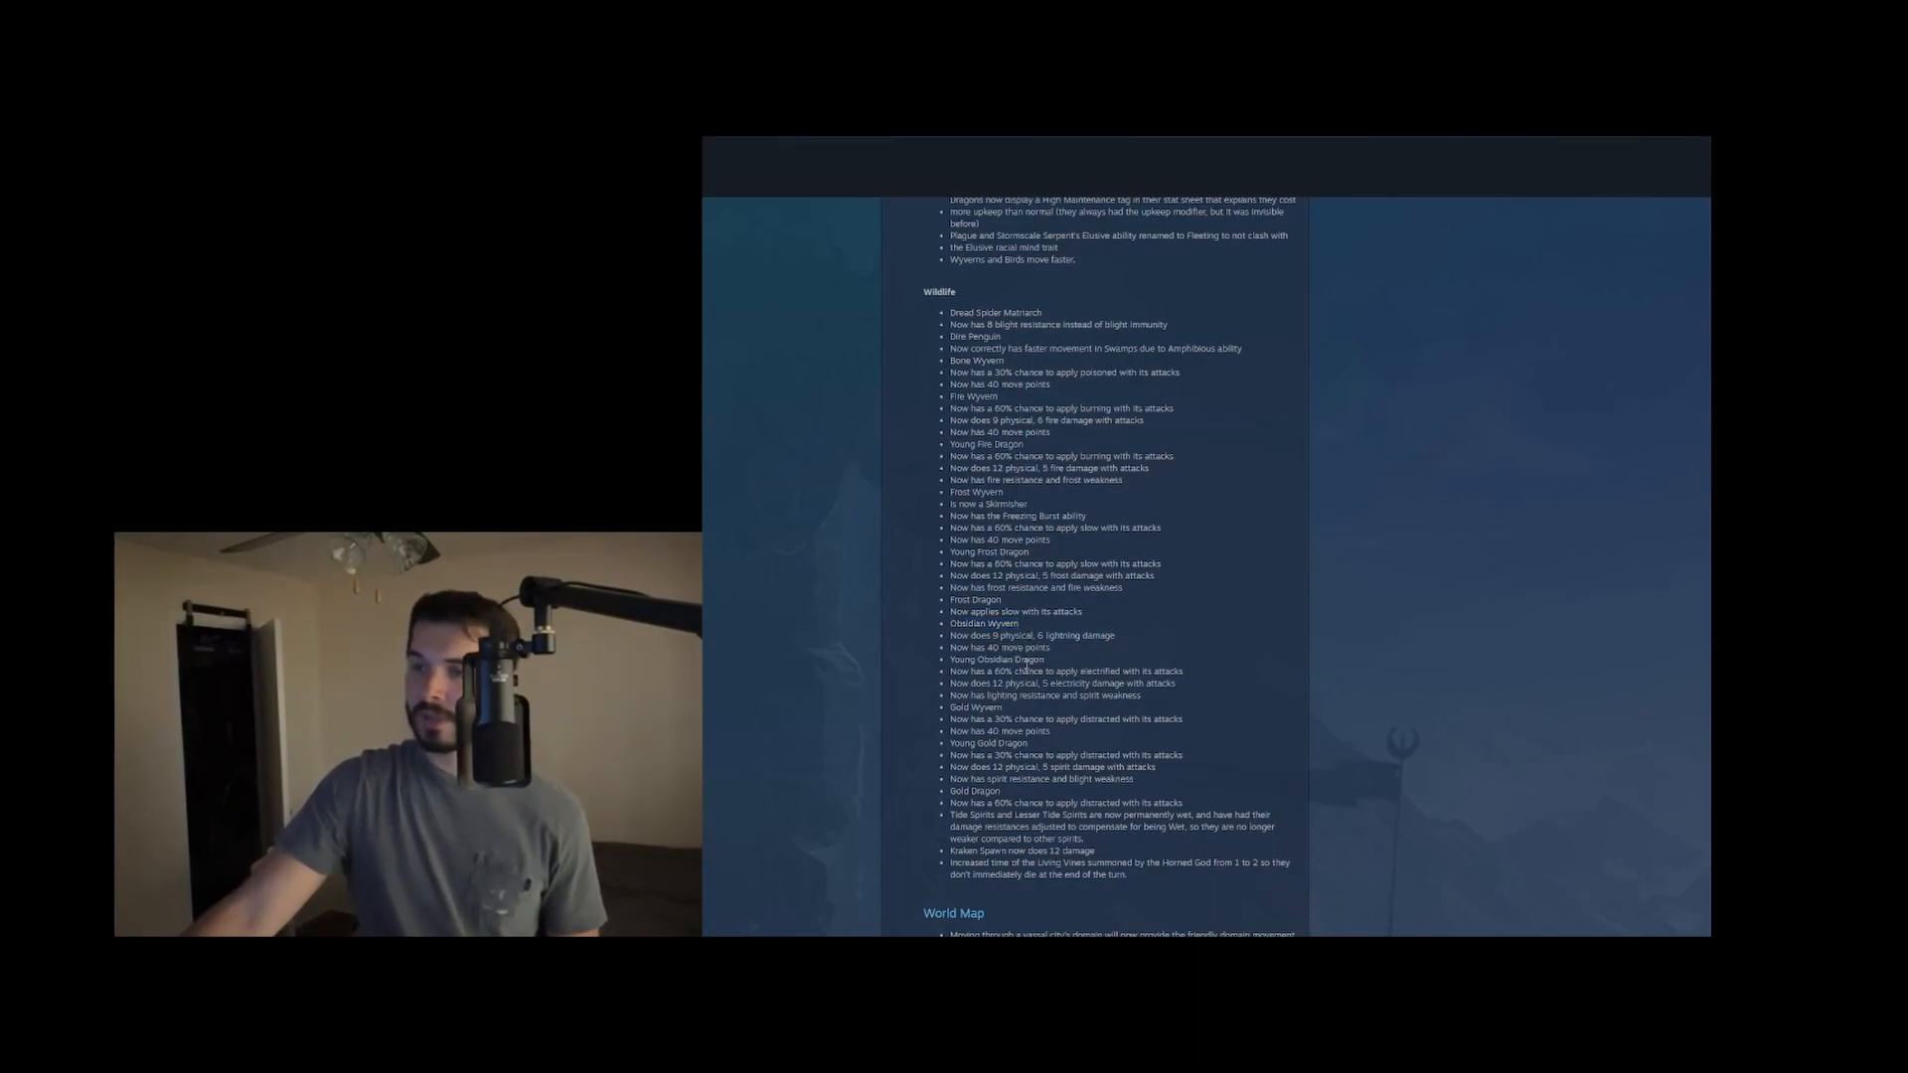
{"action": "scroll", "scroll_direction": "down", "scroll_amount": 3}
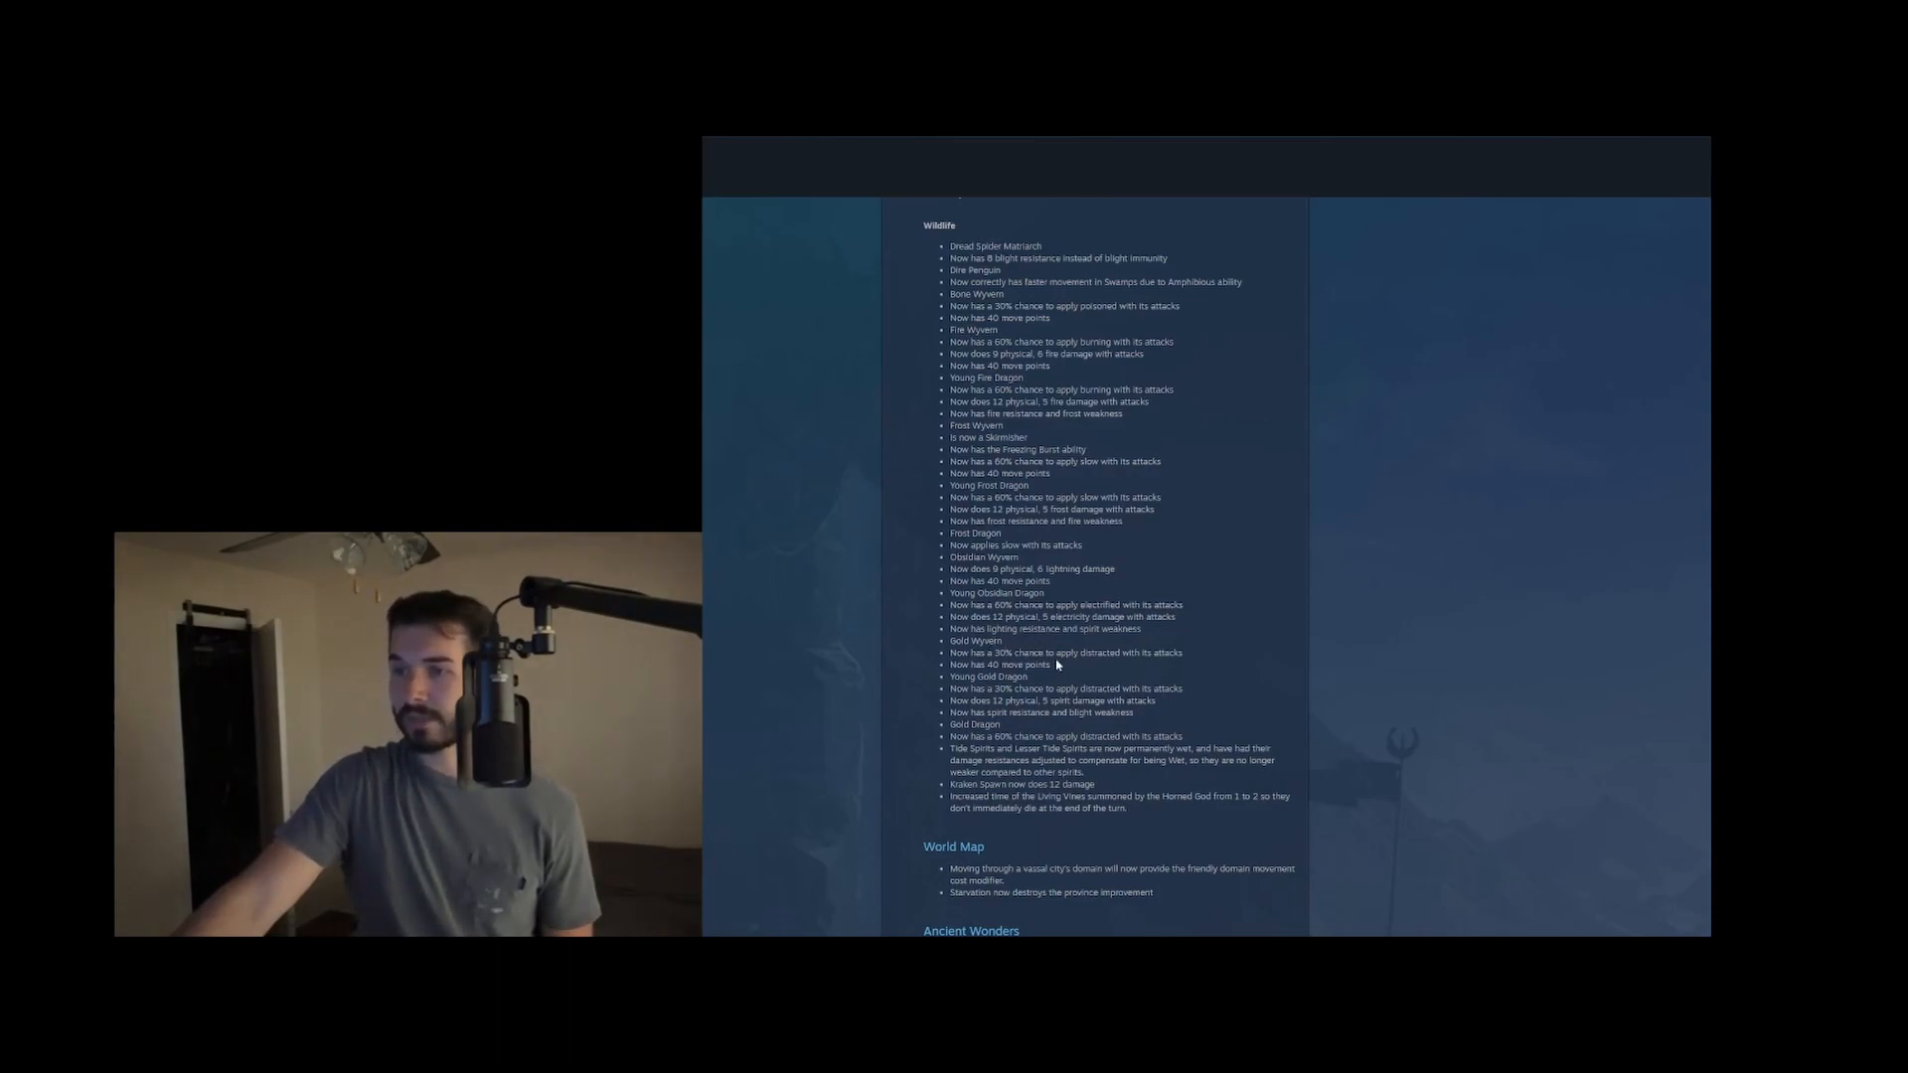
{"action": "mouse_move", "coordinate": [1009, 664]}
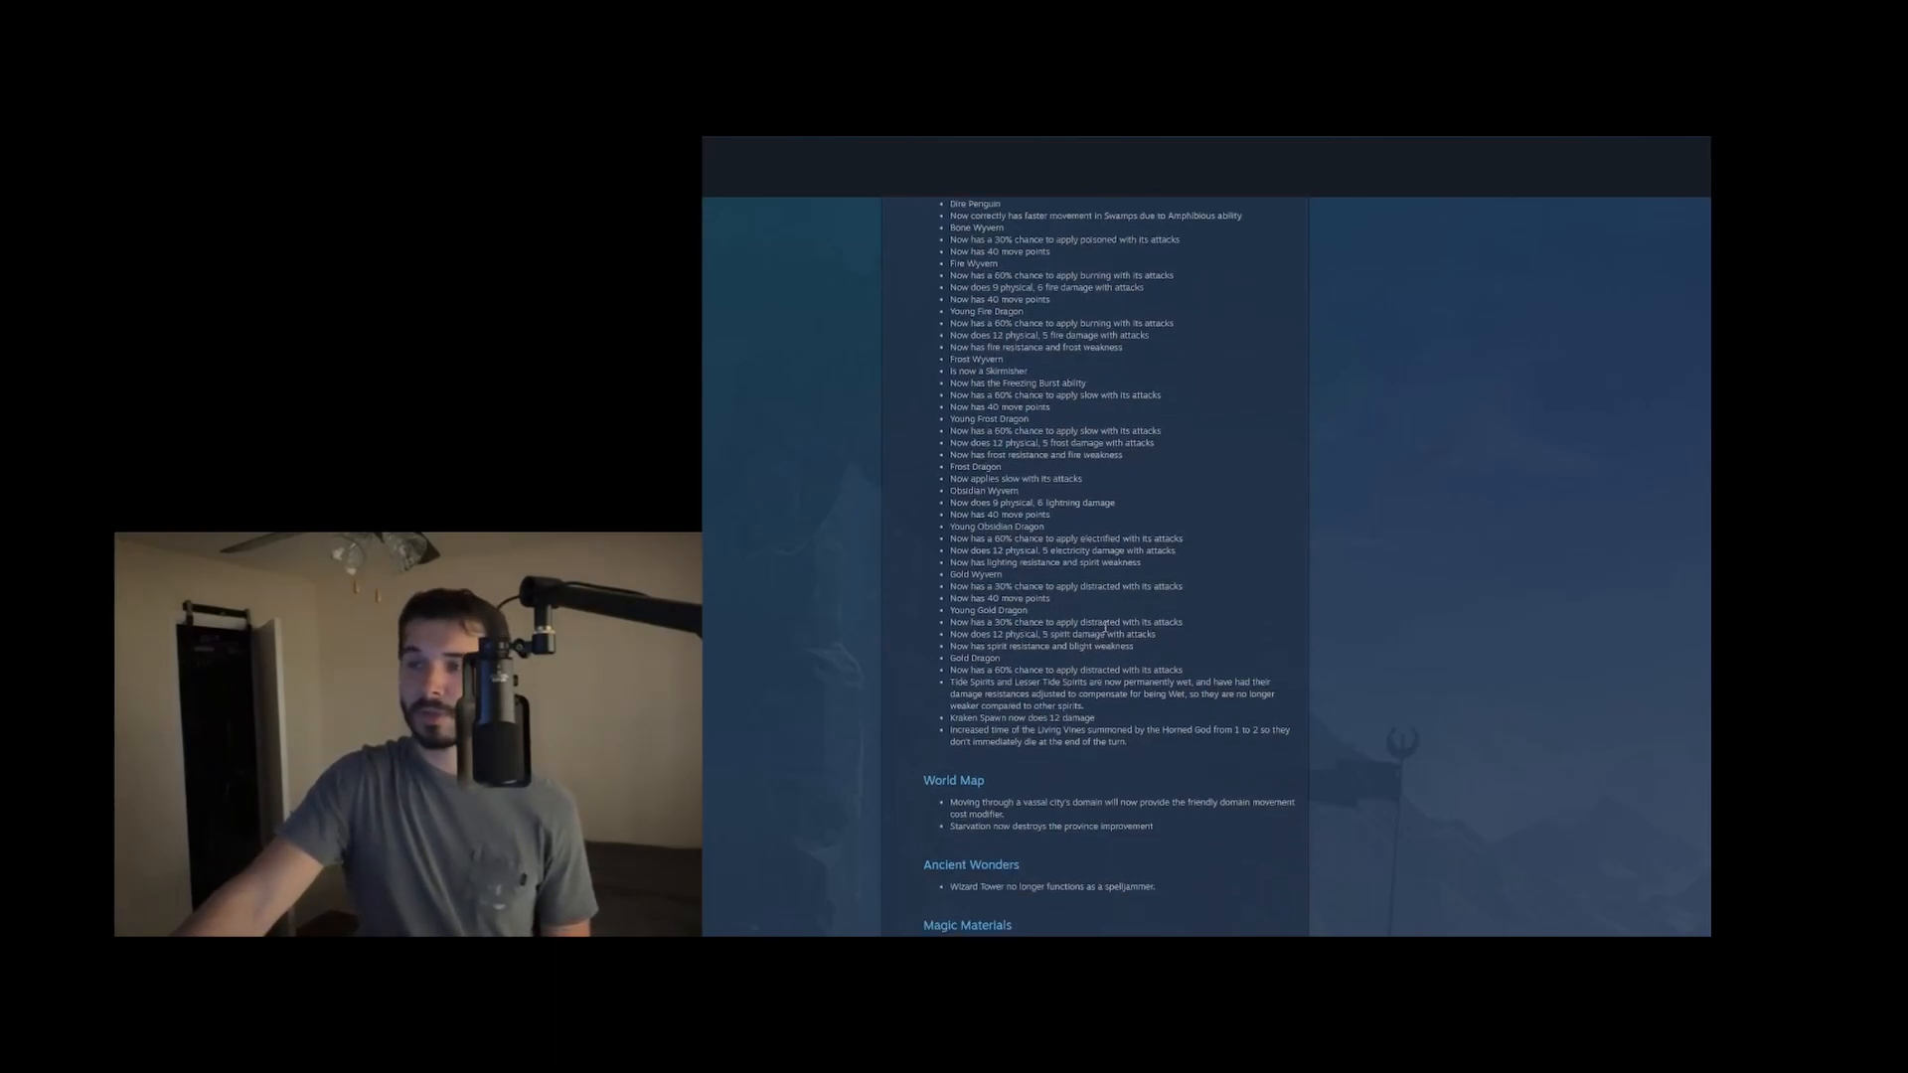
{"action": "double_click", "coordinate": [1093, 632]}
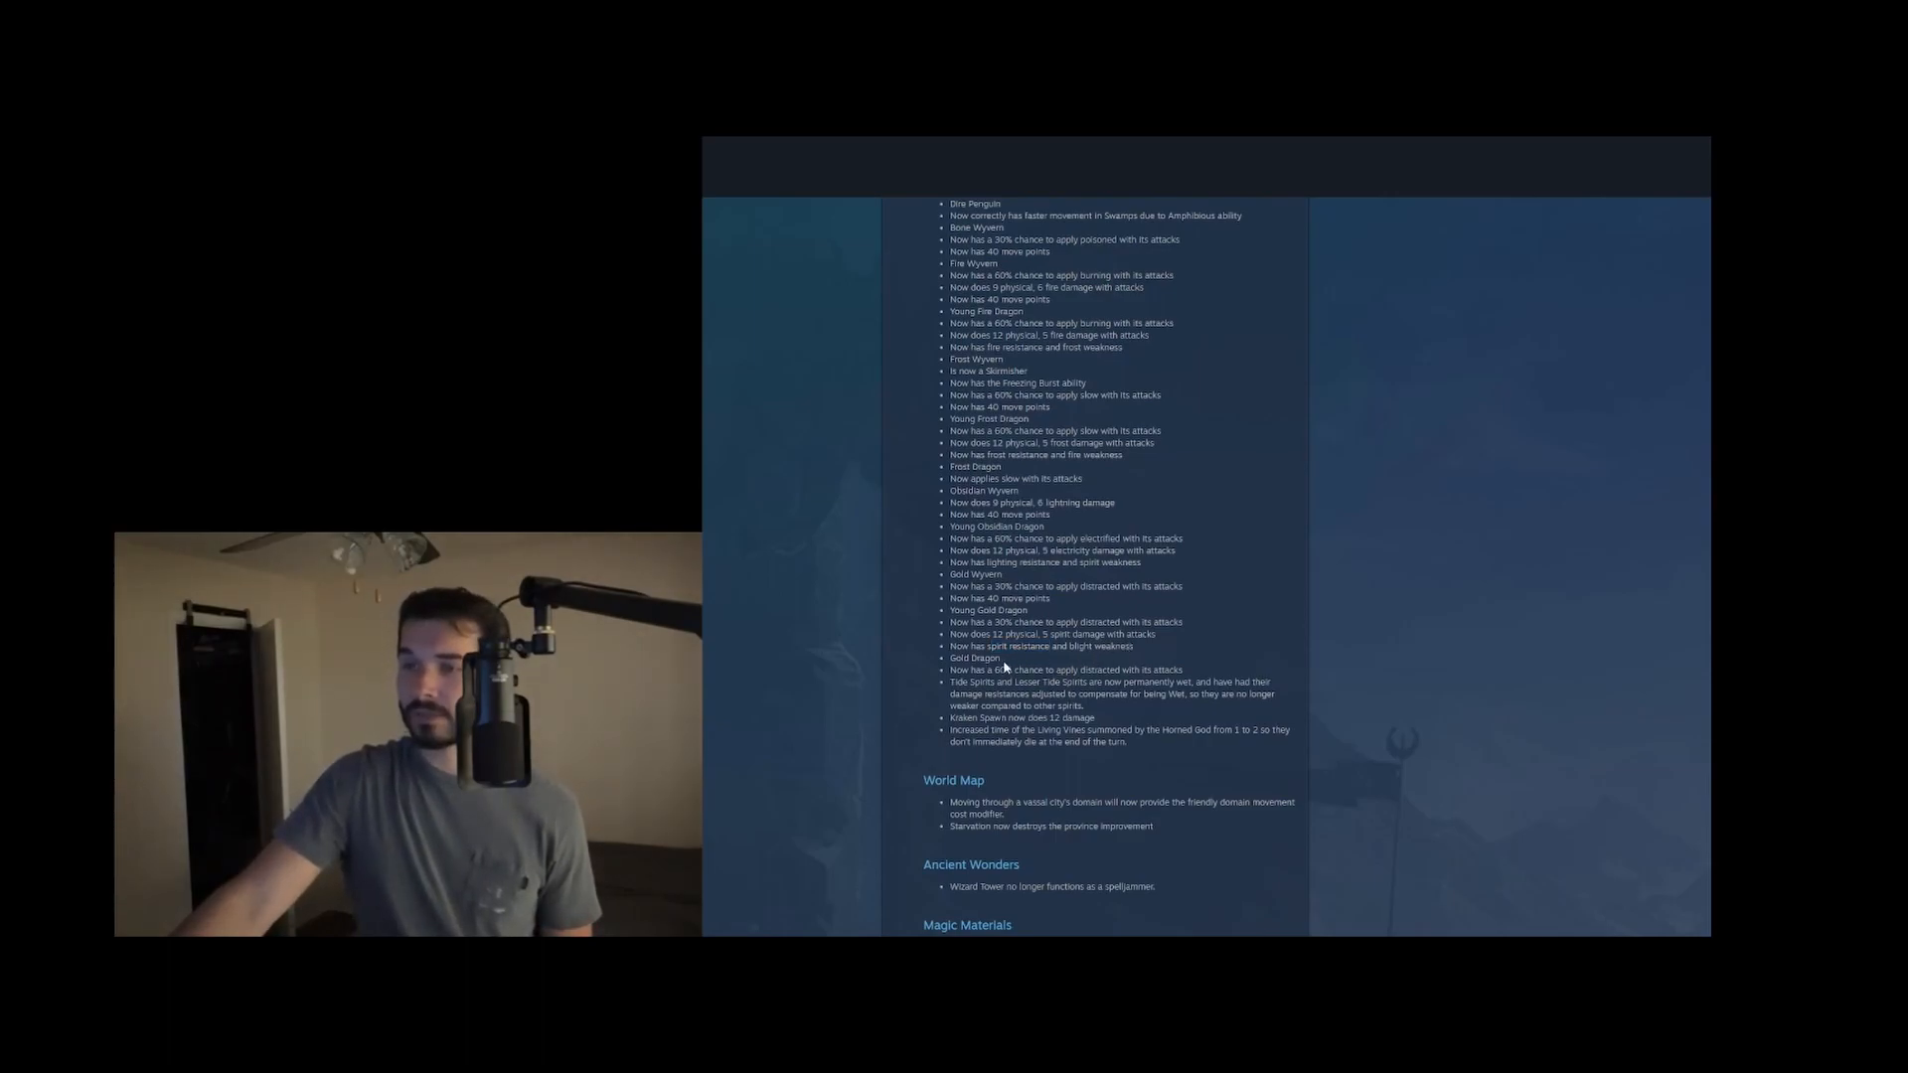
{"action": "double_click", "coordinate": [974, 657]}
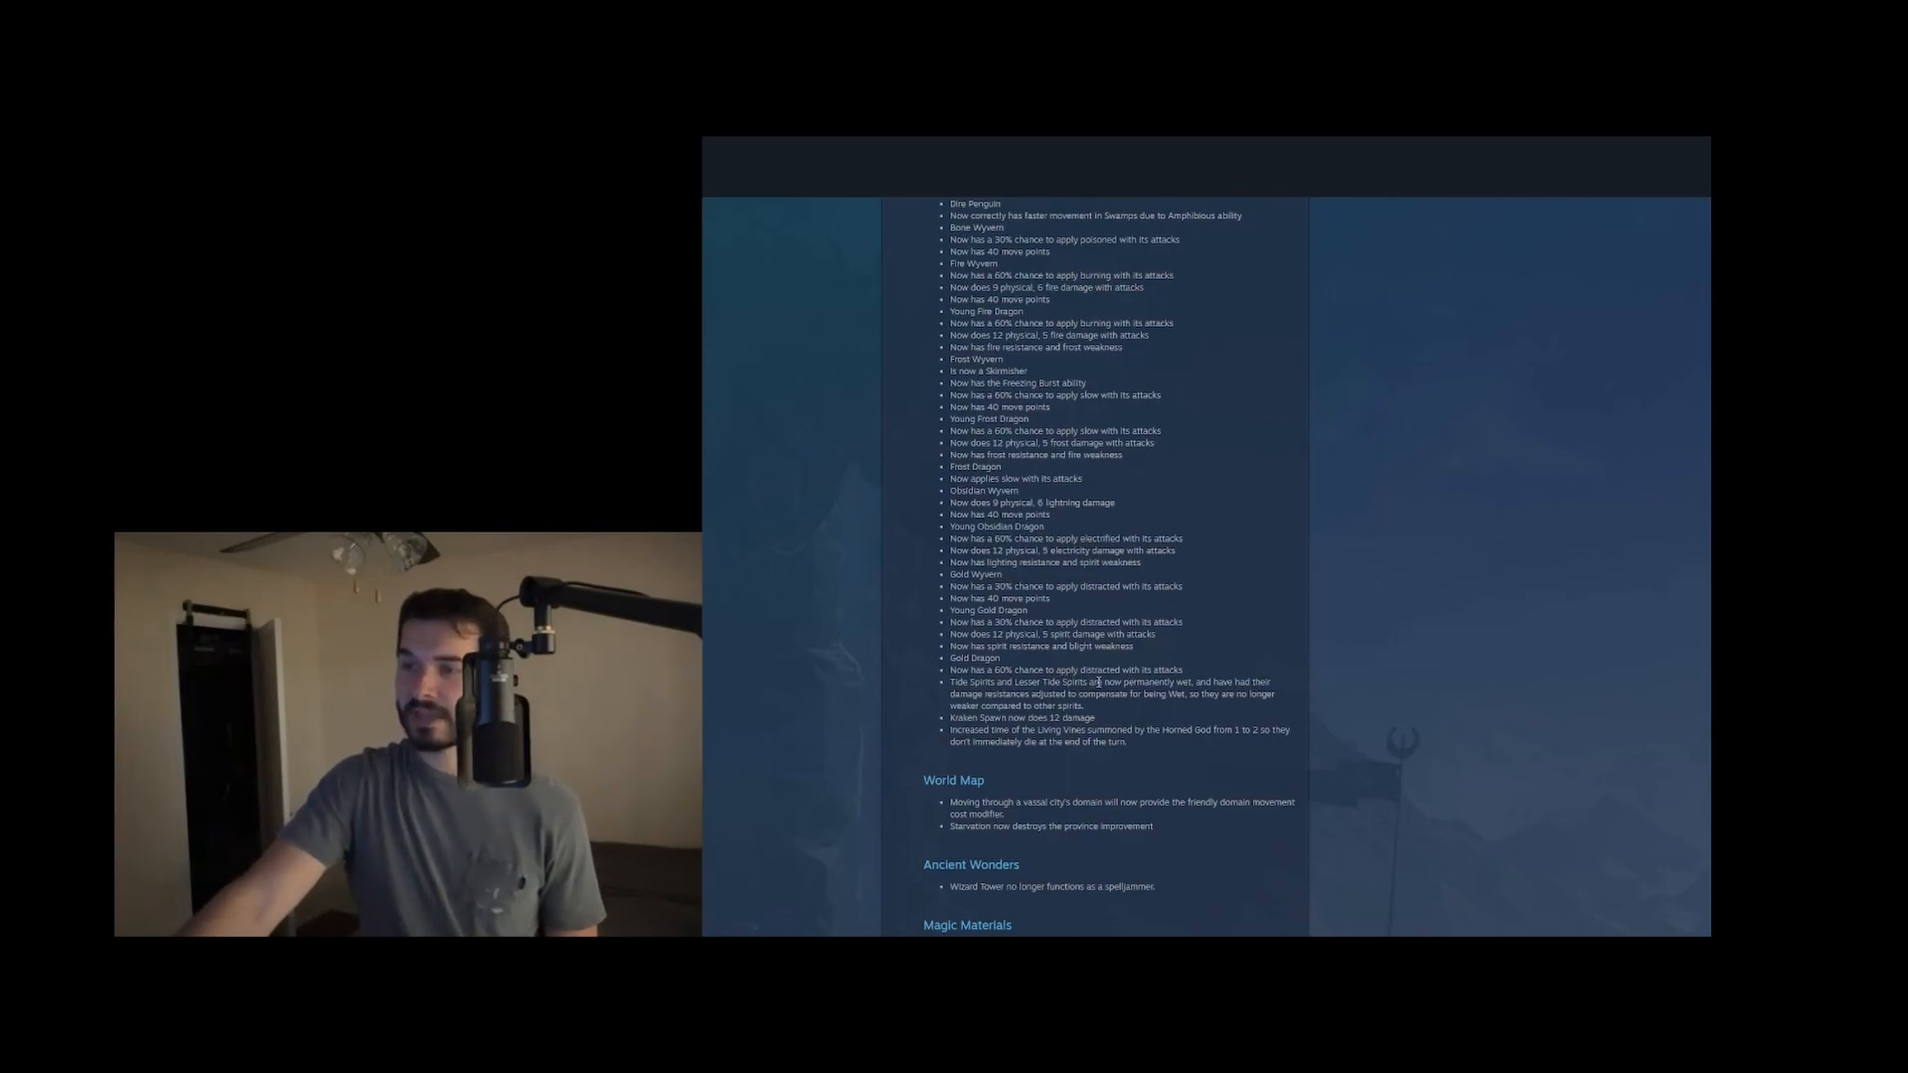
{"action": "double_click", "coordinate": [1151, 682]}
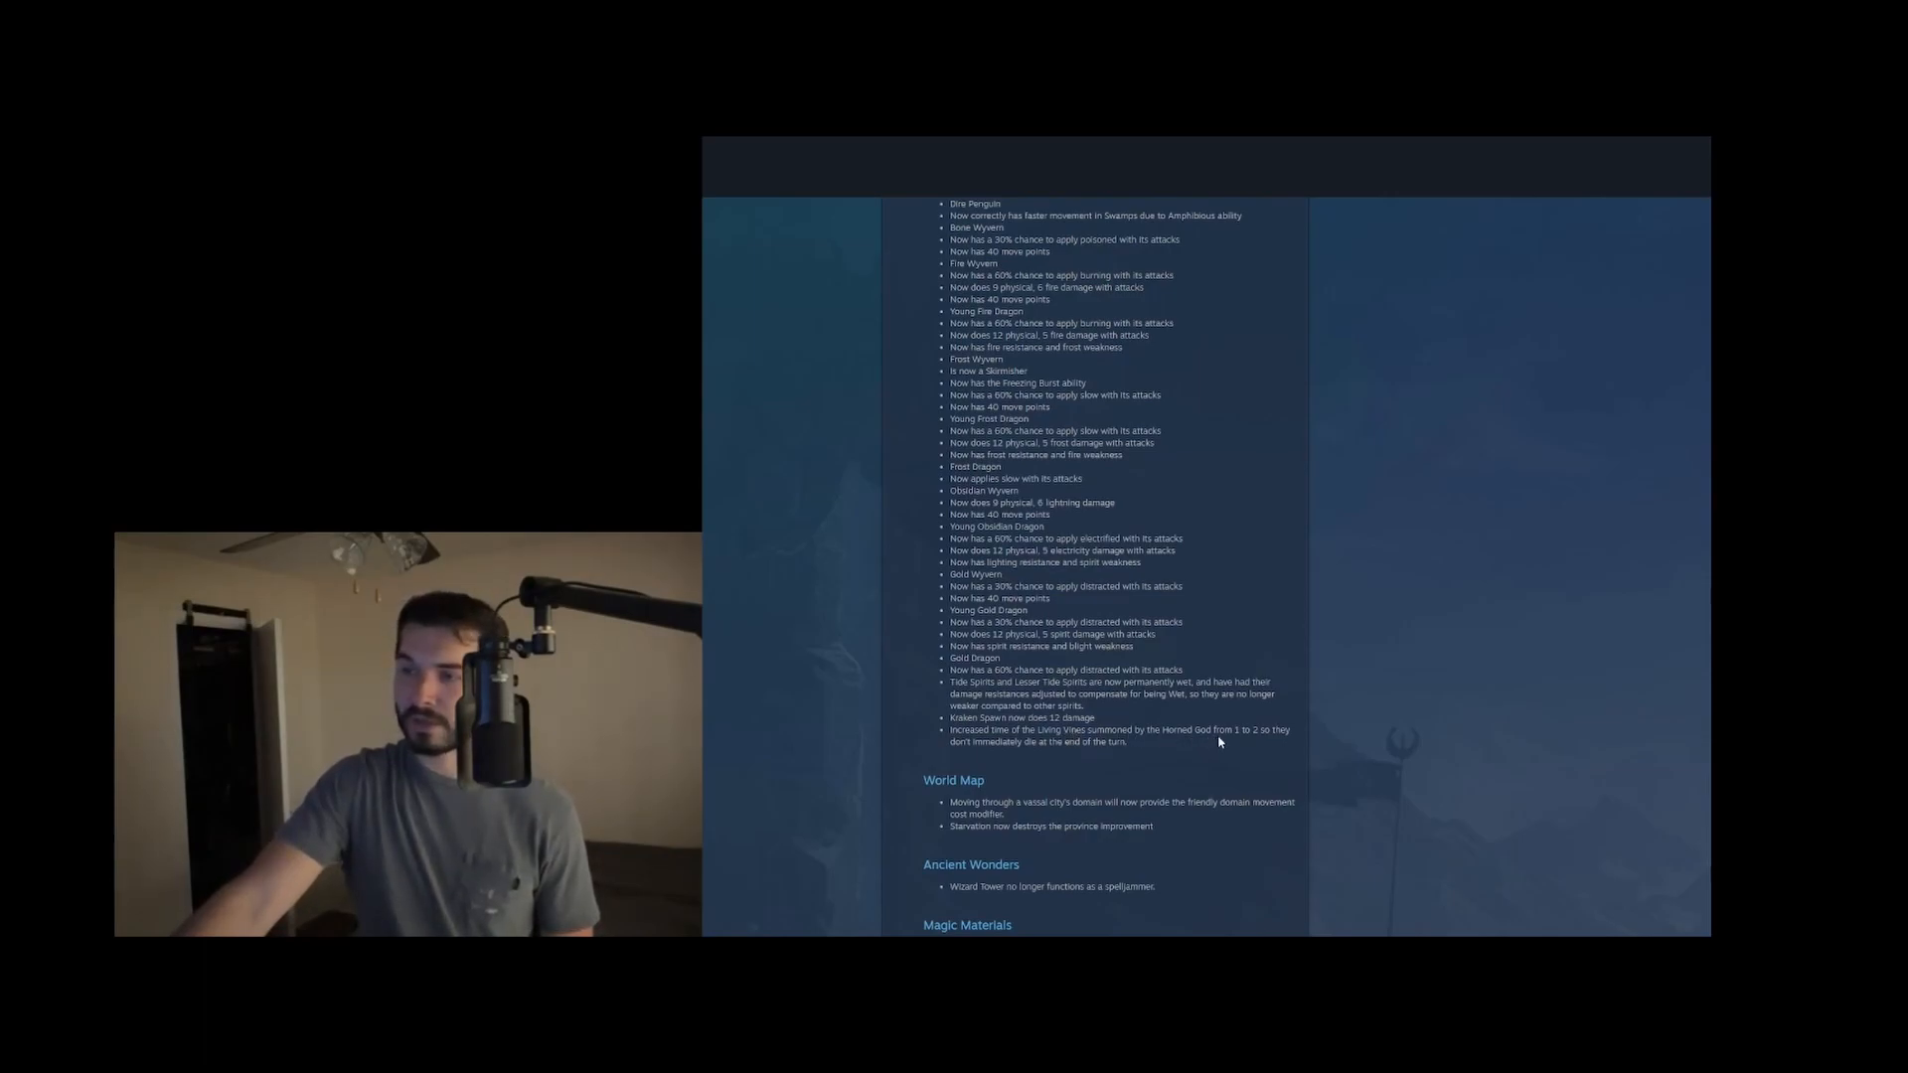
{"action": "mouse_move", "coordinate": [1252, 747]}
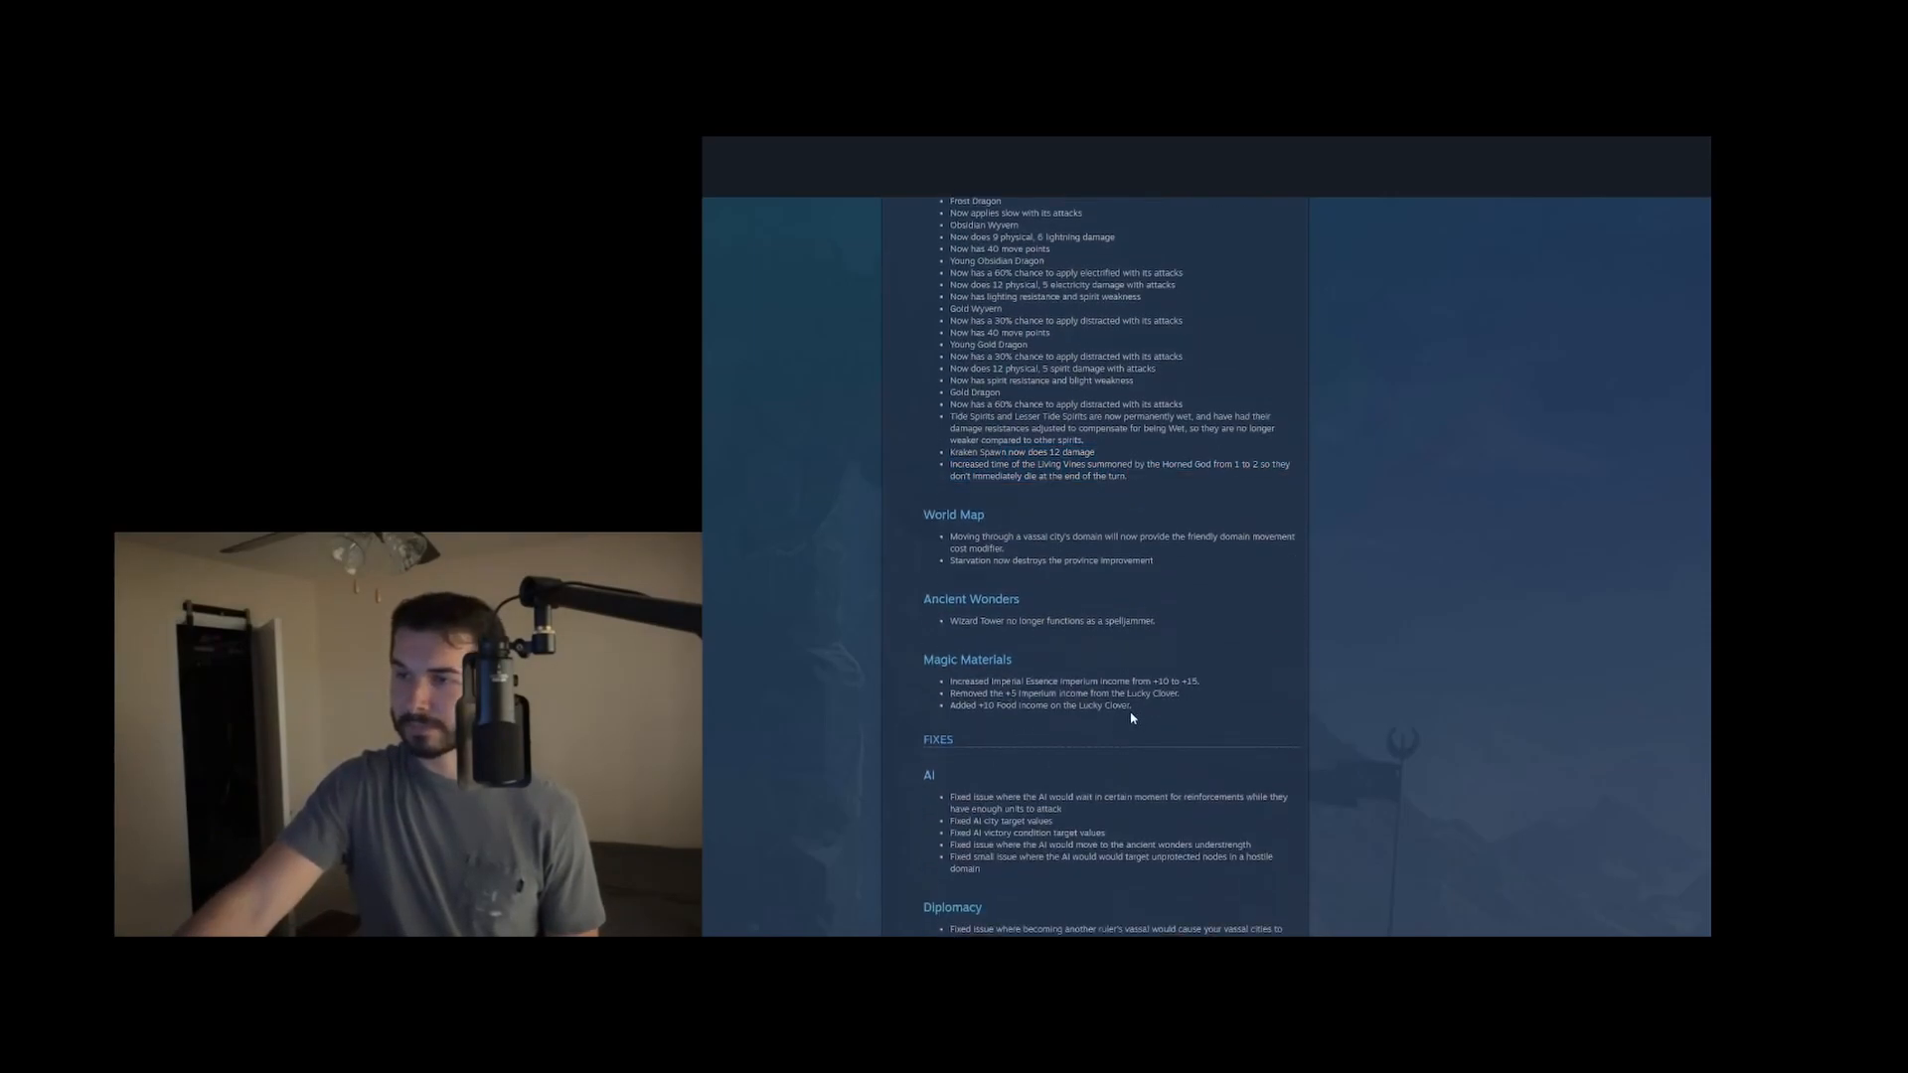
Scroll to Magic Materials and mark the Wizard Tower spelljammer note while reading
{"action": "scroll", "scroll_direction": "down", "scroll_amount": 3}
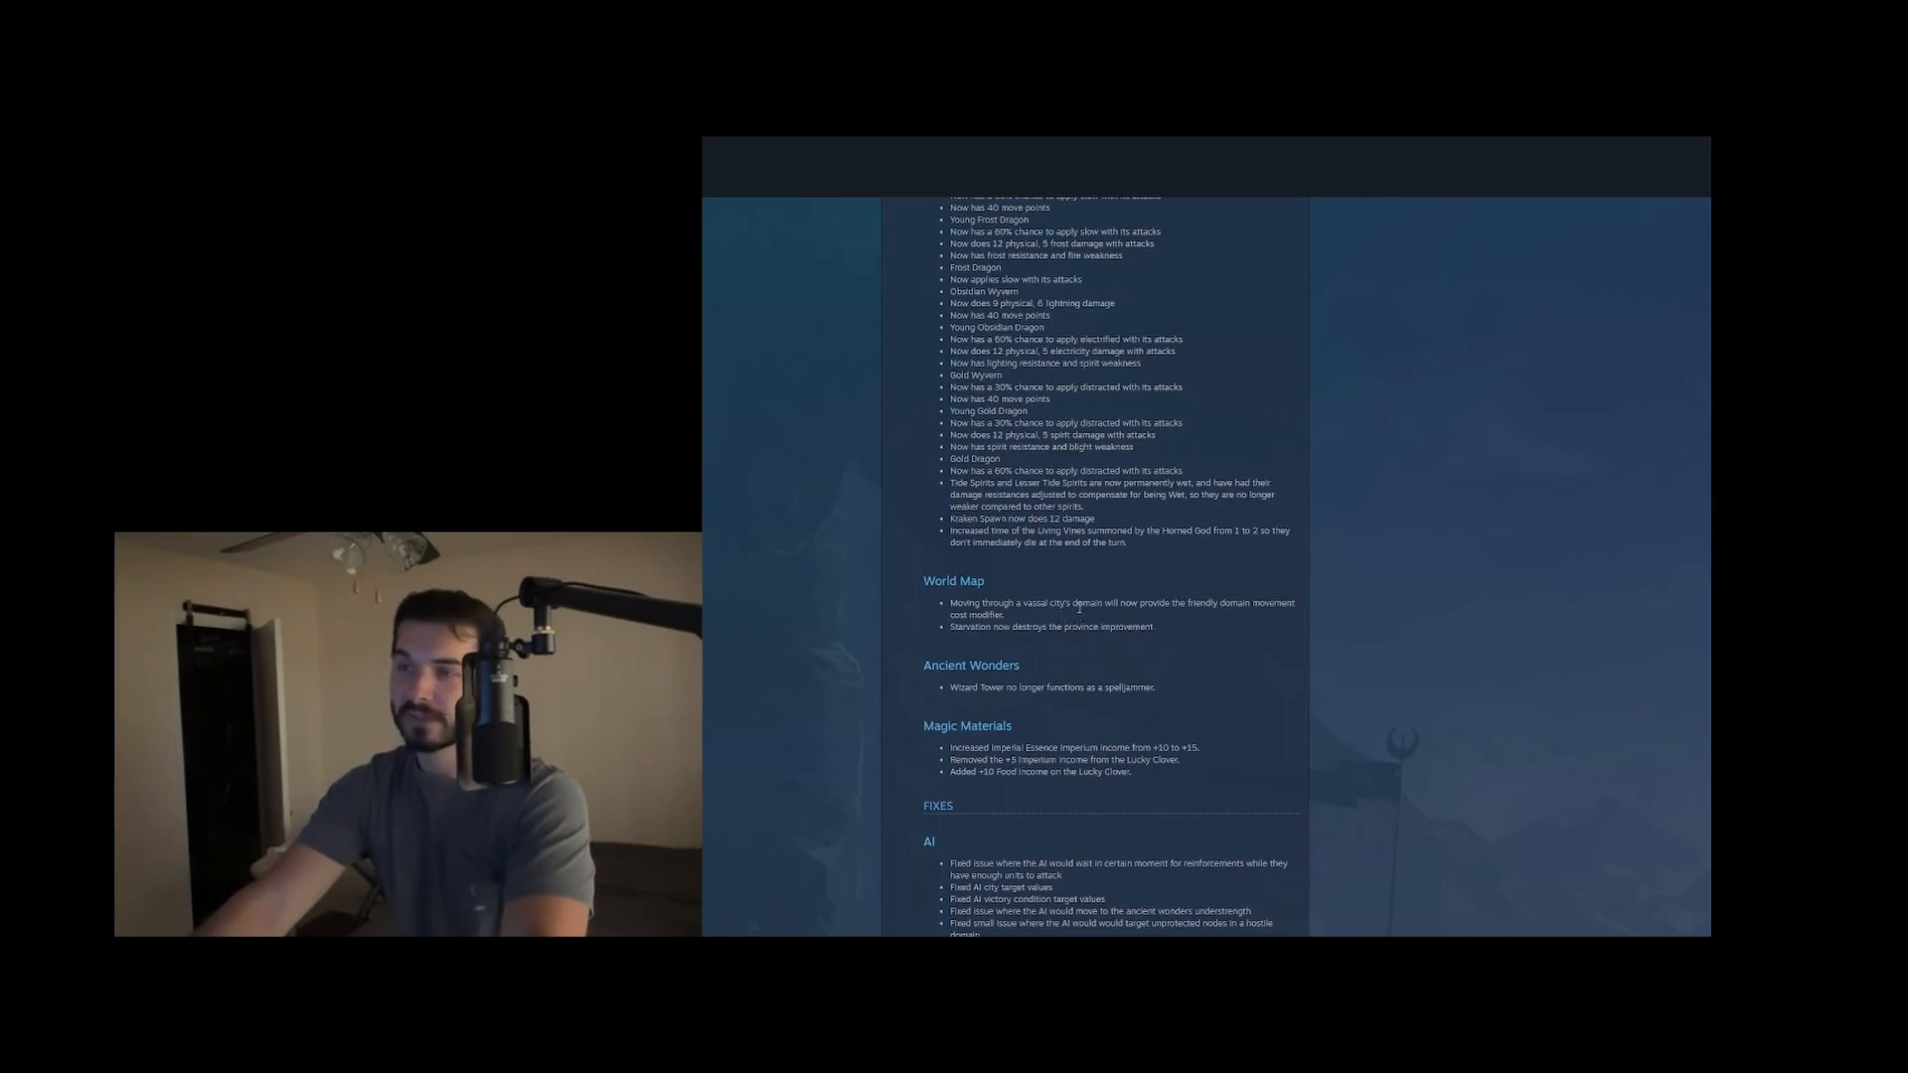
{"action": "left_click_drag", "start_coordinate": [1077, 604], "coordinate": [1135, 605]}
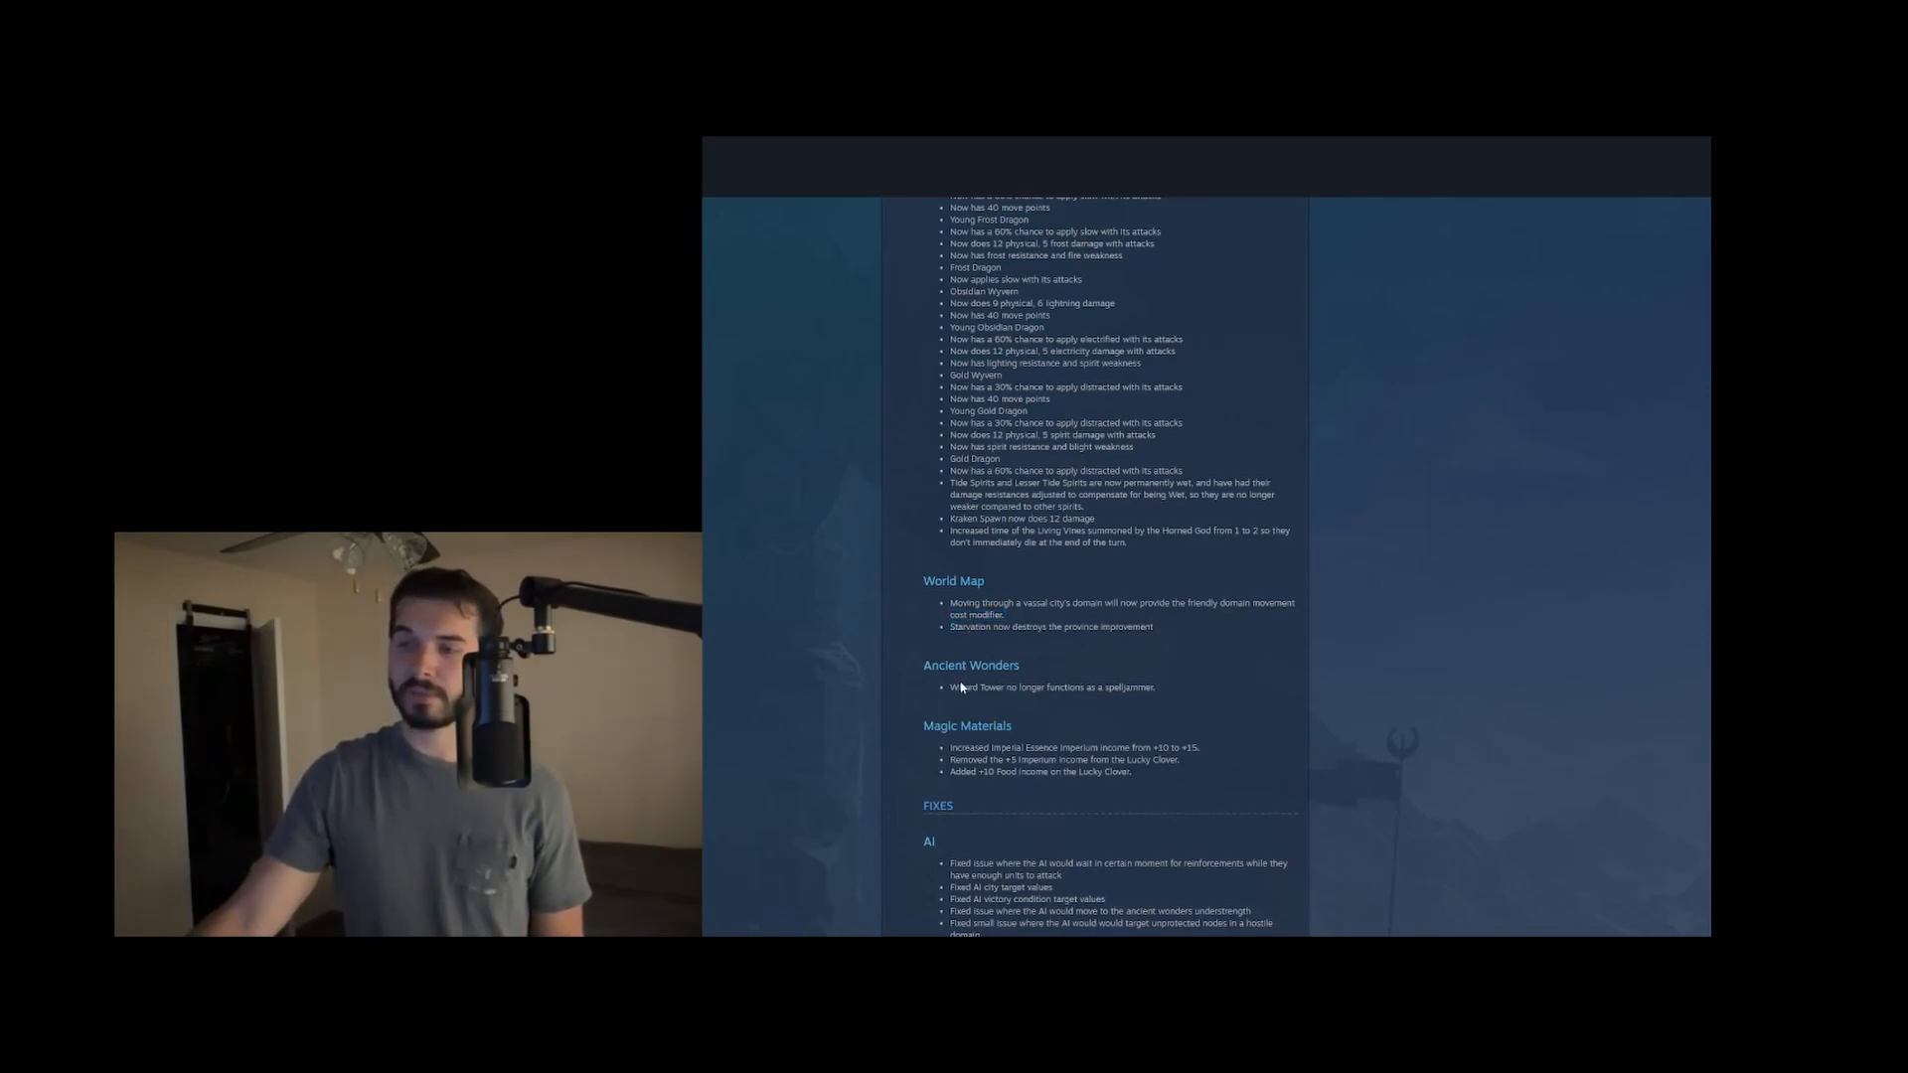
{"action": "left_click_drag", "start_coordinate": [951, 687], "coordinate": [1157, 688]}
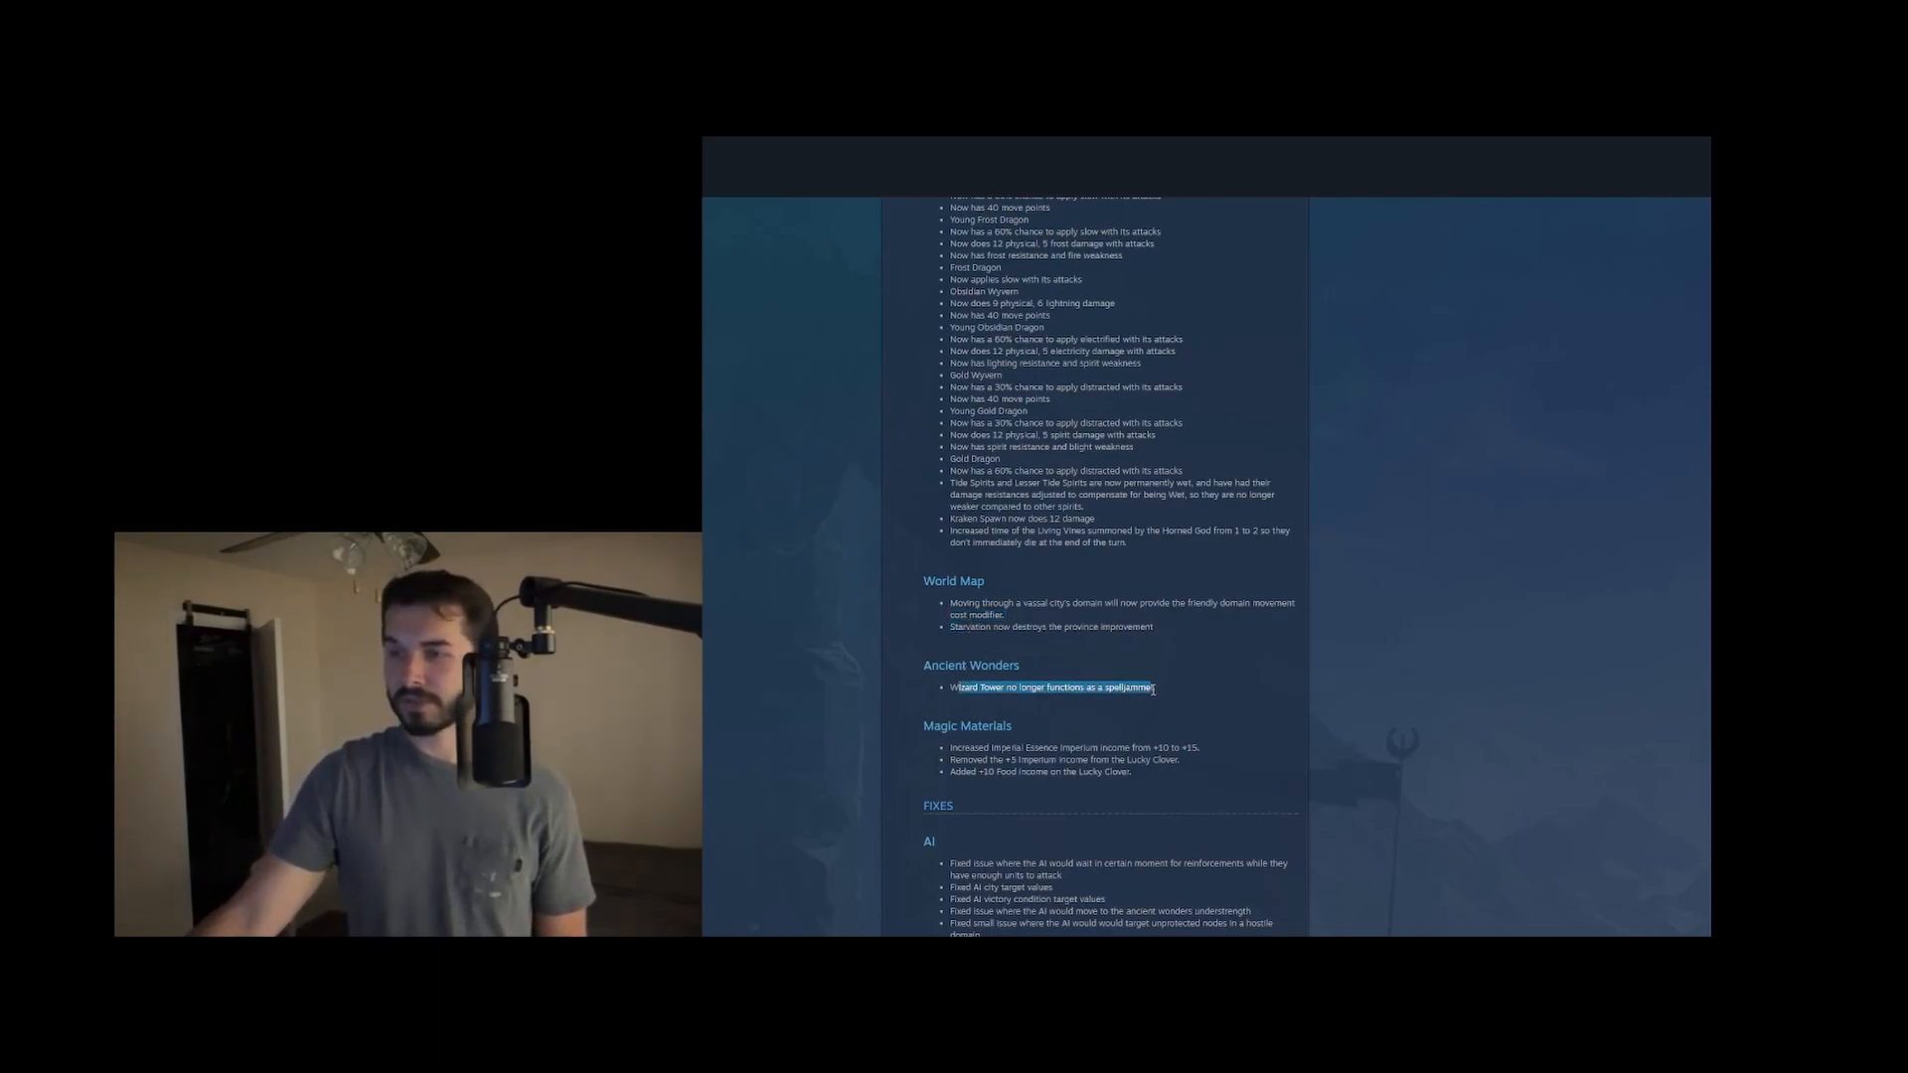
Scroll into the FIXES section and mark the added food income on the Lucky Clover
{"action": "scroll", "scroll_direction": "down", "scroll_amount": 3}
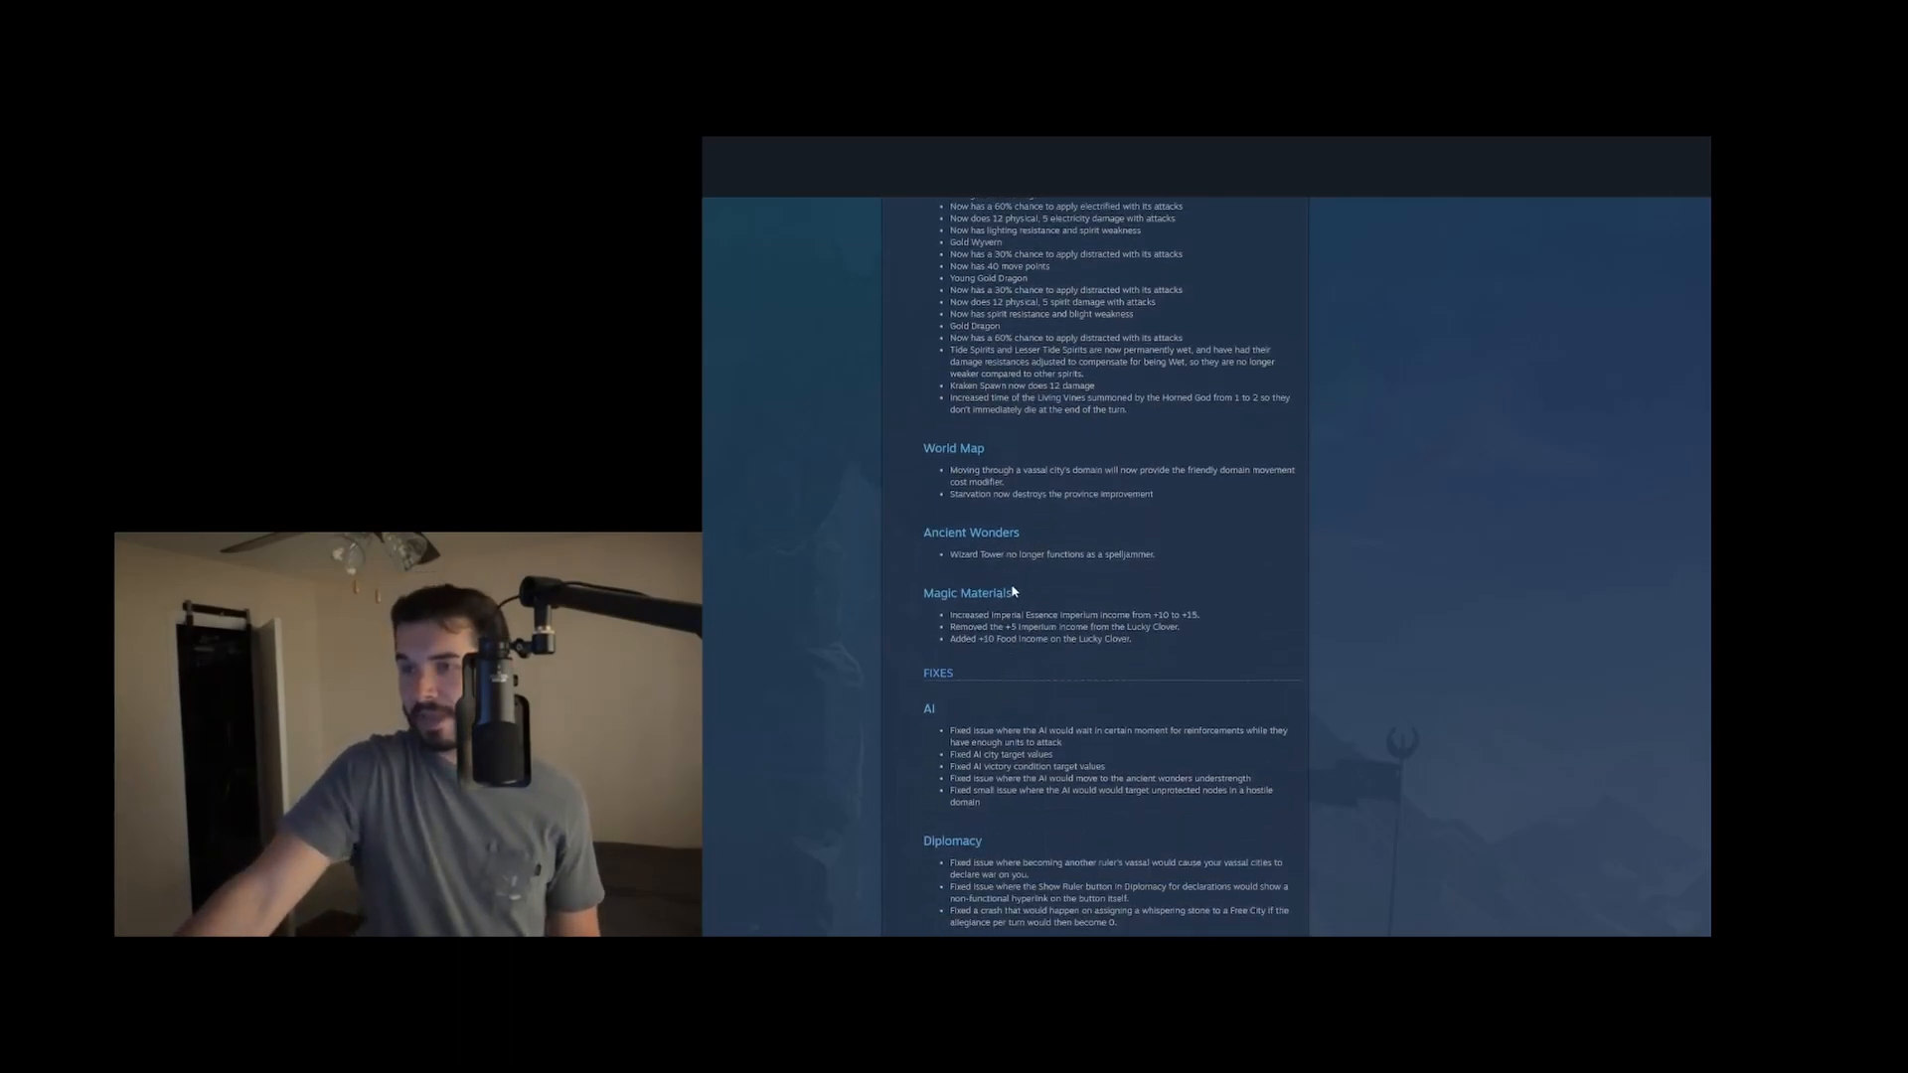
{"action": "left_click_drag", "start_coordinate": [1026, 614], "coordinate": [1131, 626]}
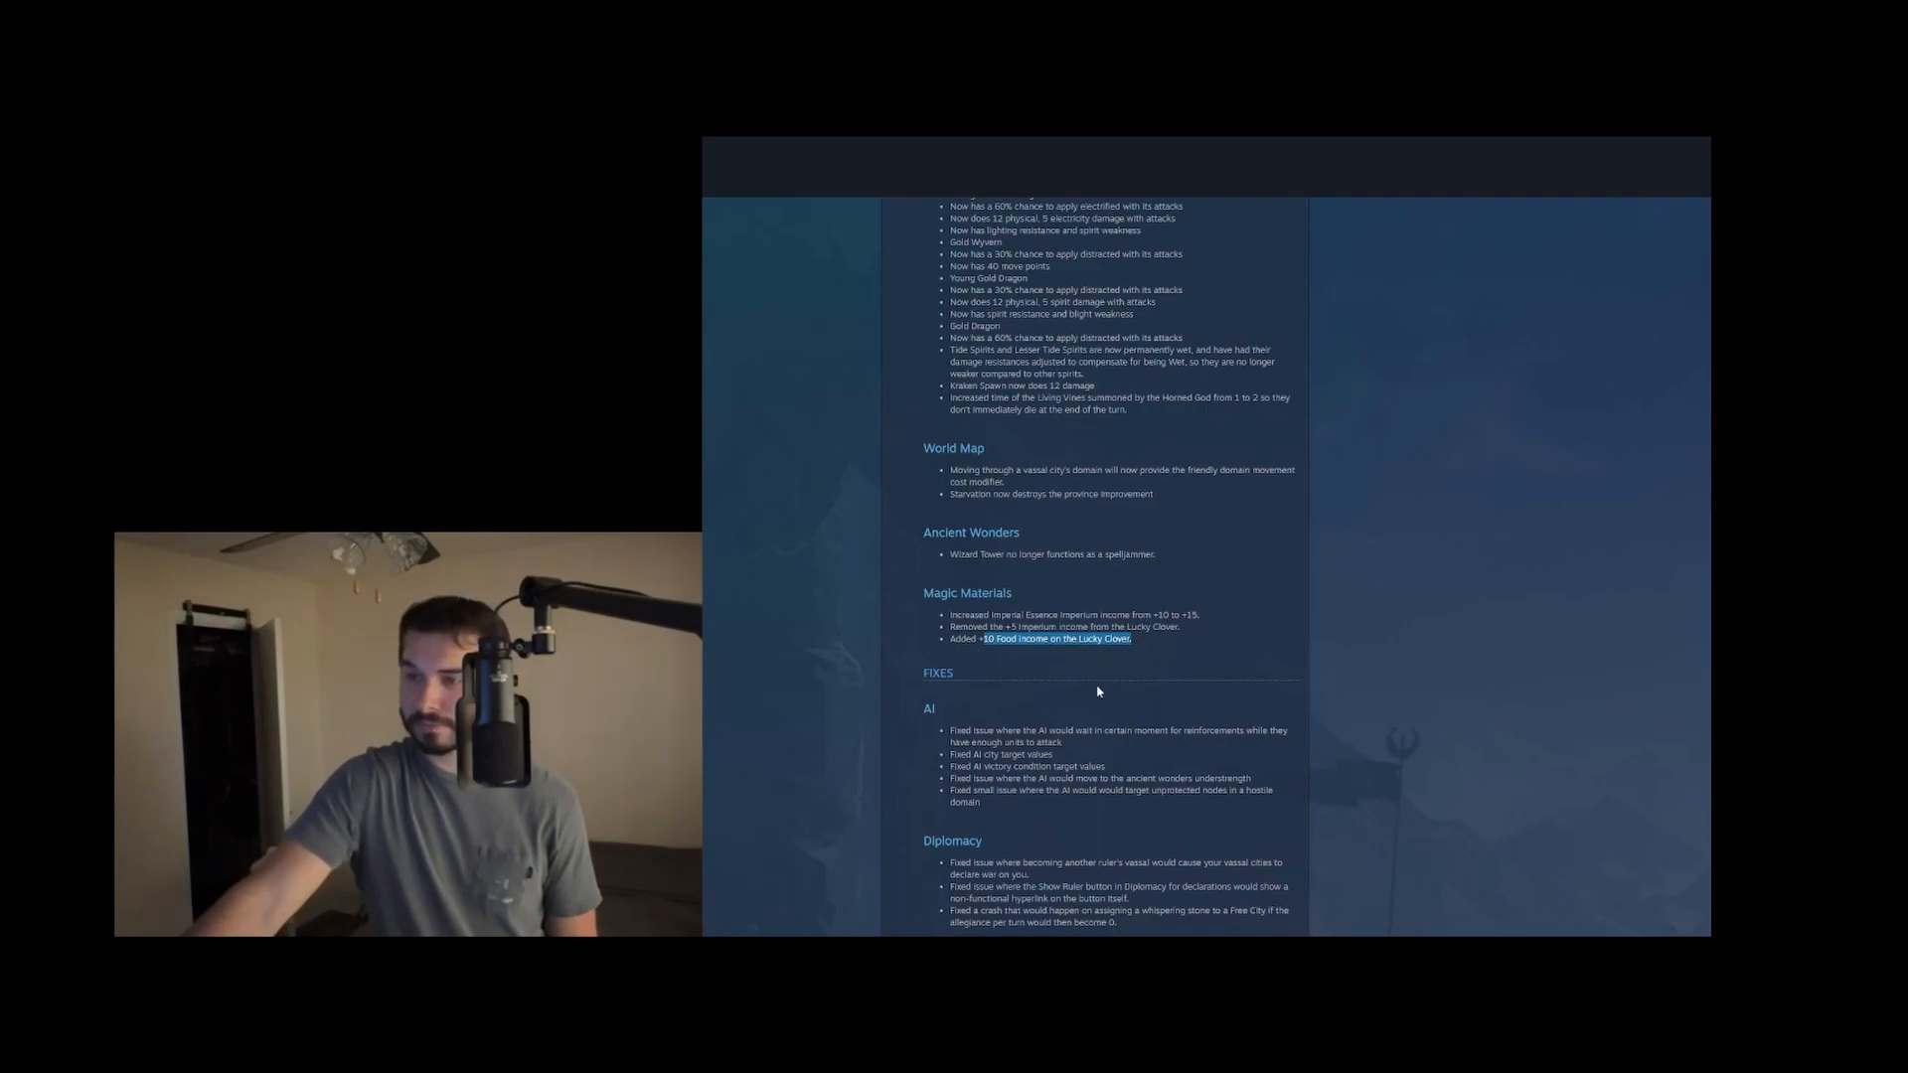
{"action": "scroll", "scroll_direction": "down", "scroll_amount": 3}
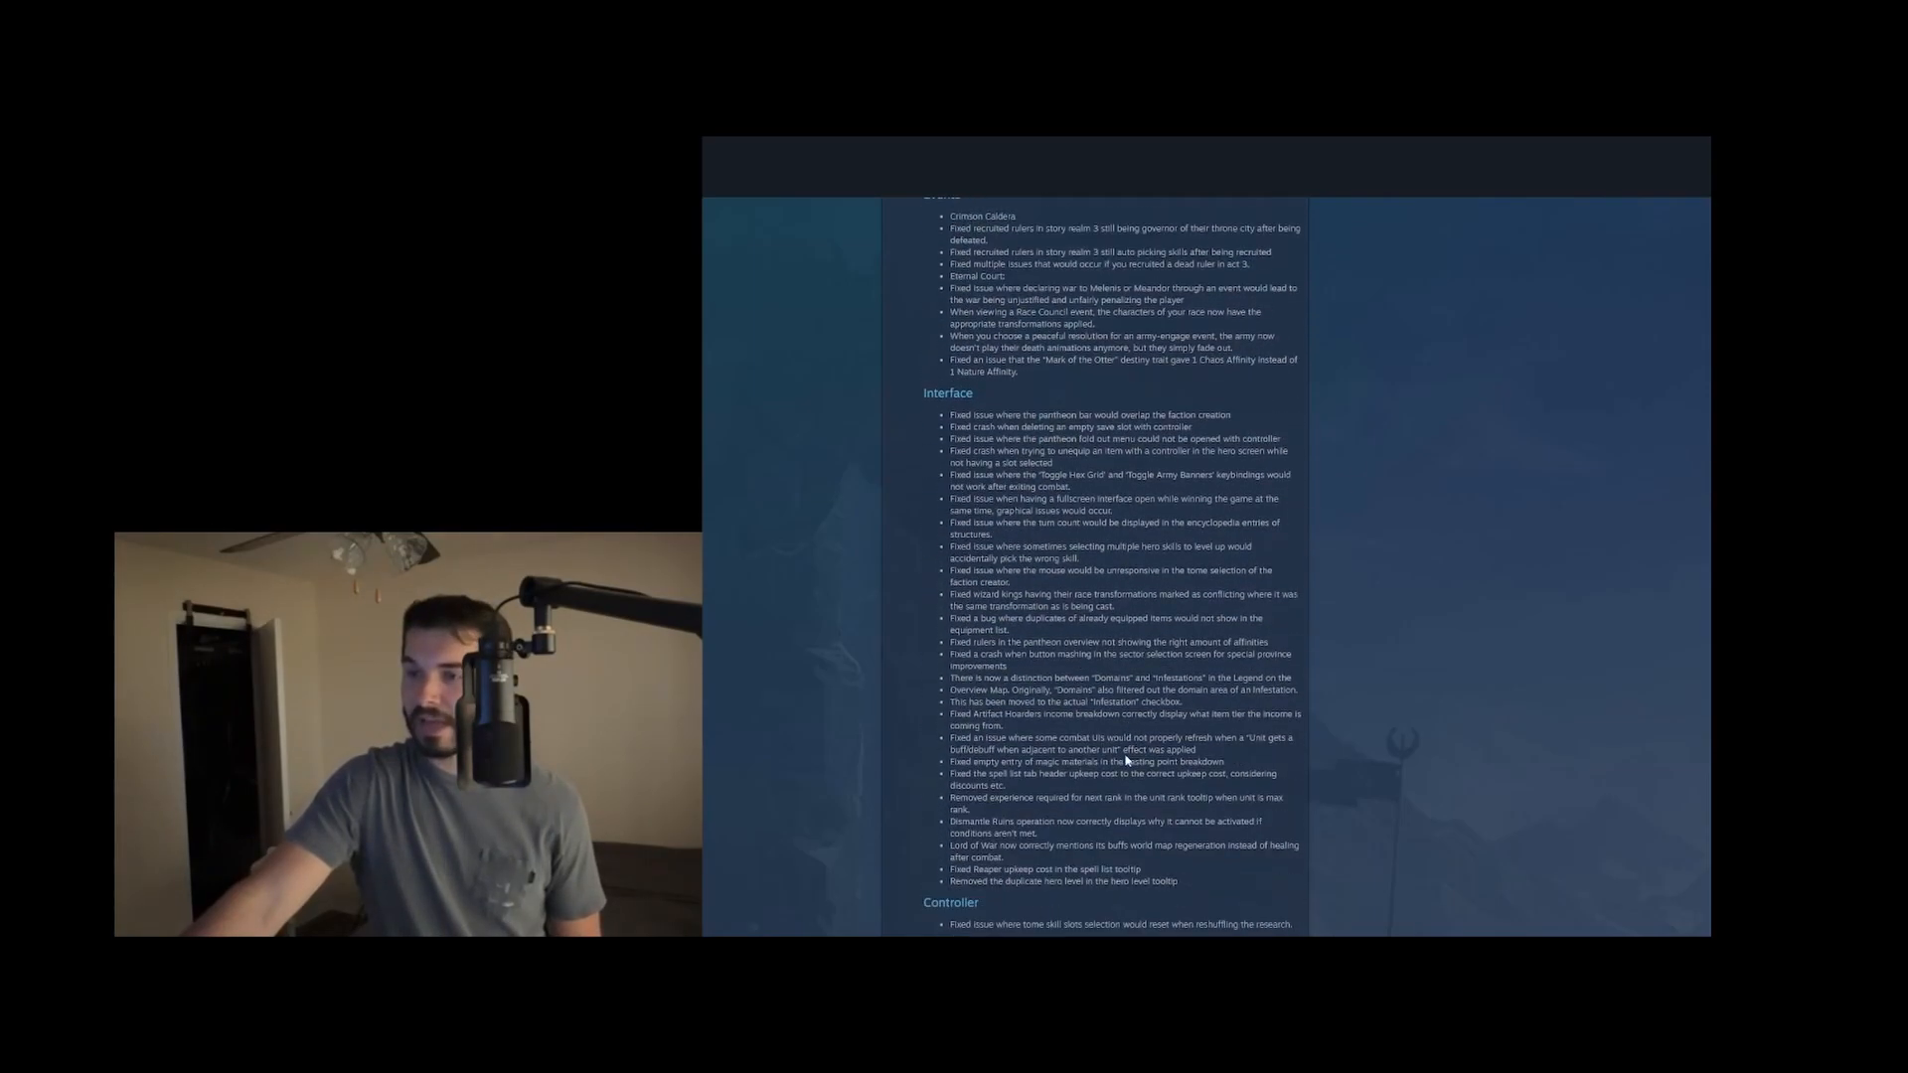
{"action": "scroll", "scroll_direction": "down", "scroll_amount": 3}
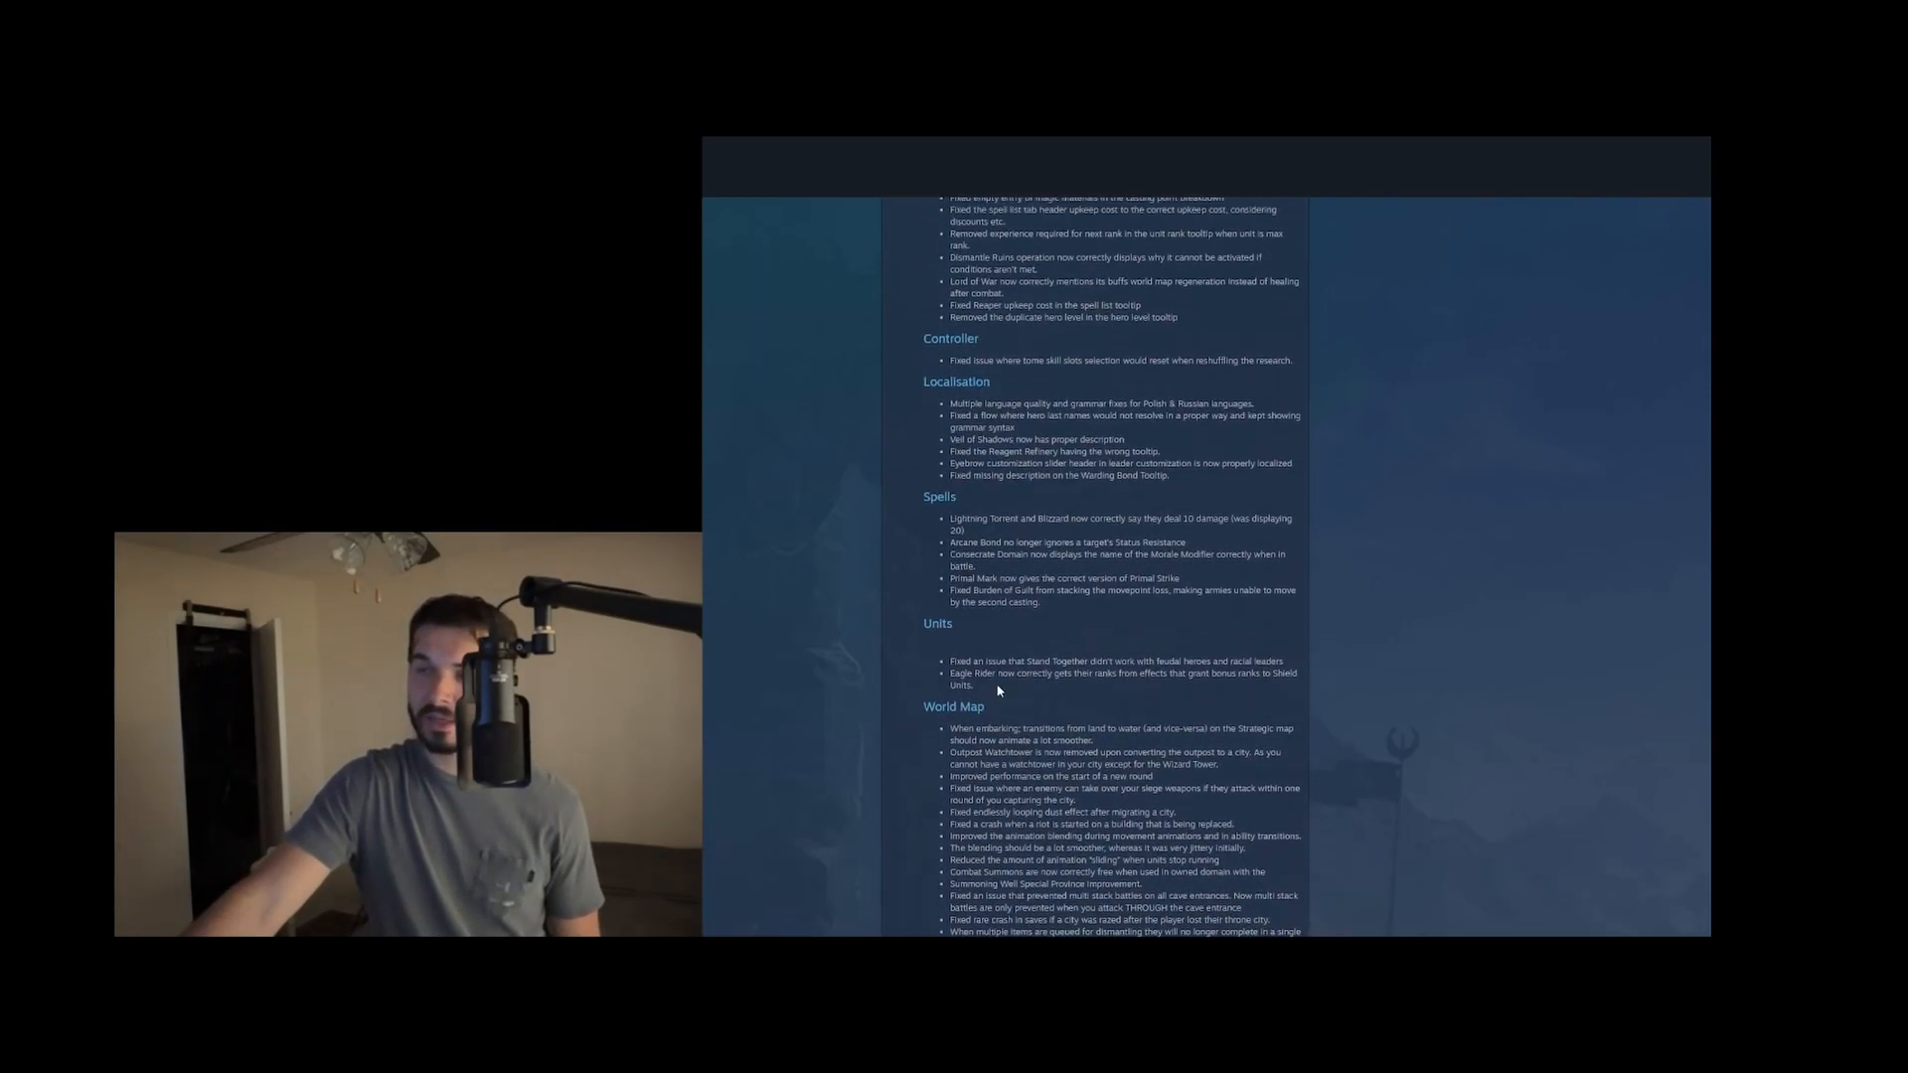
{"action": "scroll", "scroll_direction": "down", "scroll_amount": 3}
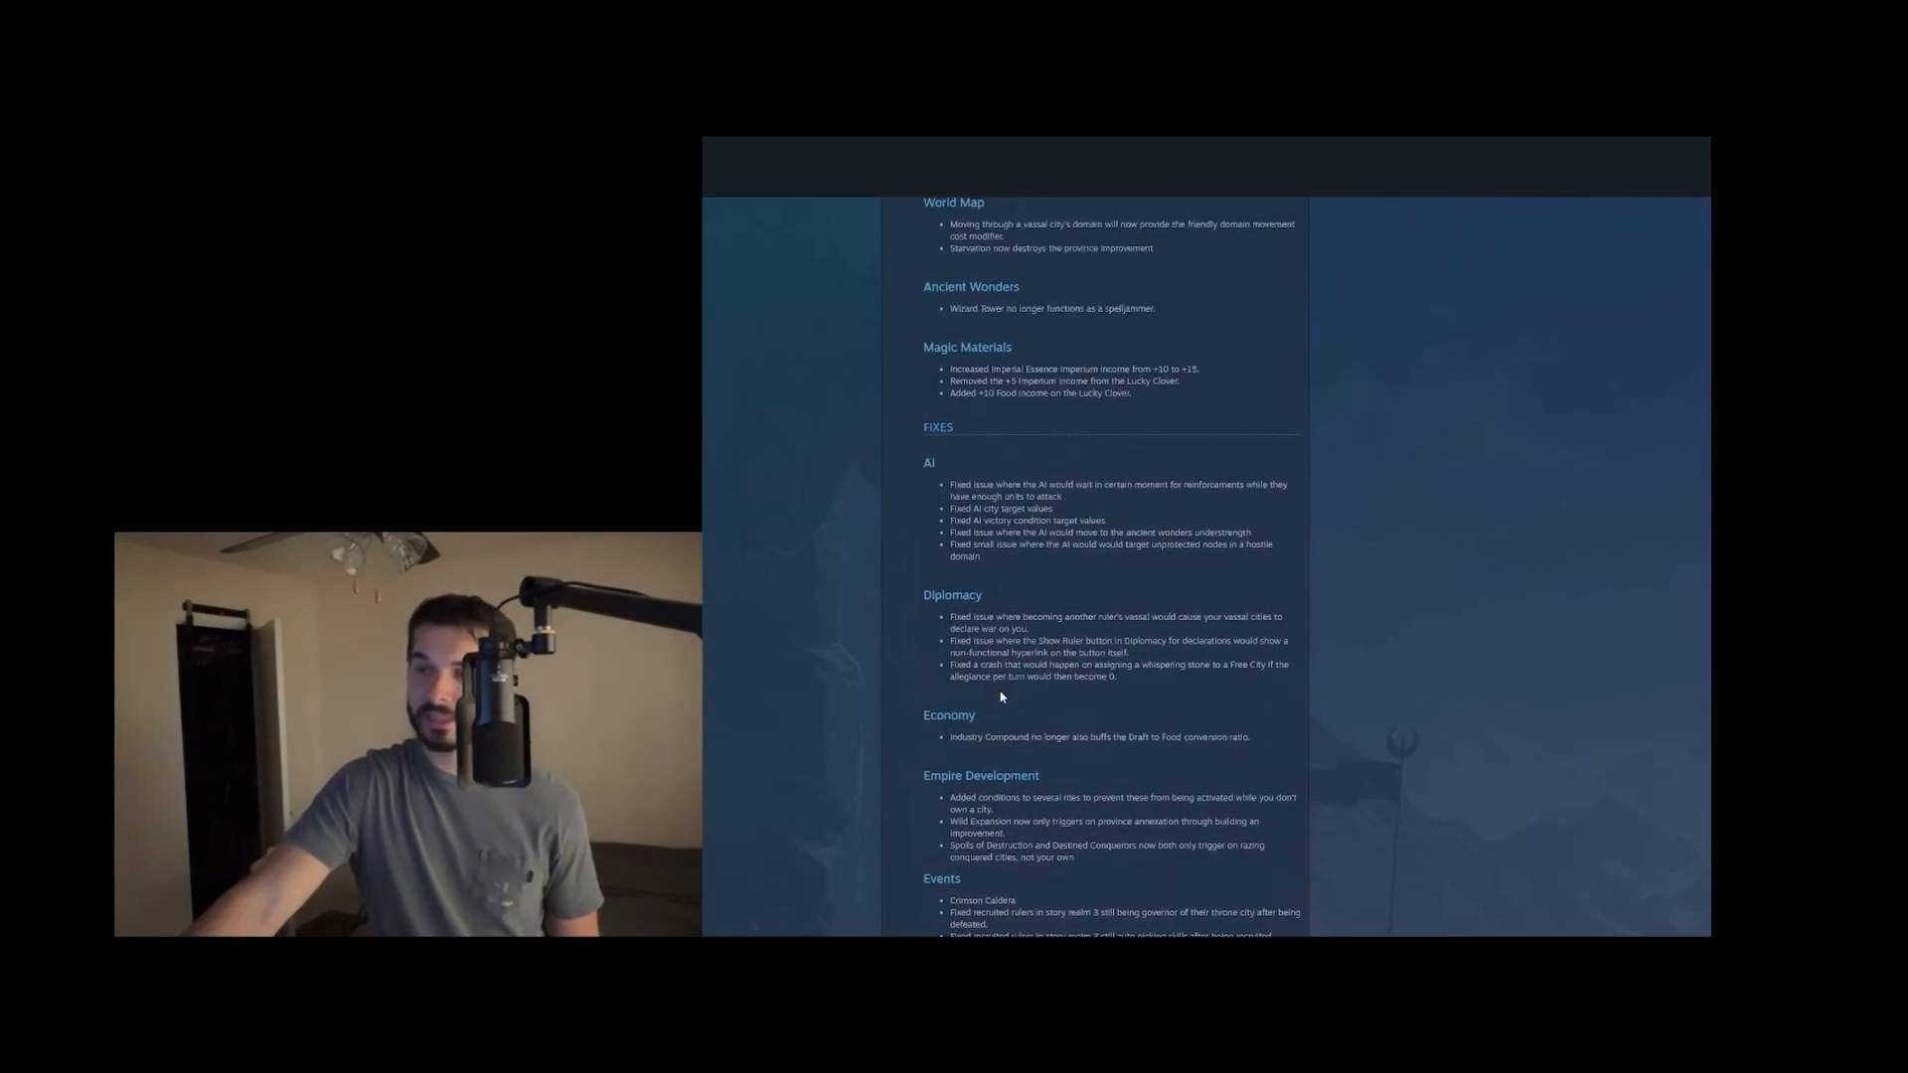
{"action": "scroll", "scroll_direction": "down", "scroll_amount": 3}
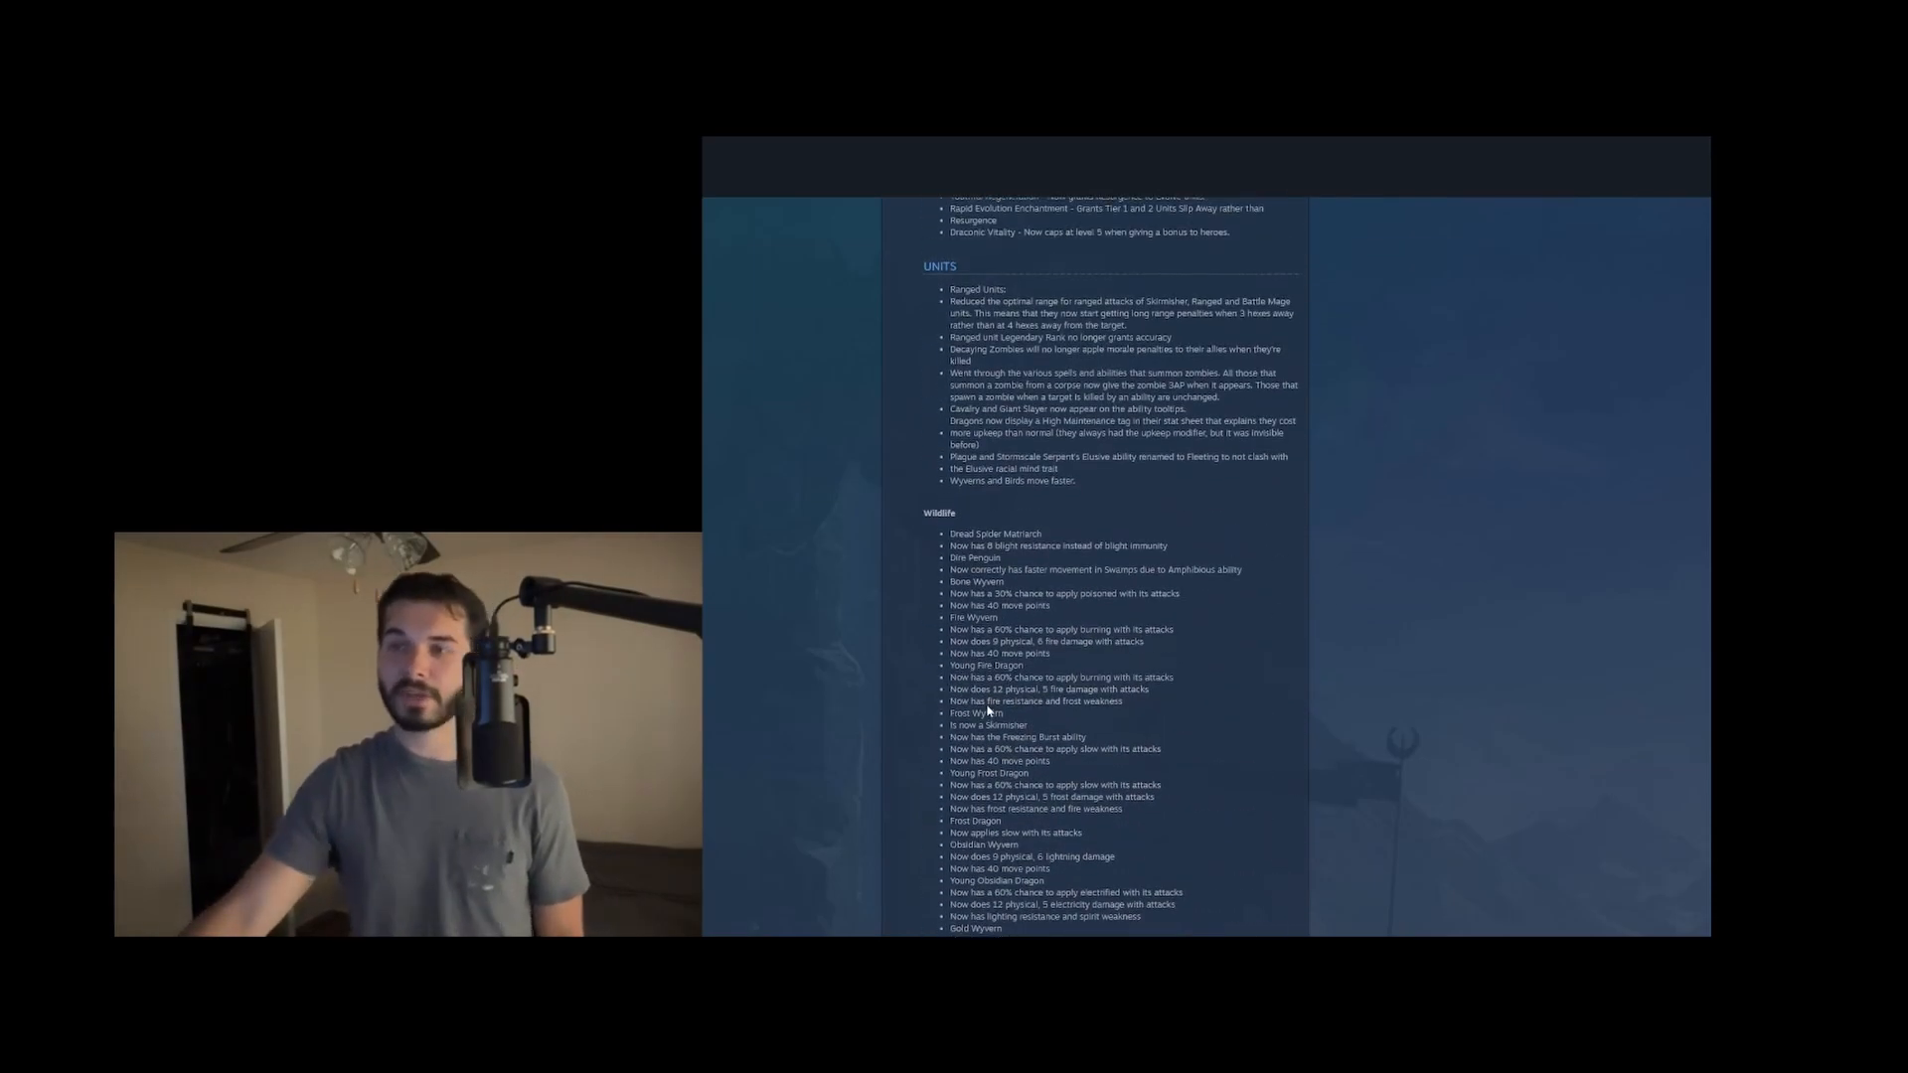
{"action": "scroll", "scroll_direction": "down", "scroll_amount": 3}
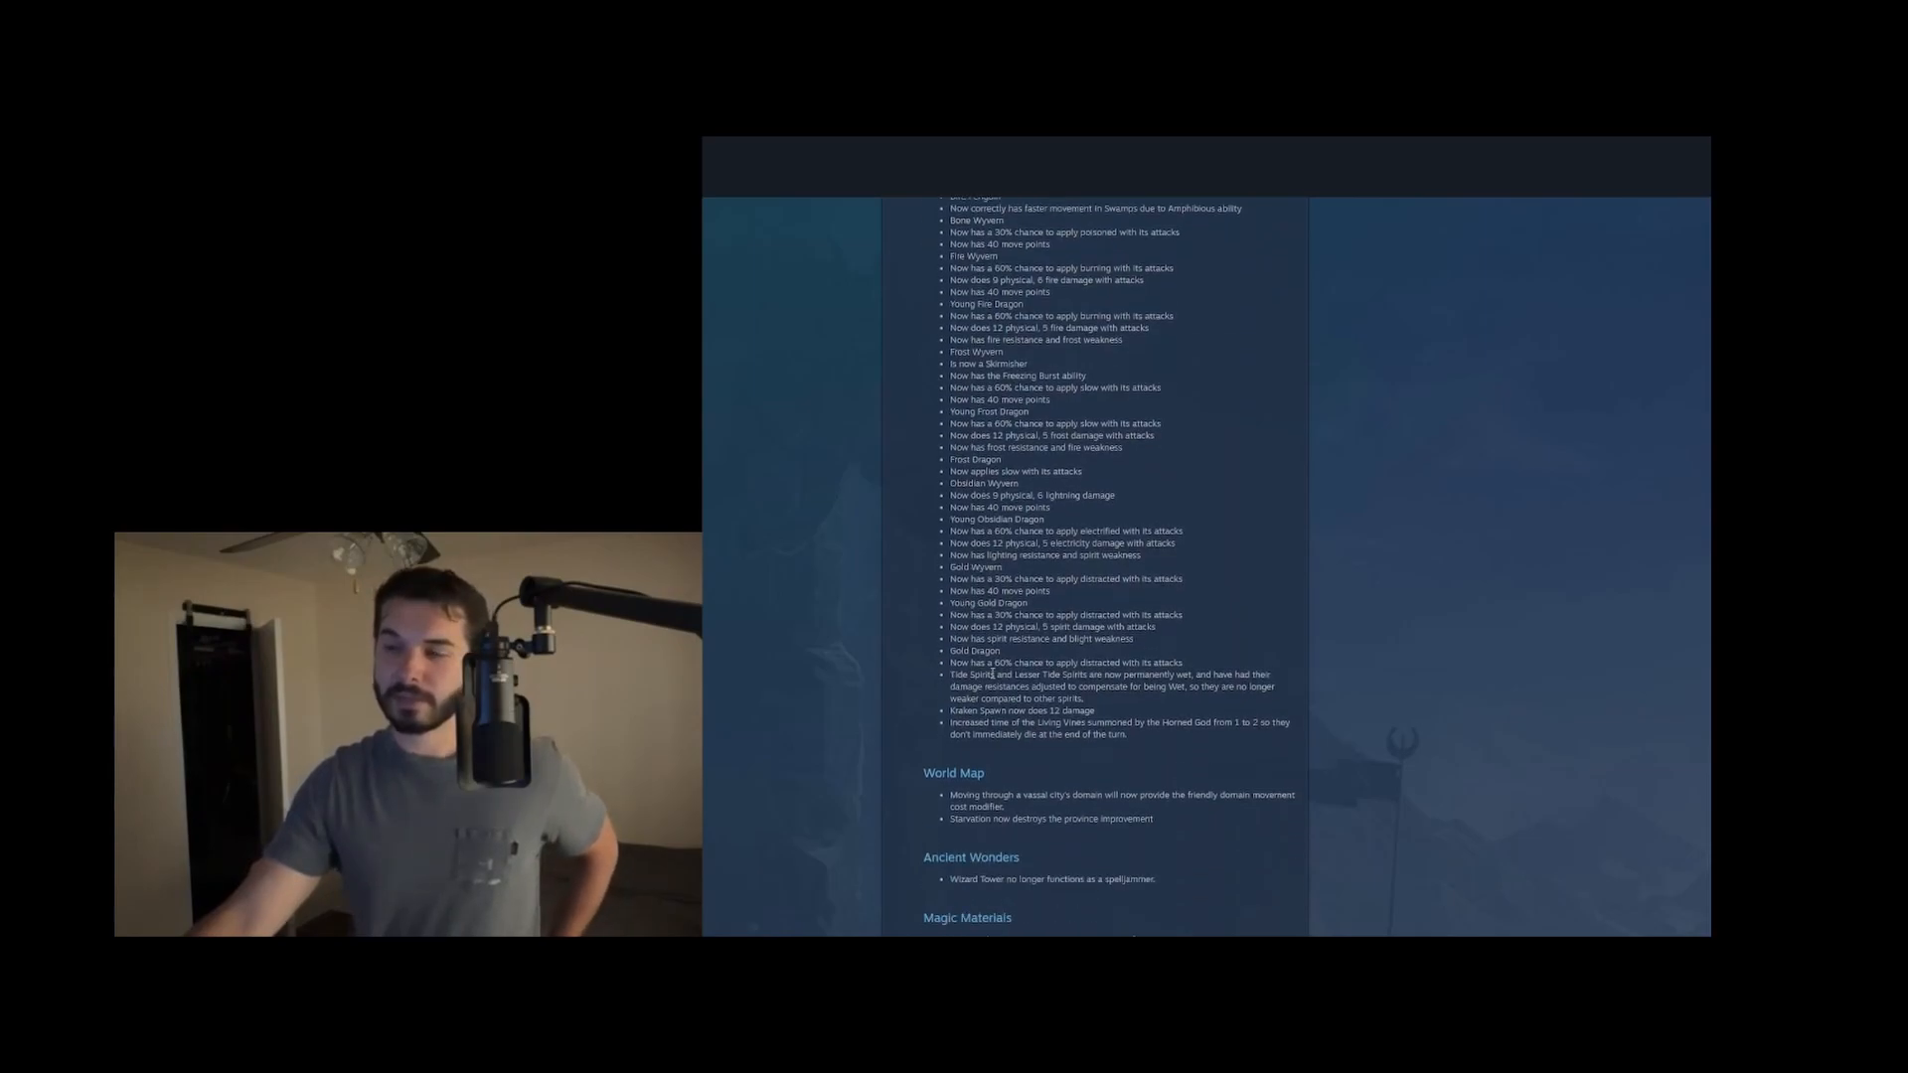
{"action": "scroll", "scroll_direction": "down", "scroll_amount": 3}
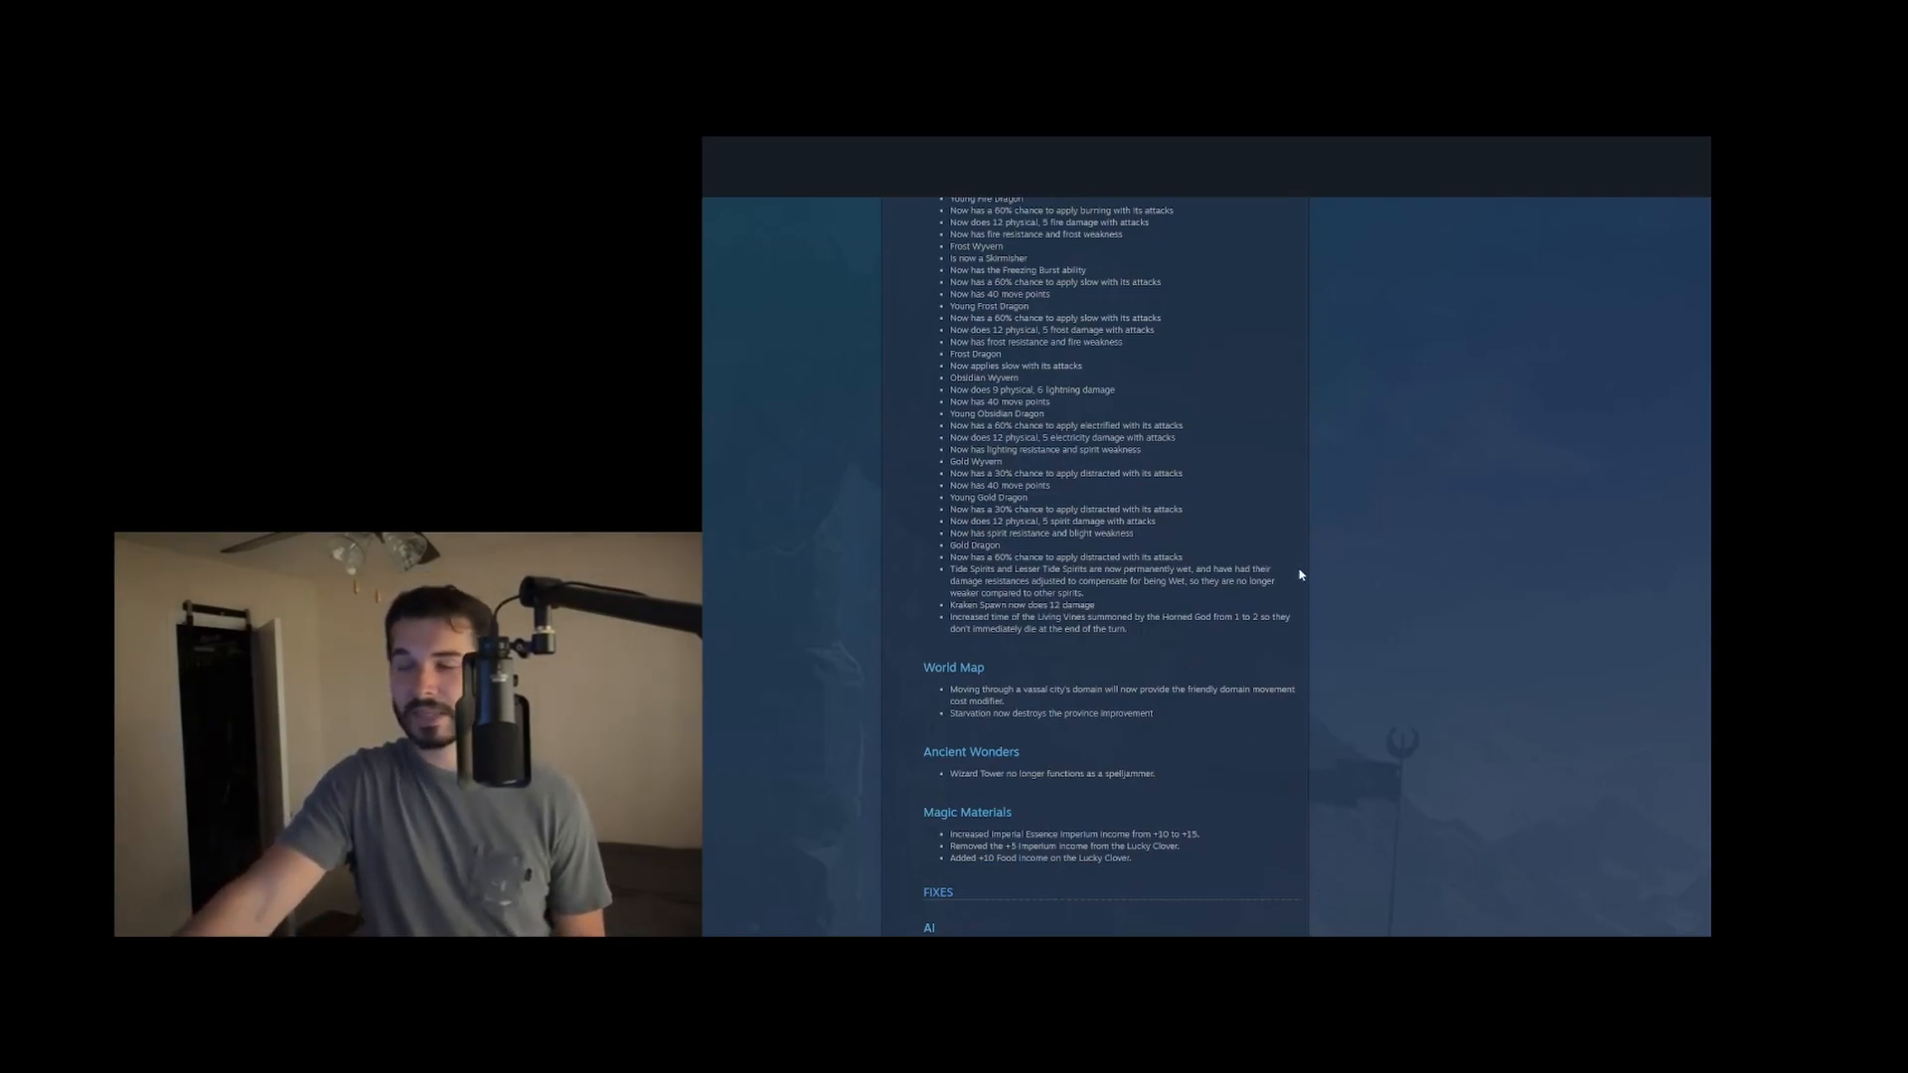
{"action": "mouse_move", "coordinate": [1431, 740]}
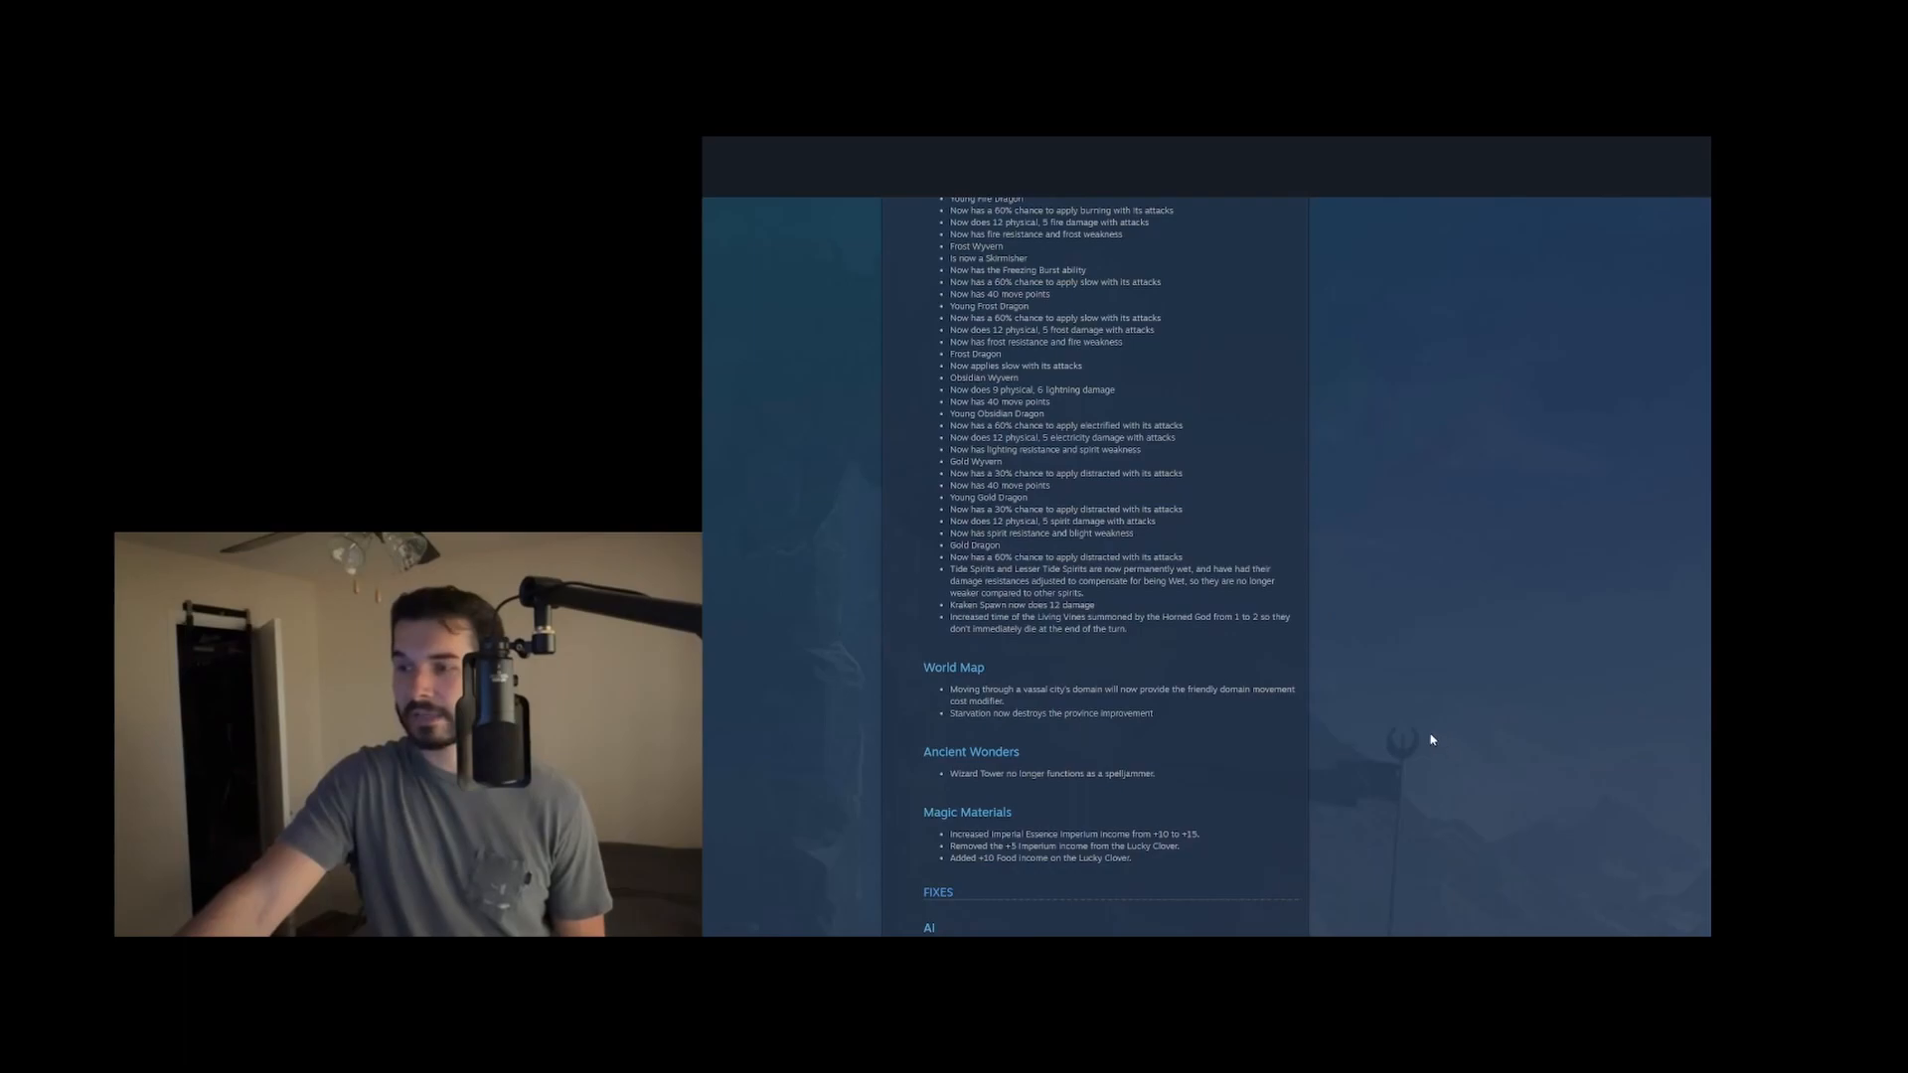